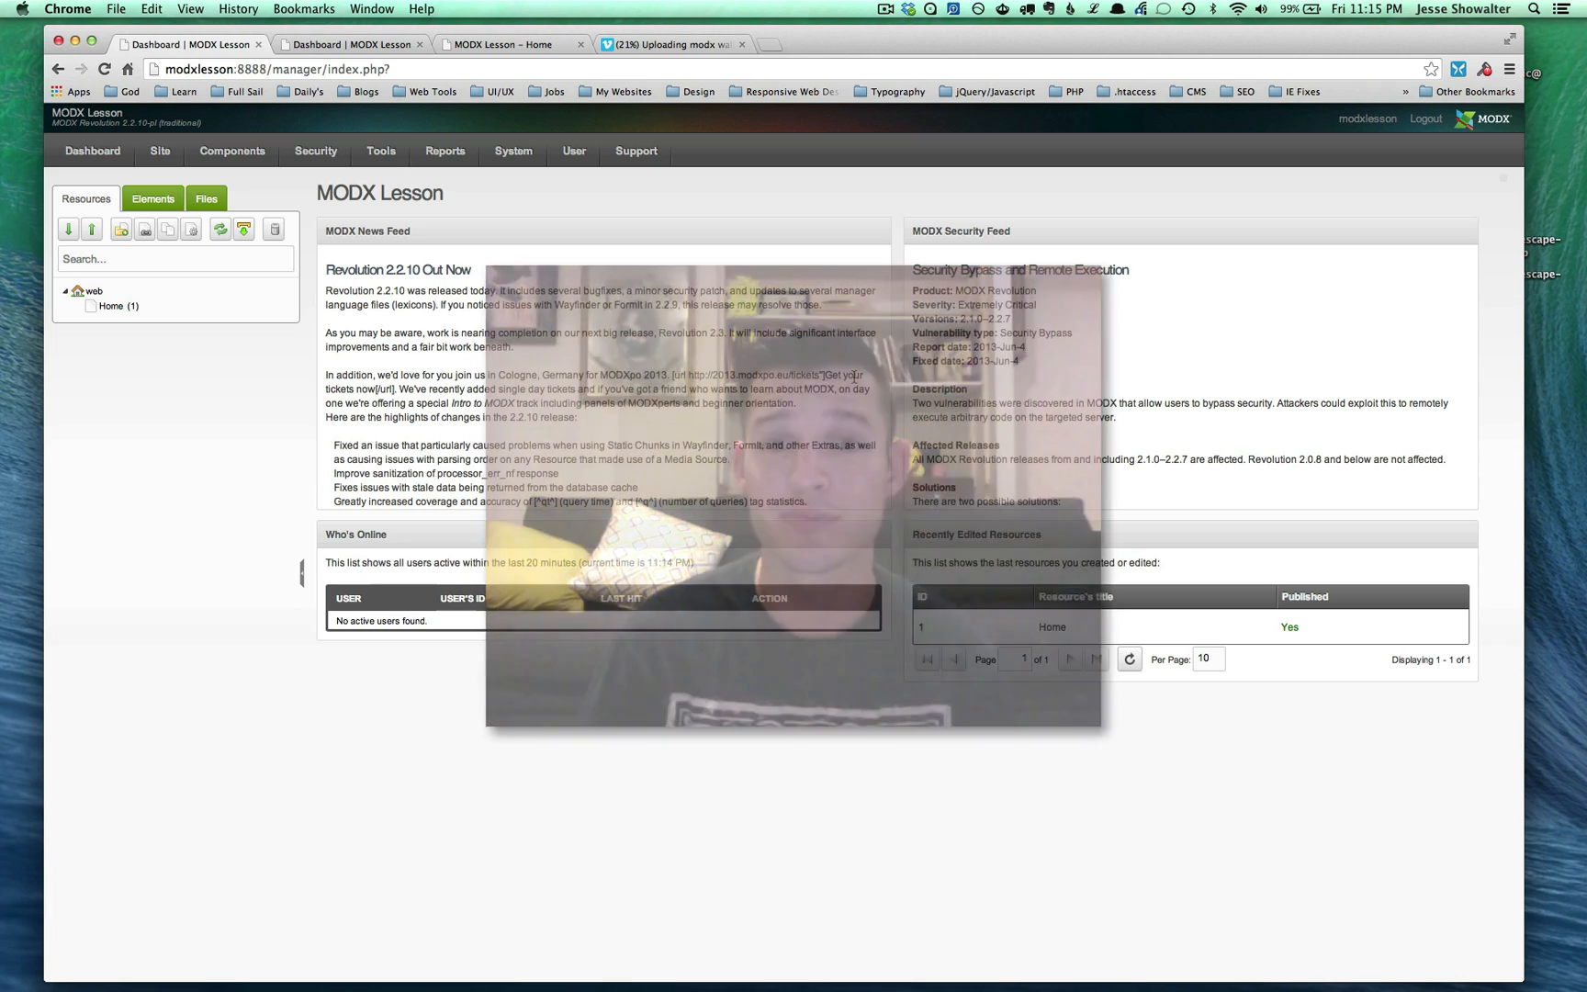
# Review the live home page, noting the 'My name is Jesse' title, then return to the manager.
pyautogui.click(496, 44)
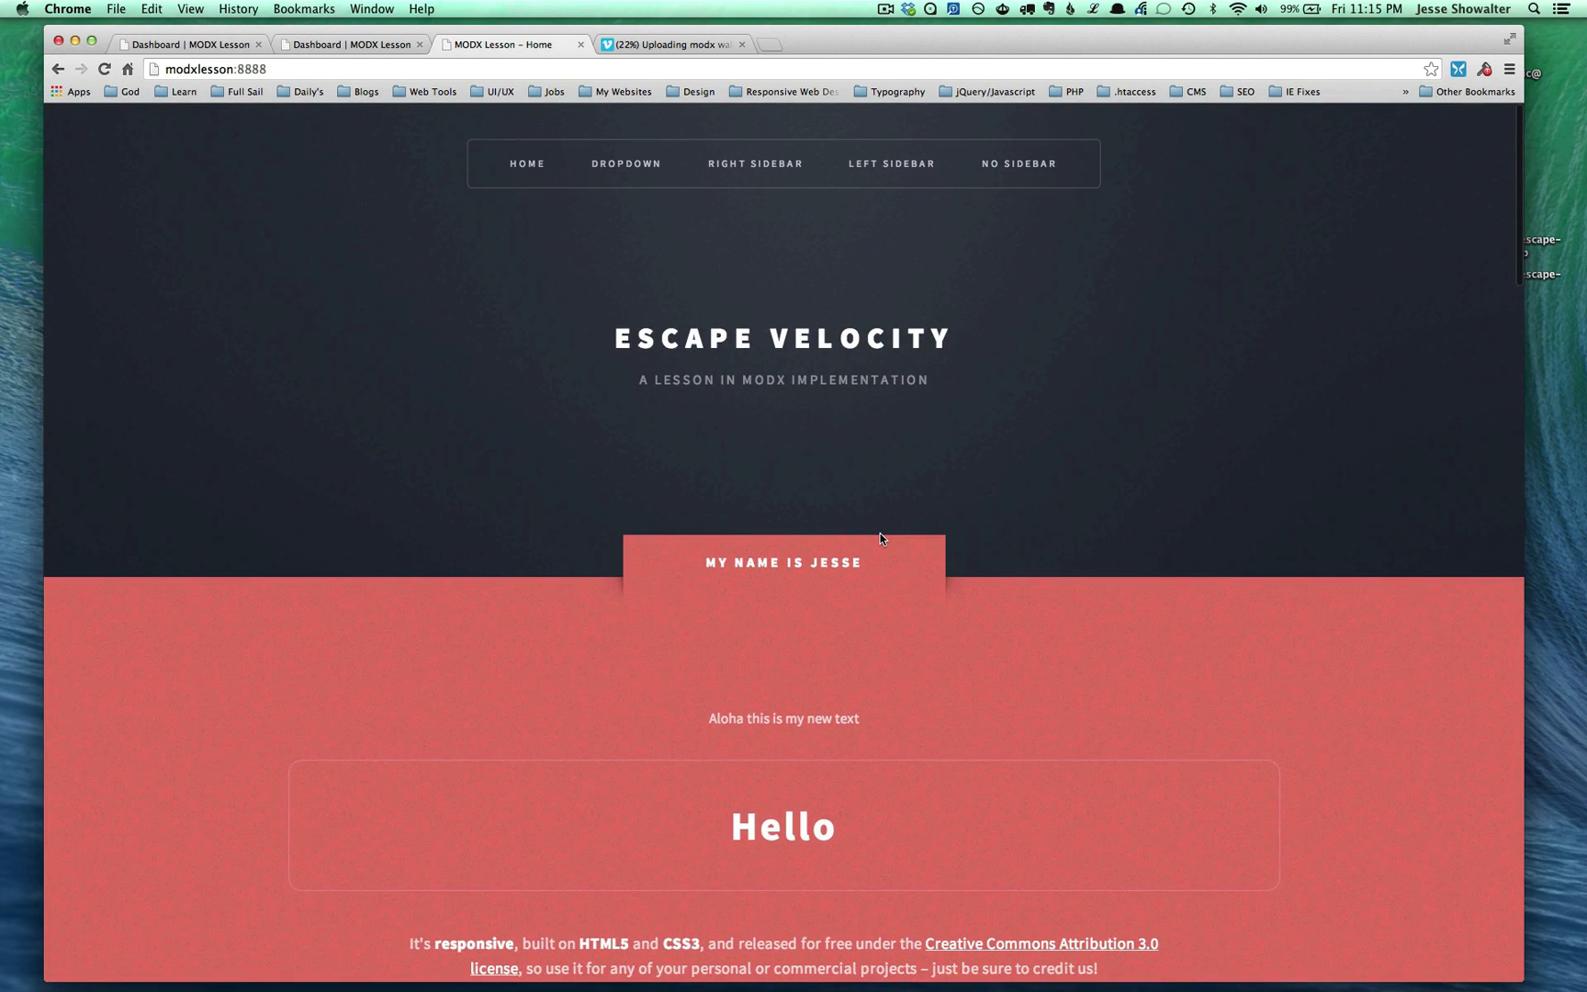
pyautogui.moveTo(825, 465)
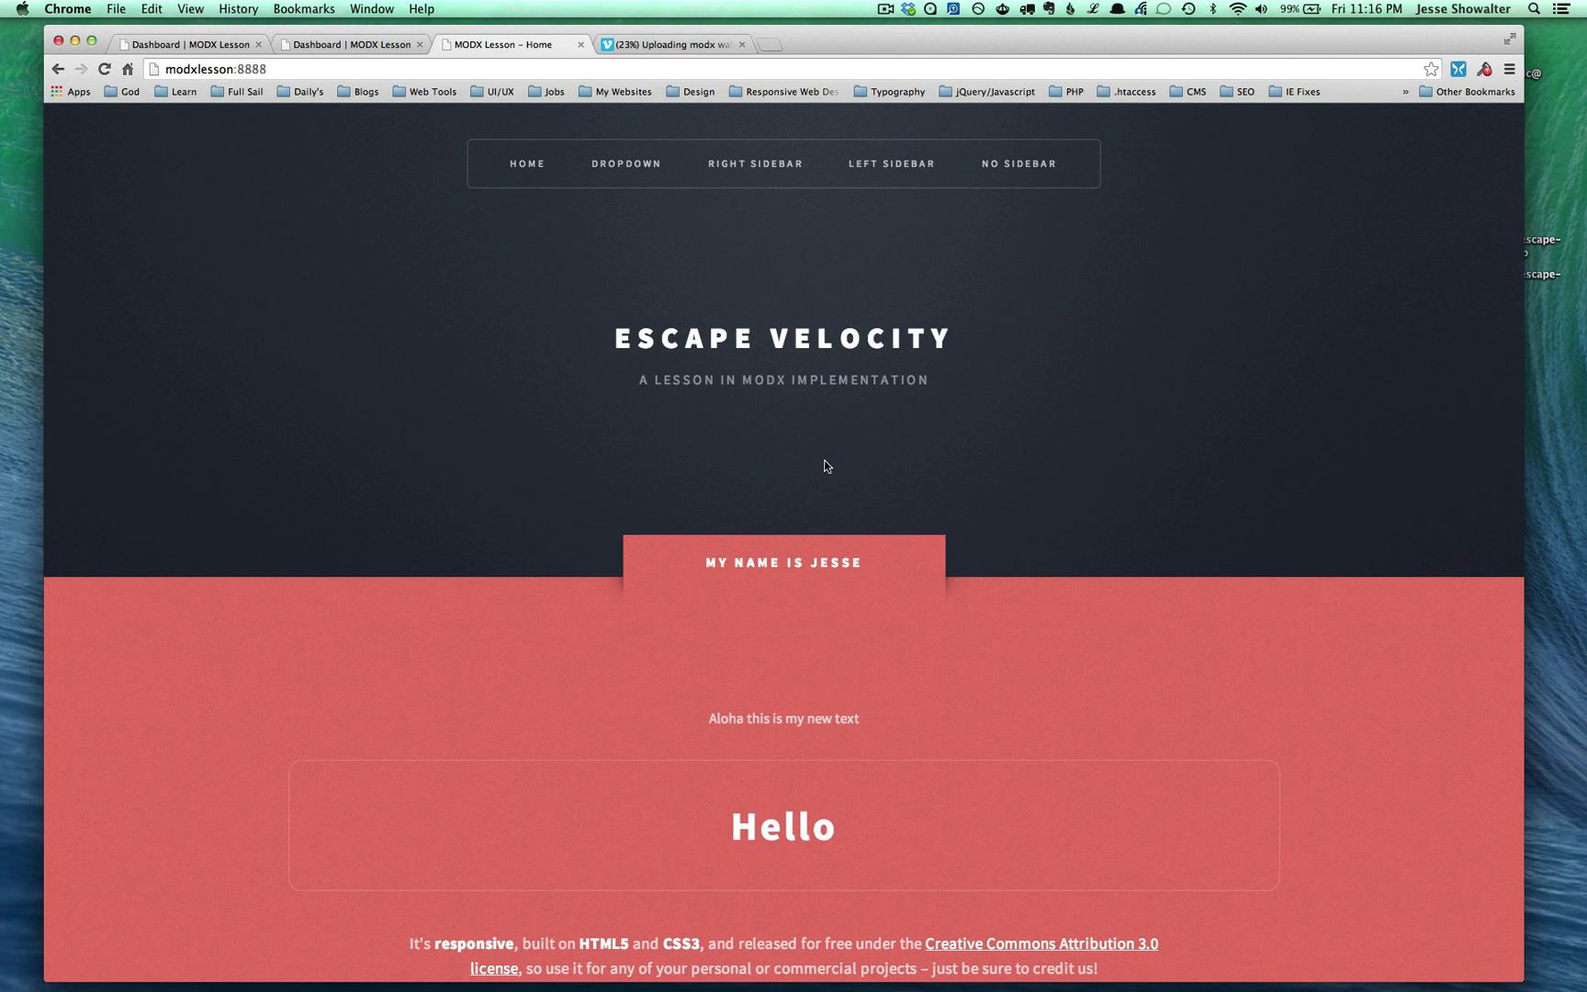
pyautogui.scroll(-3)
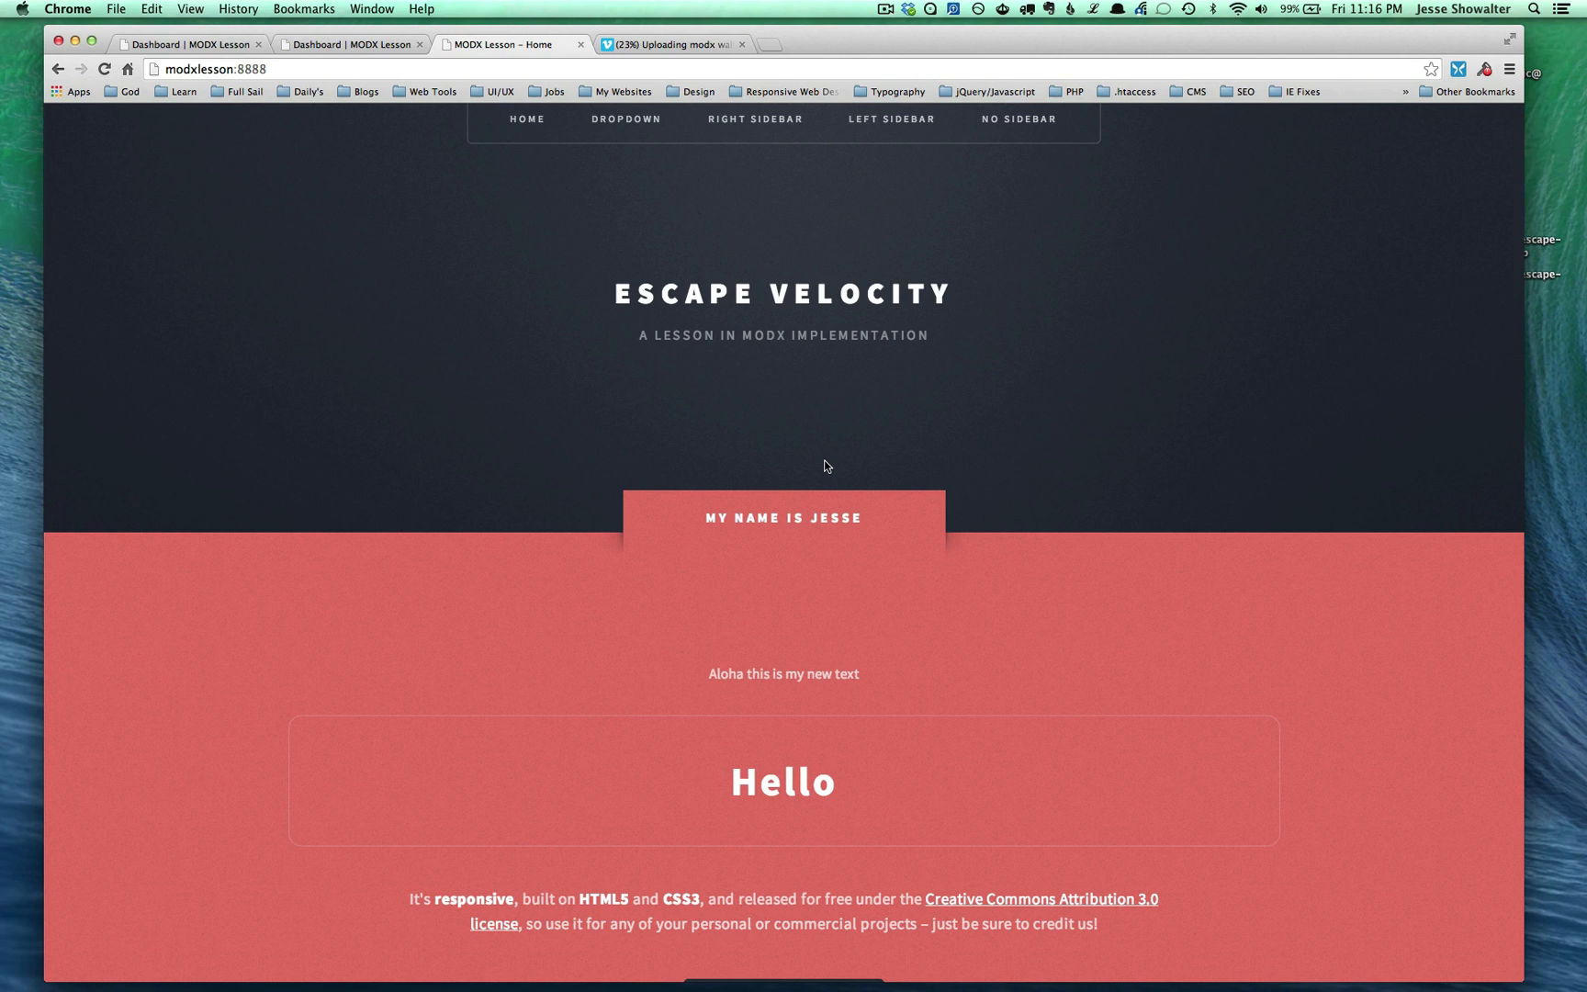
pyautogui.moveTo(649, 334); pyautogui.dragTo(952, 334)
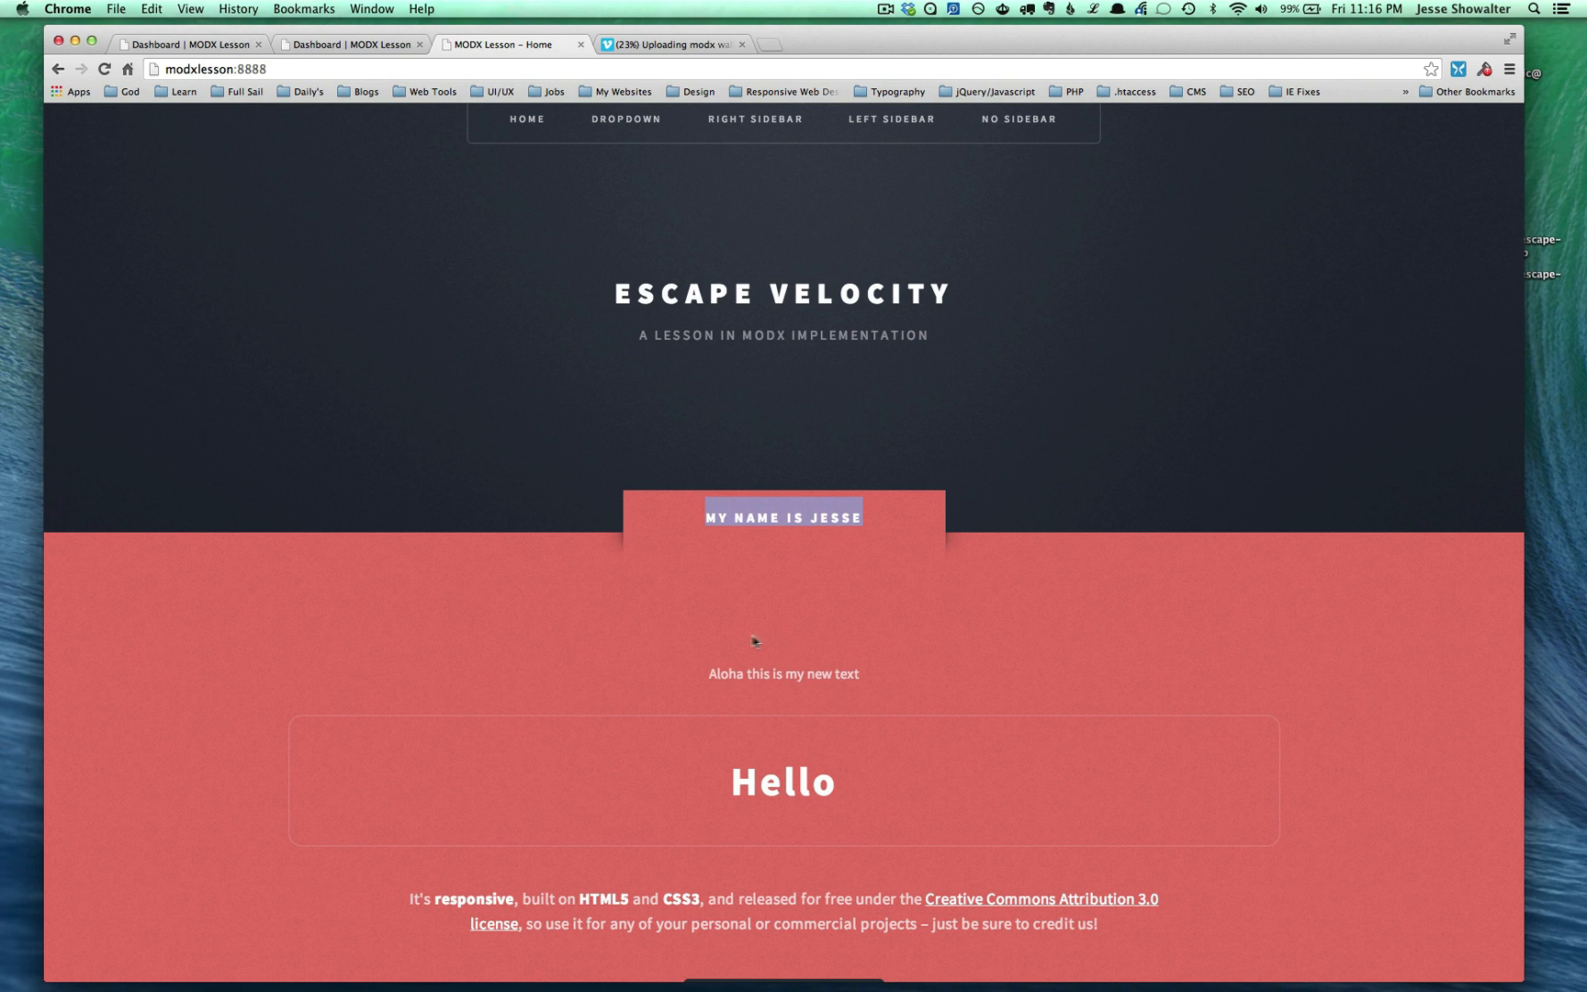
pyautogui.scroll(-3)
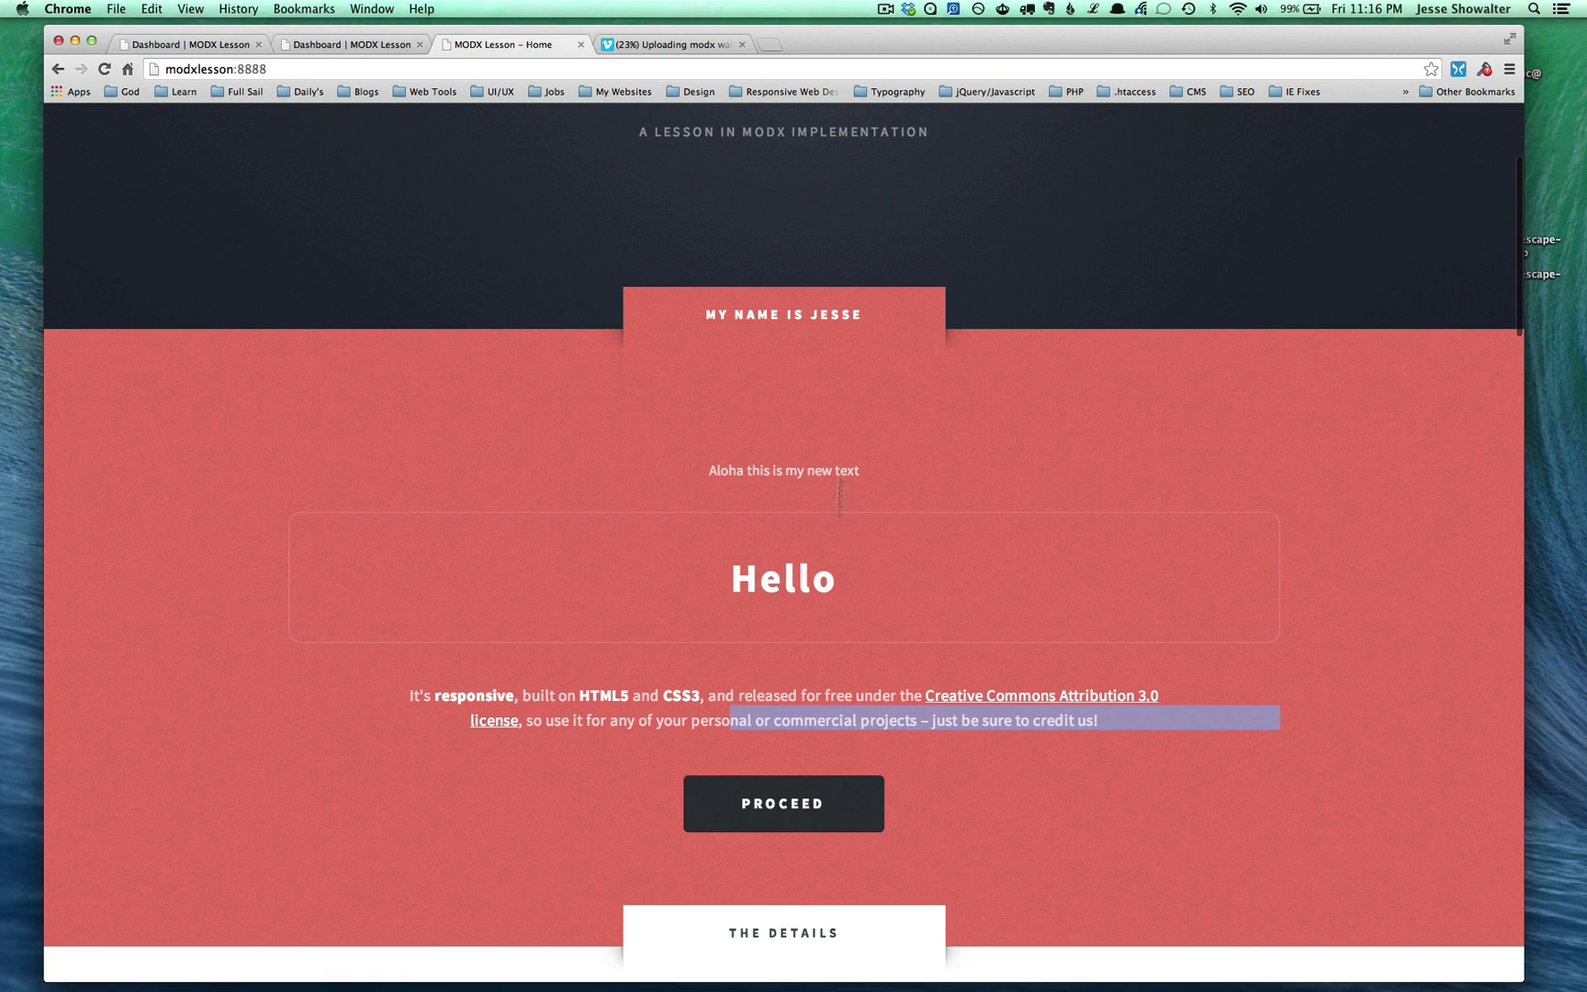
pyautogui.click(188, 44)
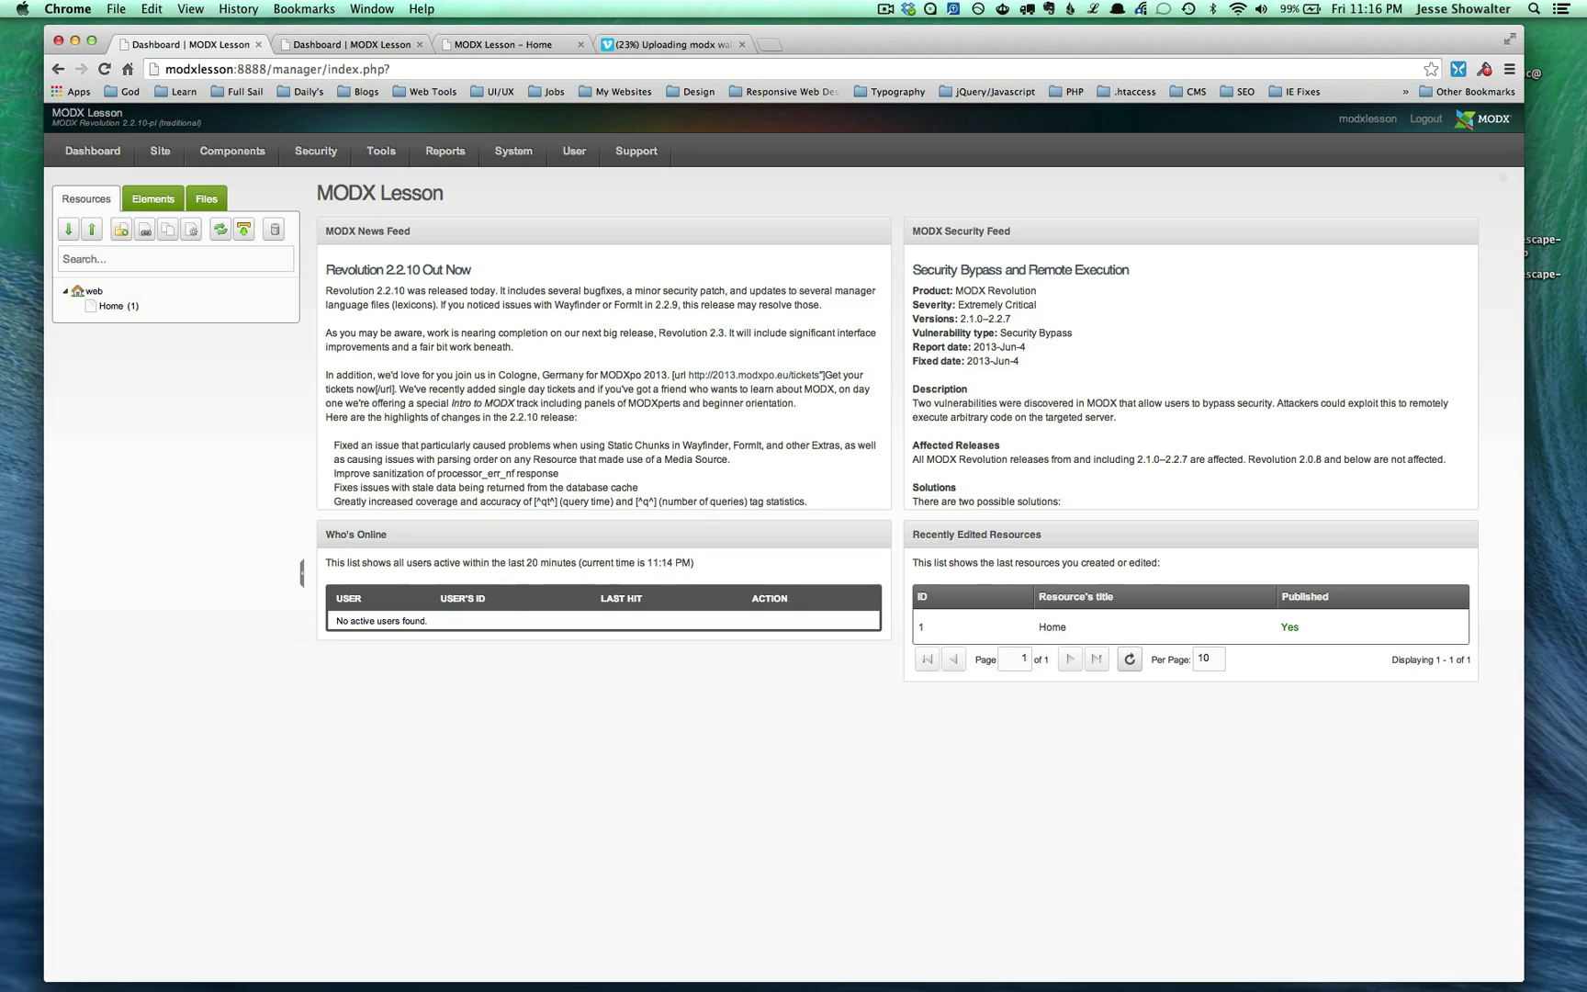
# From the Resources tree, bring up the Home resource's editing form and look through it.
pyautogui.click(152, 199)
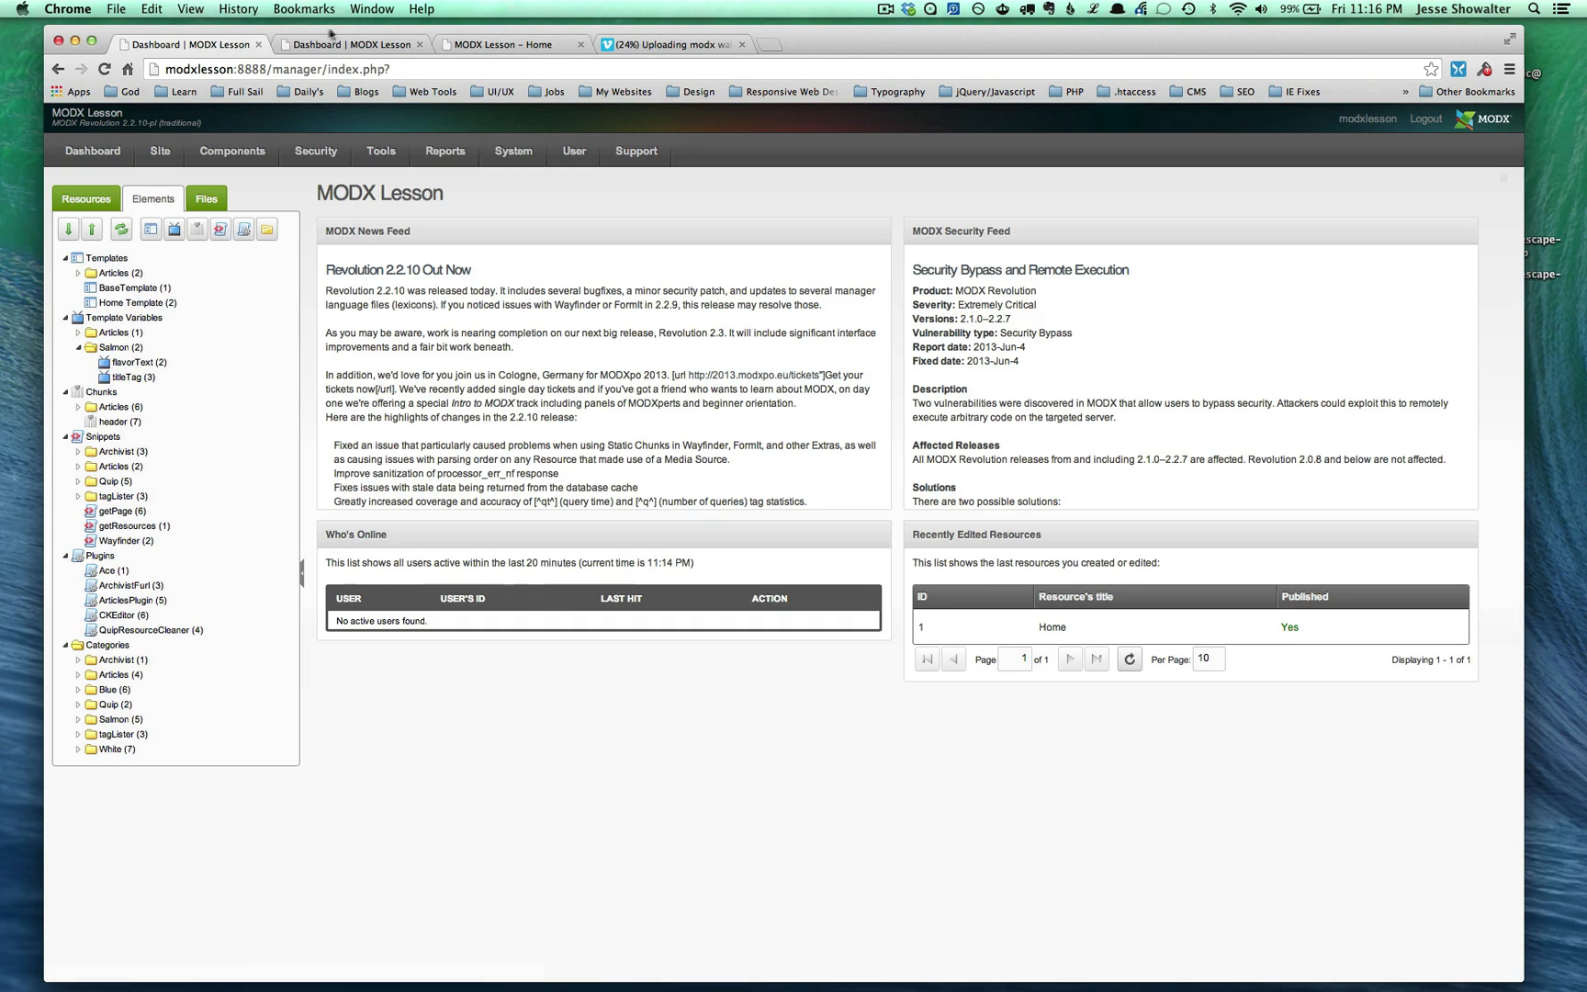
pyautogui.click(85, 199)
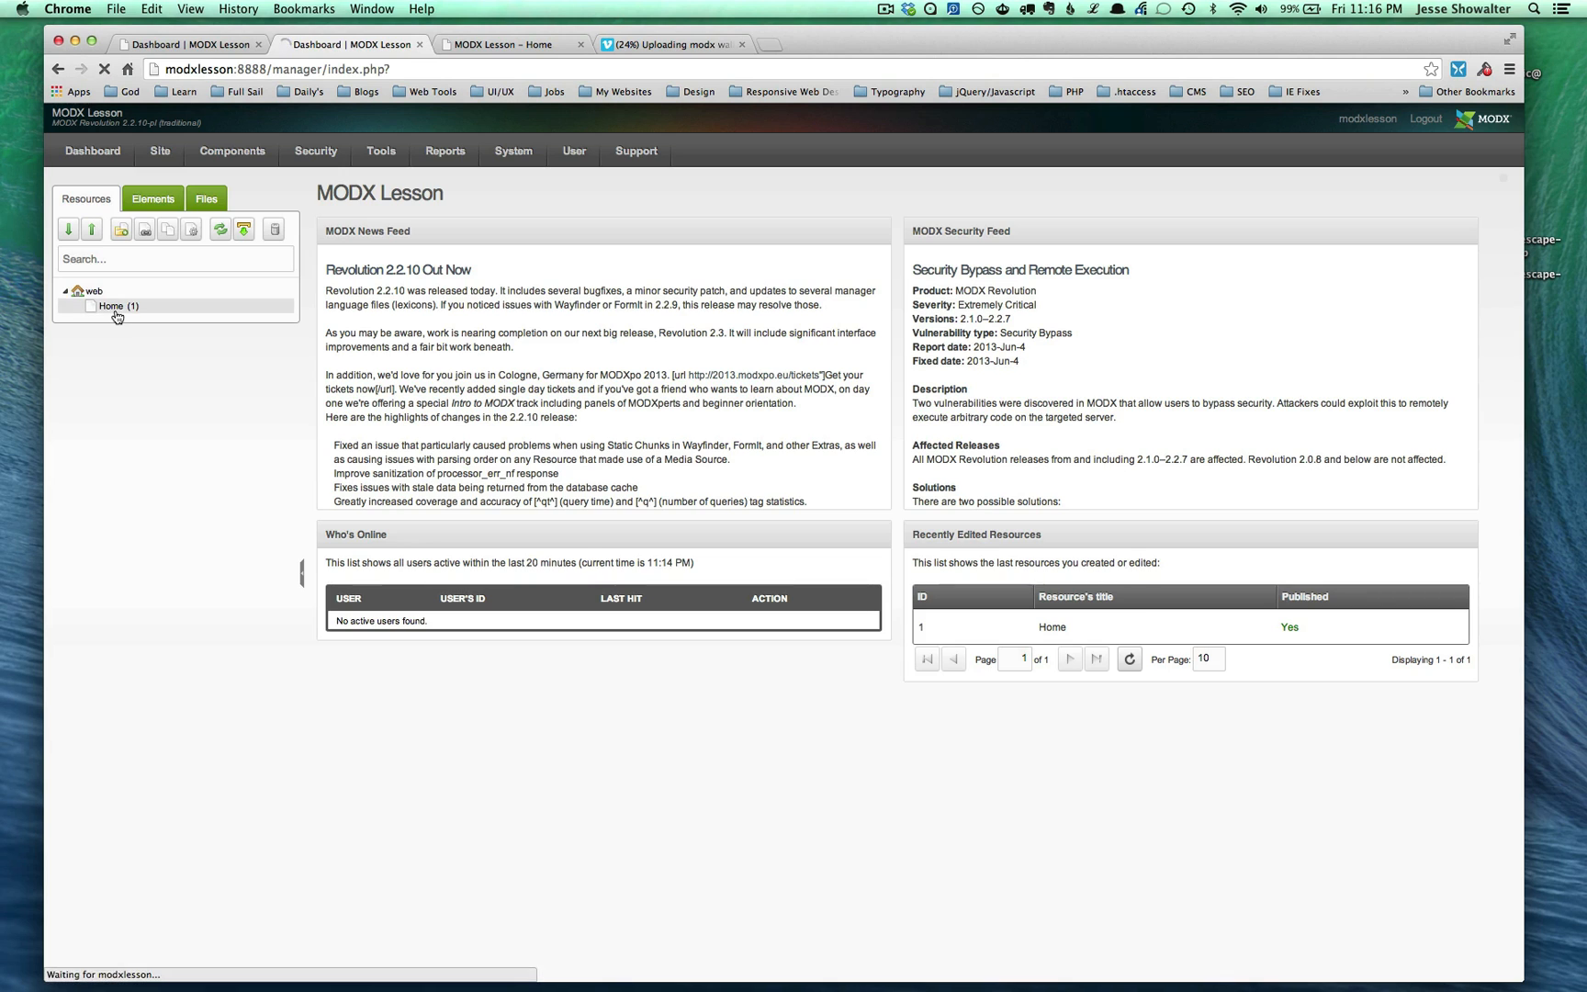
pyautogui.click(509, 44)
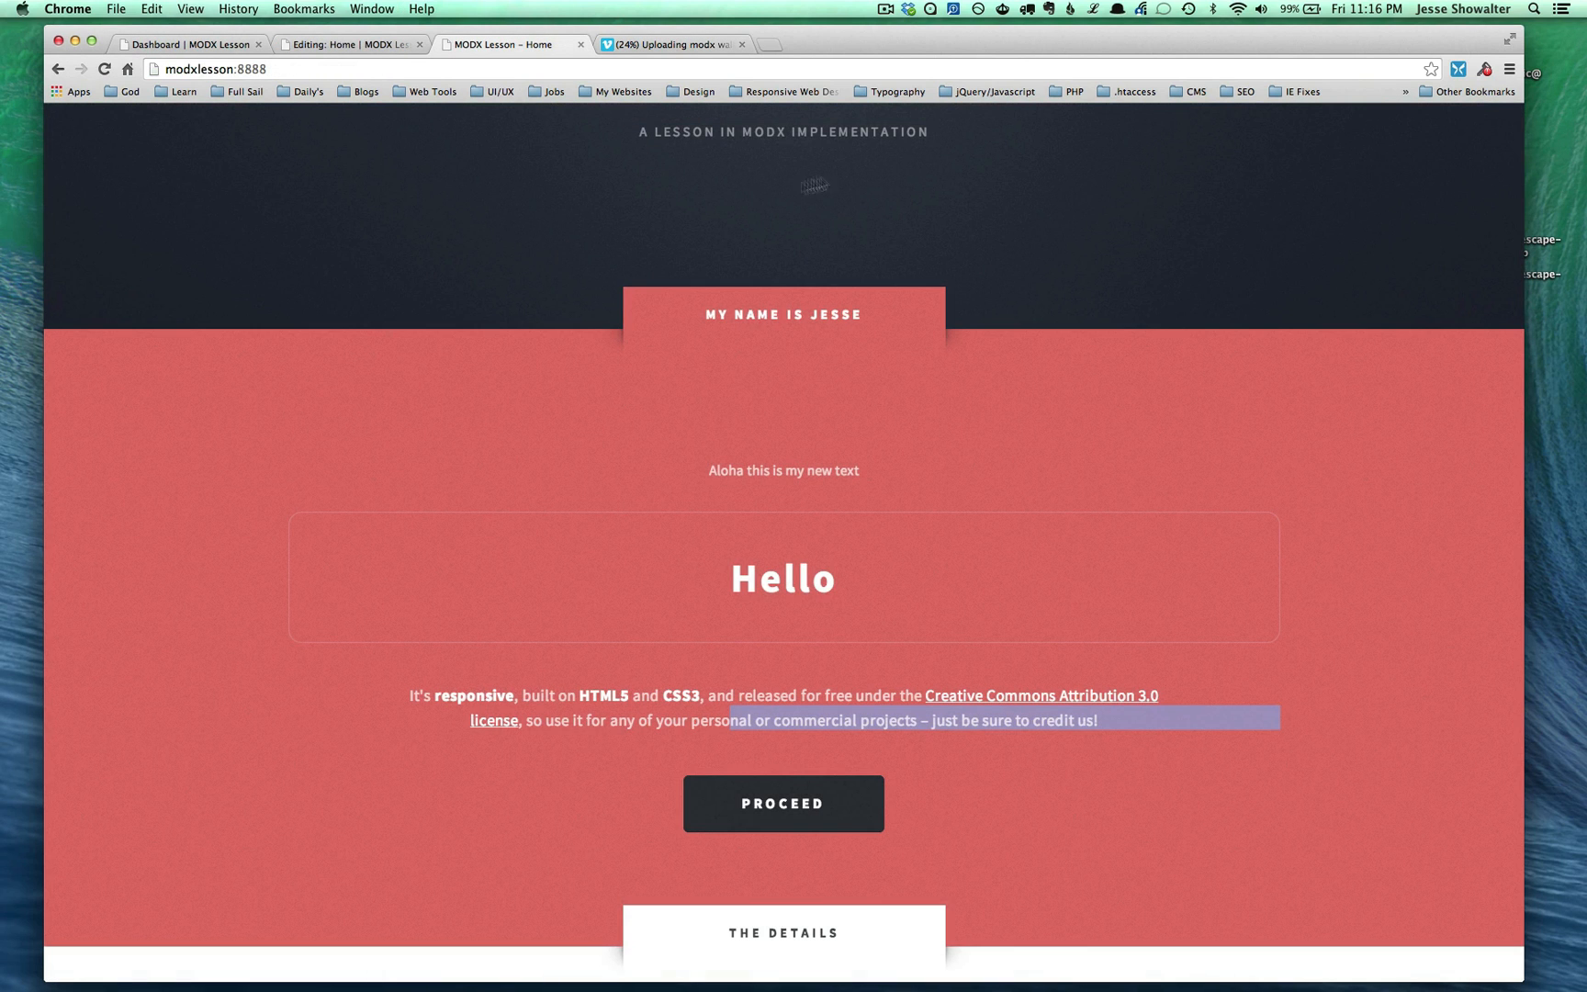
pyautogui.moveTo(527, 228)
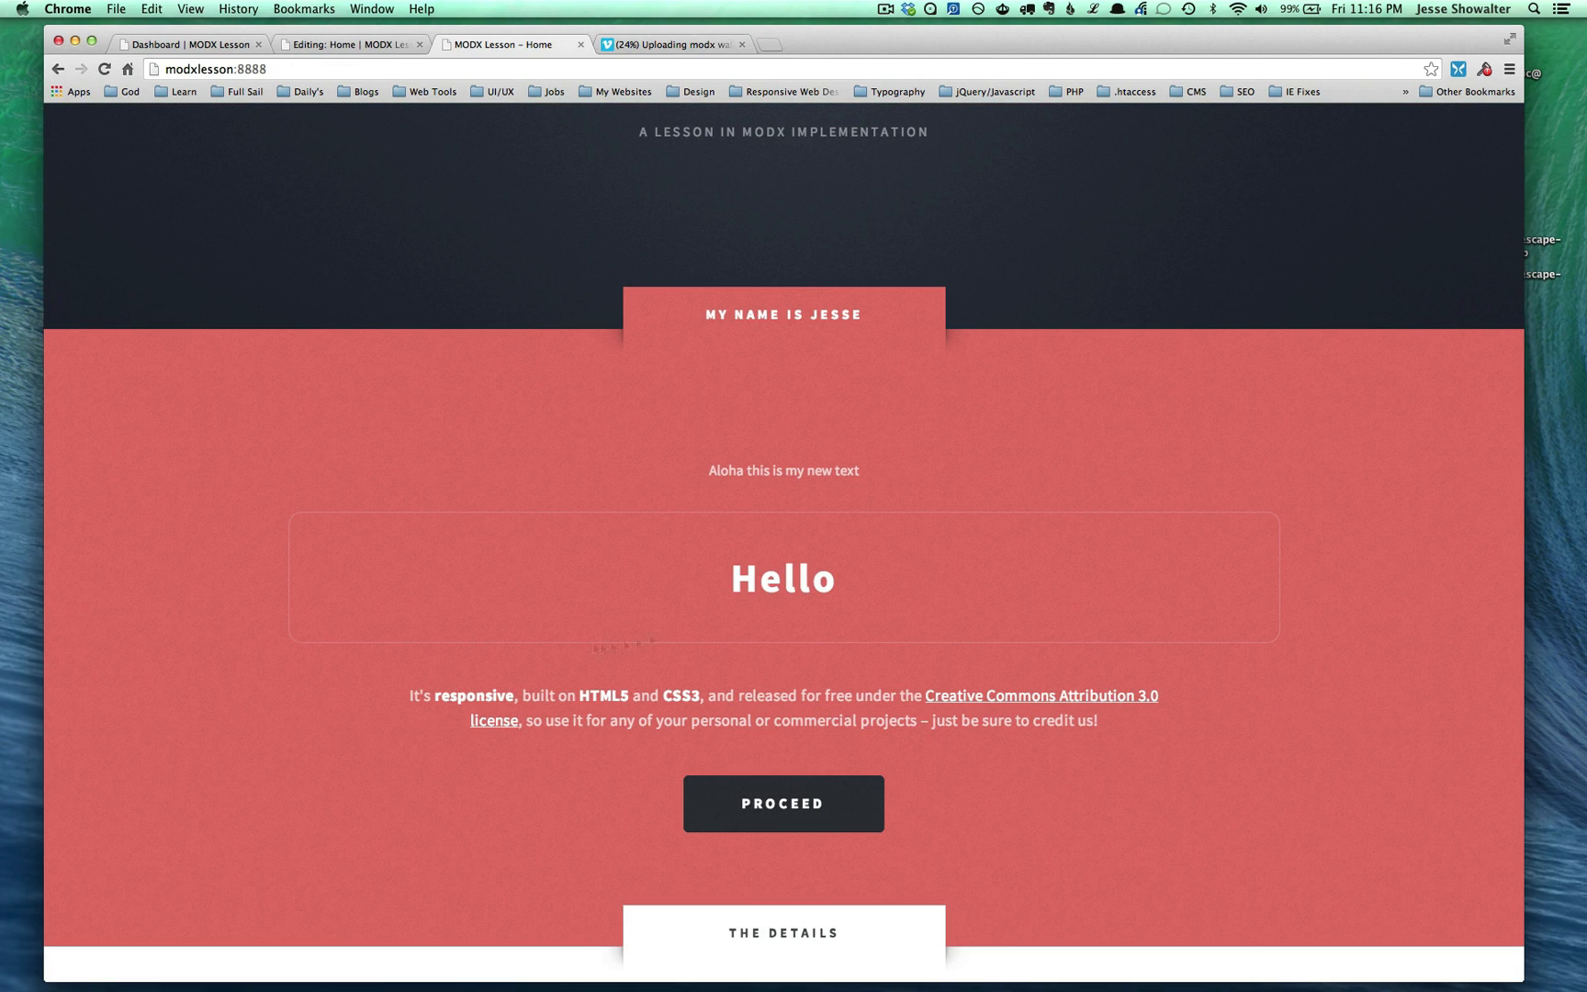
pyautogui.scroll(-3)
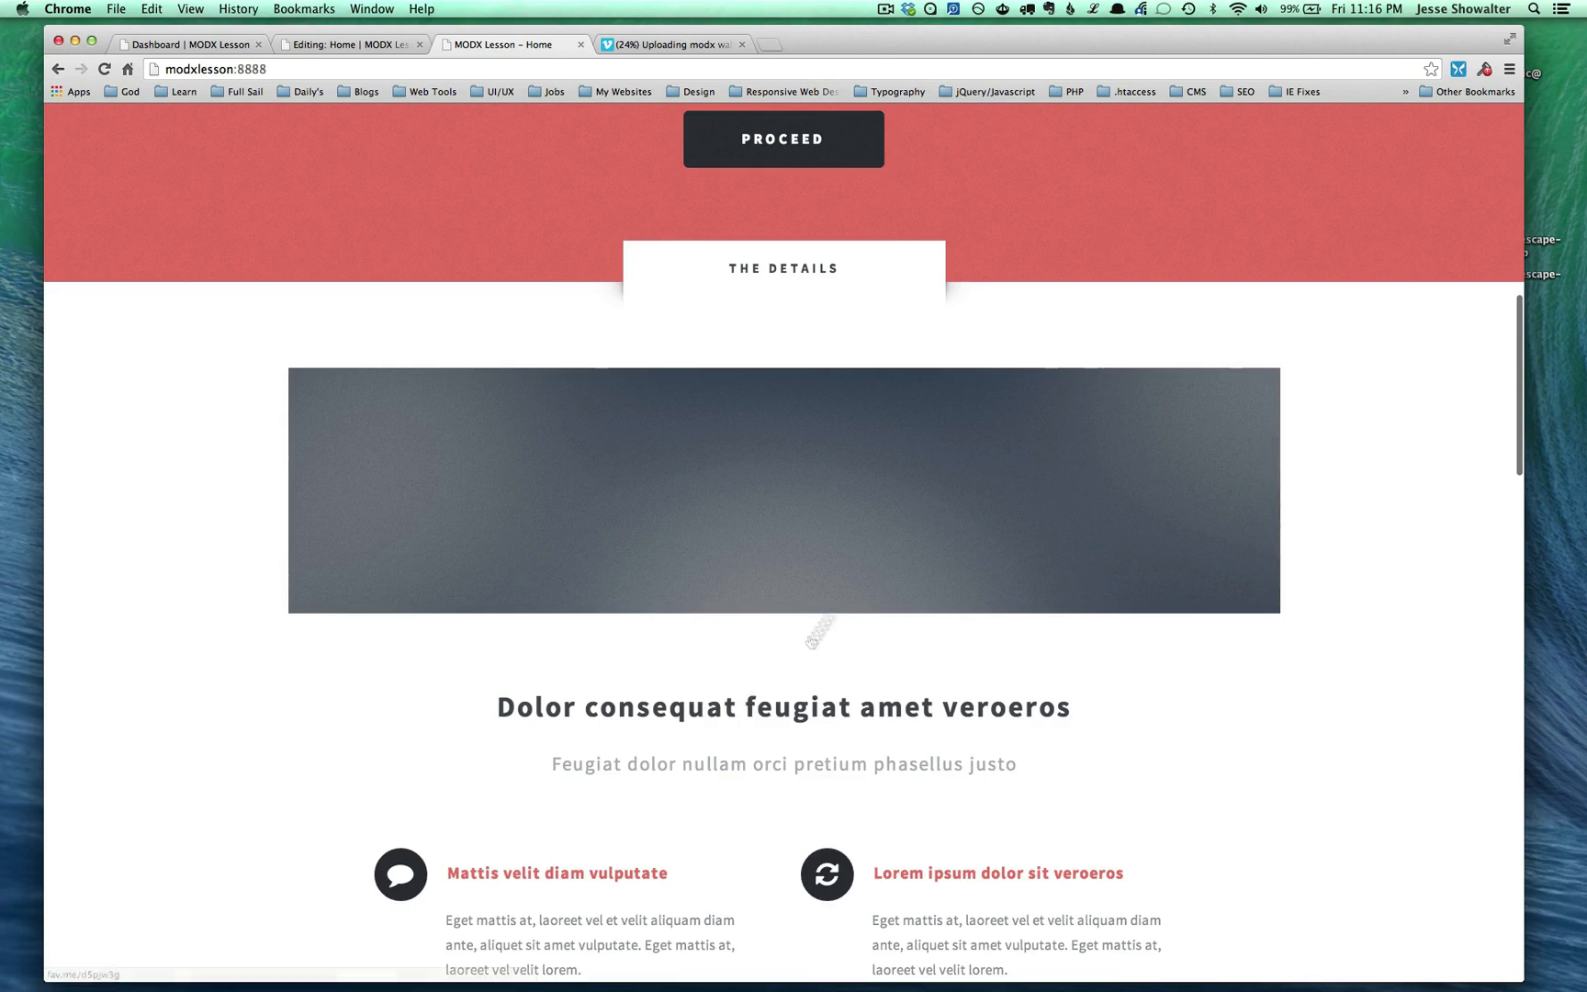
pyautogui.scroll(-3)
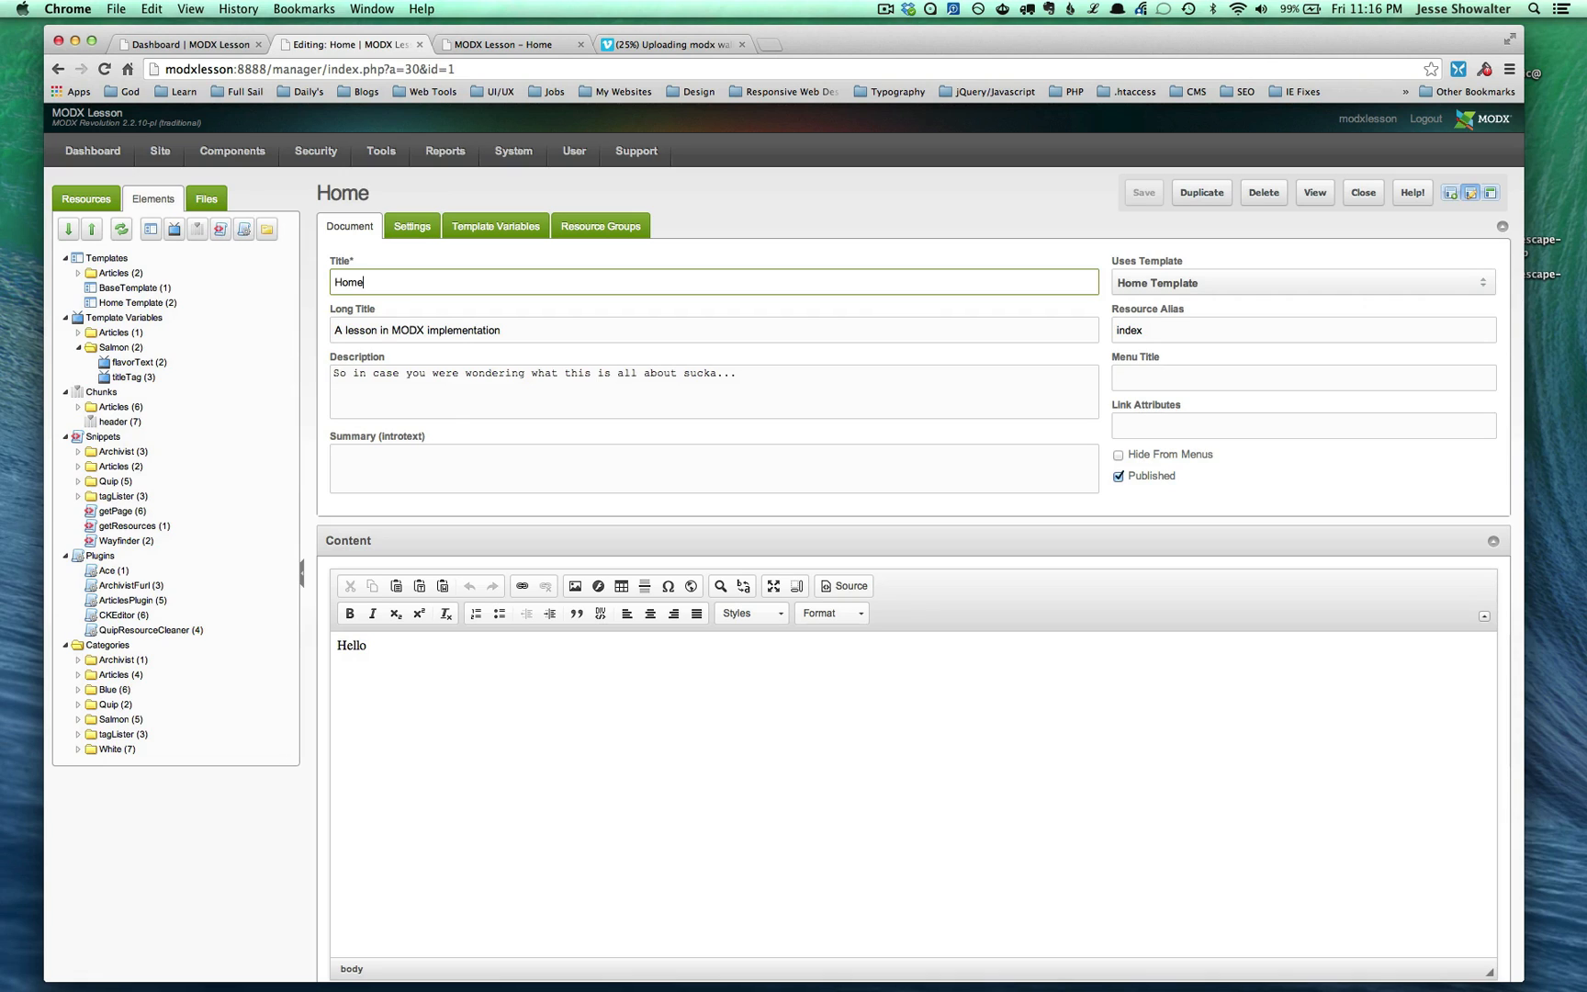
pyautogui.click(495, 226)
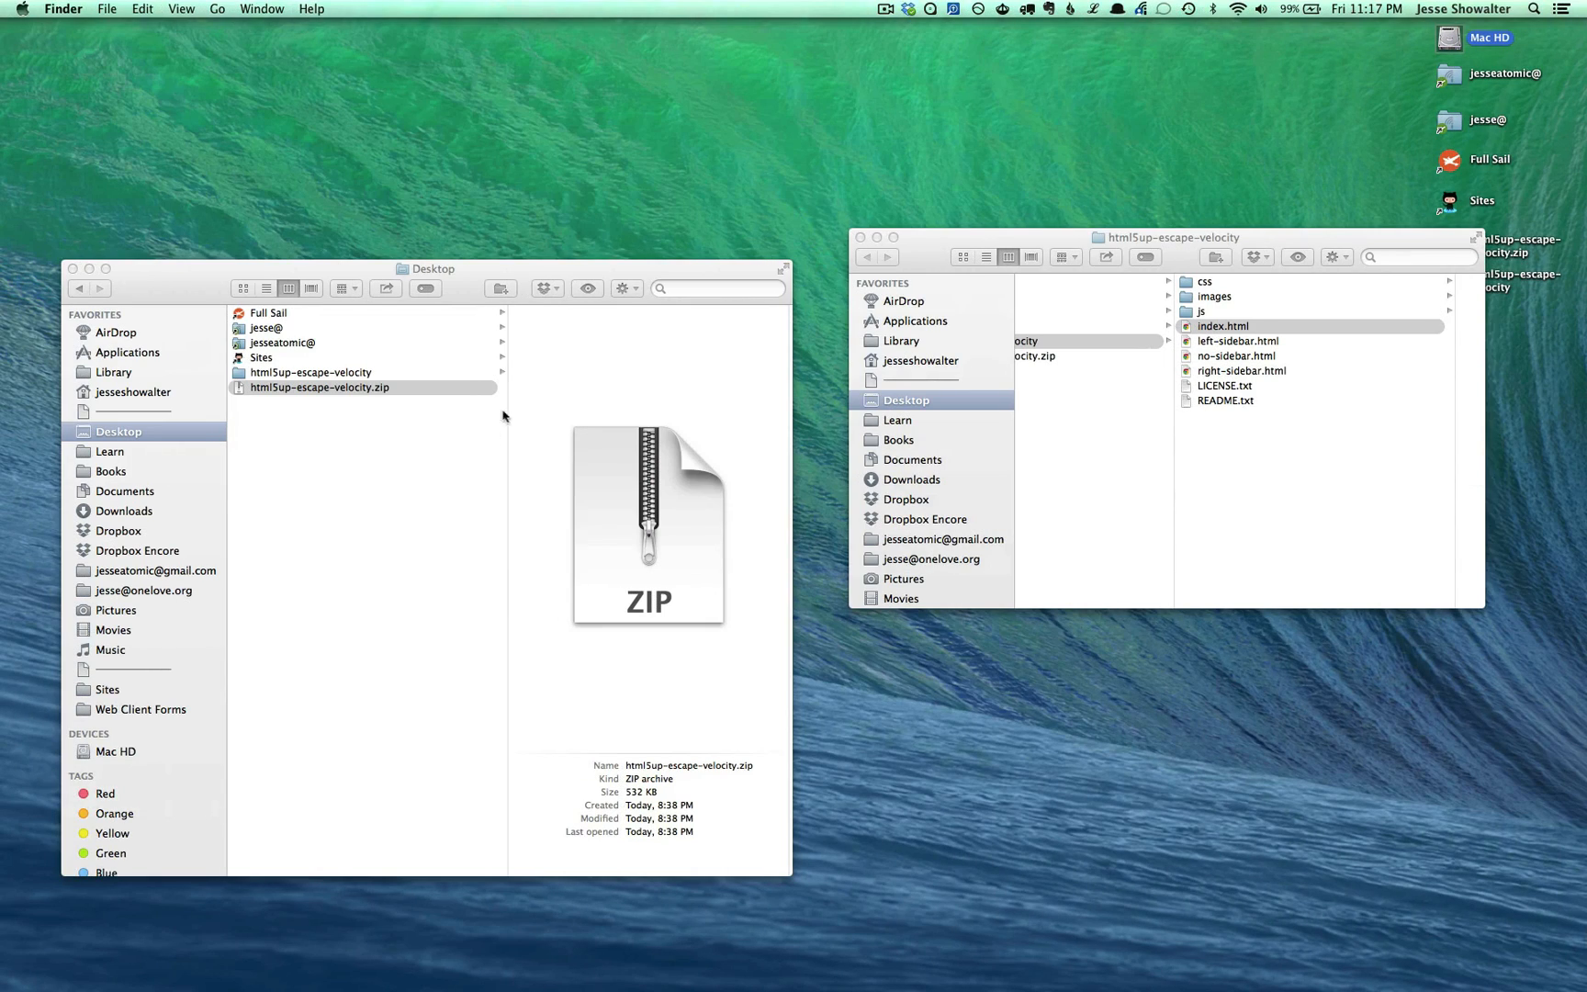
# Preview the Escape Velocity left-sidebar HTML page in Chrome, then return to the manager dashboard.
pyautogui.click(1224, 325)
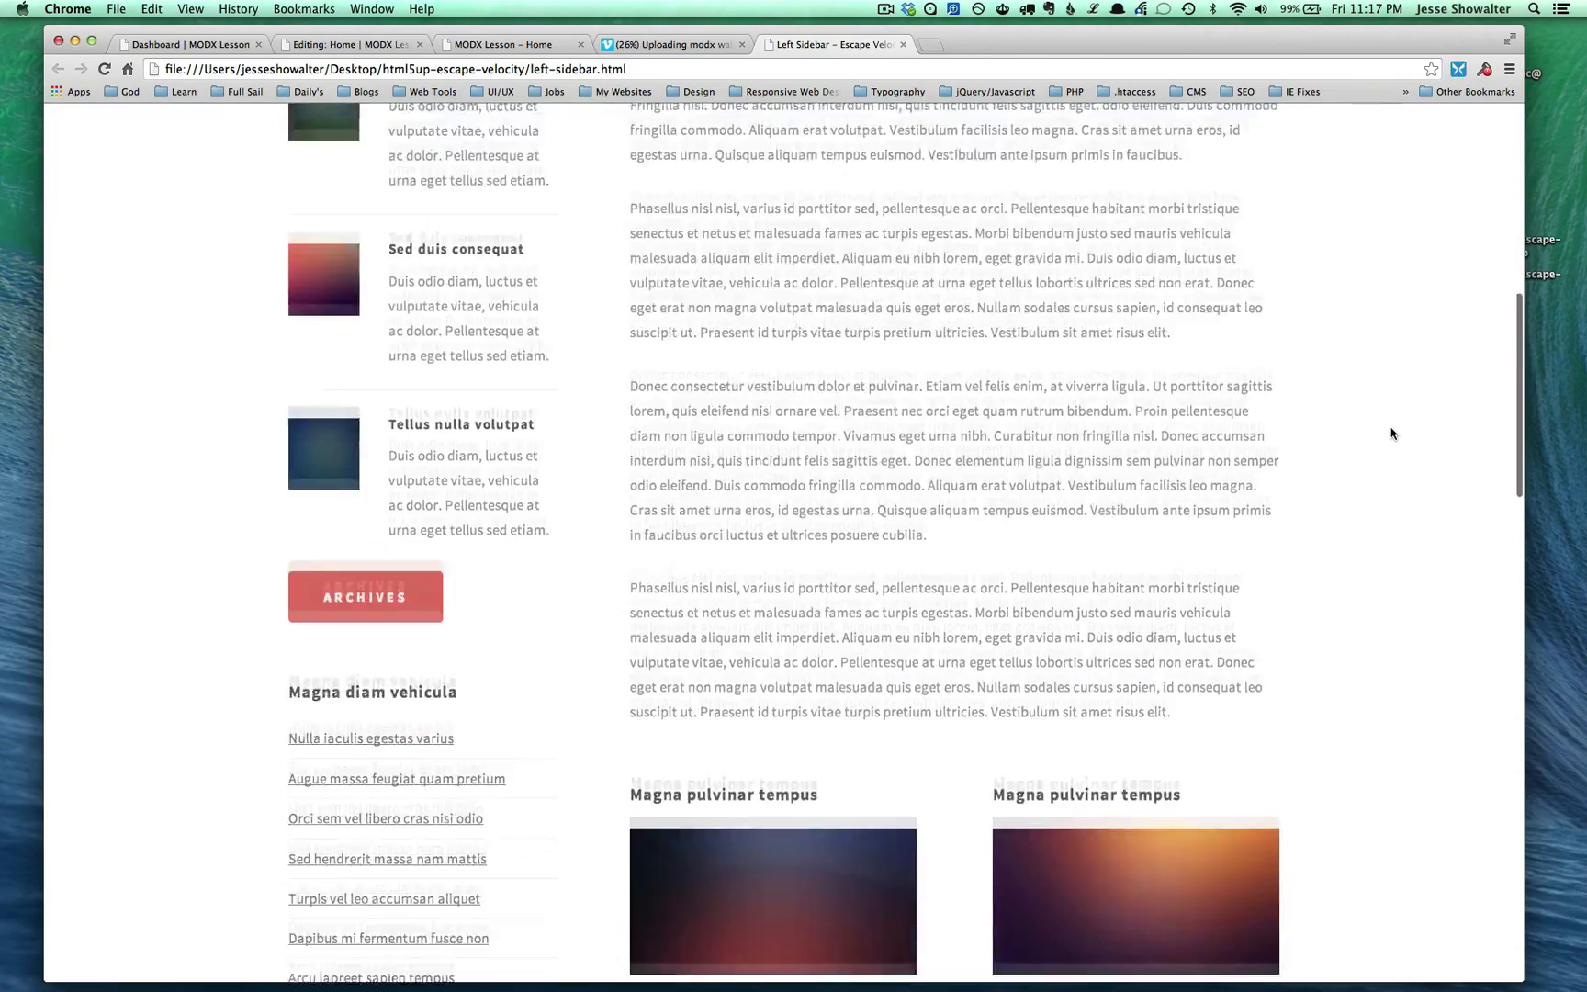
pyautogui.scroll(-3)
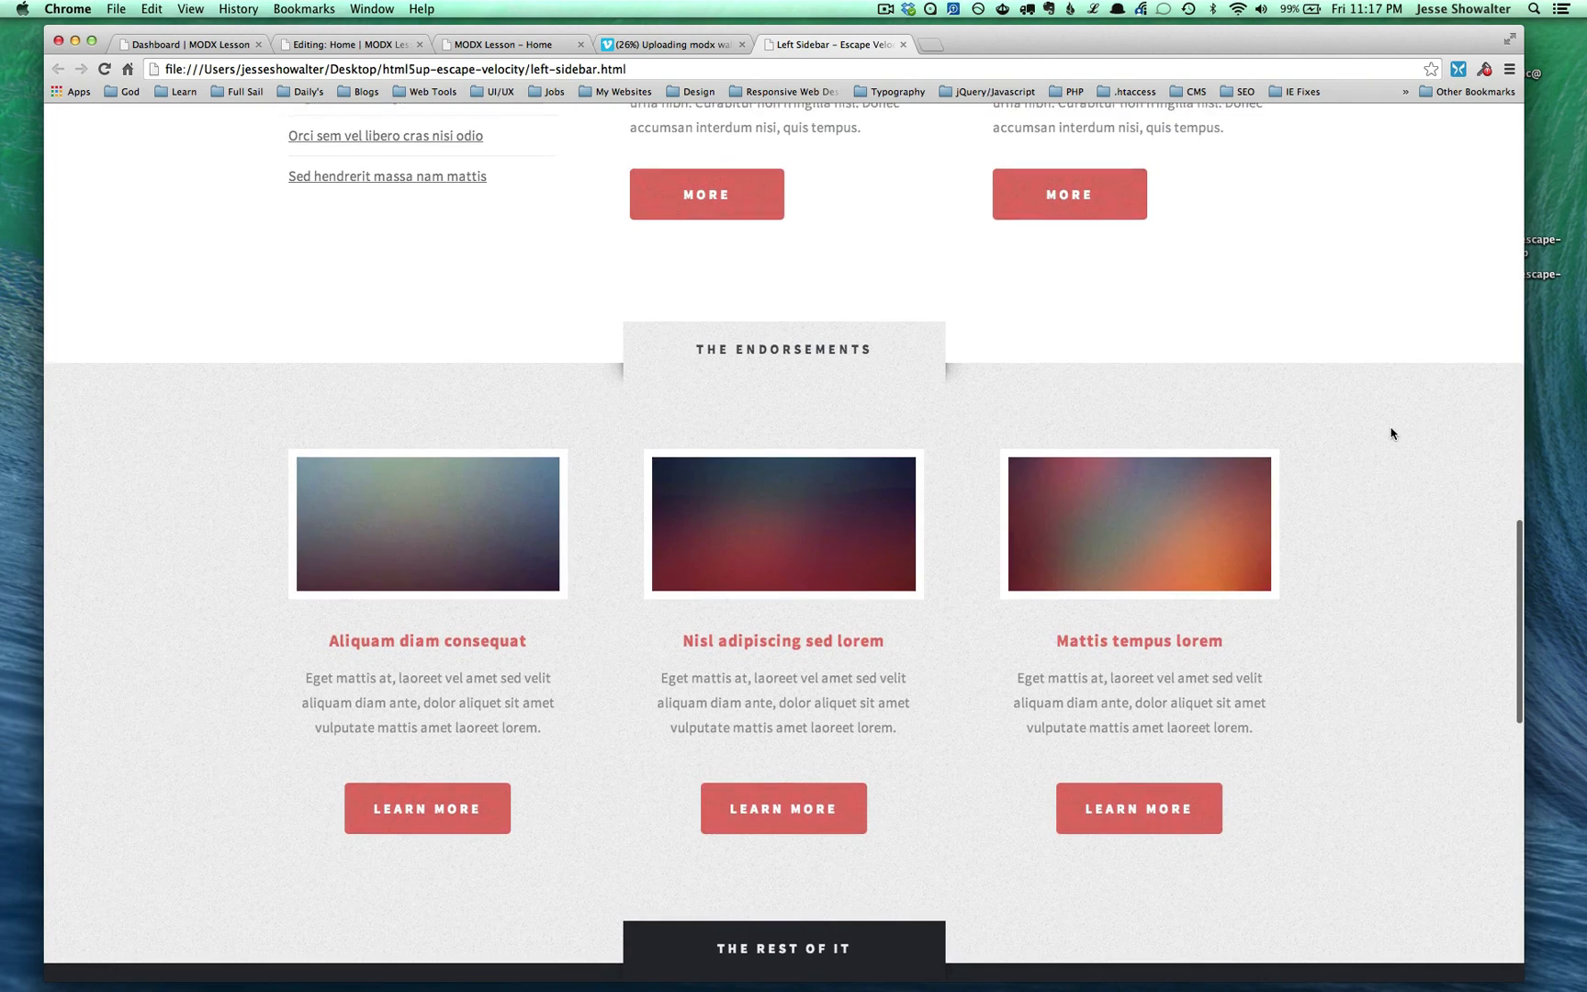
pyautogui.scroll(-3)
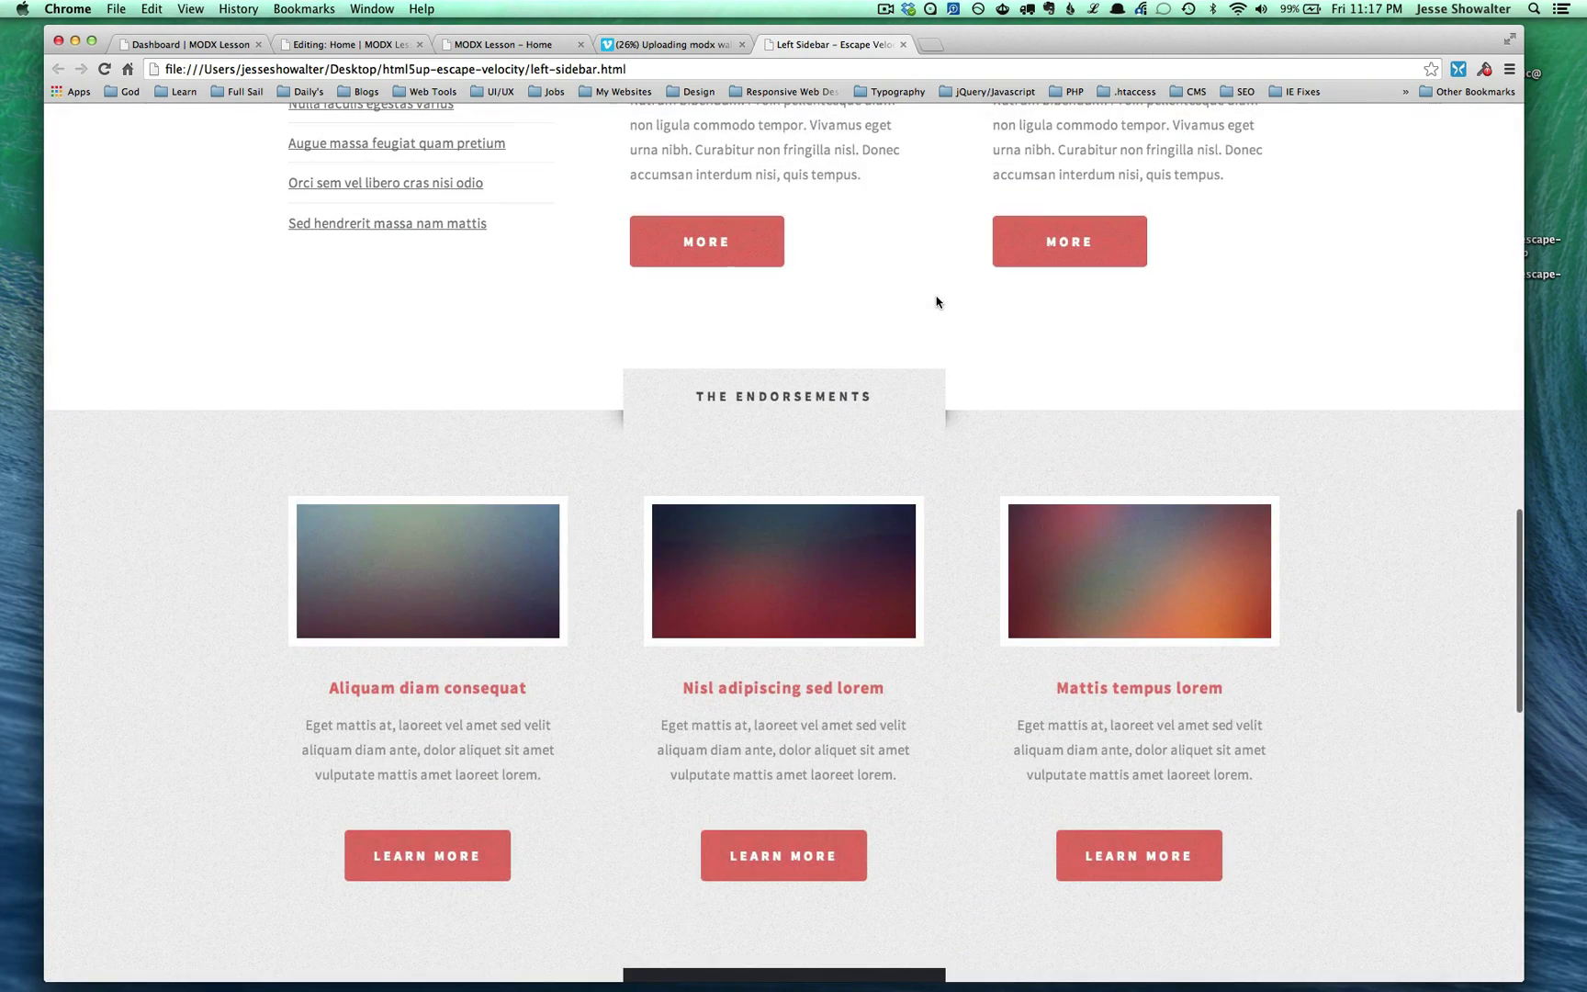
pyautogui.click(511, 44)
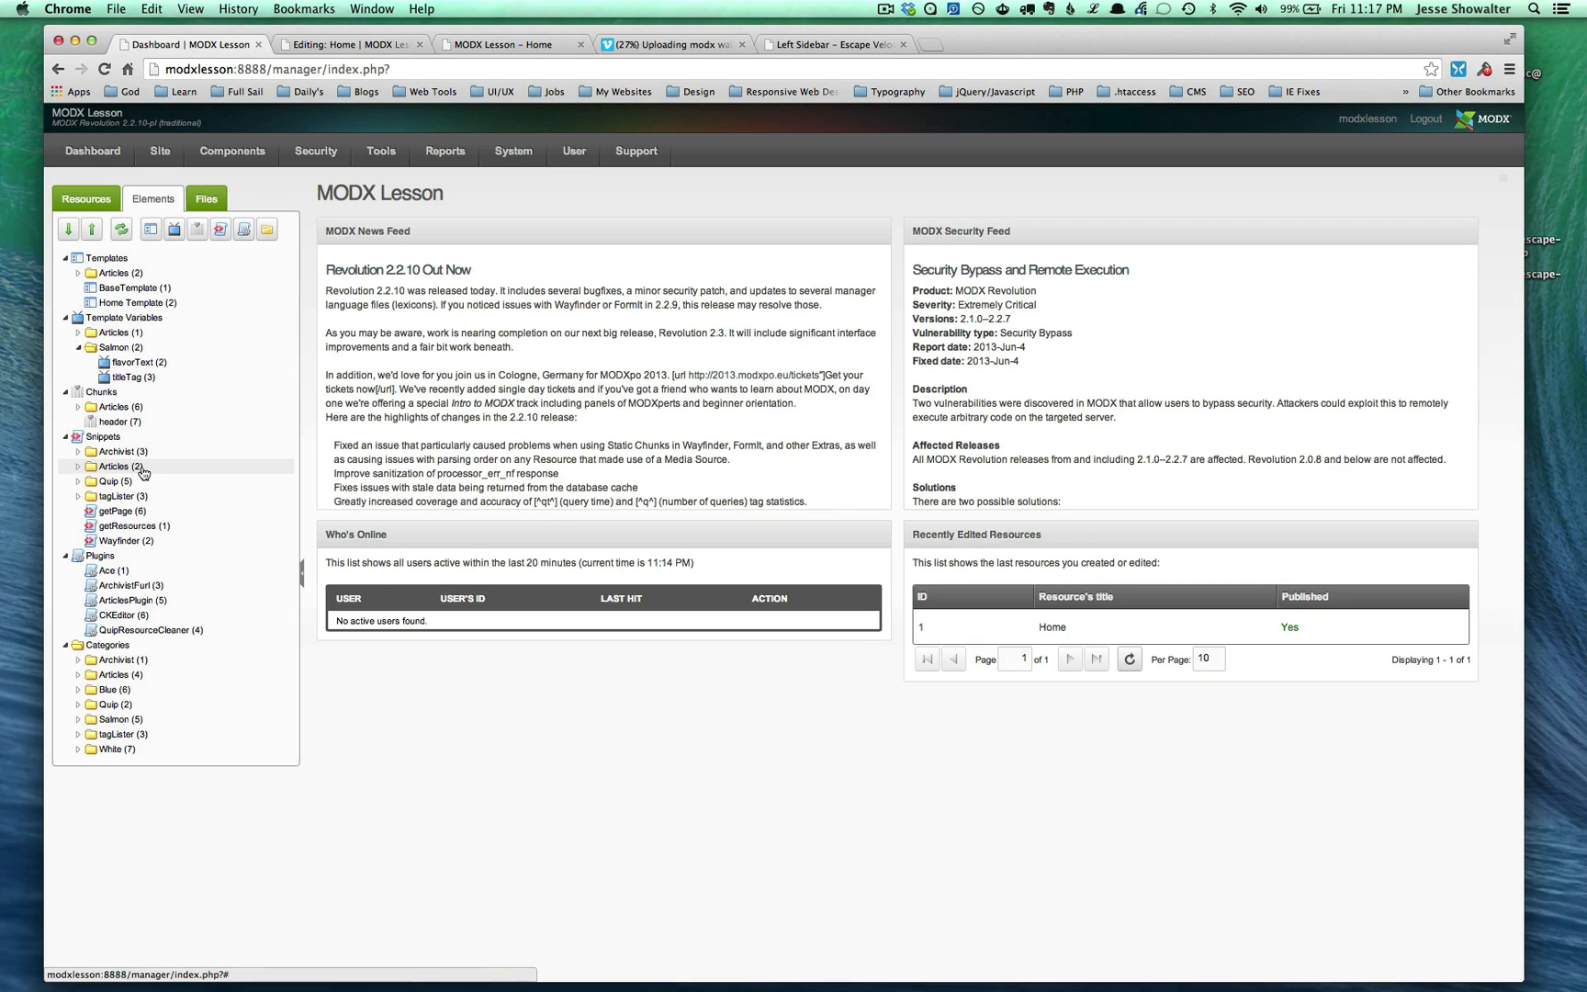
# Bring up the Home Template, its template variables, and a New Chunk form.
pyautogui.click(132, 302)
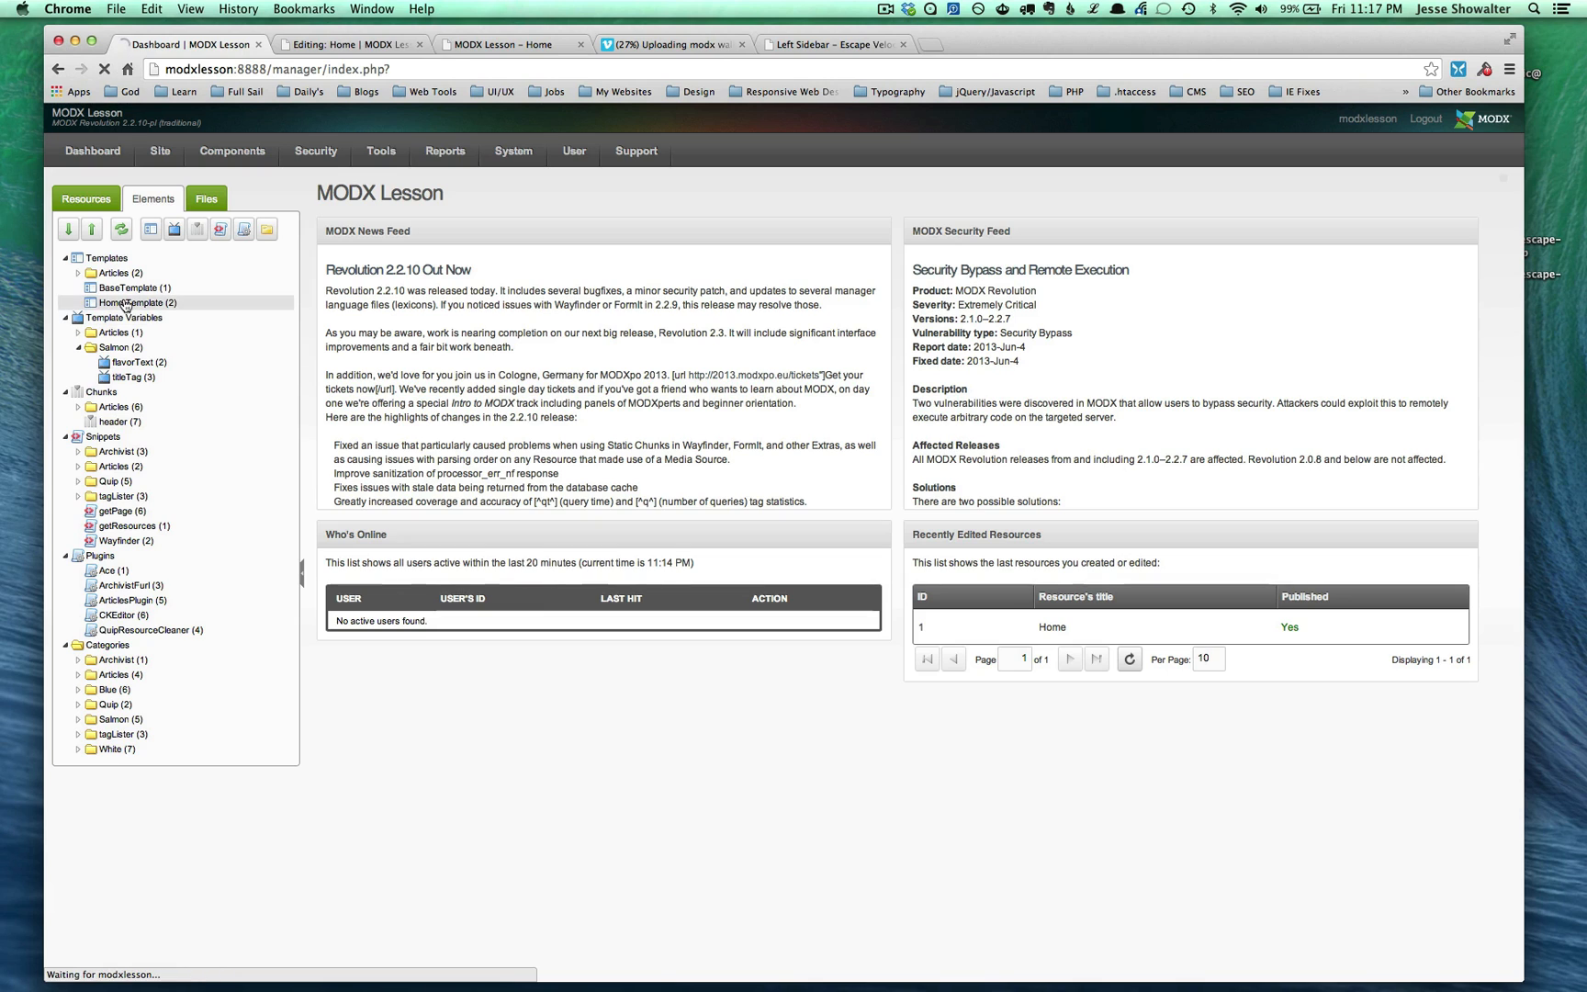
pyautogui.click(138, 303)
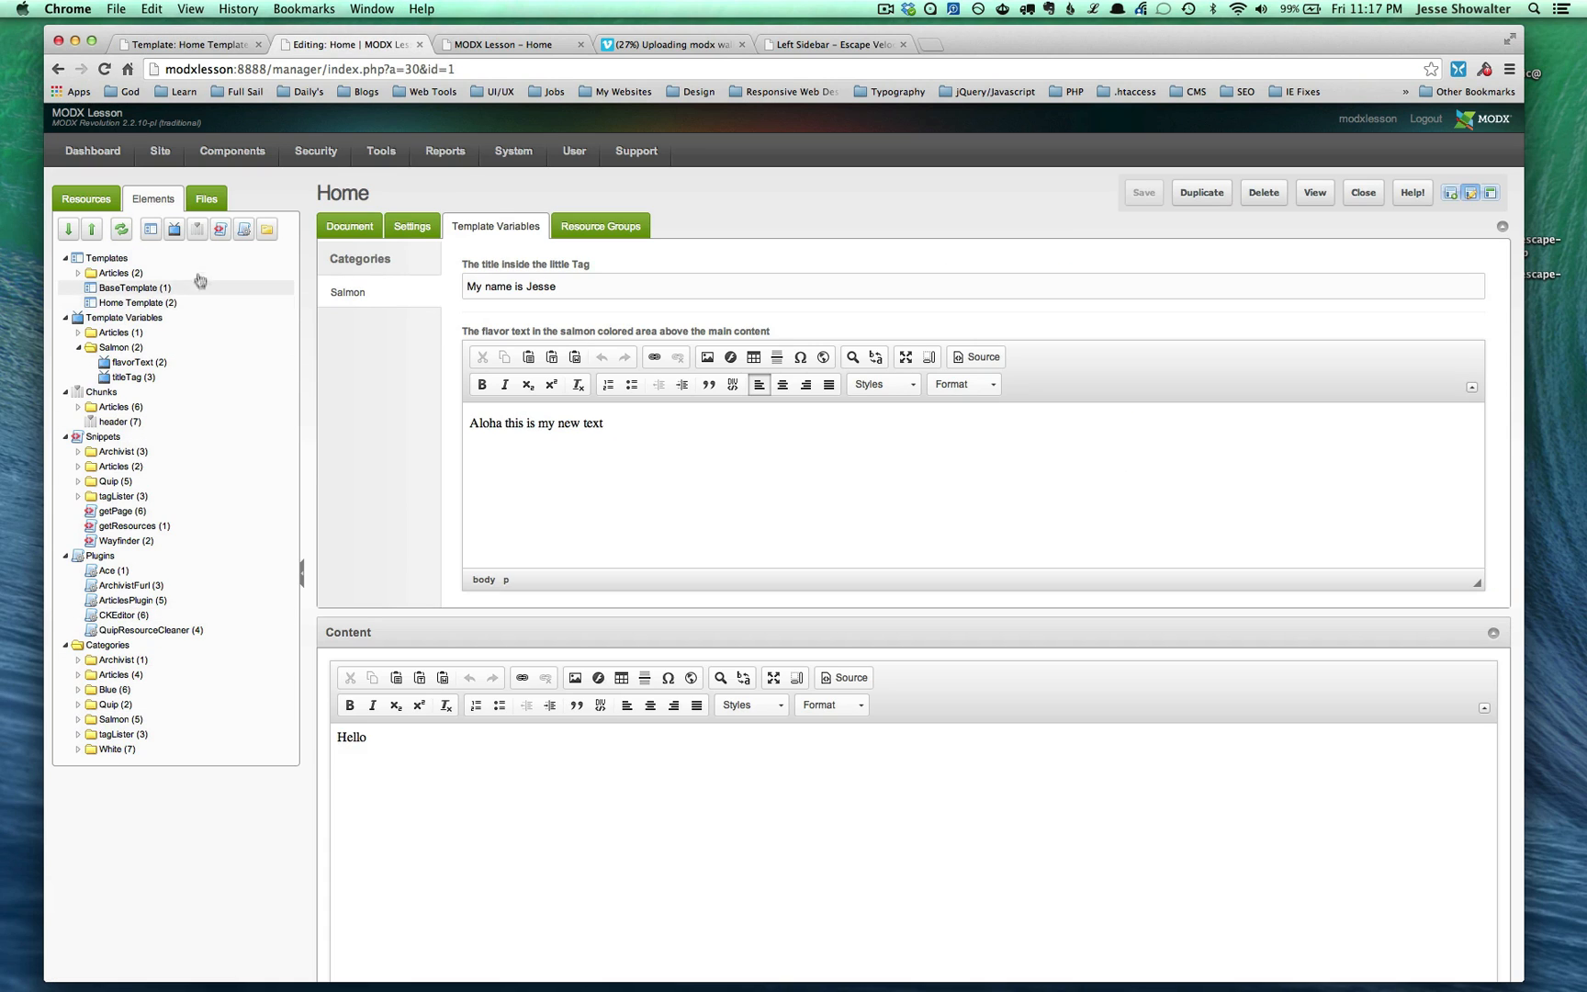
pyautogui.click(196, 230)
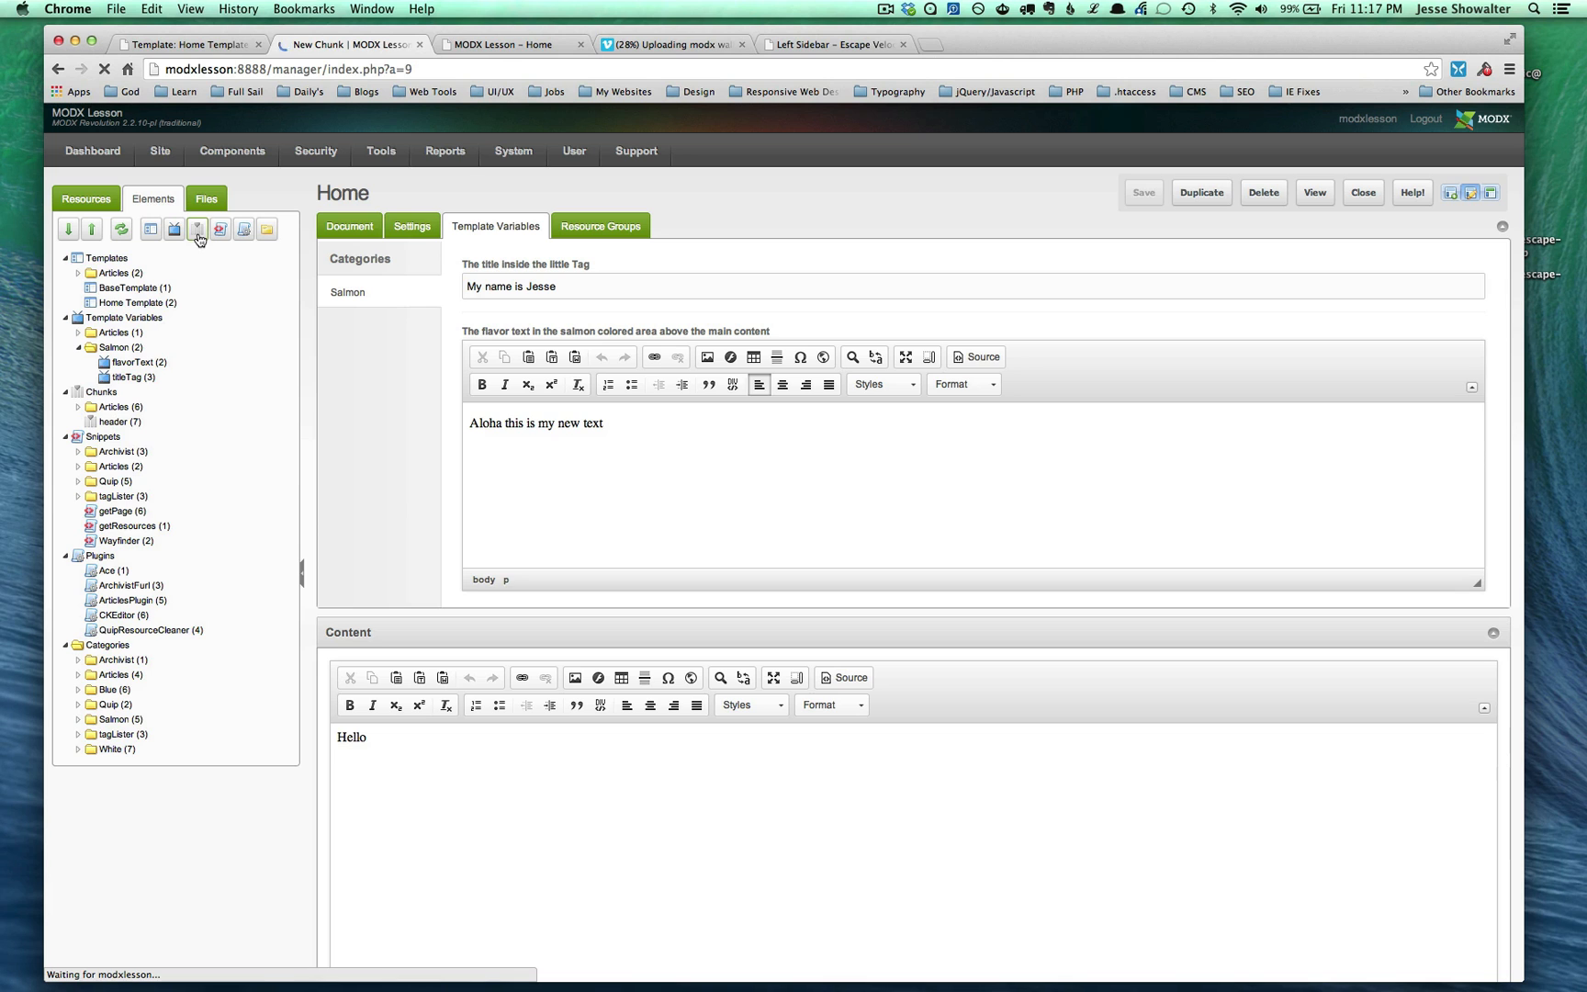
pyautogui.click(135, 301)
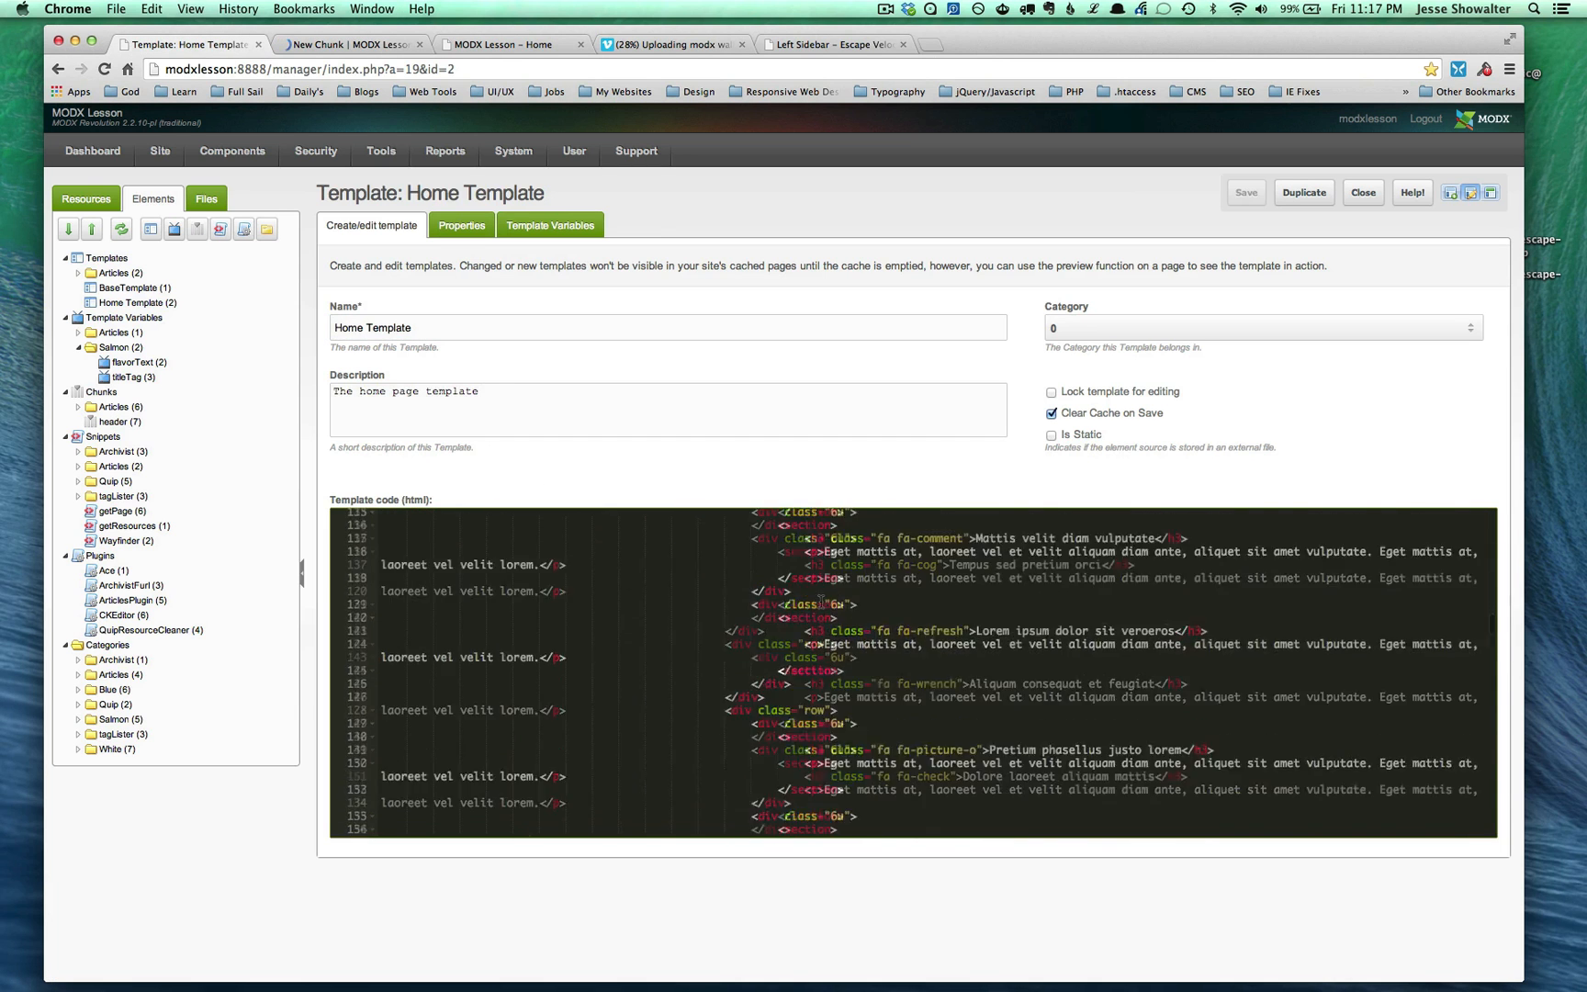
# Locate the Contacts footer markup in the template code and check it on the live home page.
pyautogui.scroll(-3)
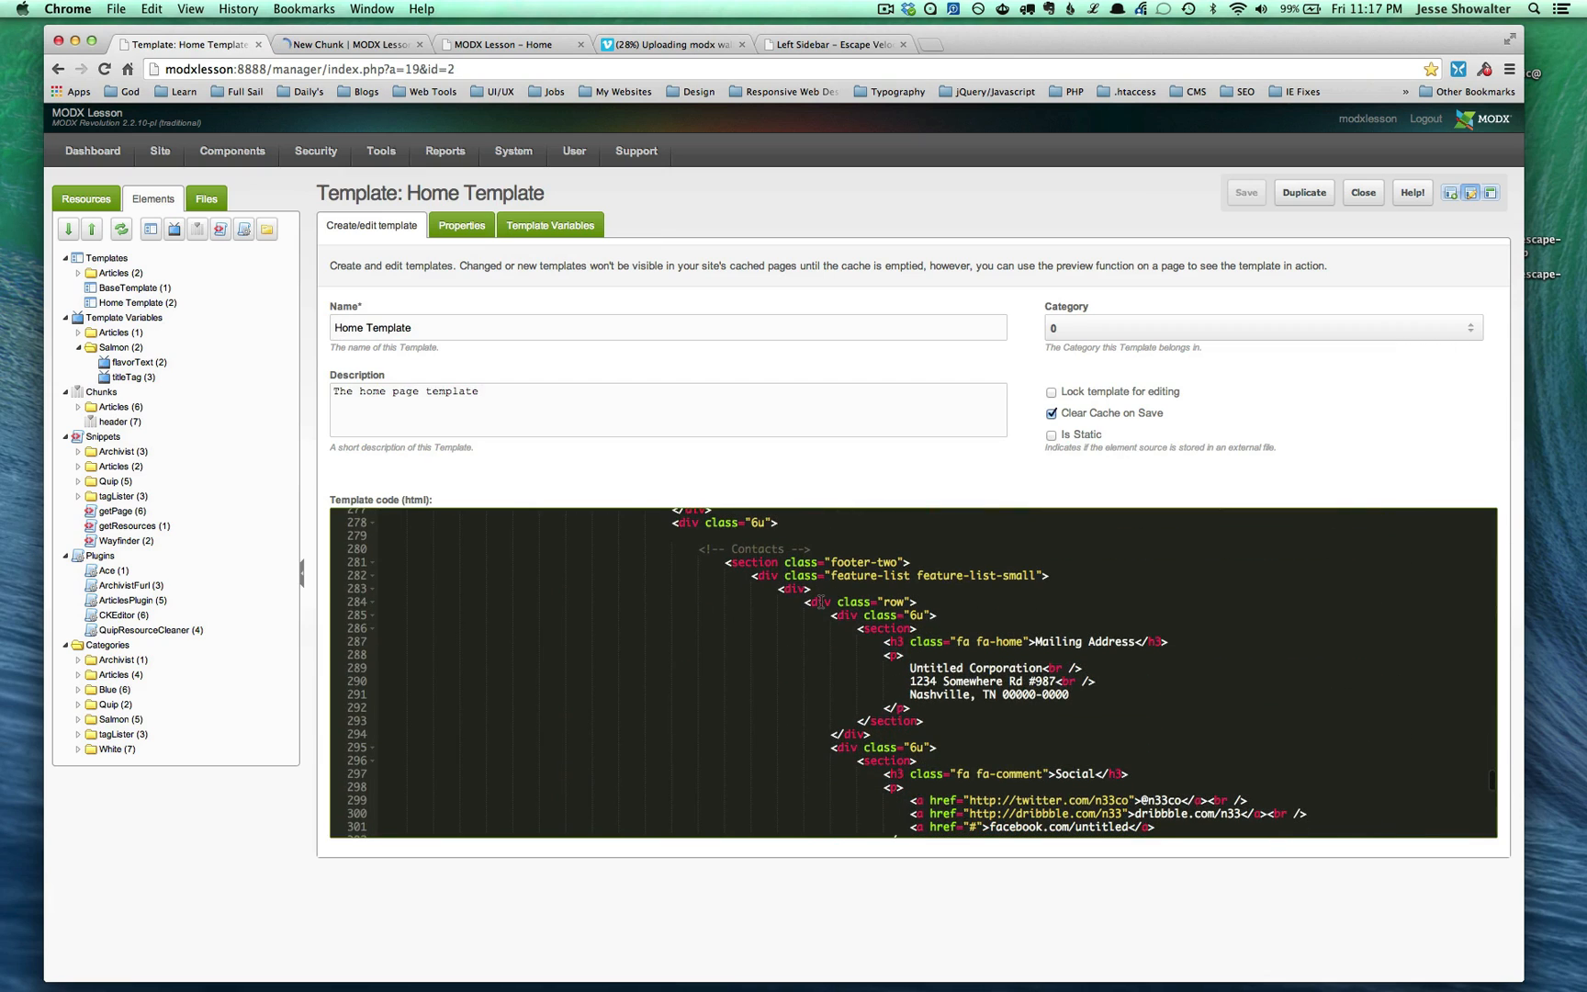
pyautogui.scroll(-3)
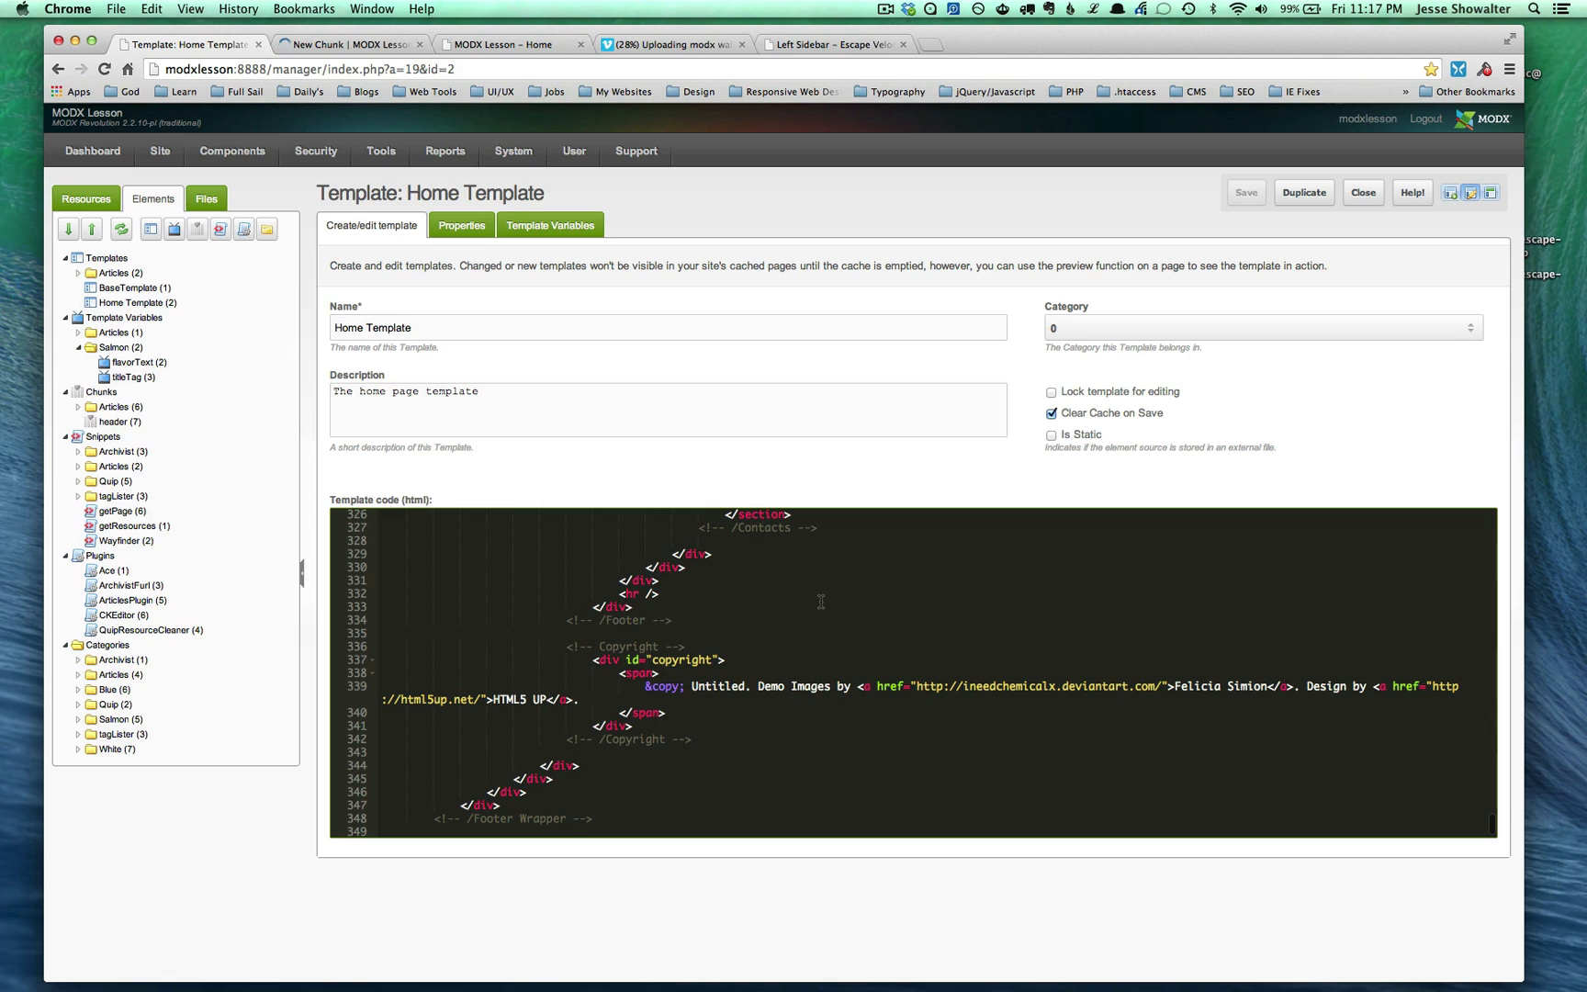
pyautogui.click(507, 44)
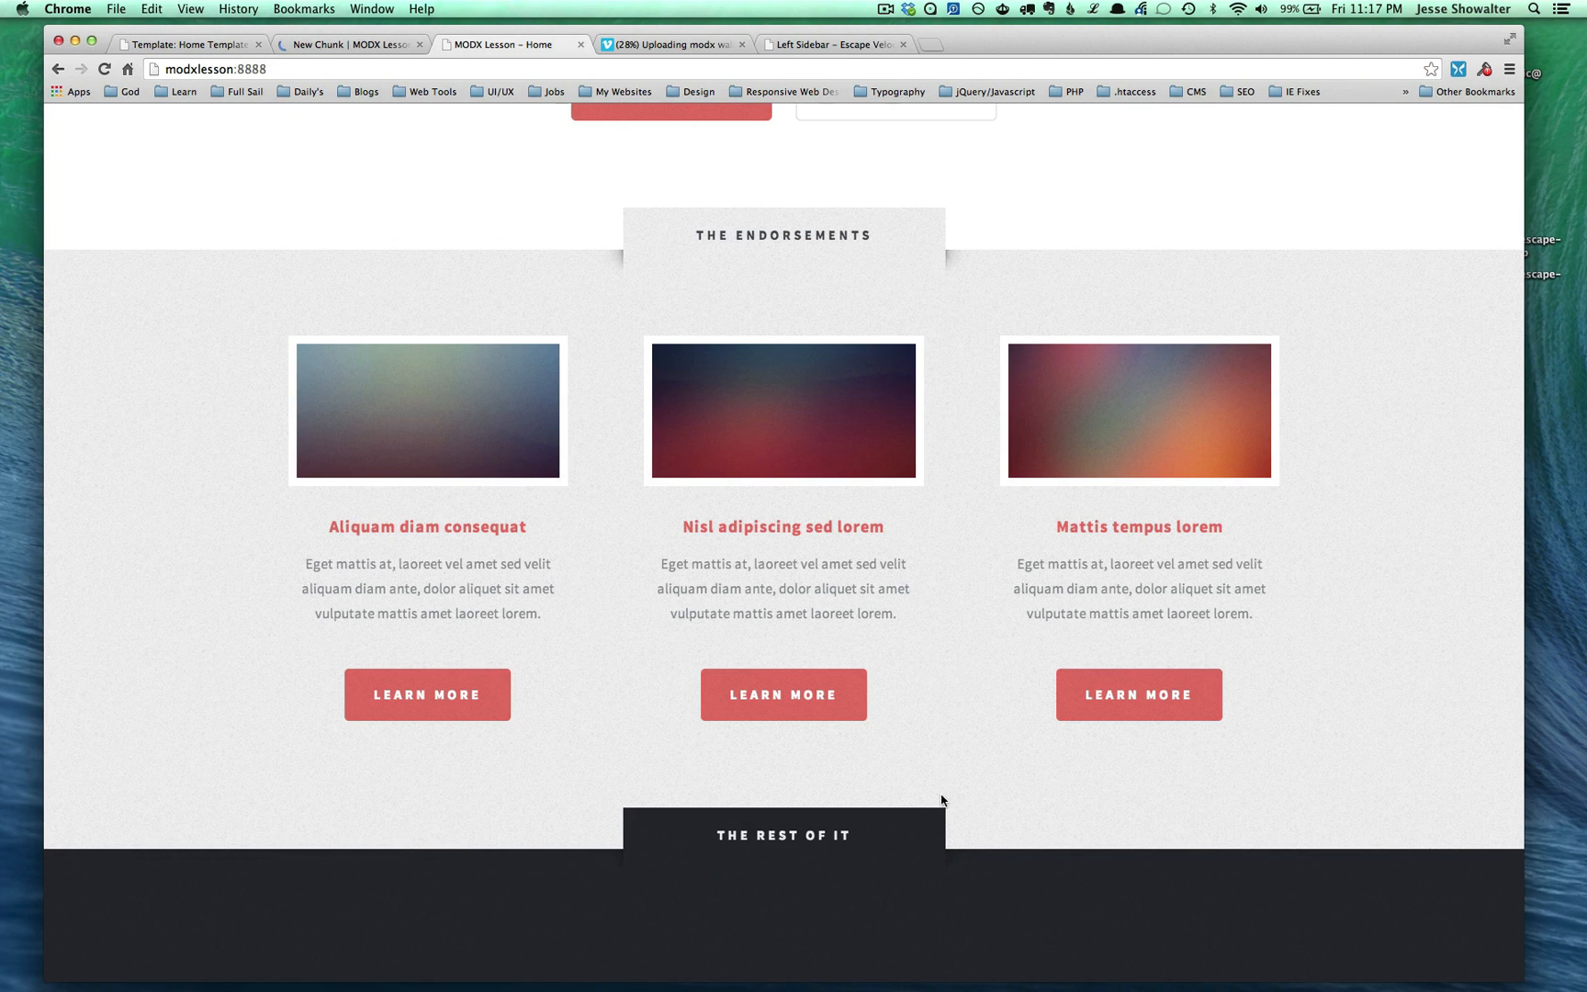
pyautogui.scroll(-3)
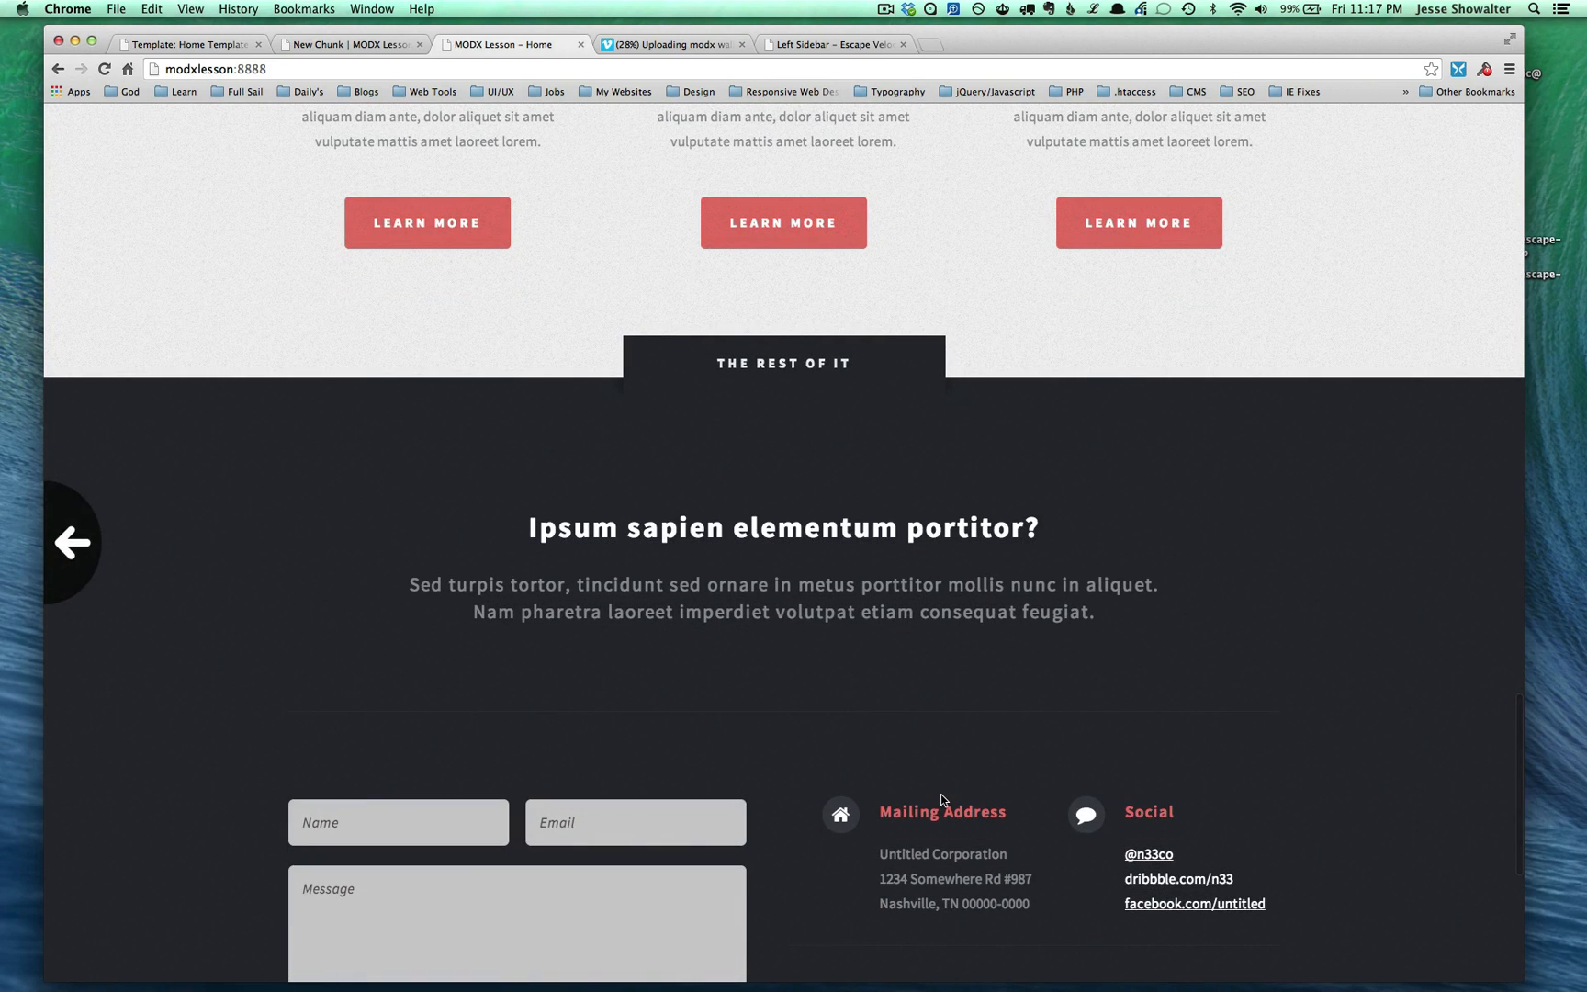
pyautogui.click(188, 44)
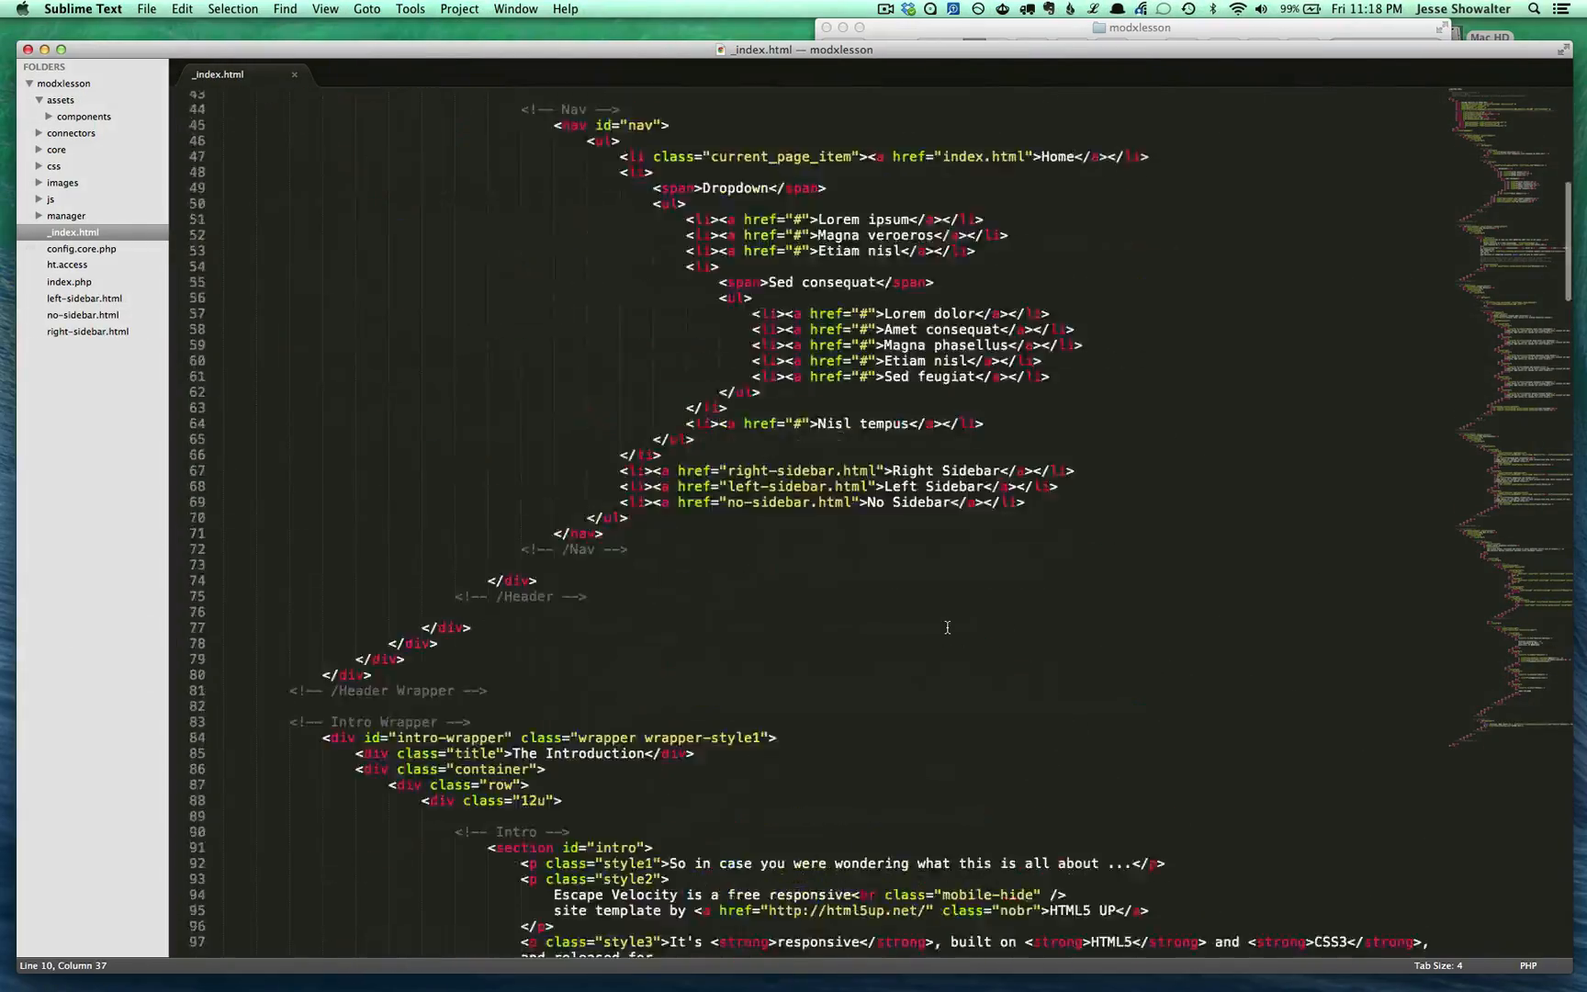
# Copy the Footer Wrapper block, contacts and copyright included, from _index.html.
pyautogui.scroll(-3)
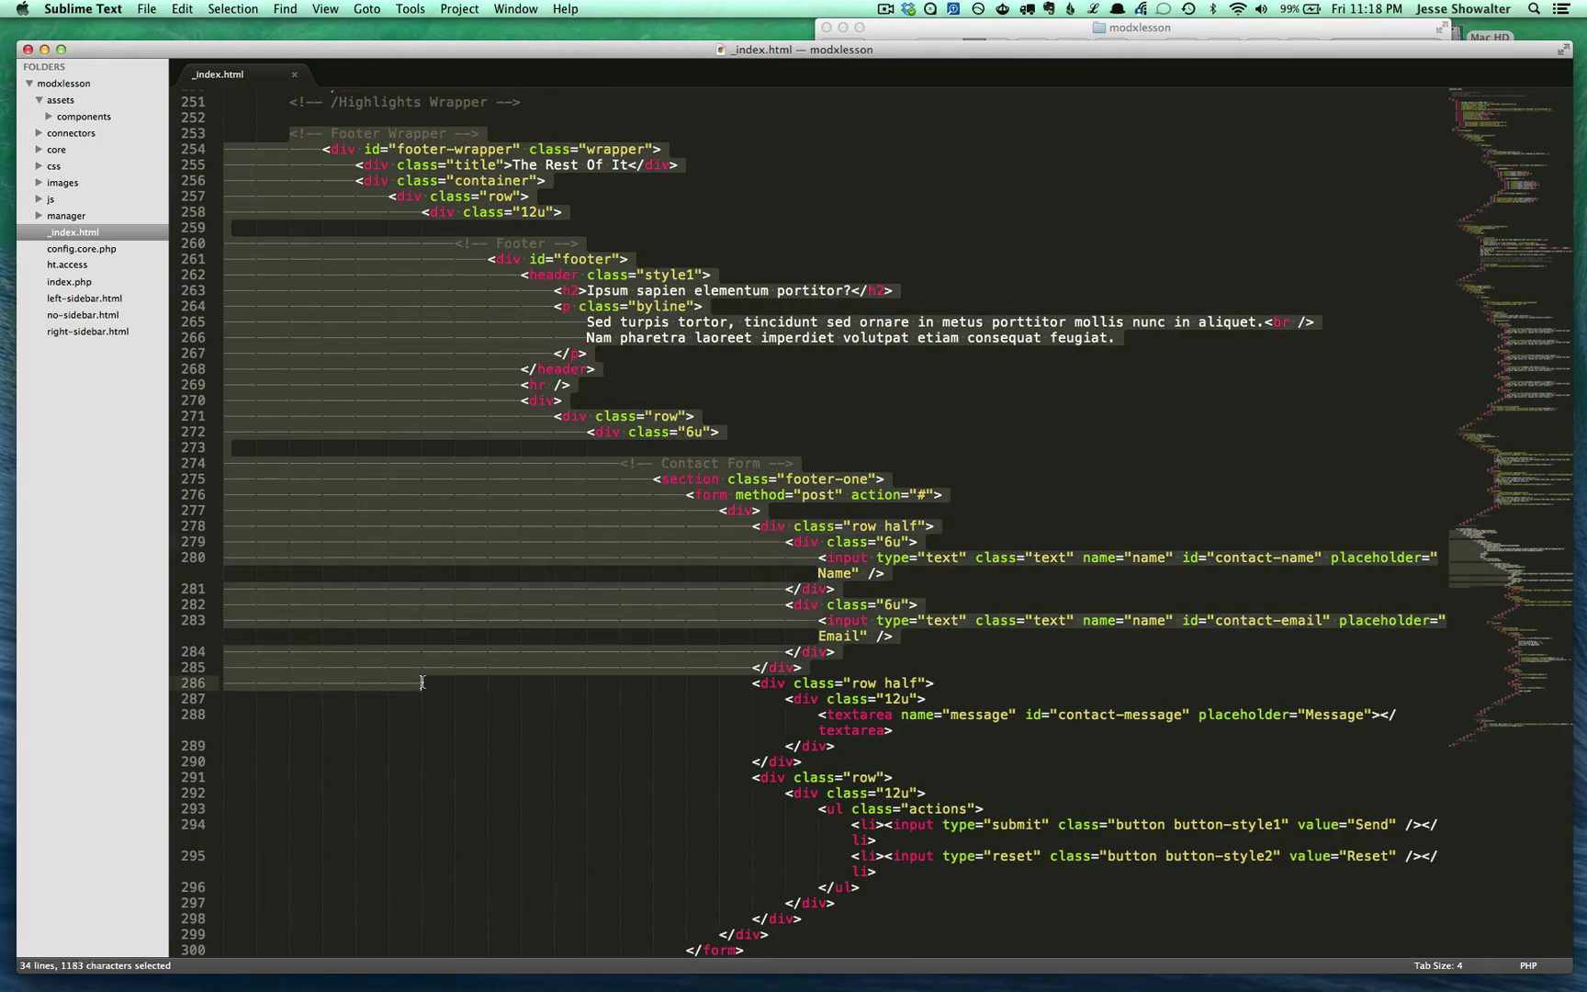
pyautogui.scroll(-3)
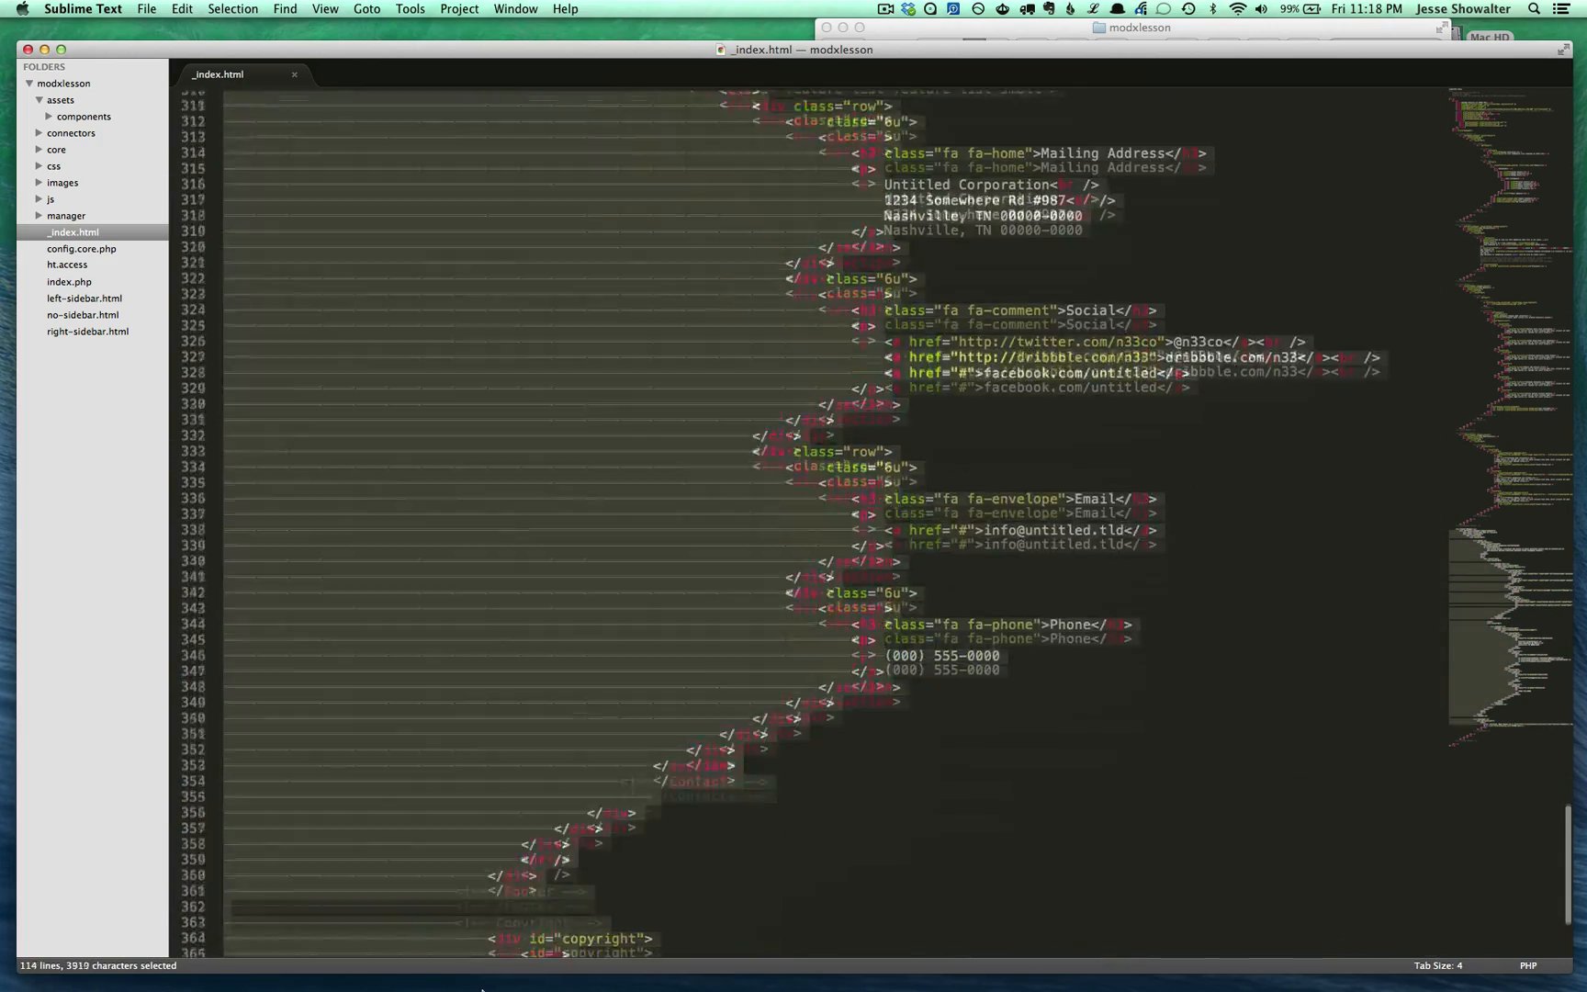
pyautogui.scroll(-3)
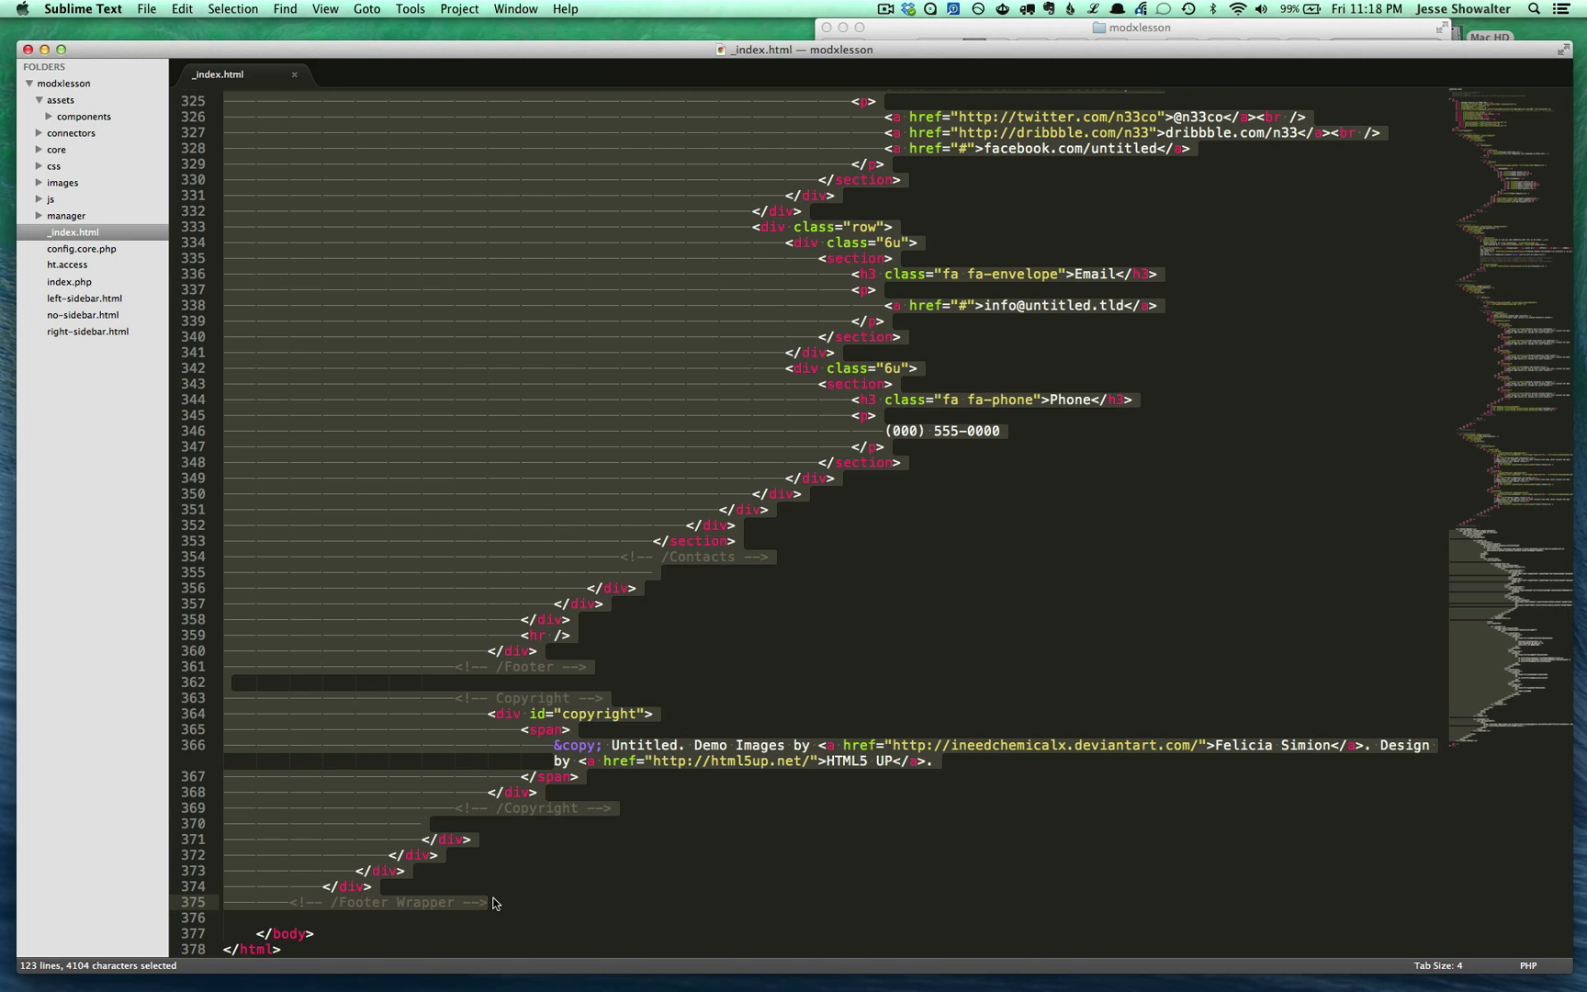
pyautogui.press('cmd+c')
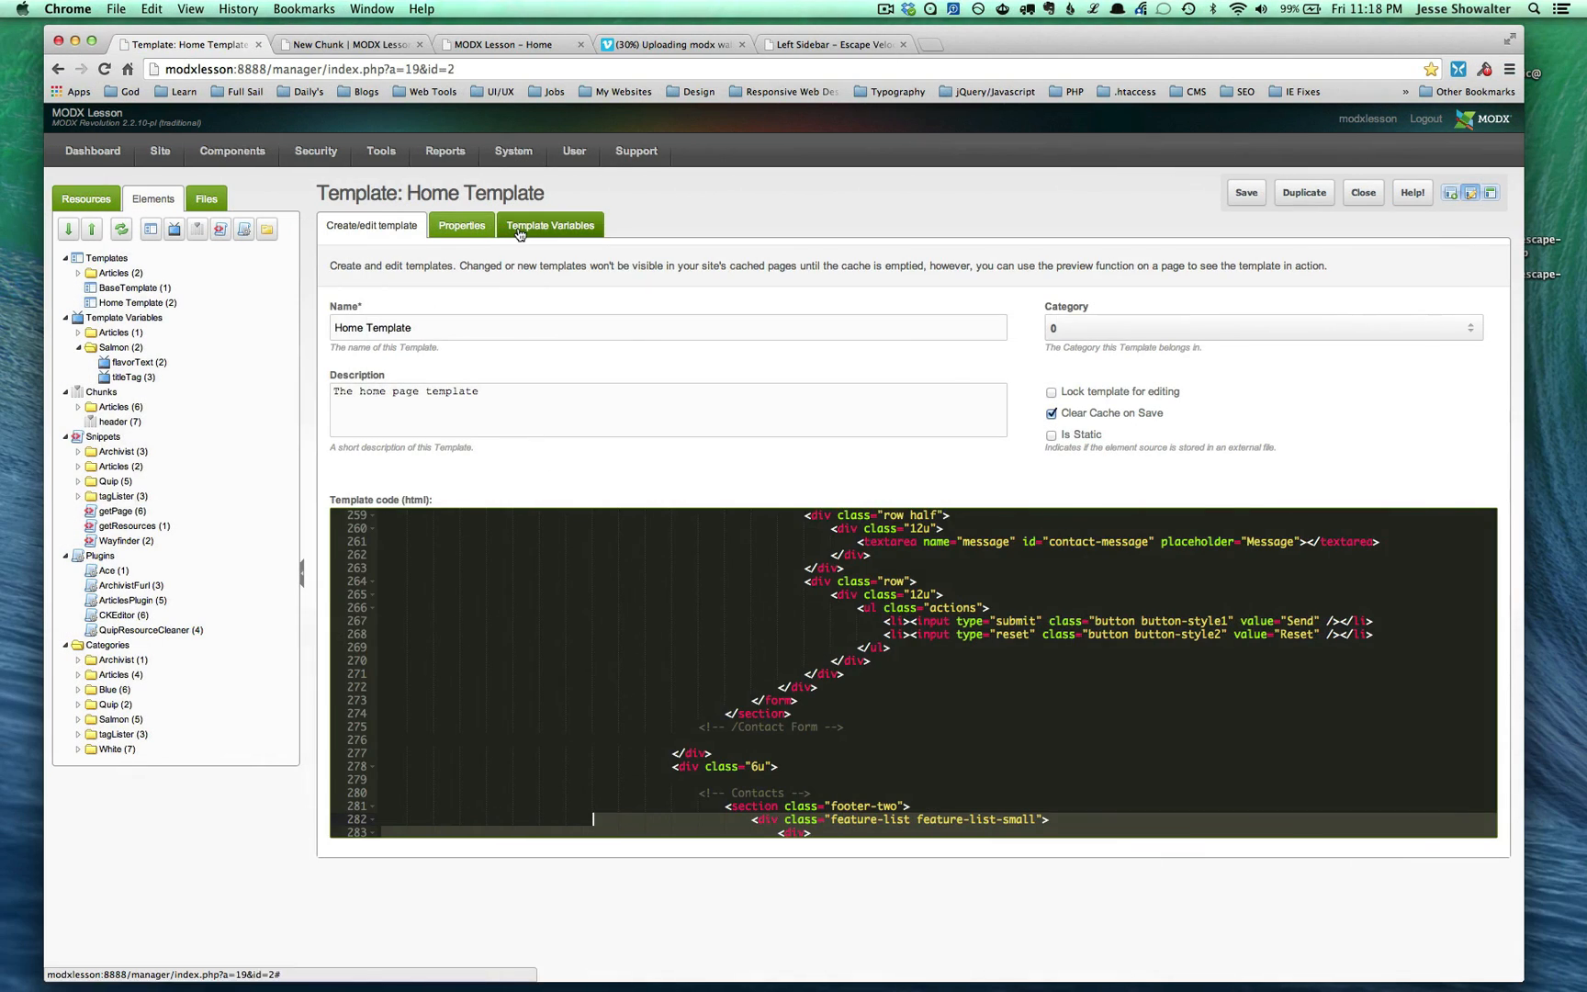
# Name the new chunk blueFooter with description 'The entire blue footer wrapper'.
pyautogui.click(344, 44)
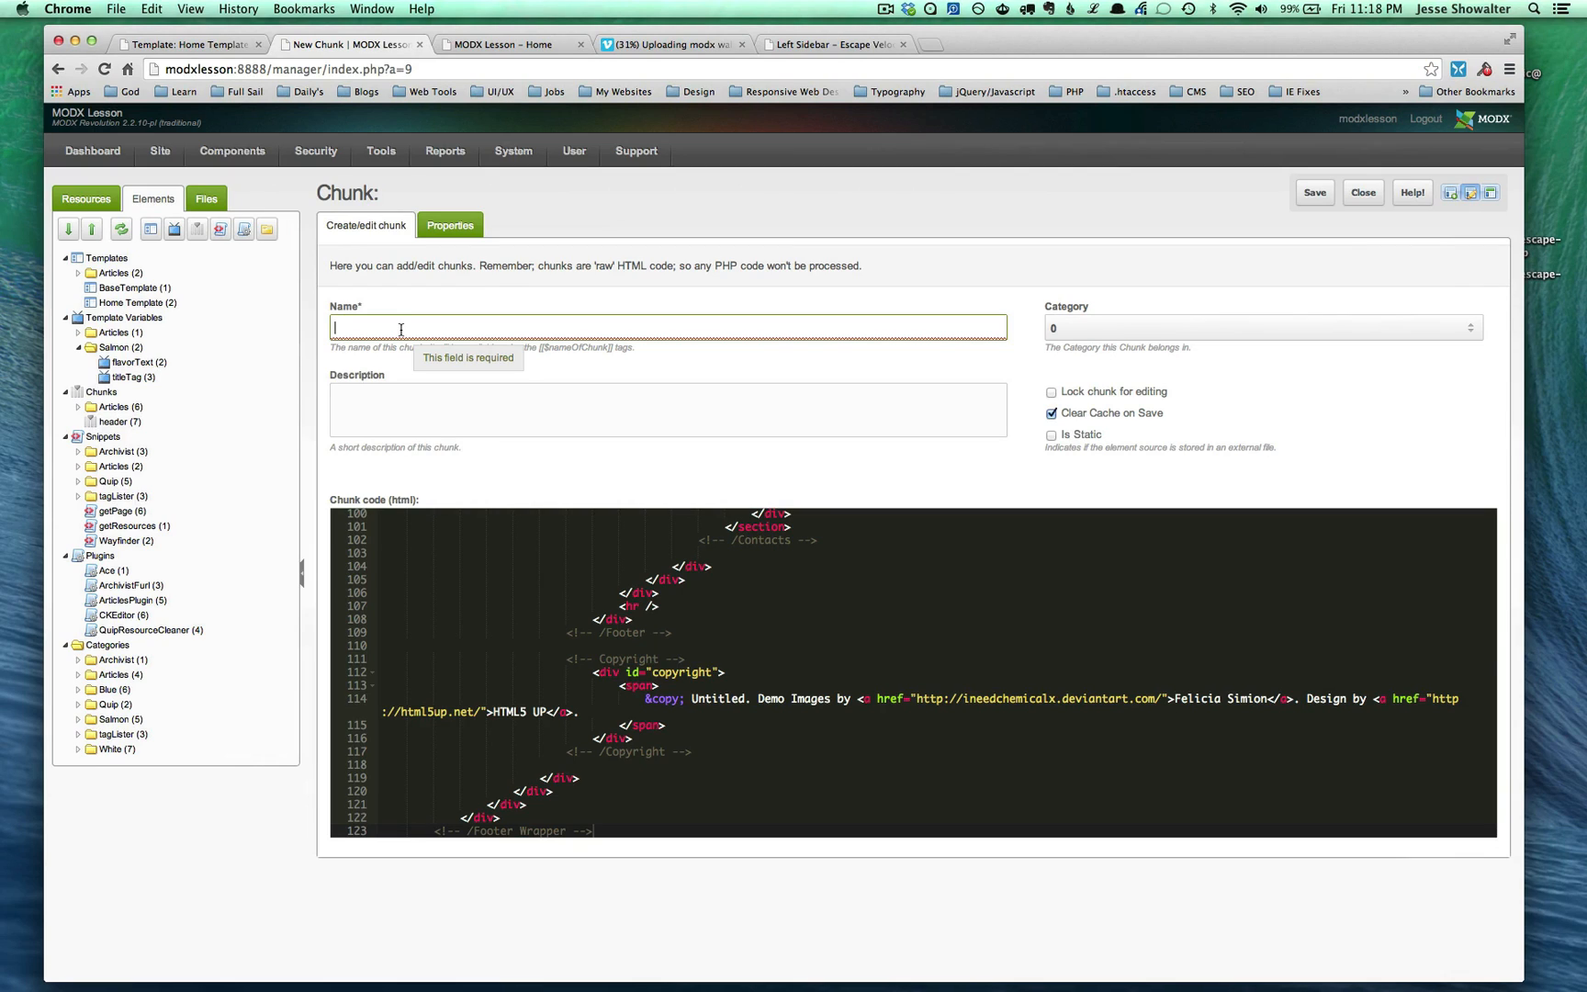
pyautogui.write('bluie')
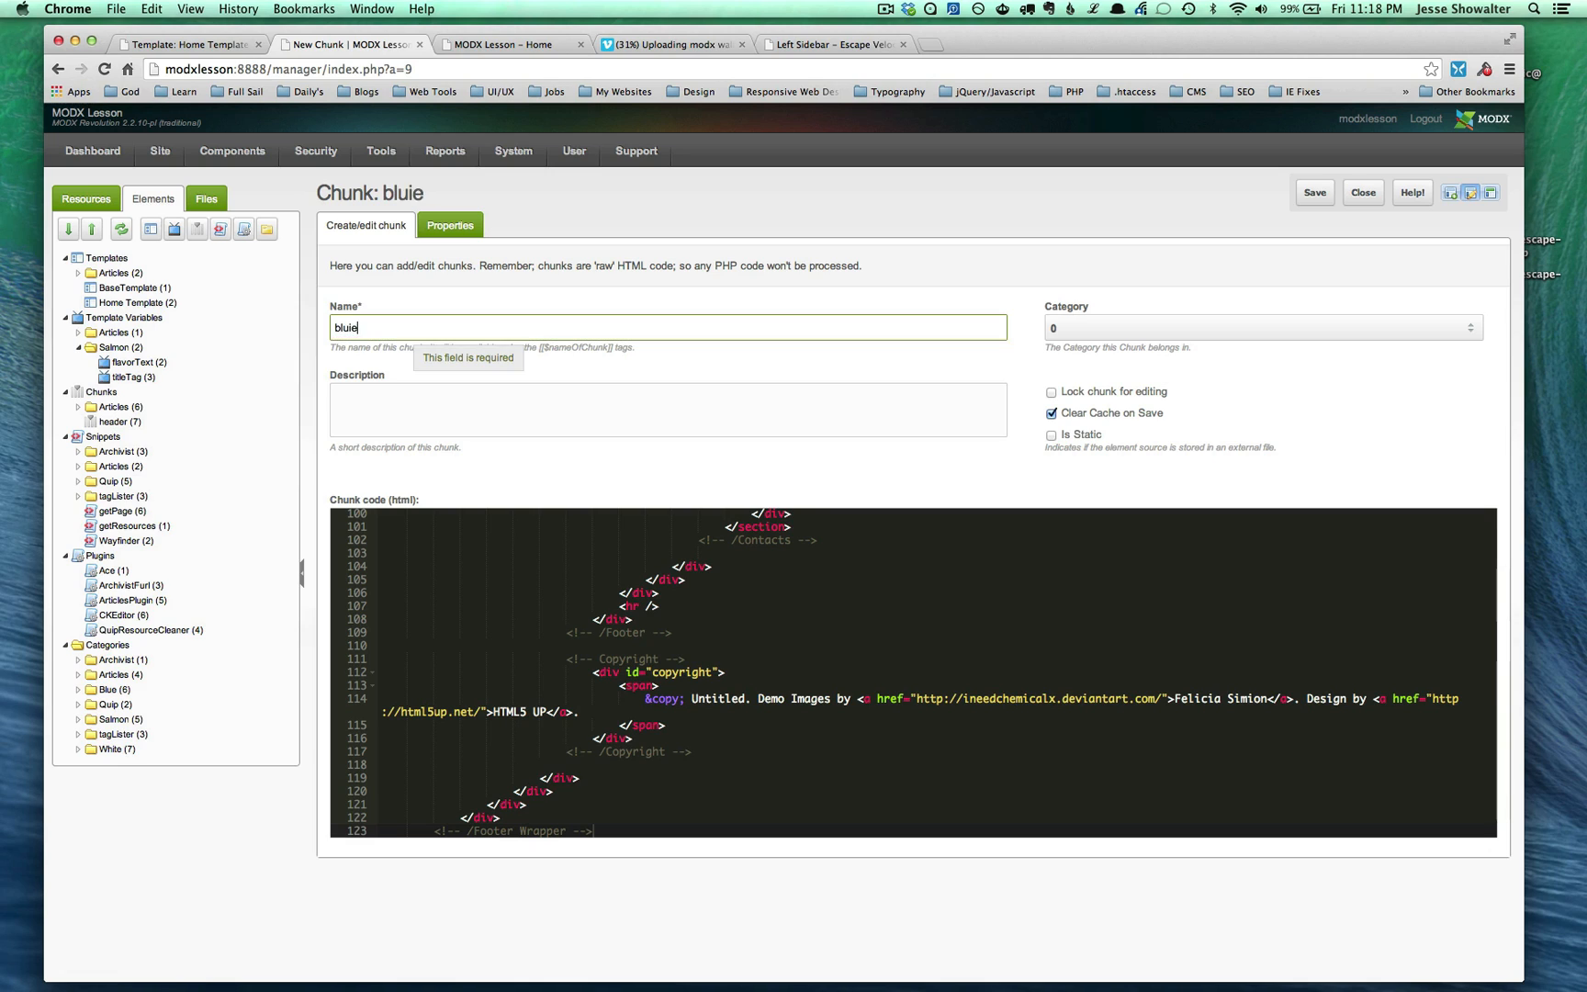
pyautogui.press('Backspace')
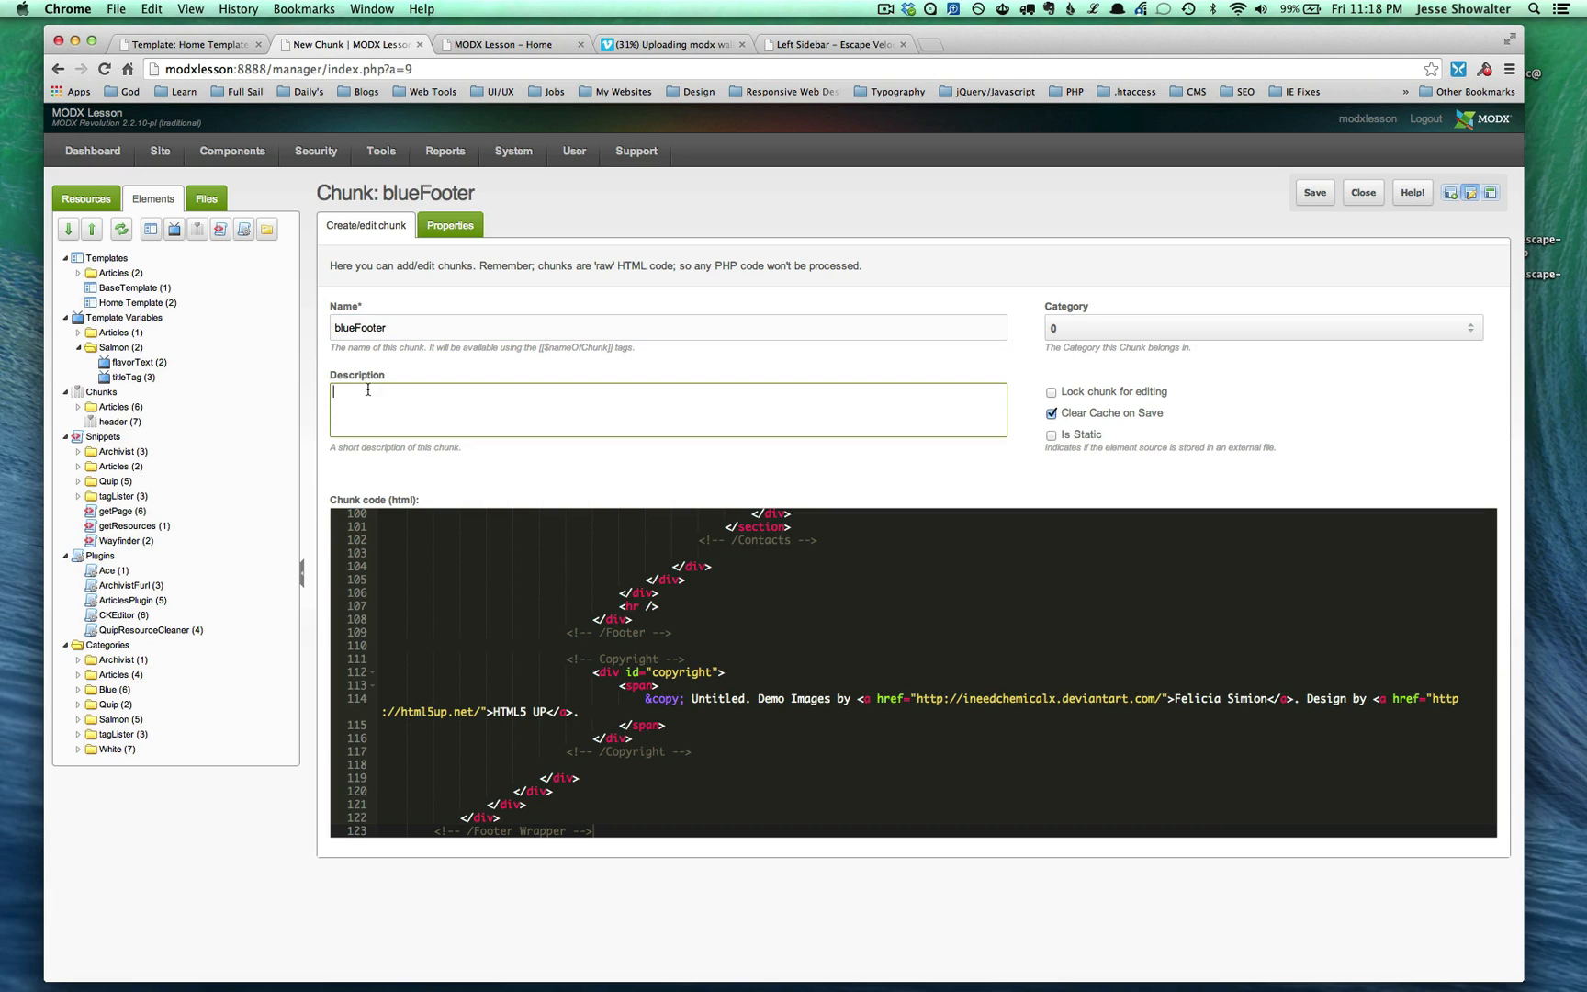
pyautogui.write('The e')
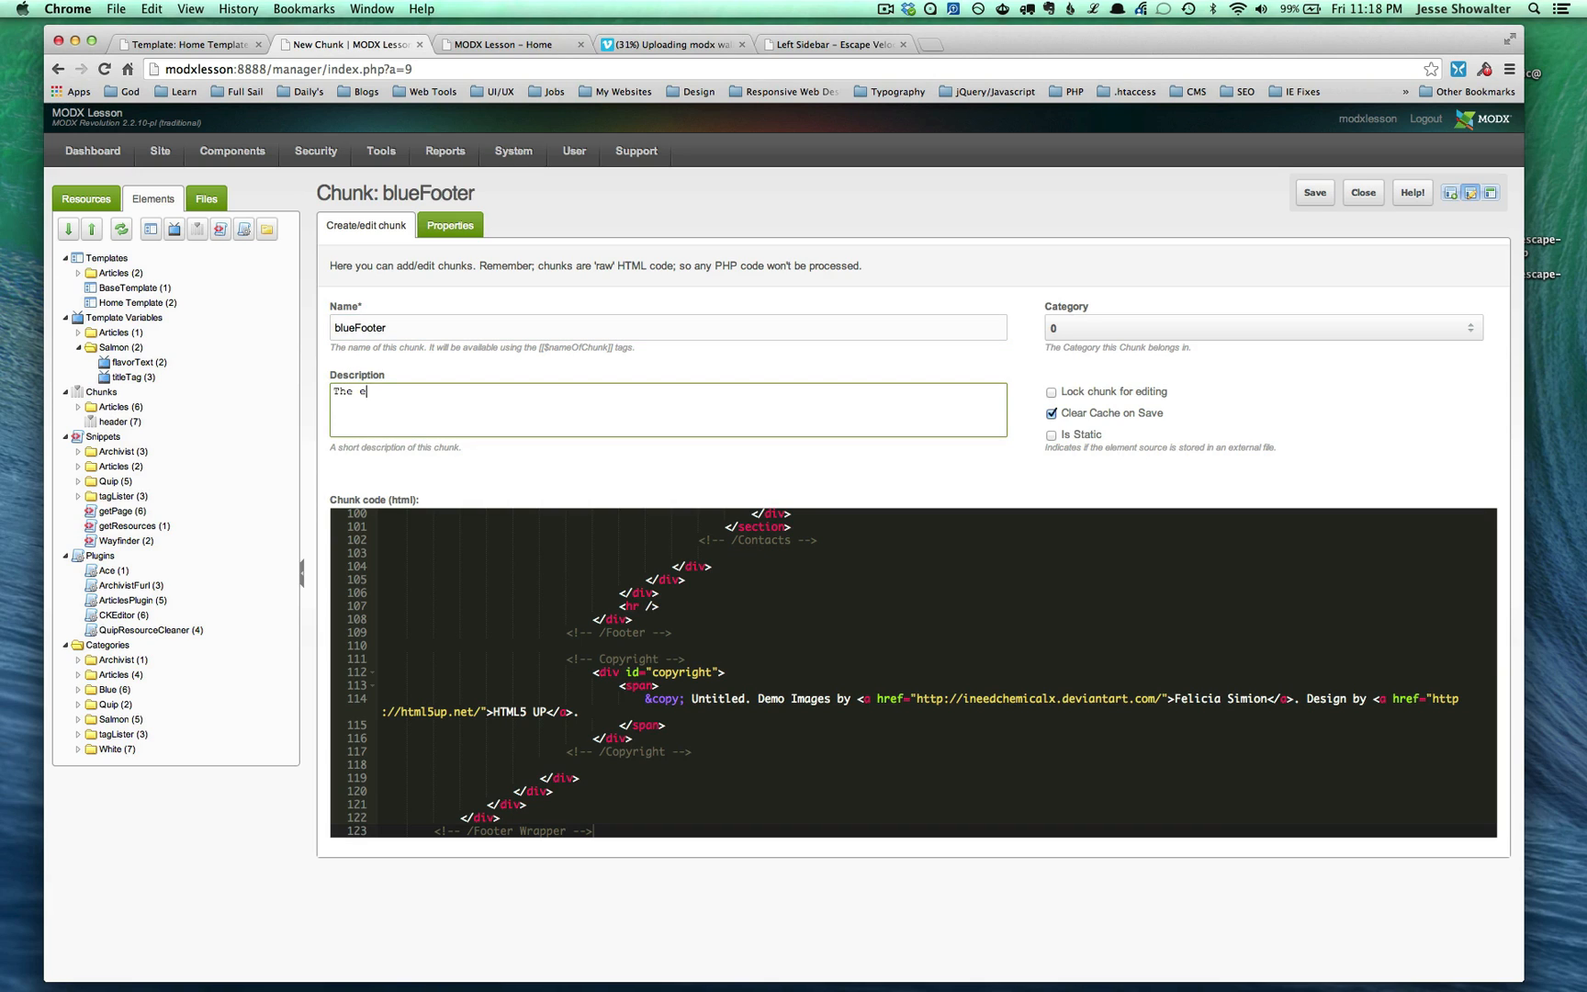
pyautogui.write('ntire blue footer wrapper')
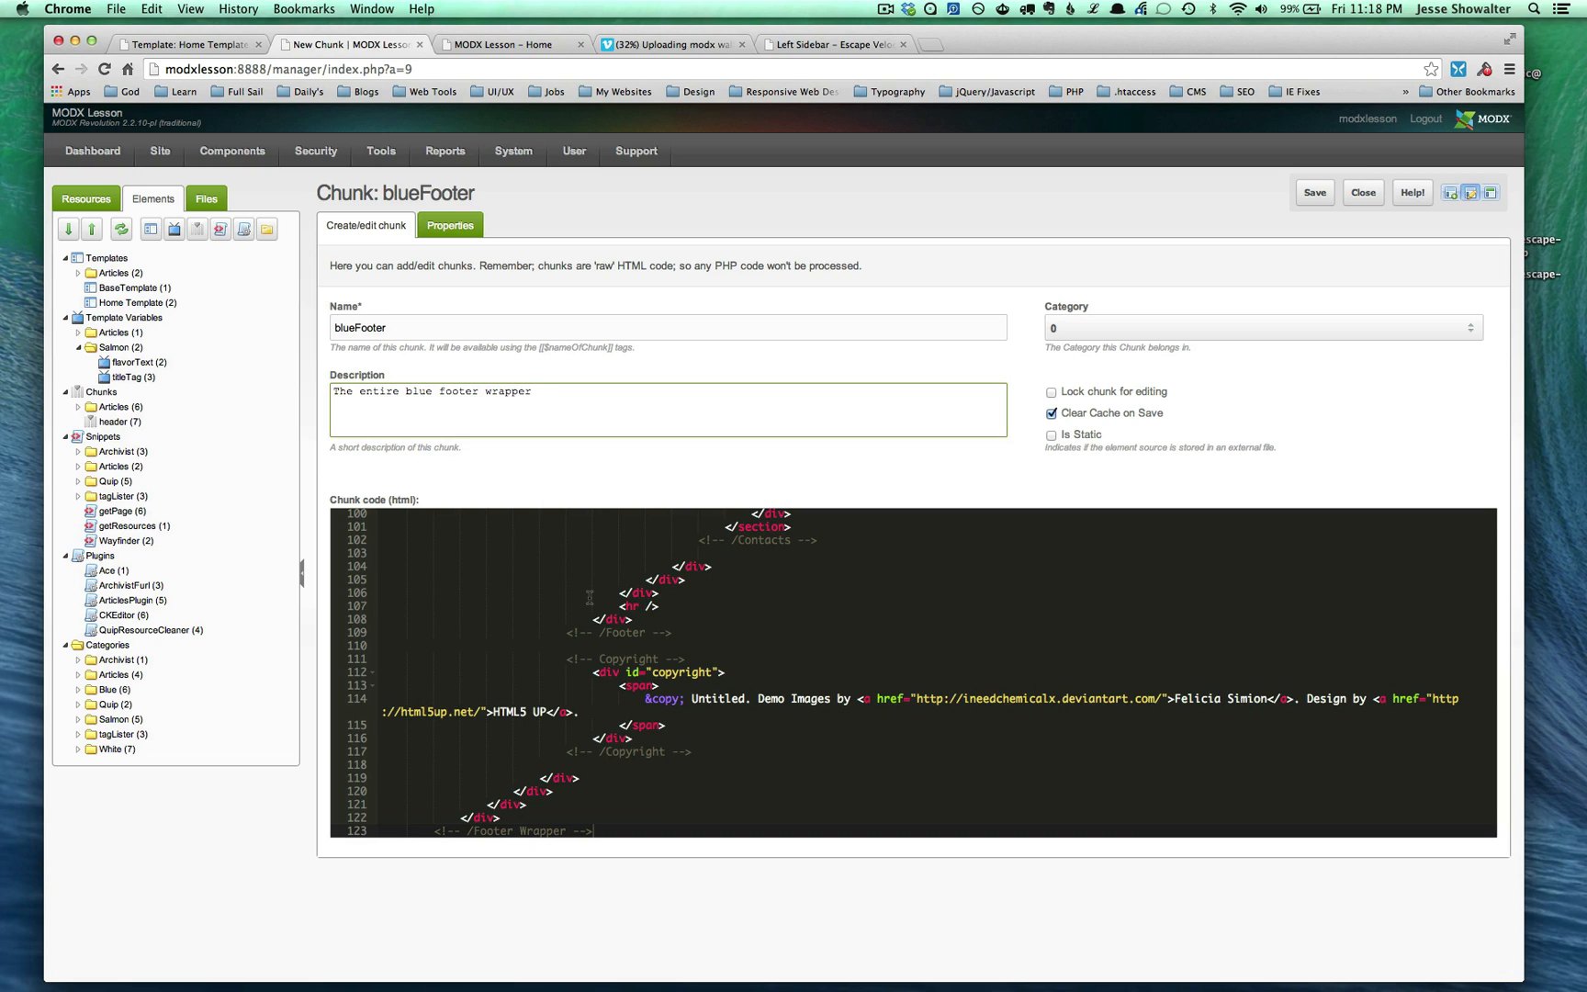
# Assign the chunk to category Blue and save it.
pyautogui.click(1262, 327)
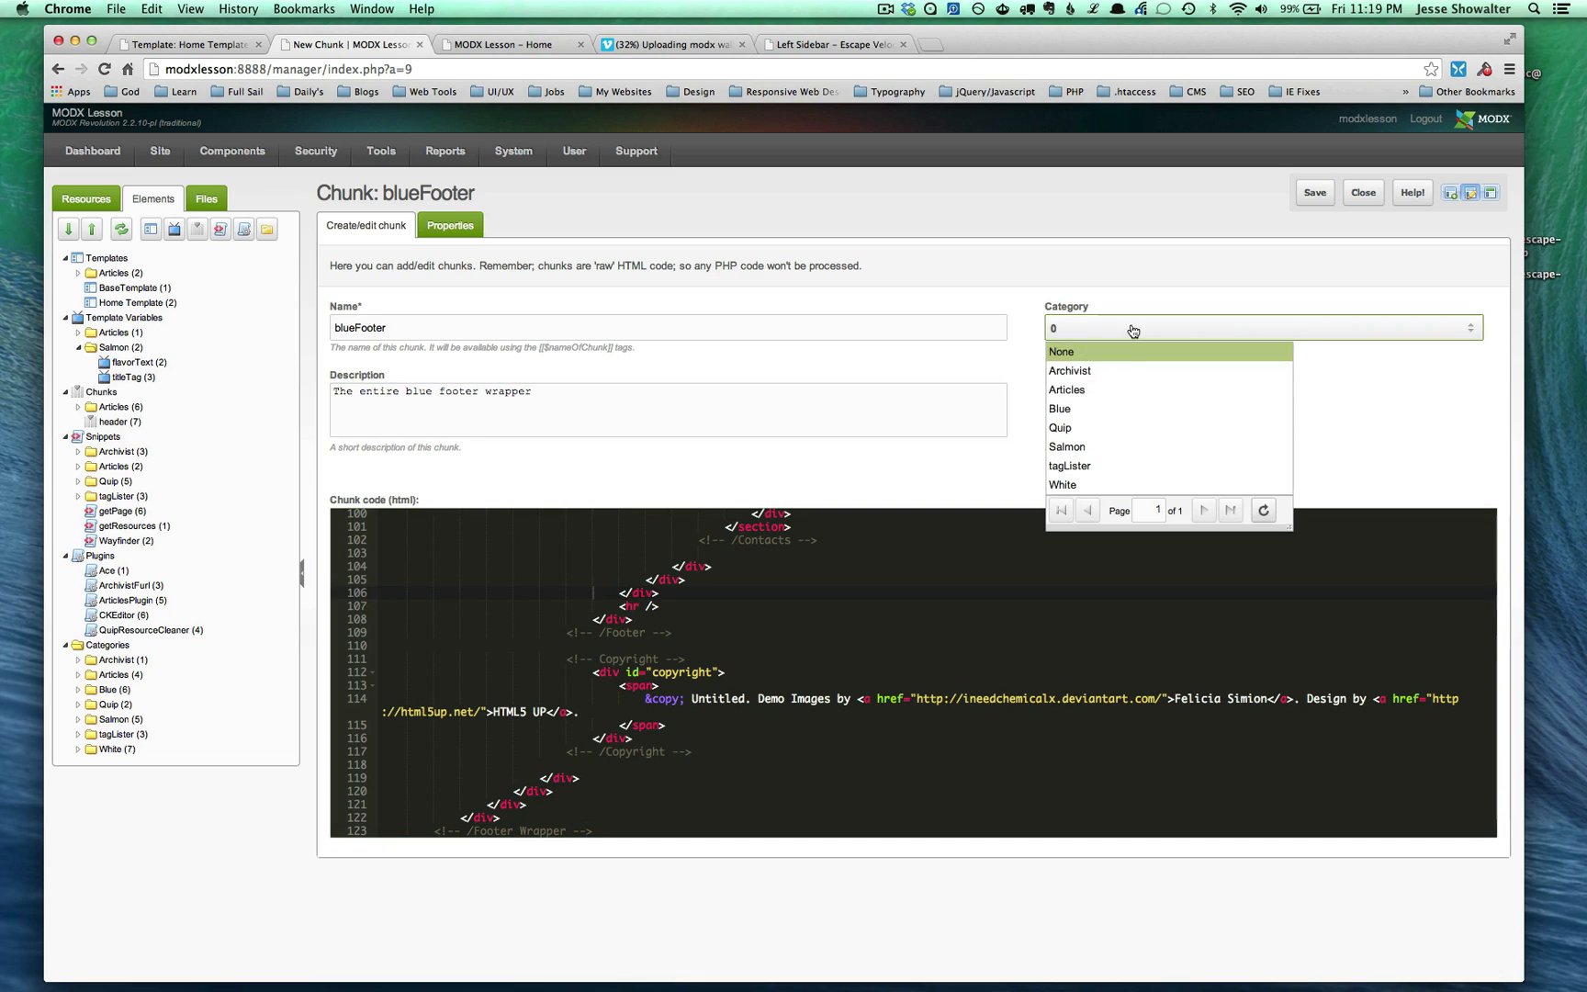
pyautogui.click(1060, 408)
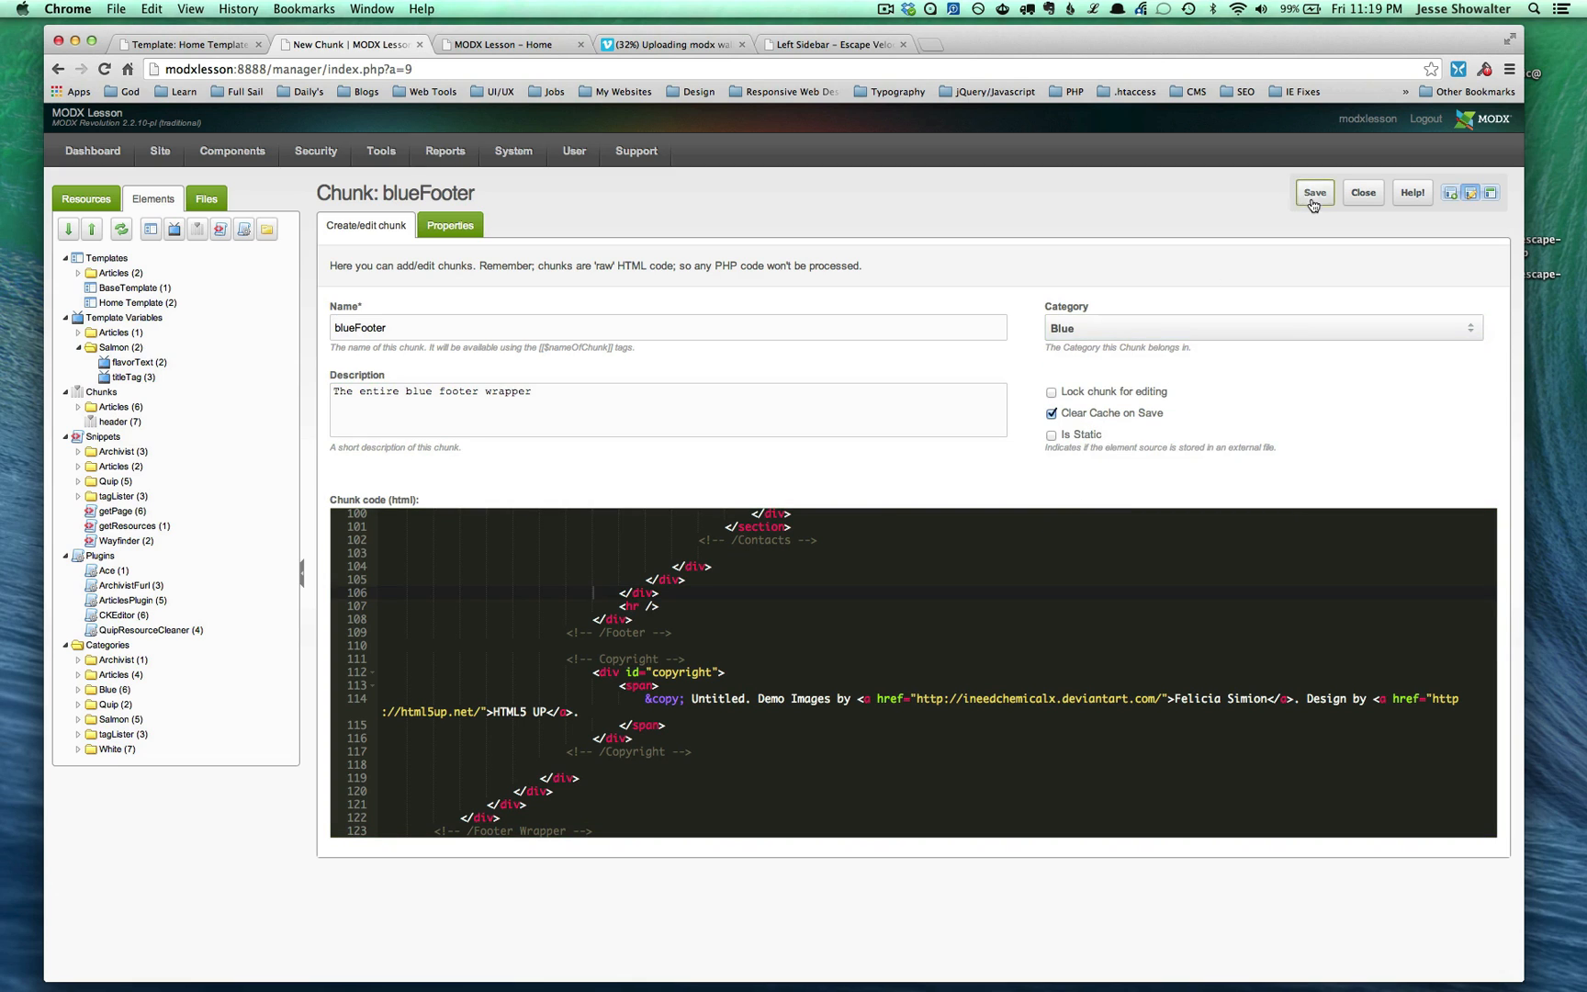
pyautogui.click(1313, 193)
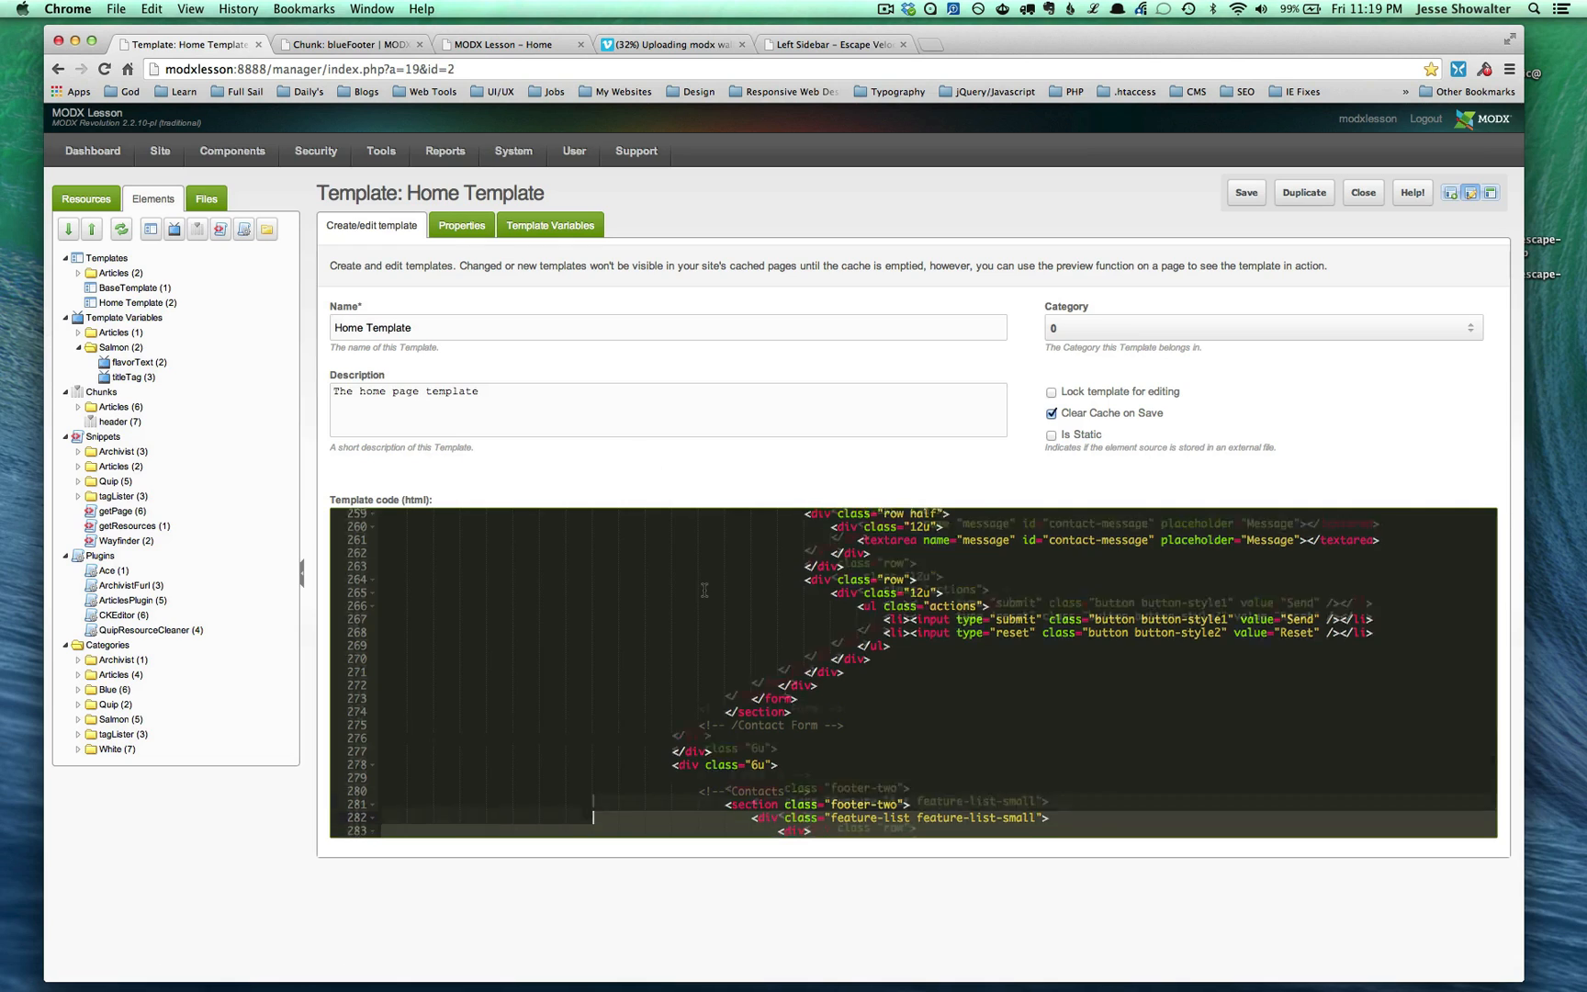
# Add a [[$blueFooter]] call after the Highlights Wrapper comment and save the Home Template.
pyautogui.scroll(-3)
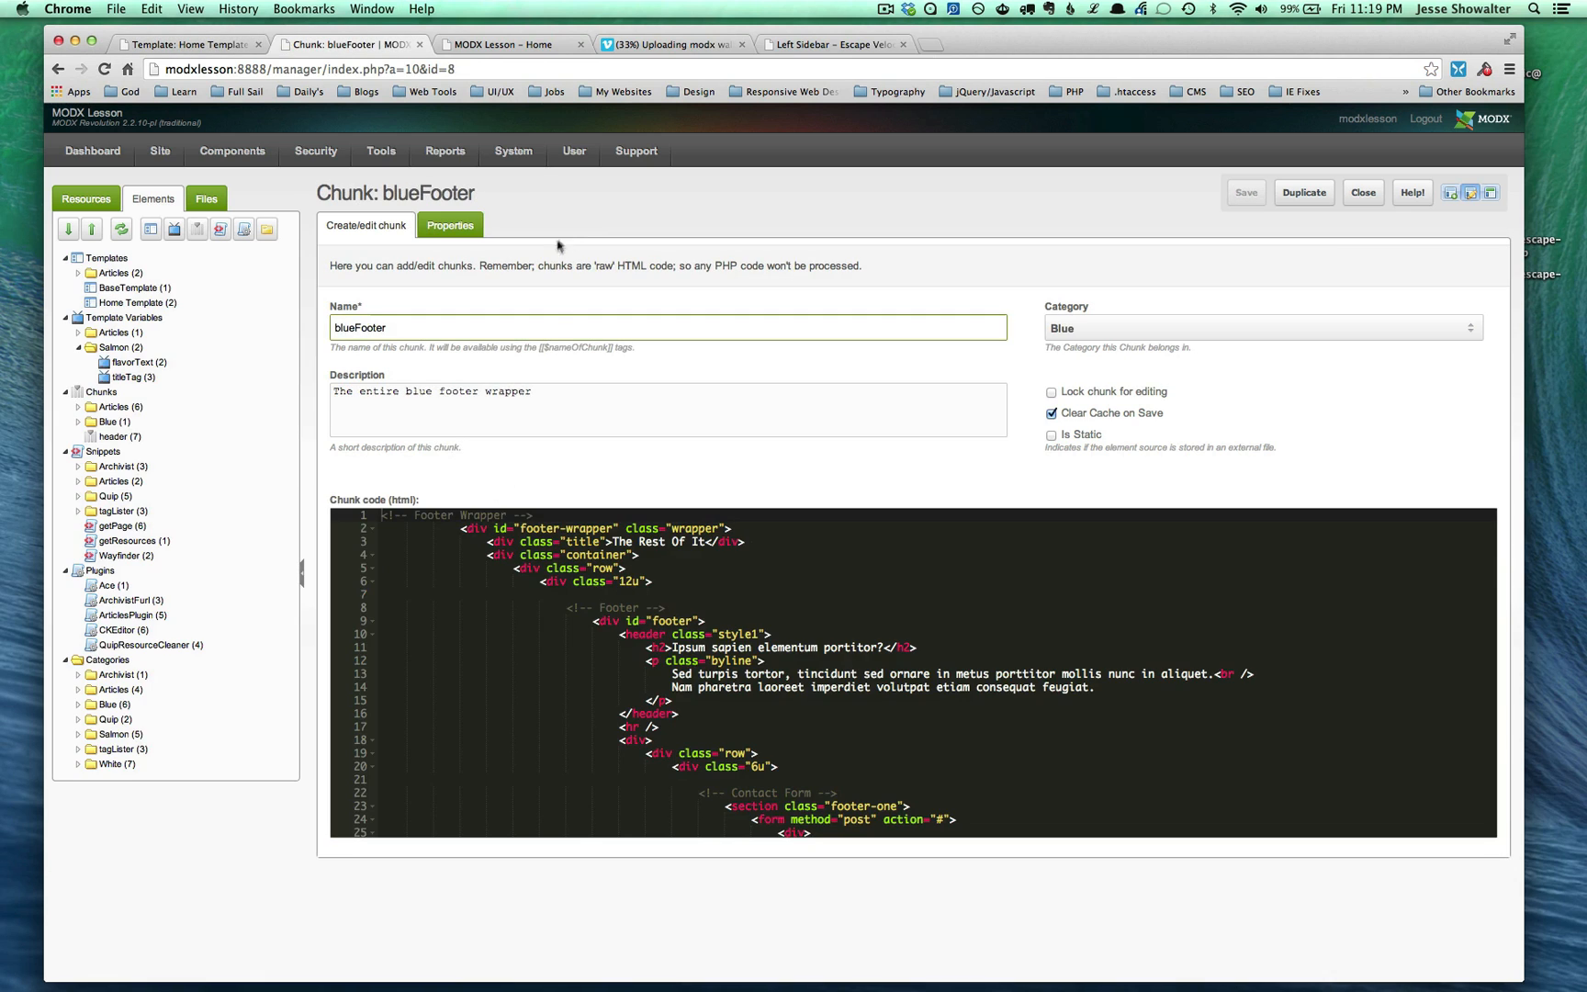
pyautogui.moveTo(579, 332)
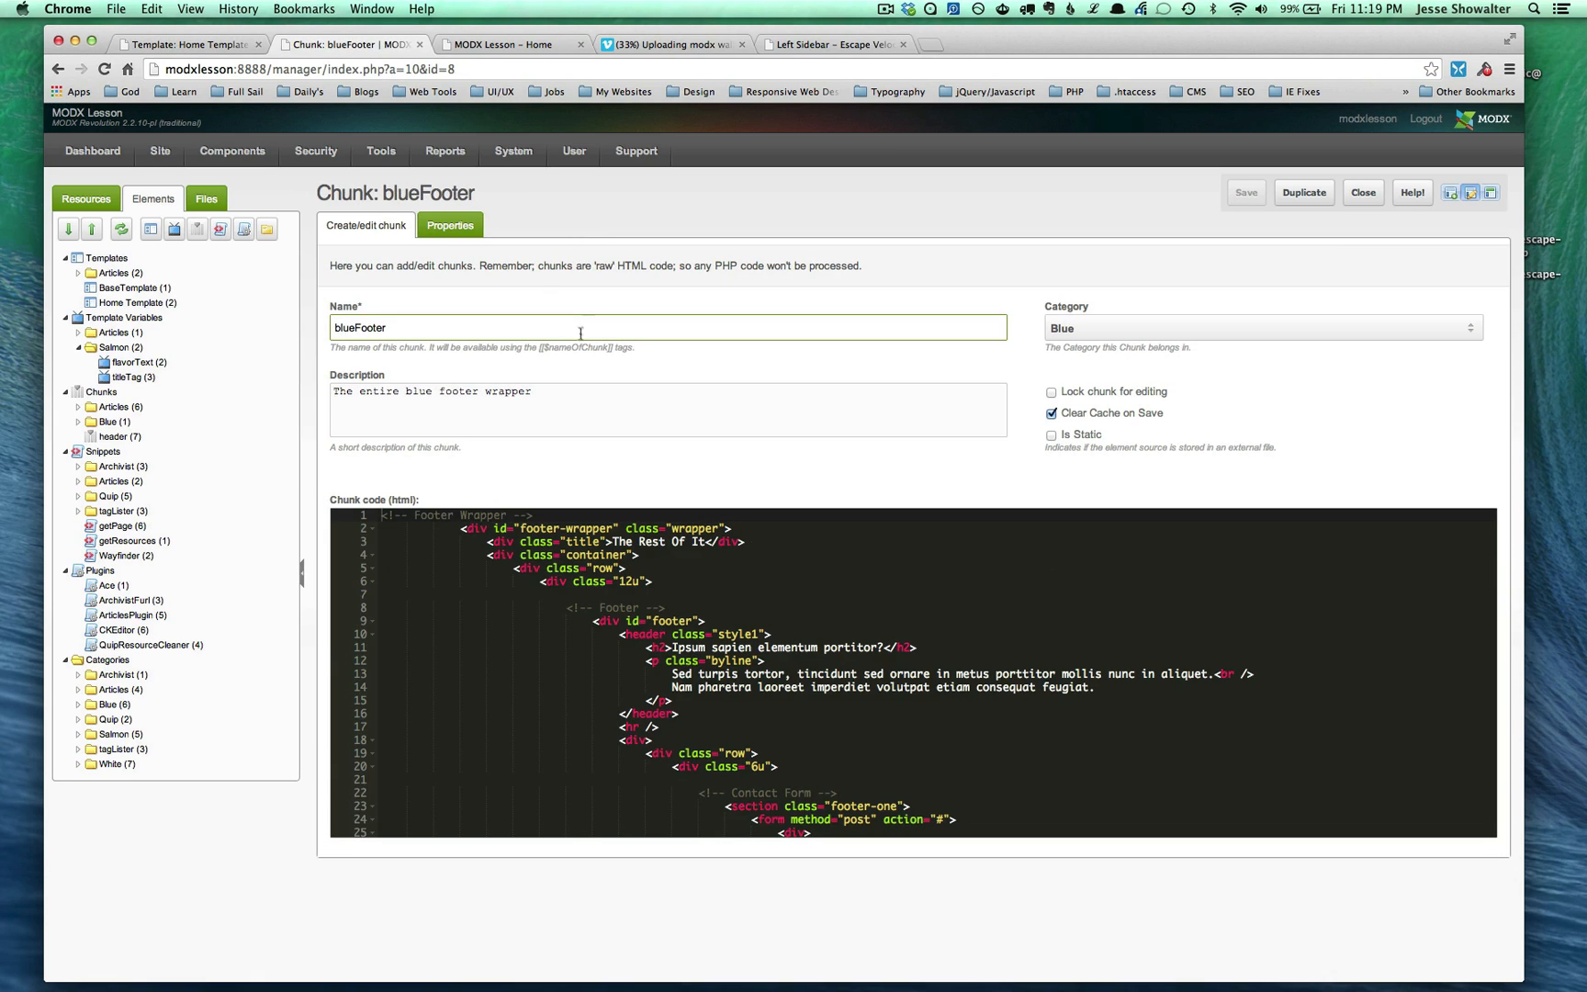
pyautogui.click(188, 44)
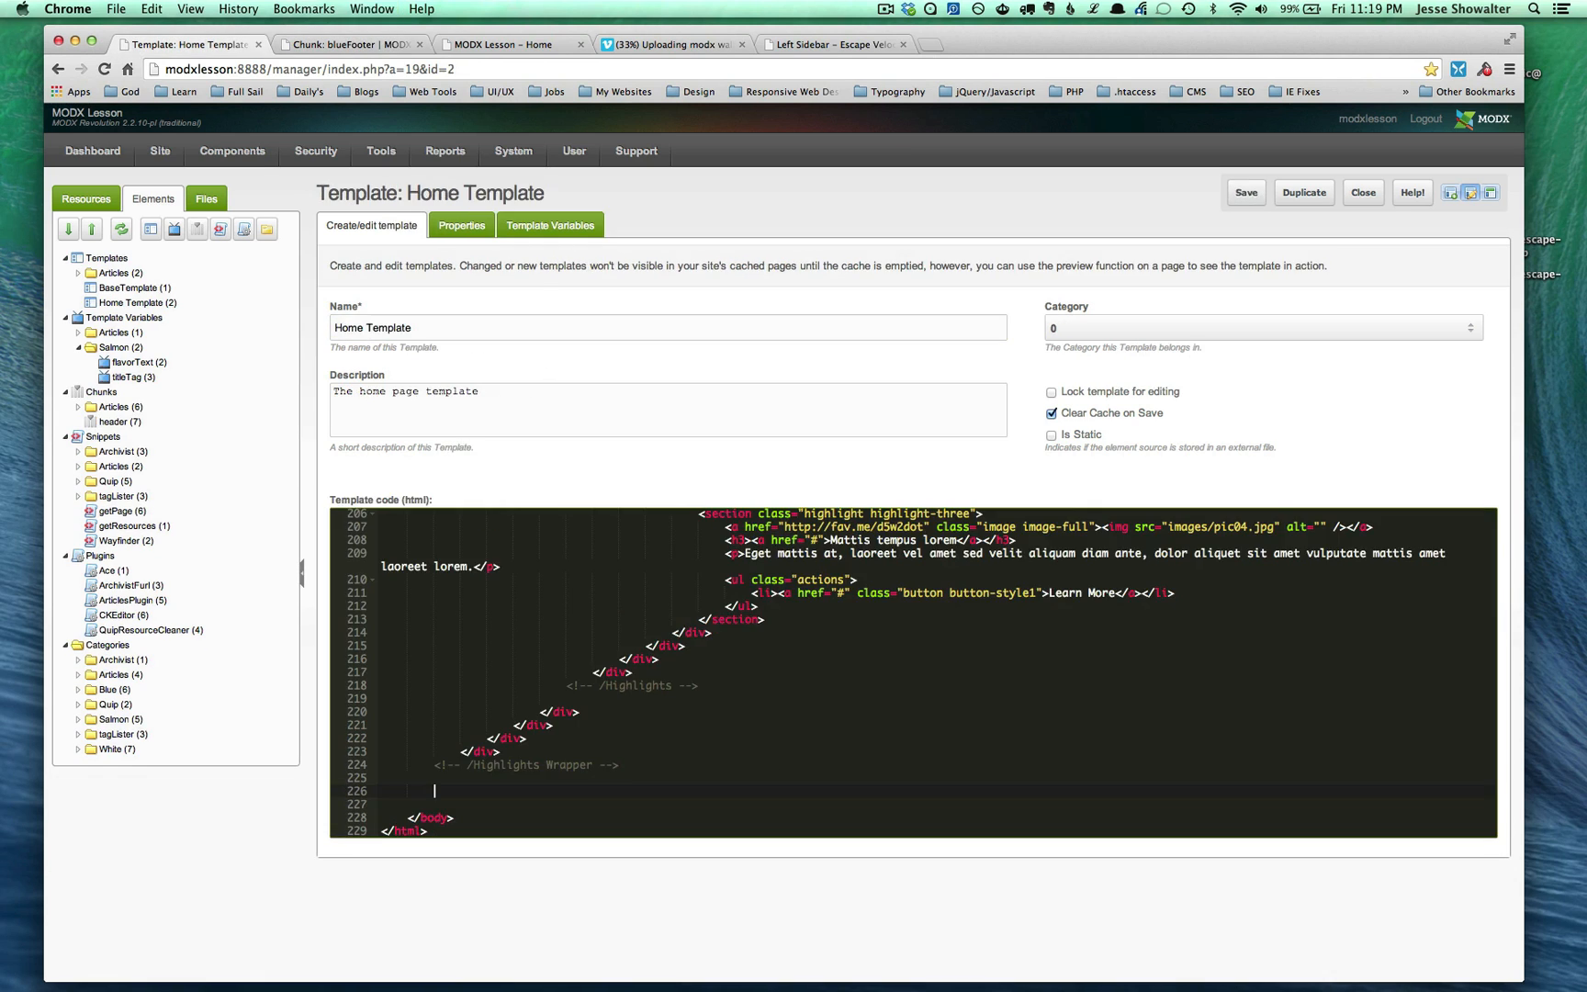
pyautogui.write('[[]]')
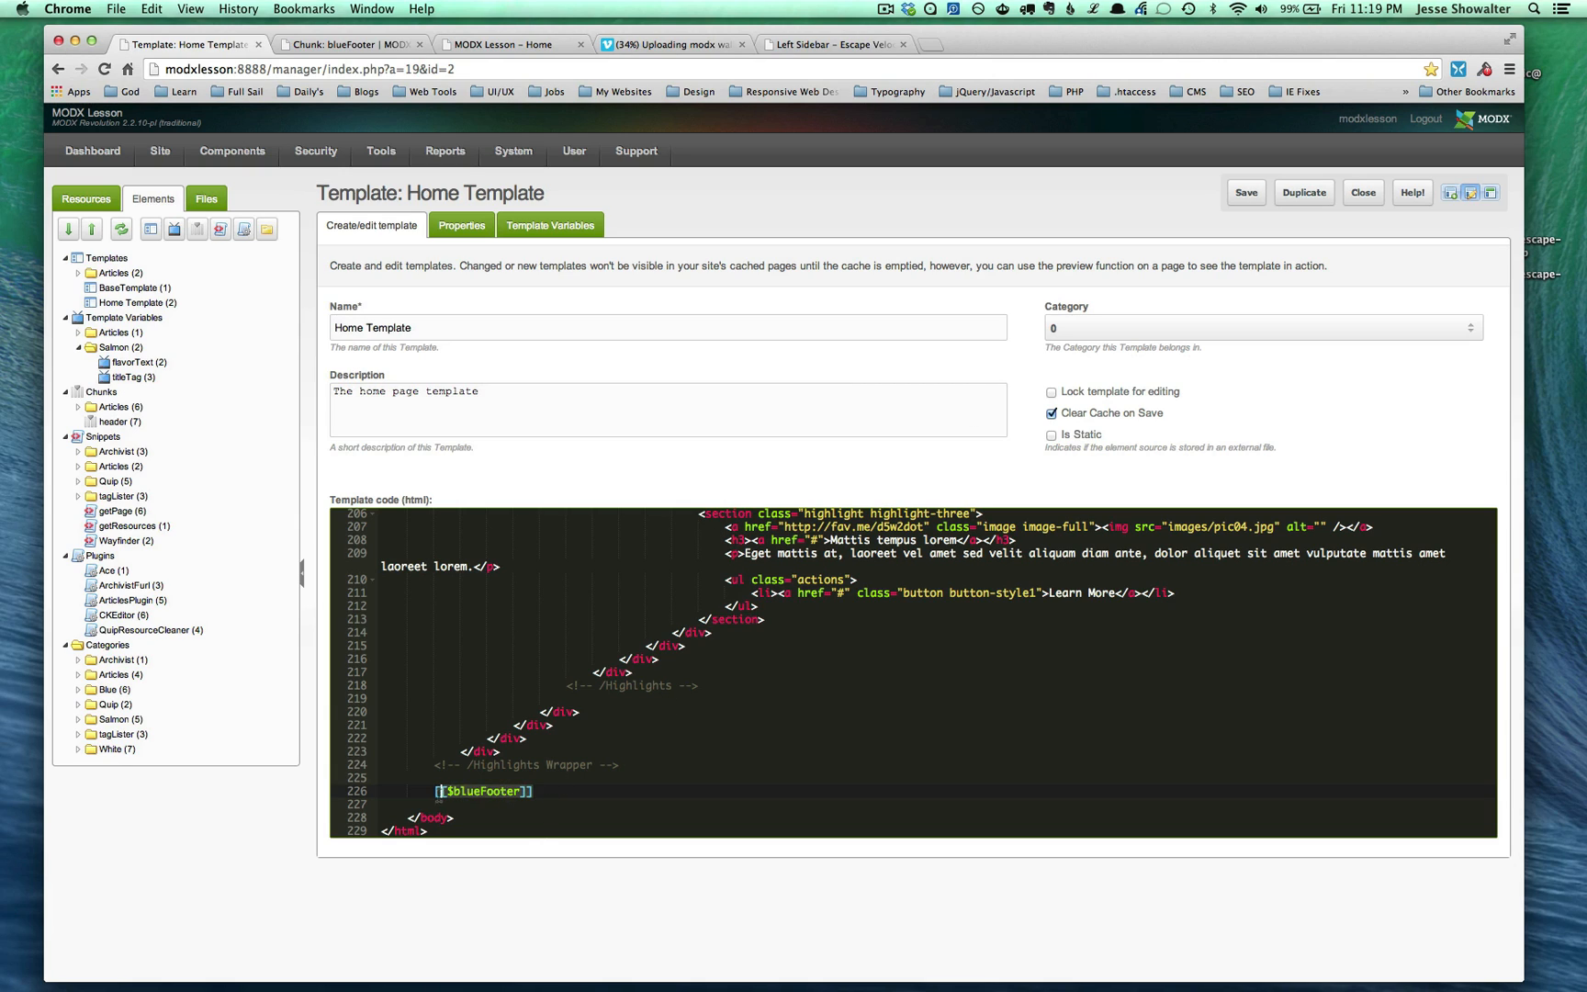
pyautogui.click(1246, 193)
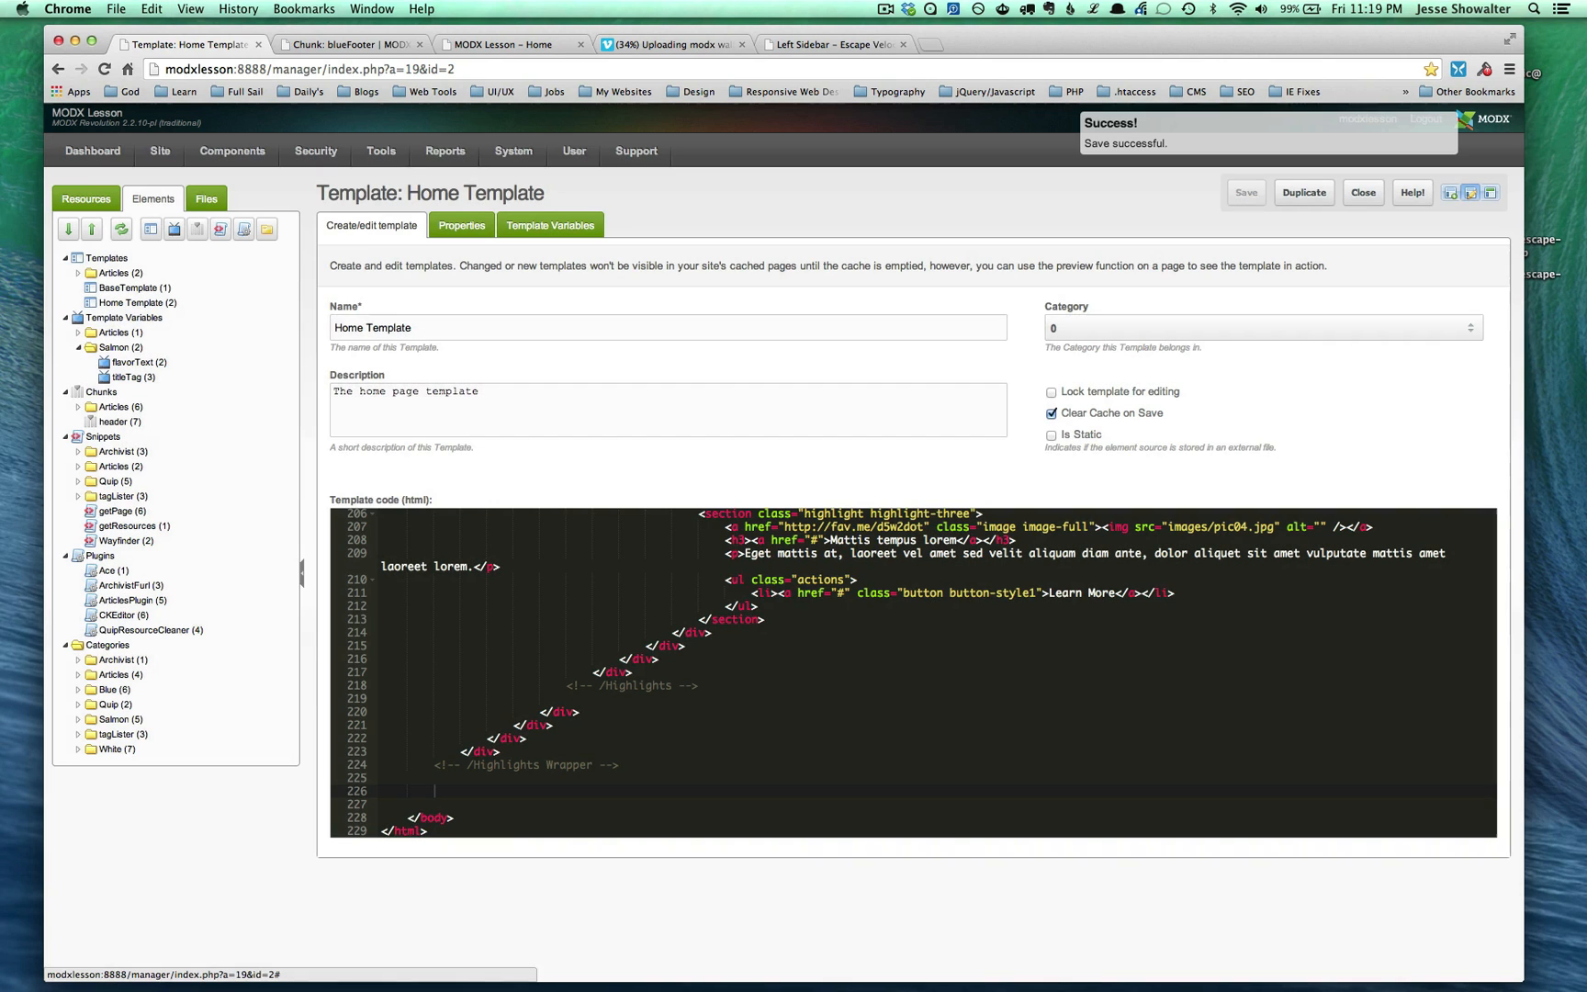
pyautogui.click(507, 44)
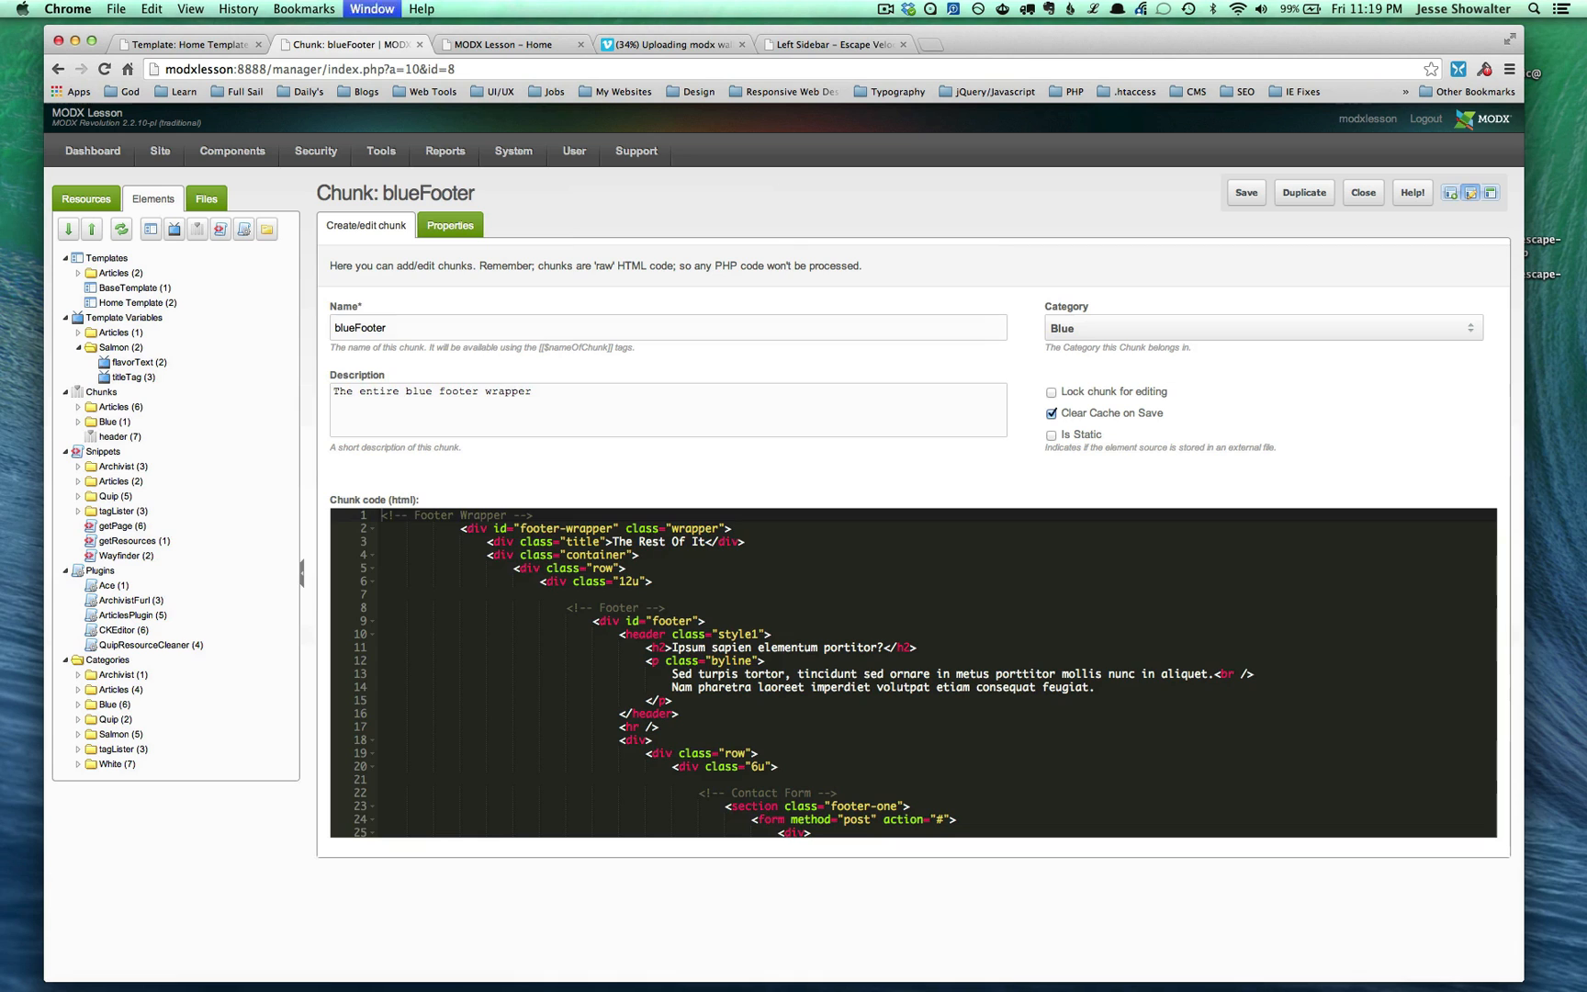
pyautogui.click(187, 44)
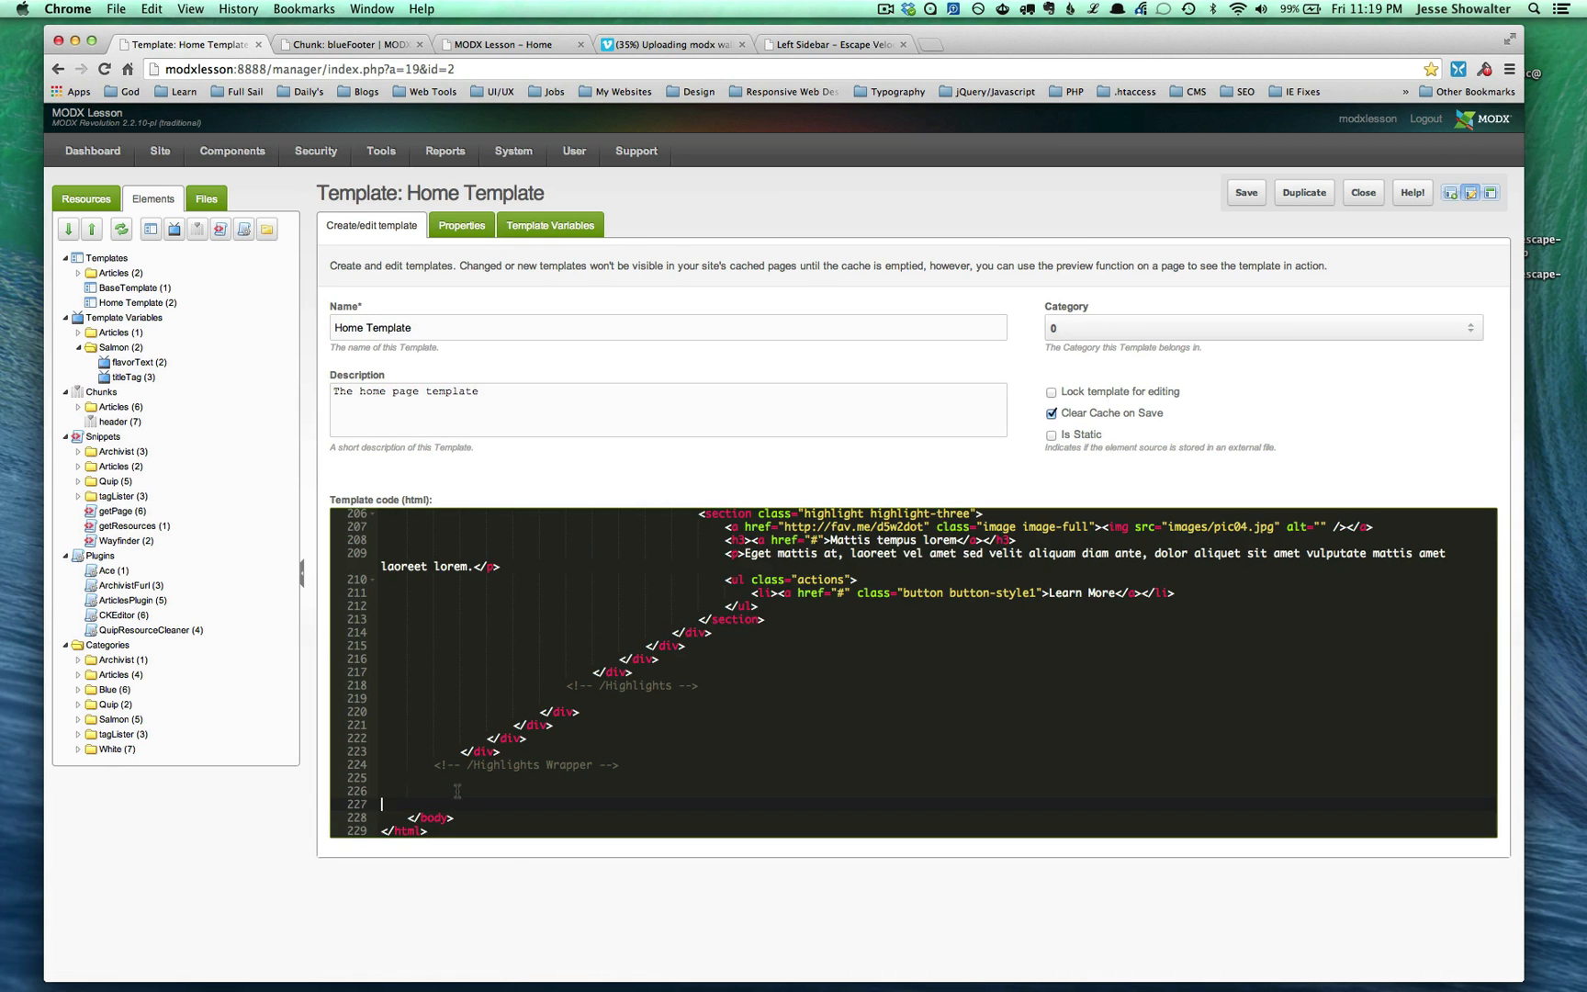
pyautogui.click(1246, 193)
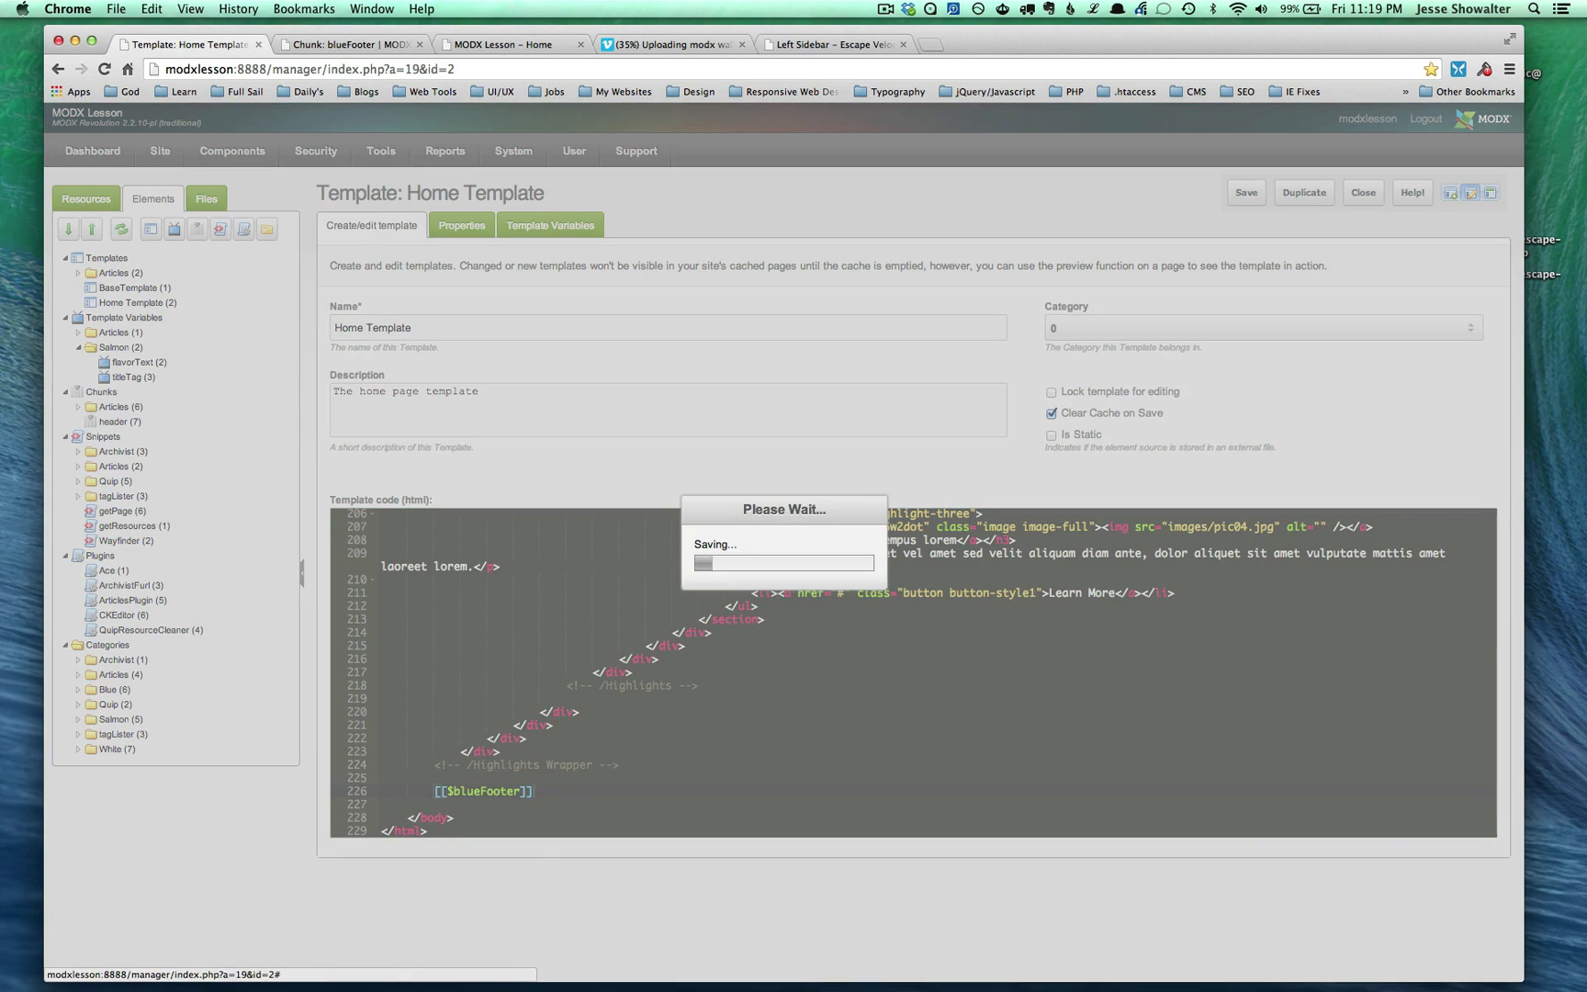
# Check the blue footer now rendering at the bottom of the live home page.
pyautogui.click(510, 44)
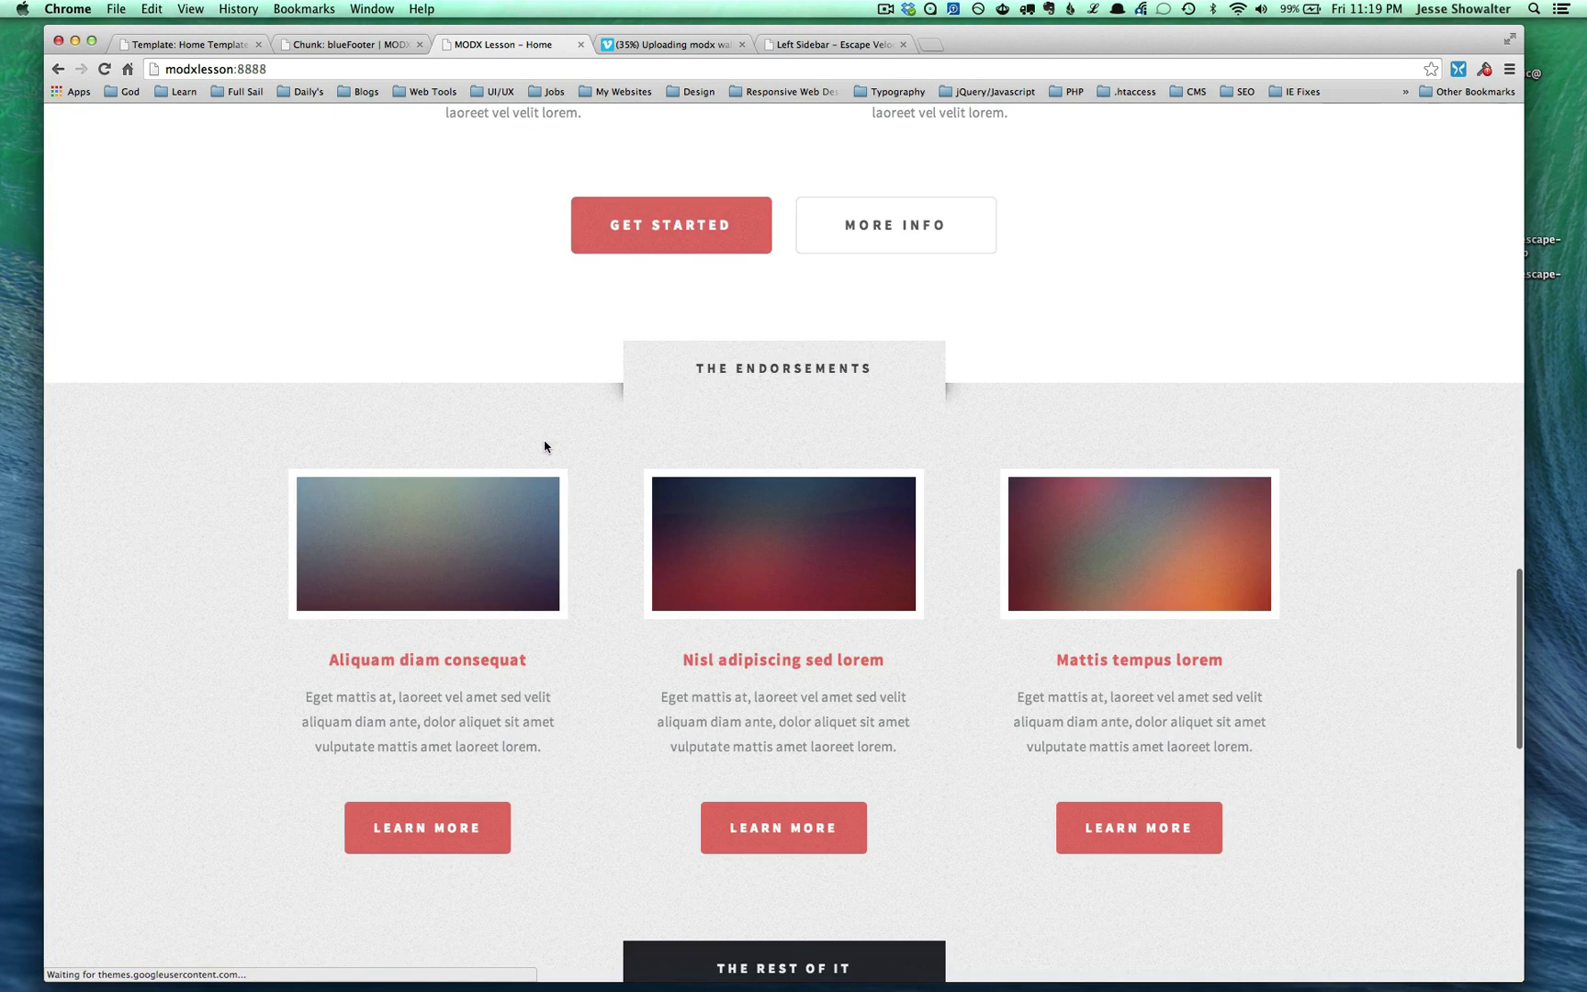
pyautogui.scroll(-3)
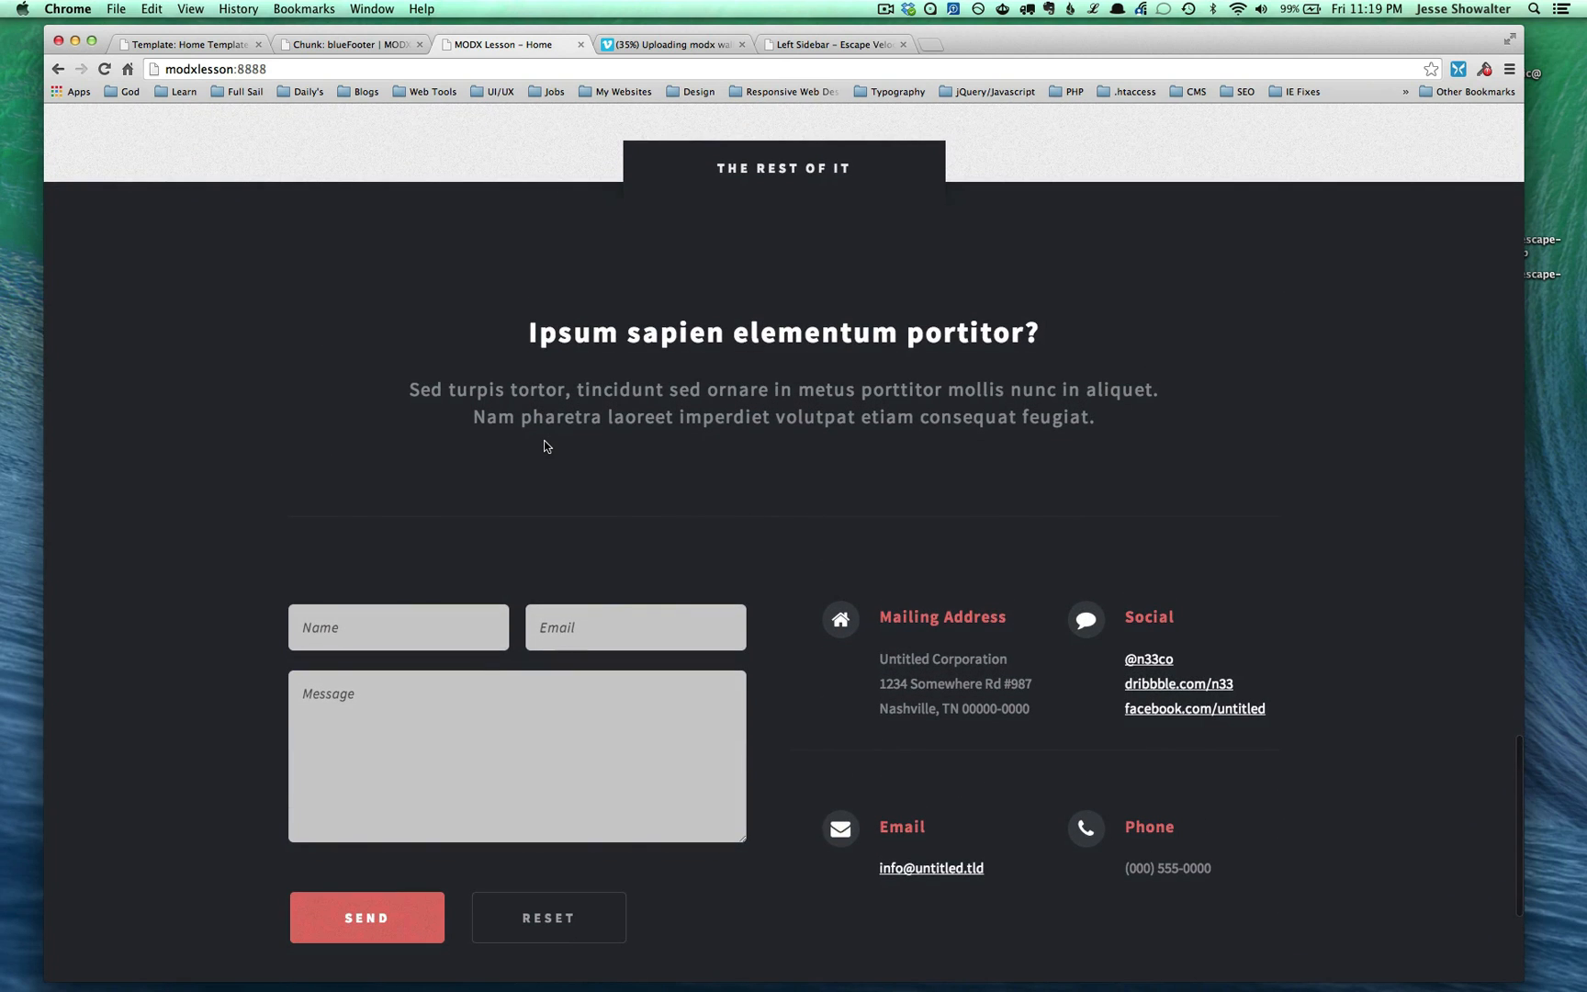
# Add a [[footer]] chunk call on the line below [[$blueFooter]] in the Home Template.
pyautogui.click(344, 44)
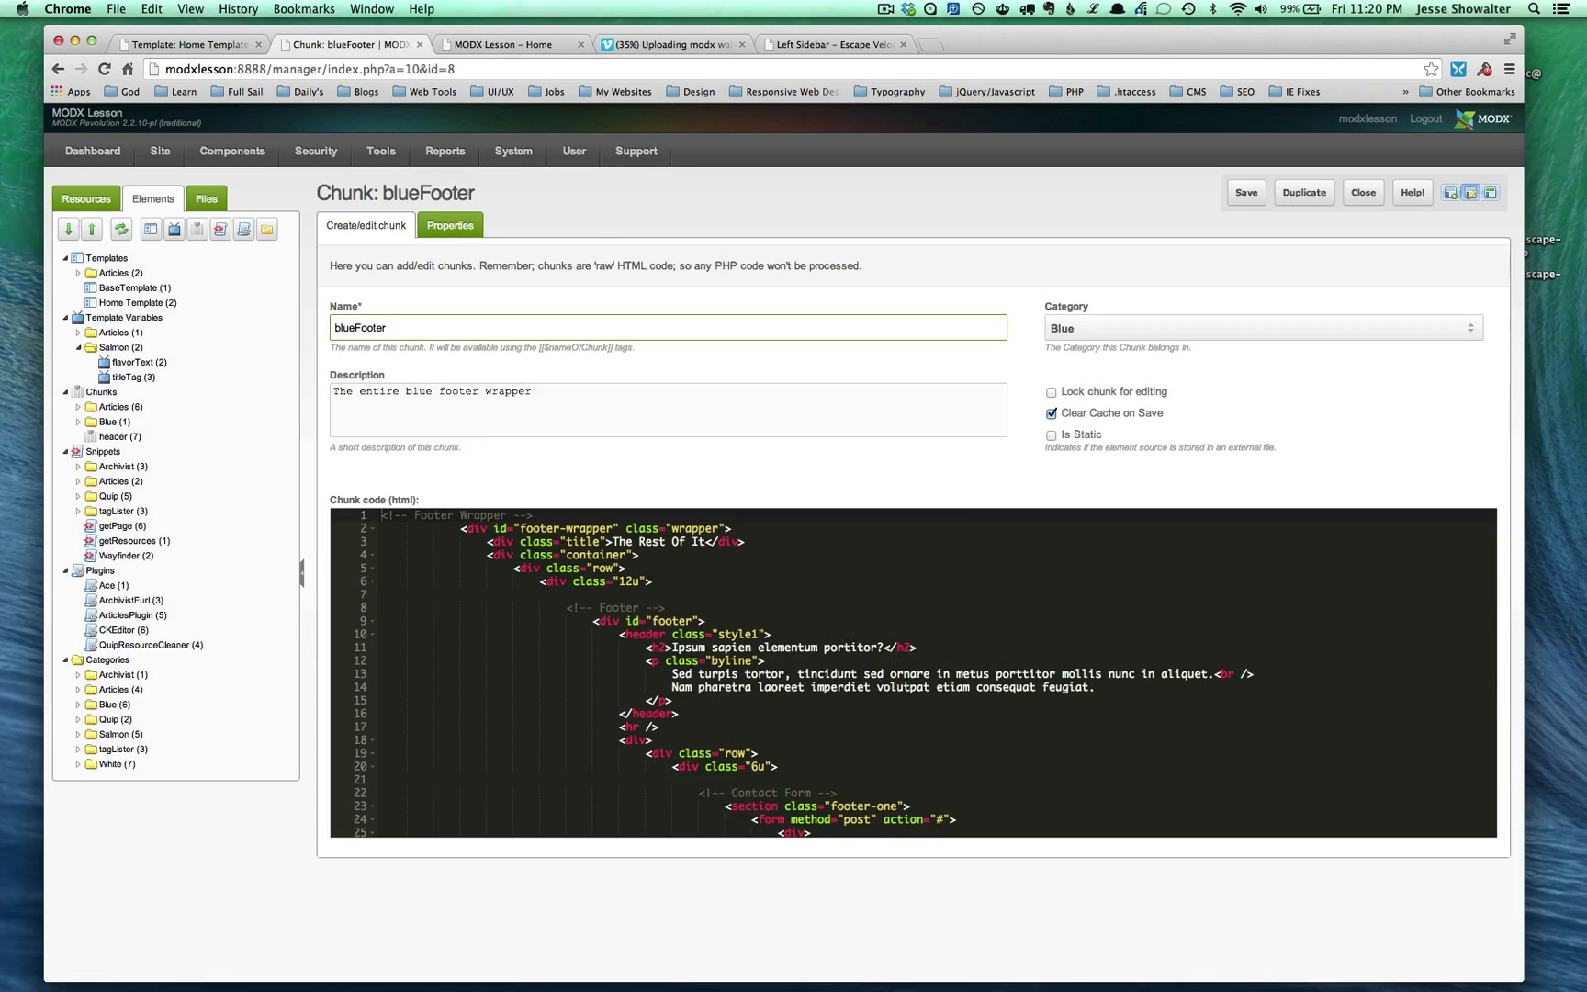
pyautogui.click(182, 44)
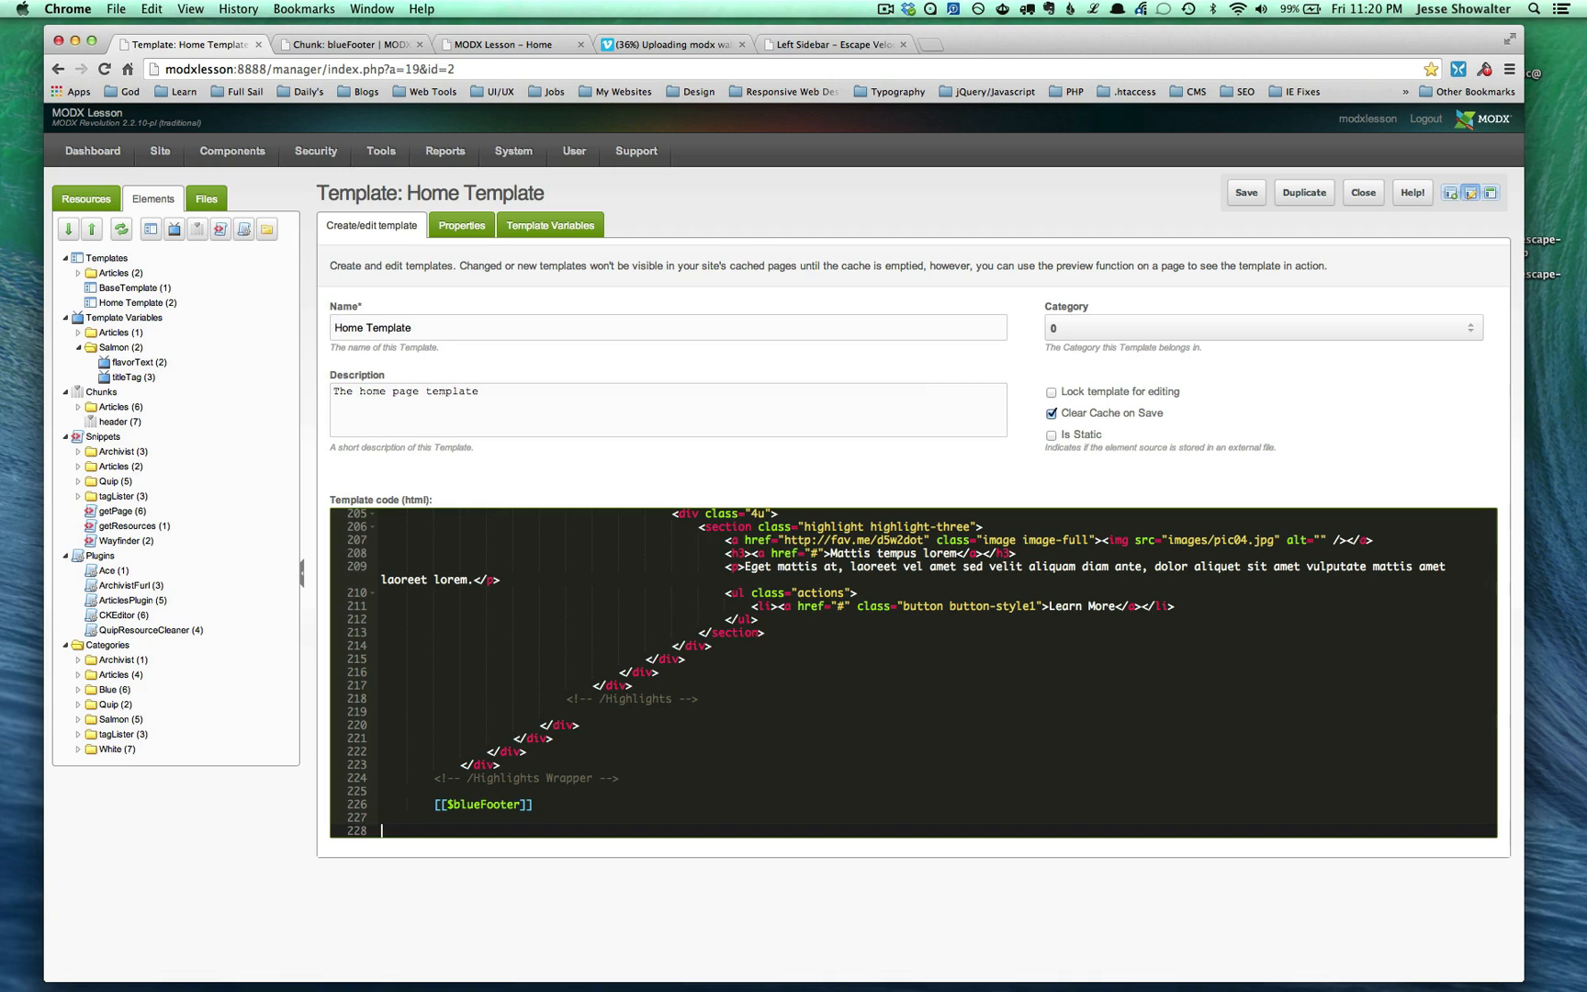
pyautogui.write('[[]]')
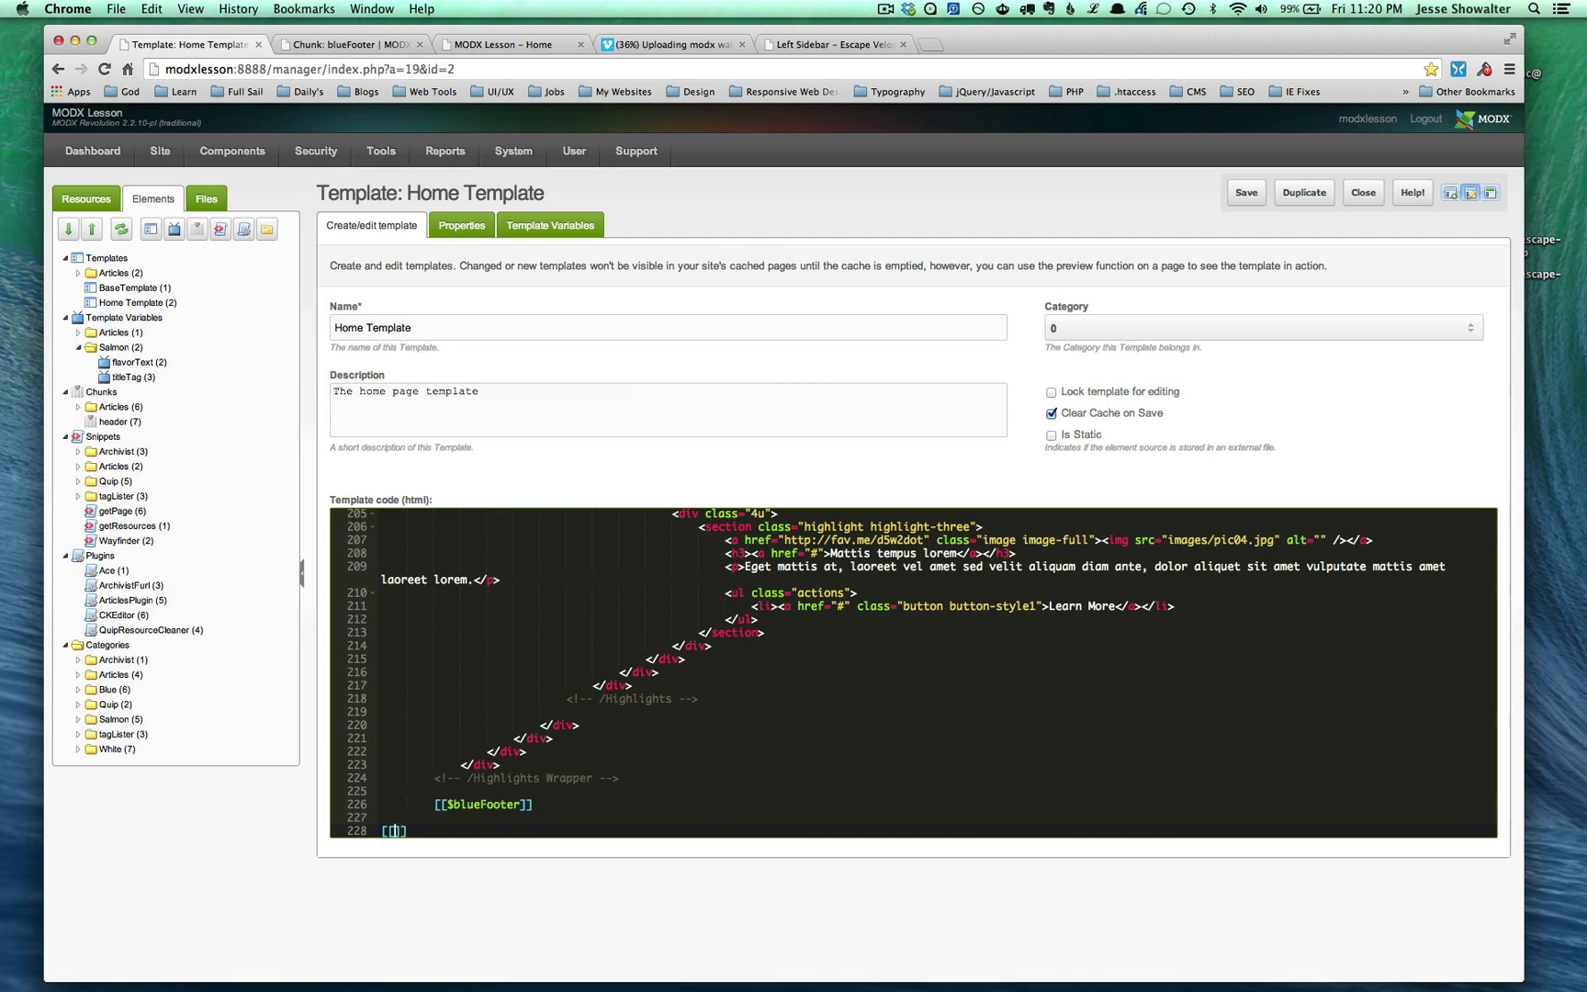
pyautogui.write('bo')
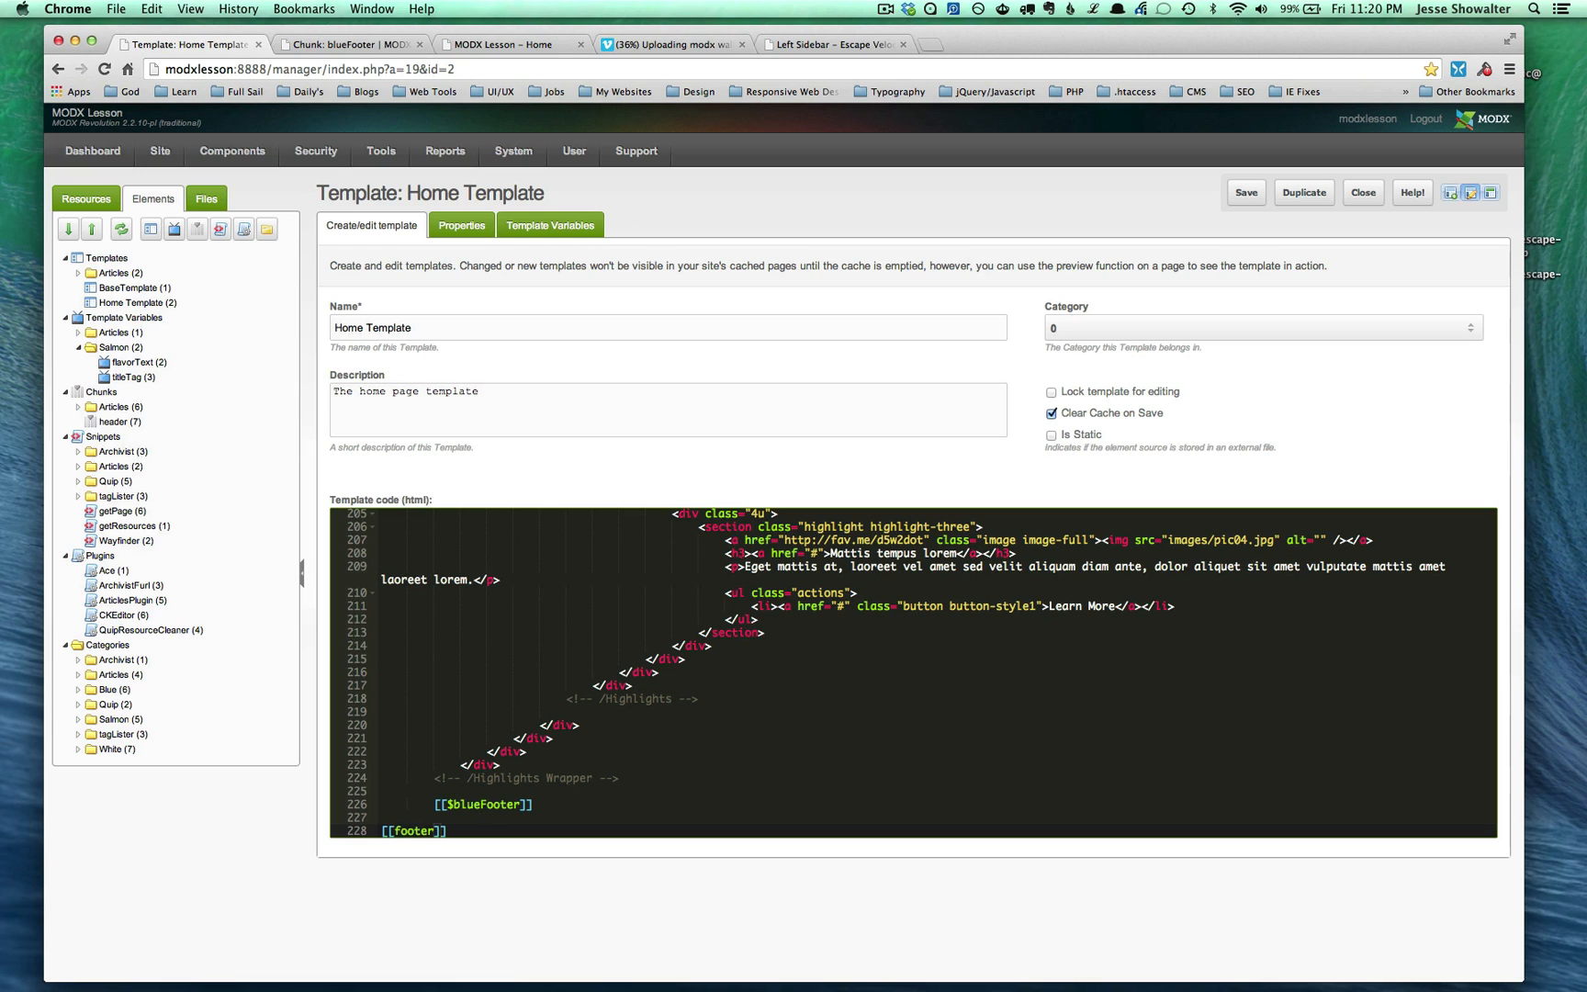
pyautogui.click(1246, 193)
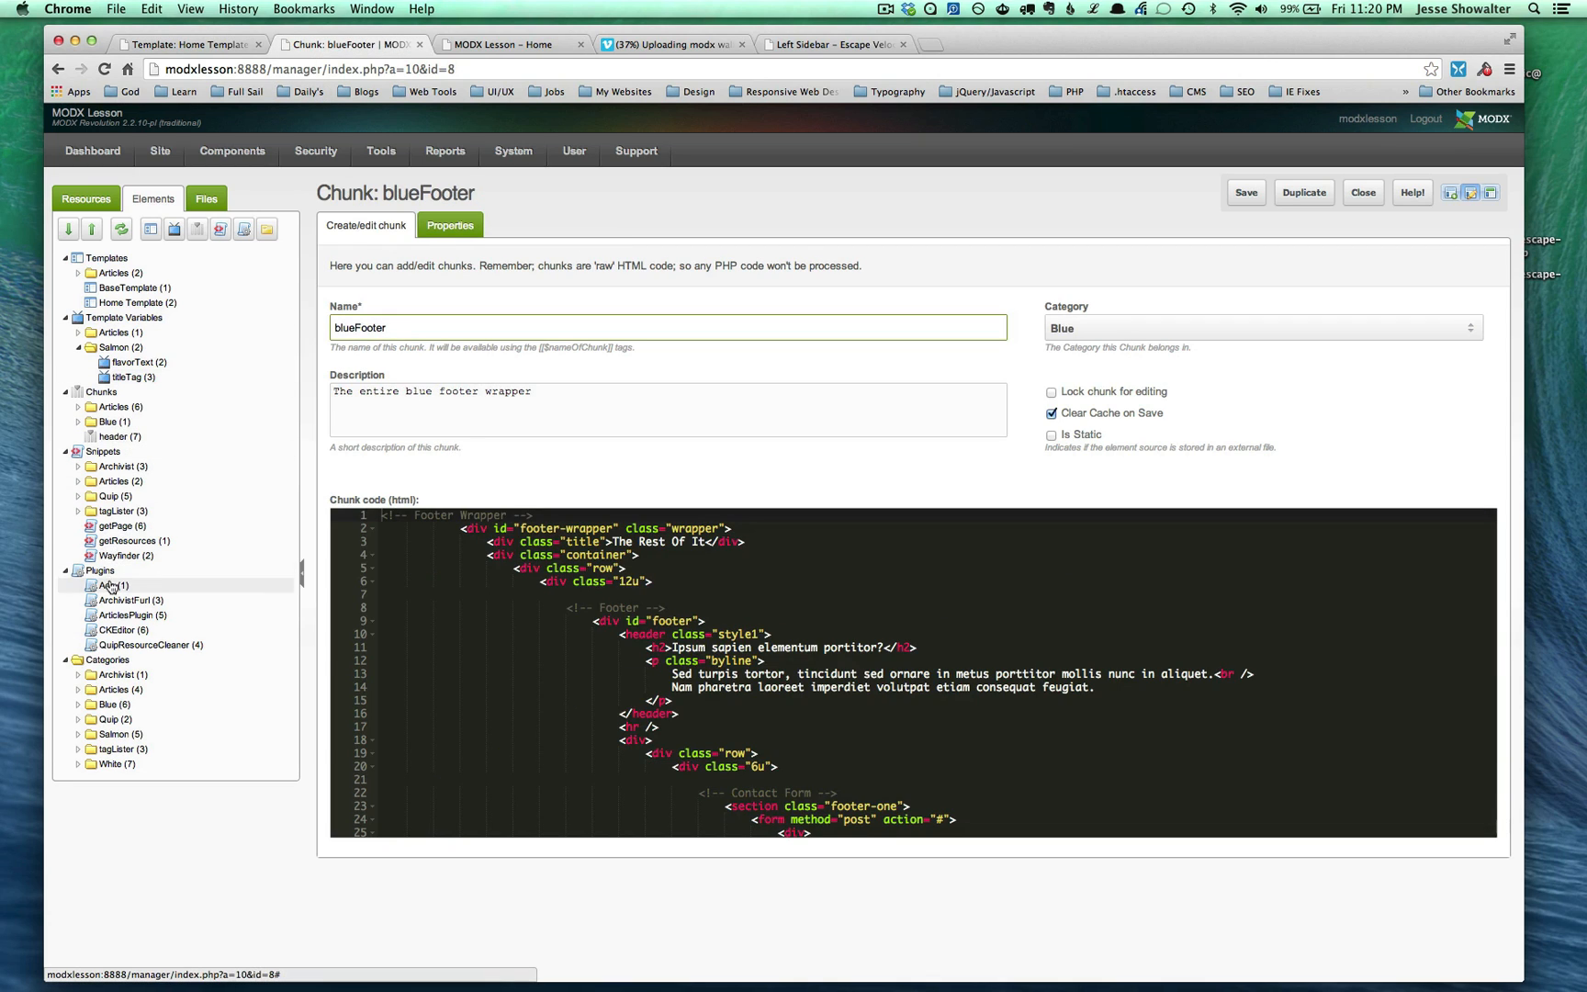
# Duplicate the header chunk as a new chunk named footer.
pyautogui.rightClick(119, 436)
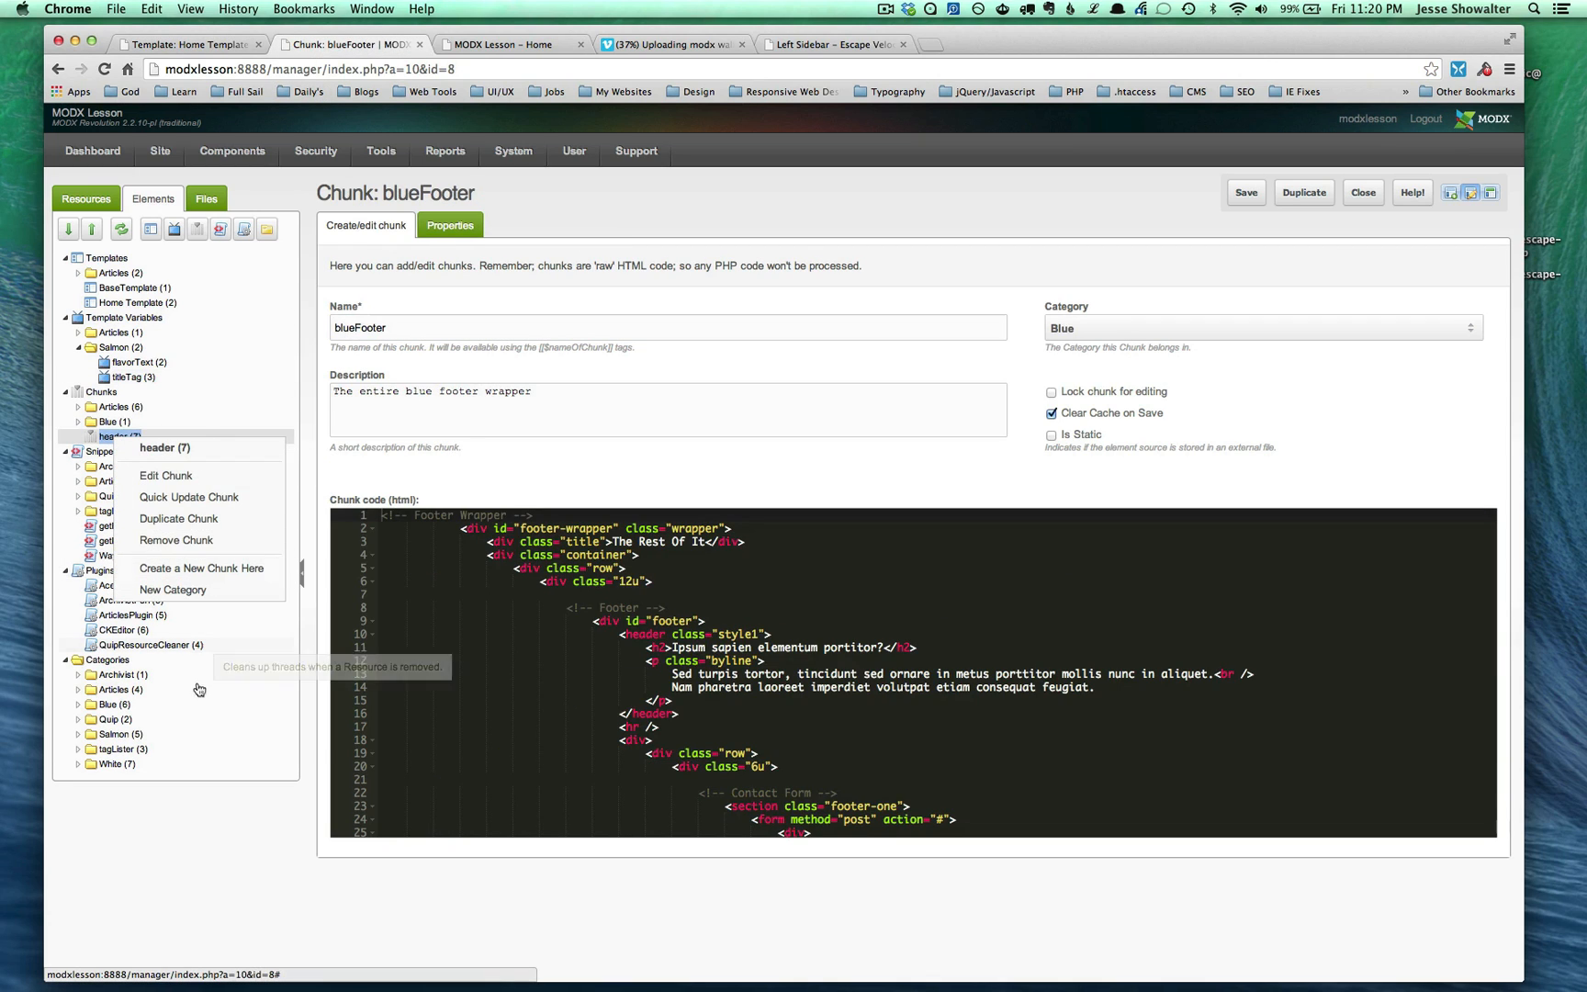
pyautogui.click(177, 518)
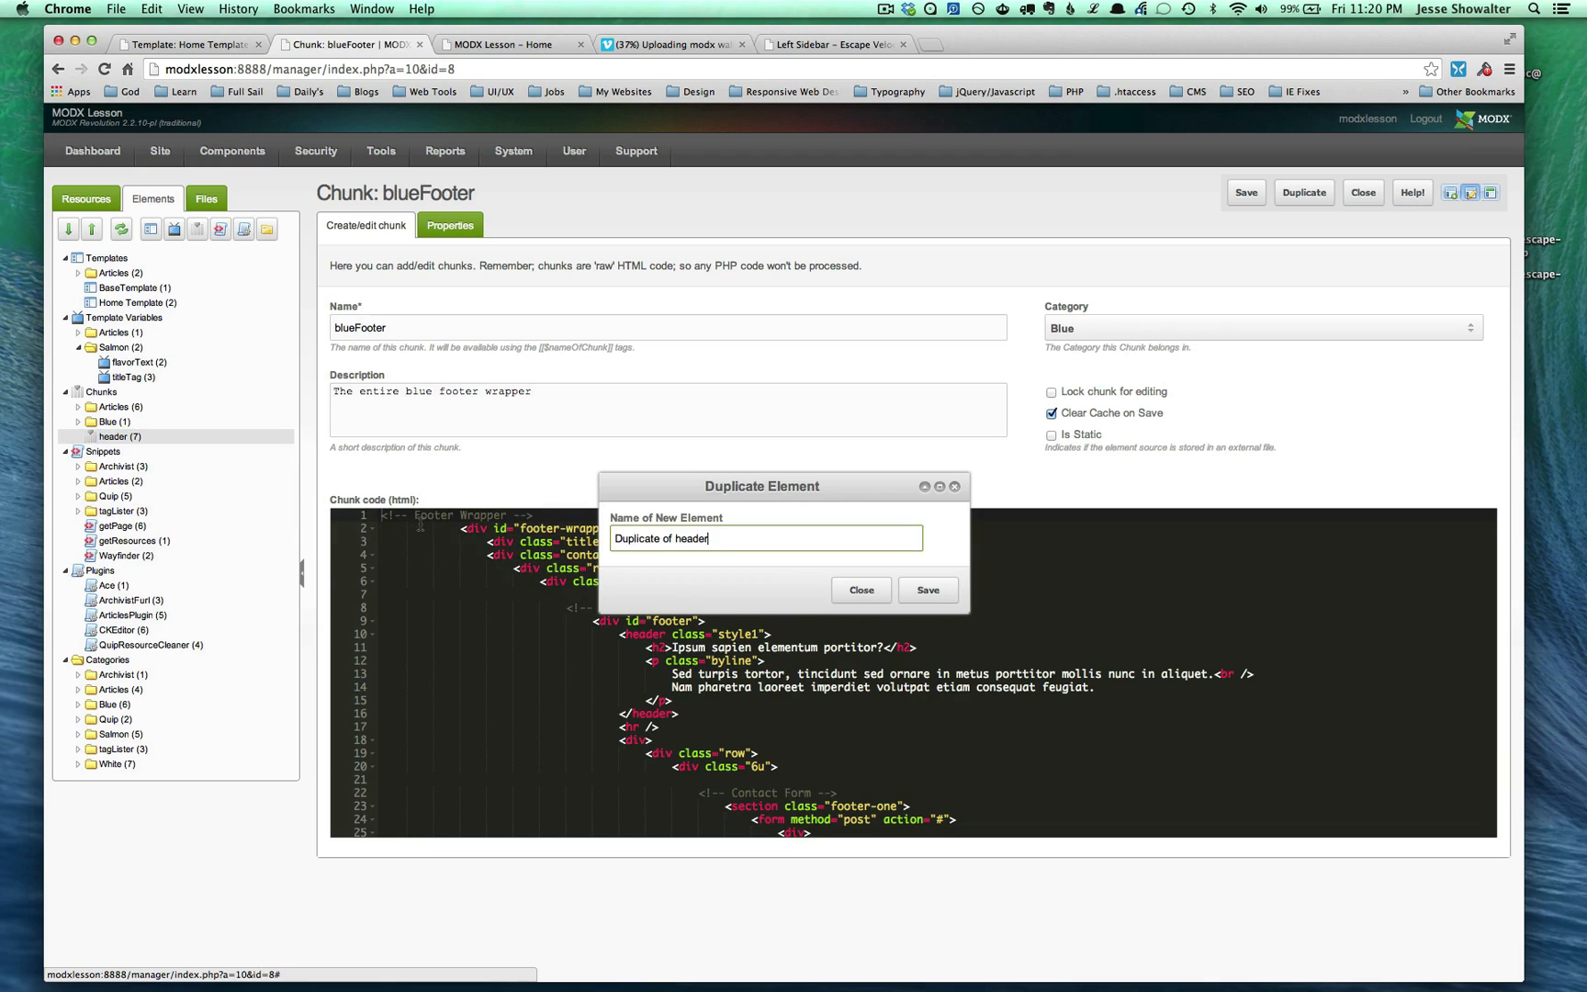
pyautogui.write('footer')
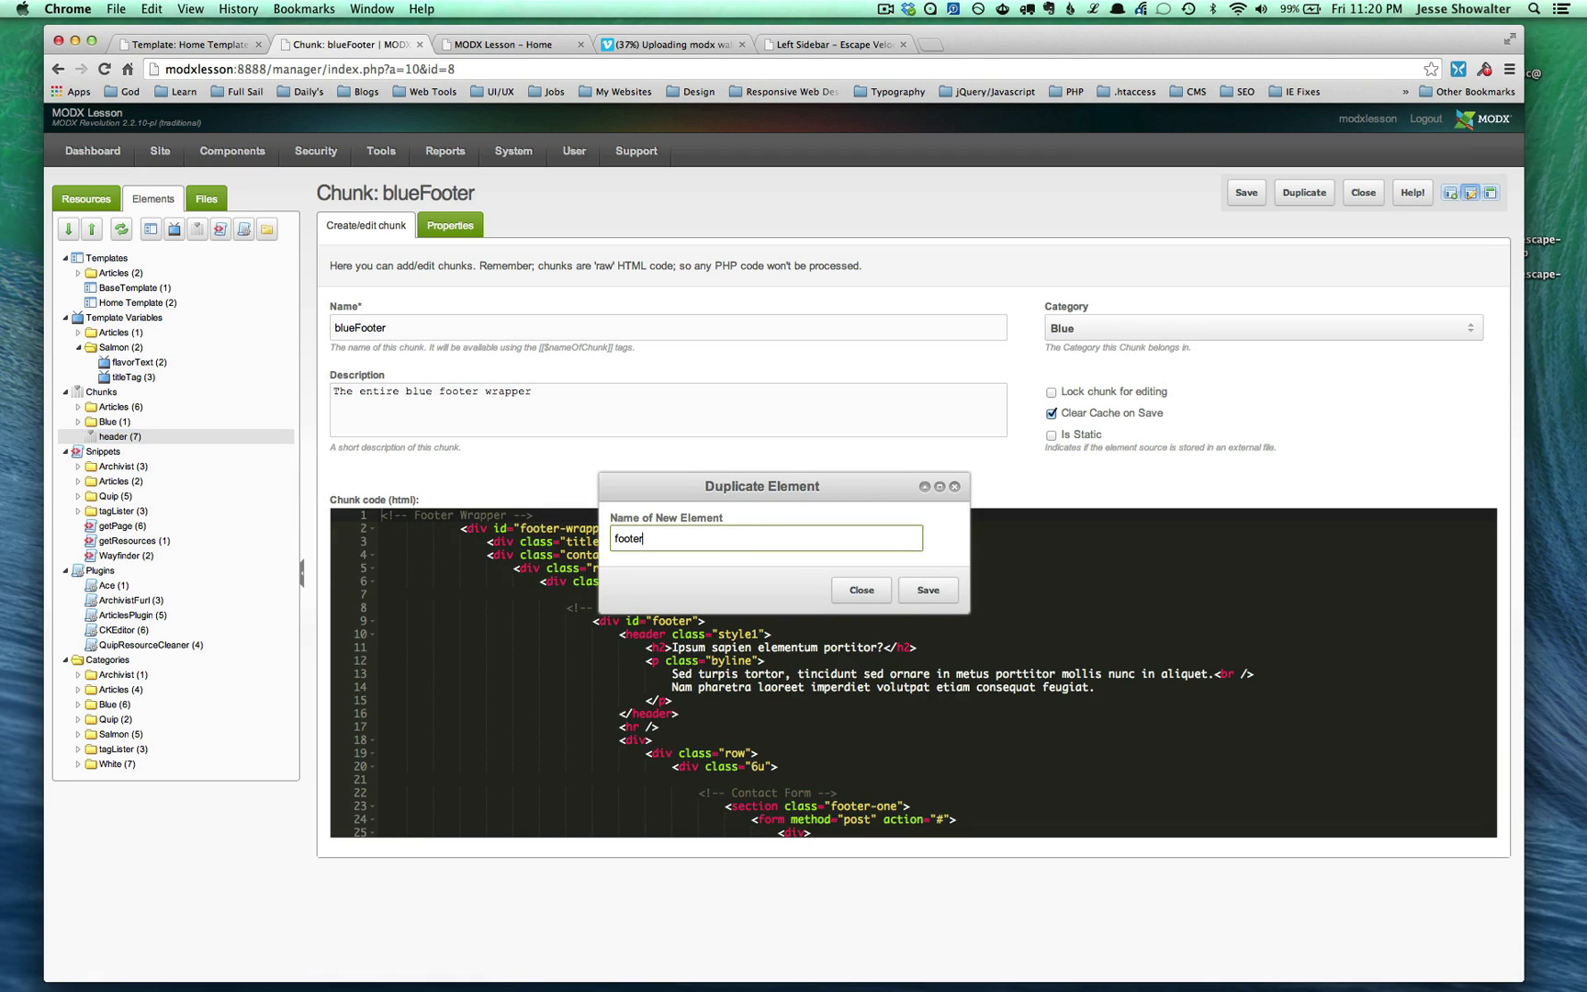
pyautogui.click(926, 590)
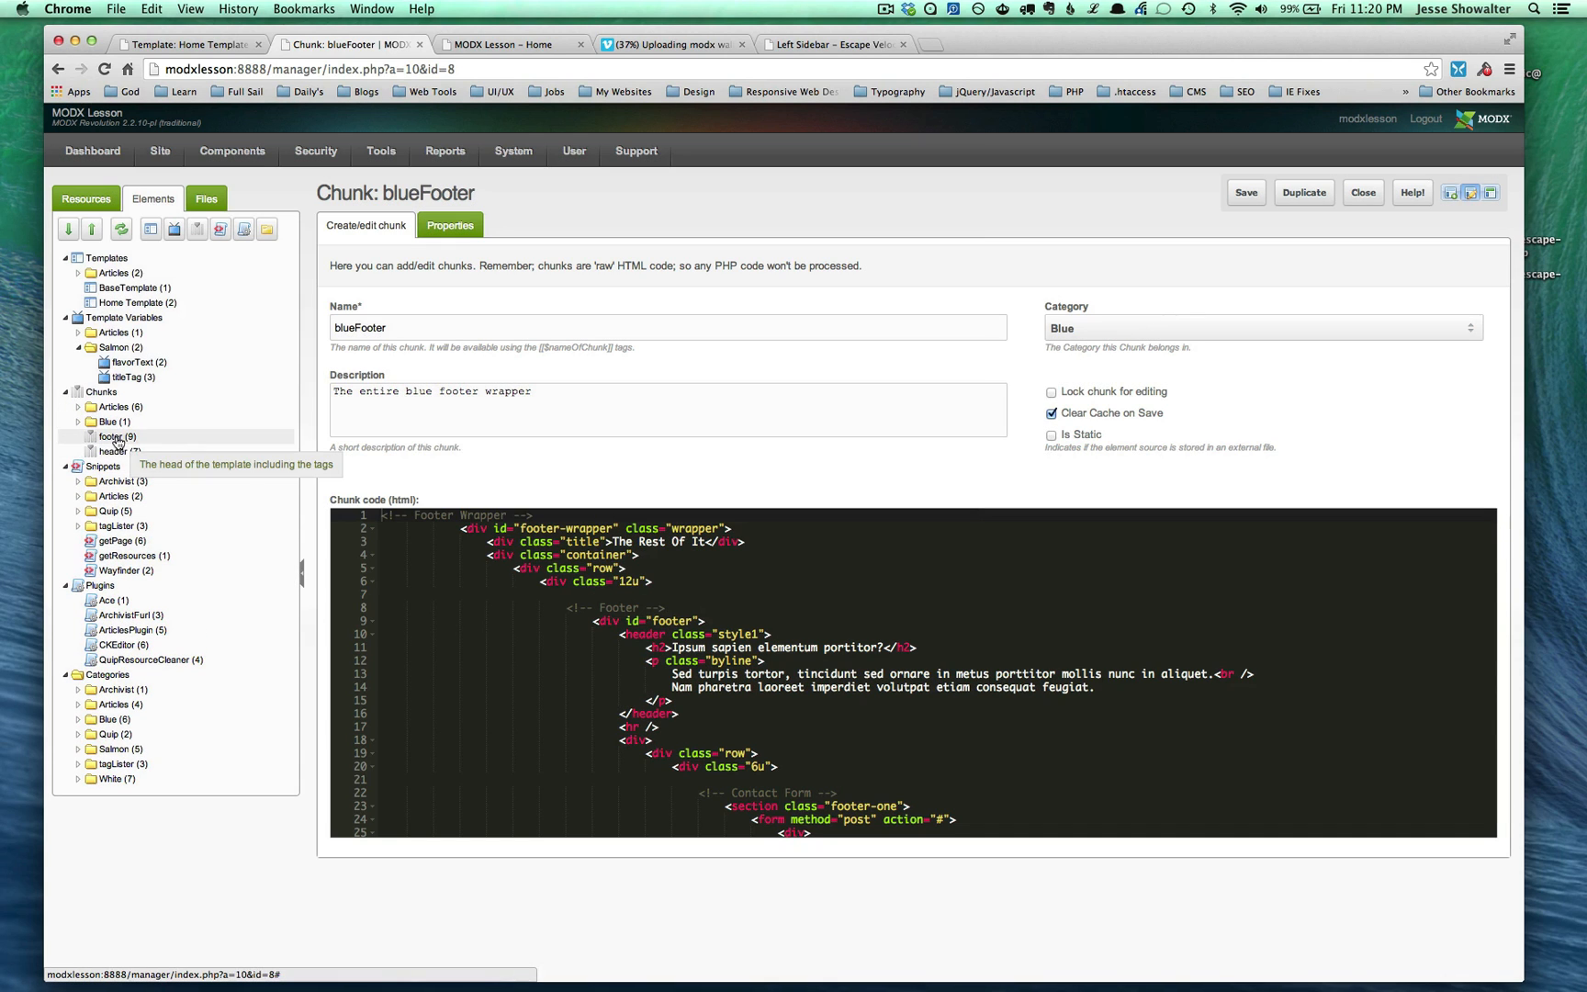
# Via Quick Update, set the footer chunk's description to 'The footer of the site' and save.
pyautogui.rightClick(112, 436)
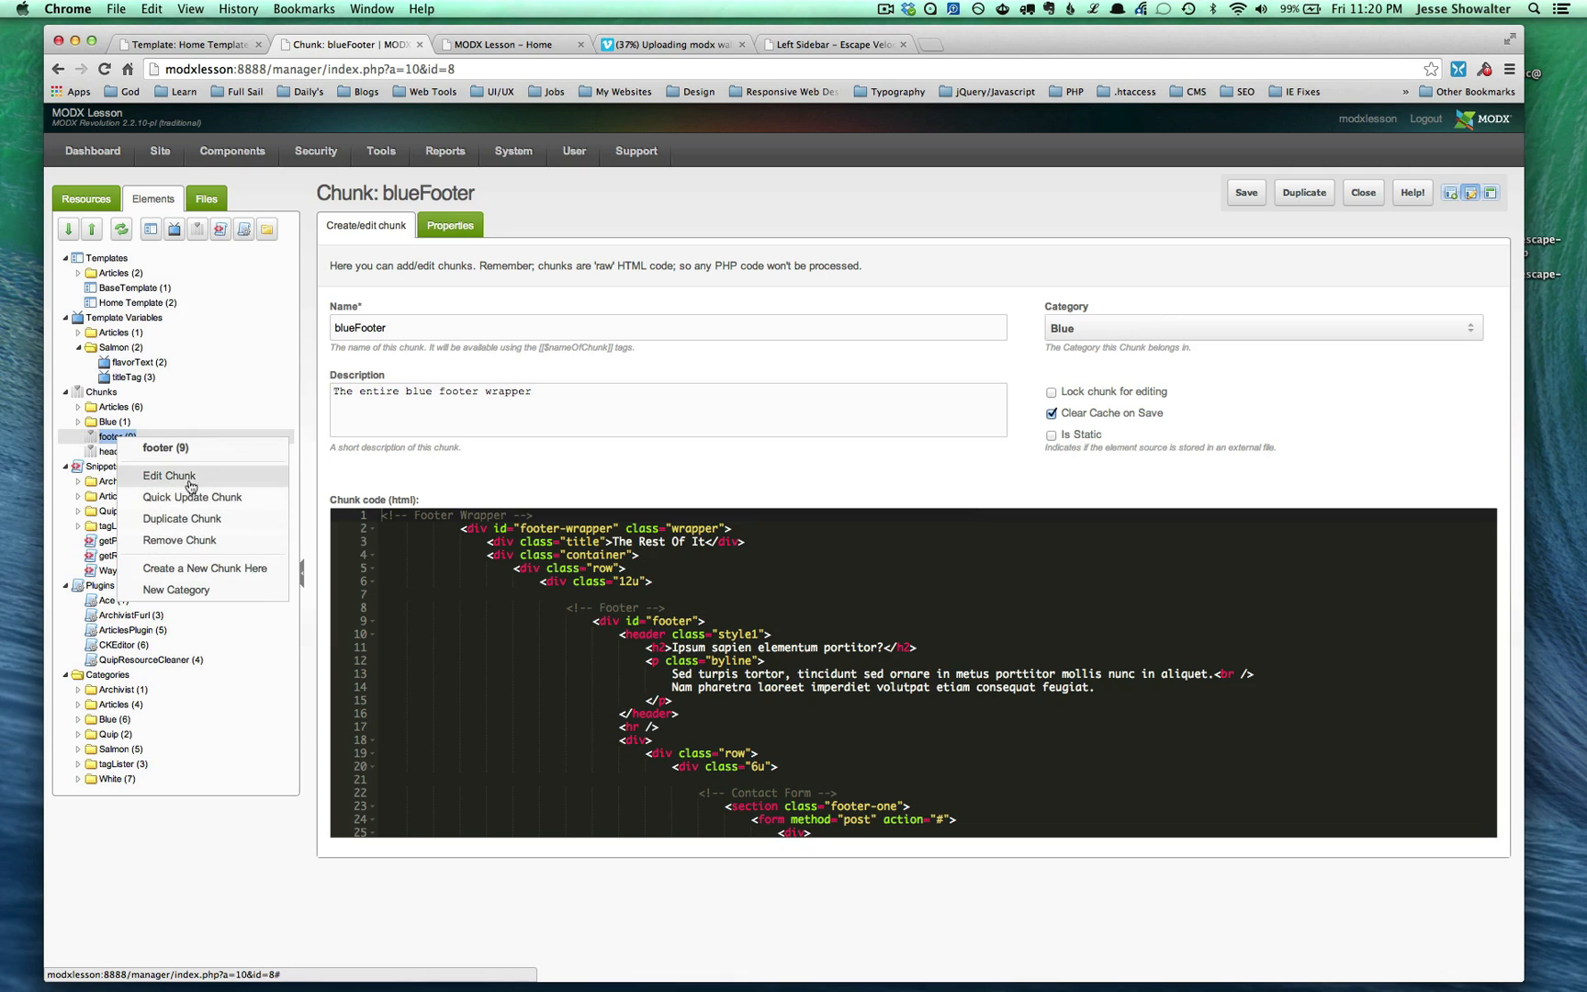
pyautogui.click(167, 474)
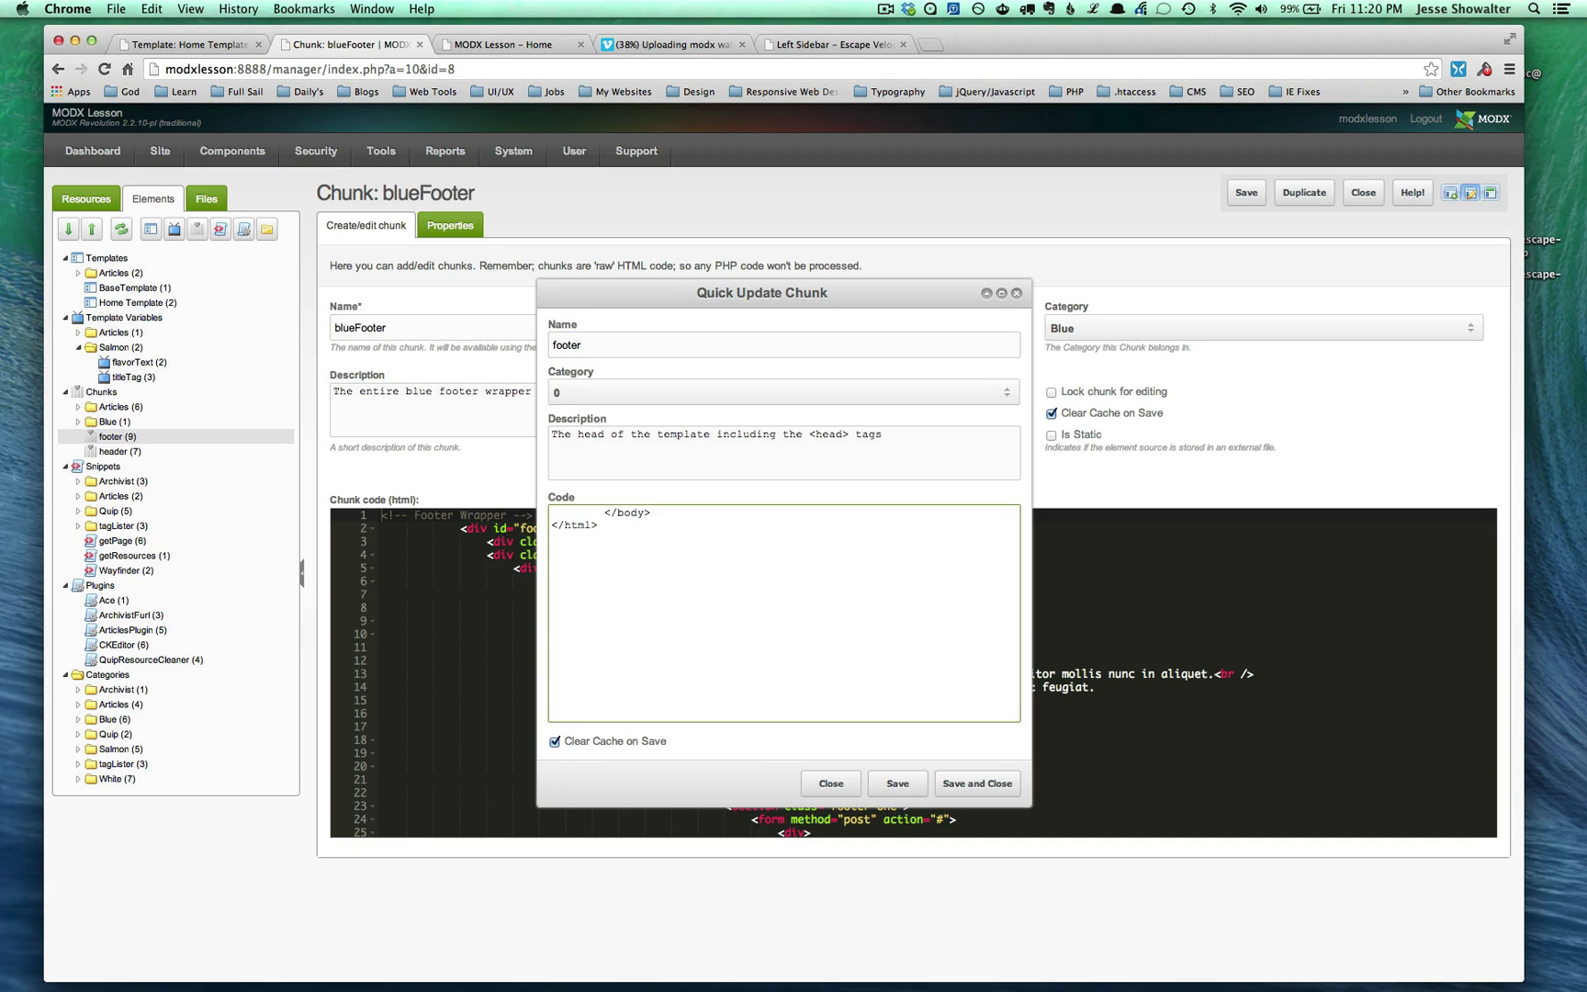
pyautogui.click(779, 393)
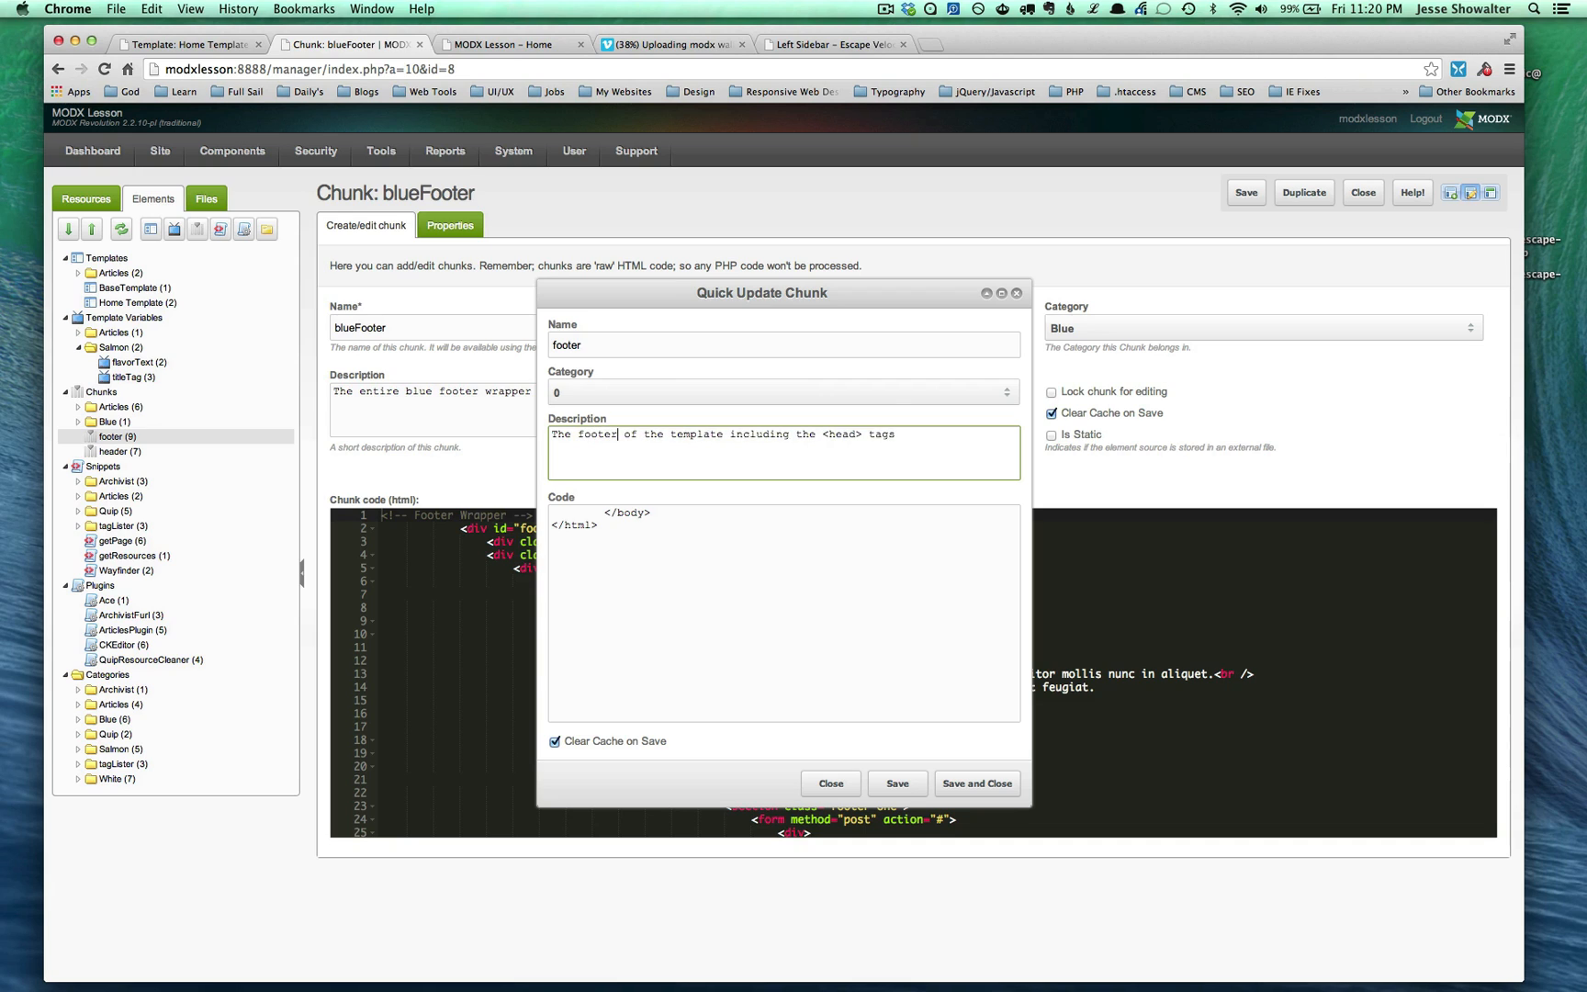
pyautogui.moveTo(670, 434); pyautogui.dragTo(895, 433)
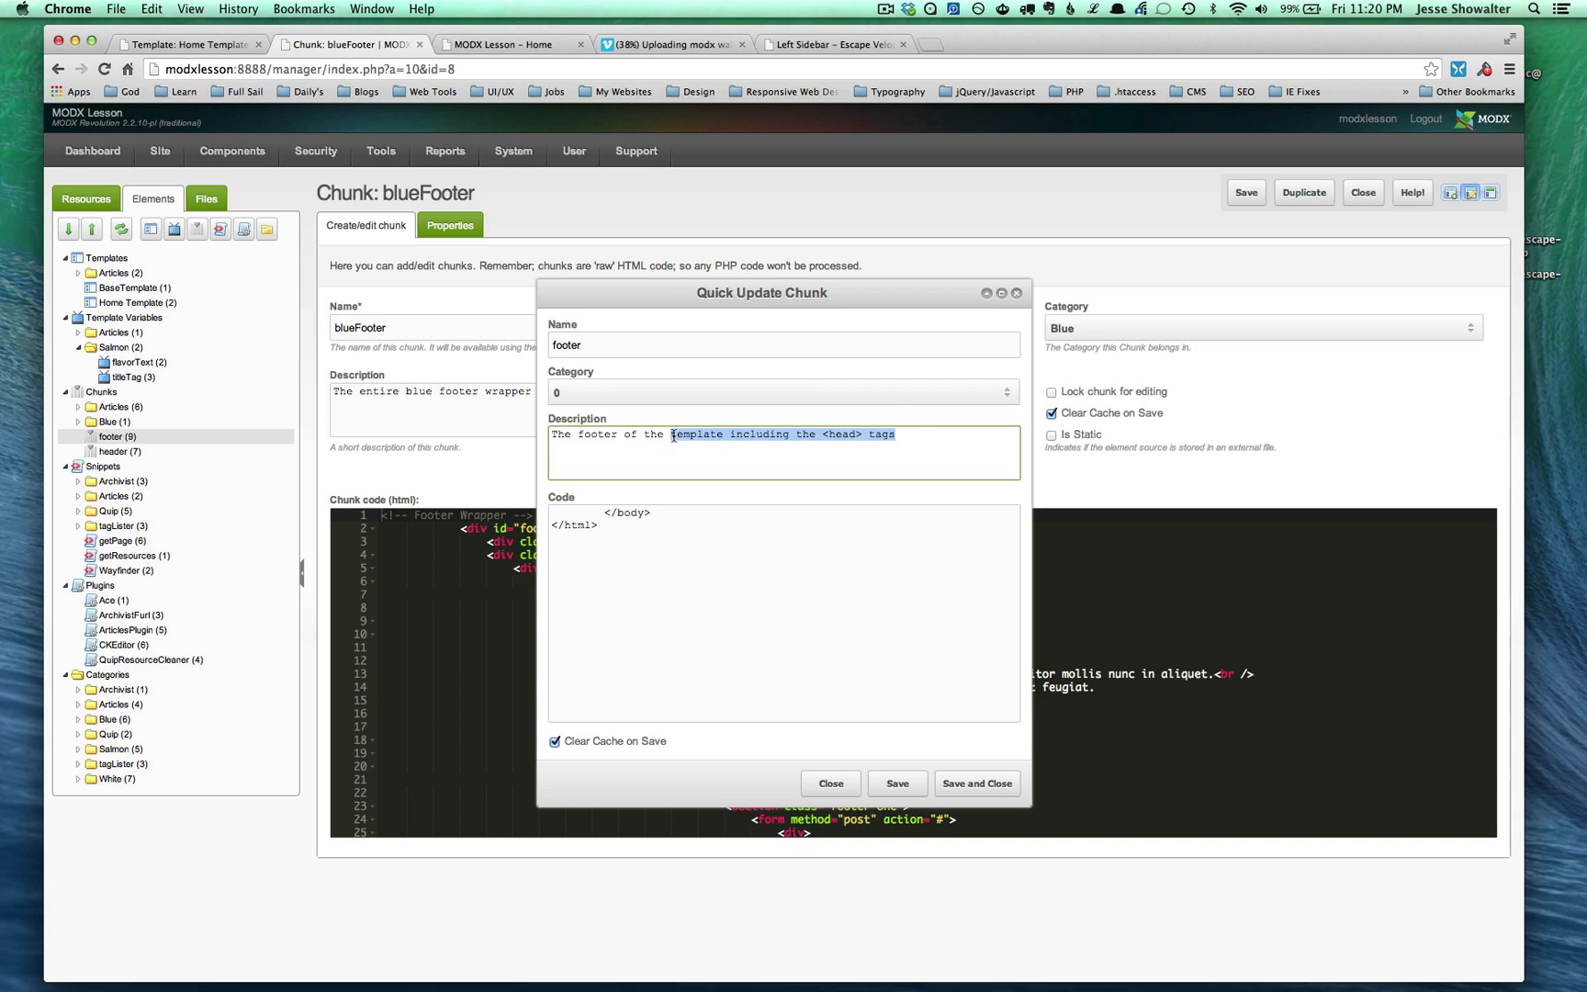
pyautogui.click(976, 782)
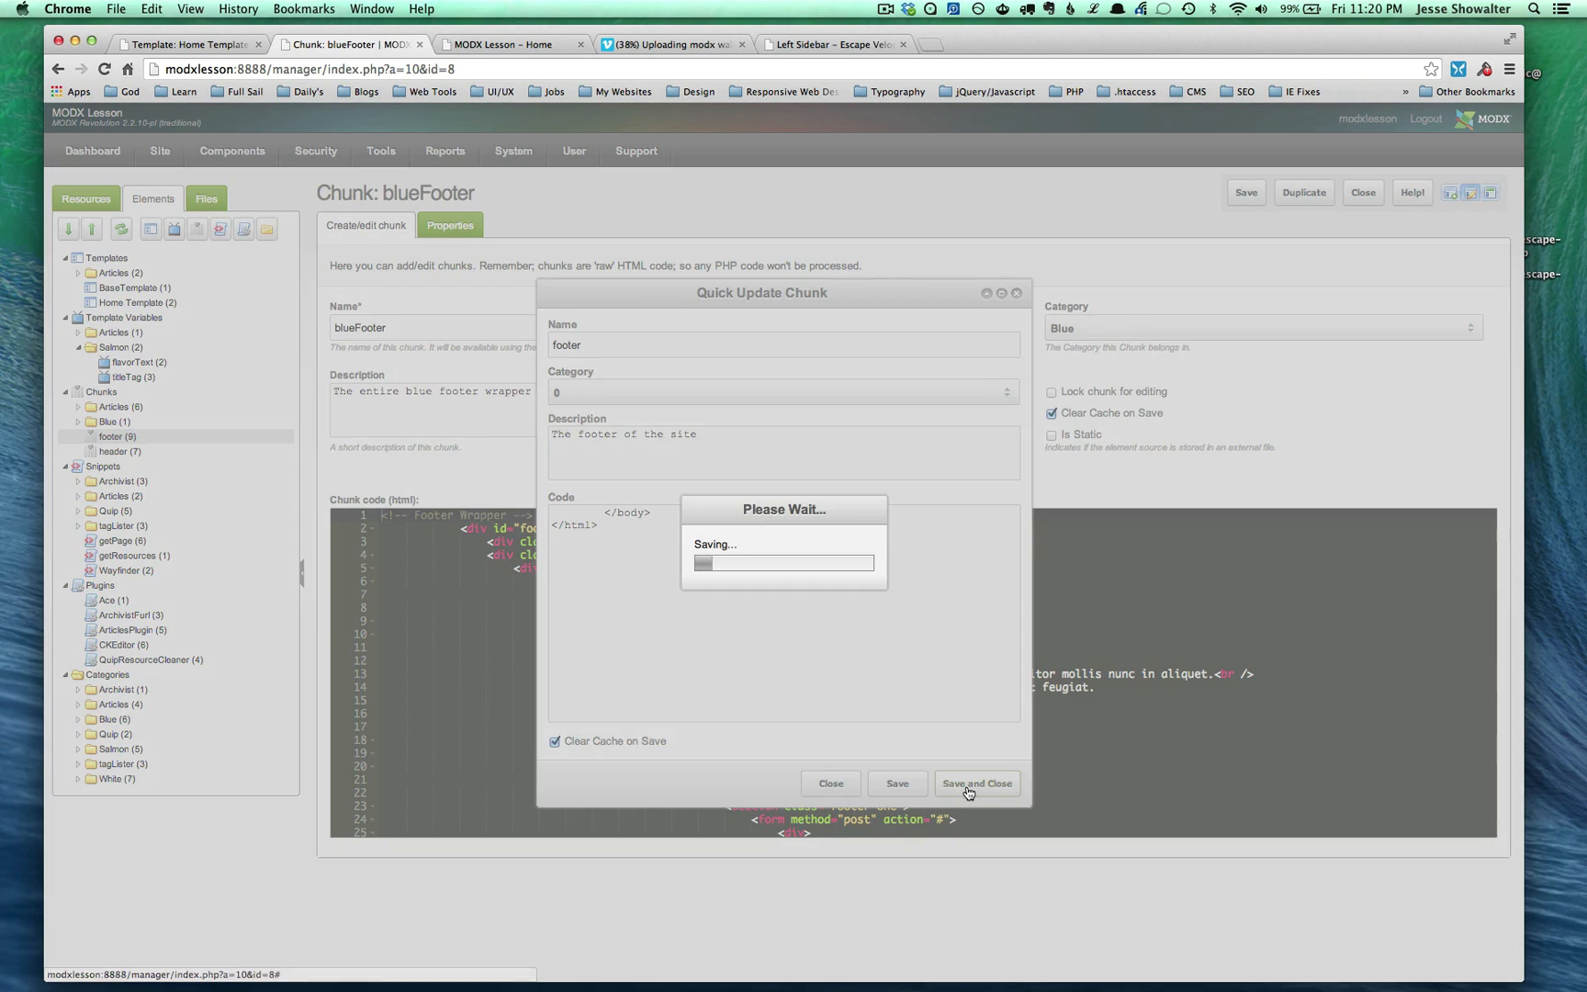
pyautogui.click(976, 783)
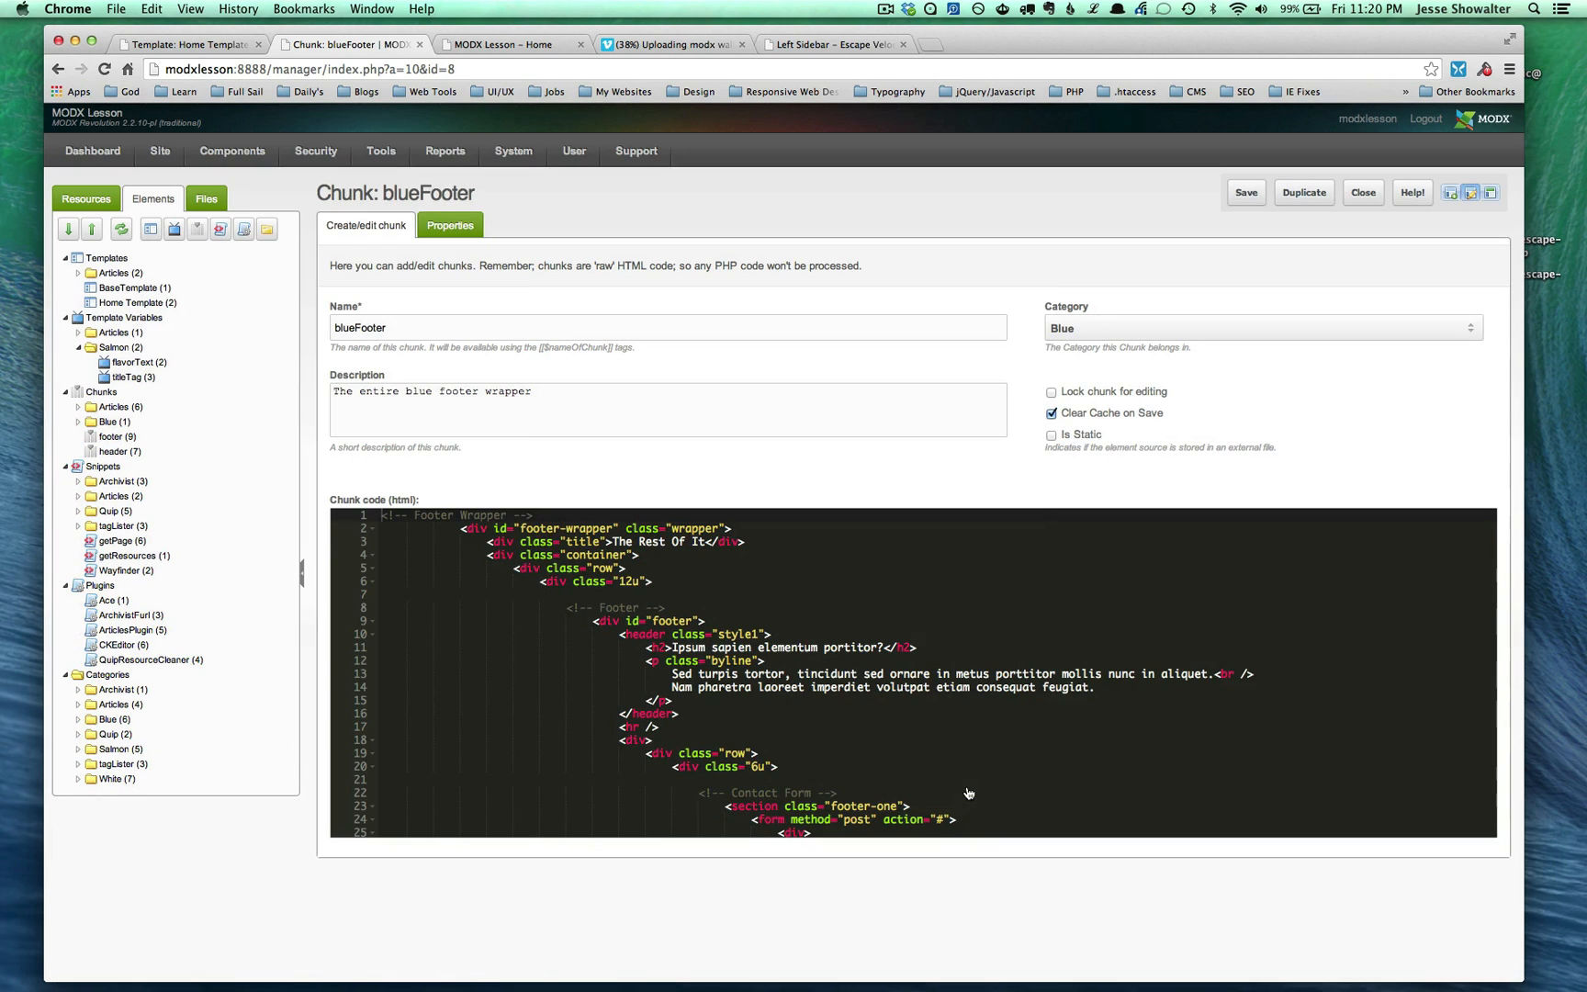
# View the live home page's Endorsements section, then switch over to the Sublime Text source files.
pyautogui.click(187, 44)
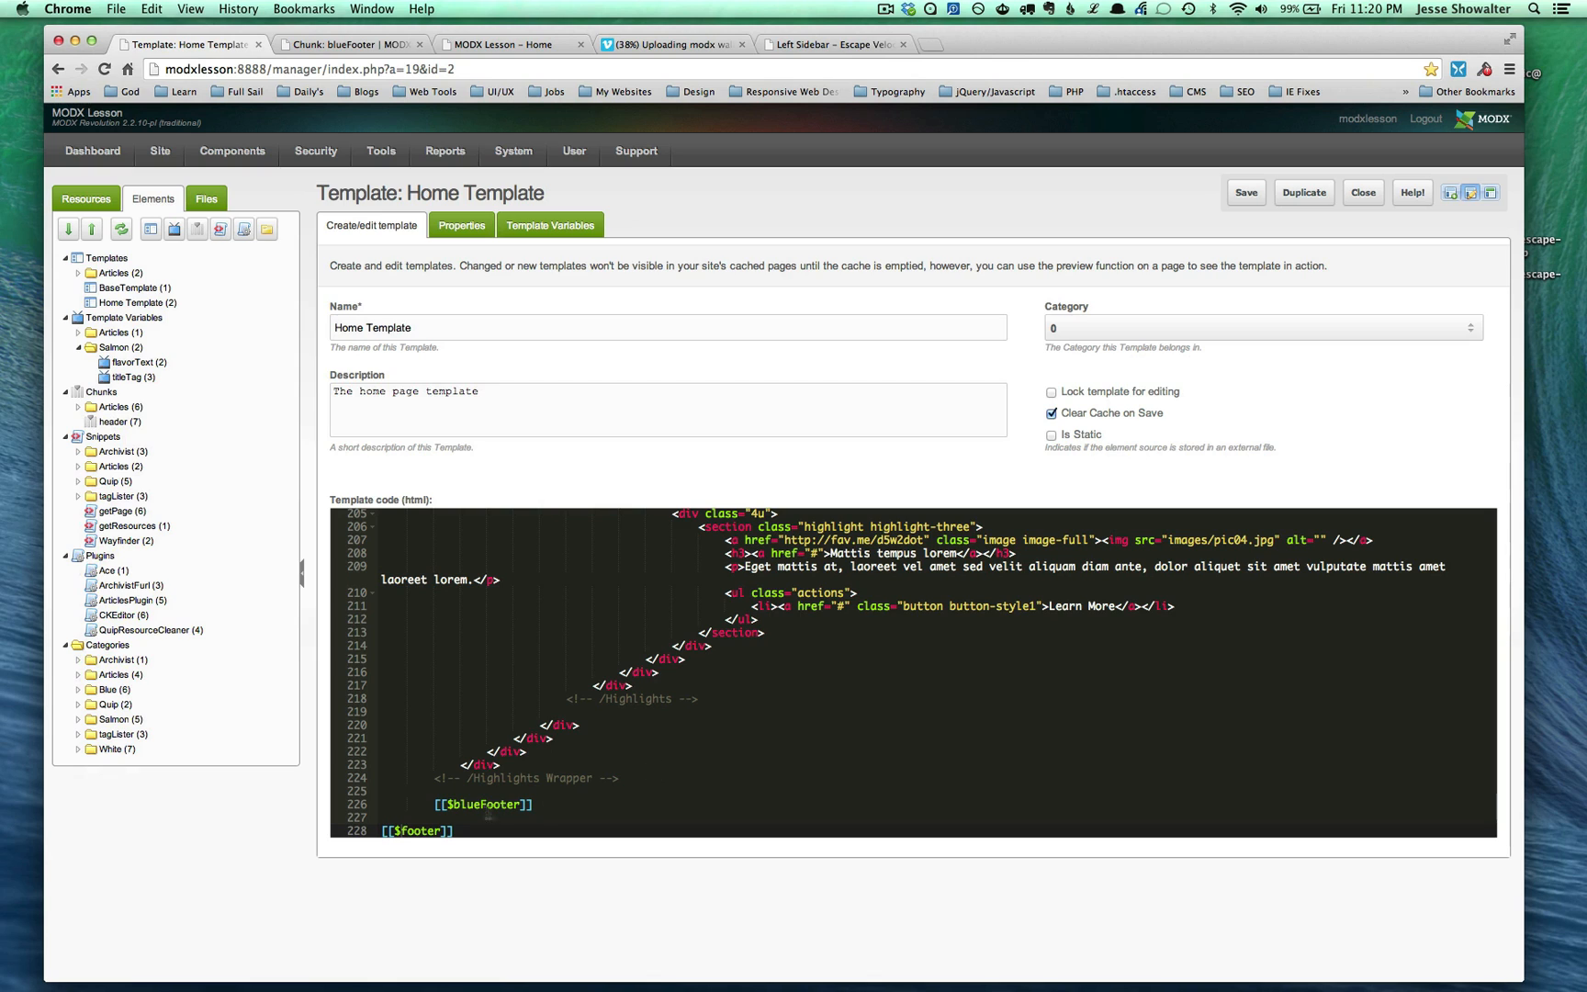
pyautogui.click(408, 830)
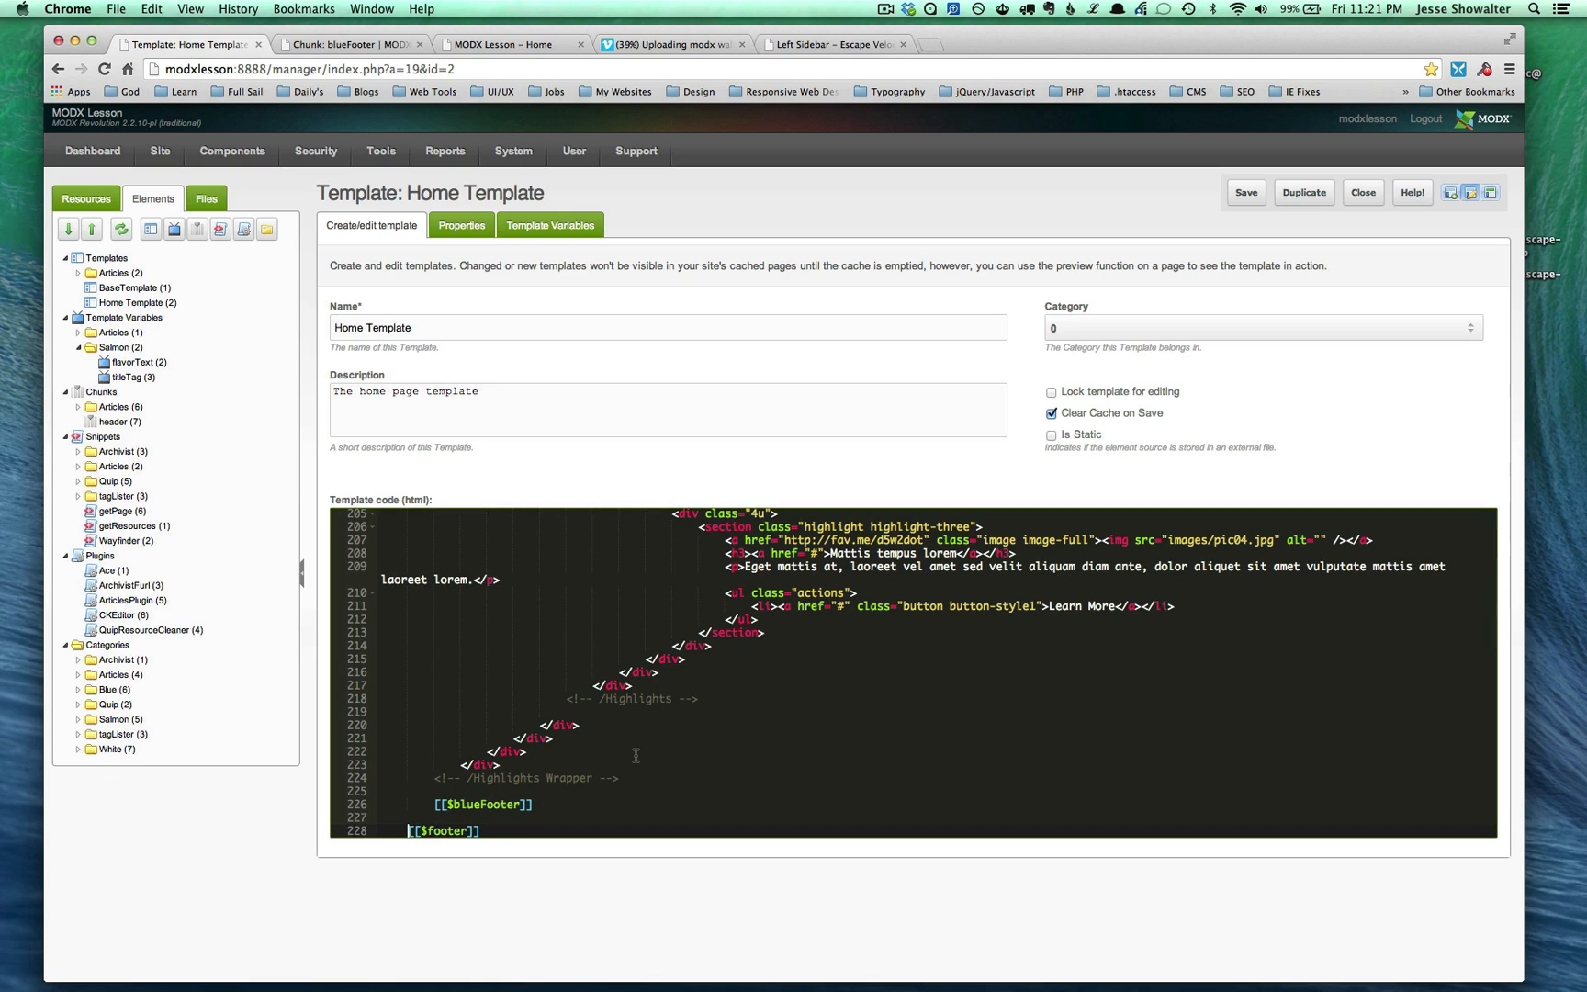
pyautogui.click(371, 7)
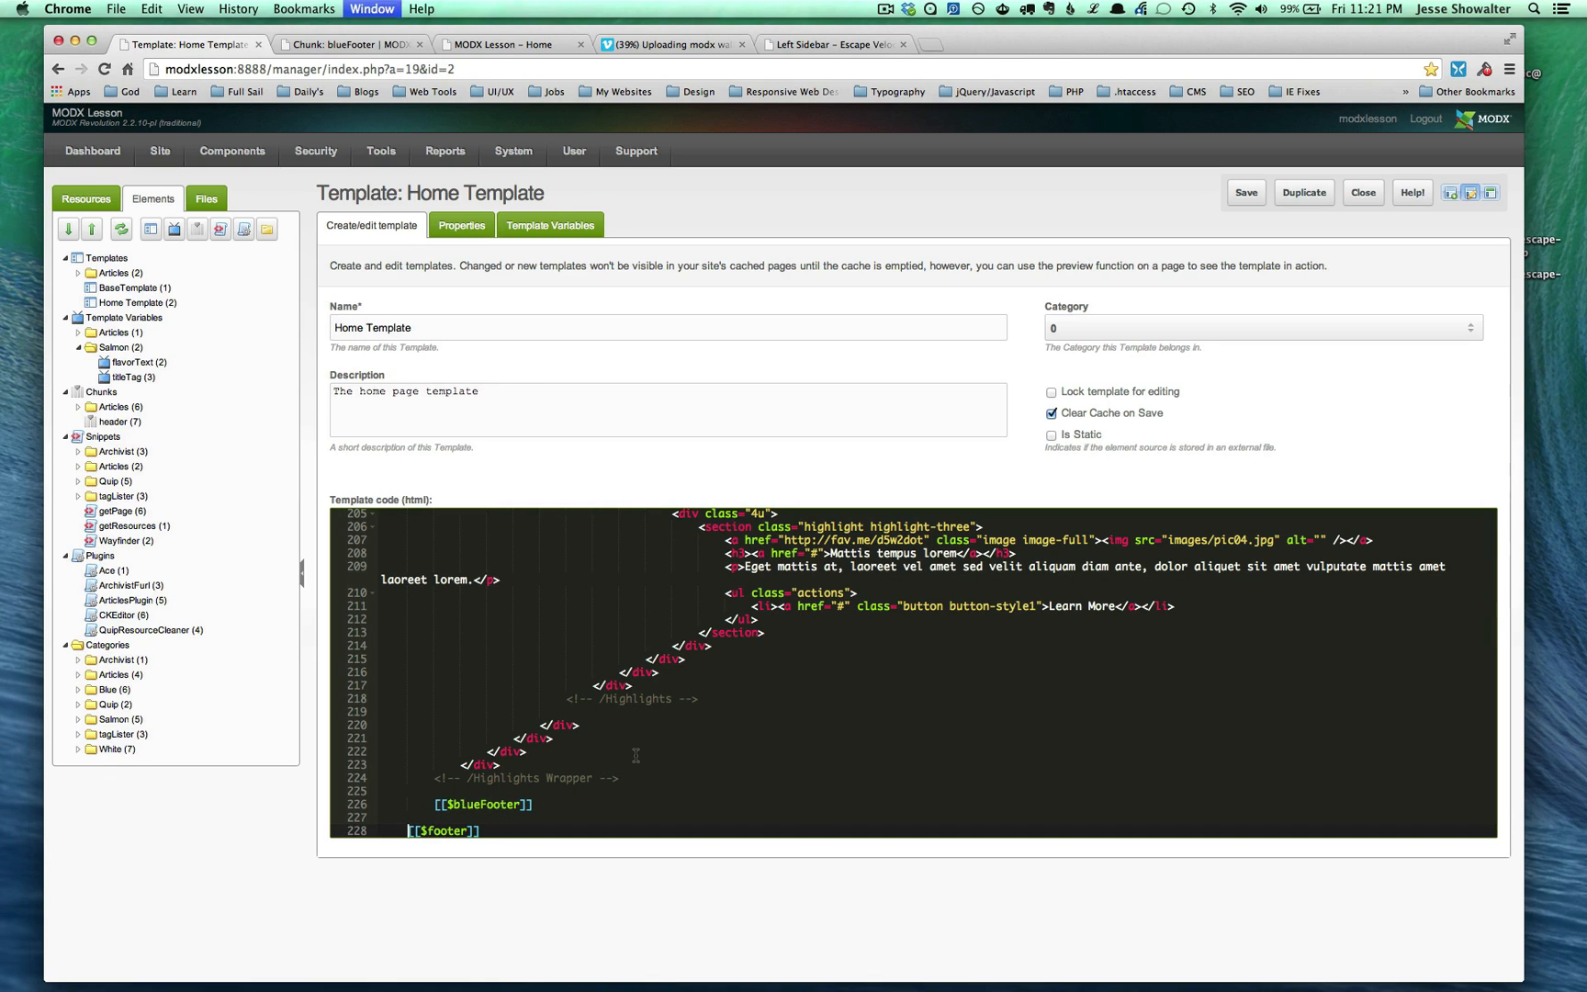
pyautogui.click(511, 44)
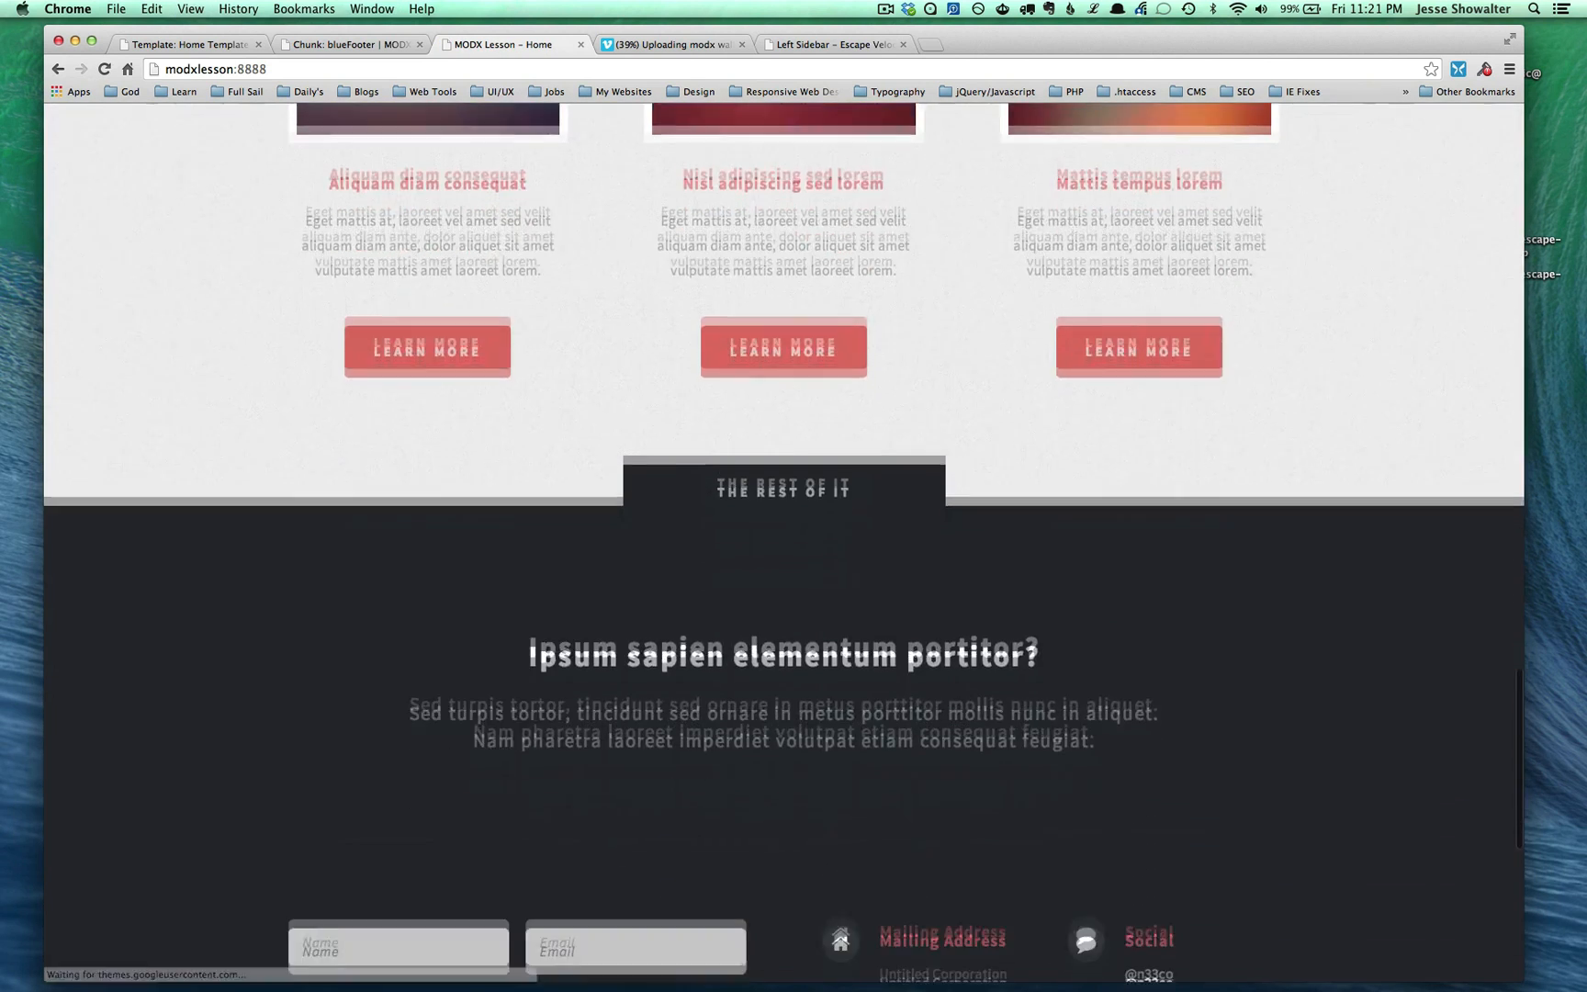
pyautogui.scroll(-3)
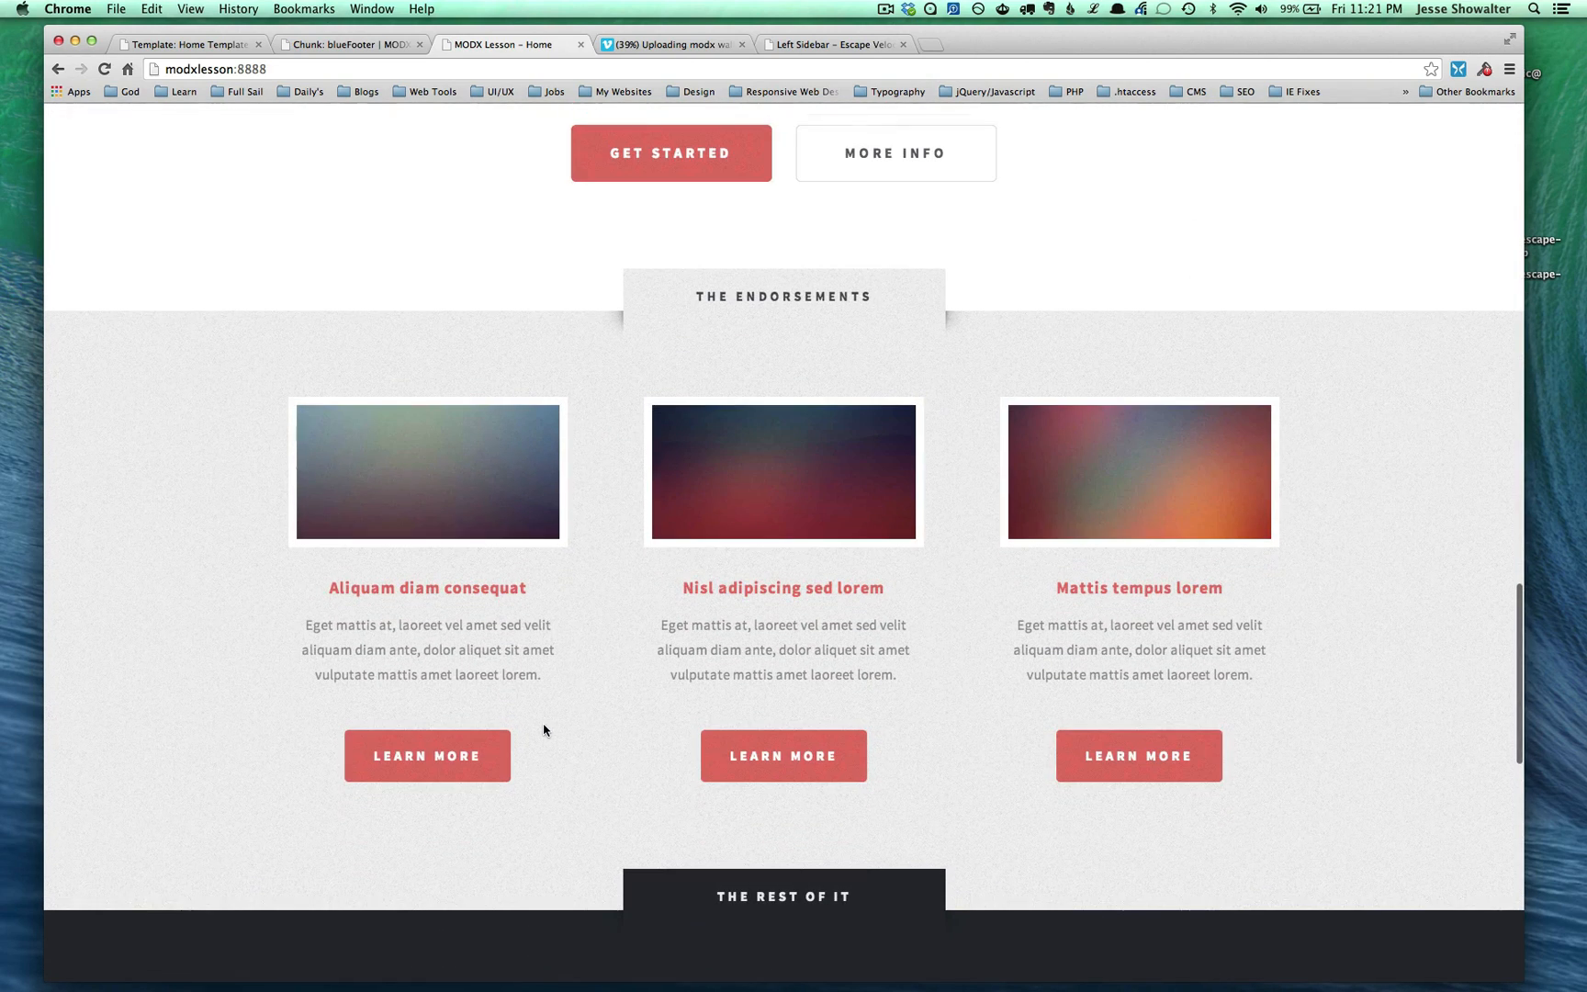
pyautogui.press('cmd+tab')
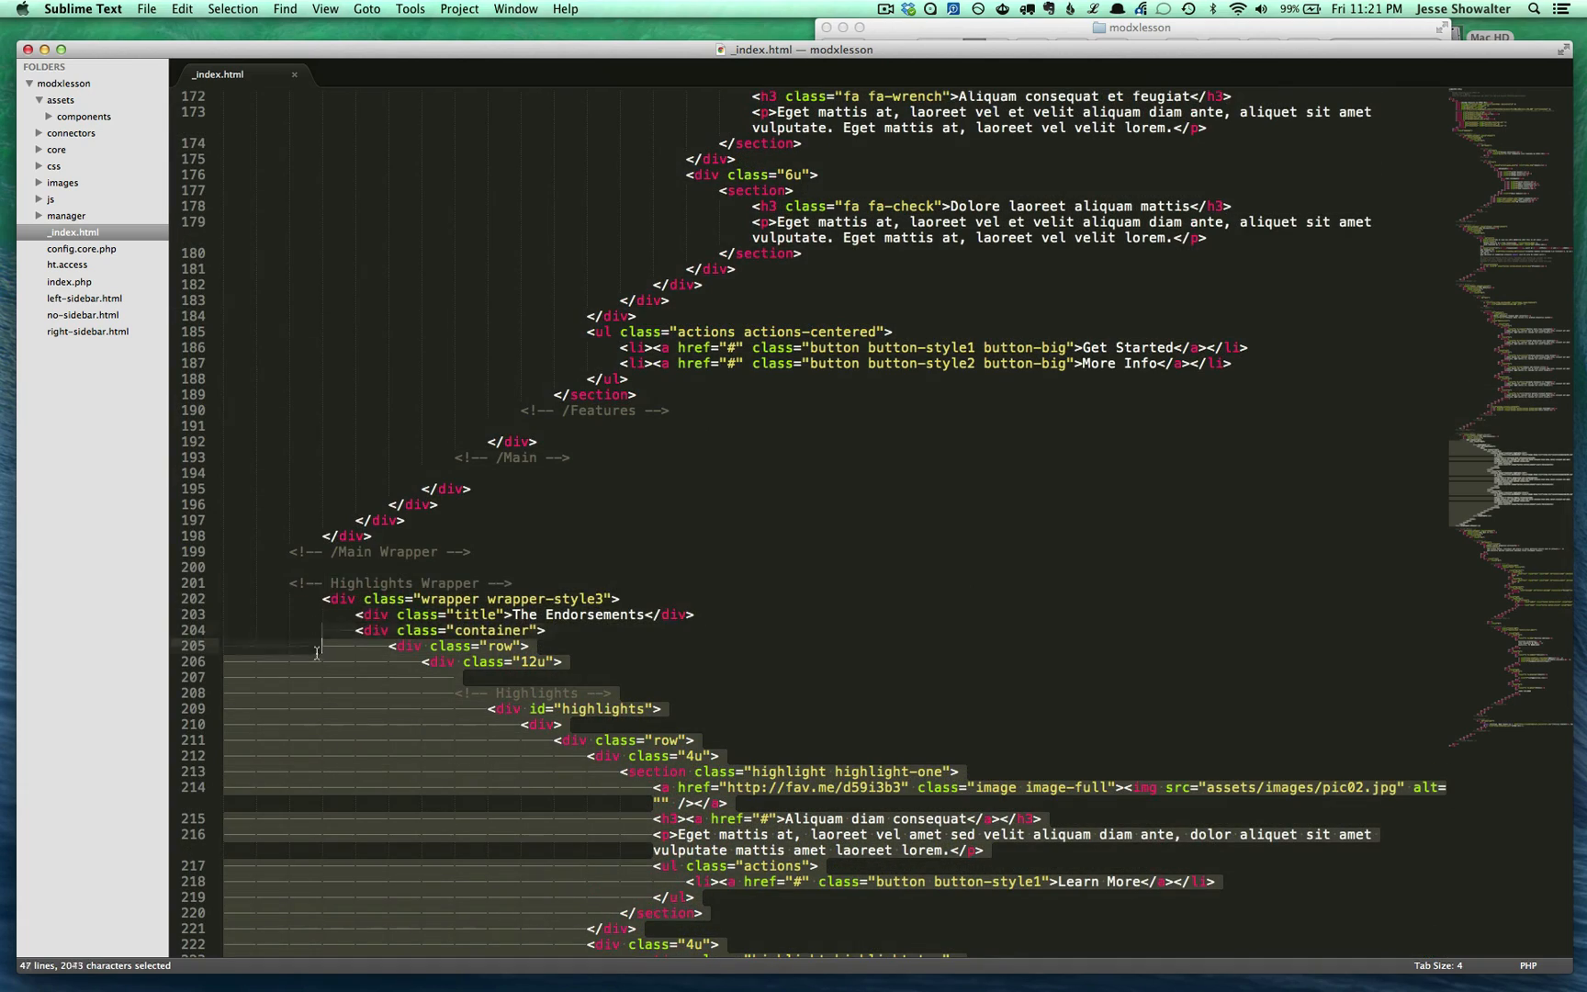
# Copy the Highlights Wrapper block from index.html and return to the blueFooter chunk.
pyautogui.press('cmd+c')
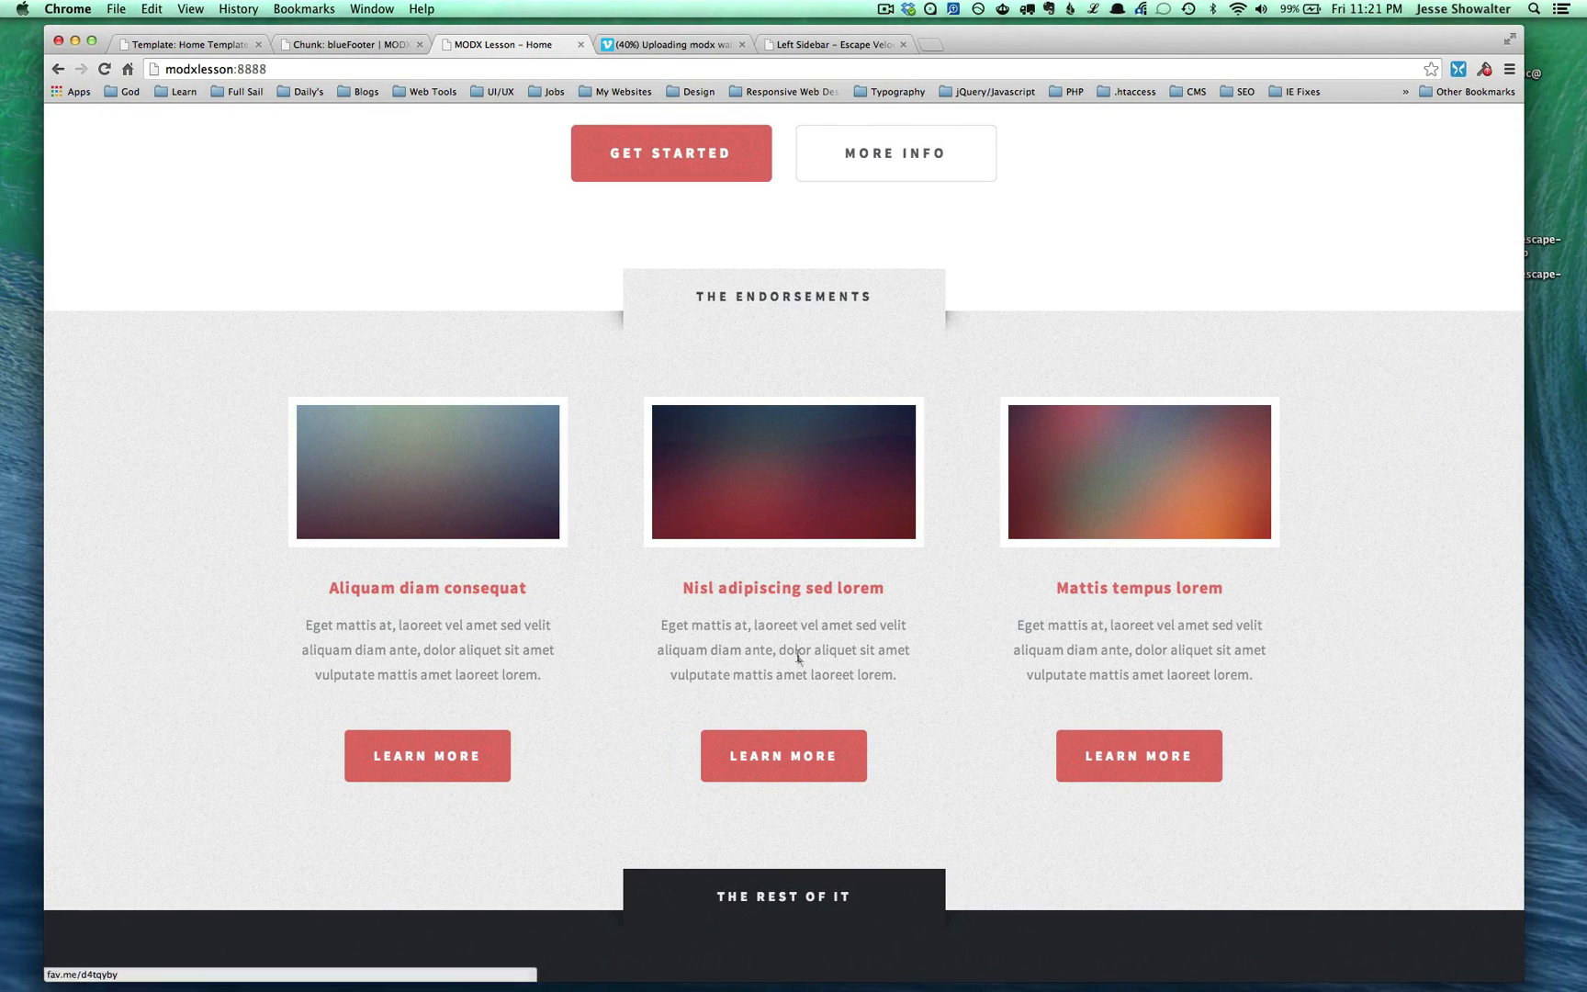
pyautogui.click(344, 44)
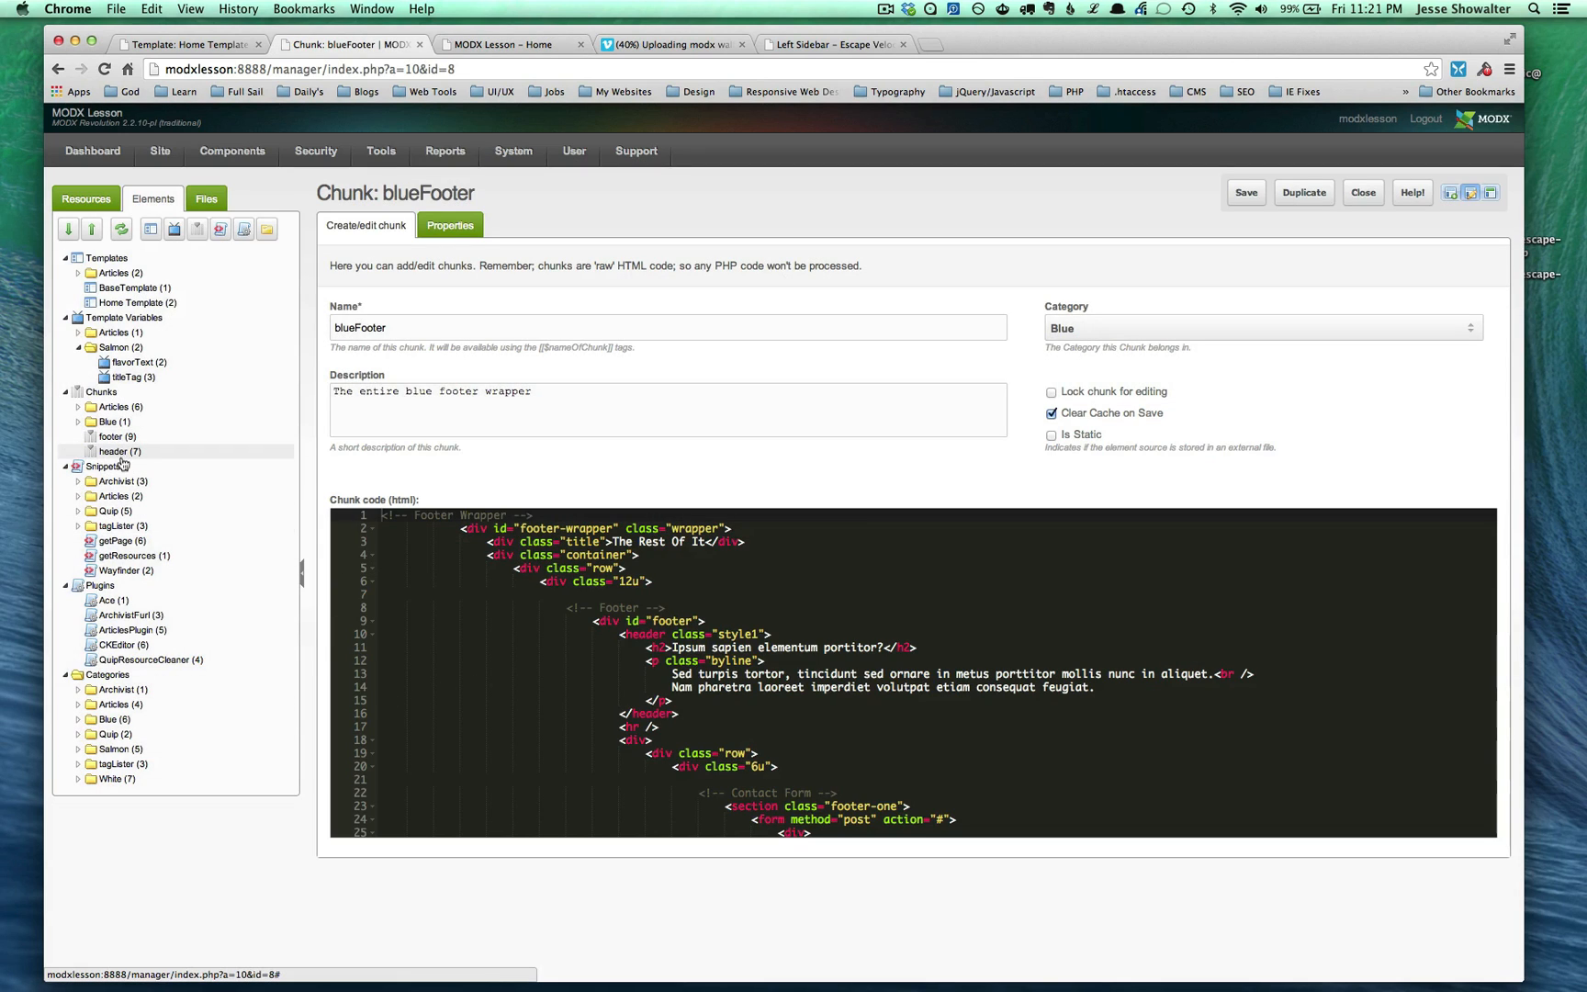
# Refresh the Elements tree and create a new element category named Grey.
pyautogui.click(121, 230)
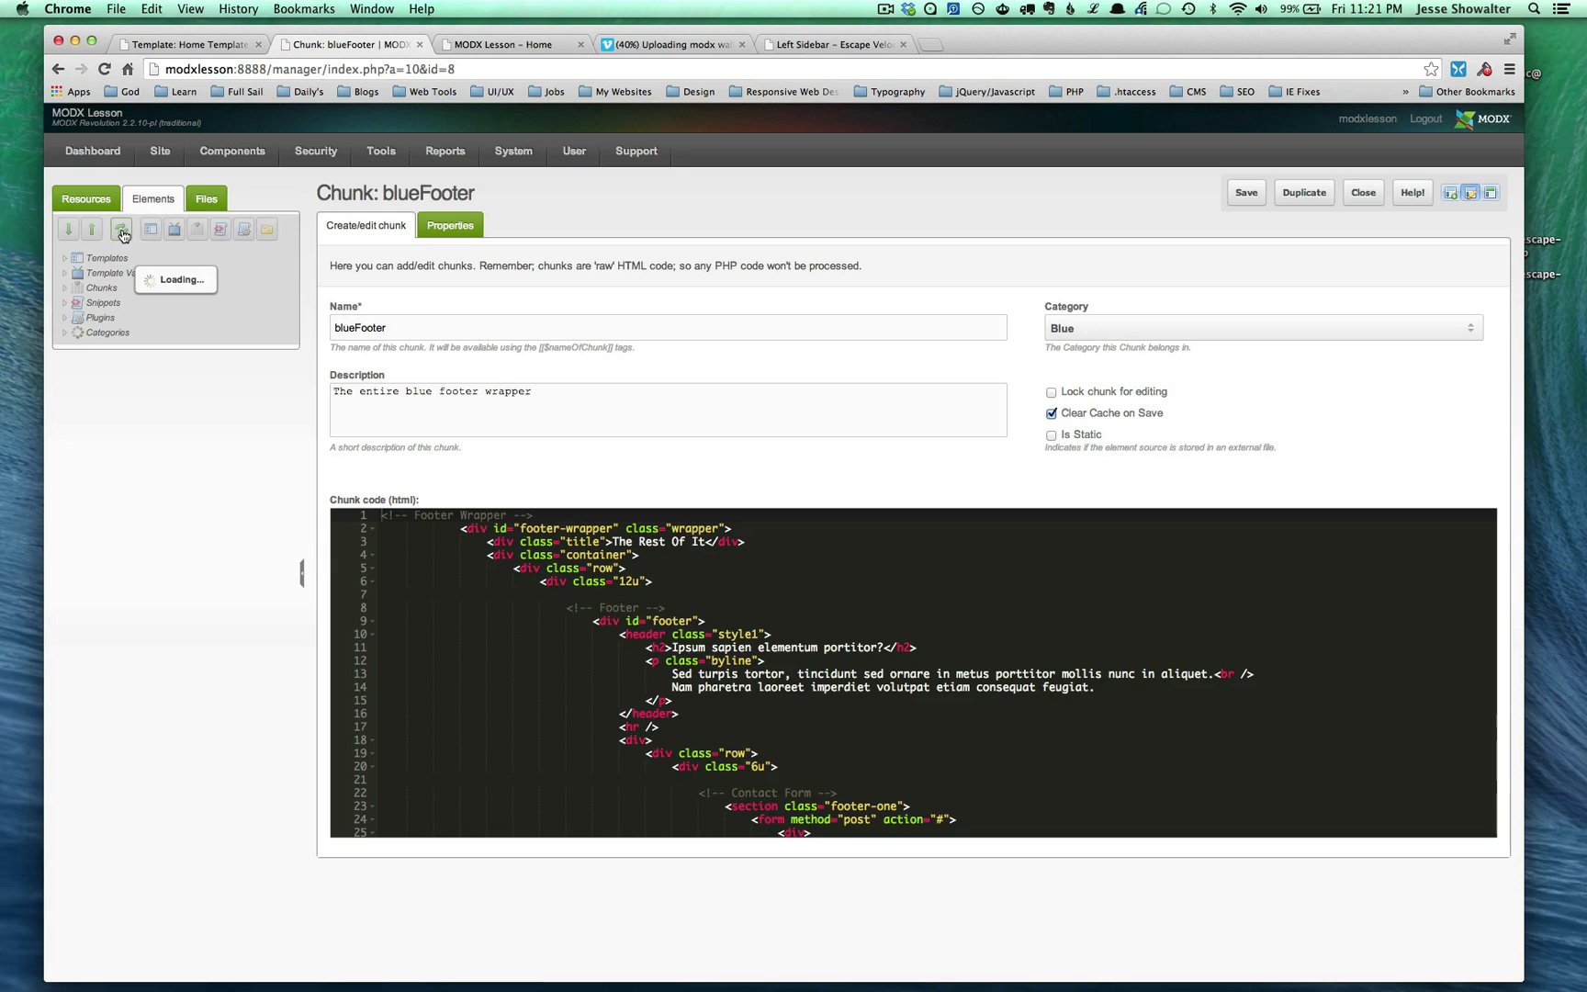
pyautogui.click(121, 230)
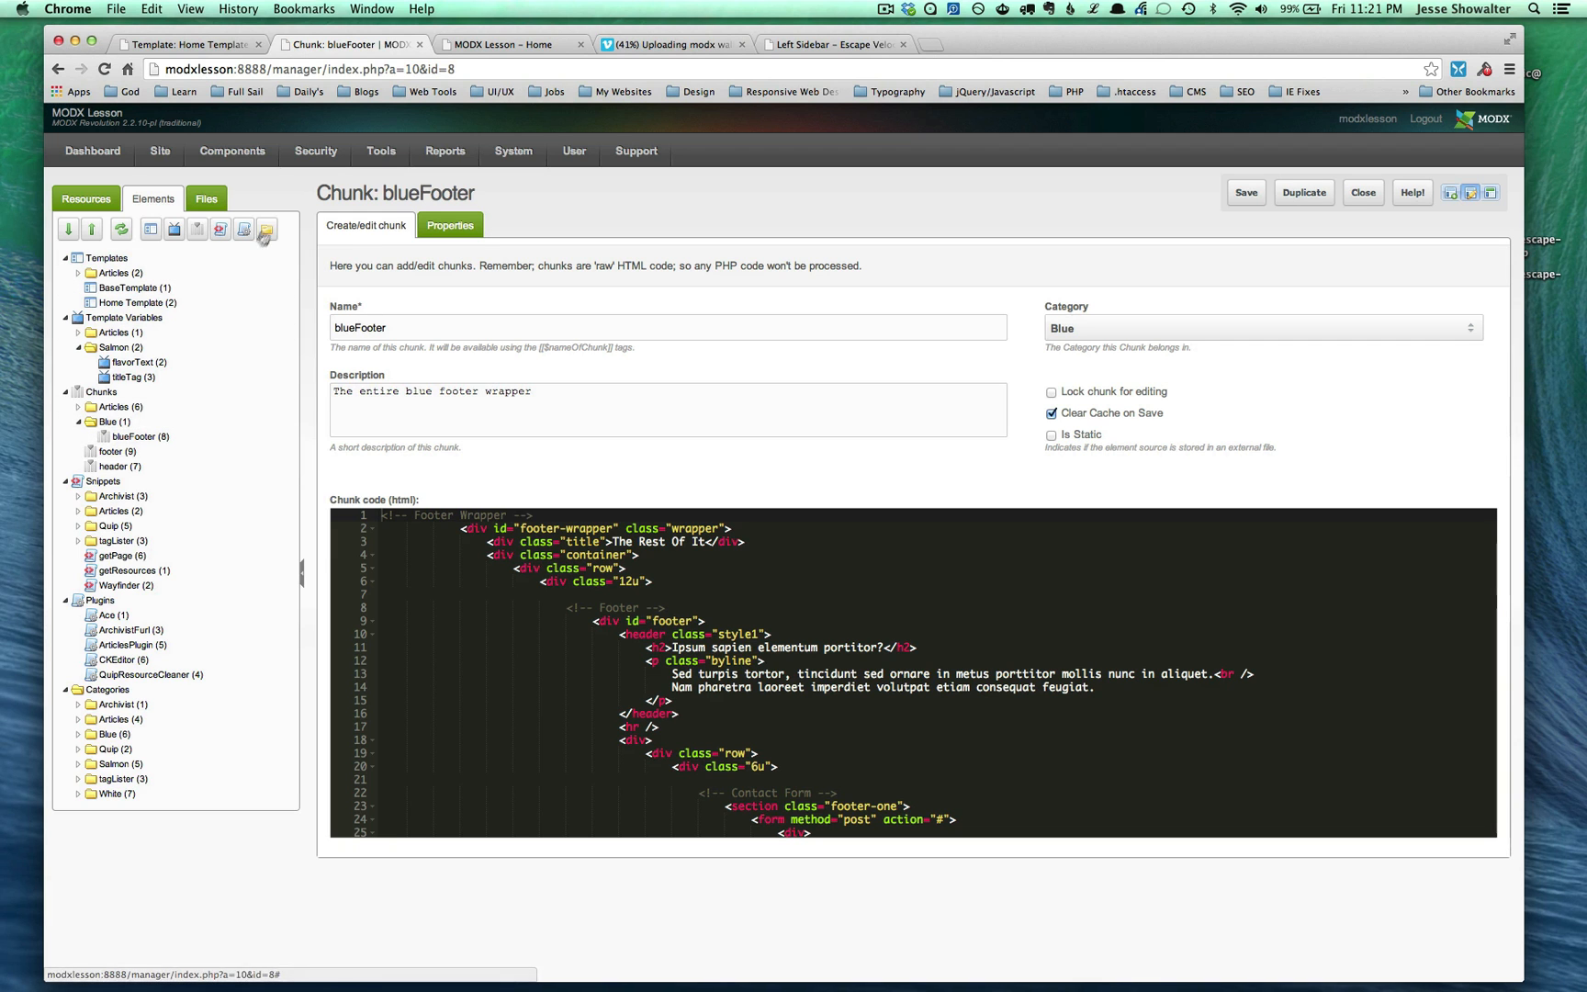
pyautogui.moveTo(267, 231)
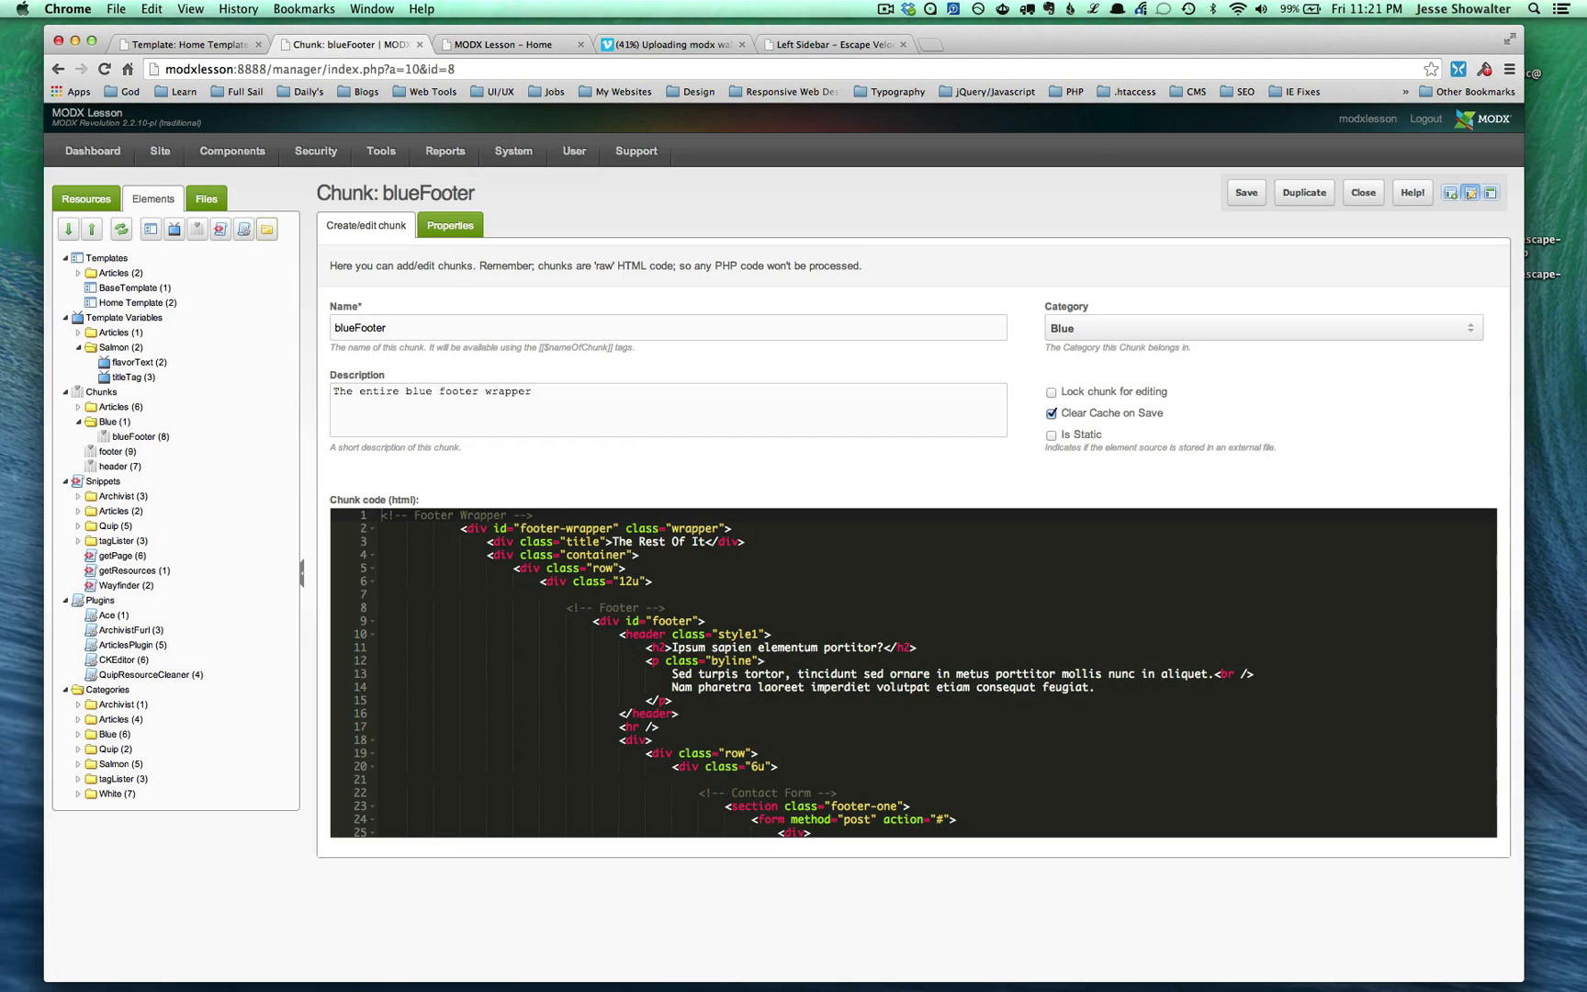
pyautogui.click(267, 230)
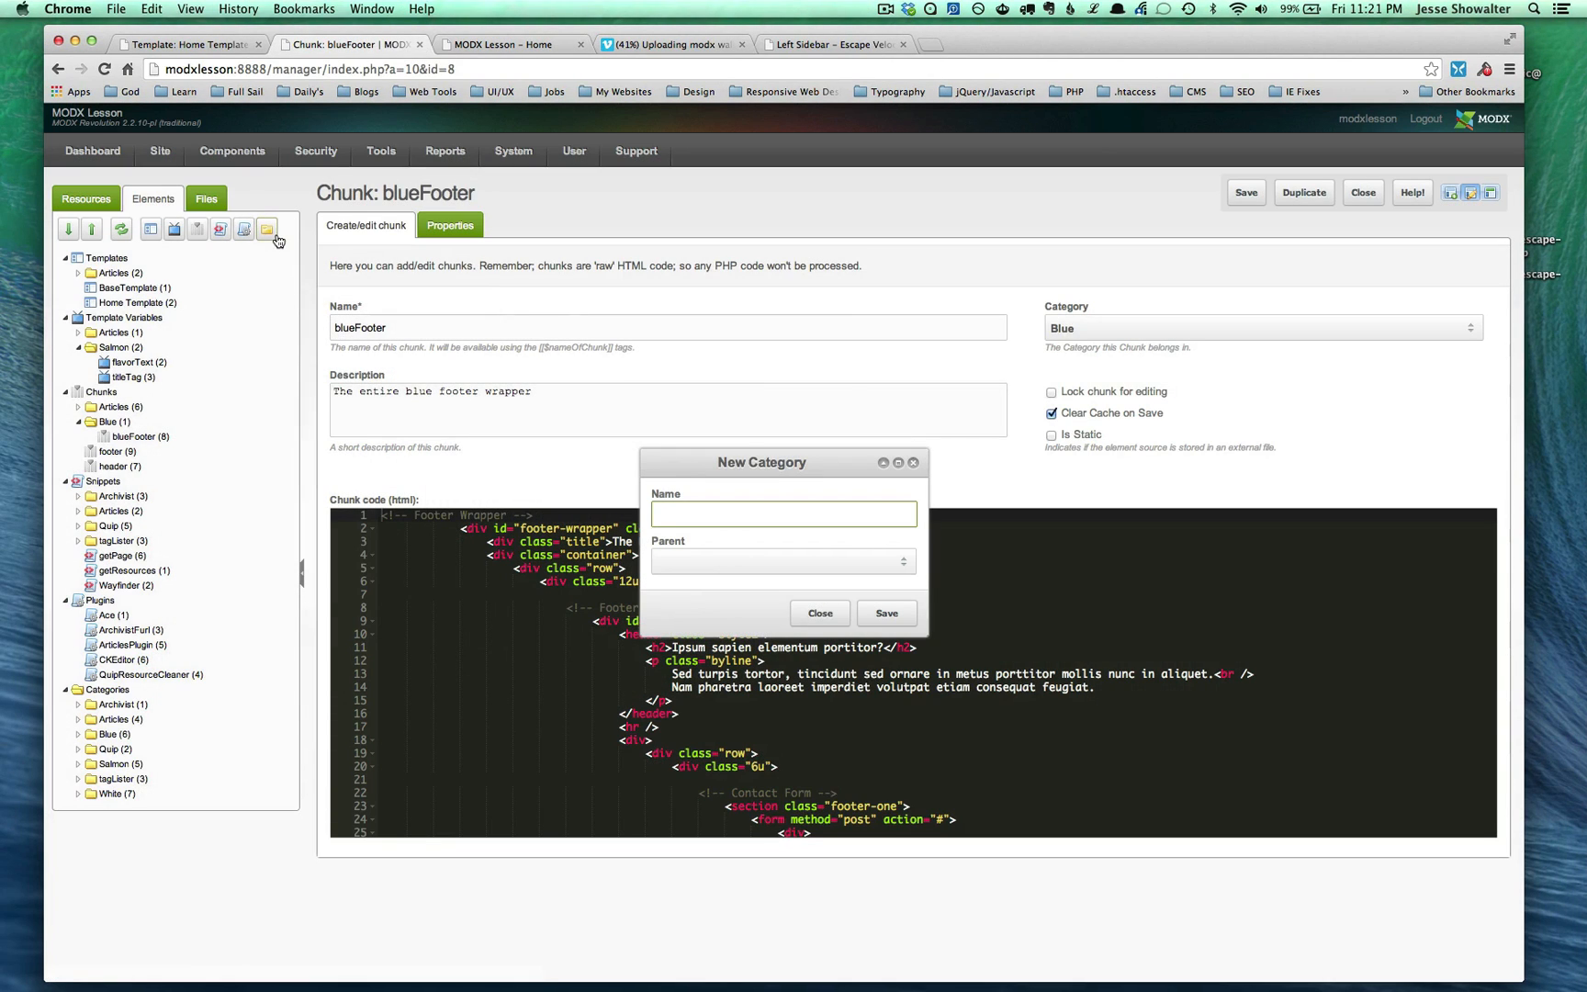
pyautogui.write('Grey')
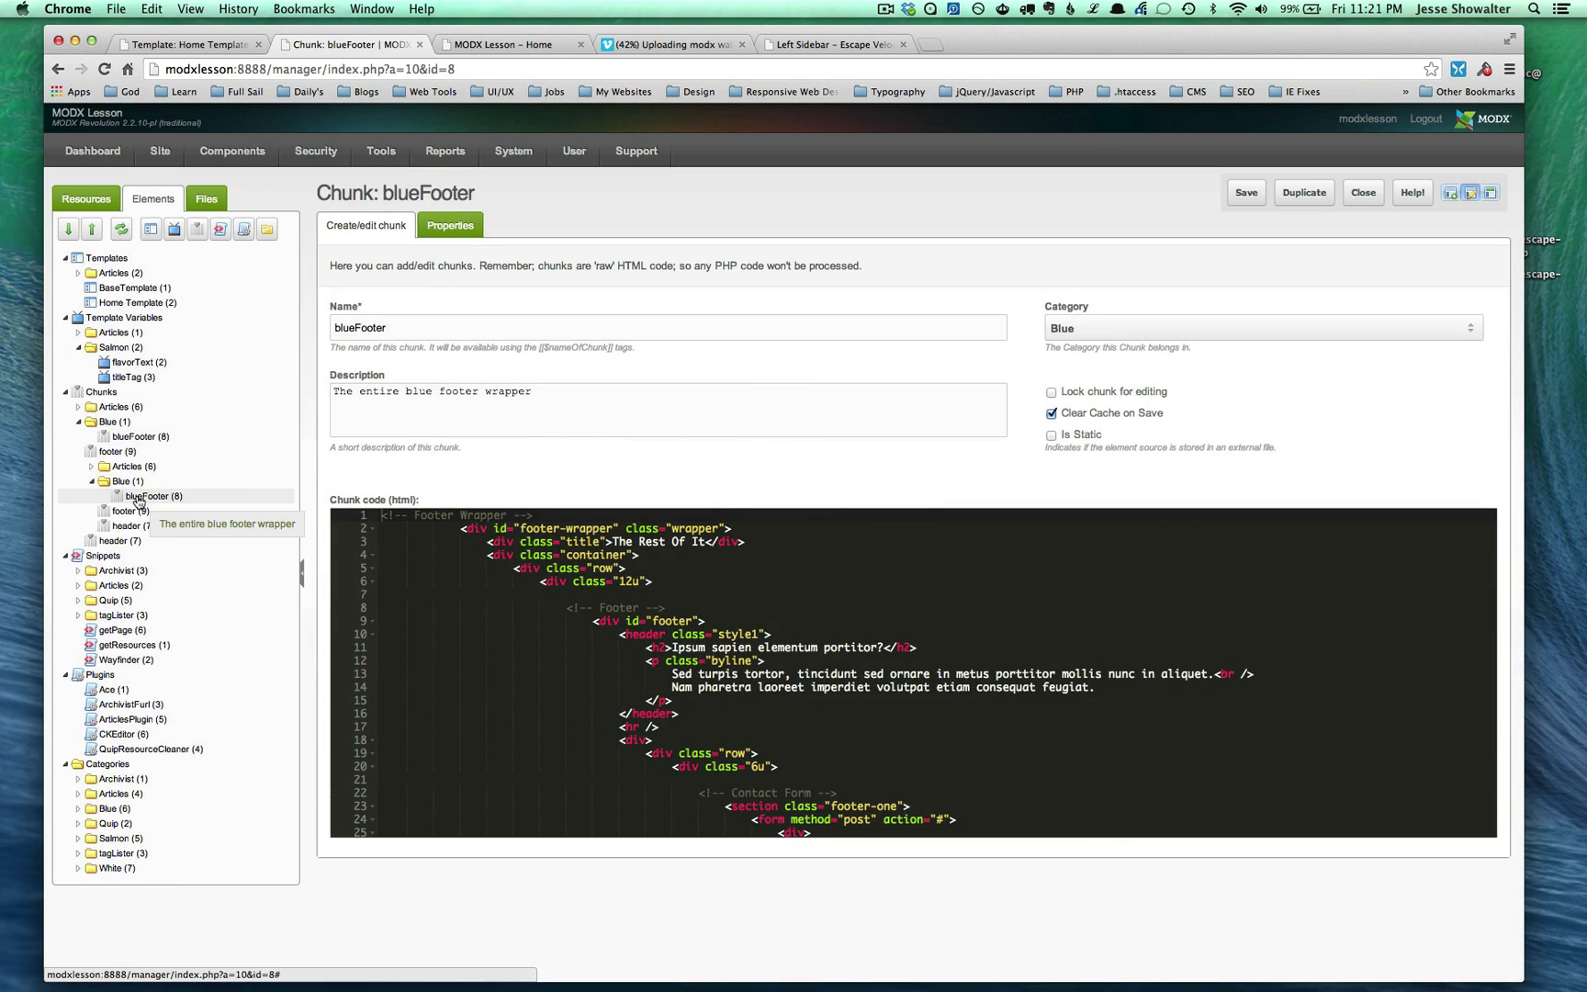
# Duplicate the blueFooter chunk as a new chunk named greyHighlites.
pyautogui.rightClick(153, 497)
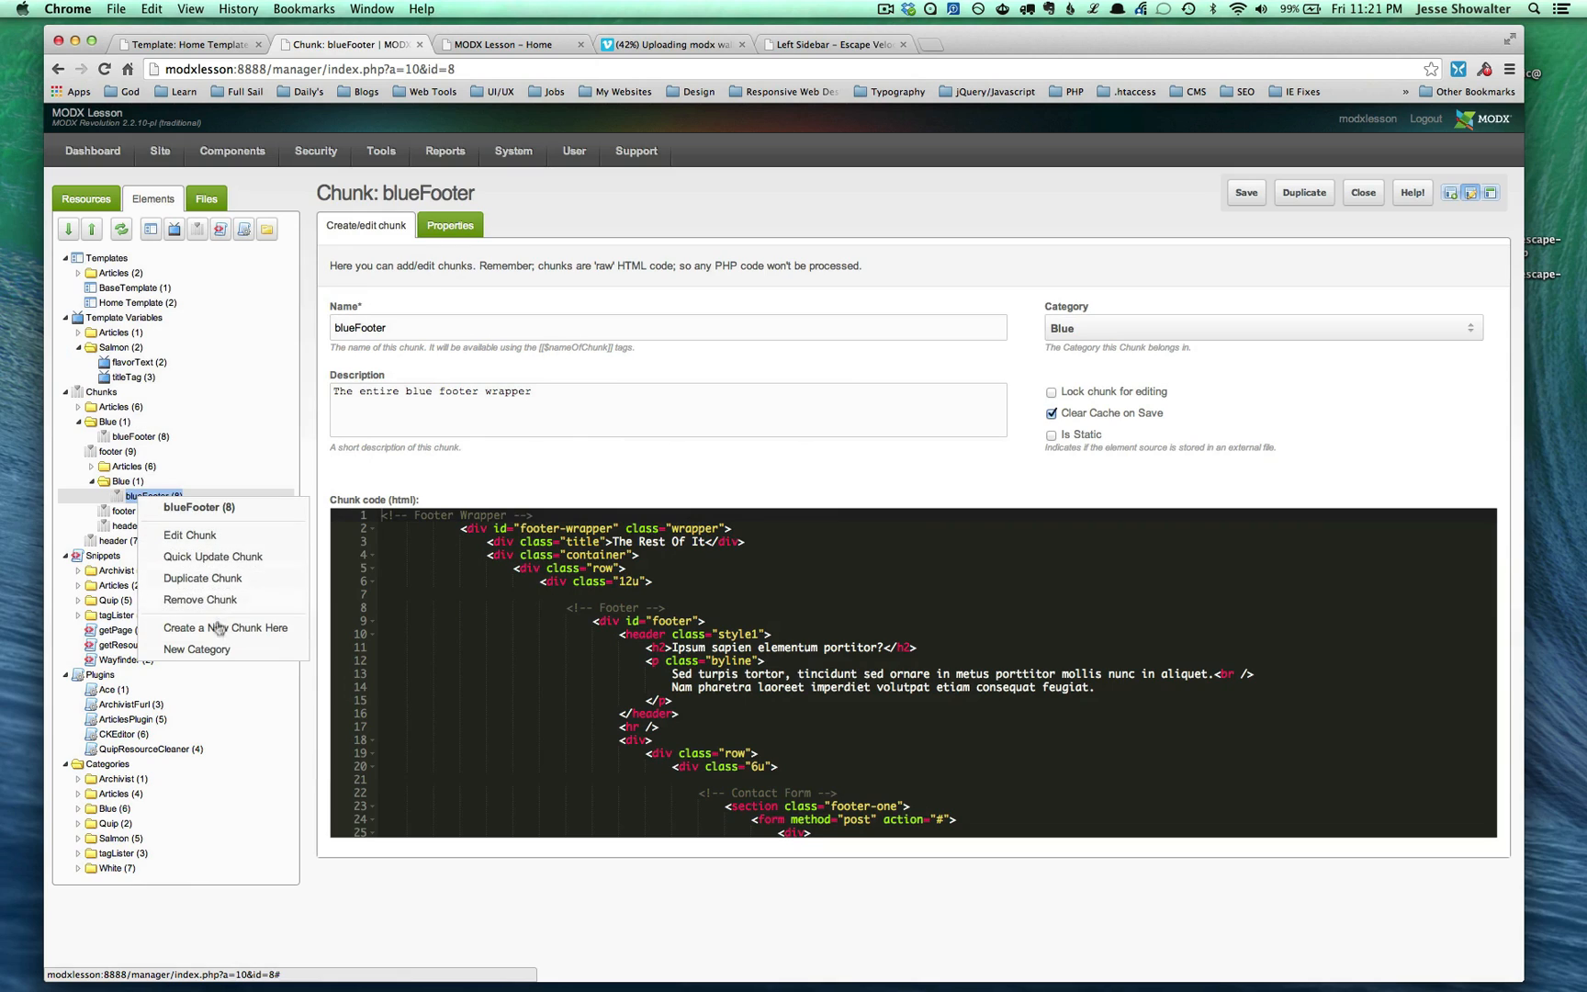
pyautogui.click(202, 579)
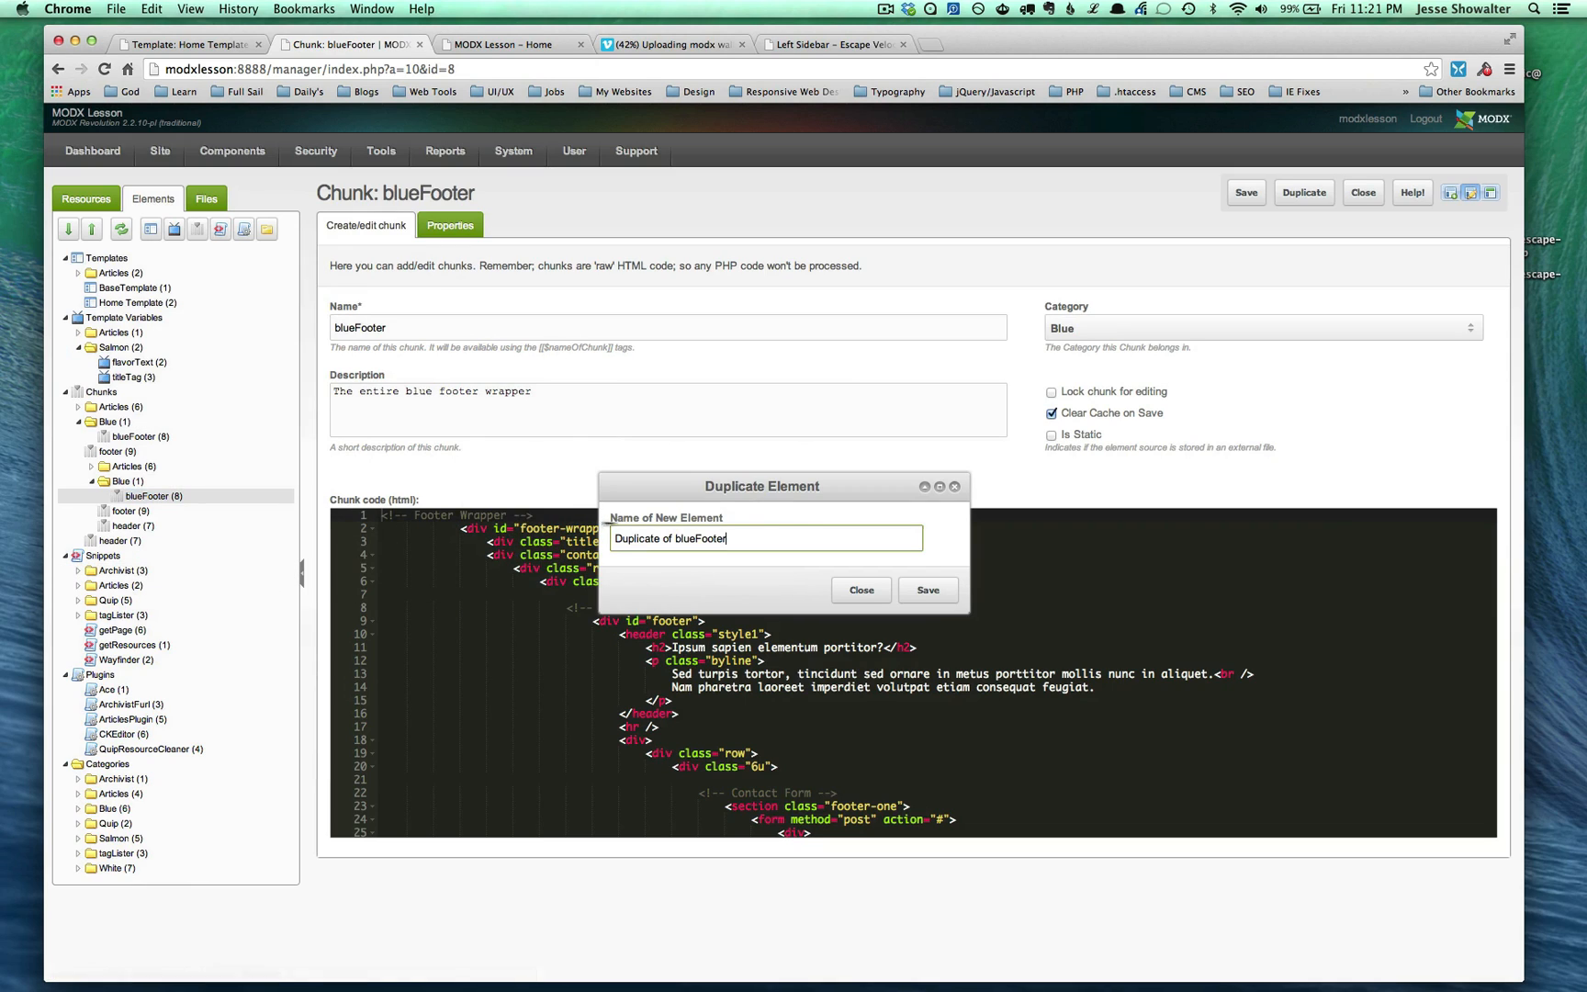
pyautogui.write('grey')
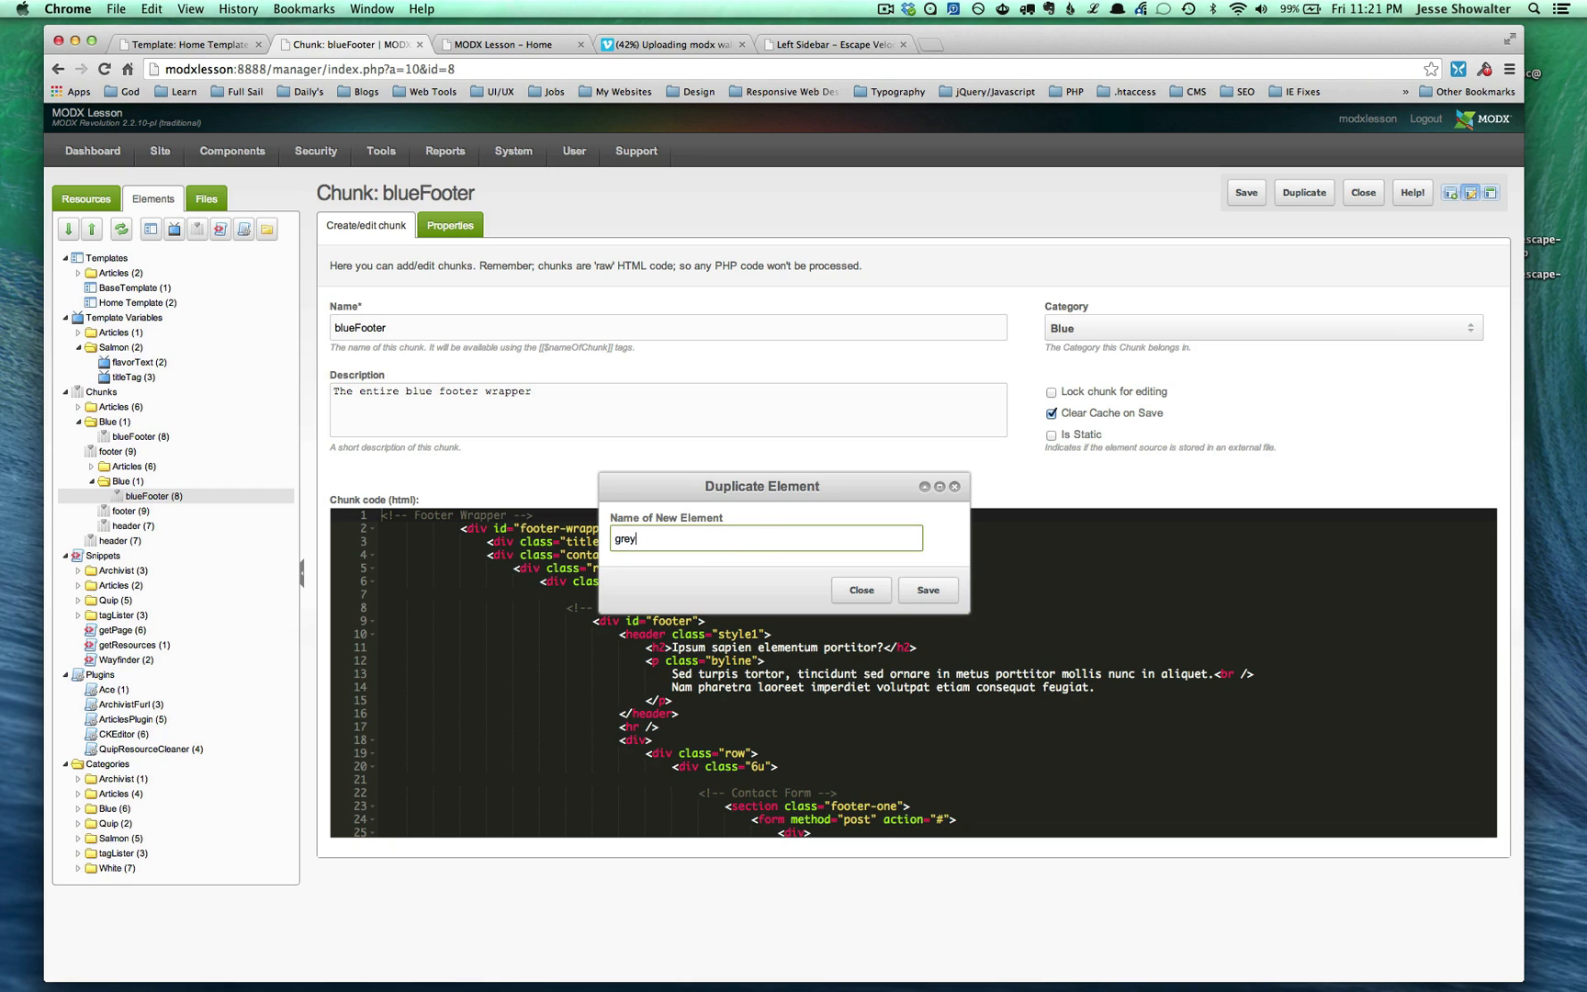
pyautogui.write('High')
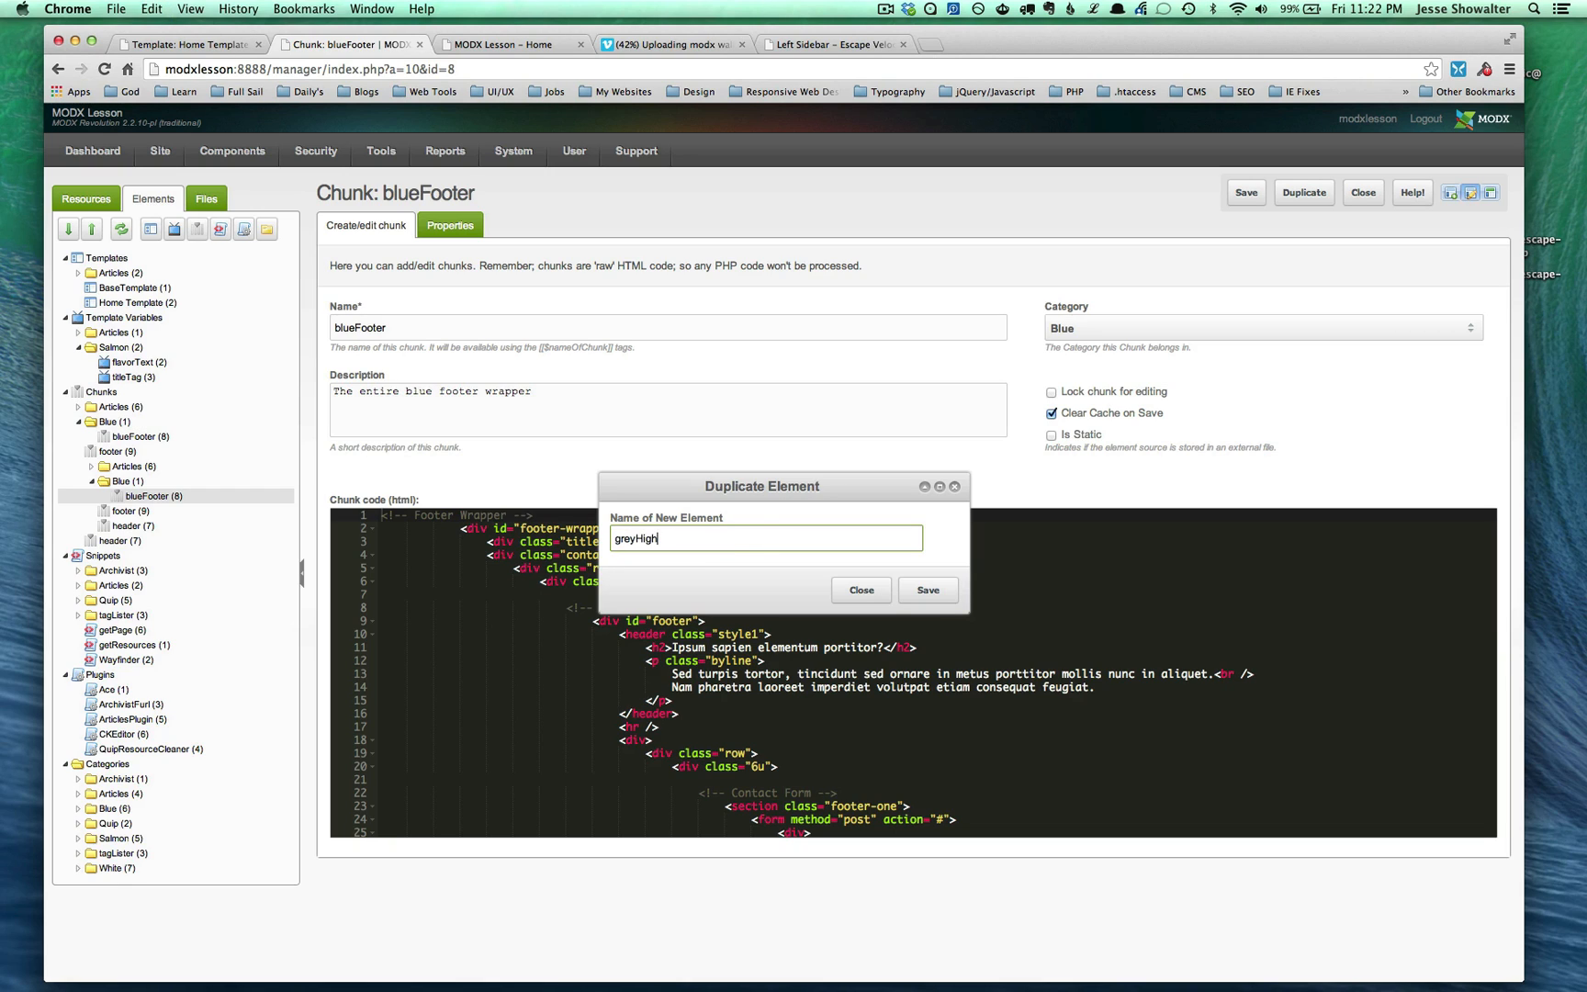
pyautogui.click(926, 590)
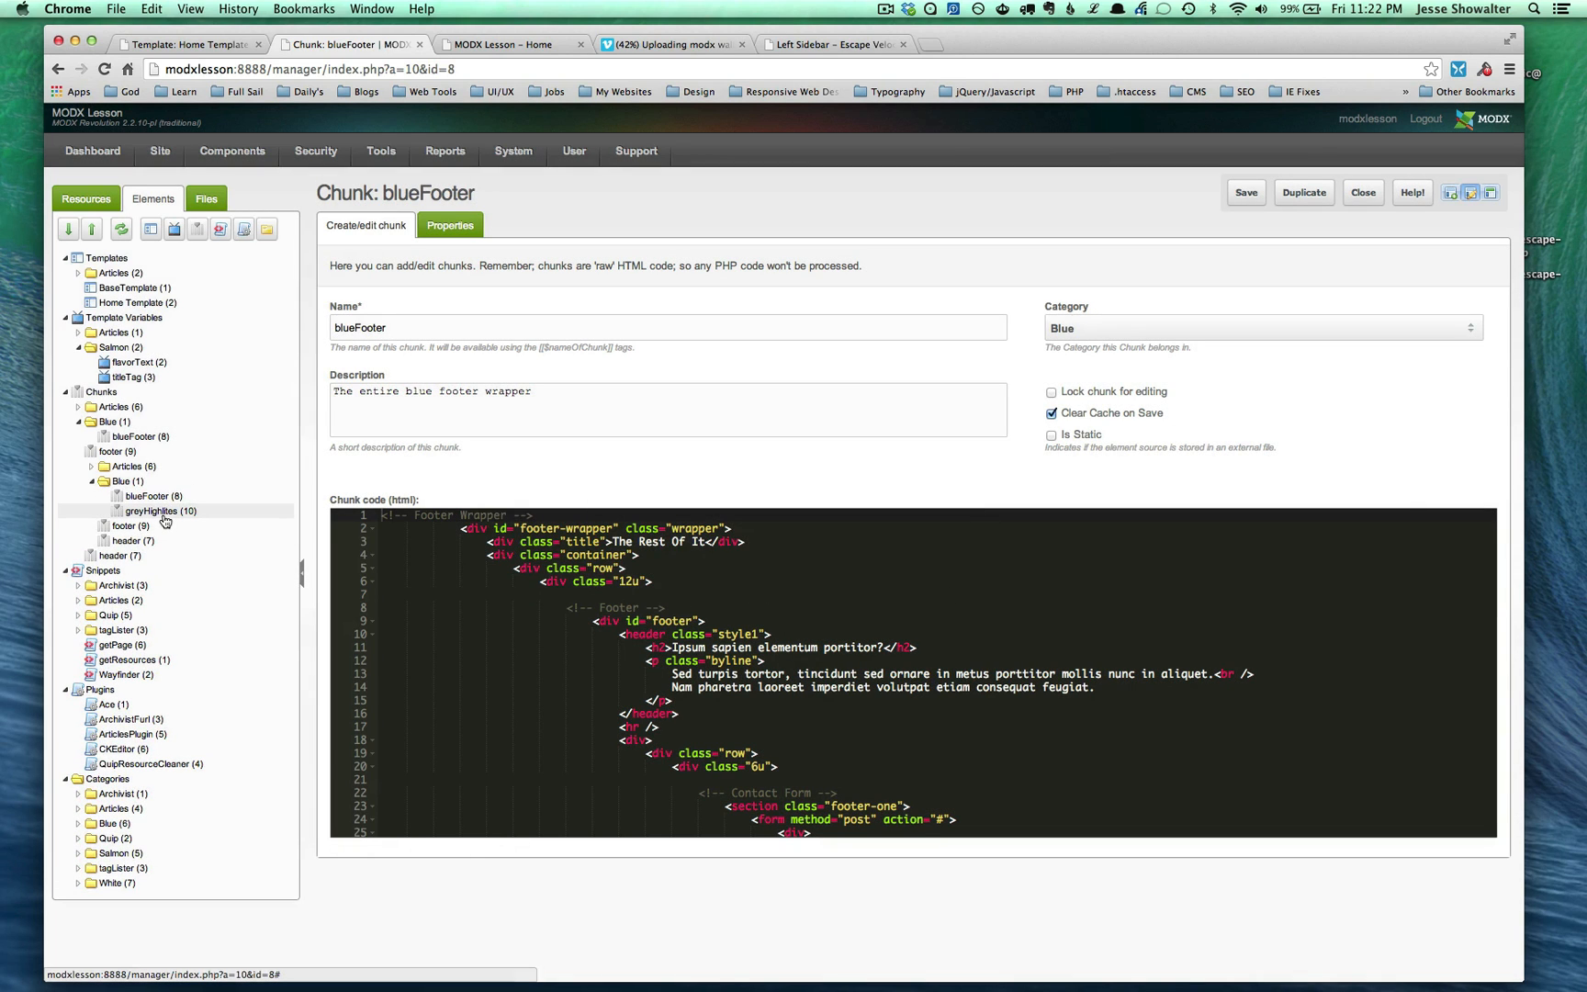
# Quick-update greyHighlites into the Grey category with the Highlights code, then return to Home Template.
pyautogui.rightClick(160, 511)
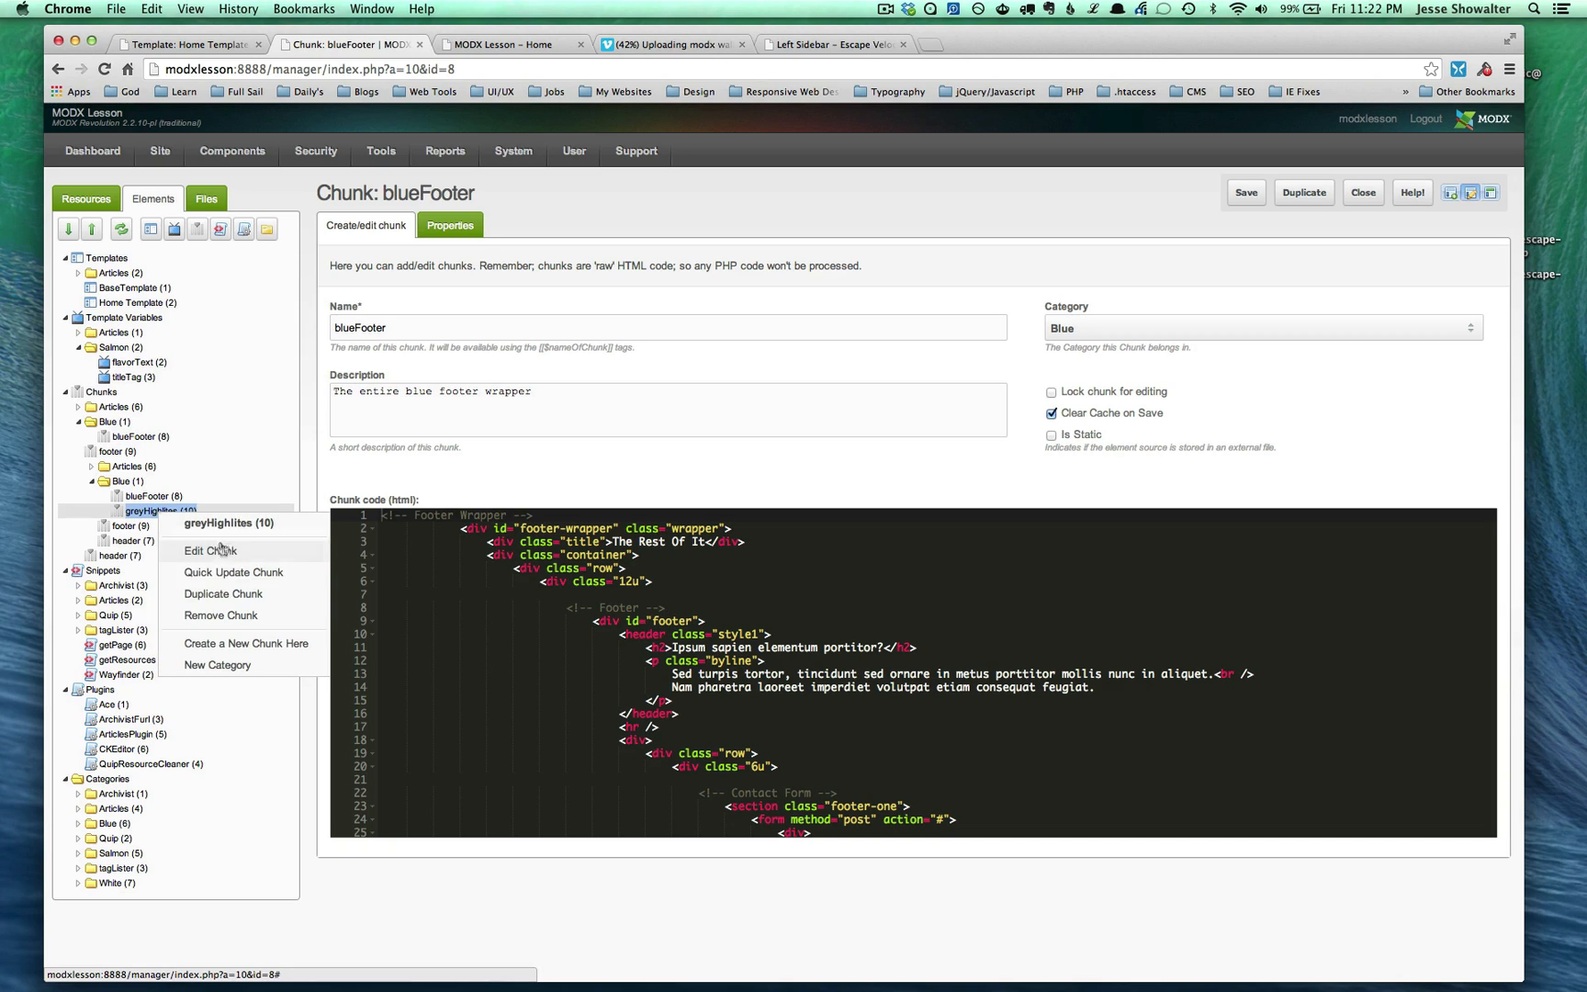
pyautogui.click(231, 571)
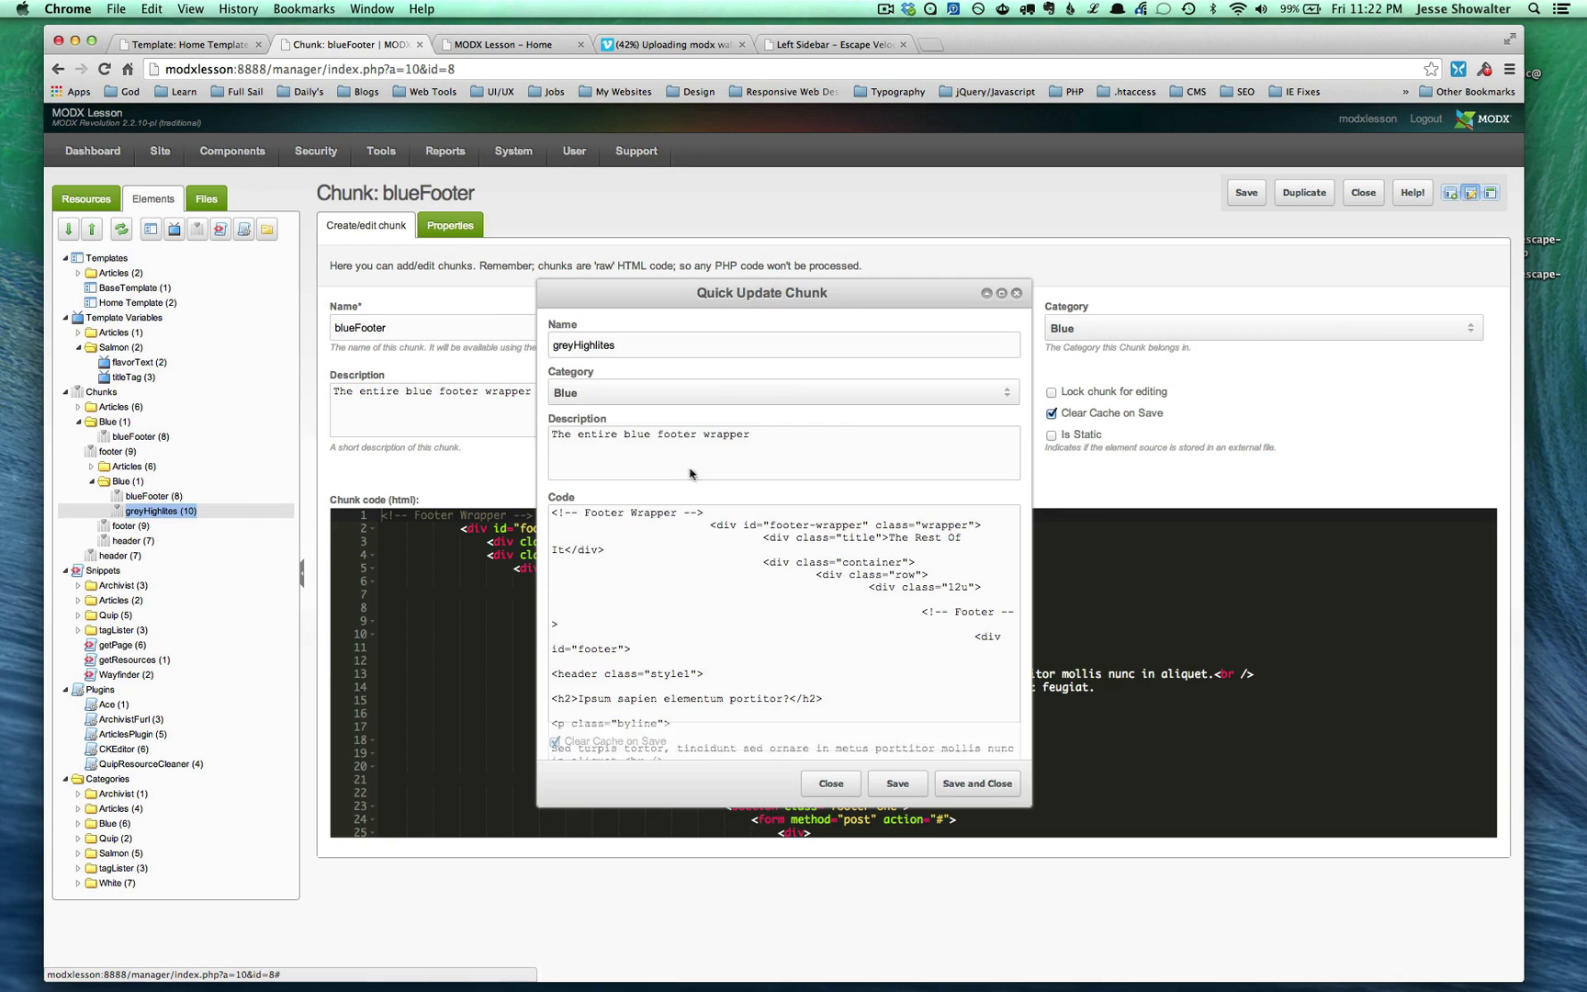
pyautogui.click(783, 393)
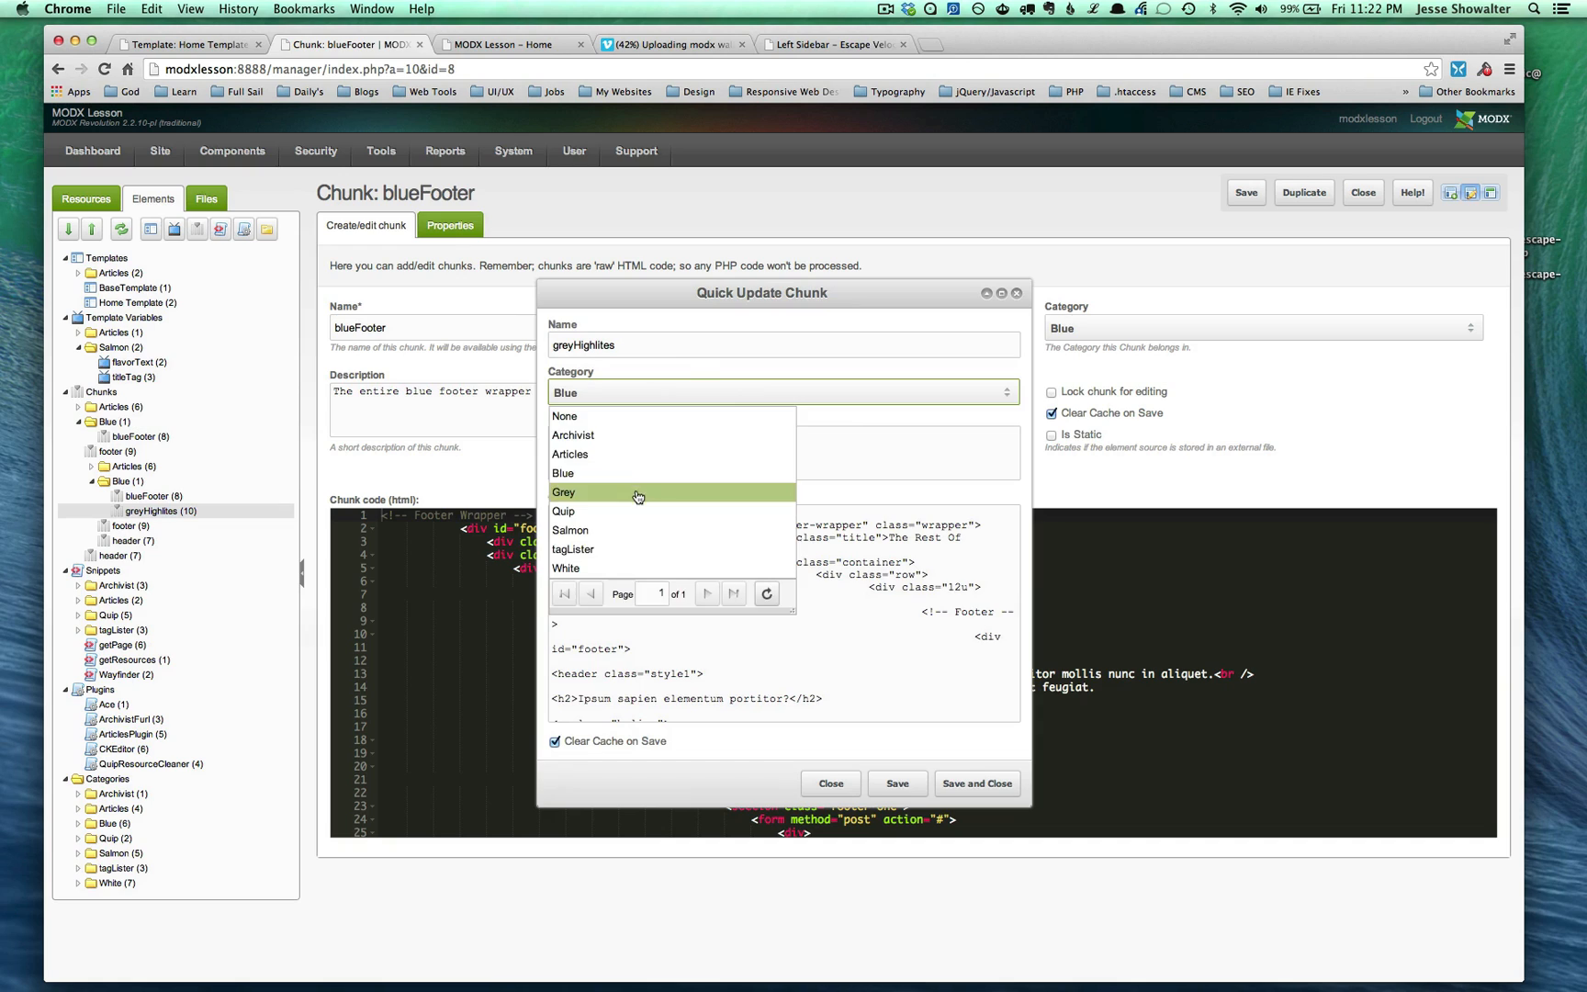
pyautogui.click(564, 493)
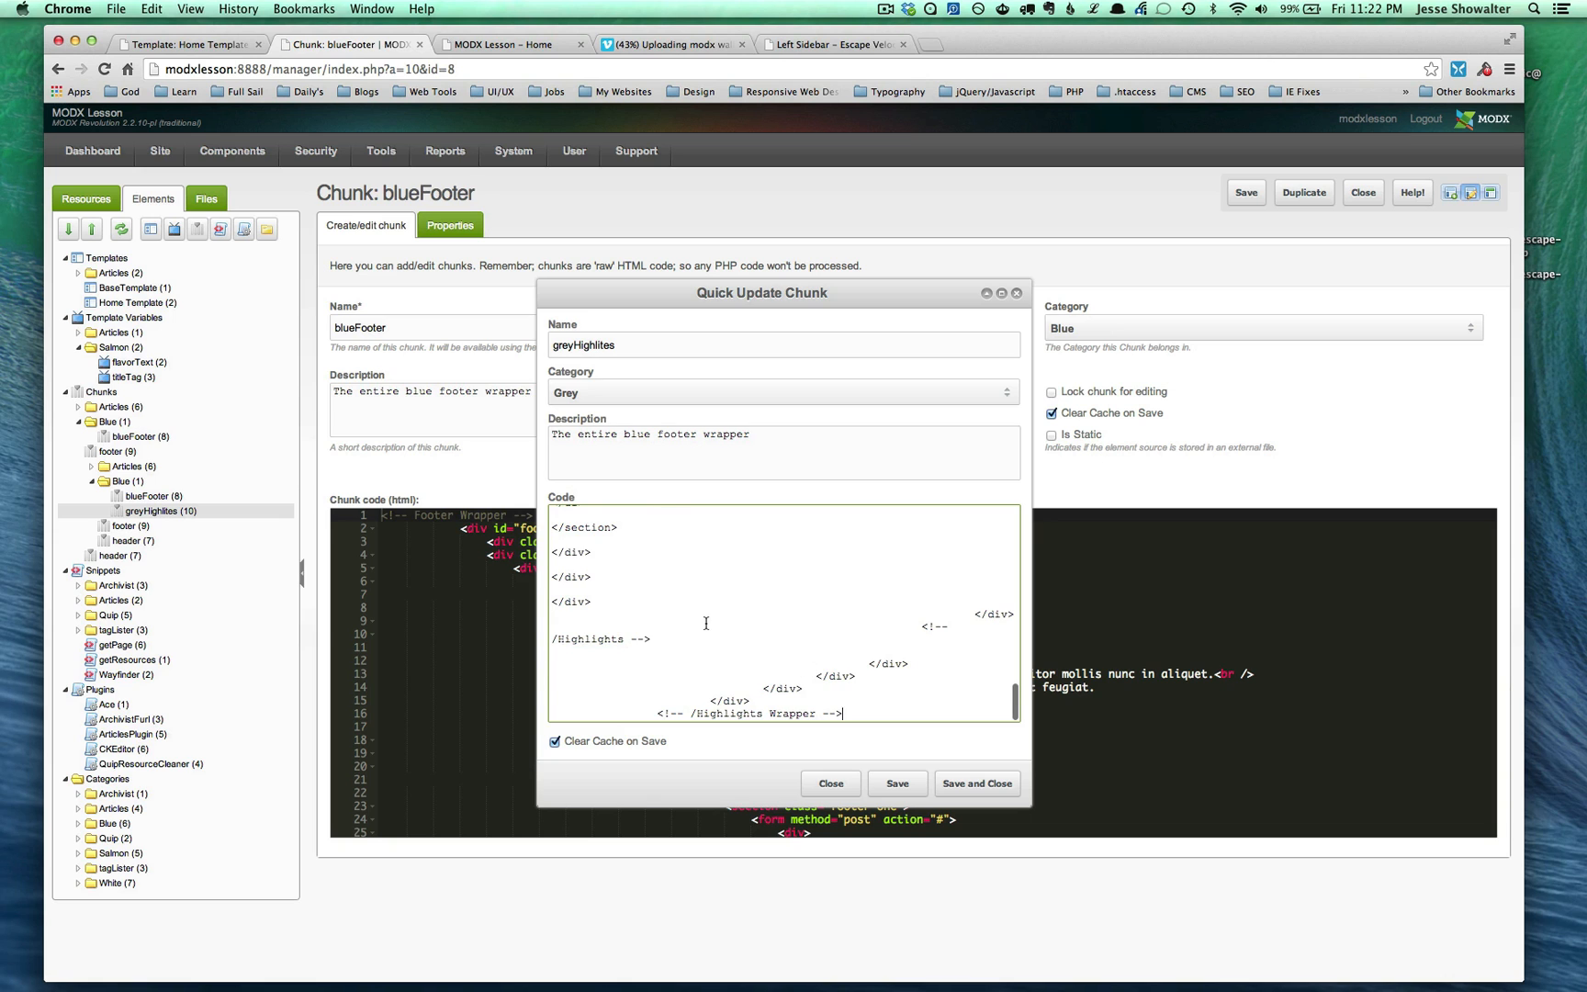
pyautogui.click(975, 783)
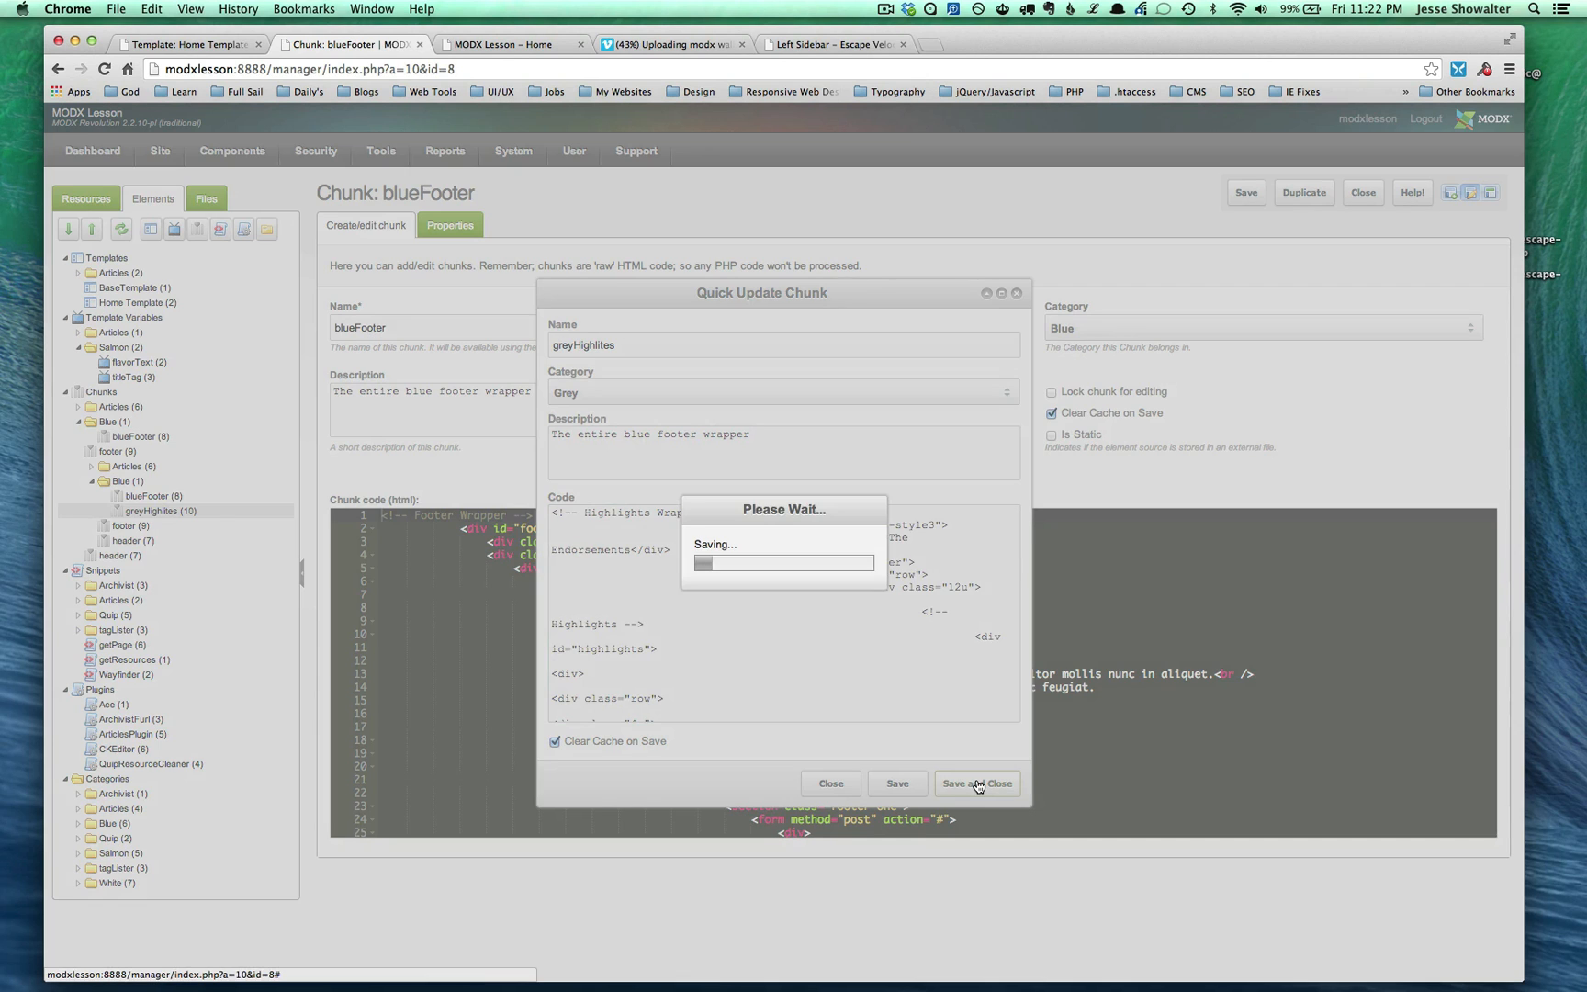
pyautogui.click(975, 783)
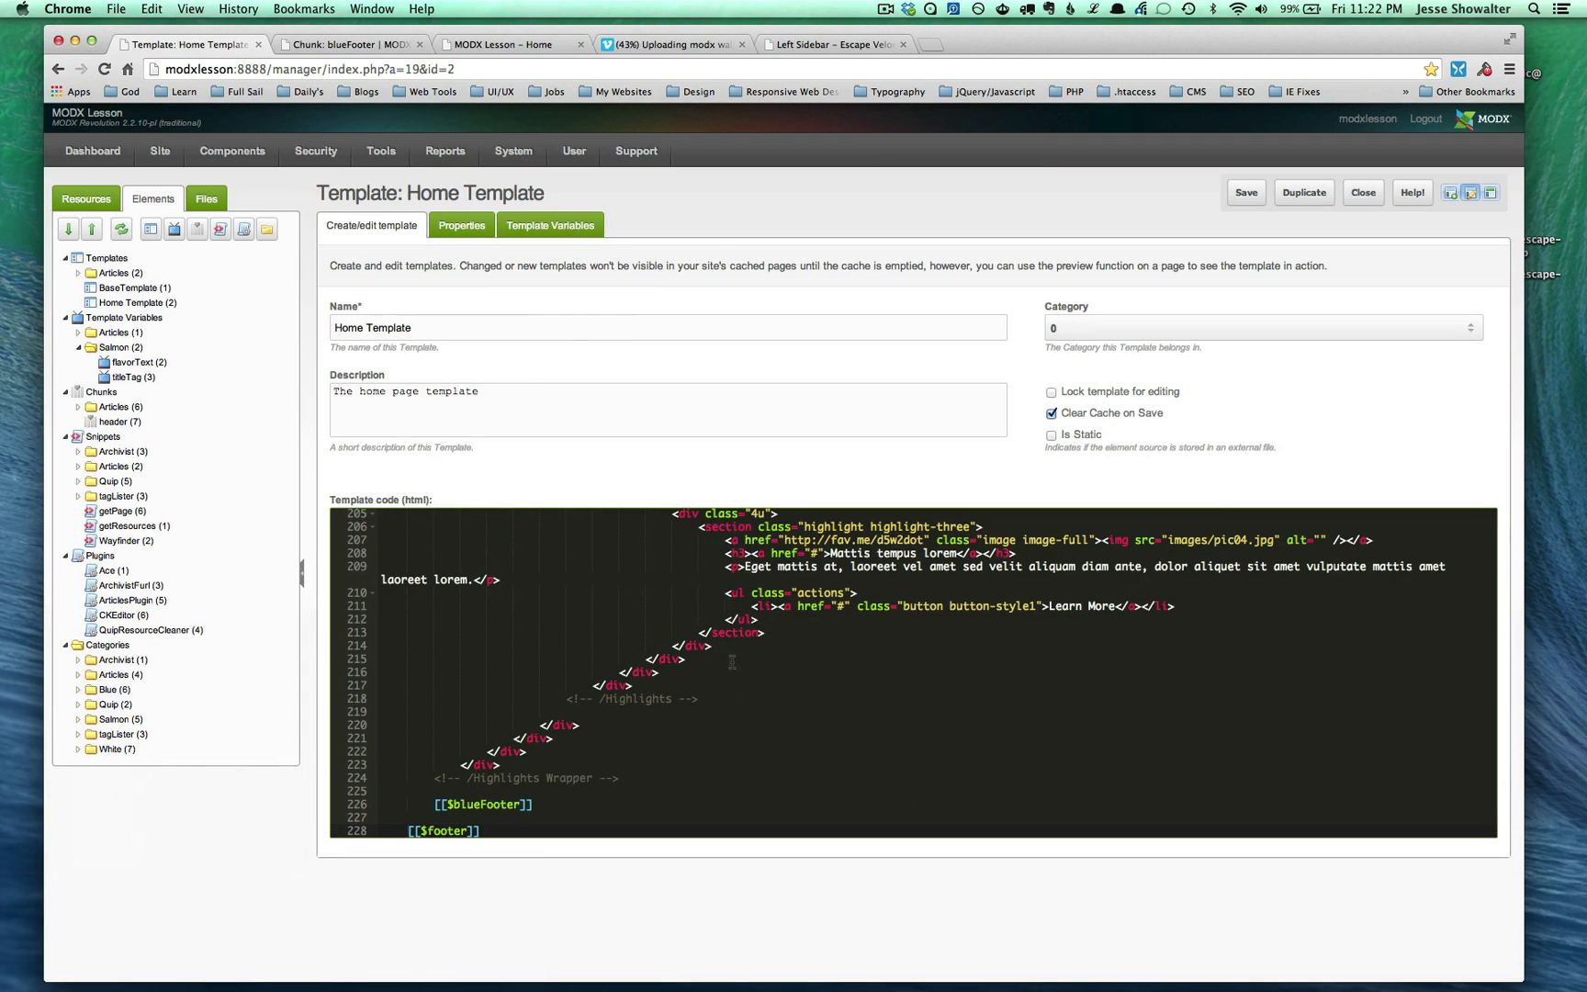
pyautogui.moveTo(628, 775)
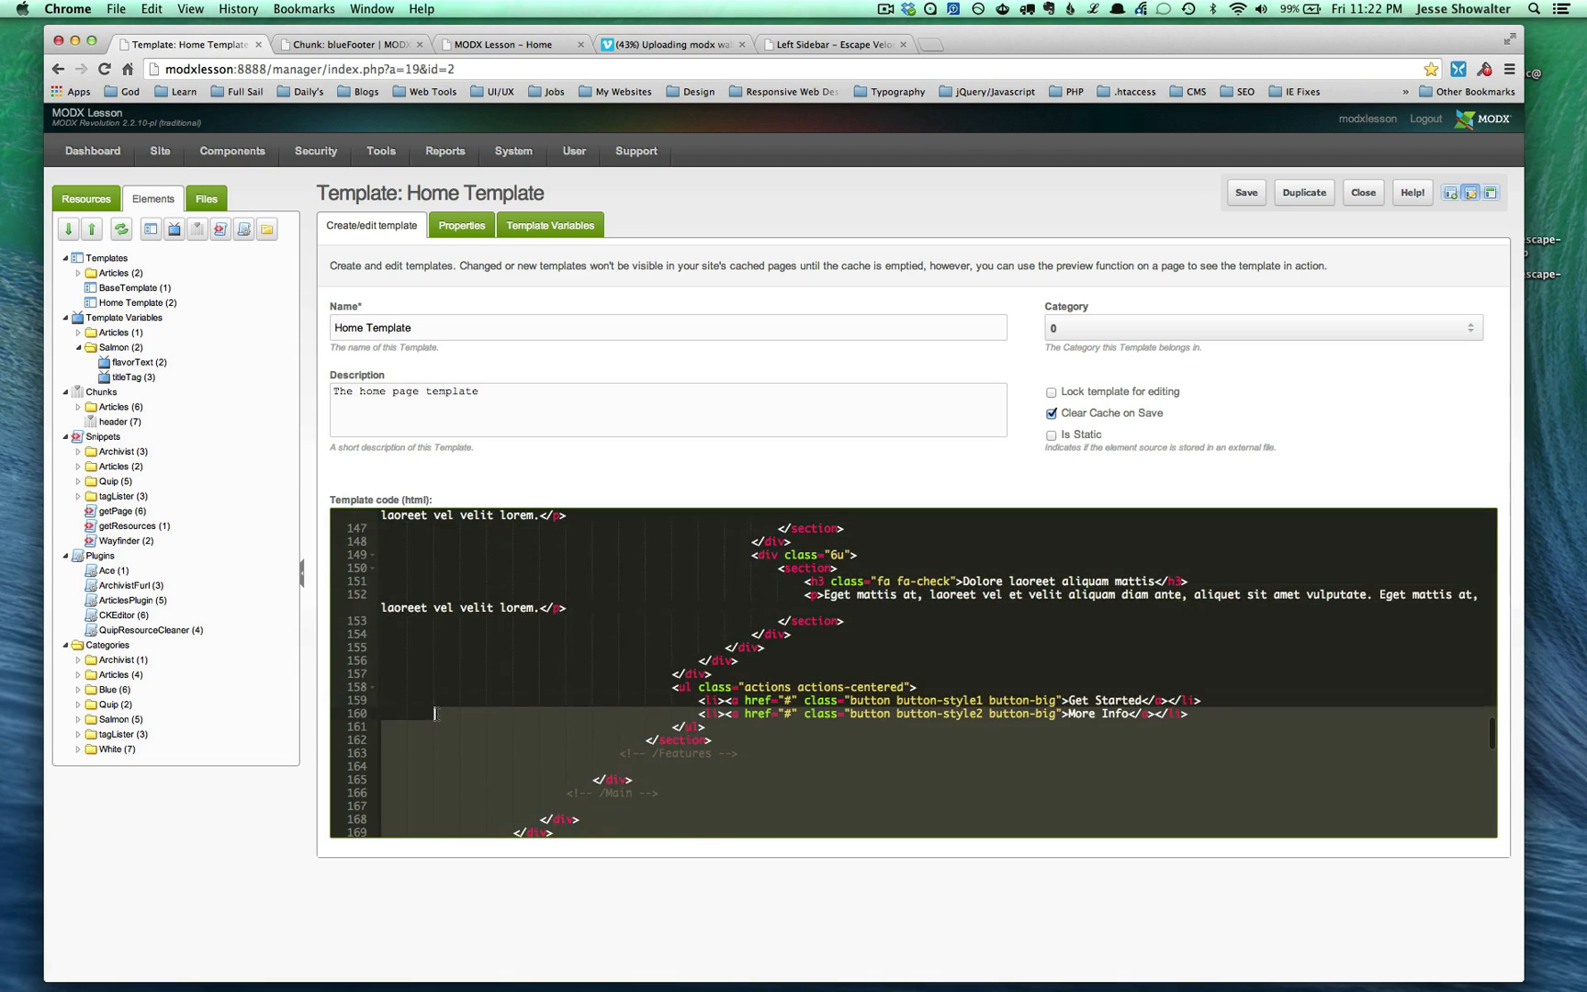
# Add the [[$greyHighlites]] call above [[$blueFooter]] at the end of the Main Wrapper.
pyautogui.scroll(-3)
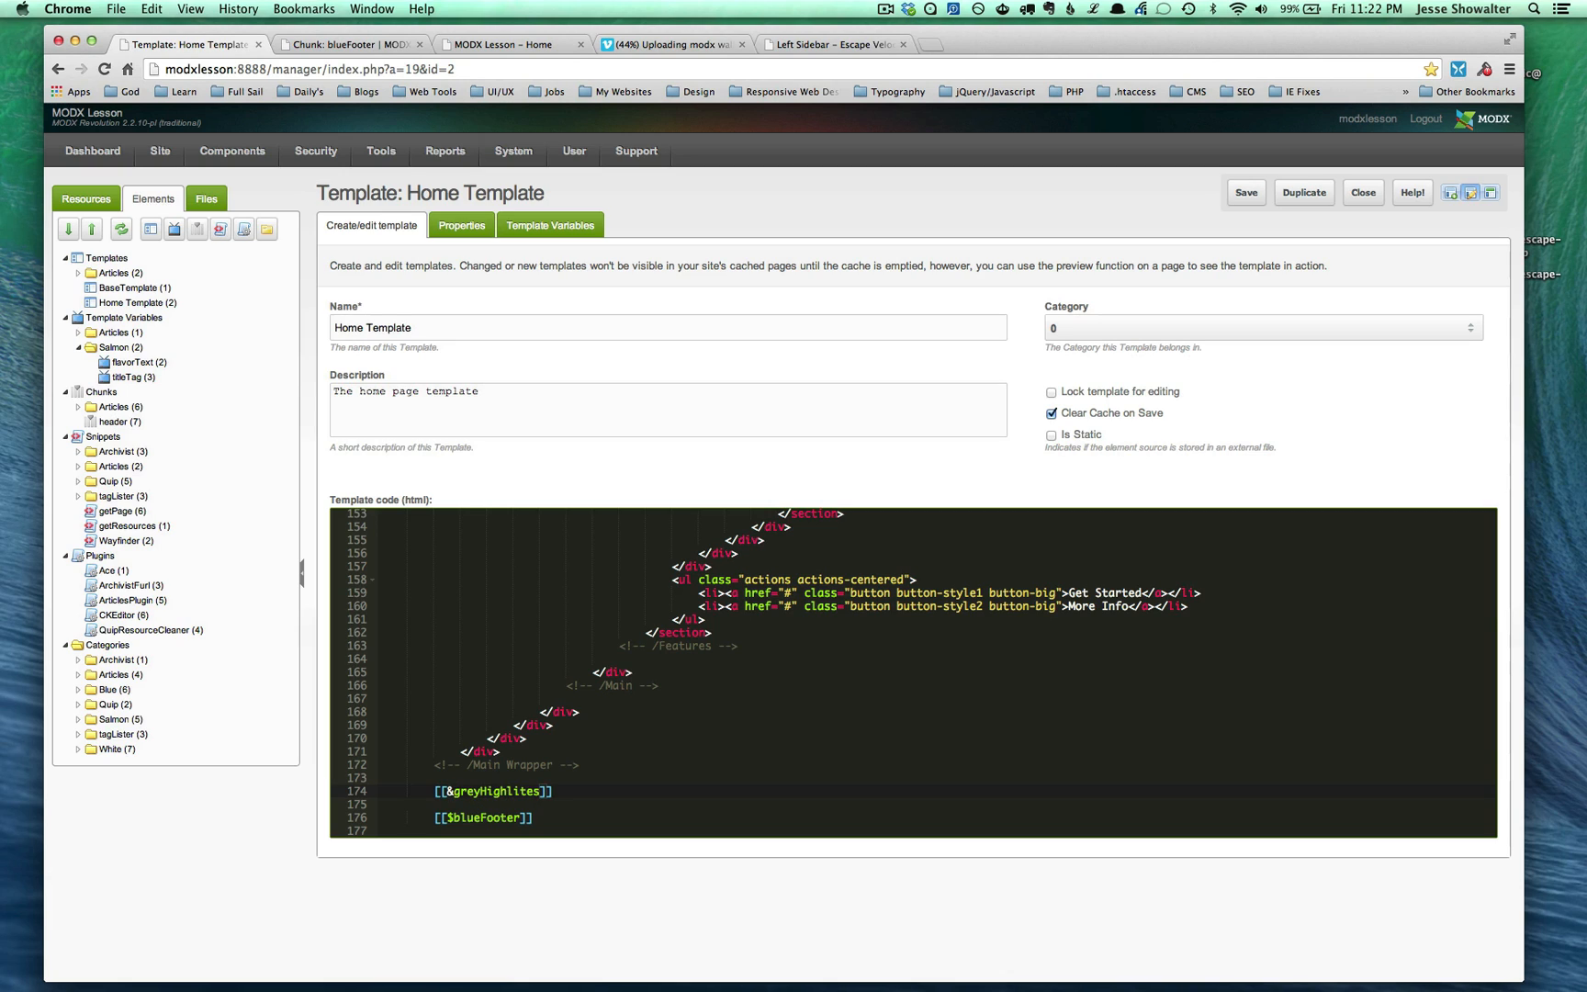
pyautogui.click(1246, 193)
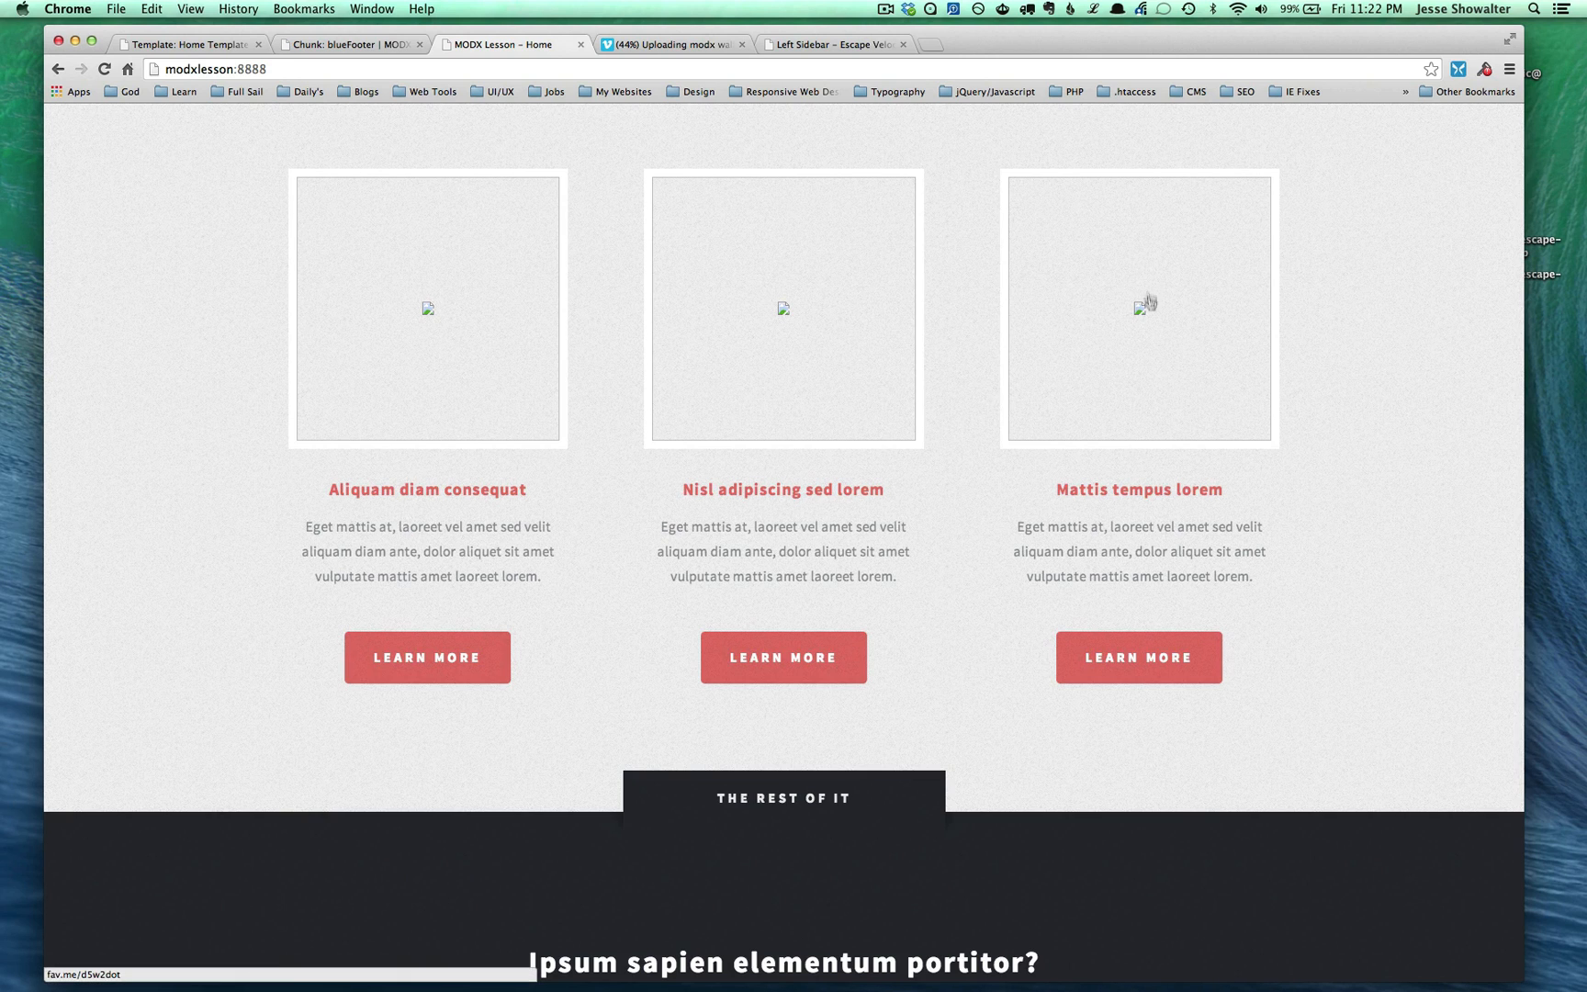
pyautogui.moveTo(1212, 375)
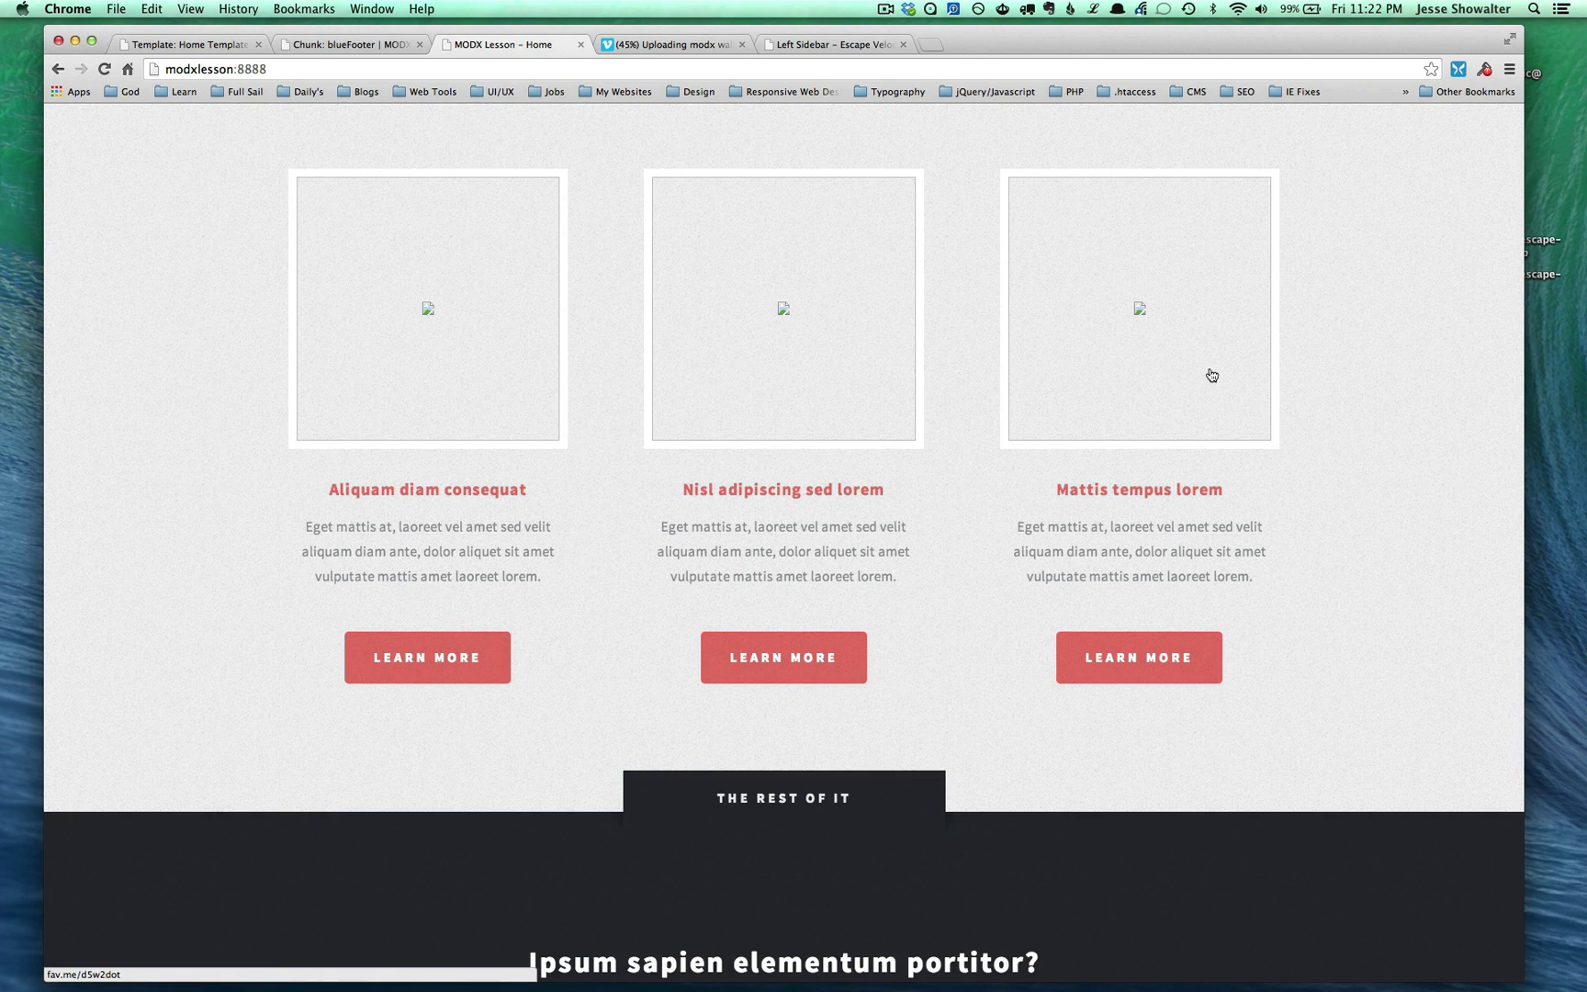
# Scroll through the narrowed home page to check the highlights' responsive layout.
pyautogui.scroll(3)
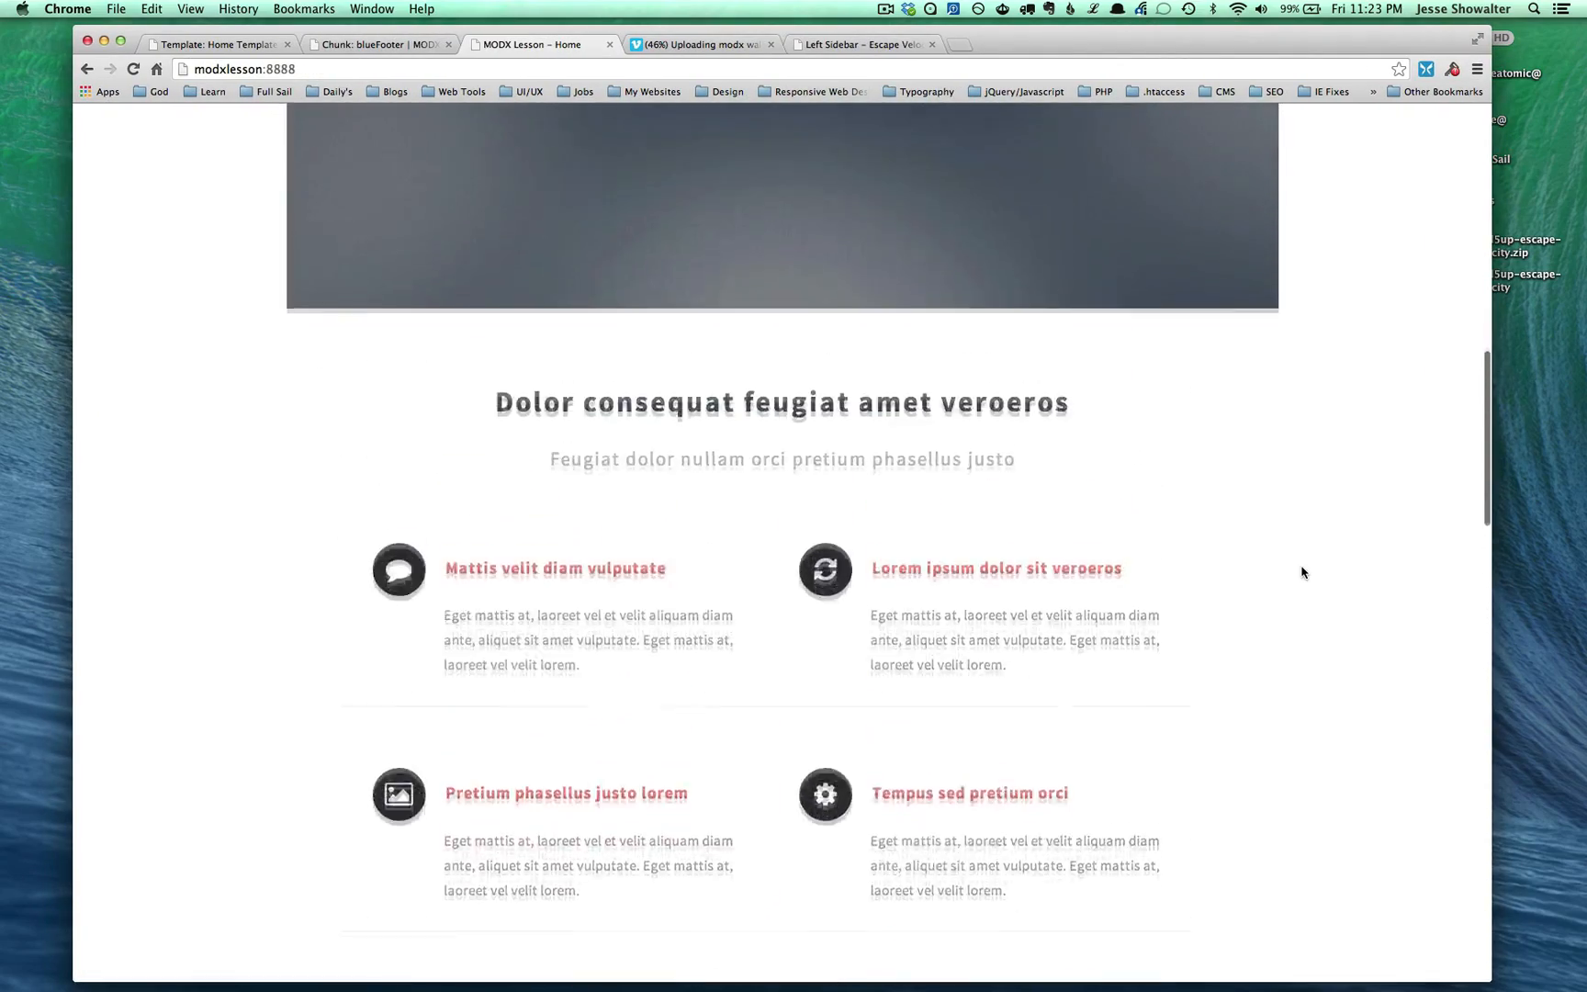
pyautogui.scroll(3)
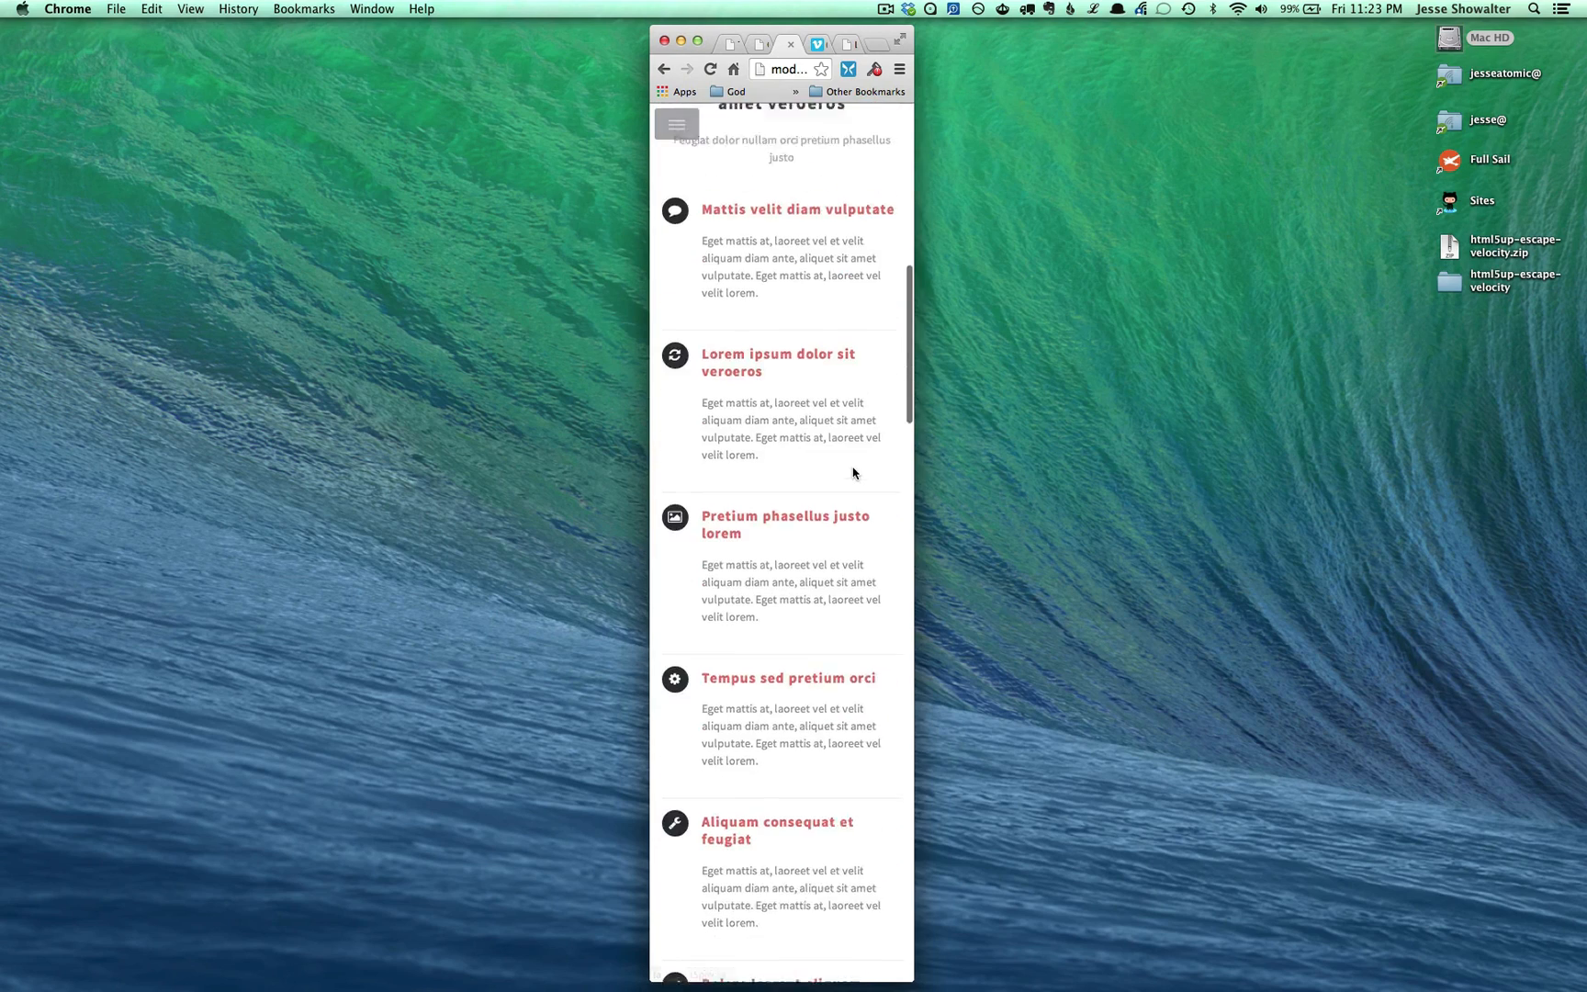
pyautogui.scroll(-3)
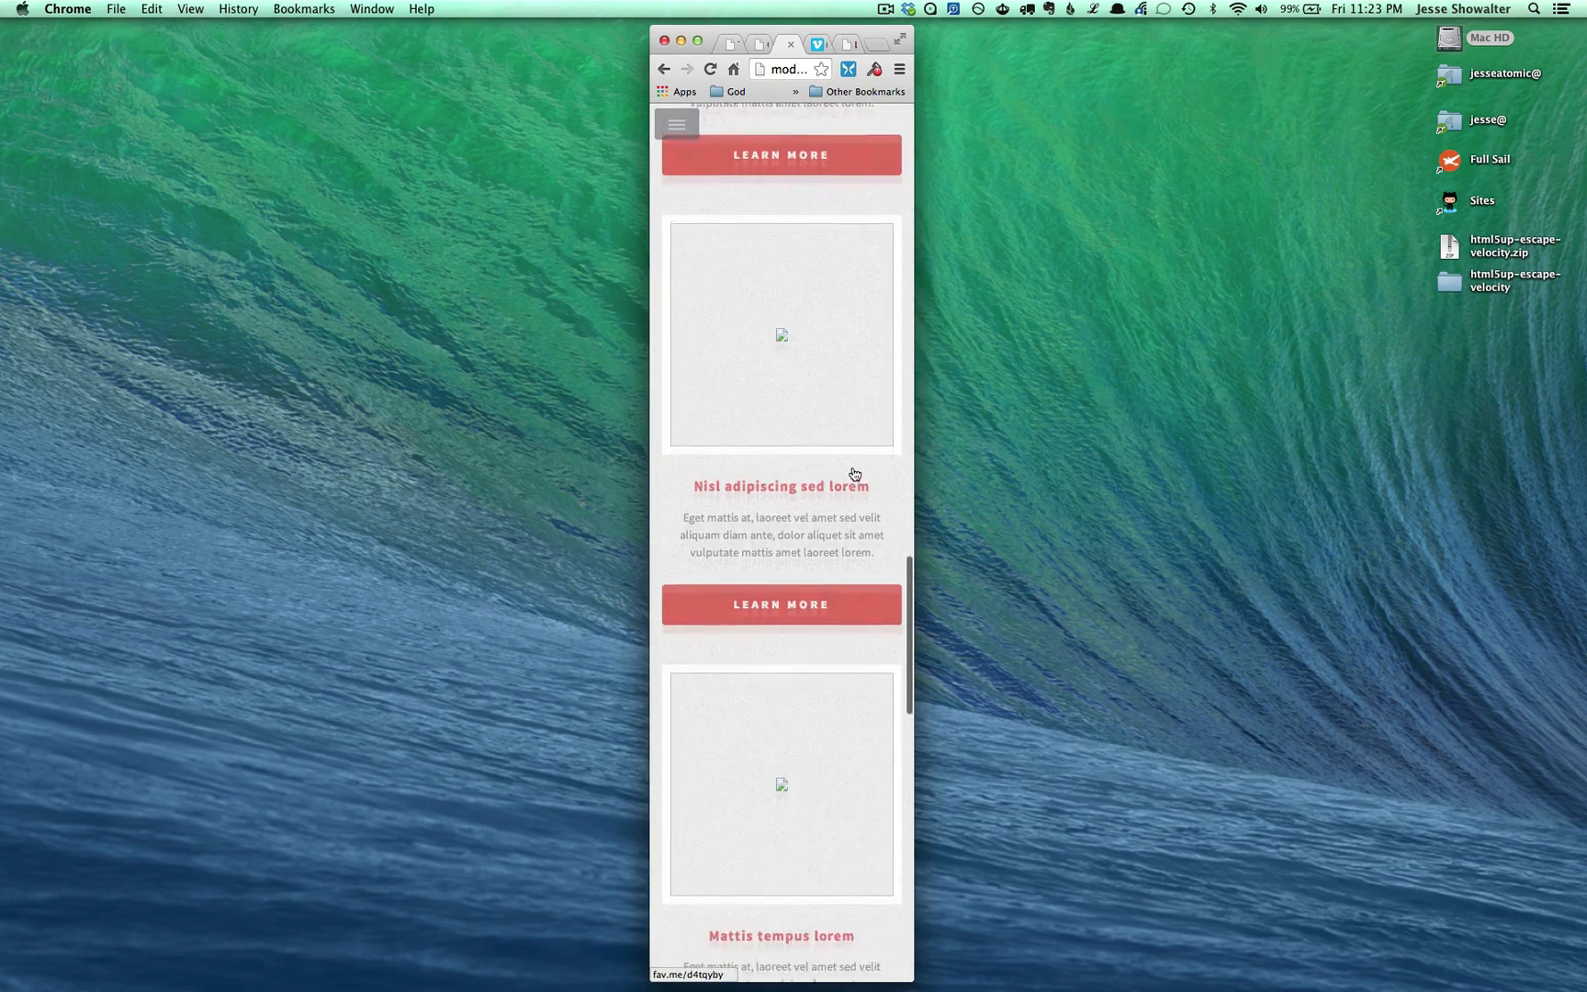
pyautogui.scroll(-3)
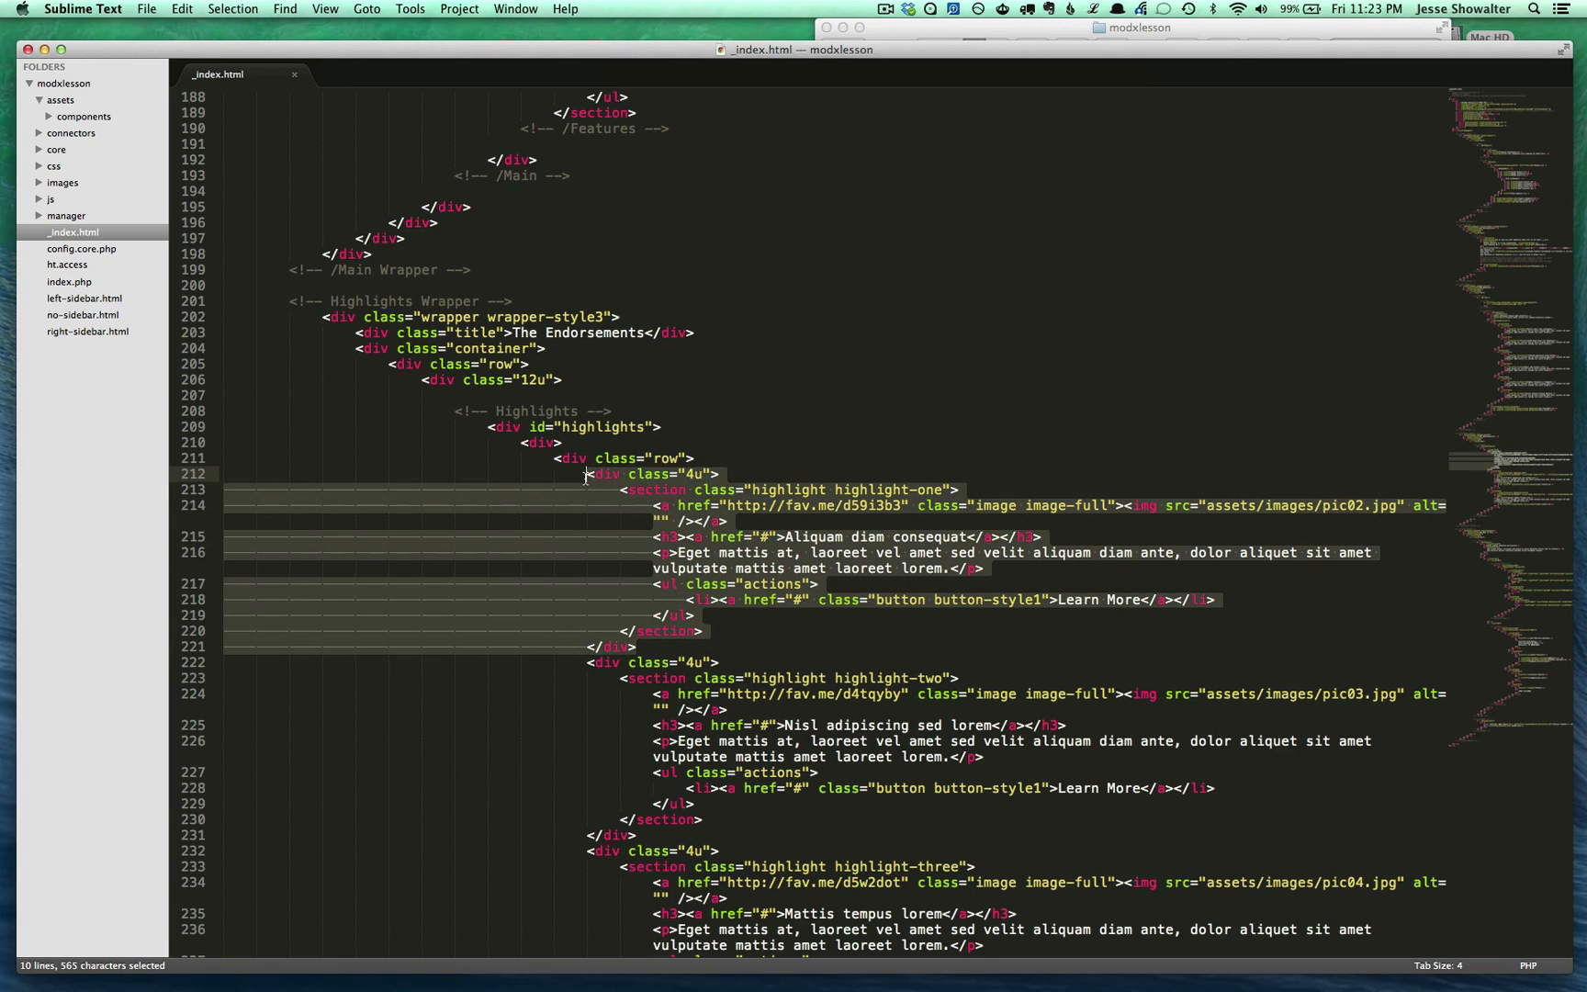
# Scroll _index.html to the highlights section markup.
pyautogui.scroll(-3)
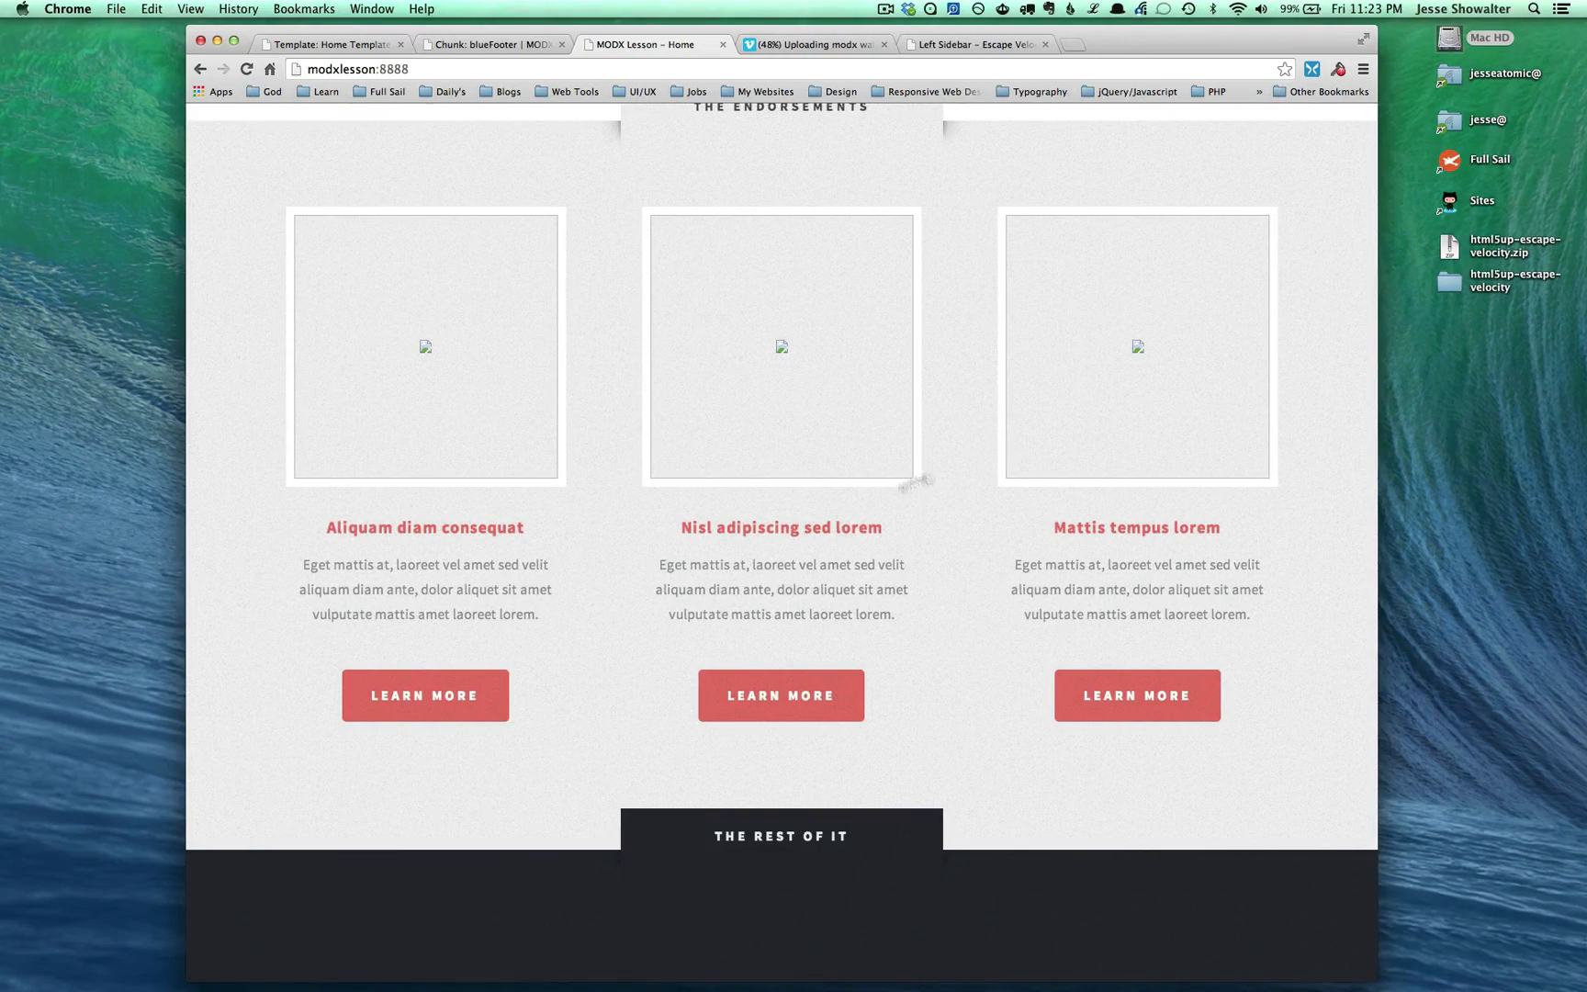
# Scroll the home page to the footer contact area and select its contact details.
pyautogui.scroll(-3)
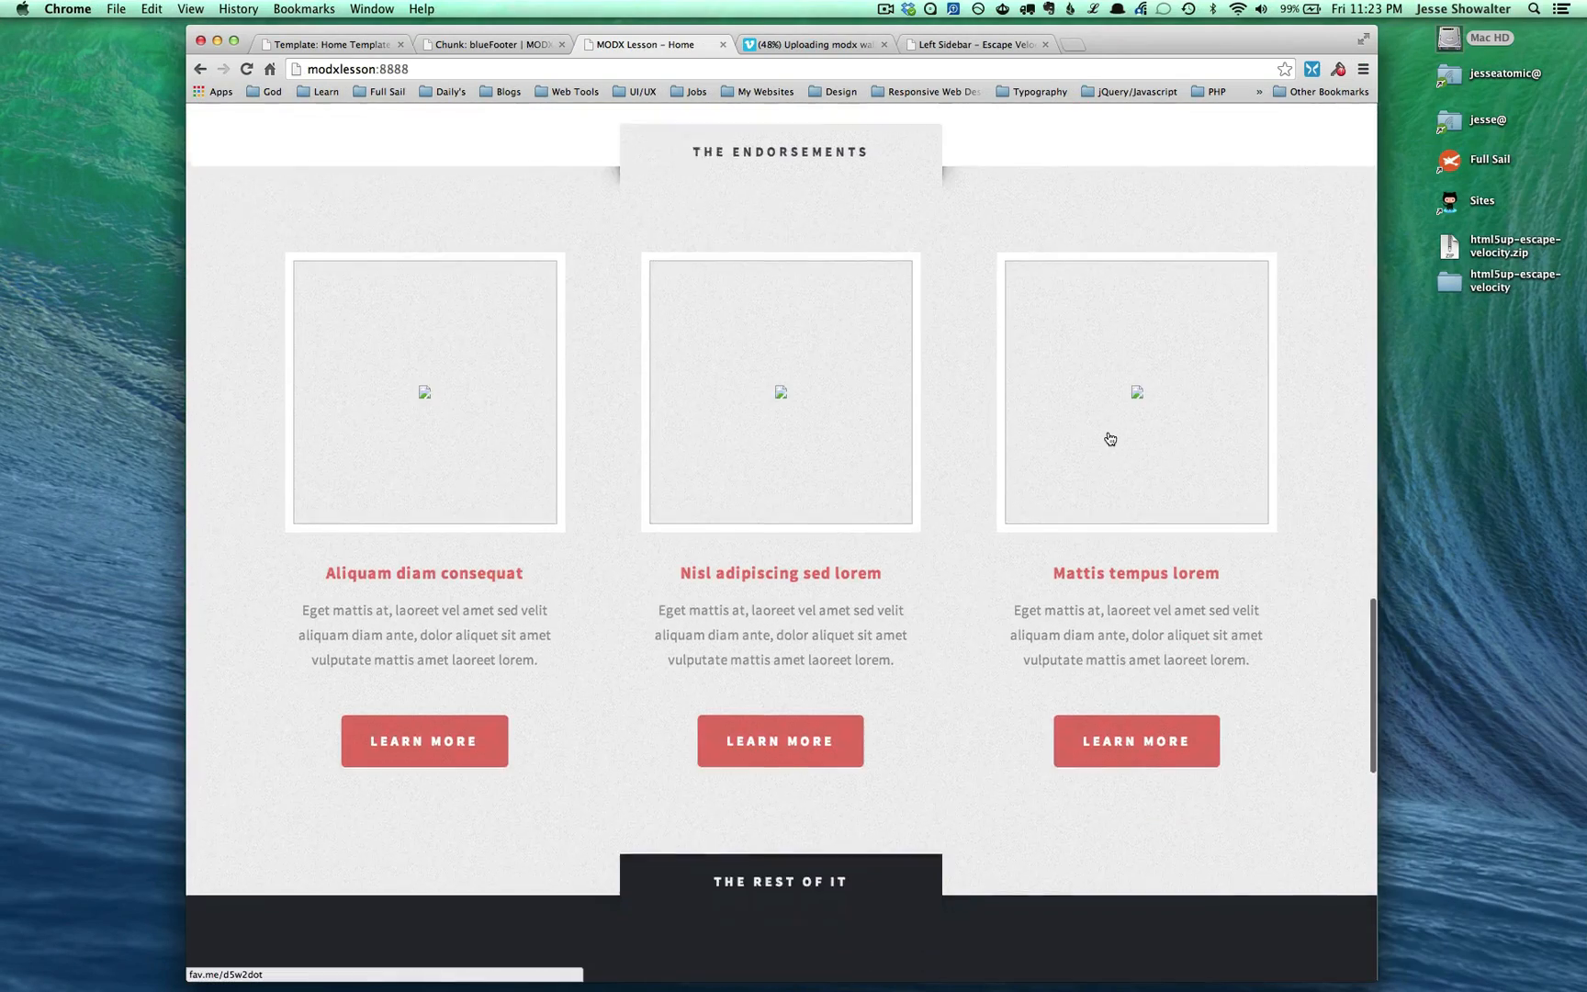
pyautogui.scroll(-3)
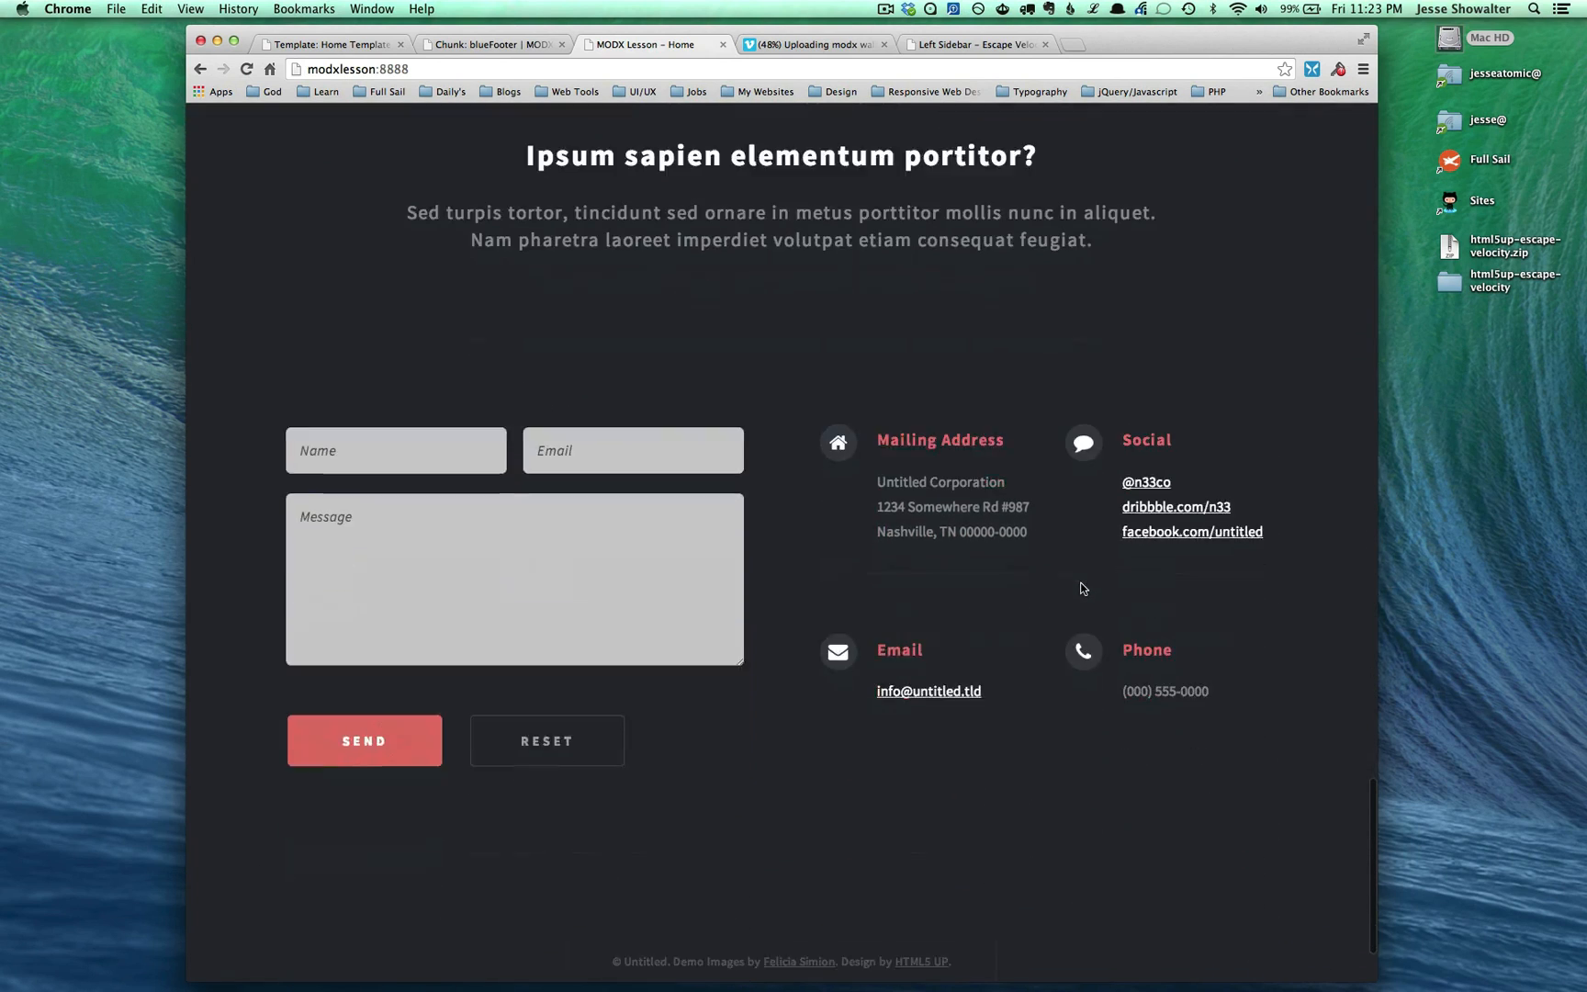
pyautogui.scroll(-3)
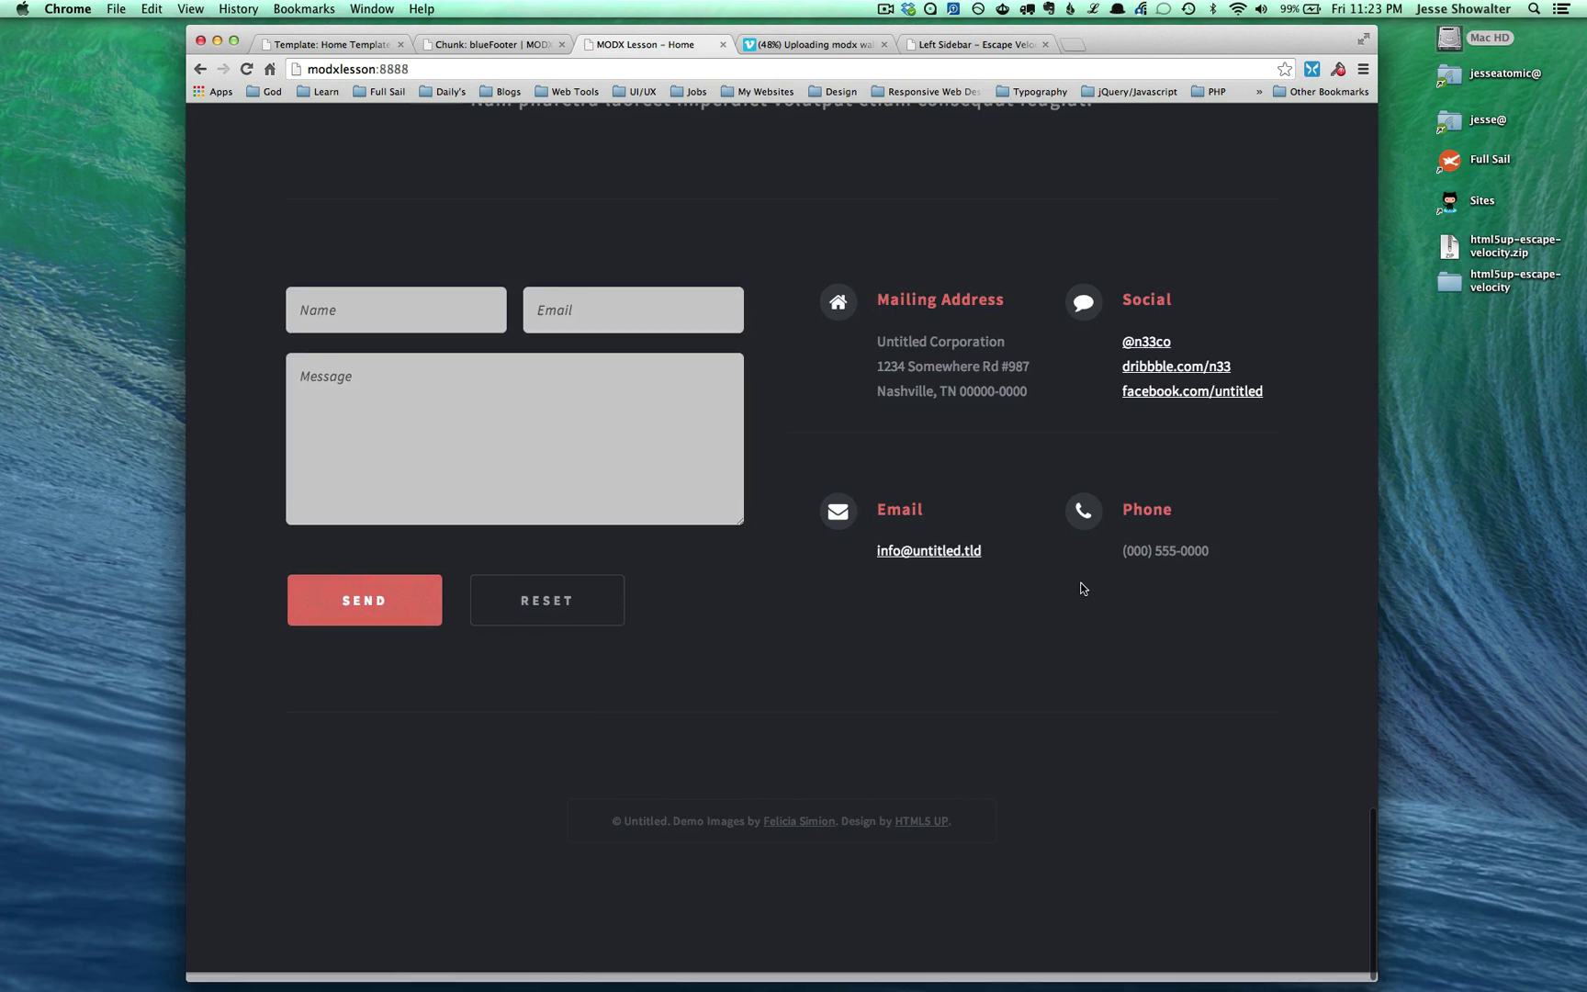
pyautogui.scroll(3)
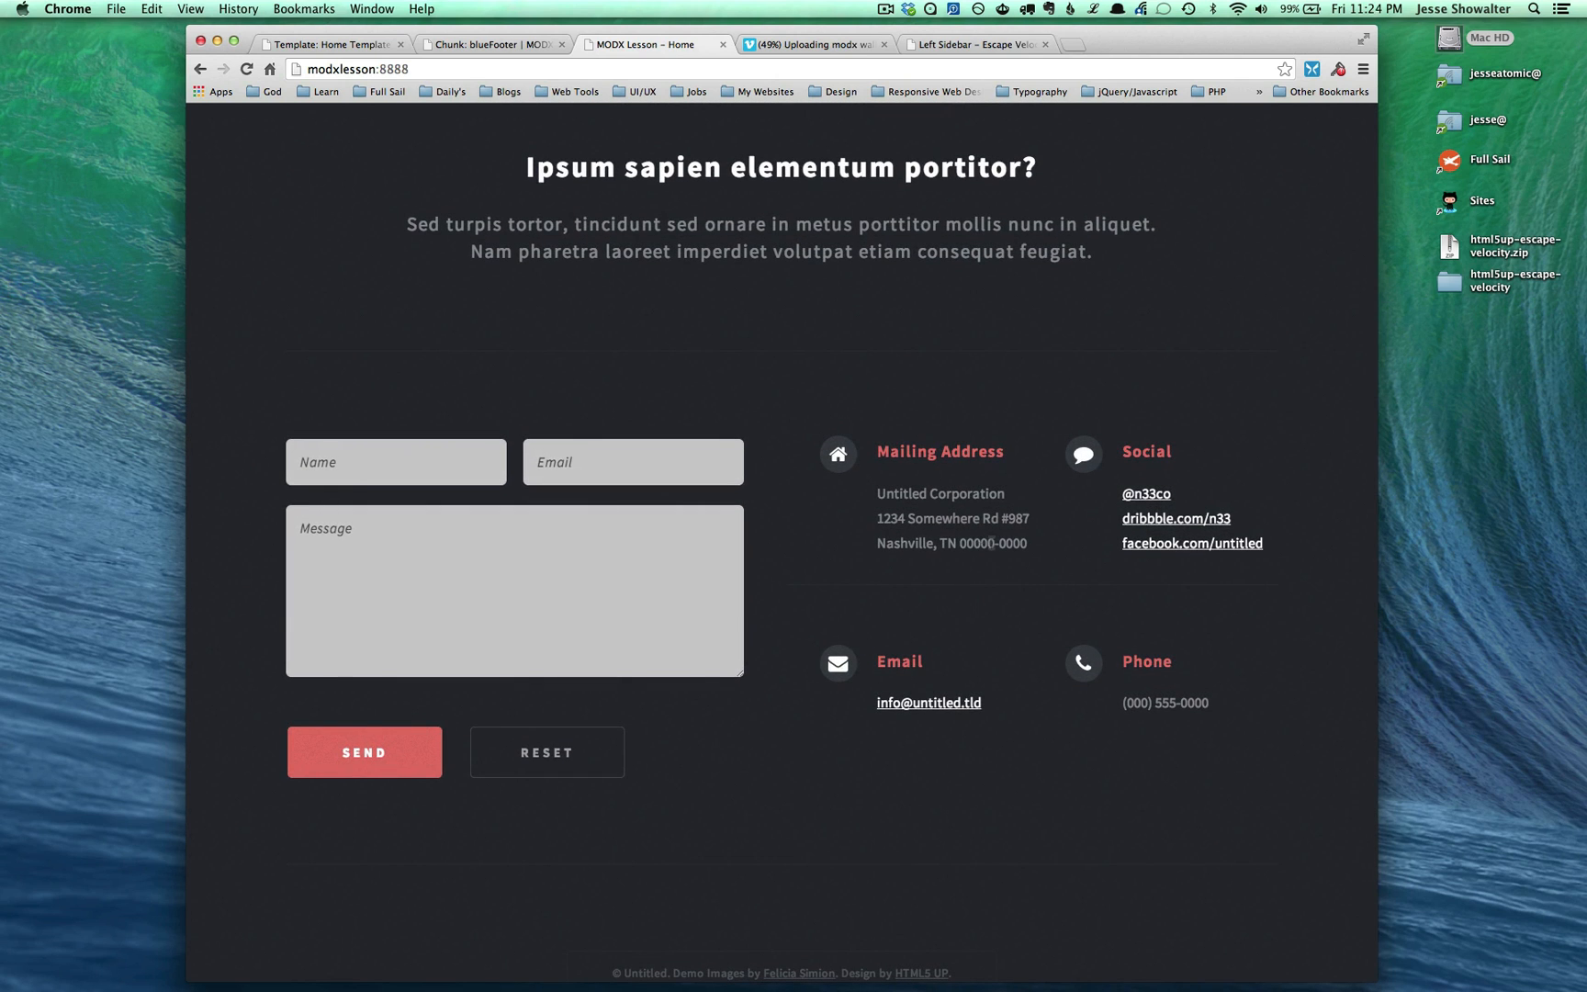
pyautogui.moveTo(876, 452); pyautogui.dragTo(1025, 544)
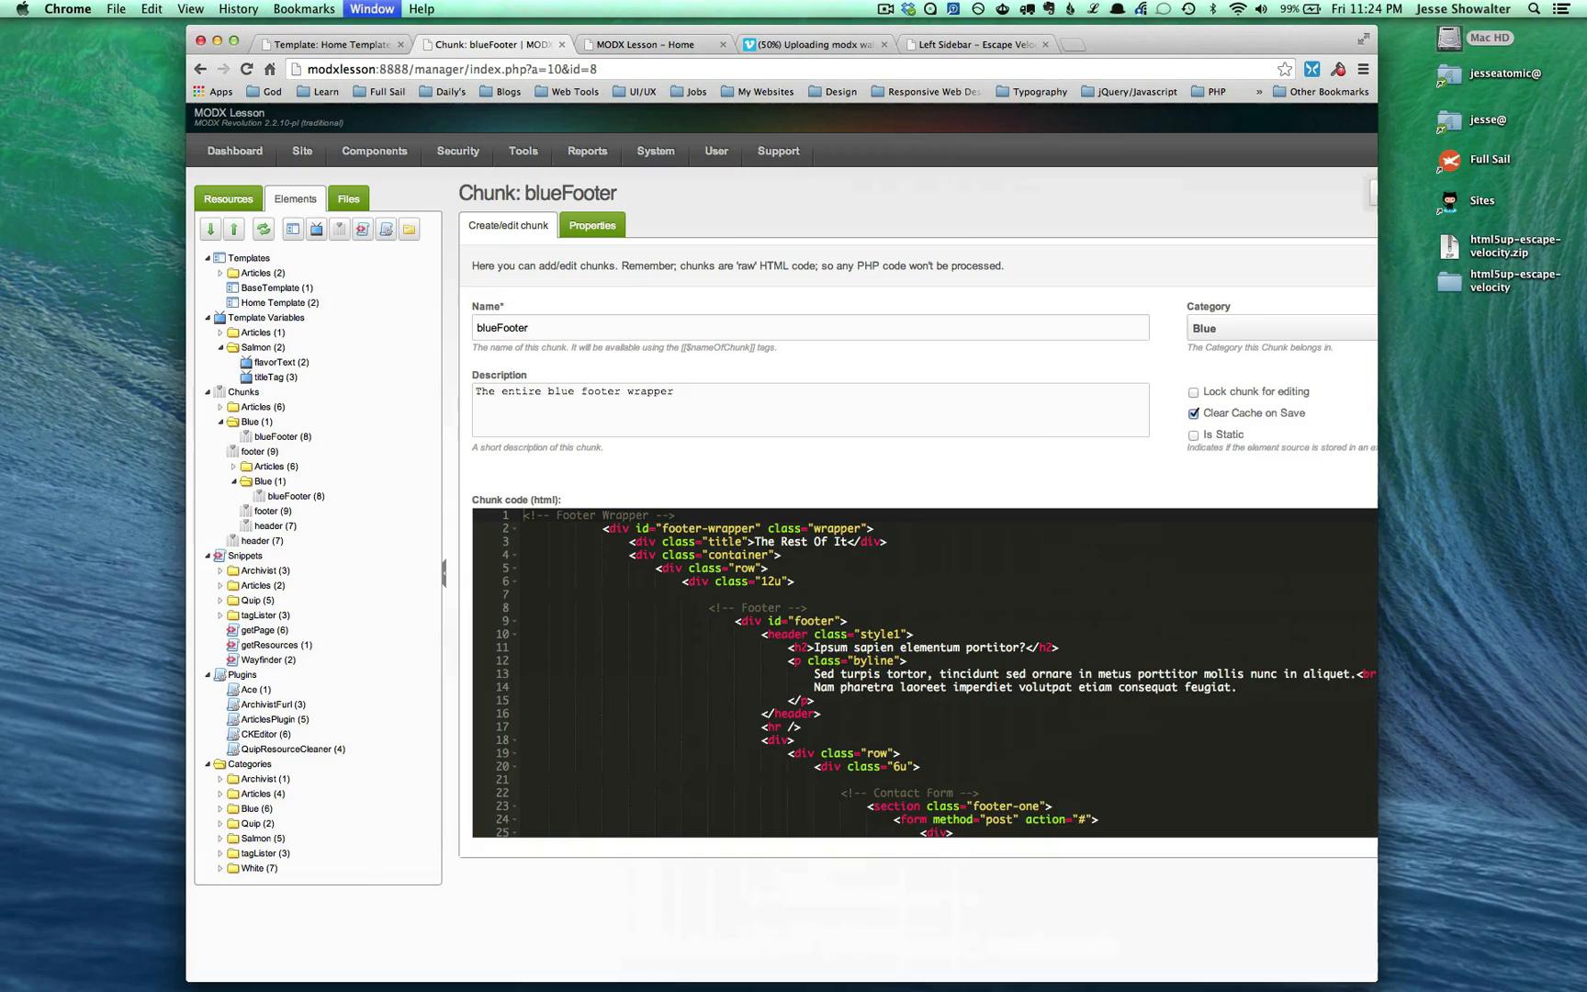
# Refresh the Elements tree, expand Chunks > Blue and open the blueFooter chunk.
pyautogui.click(333, 44)
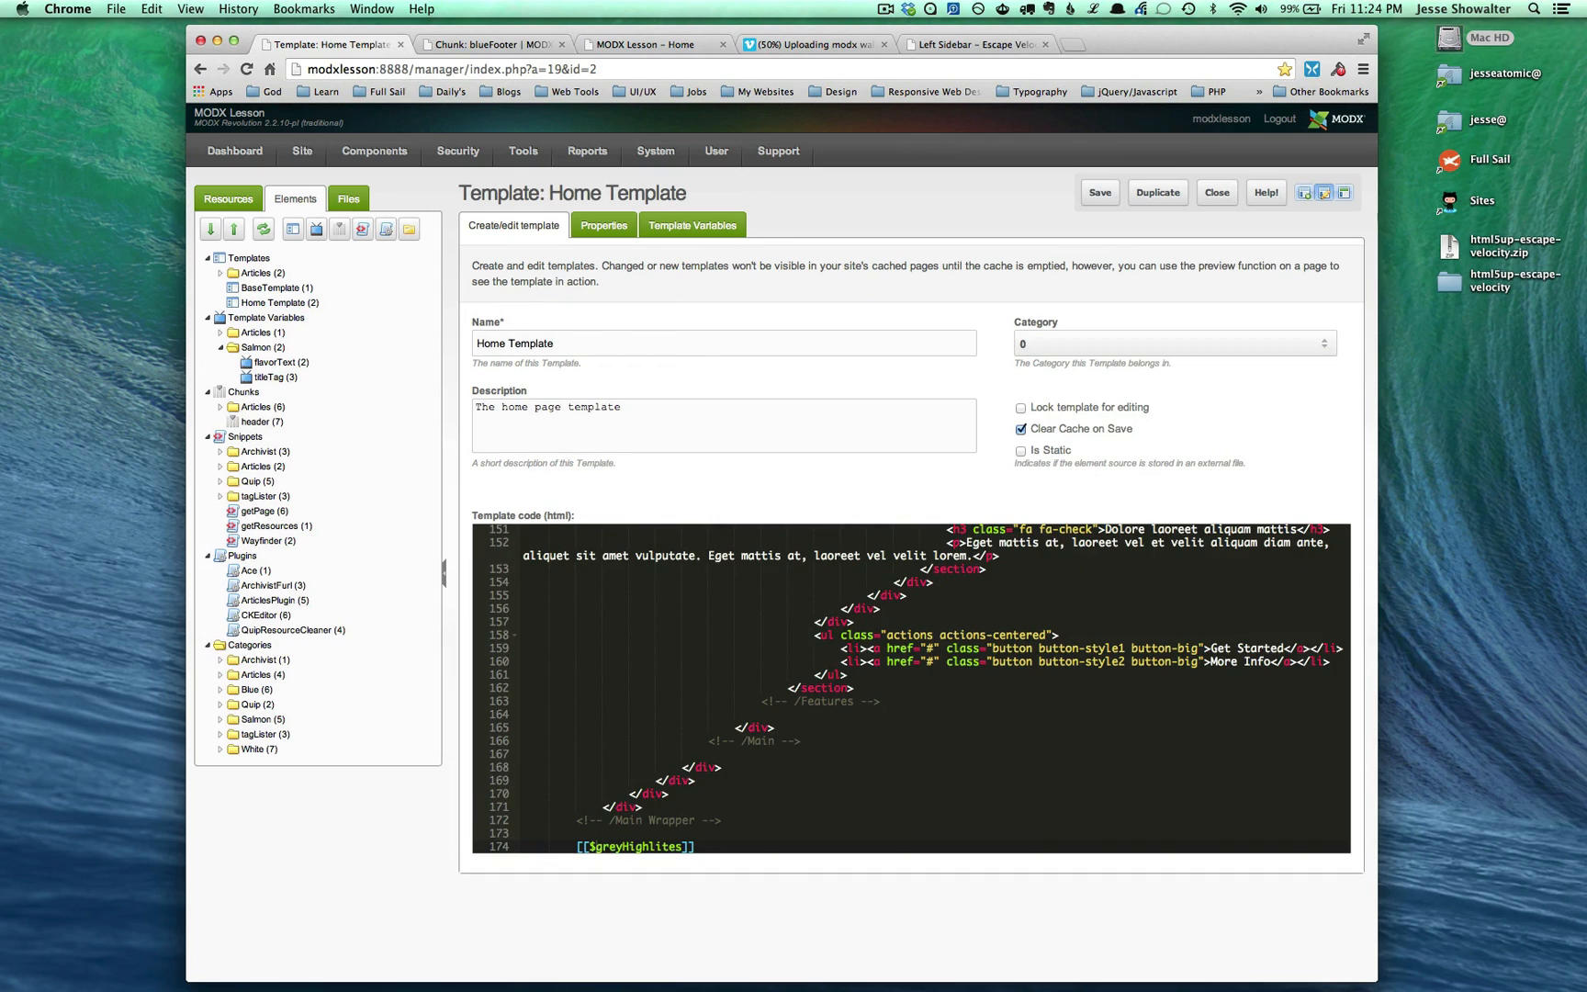
pyautogui.click(223, 406)
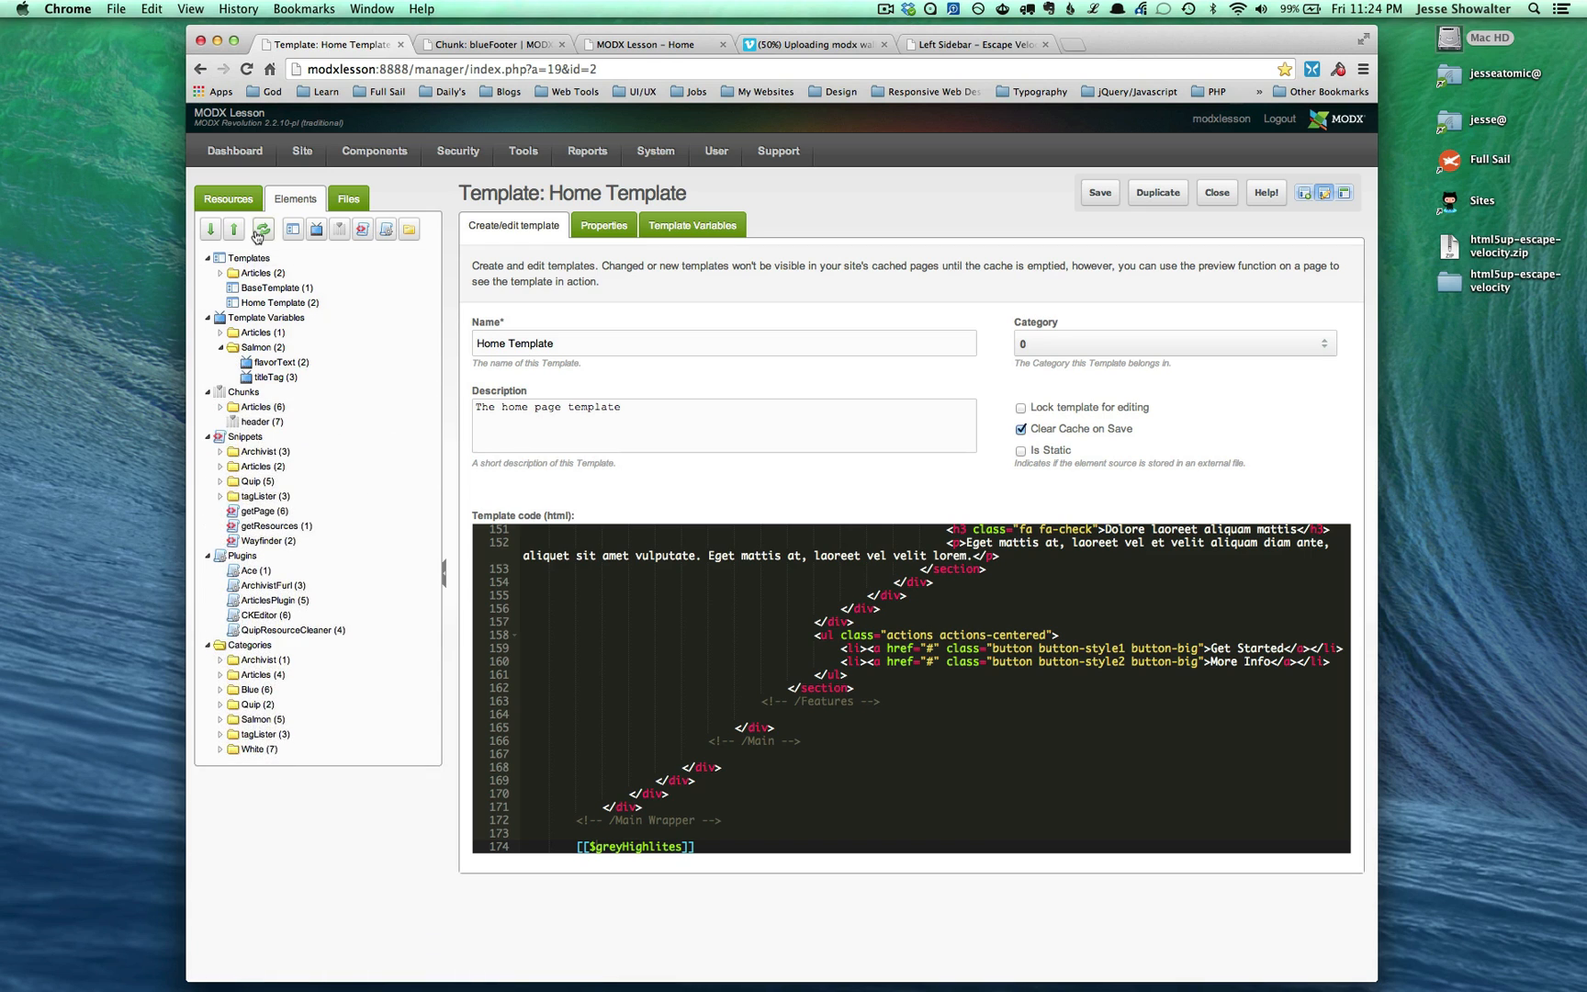
pyautogui.click(263, 230)
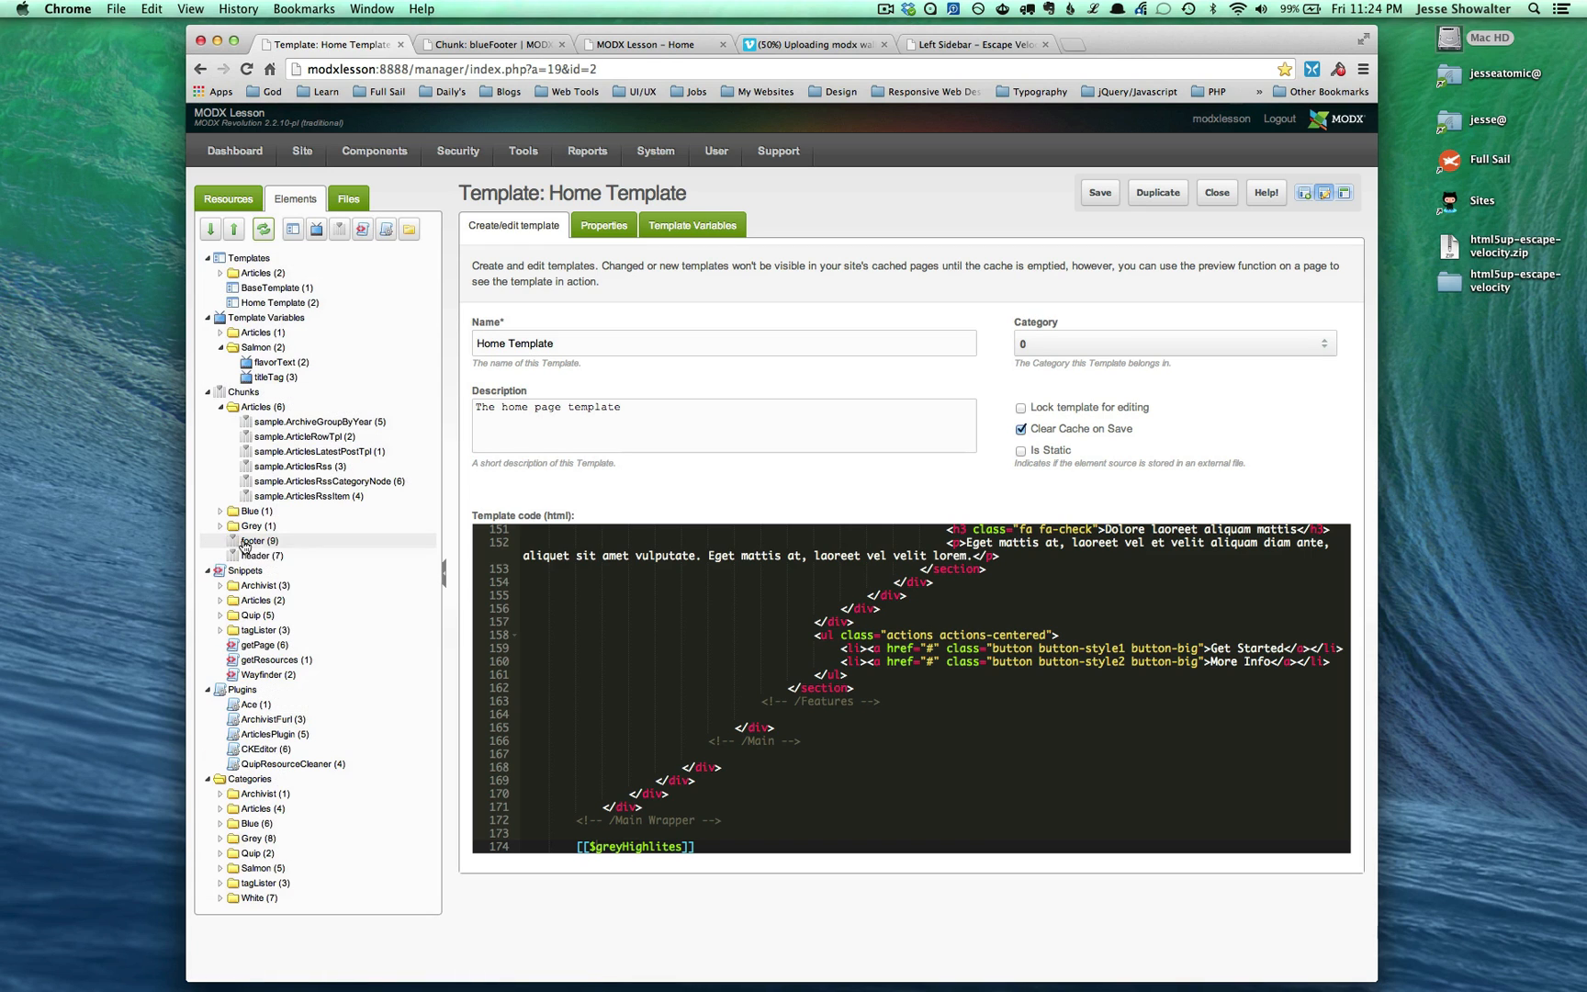
pyautogui.click(220, 511)
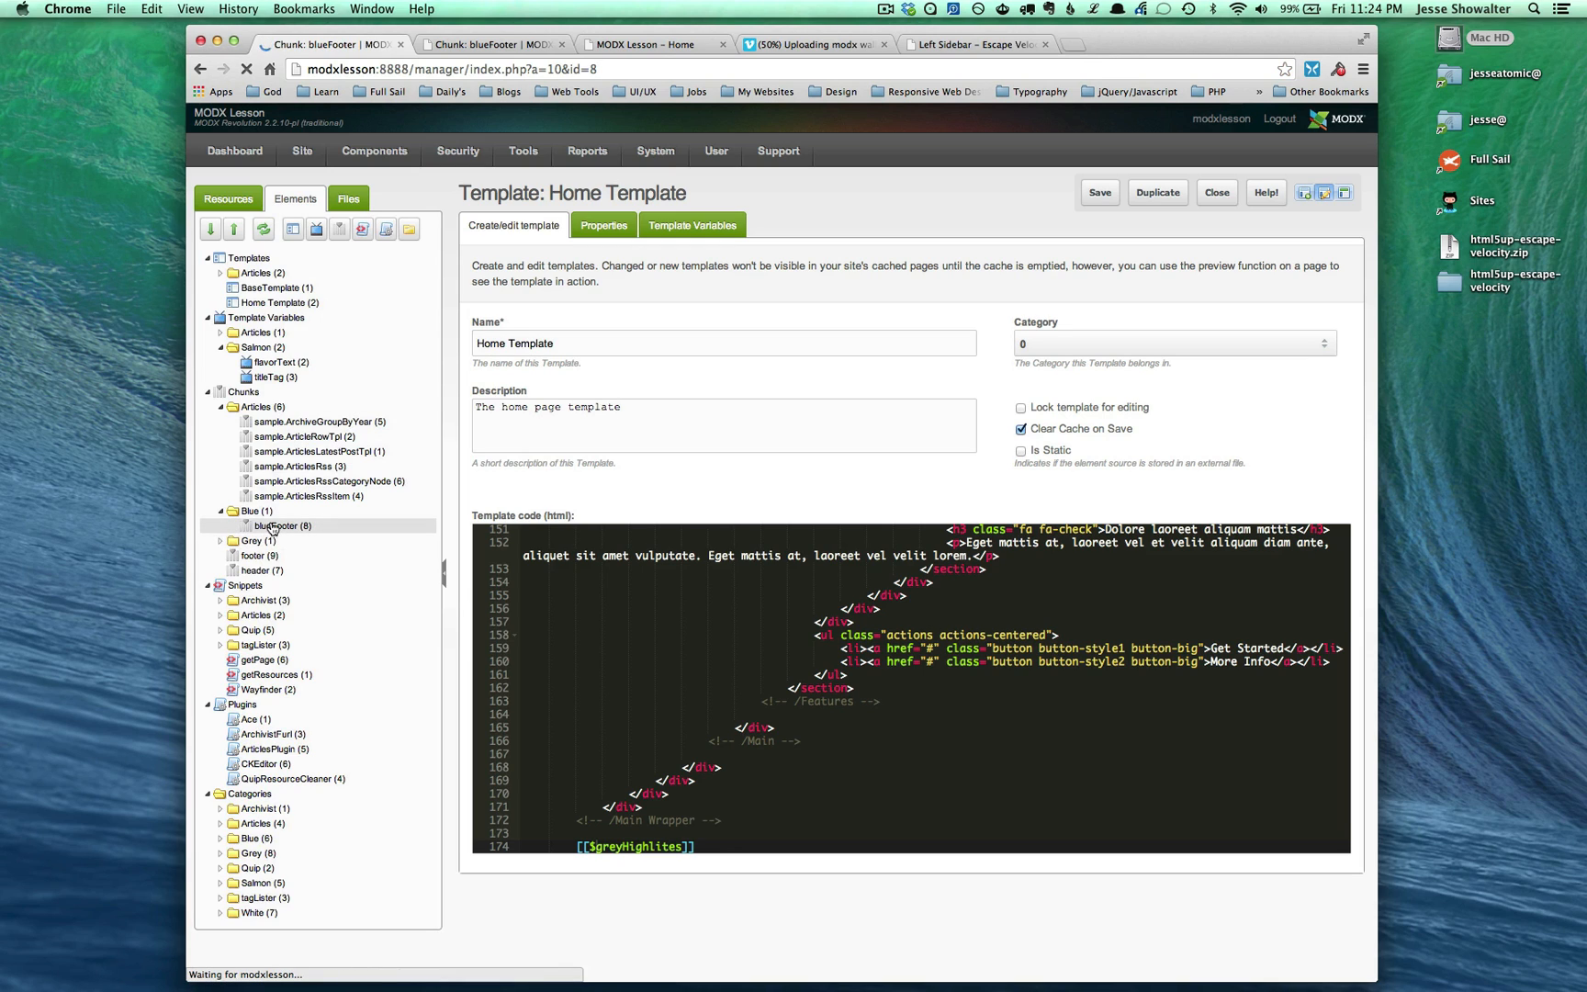
pyautogui.click(283, 525)
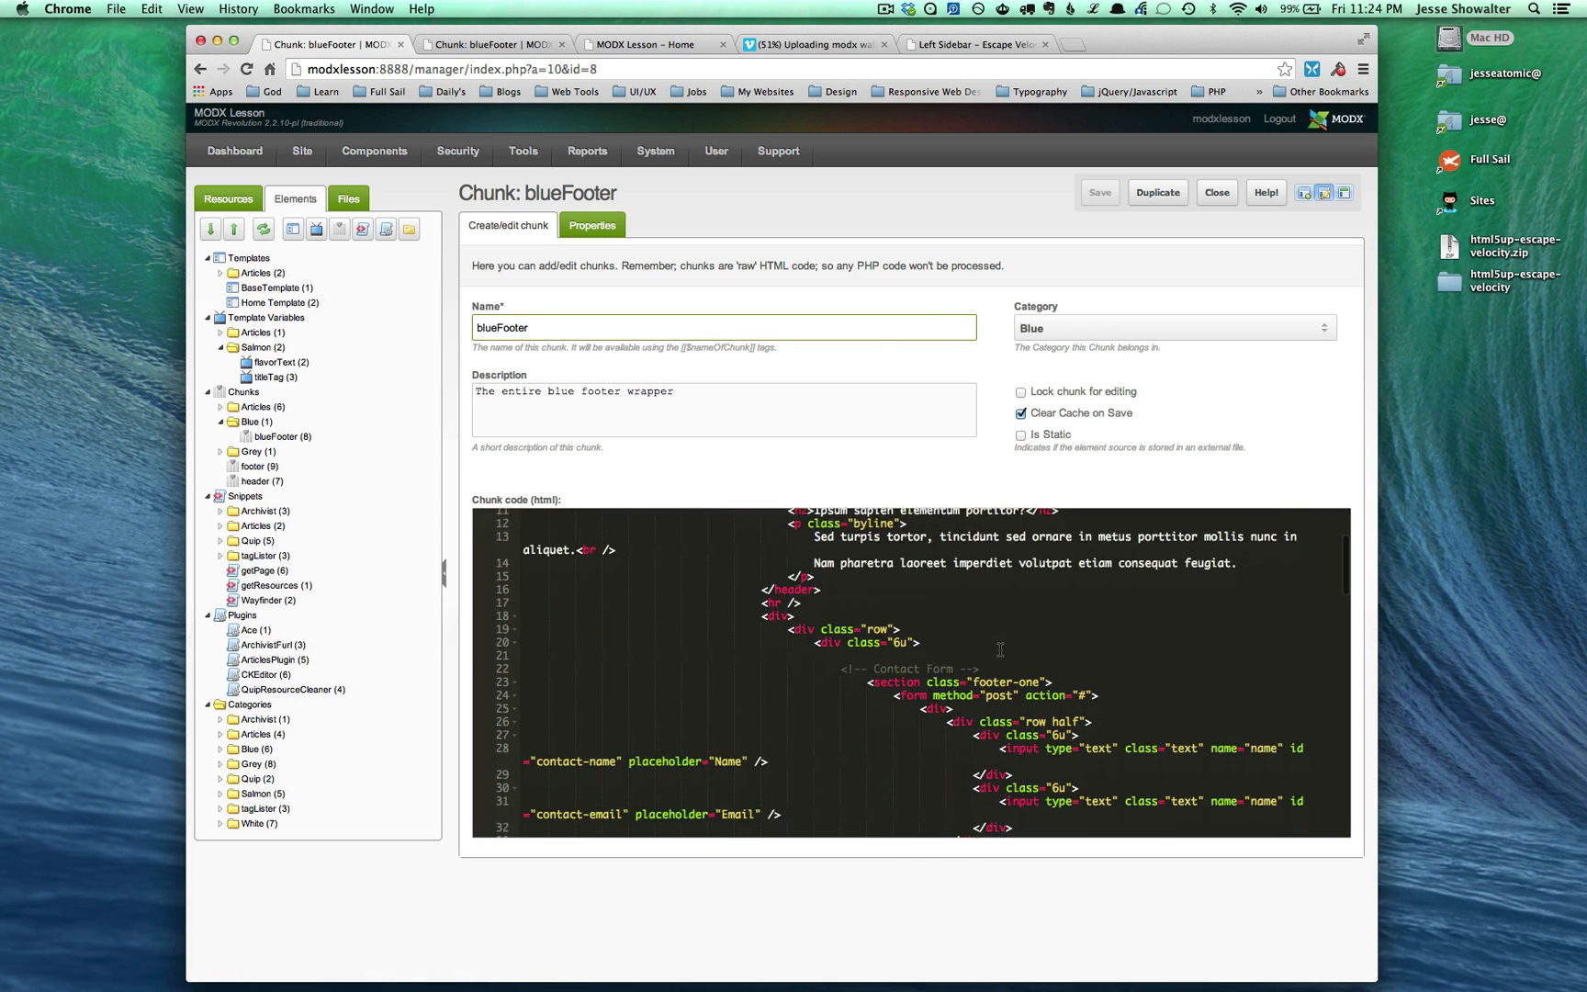
# Scroll the blueFooter code to the Contacts section with the mailing address.
pyautogui.scroll(-3)
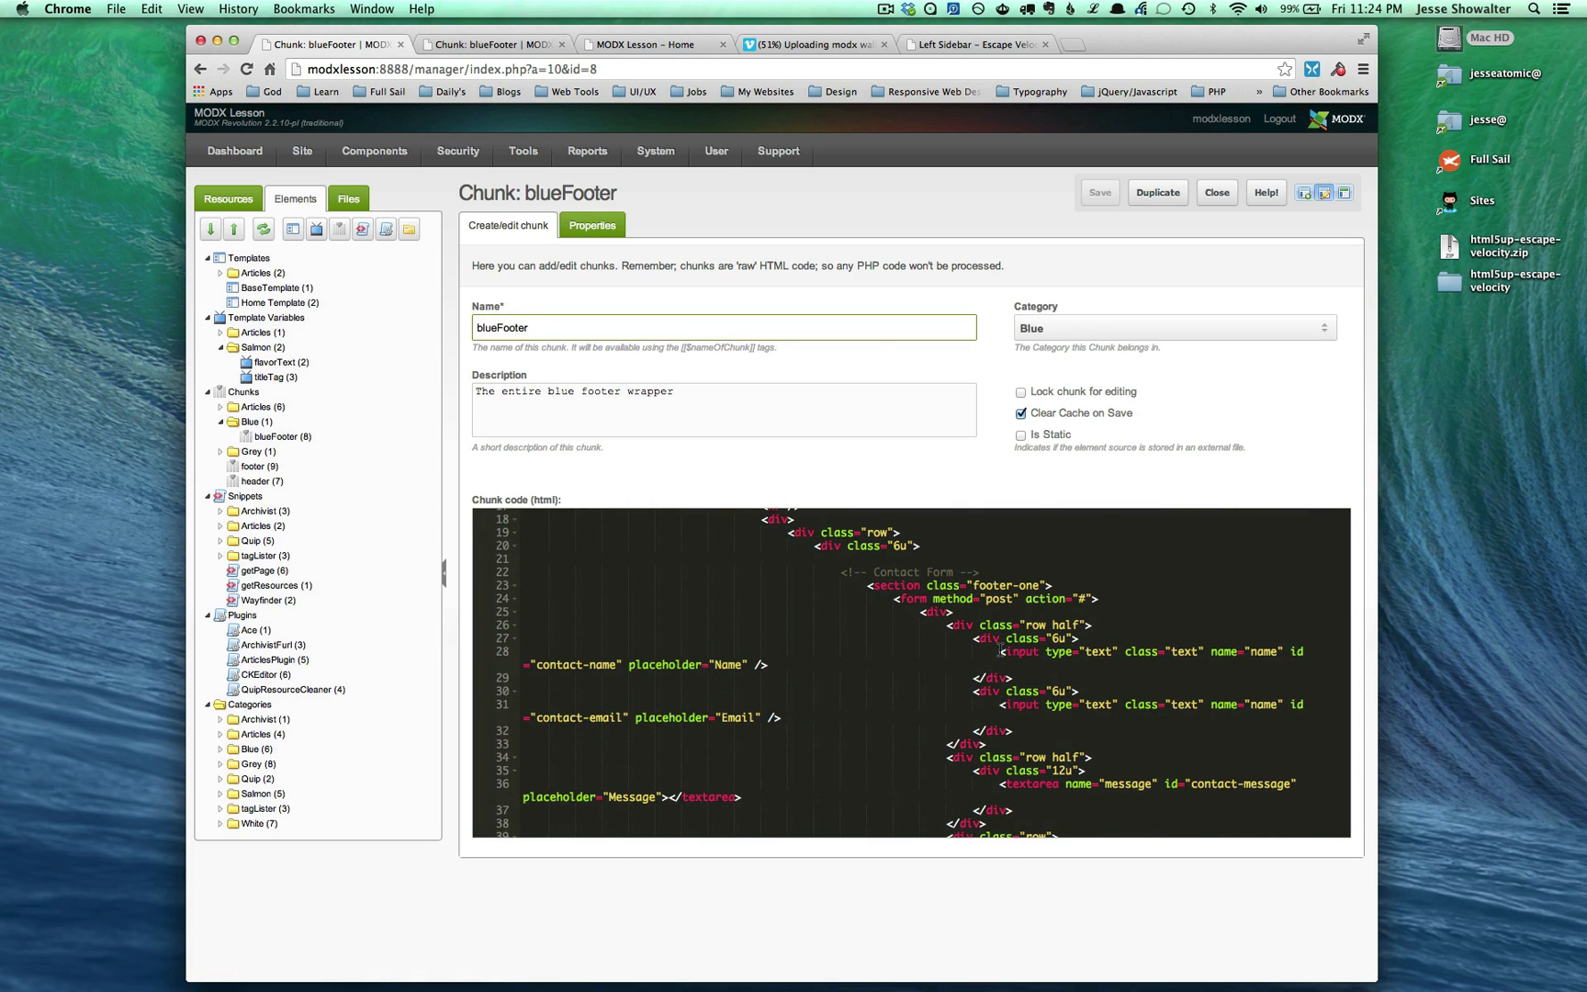
pyautogui.scroll(-3)
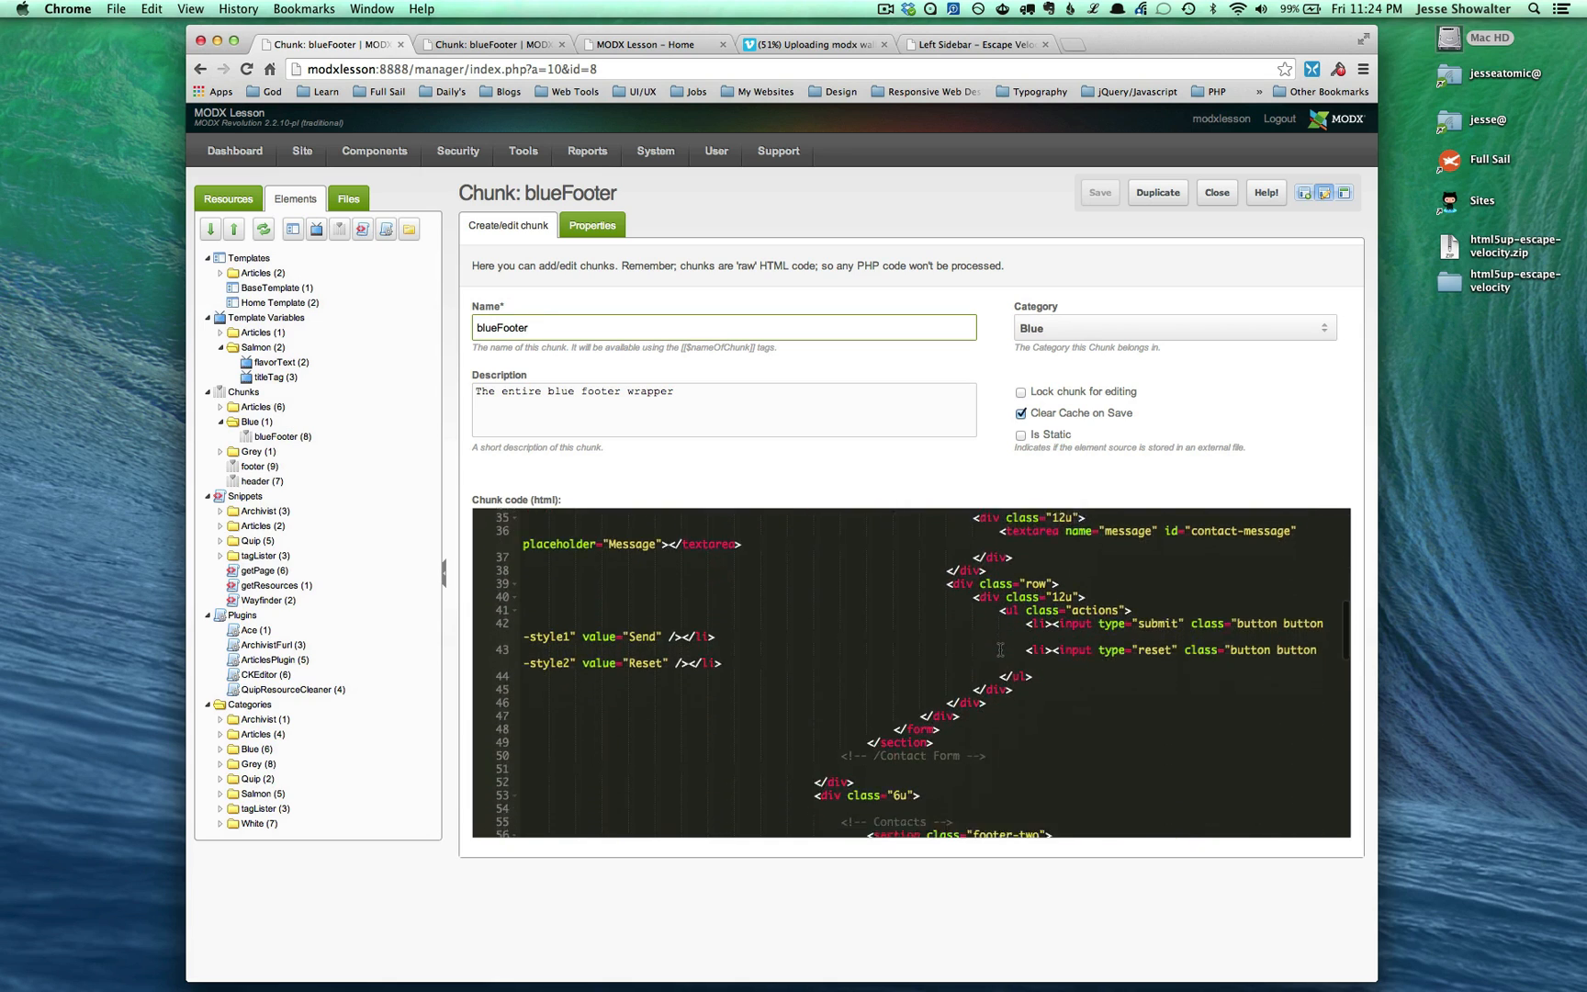
pyautogui.scroll(-3)
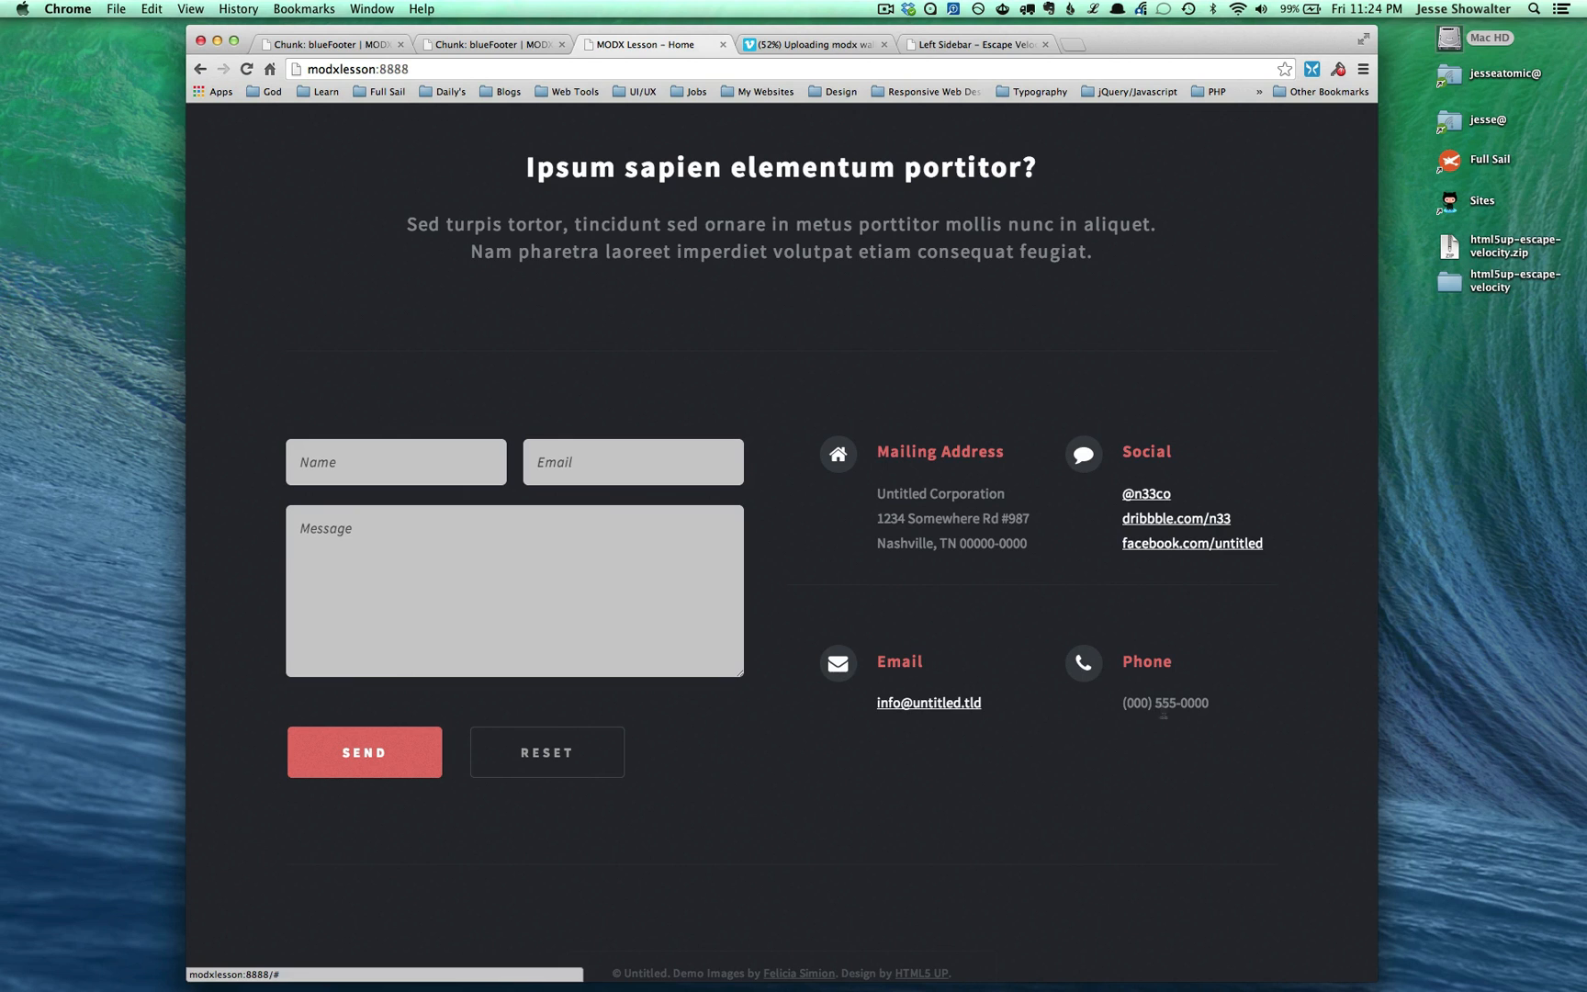
pyautogui.click(323, 45)
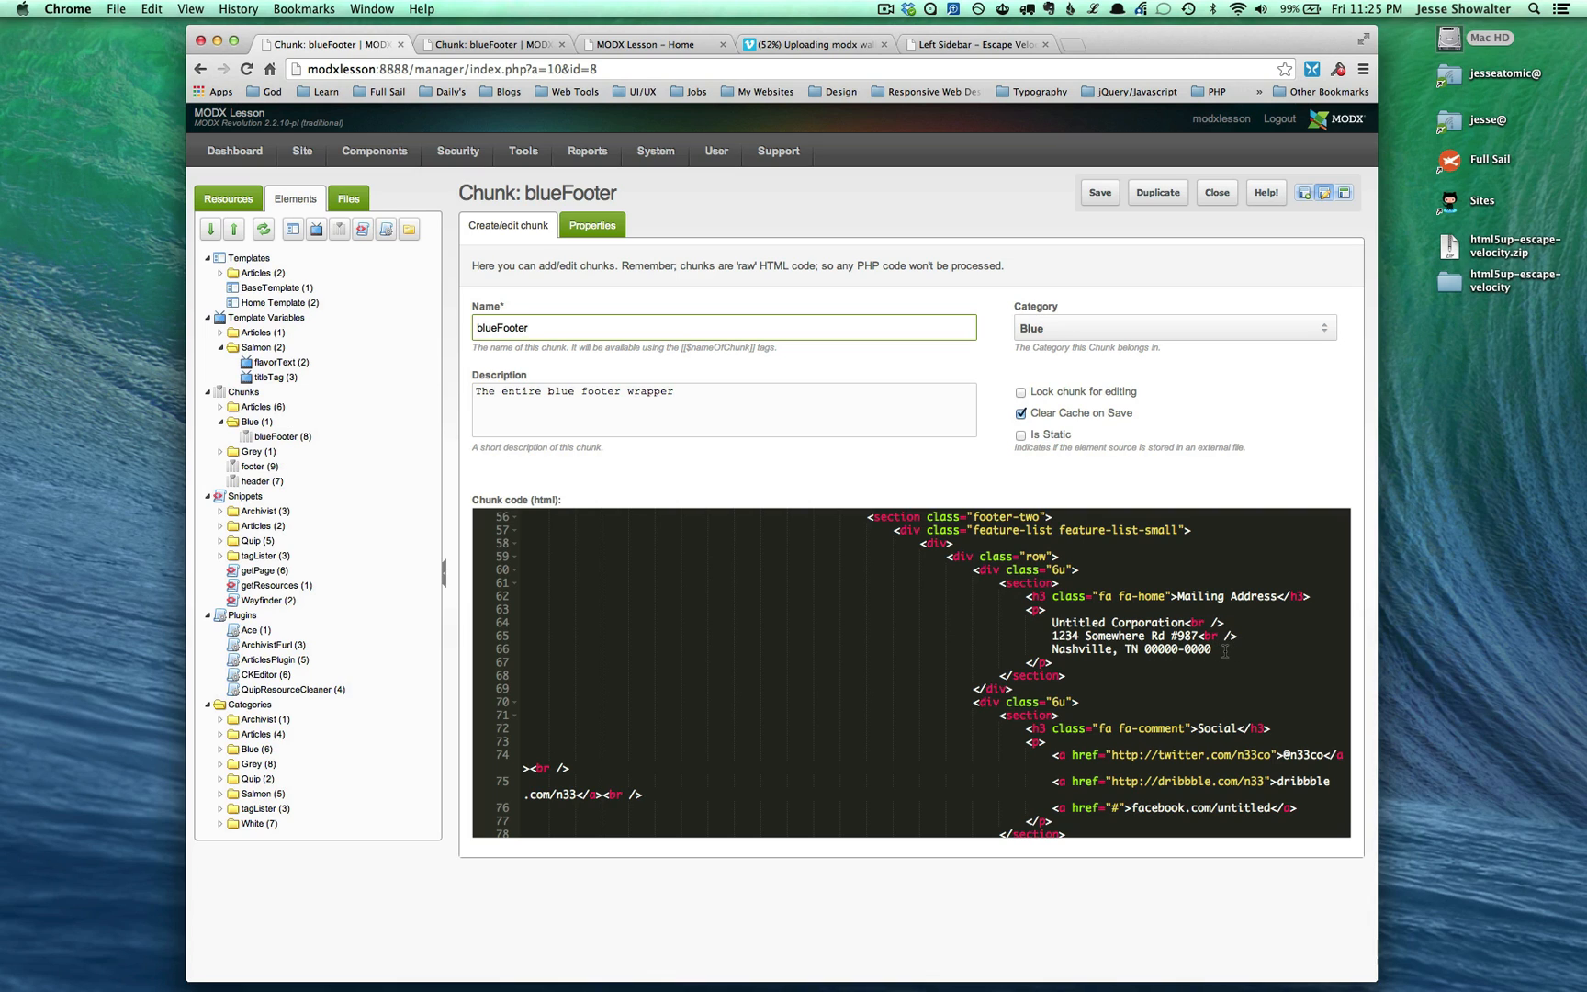
# Replace the hardcoded mailing address lines with a [[*mailingAddress]] tag.
pyautogui.moveTo(1053, 621); pyautogui.dragTo(1214, 650)
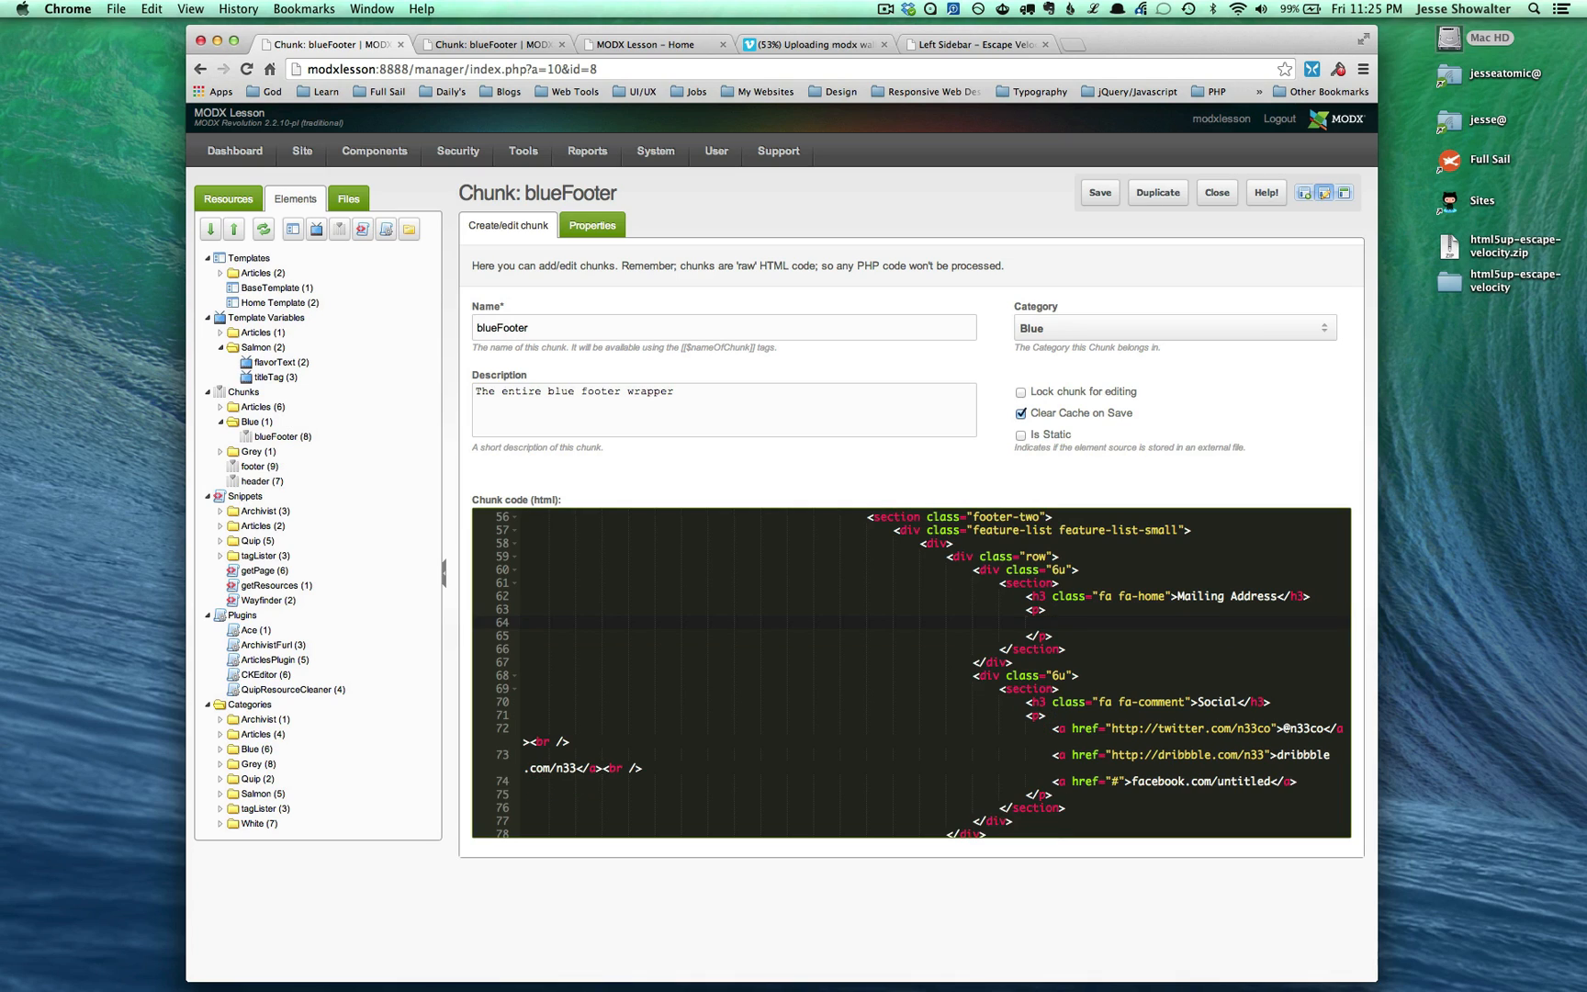
pyautogui.write('[0]')
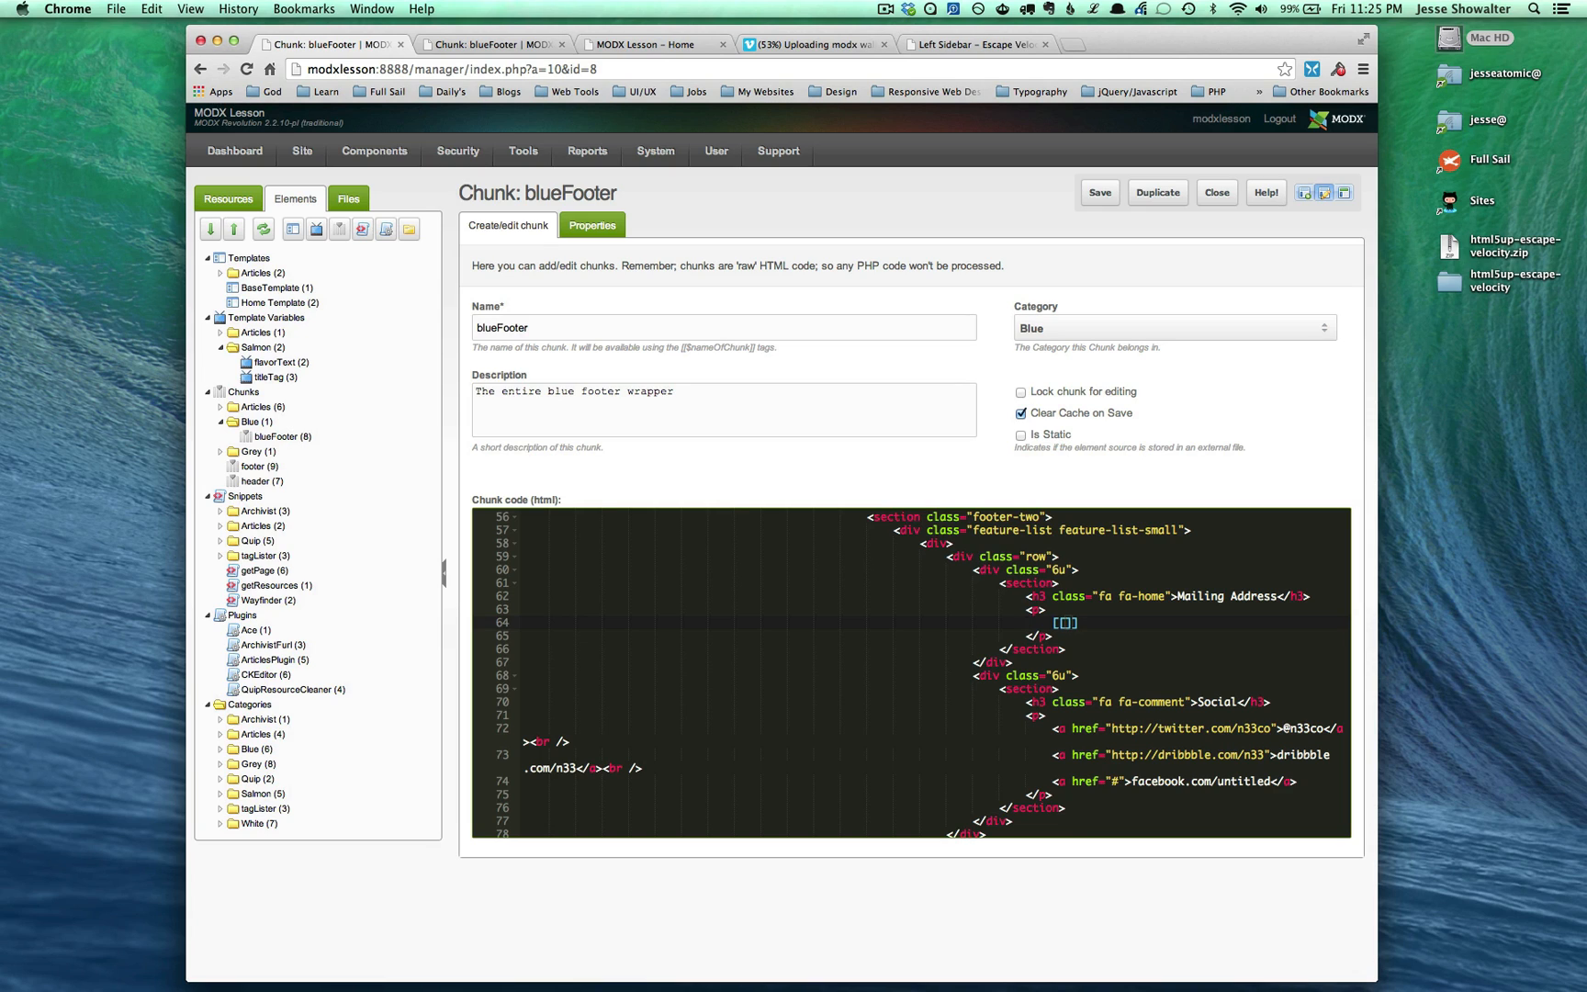
pyautogui.write('*')
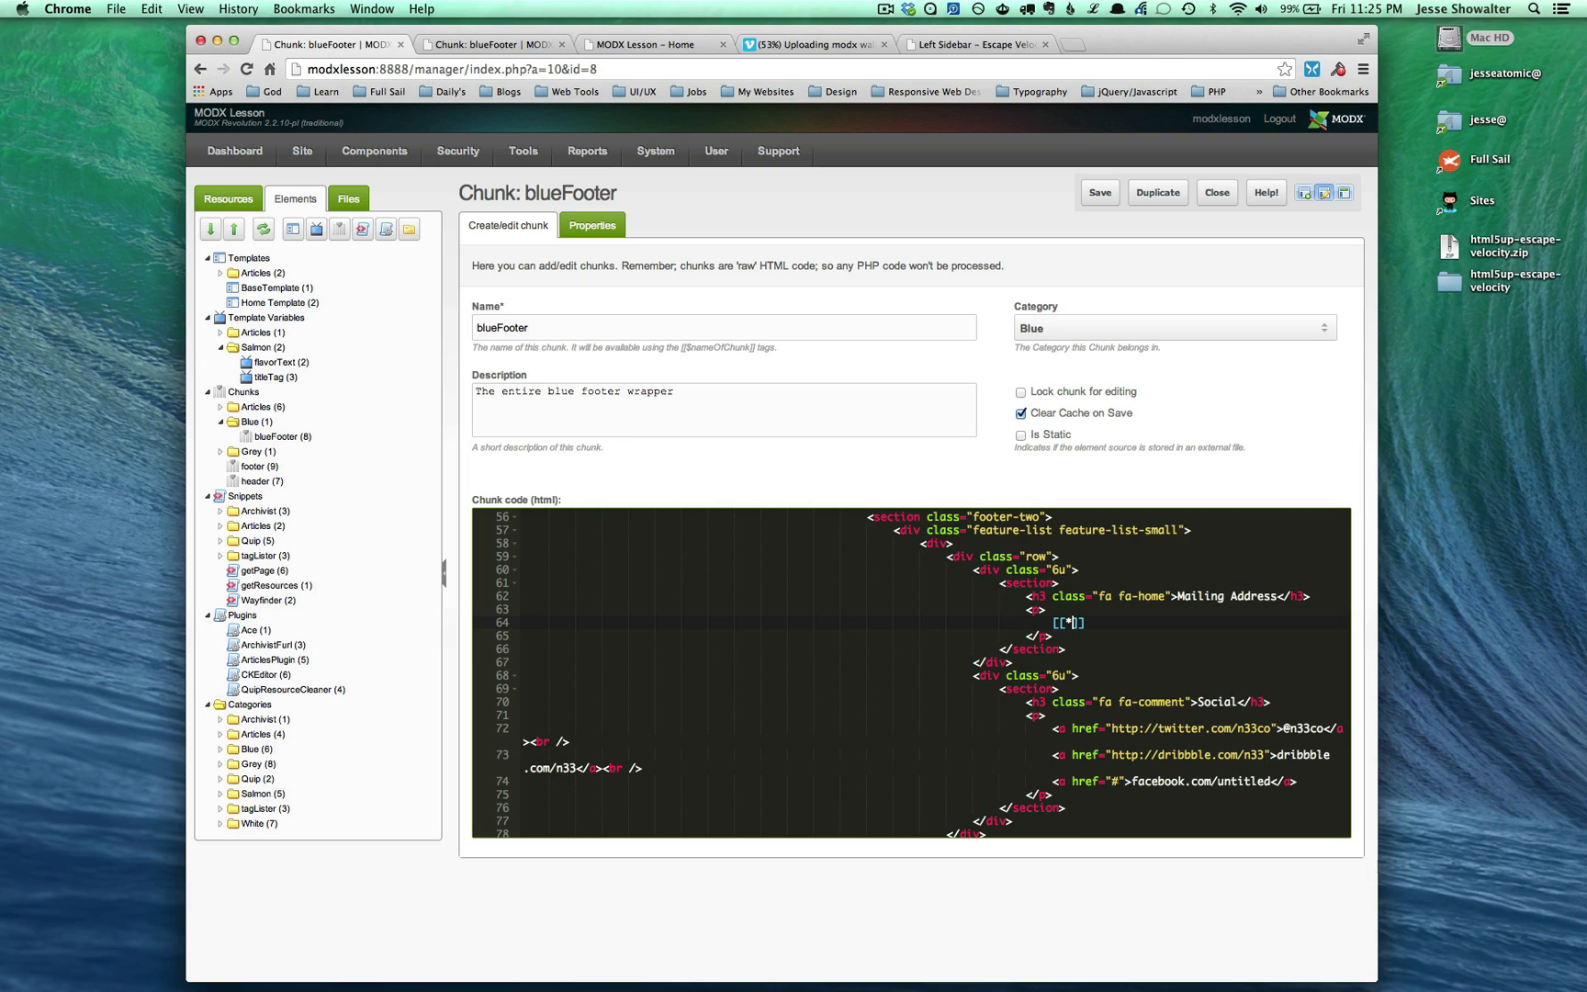
pyautogui.write('mailingAddr')
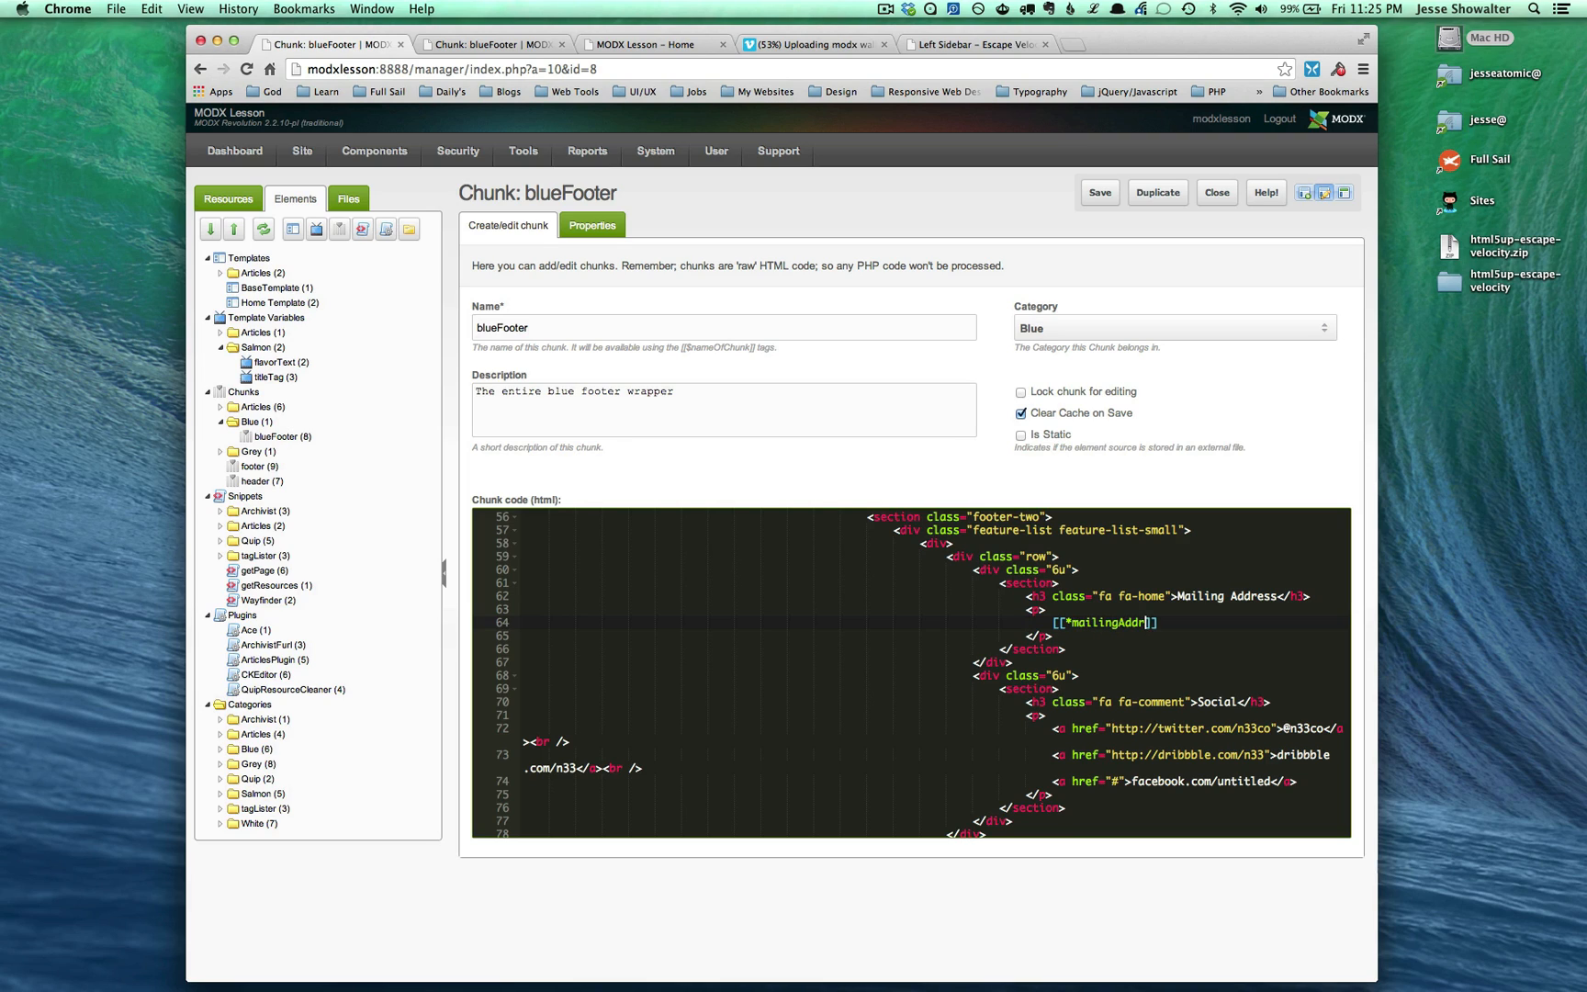
pyautogui.write('ess')
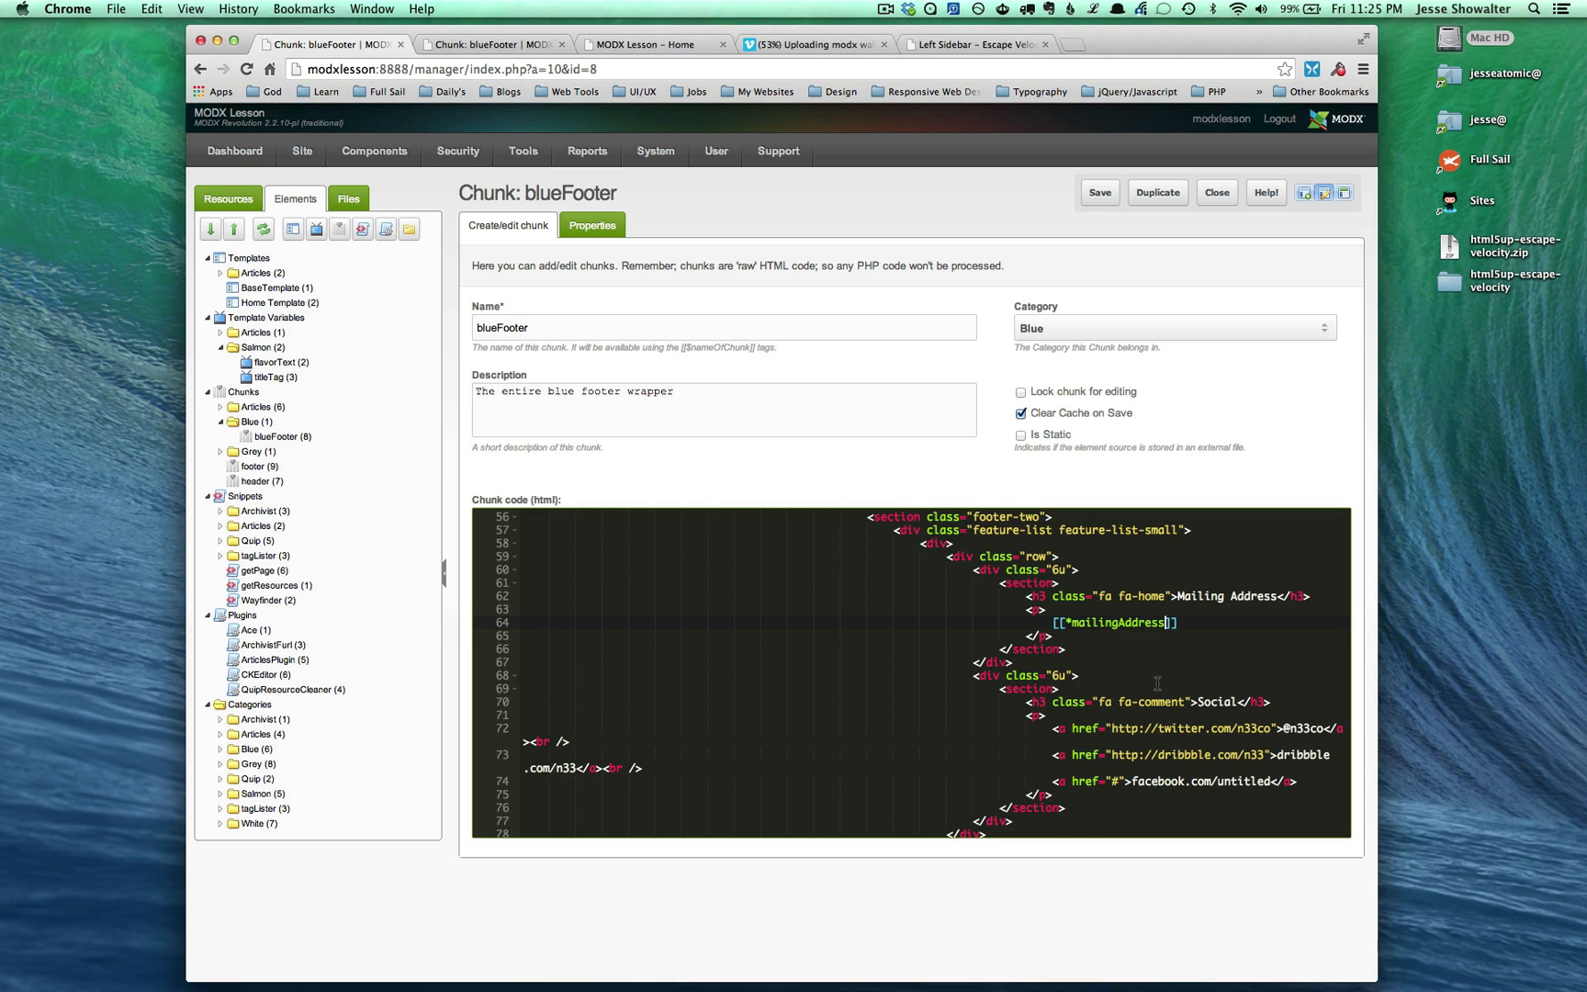
# Replace the Social, Email and Phone text with [[*socialMedia]], [[*emailAddress]] and [[*phoneNumber]] tags.
pyautogui.scroll(-3)
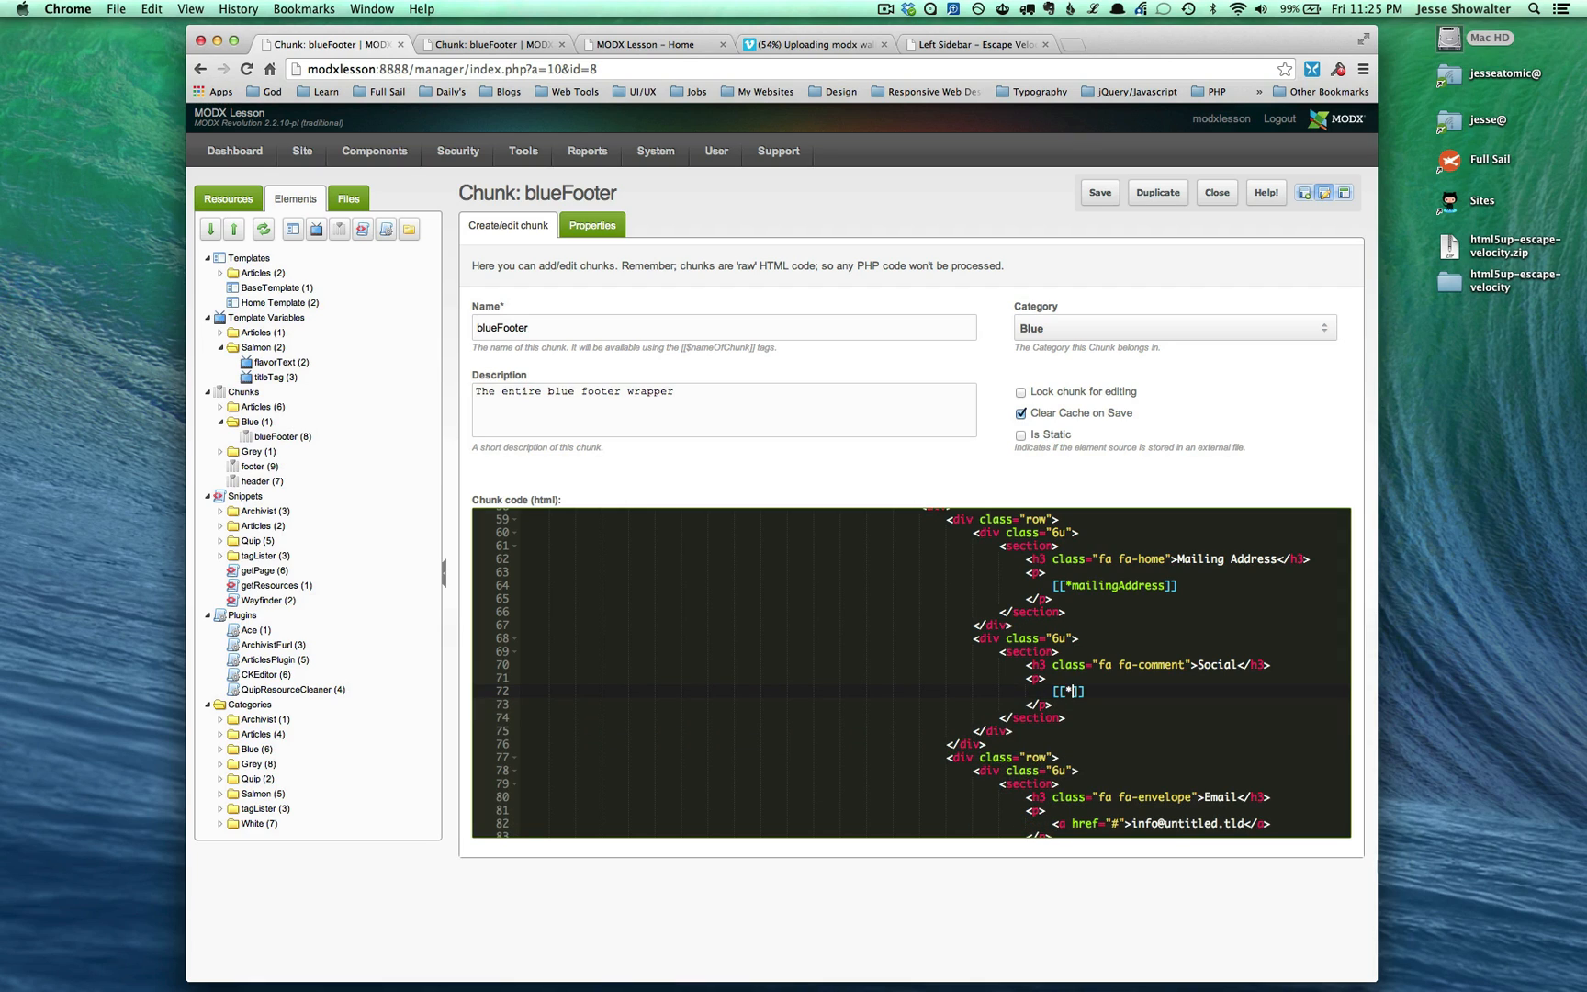
pyautogui.write('Social')
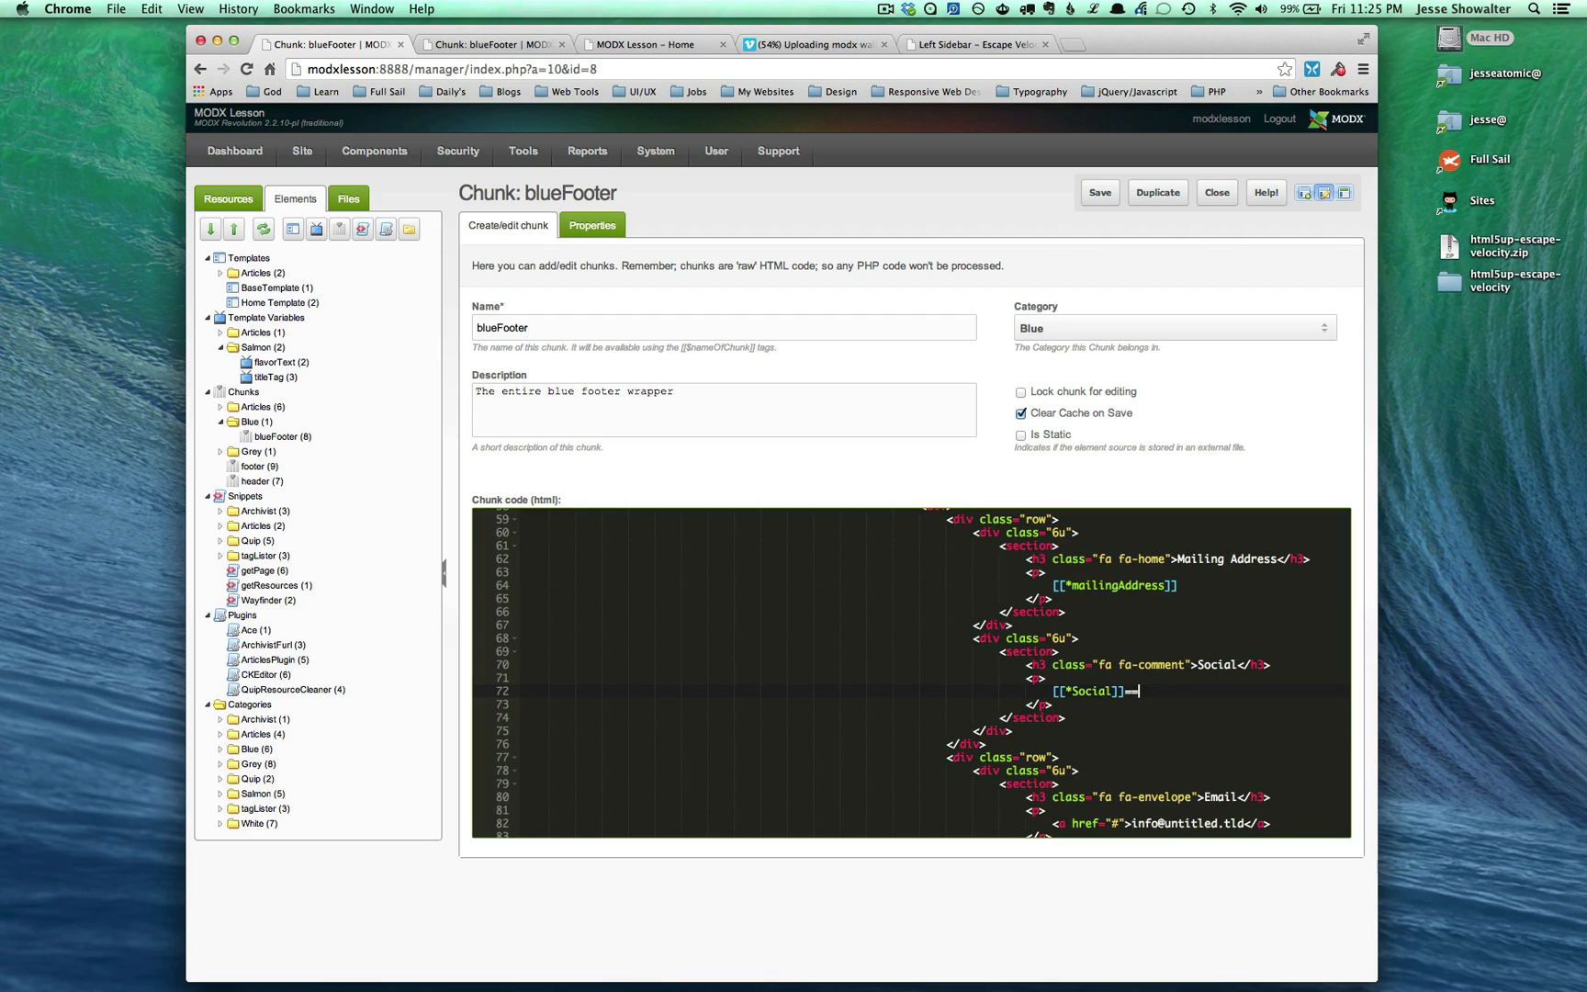
pyautogui.press('Backspace')
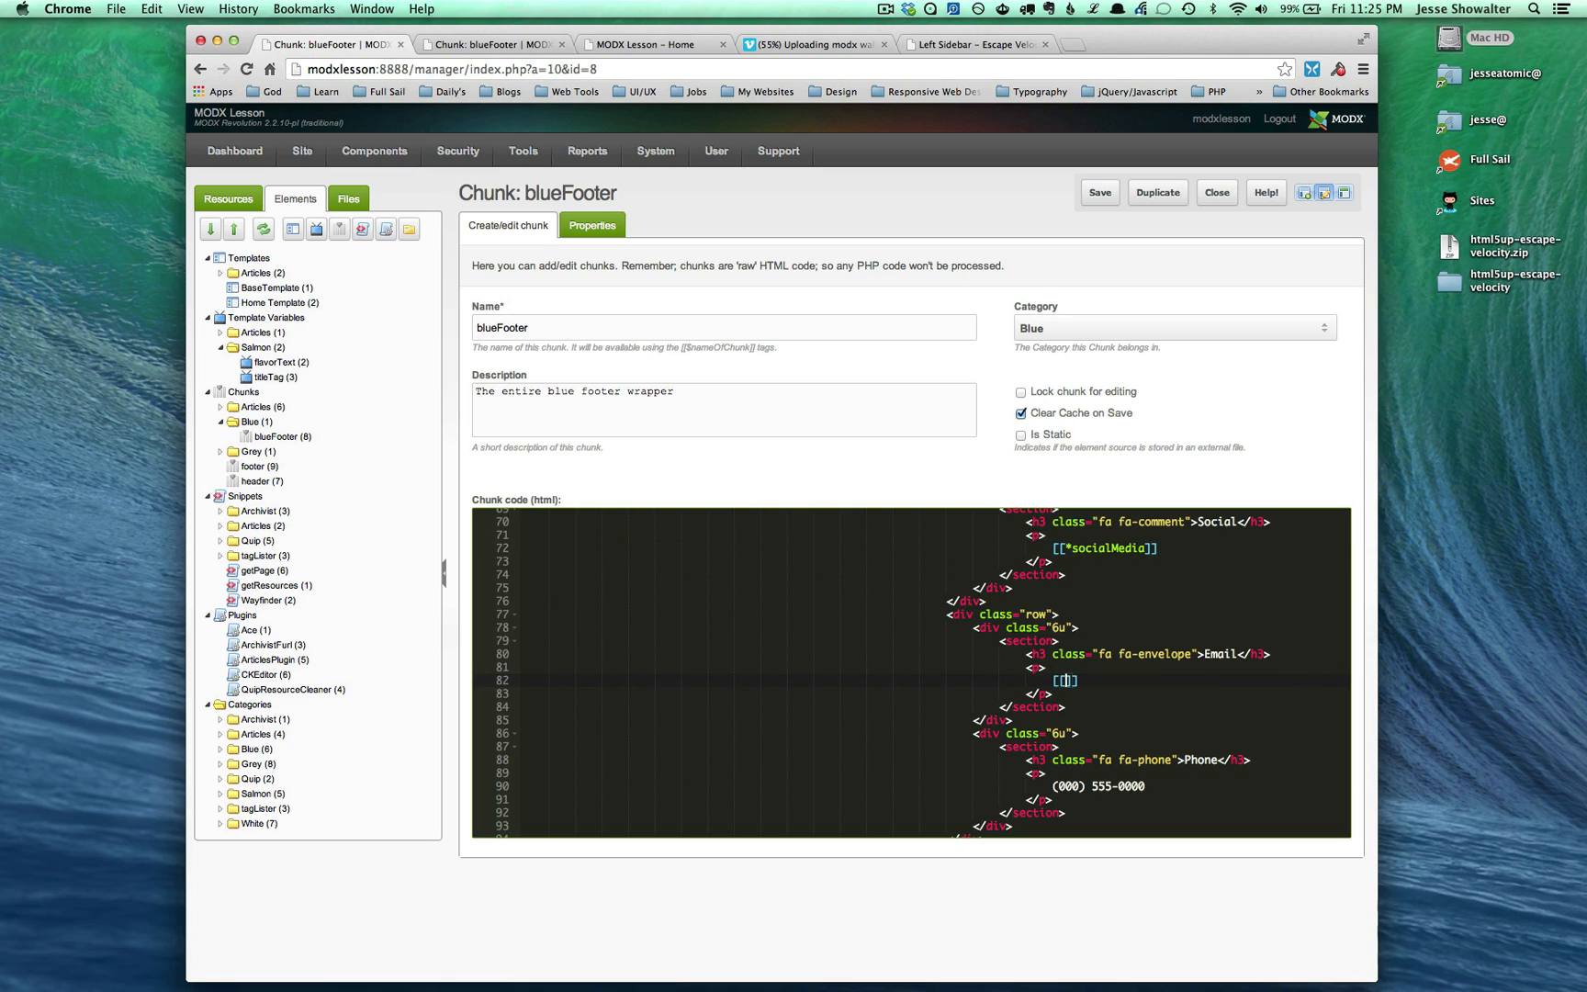
pyautogui.write('*email')
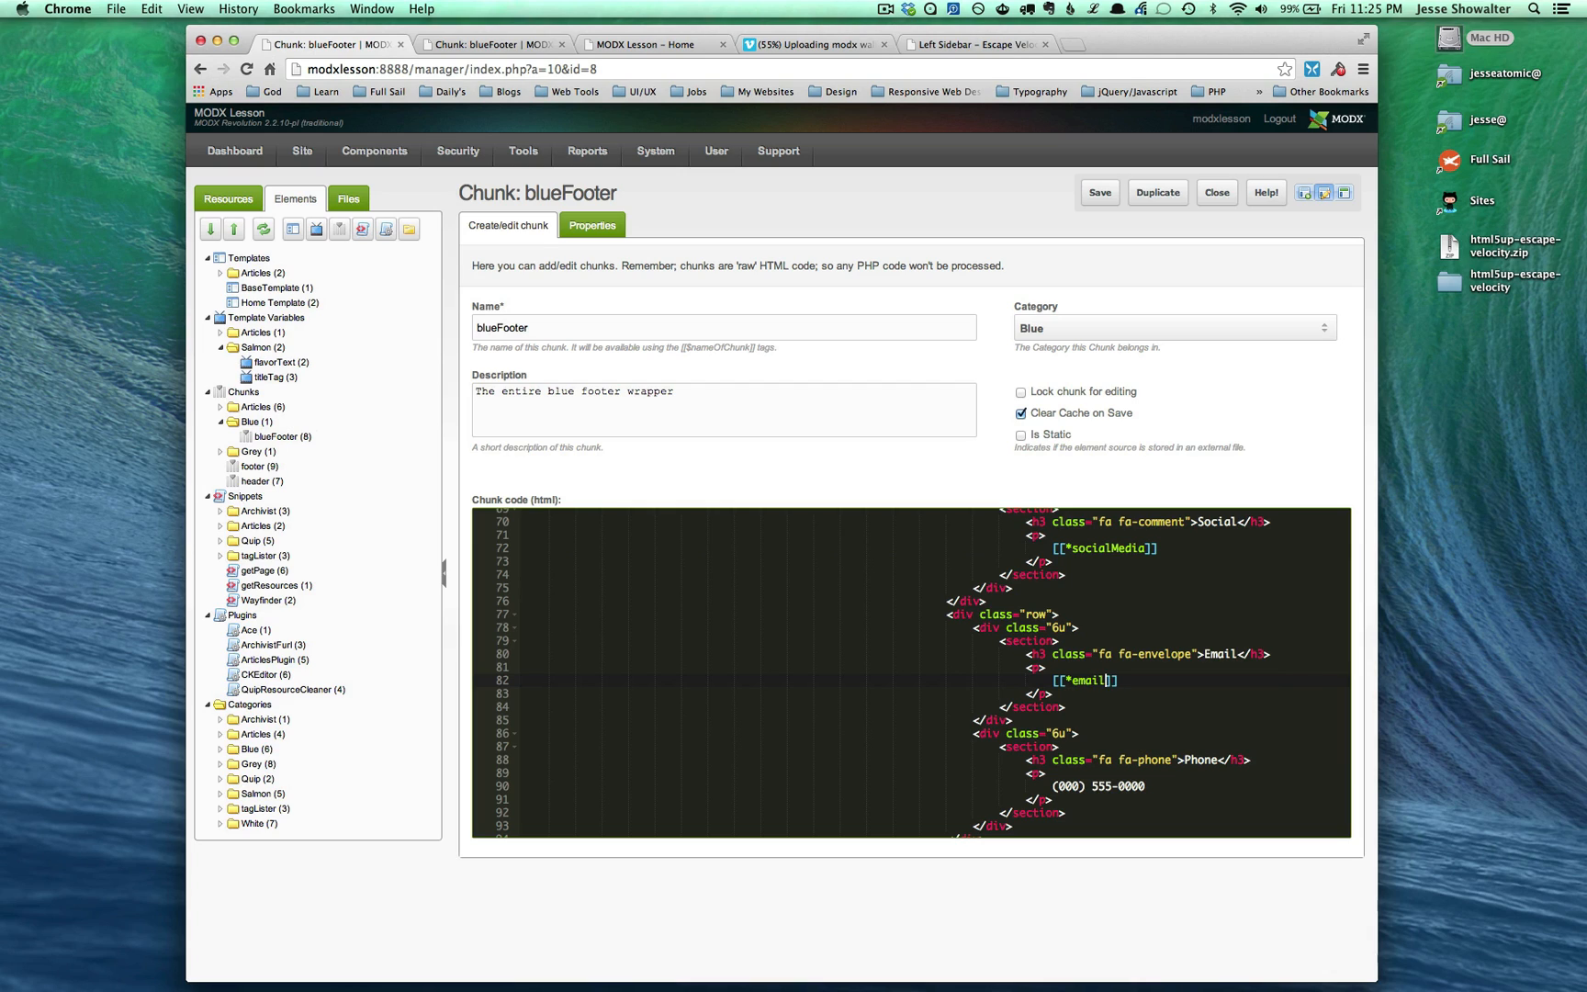
pyautogui.write('Address')
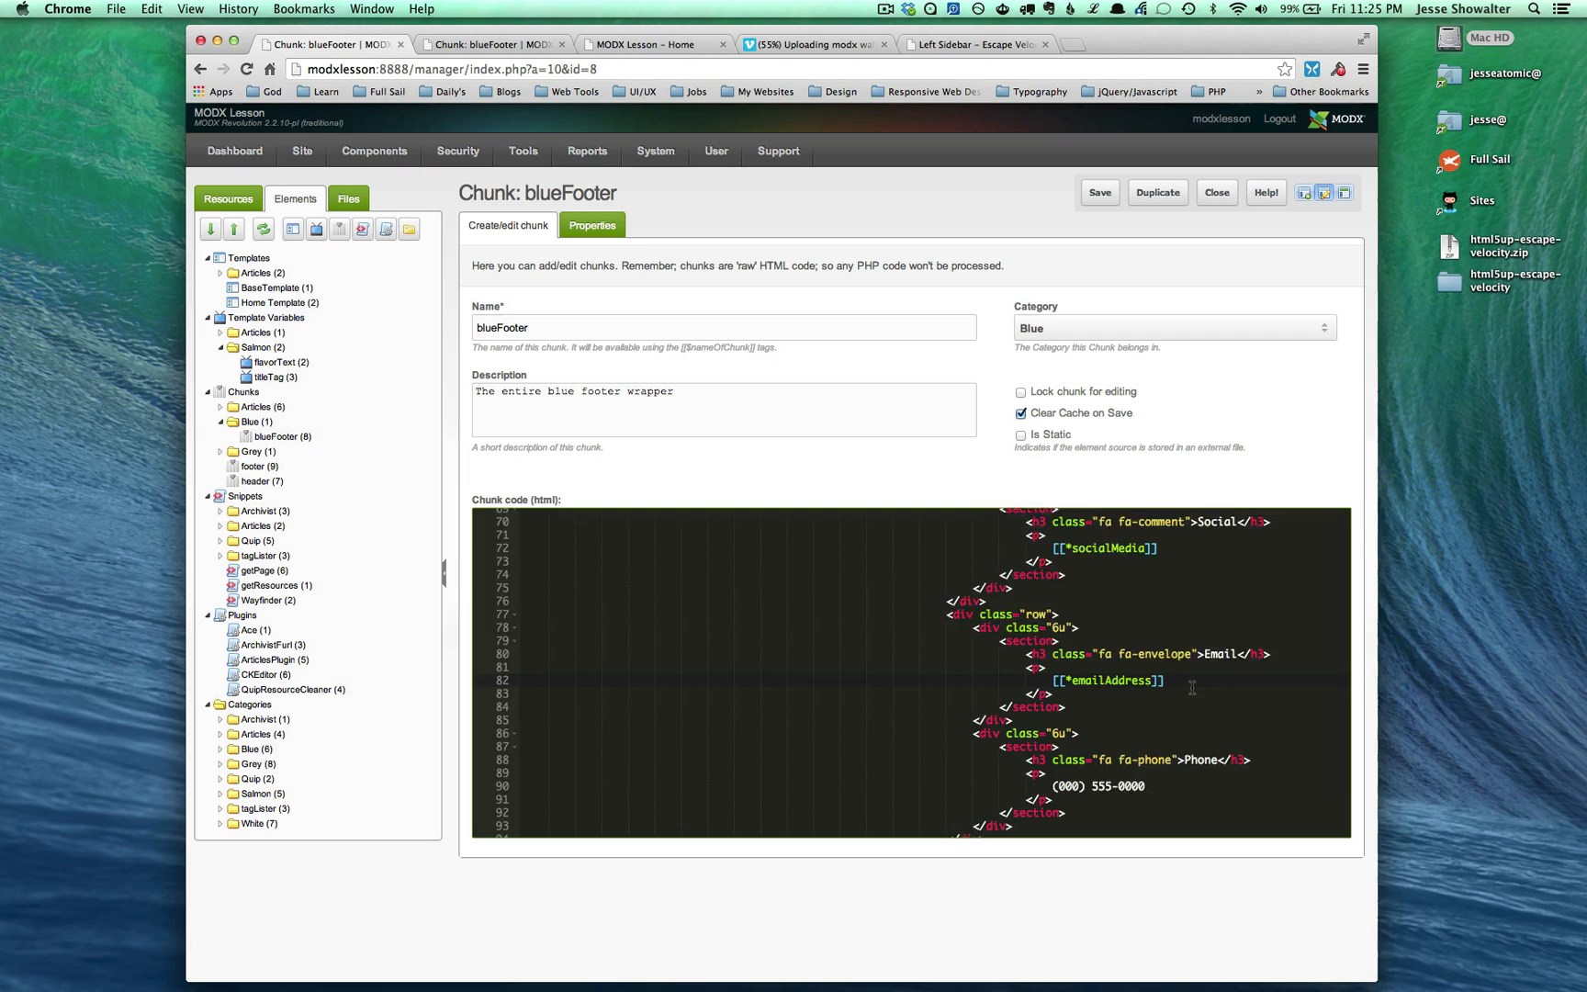
pyautogui.scroll(-3)
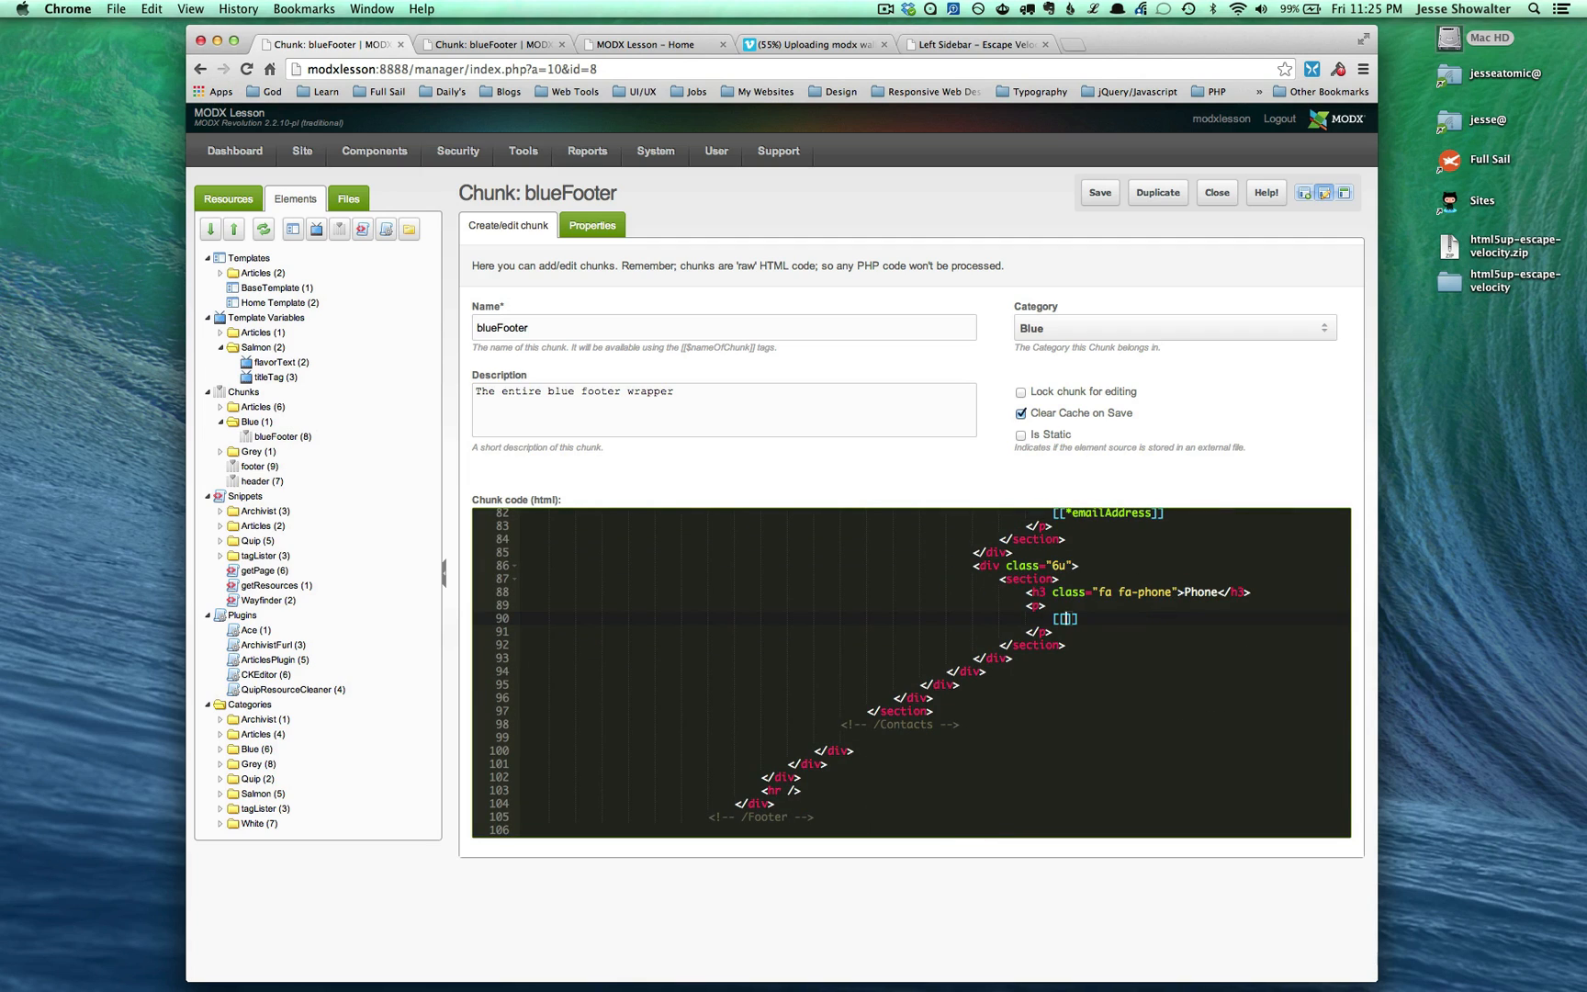
pyautogui.write('*phoneNum')
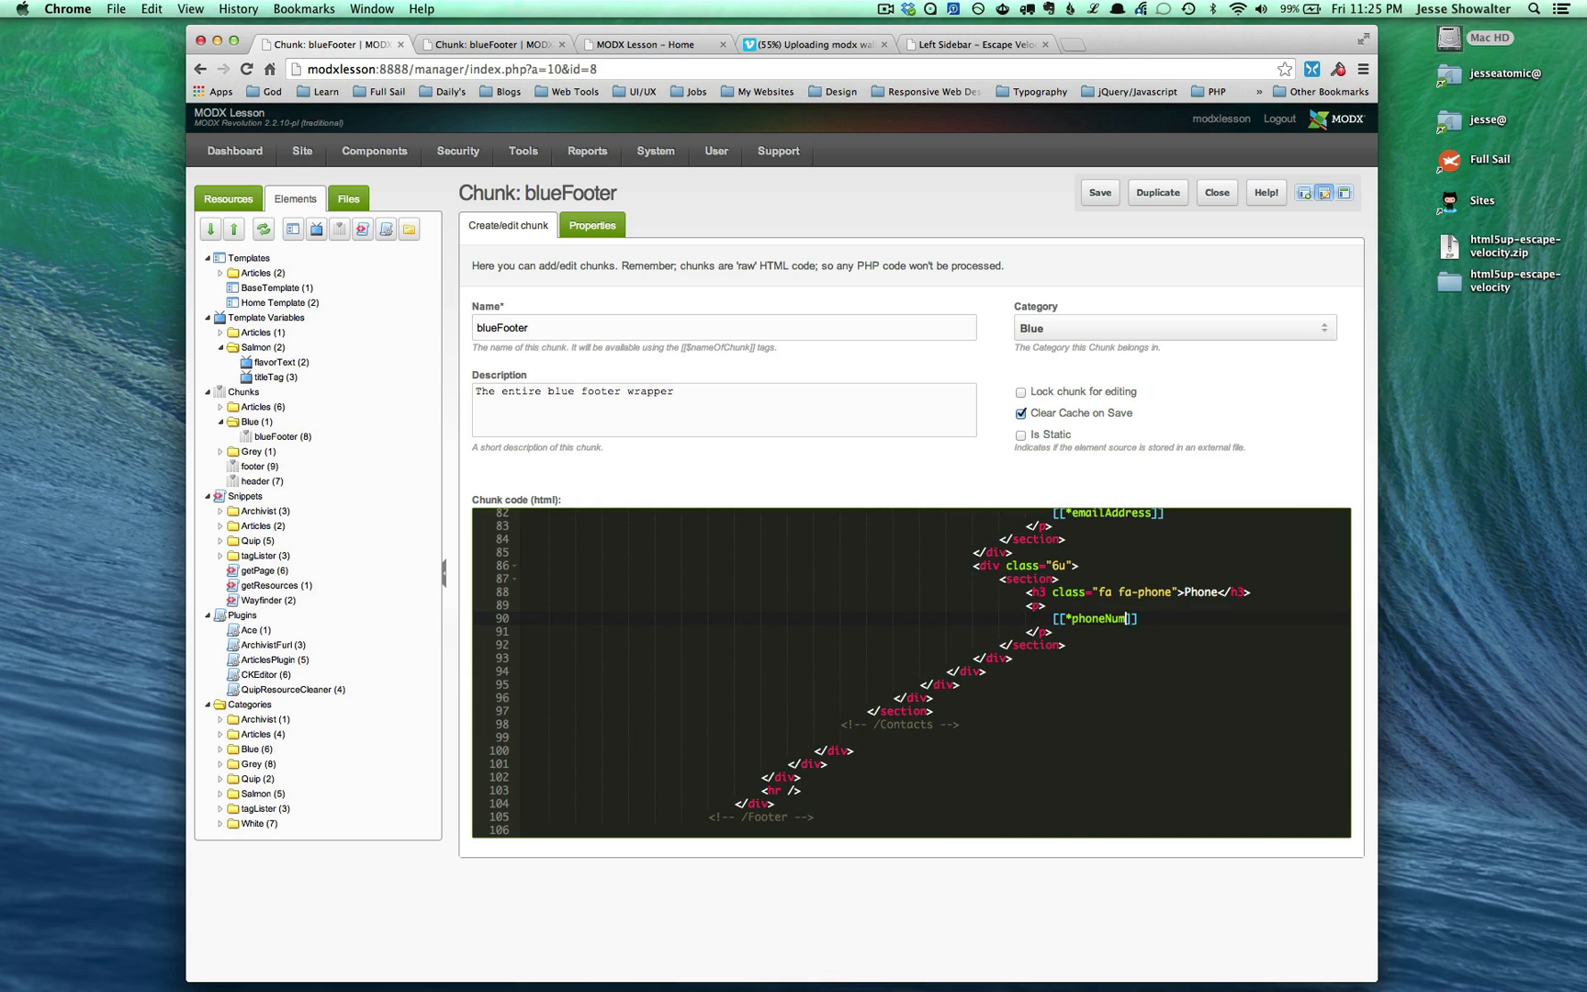
# Save the blueFooter chunk and check the home page footer now shows only contact headings.
pyautogui.click(1099, 193)
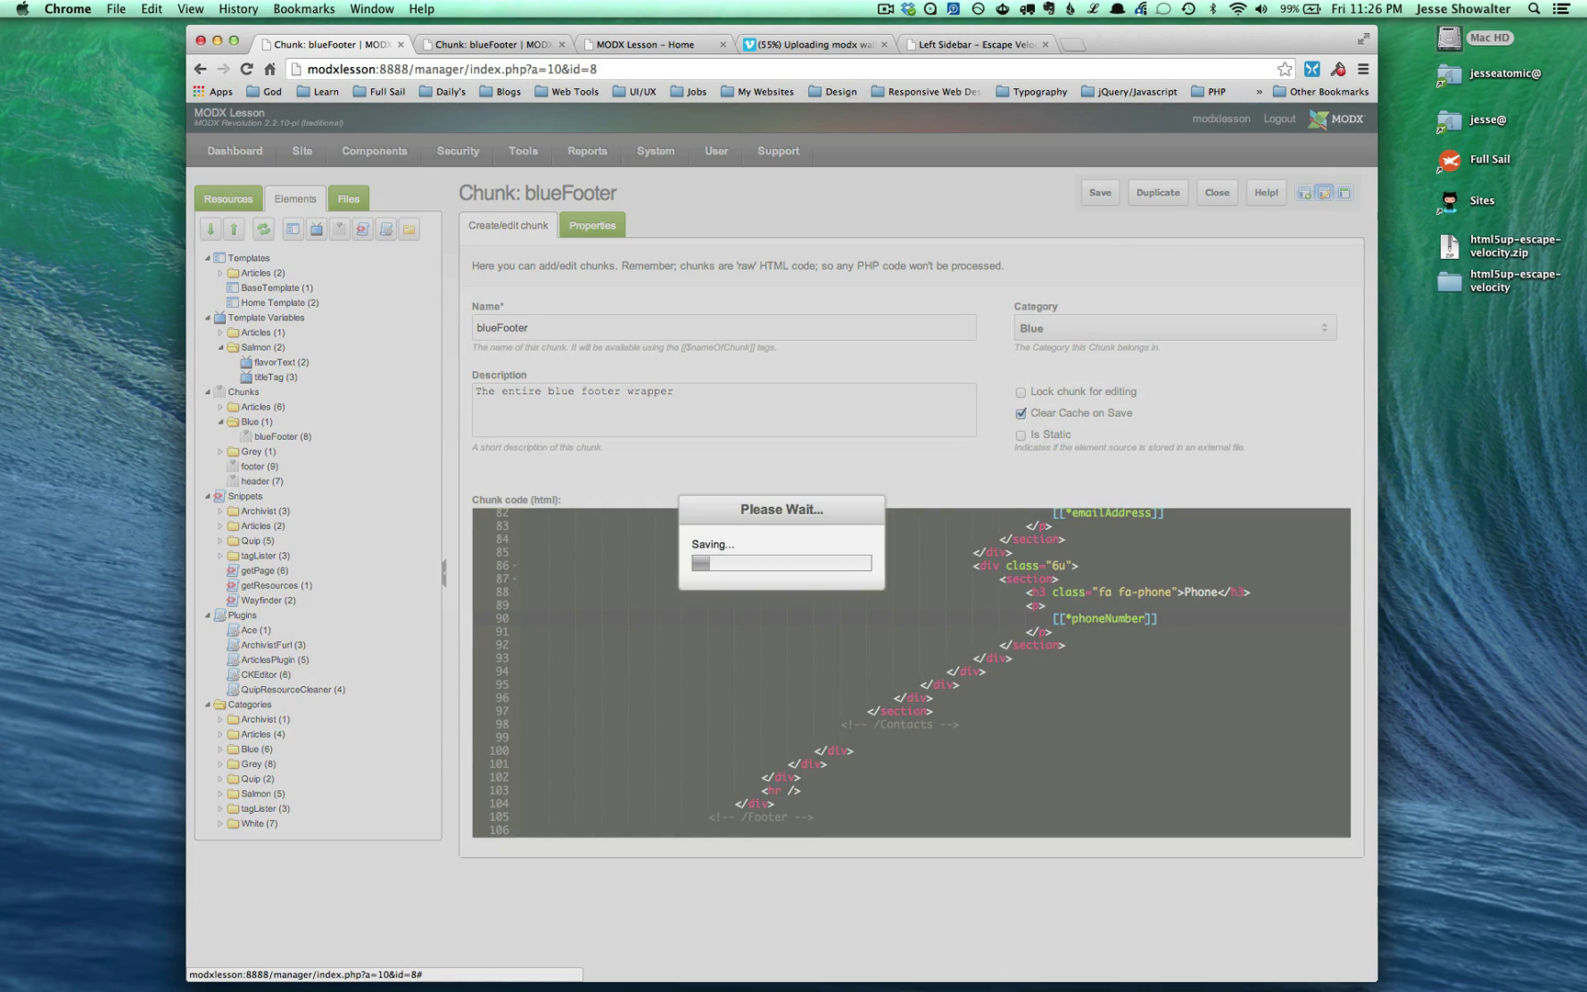
pyautogui.click(652, 44)
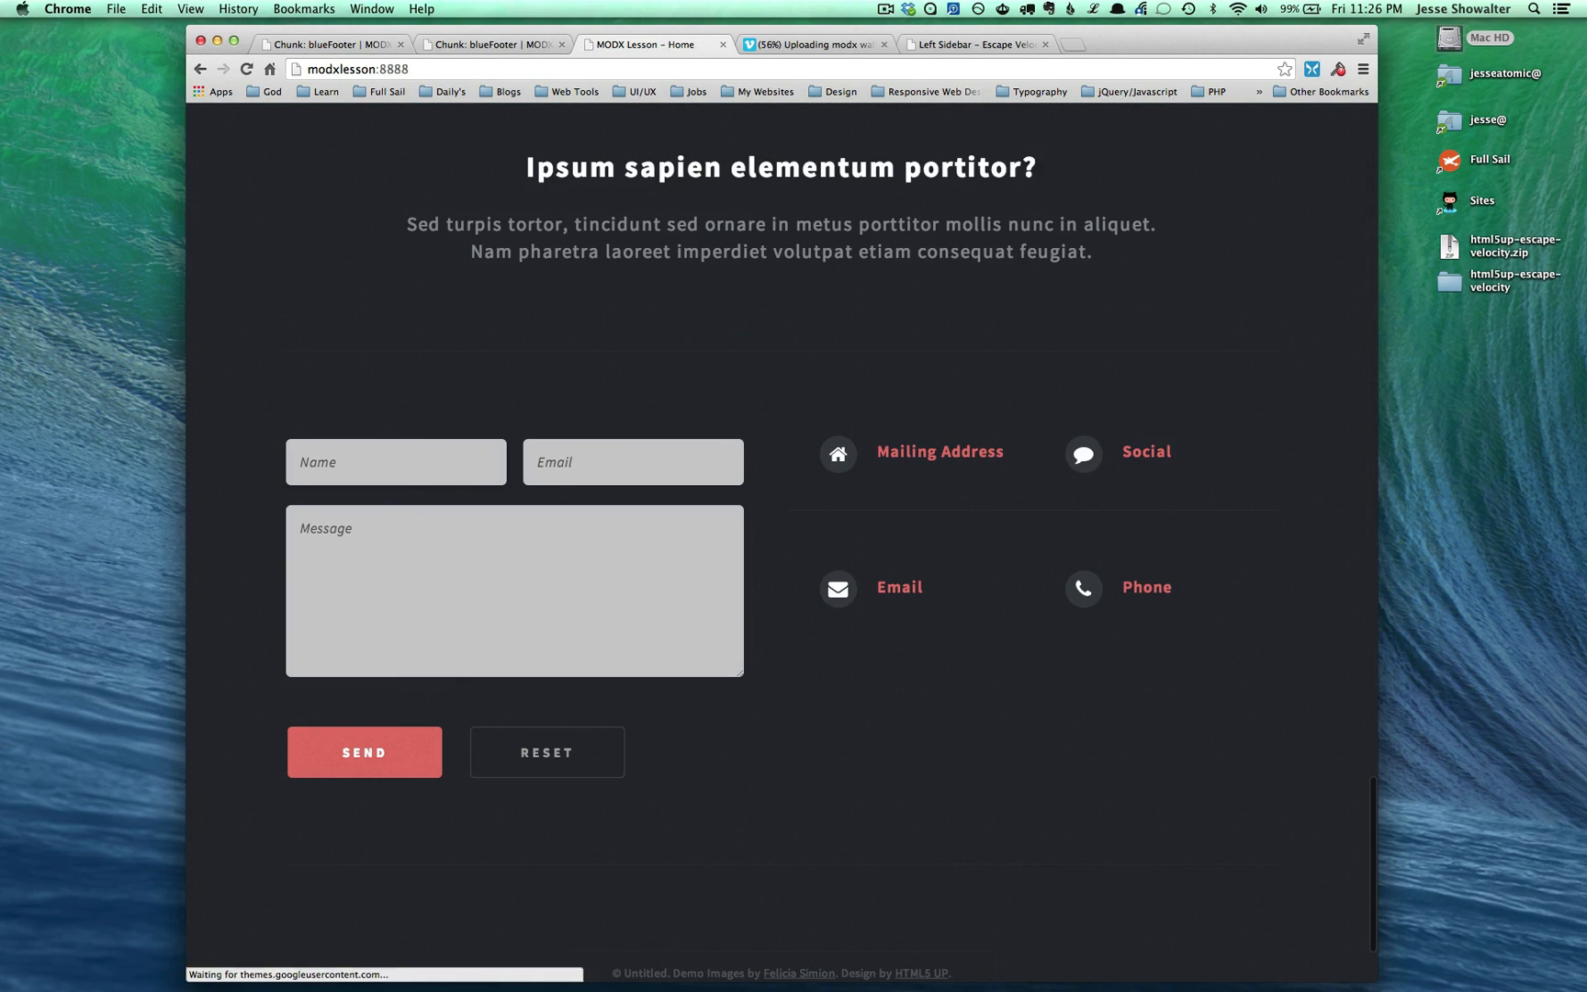
pyautogui.click(329, 44)
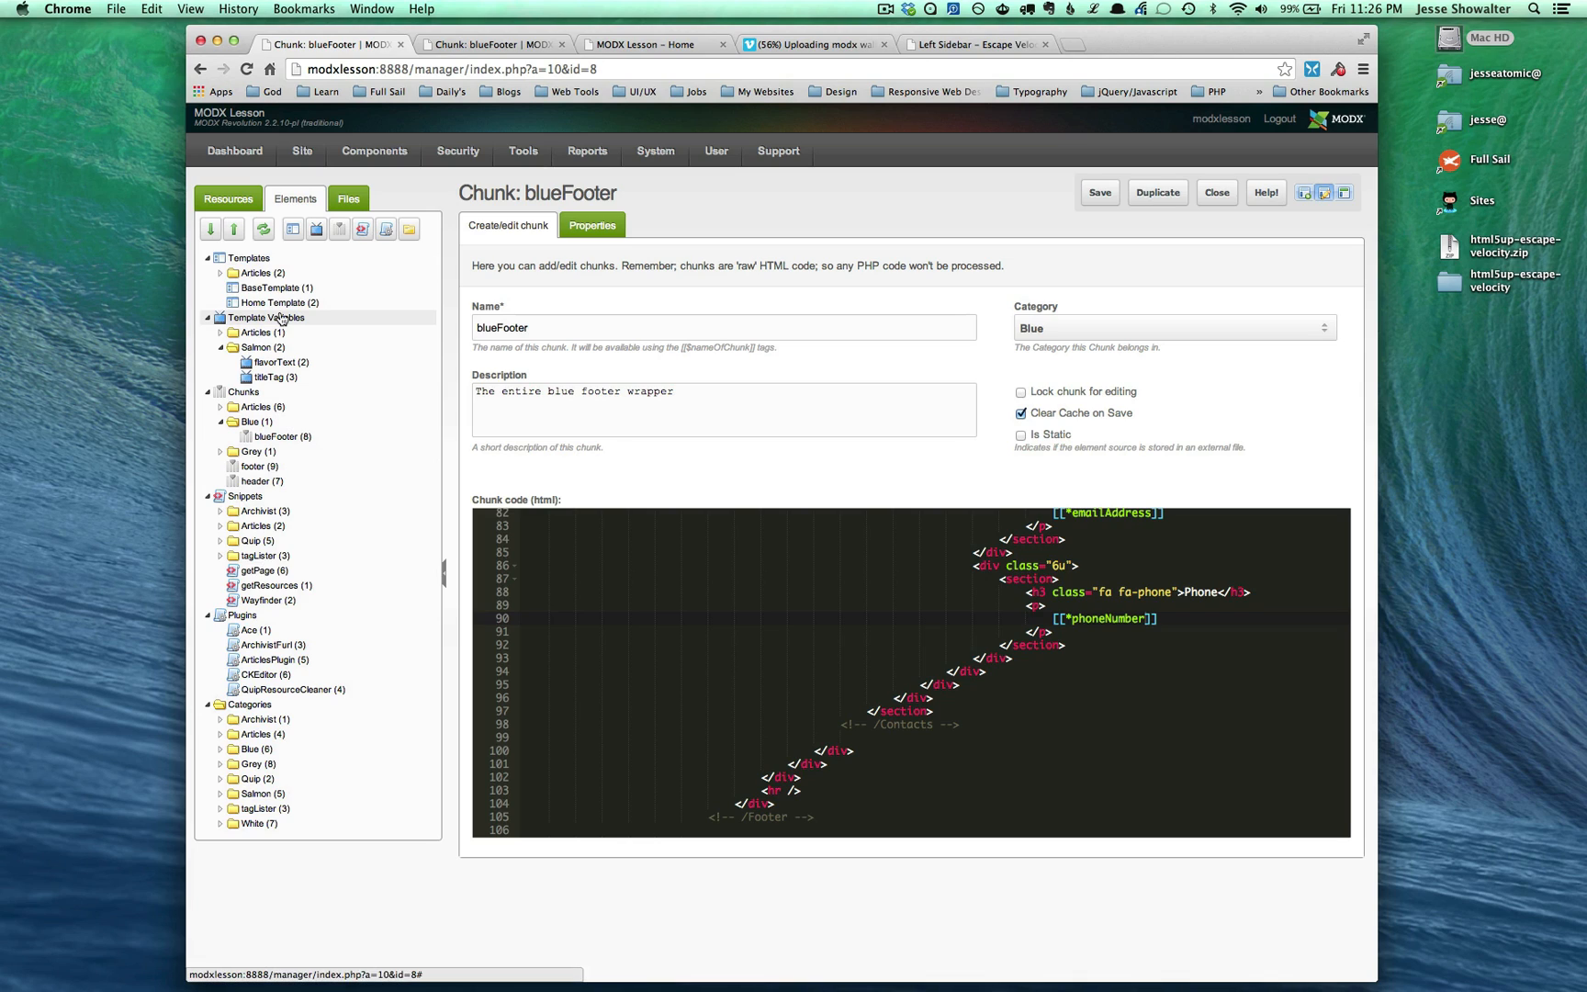
# Quick-create a template variable named mailingAddress captioned "The mailing address".
pyautogui.rightClick(265, 316)
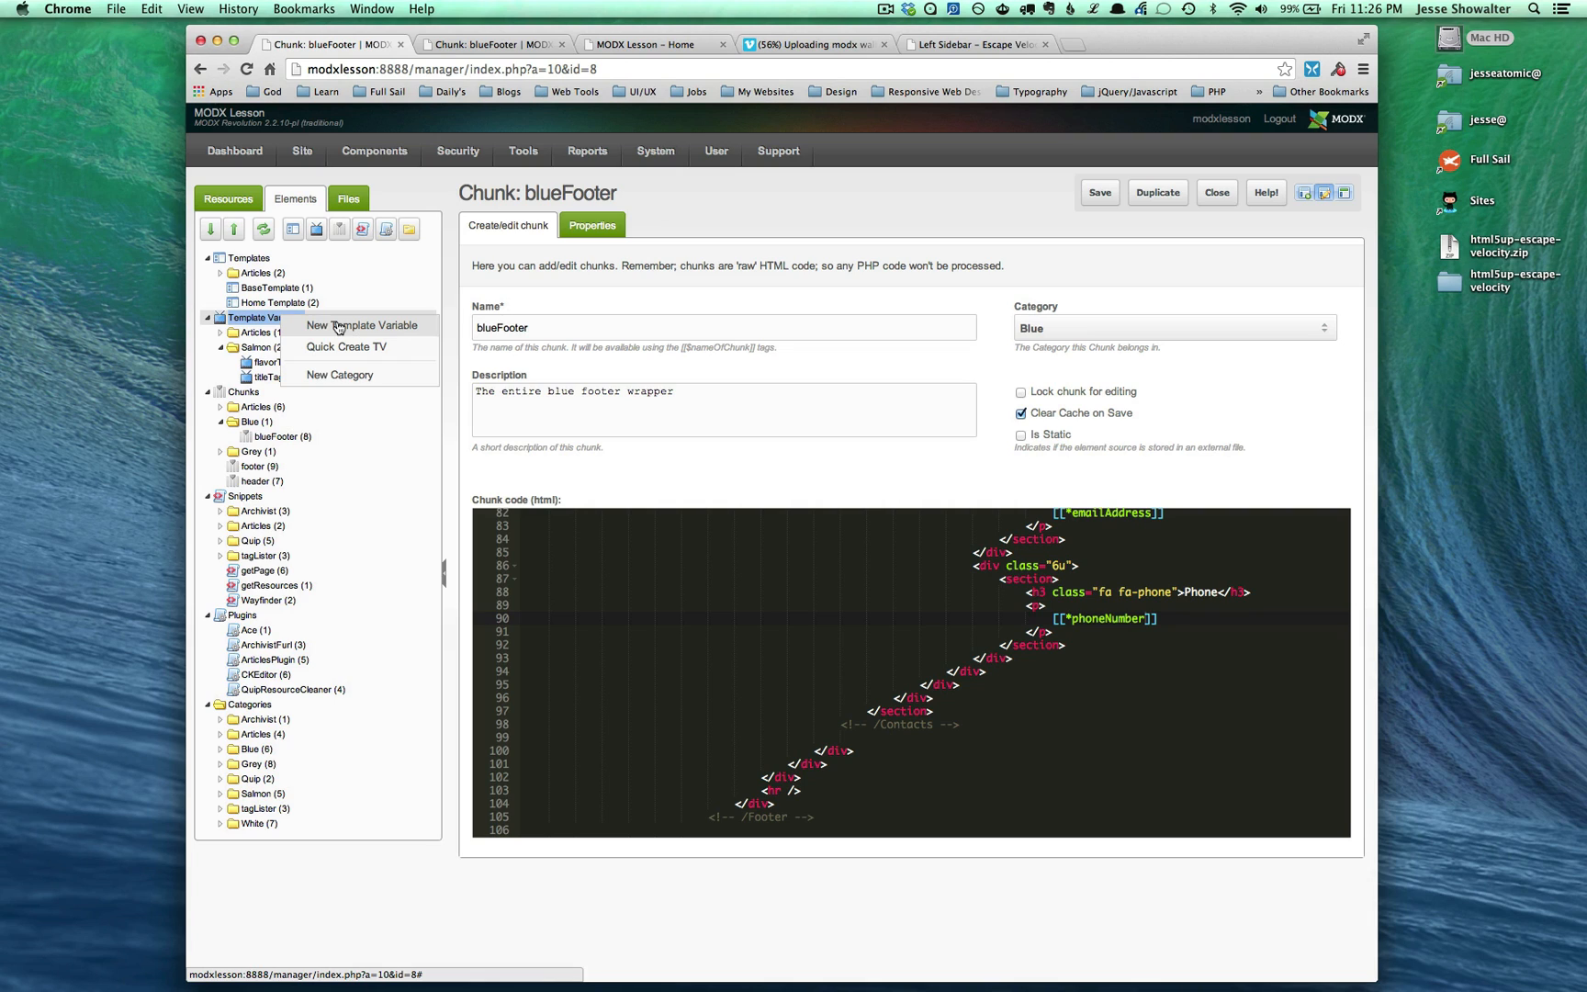
pyautogui.moveTo(329, 346)
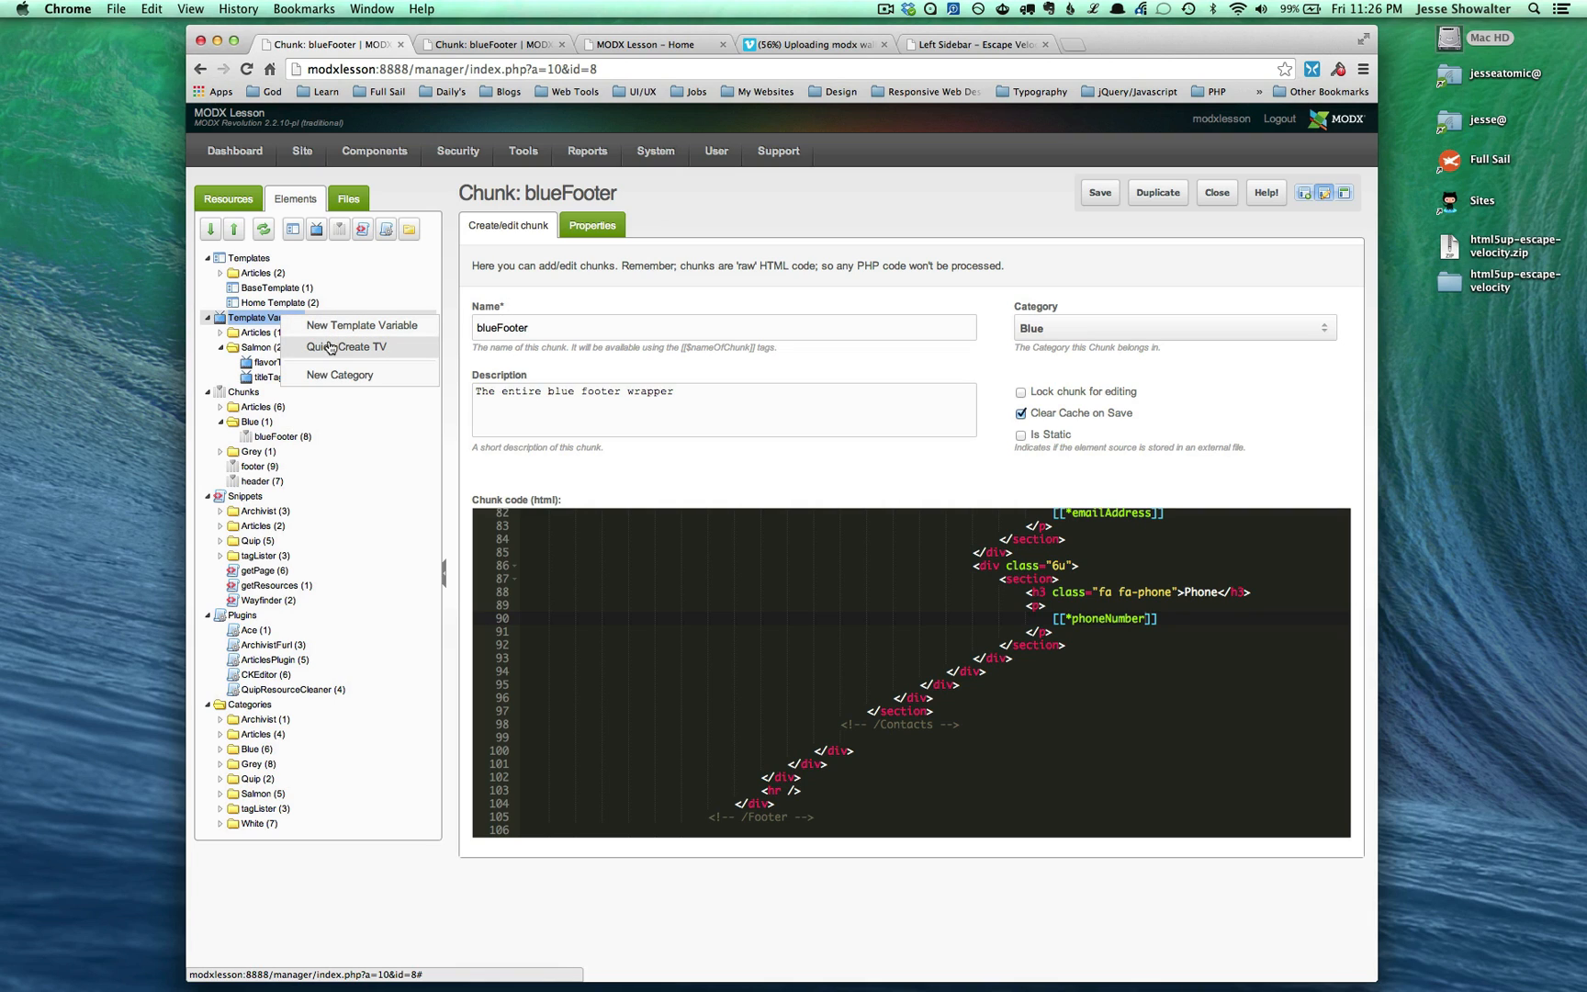
pyautogui.click(343, 345)
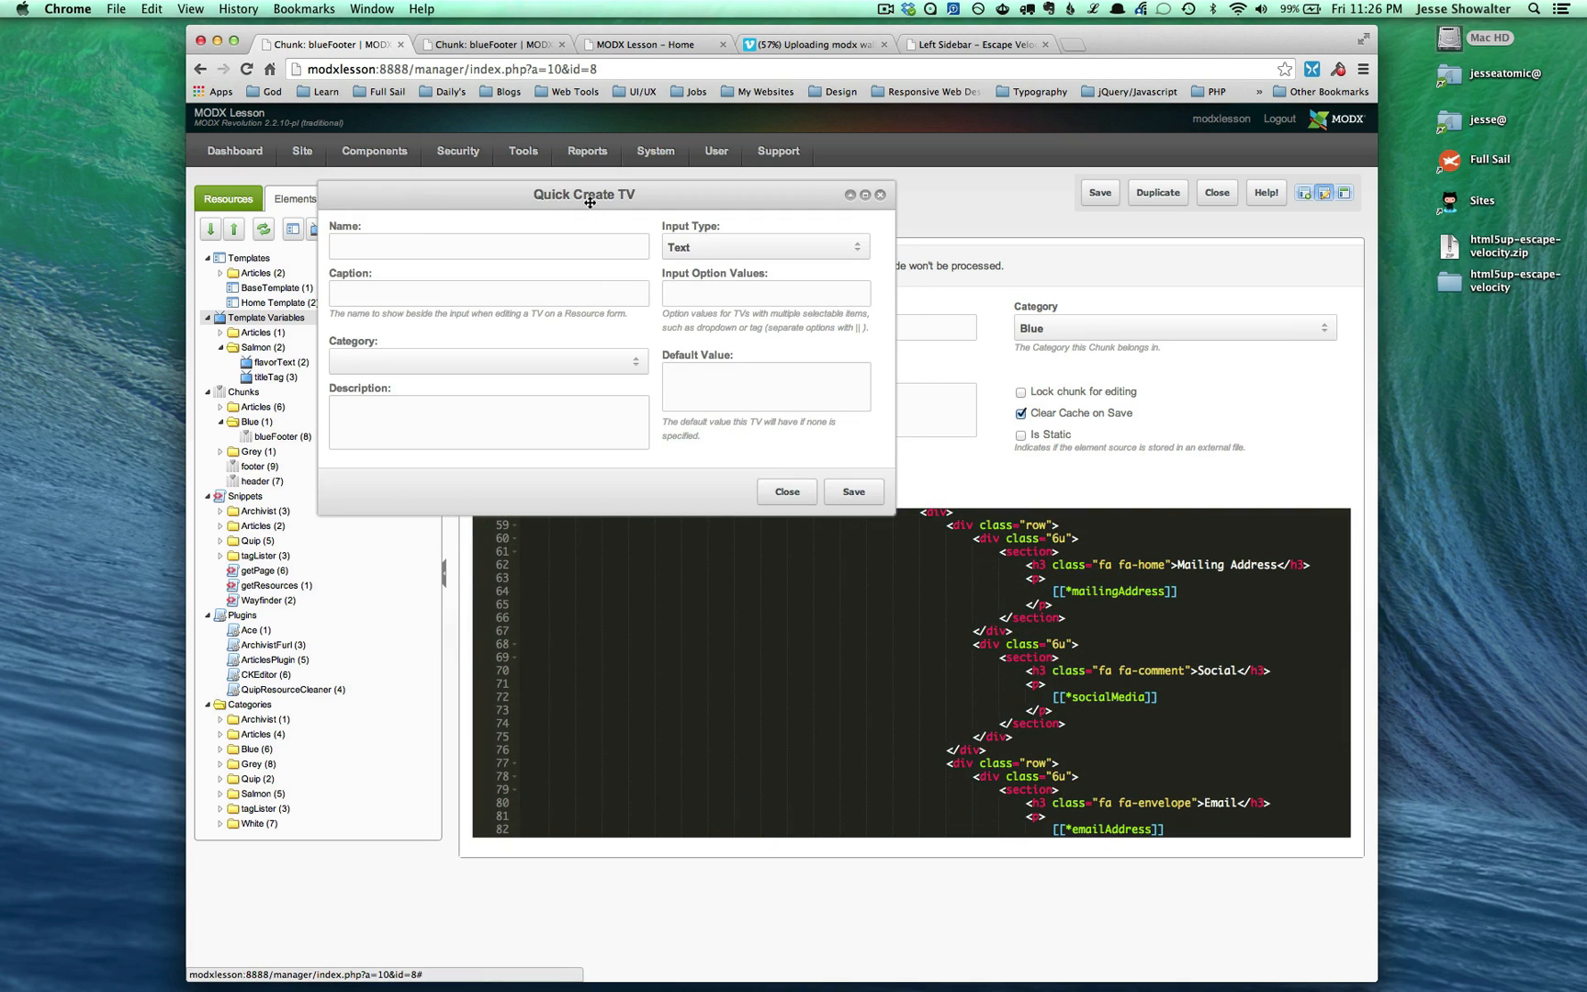
pyautogui.moveTo(584, 195); pyautogui.dragTo(568, 195)
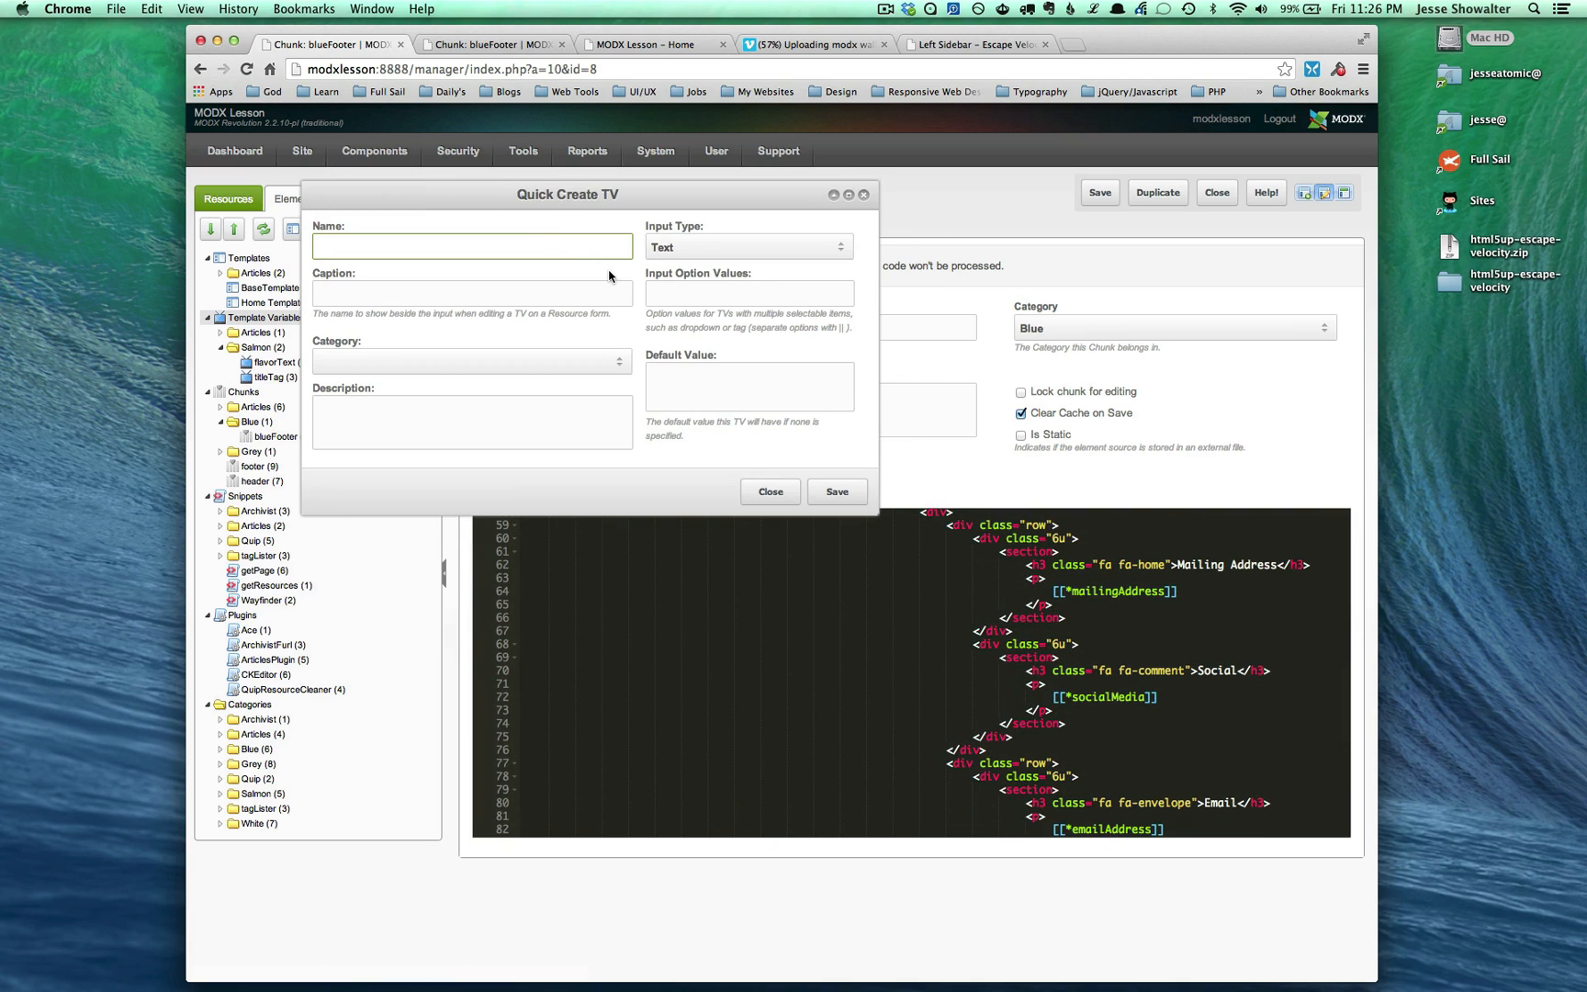
pyautogui.write('mailingAddress')
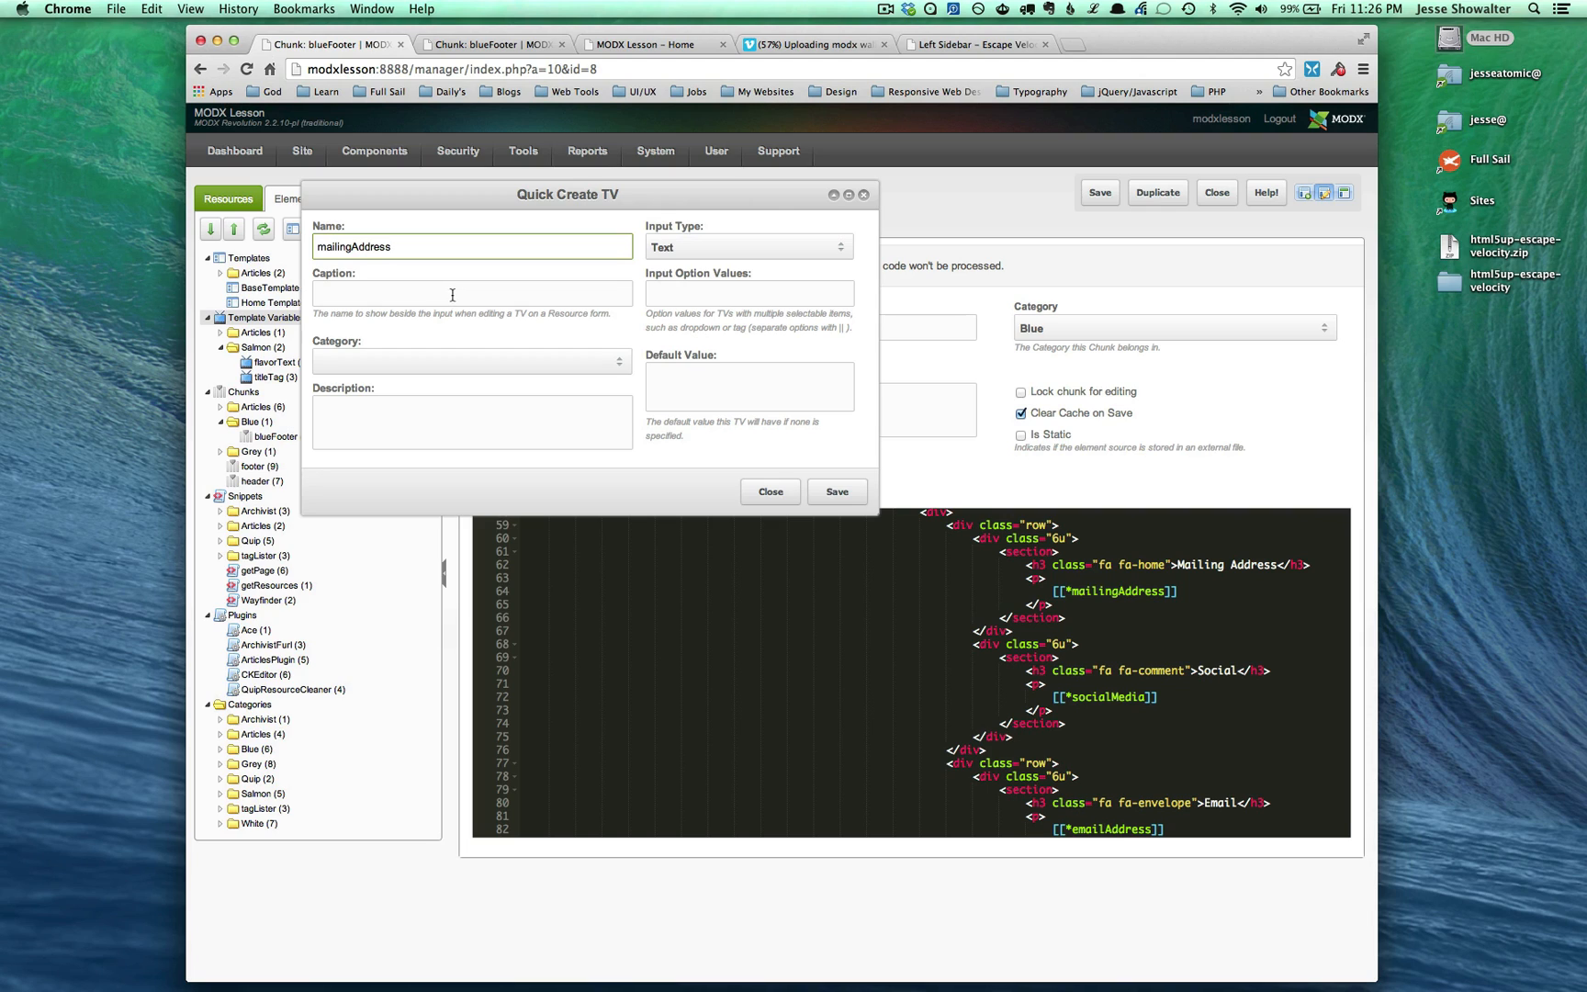
pyautogui.click(471, 292)
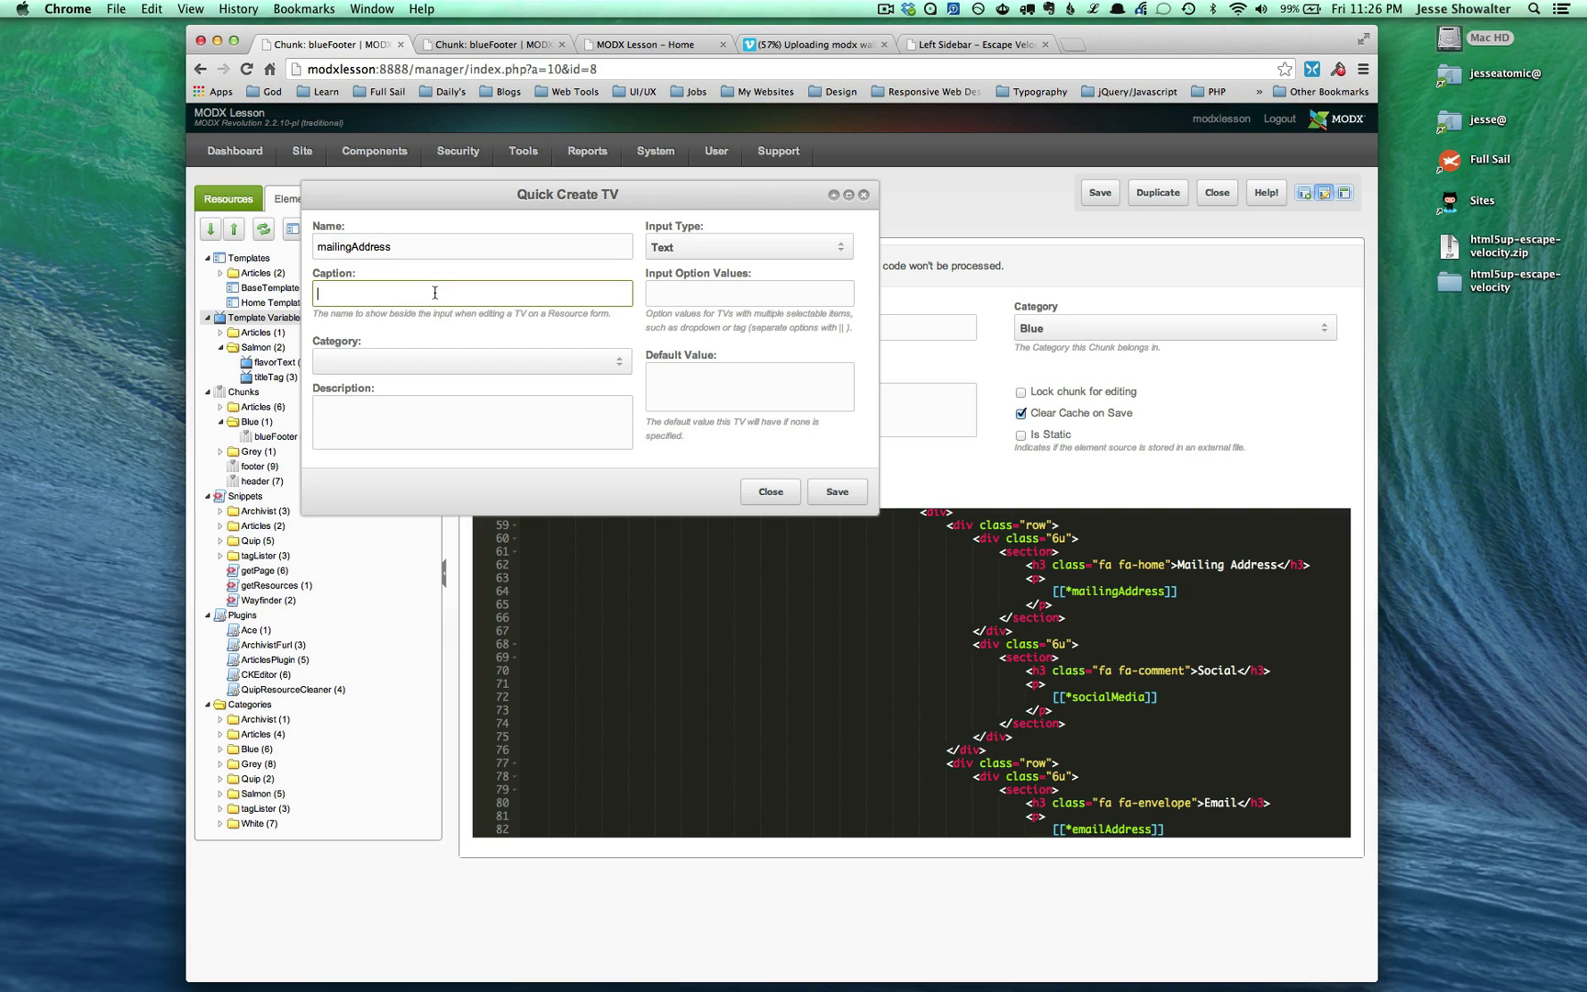
pyautogui.write('The mailing address')
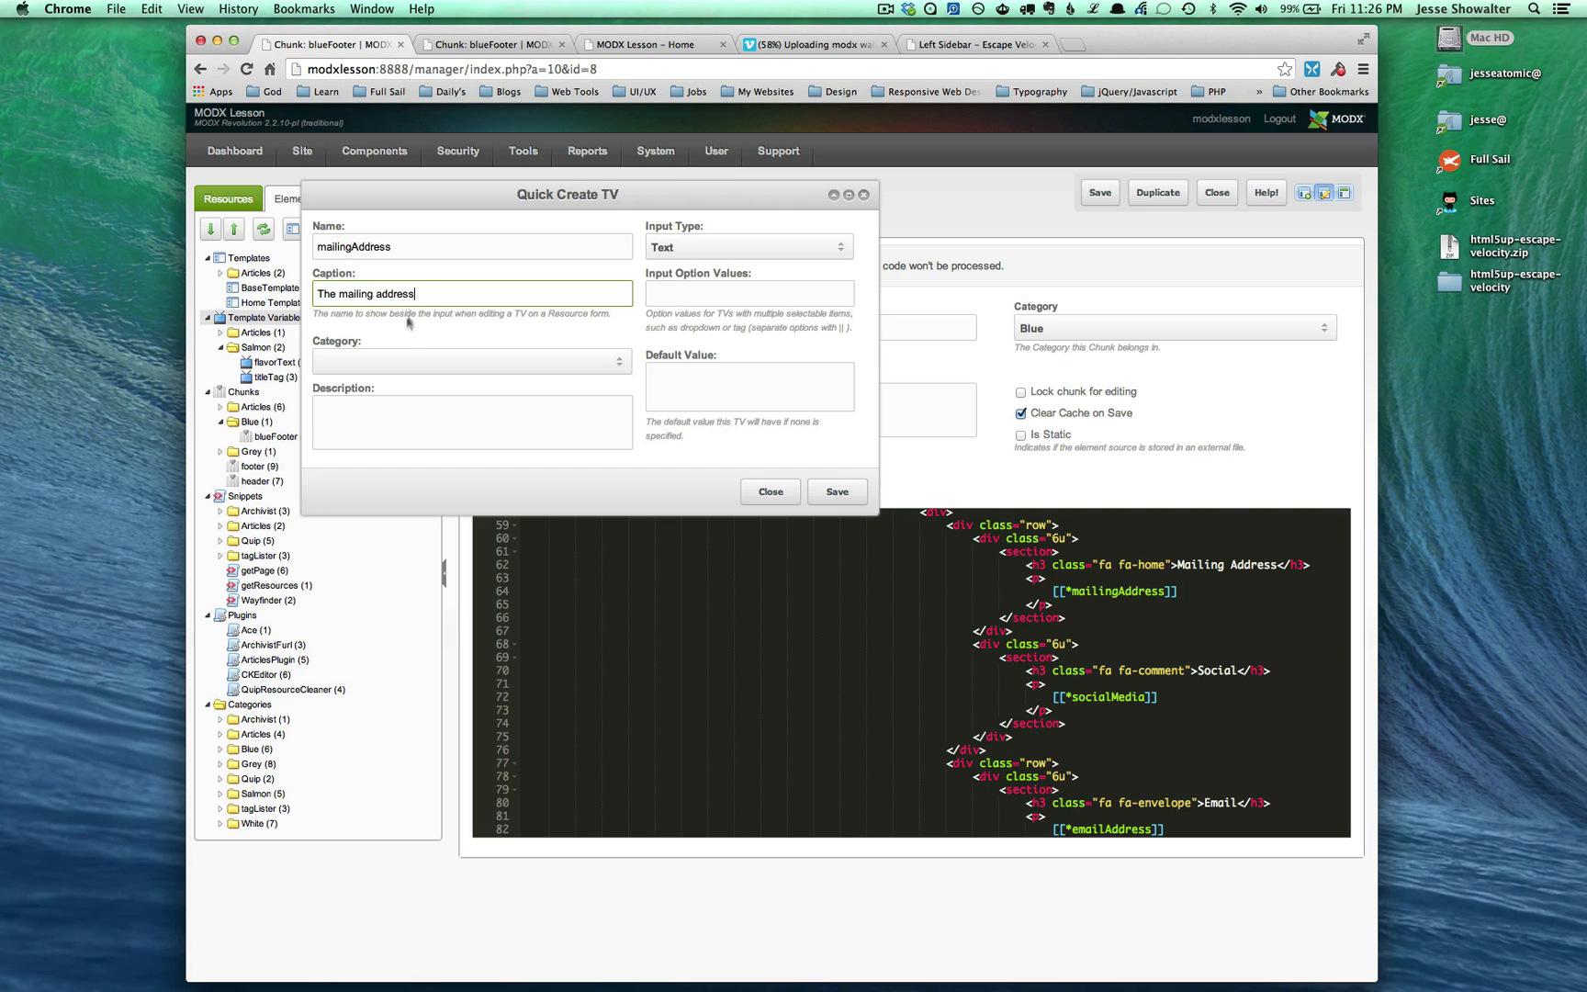
# Set the TV's category to Blue and input type RichText, save it and refresh the tree.
pyautogui.click(470, 362)
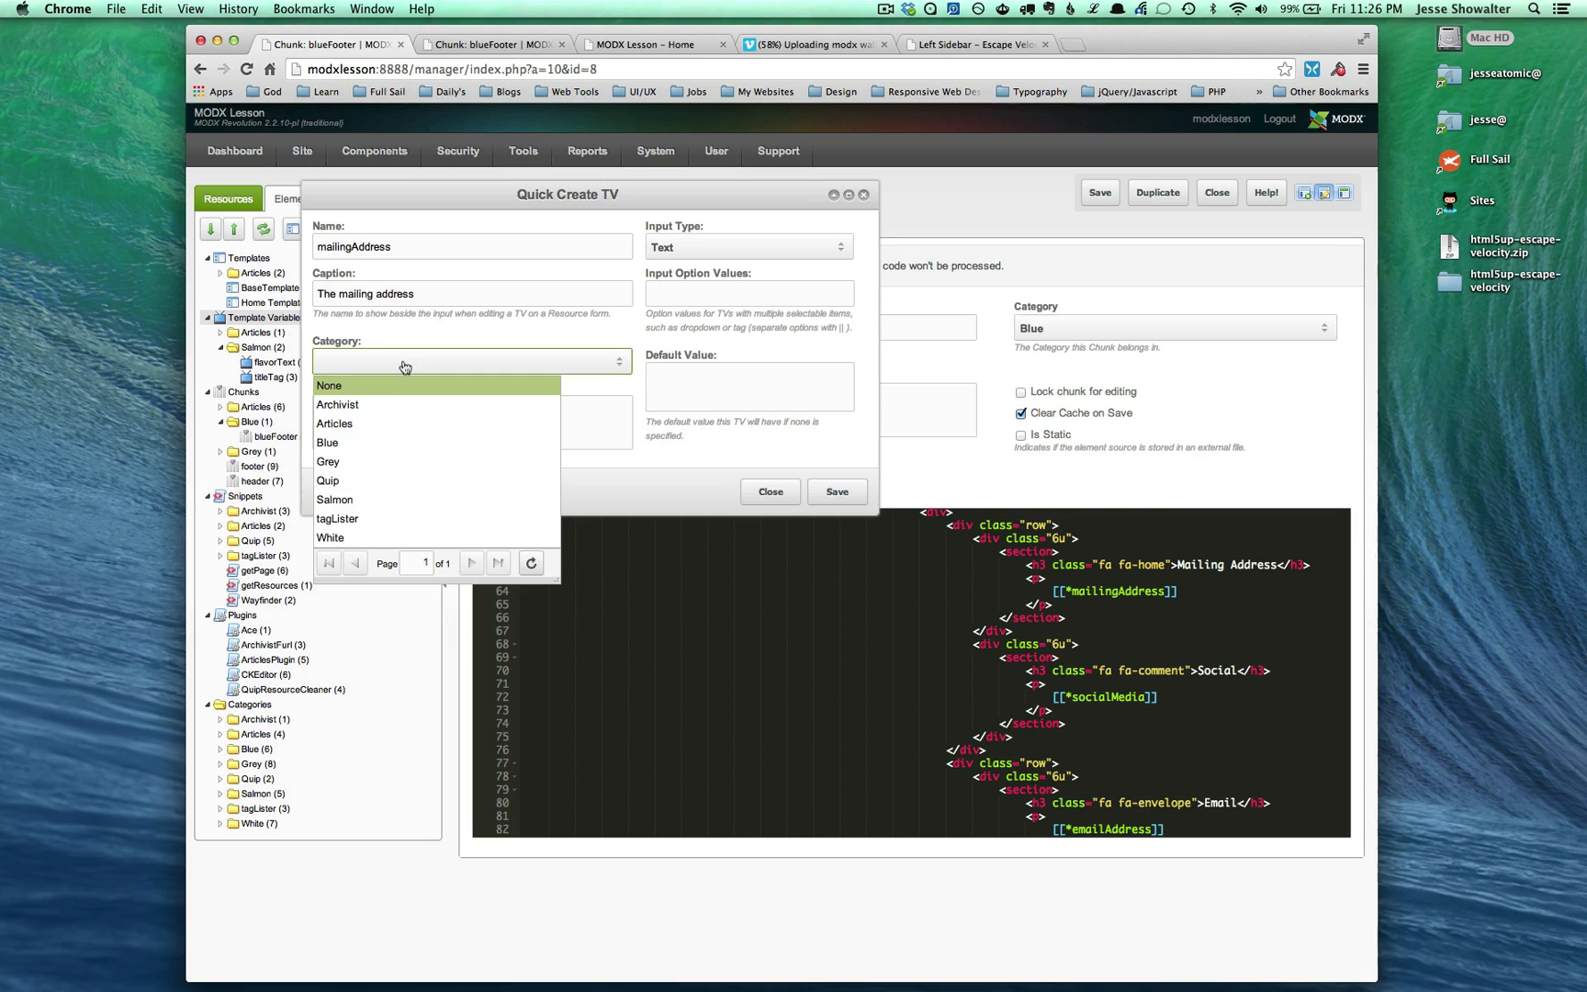
pyautogui.click(327, 443)
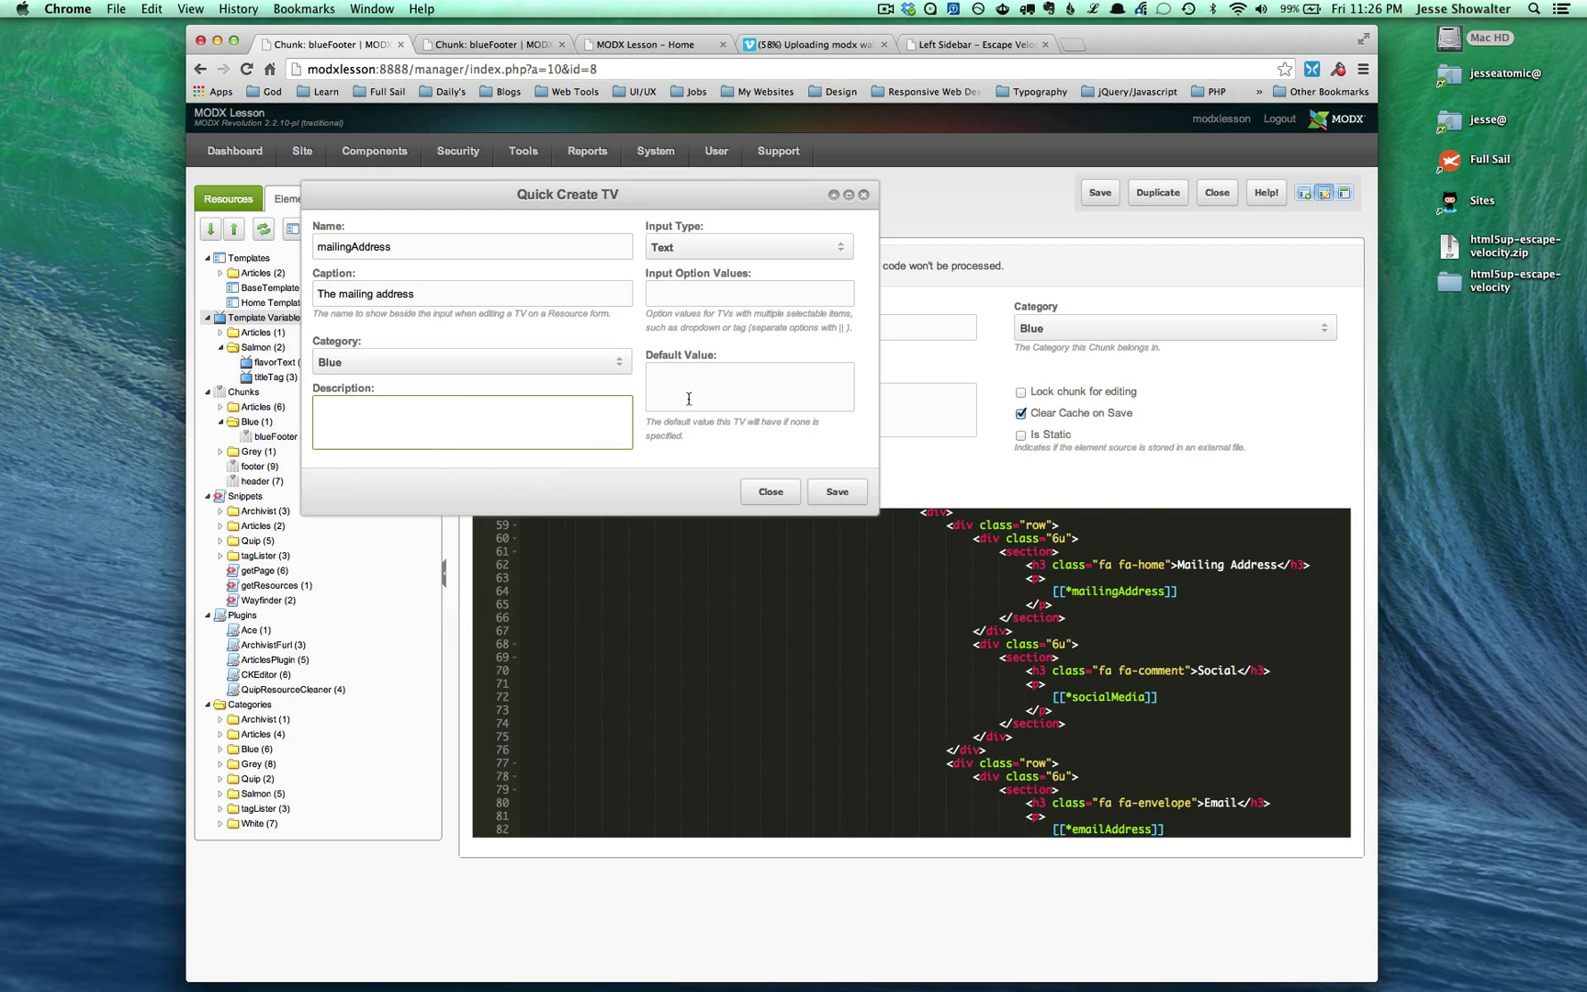
pyautogui.click(747, 247)
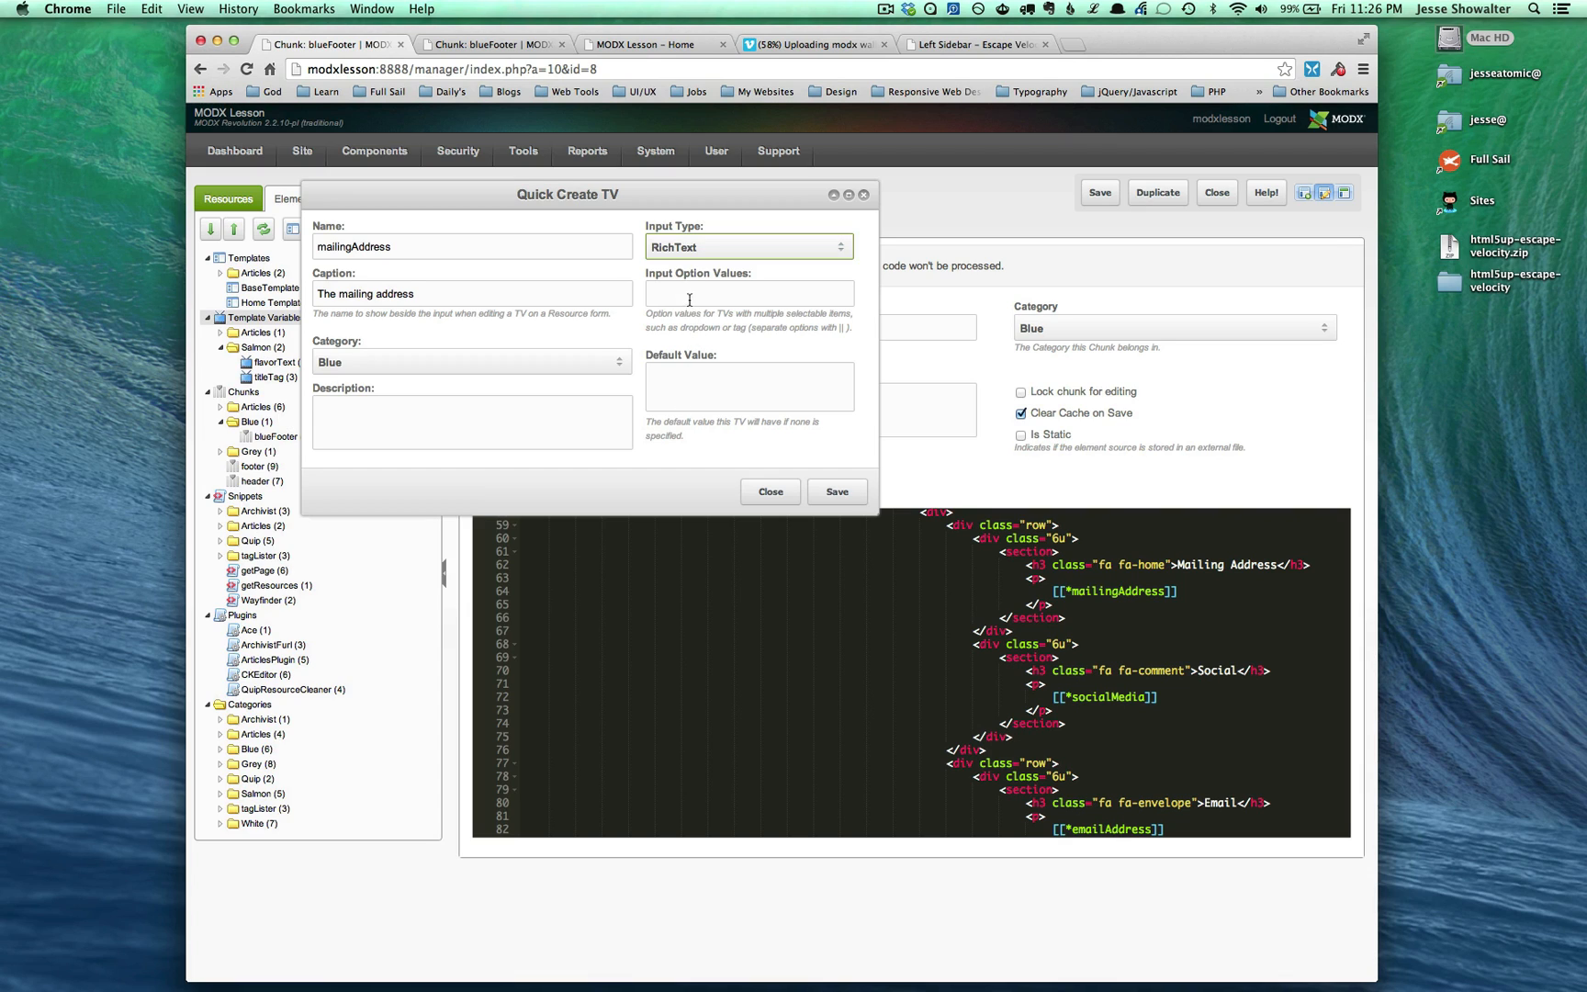
pyautogui.moveTo(806, 445)
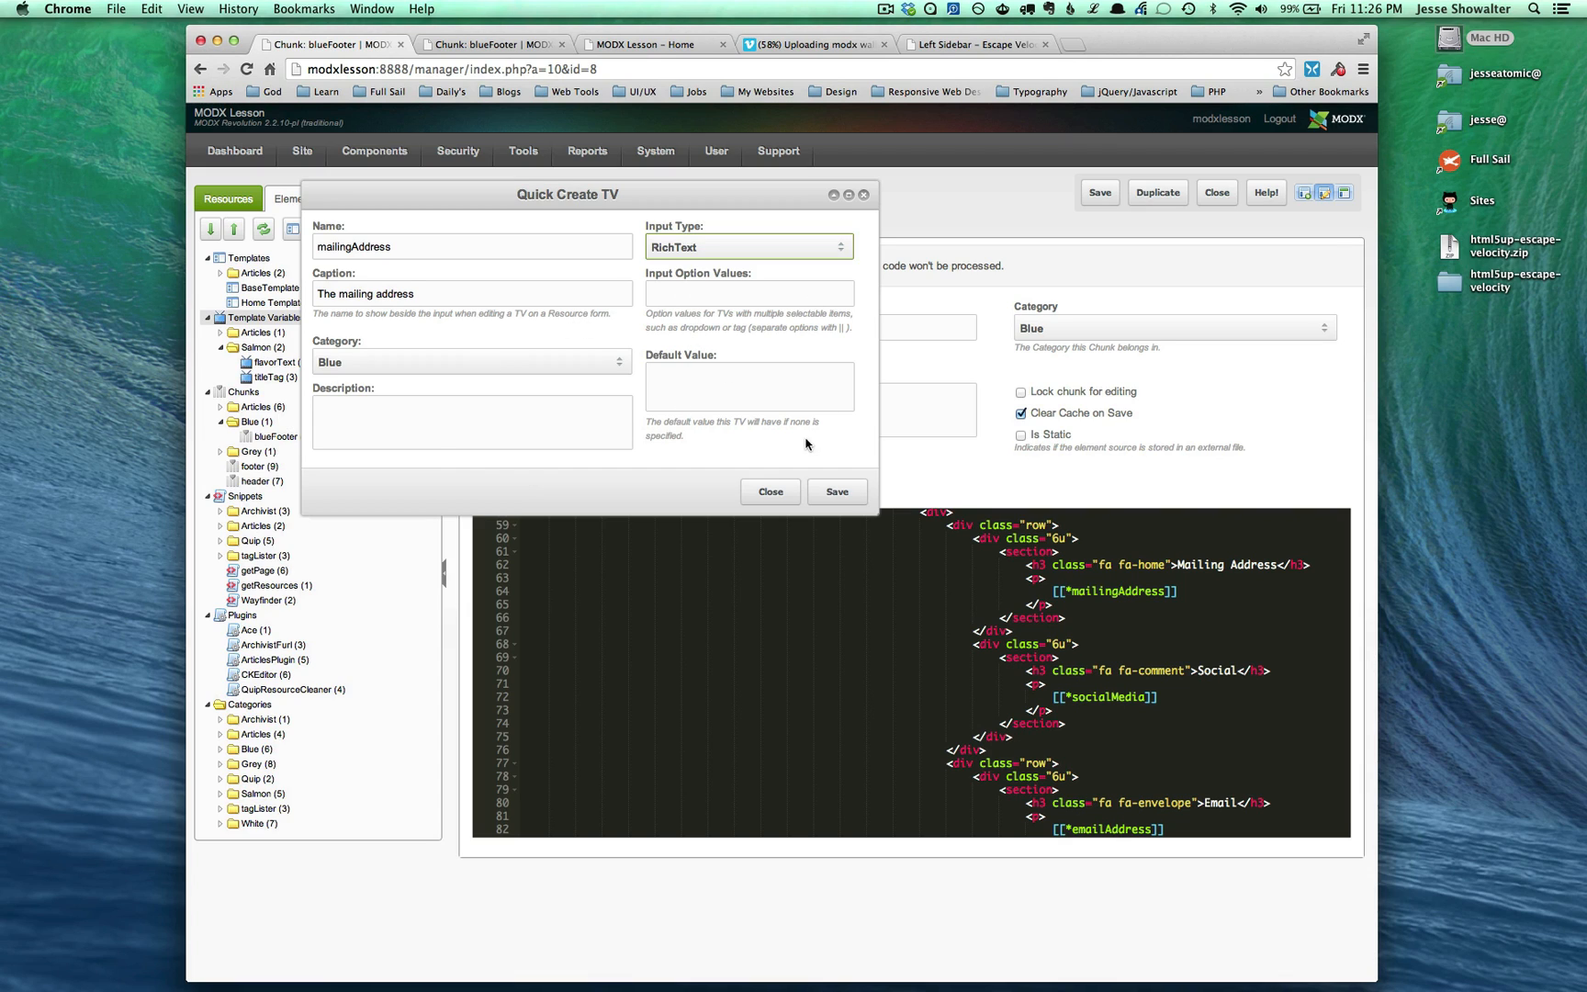
pyautogui.click(836, 490)
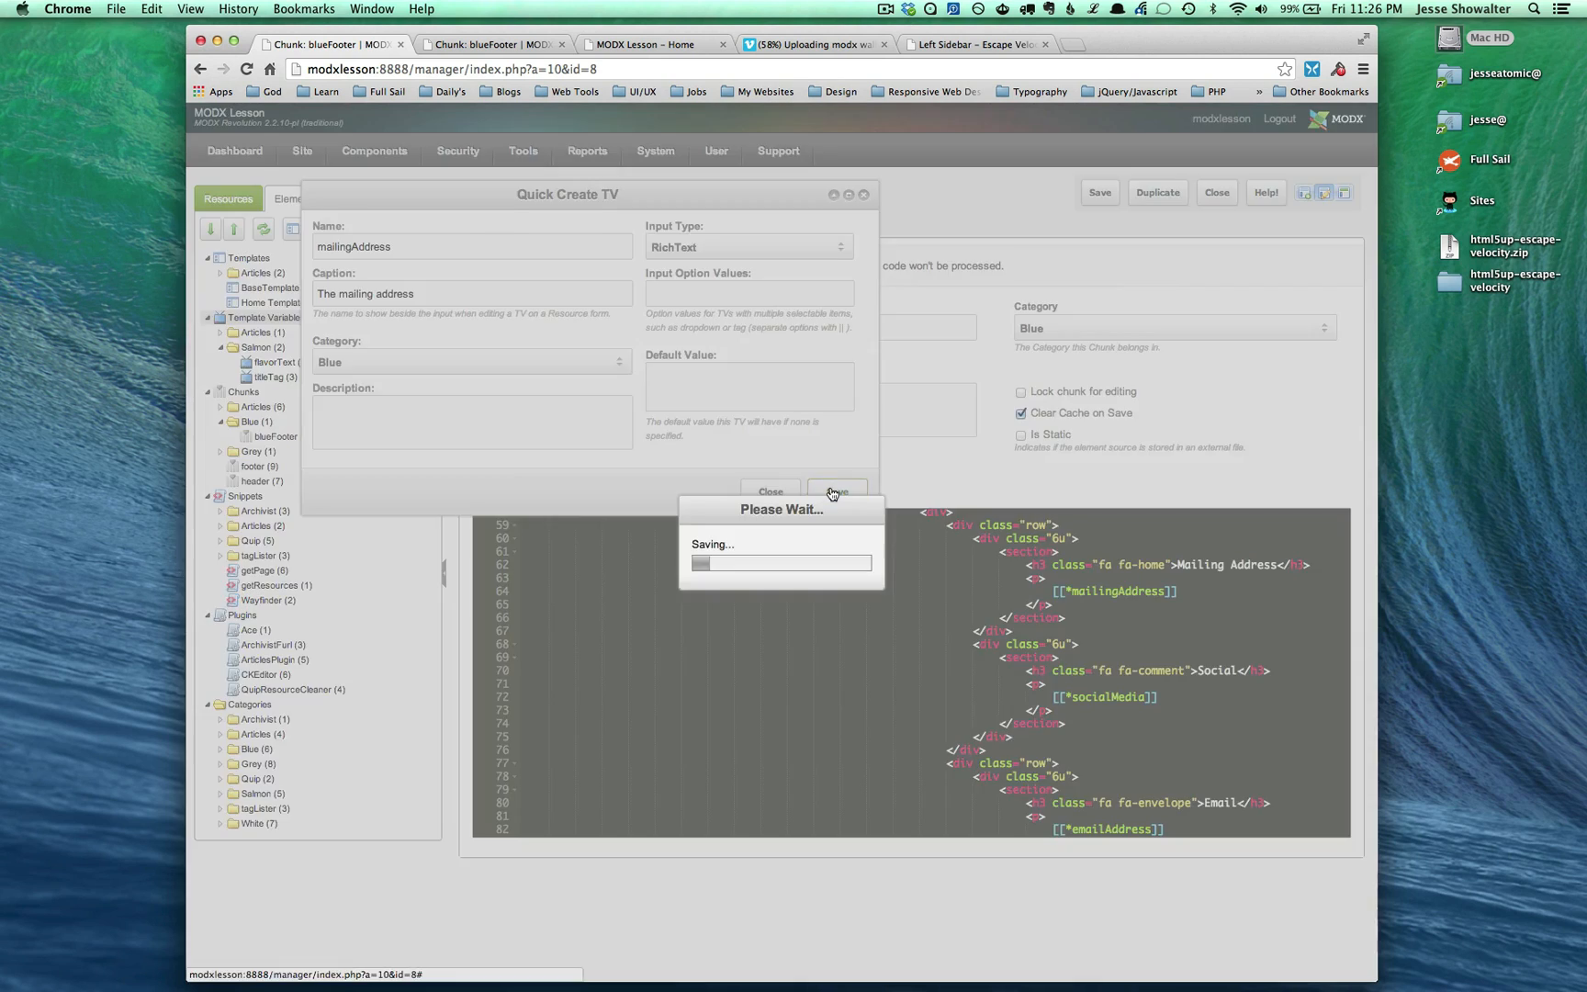
pyautogui.click(836, 492)
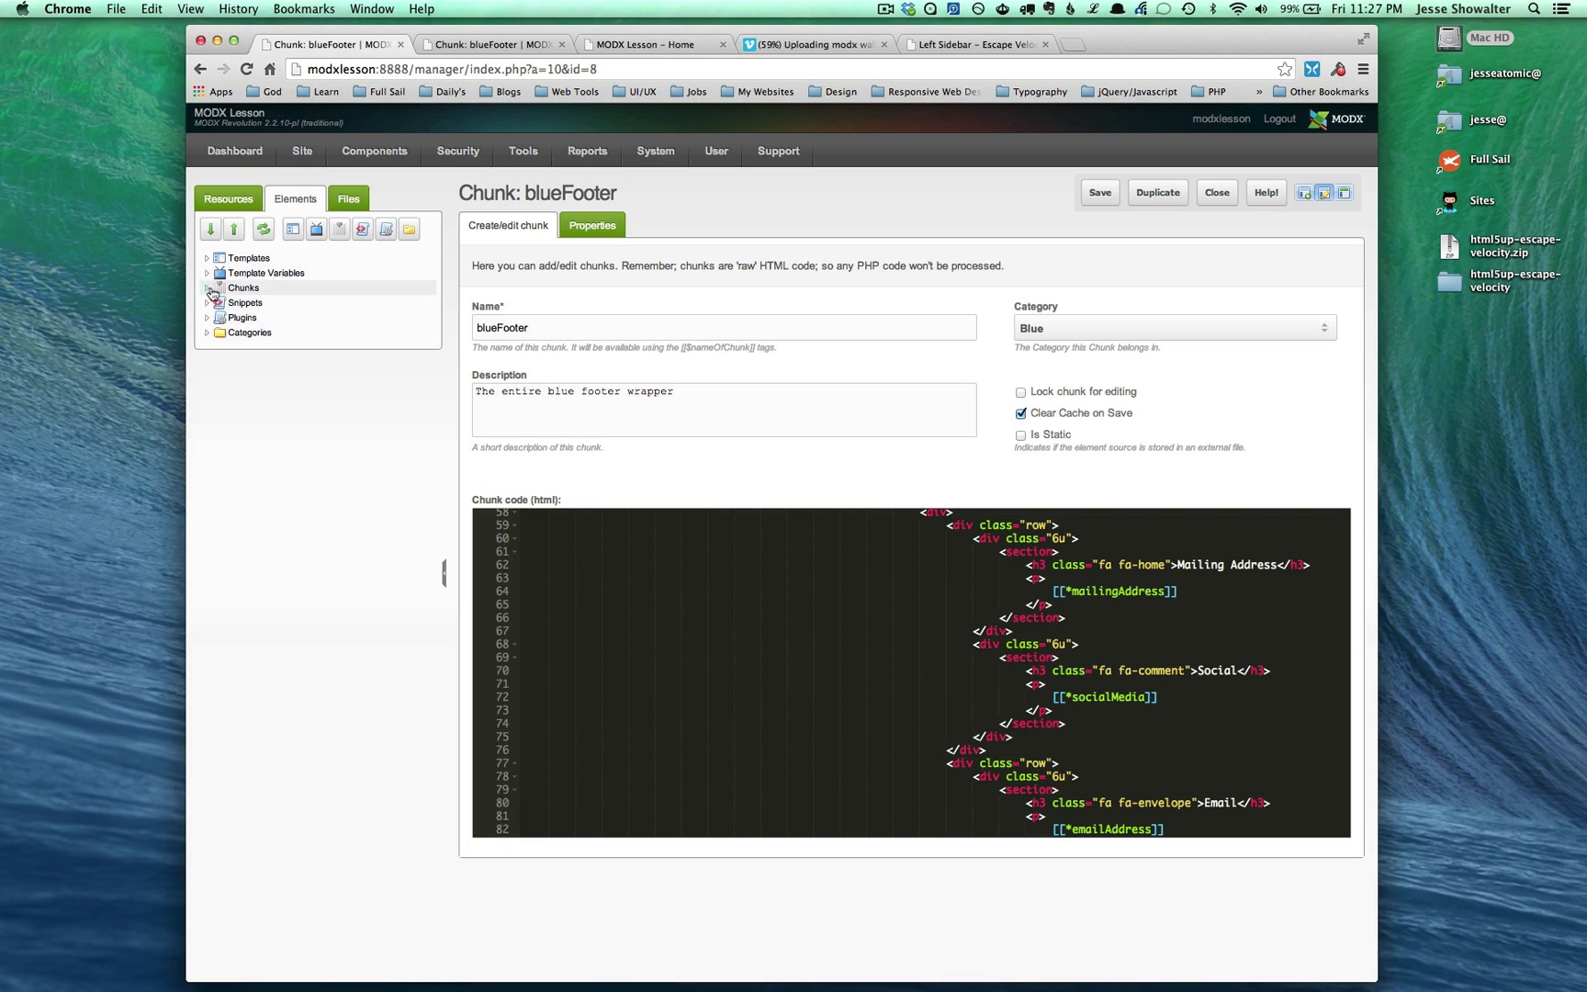
# Duplicate the Blue category's mailingAddress variable as emailAddress.
pyautogui.click(210, 287)
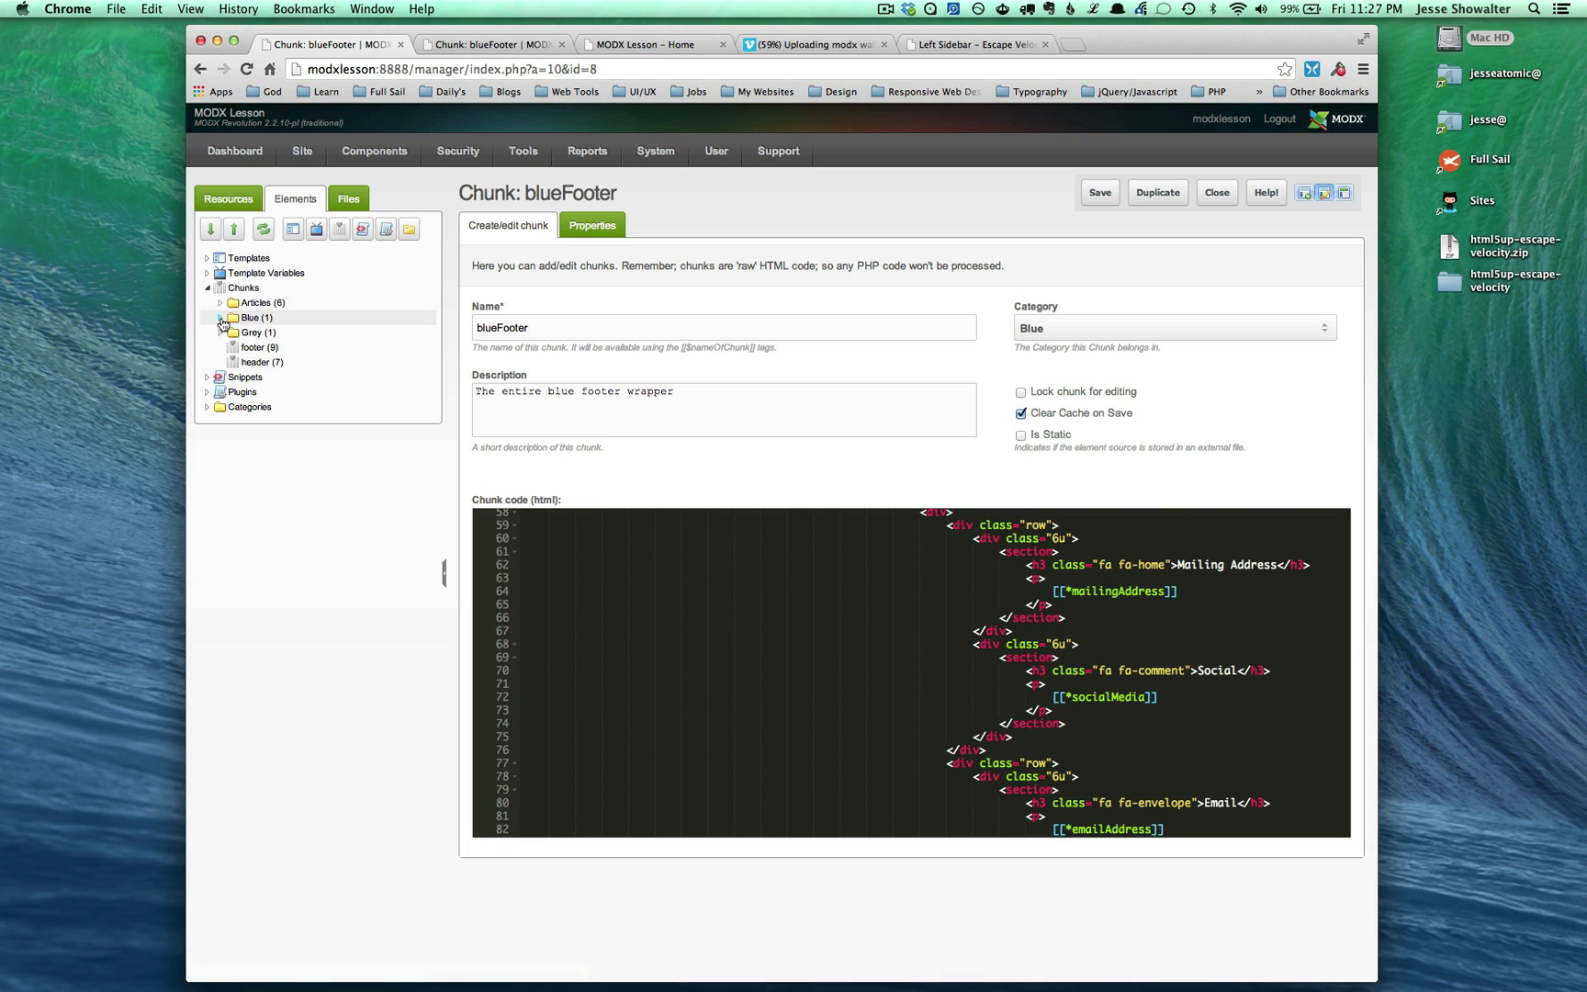
pyautogui.click(206, 272)
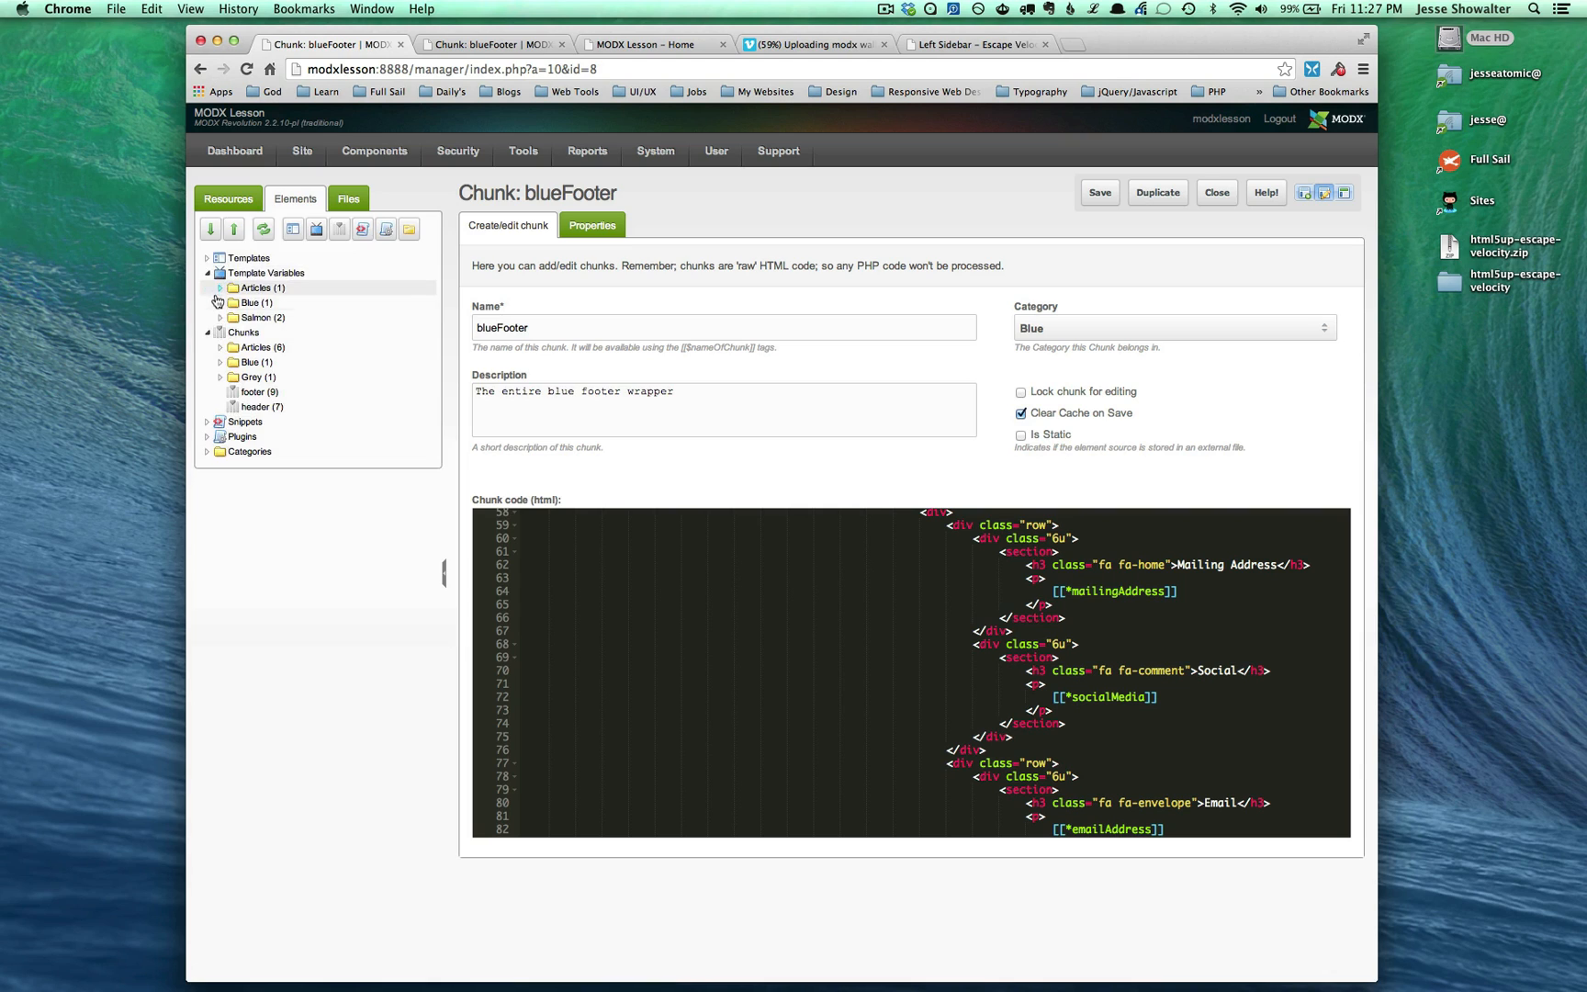
pyautogui.click(220, 303)
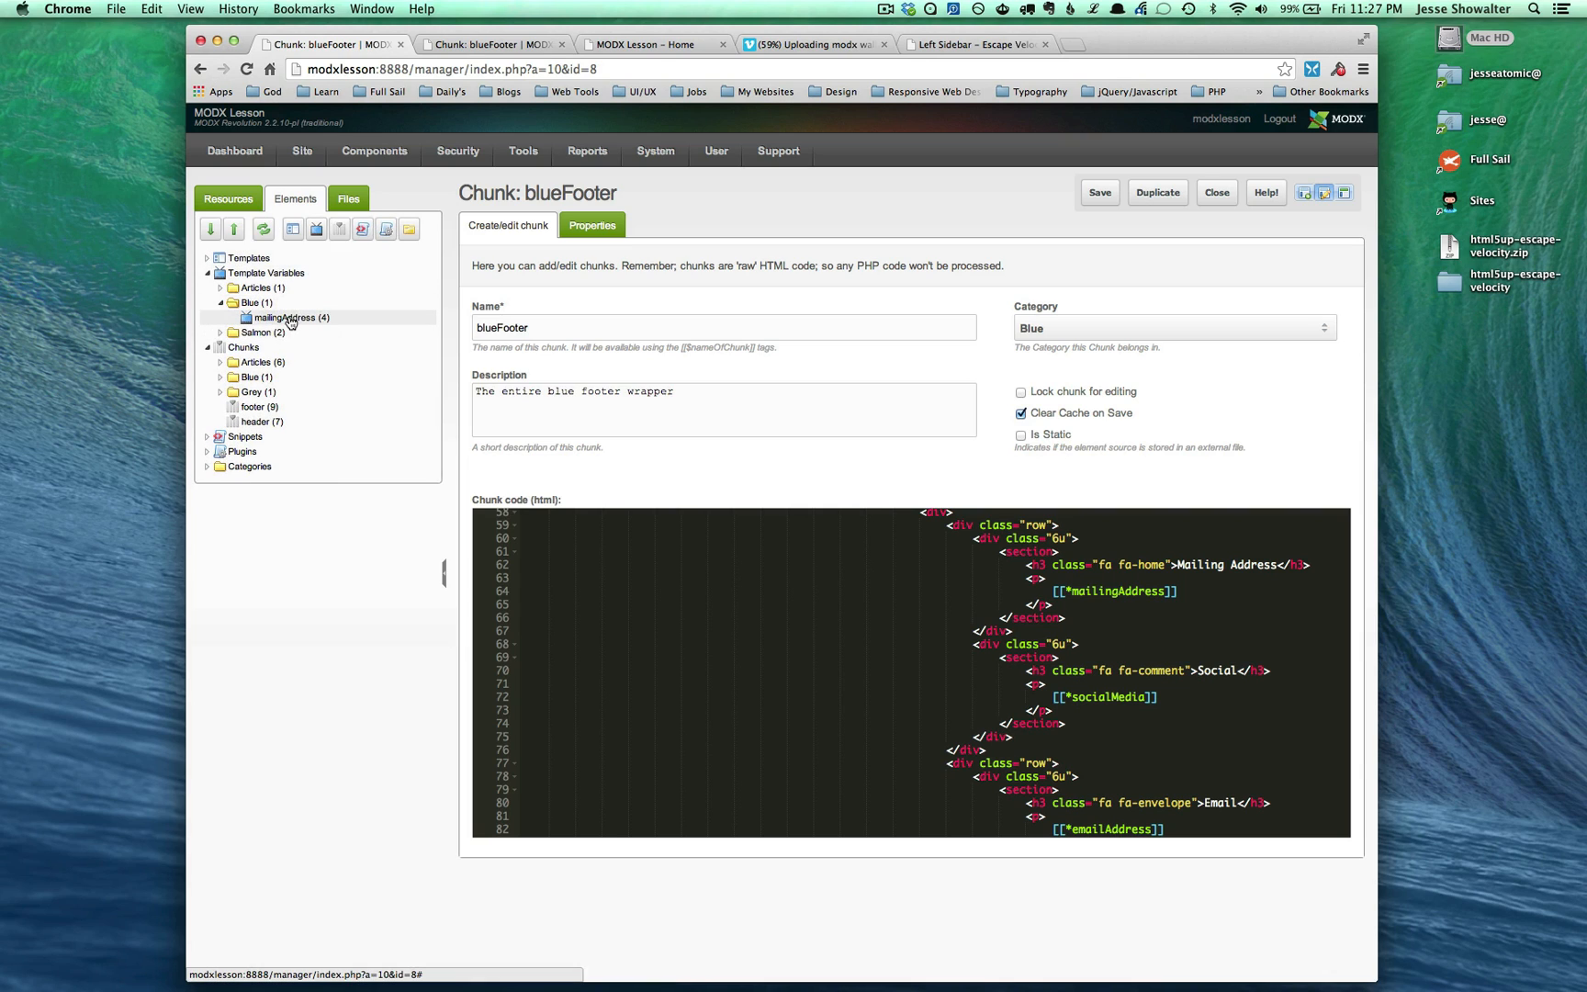
pyautogui.rightClick(288, 316)
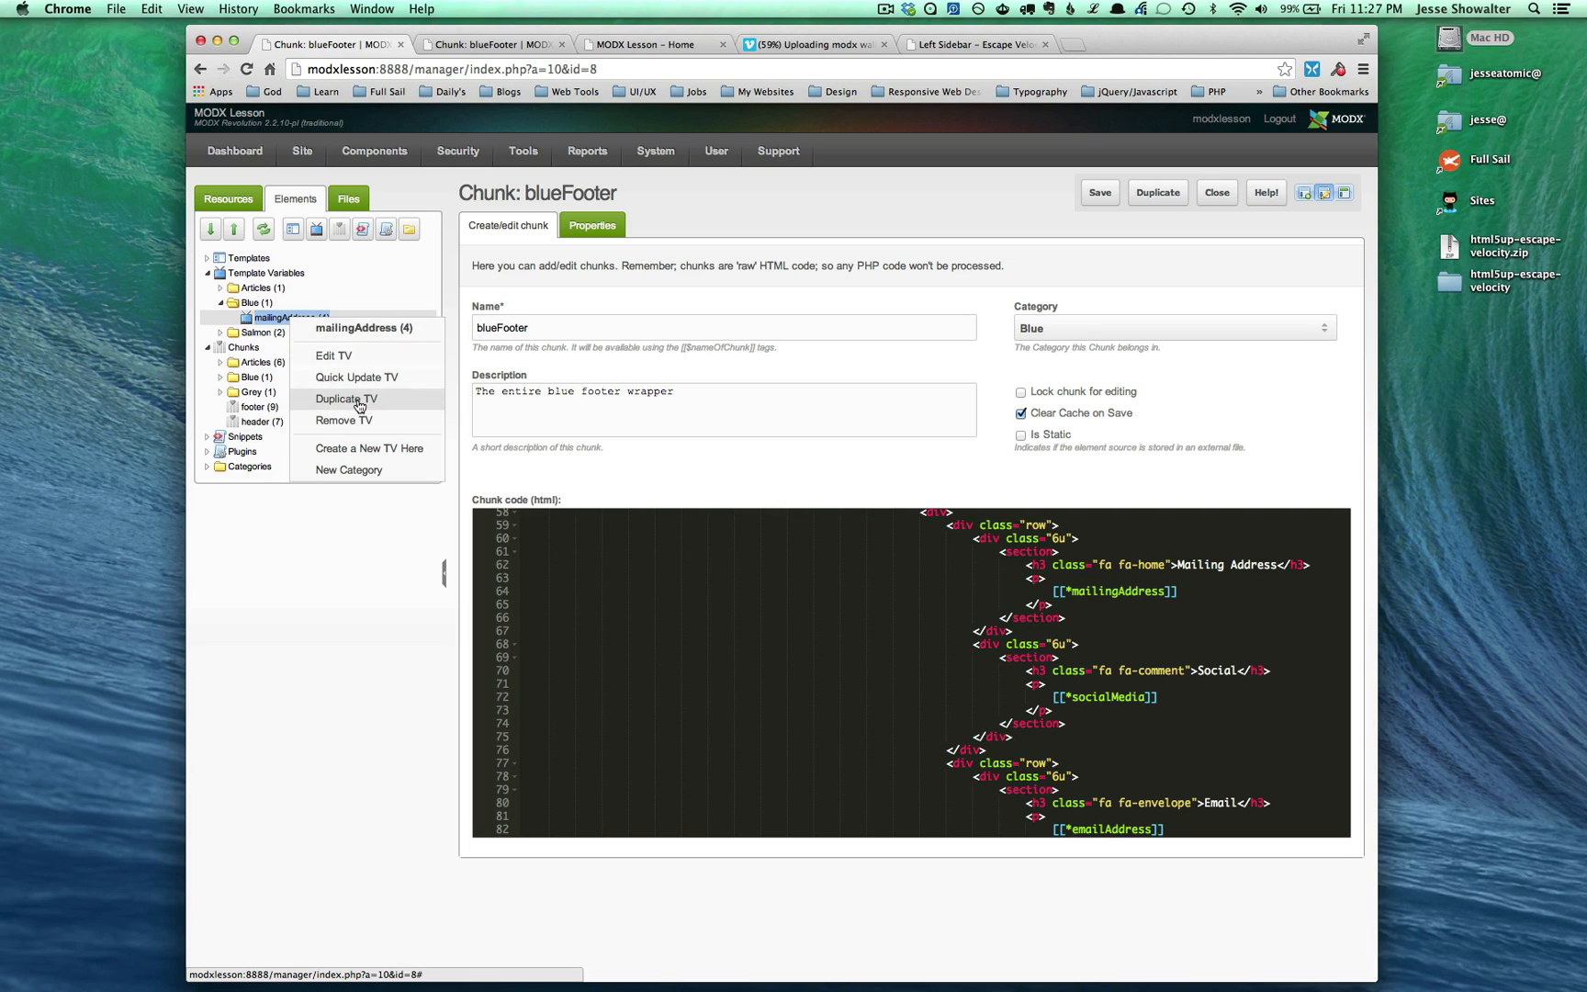
pyautogui.click(345, 399)
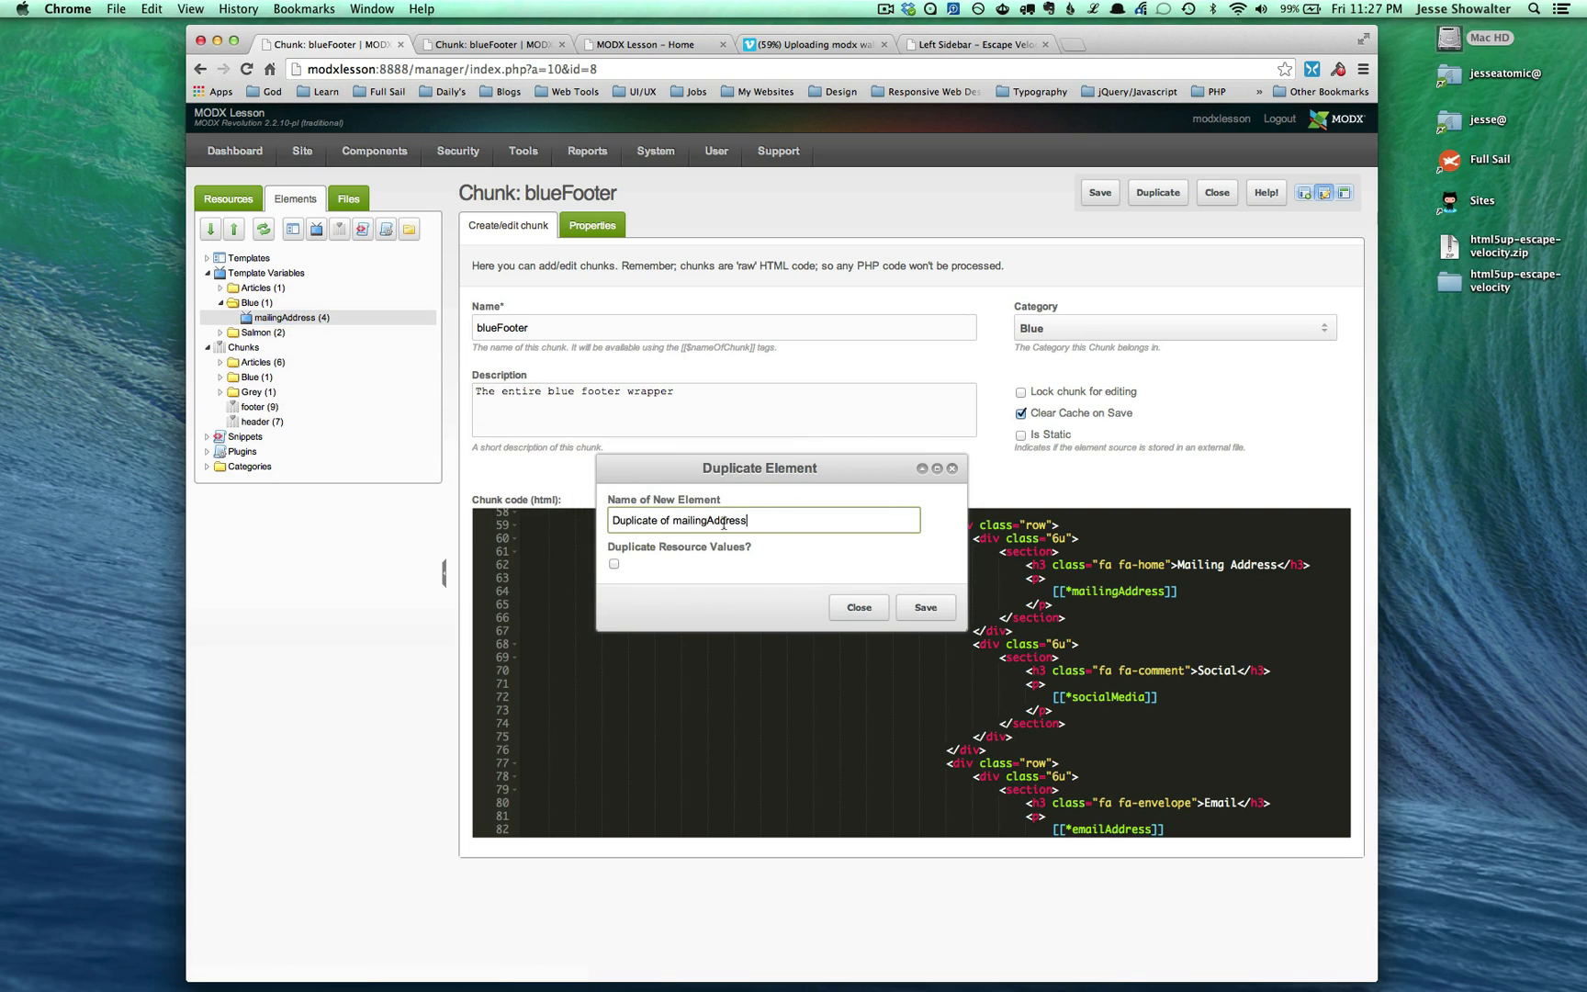
pyautogui.write('emailAddress')
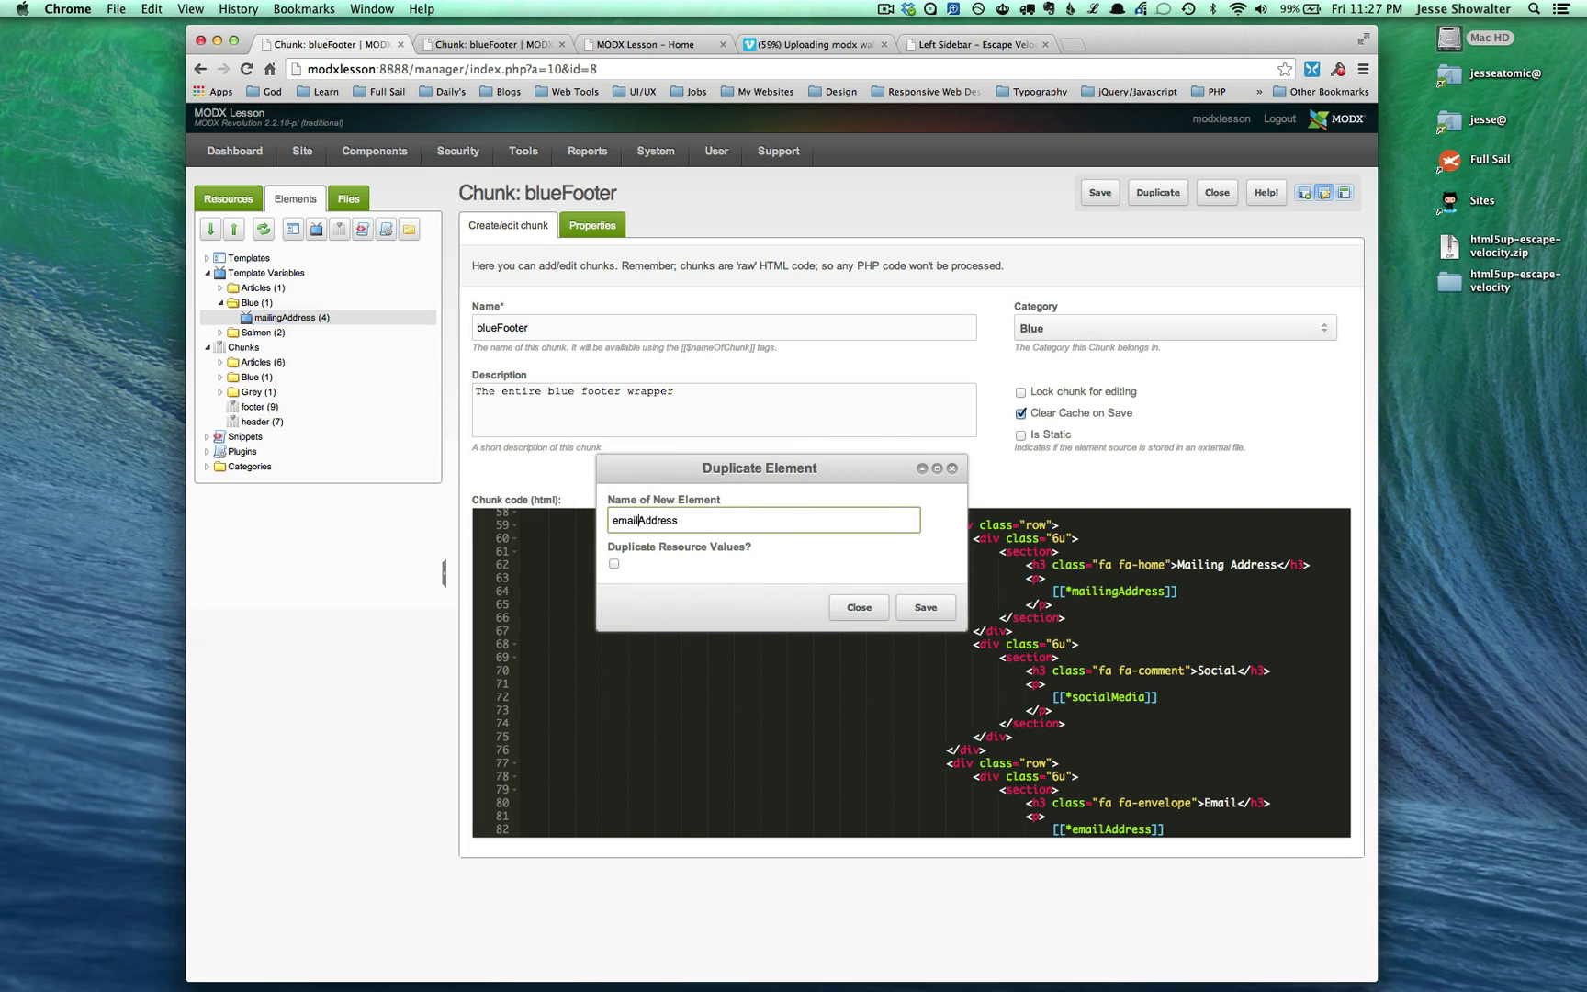
pyautogui.click(856, 608)
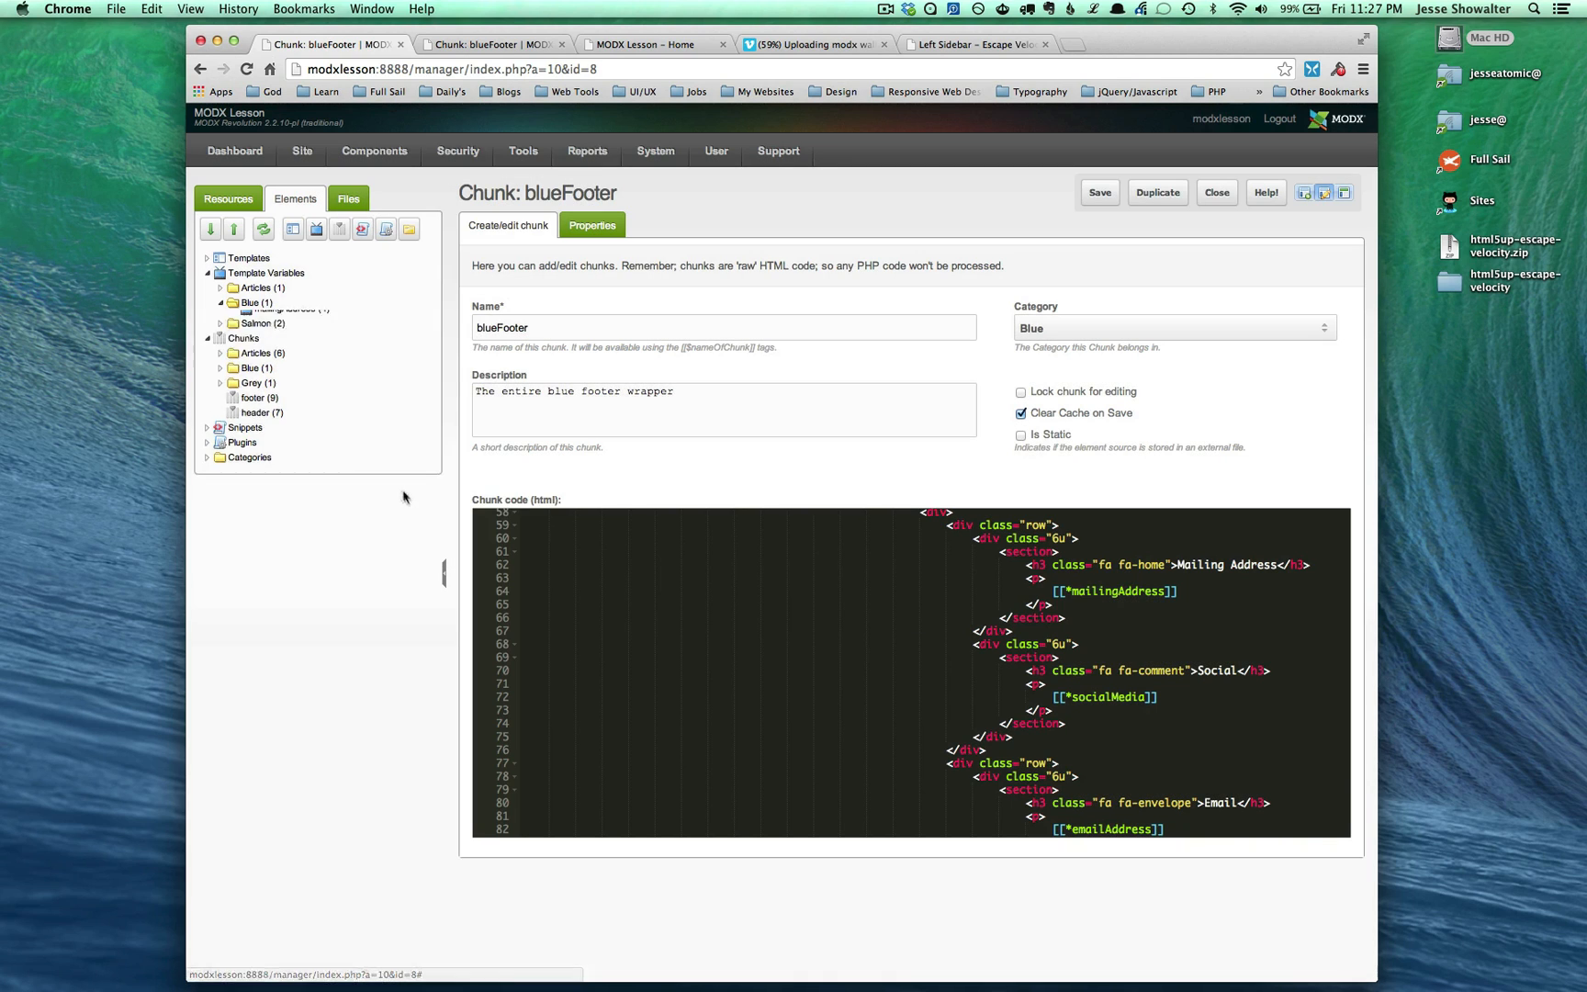
# Duplicate mailingAddress again as socialMedia and phoneNumber.
pyautogui.rightClick(281, 316)
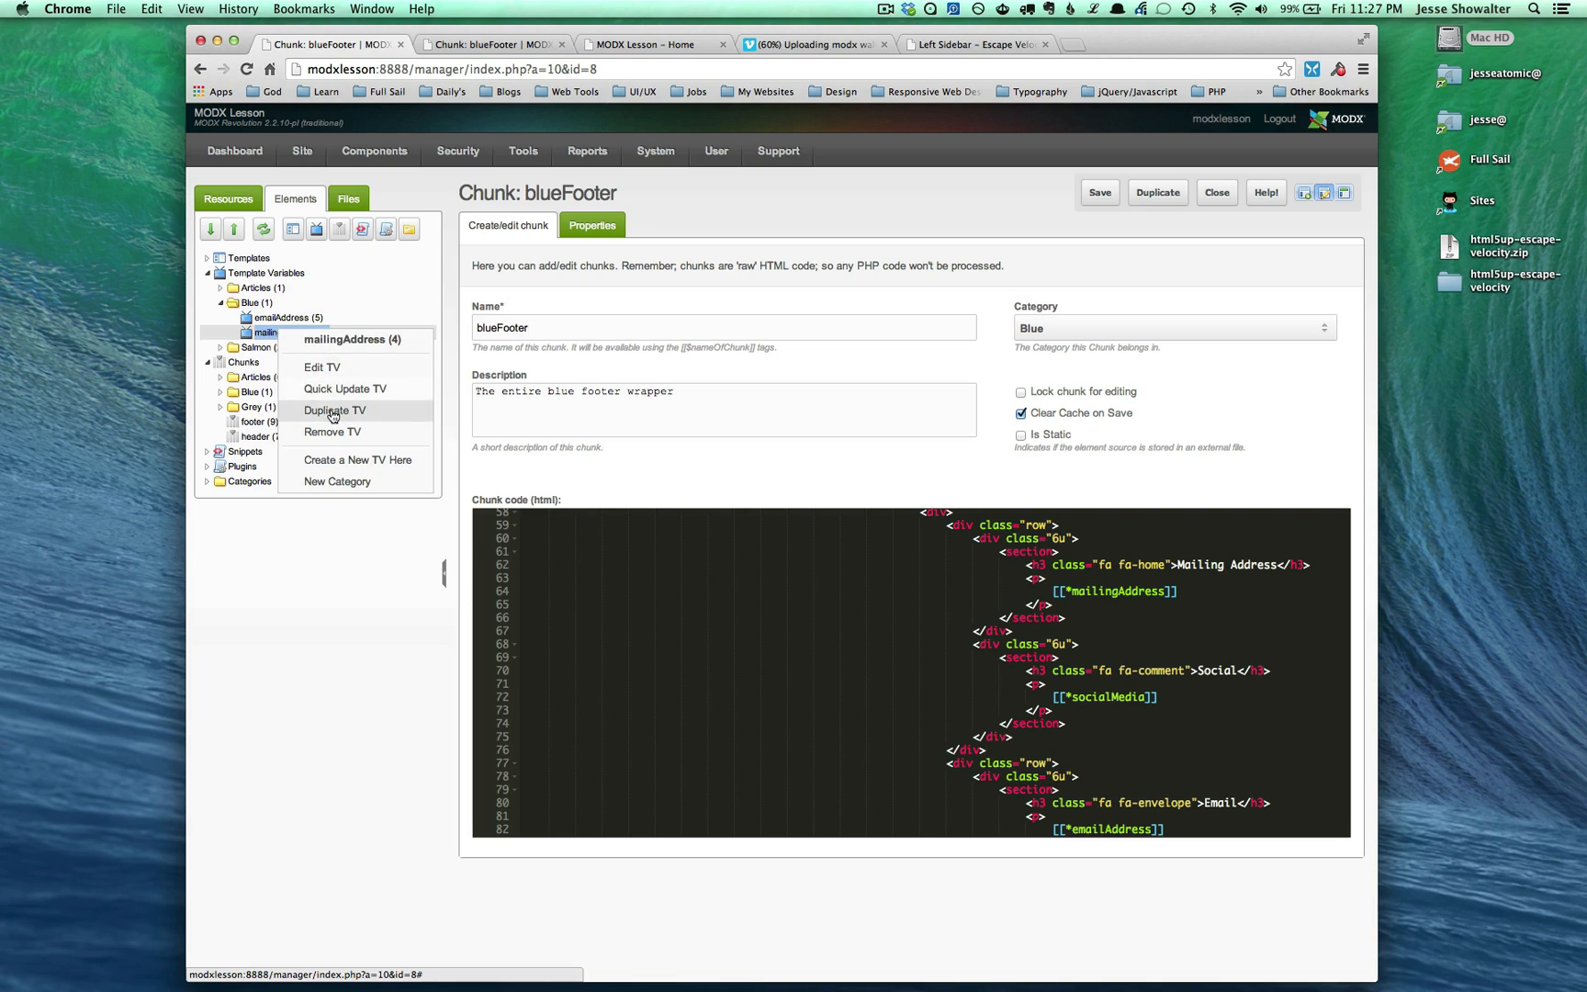
pyautogui.click(334, 409)
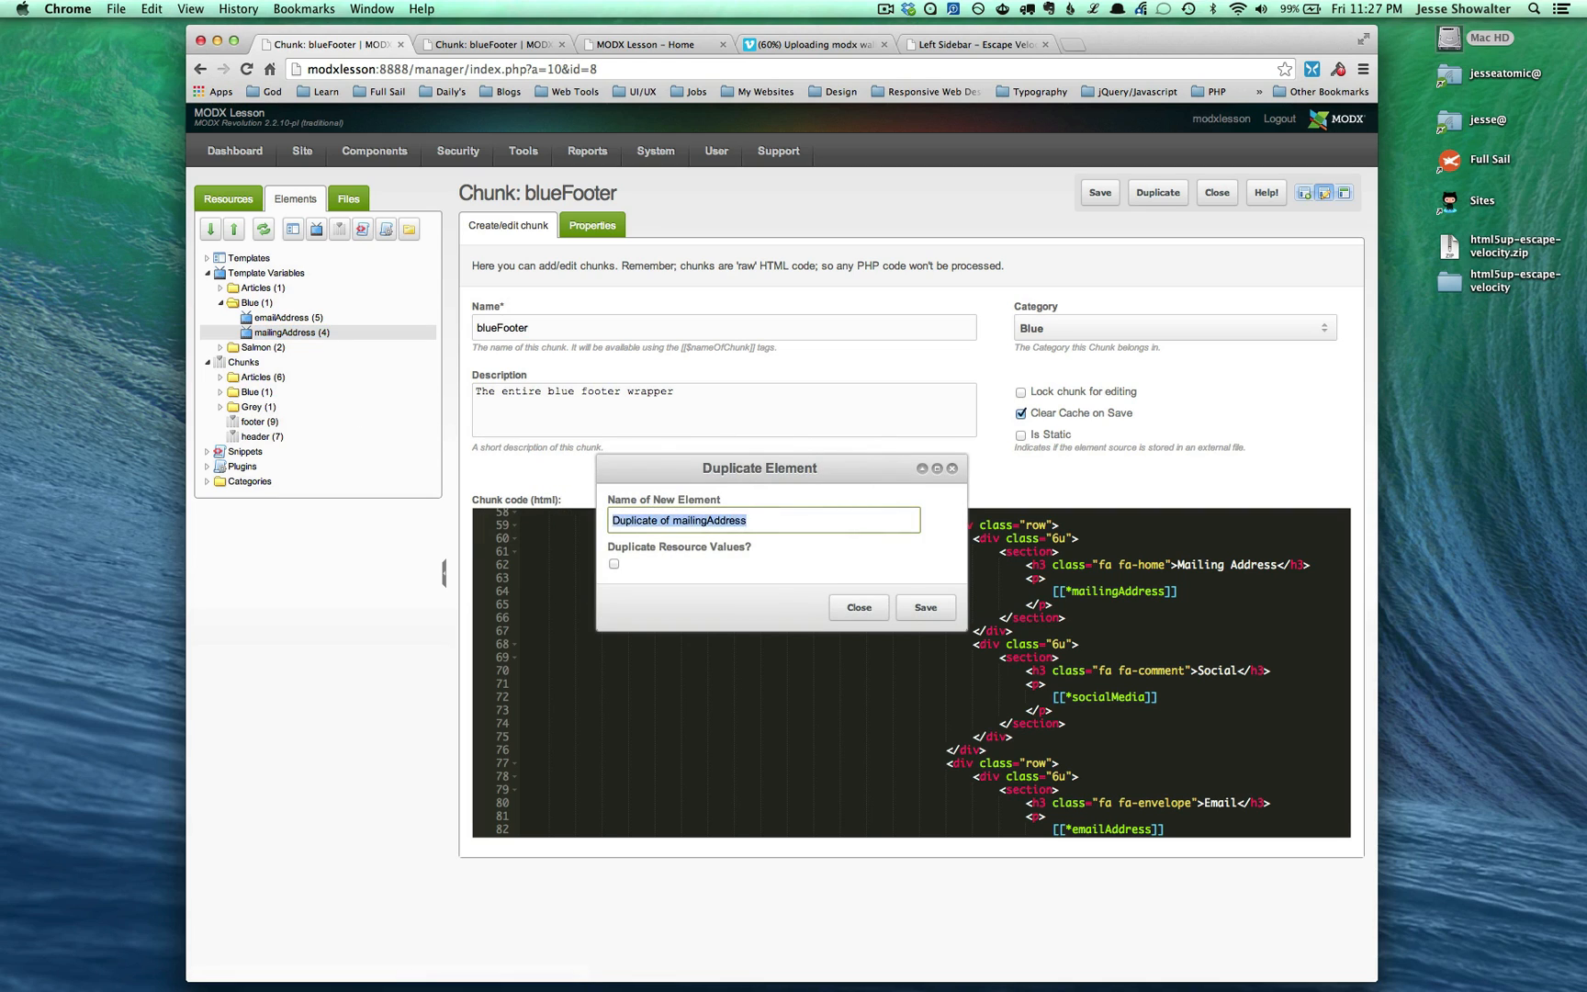
pyautogui.write('socialMedia')
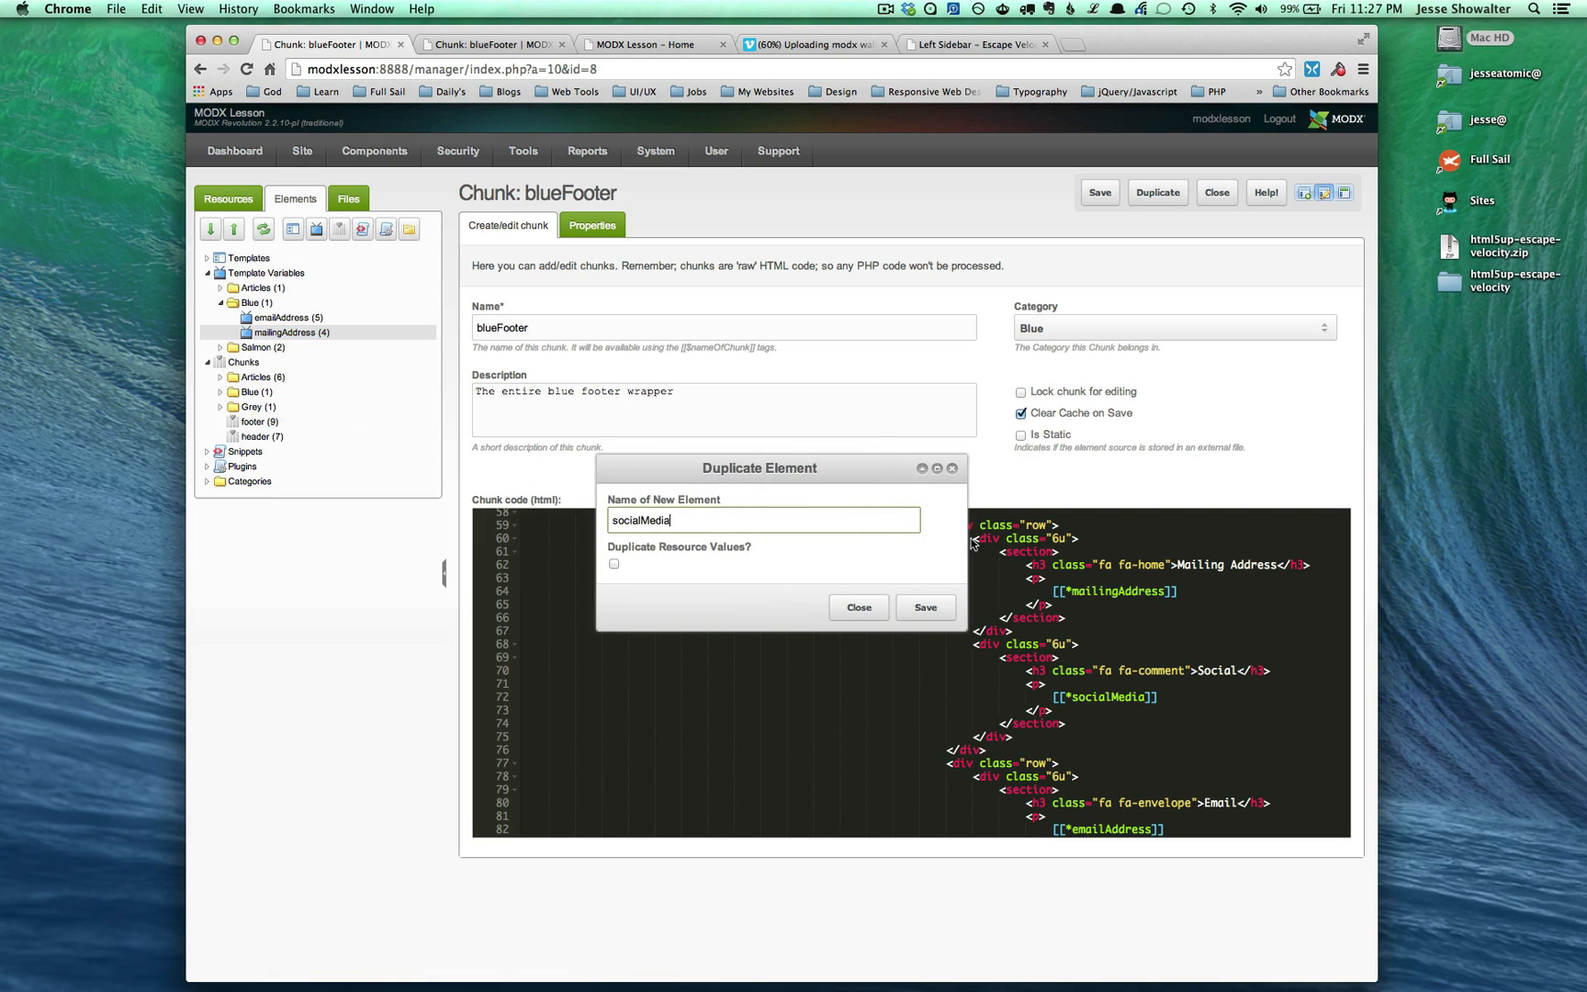
pyautogui.rightClick(271, 347)
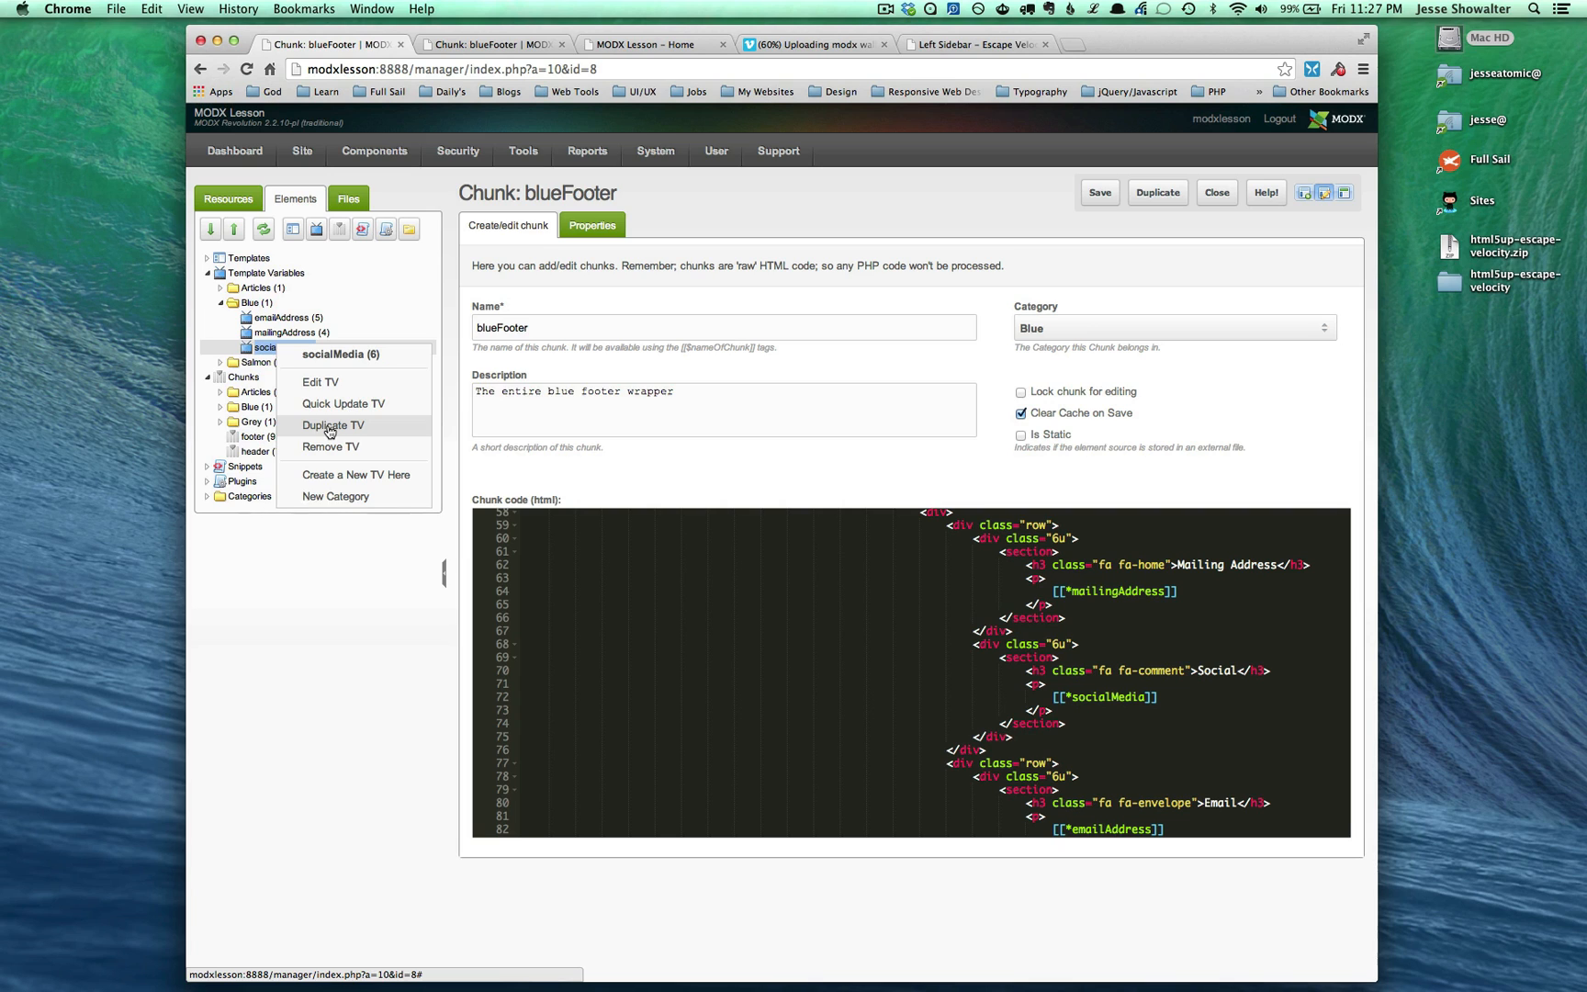
pyautogui.scroll(-3)
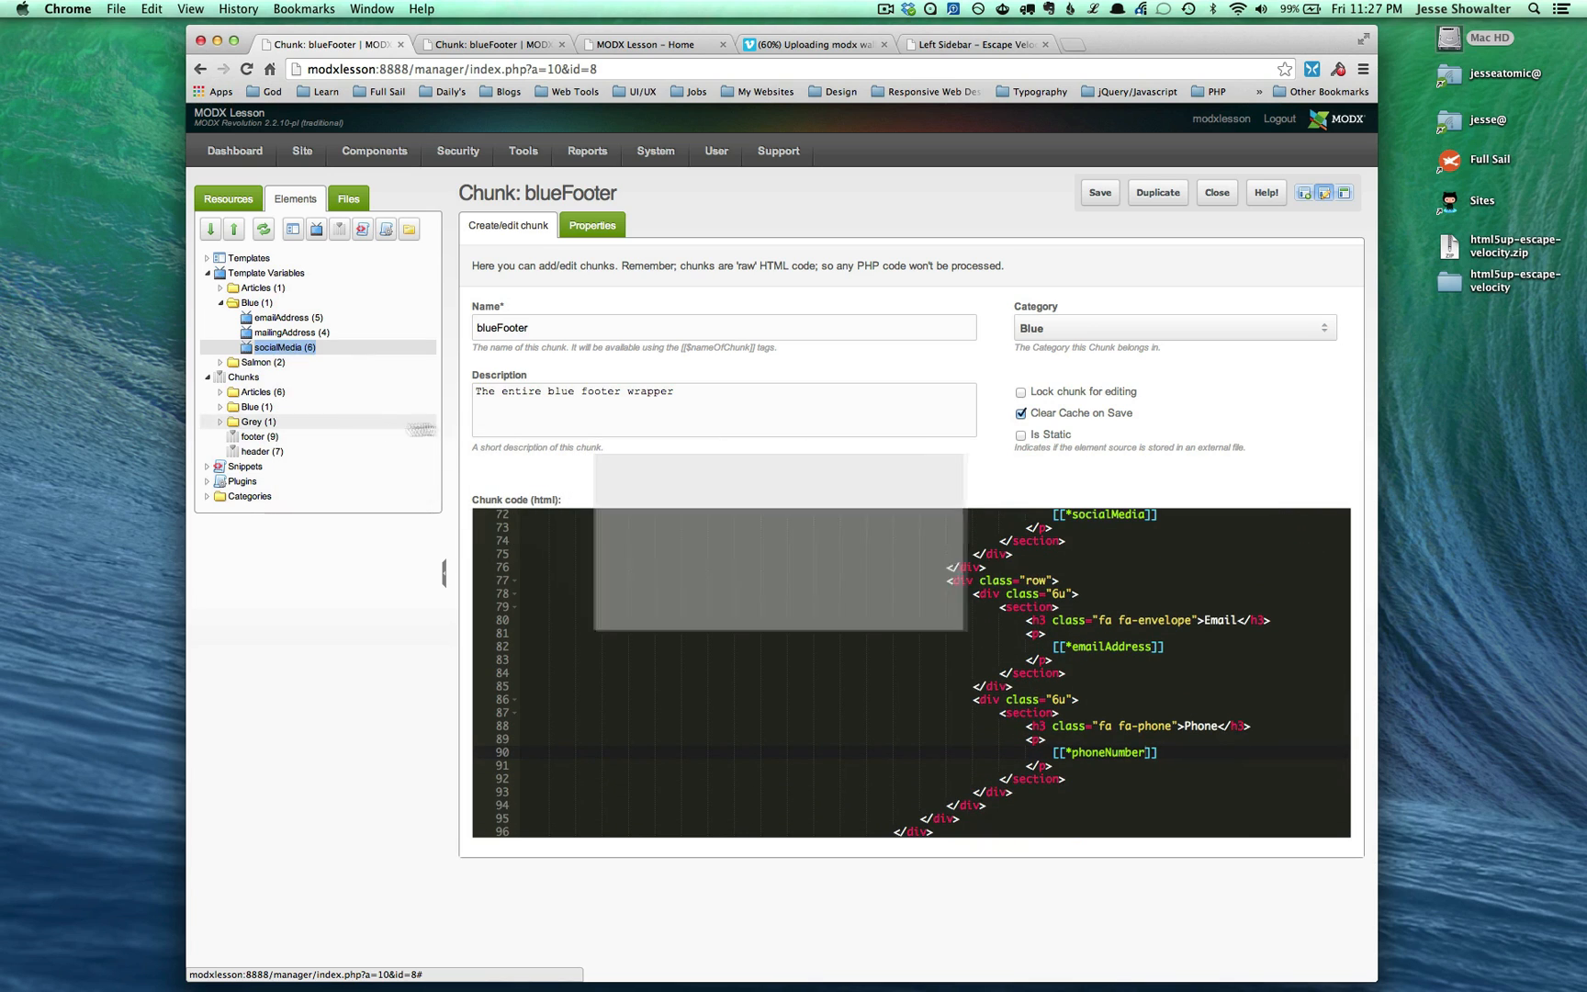
pyautogui.write('phone')
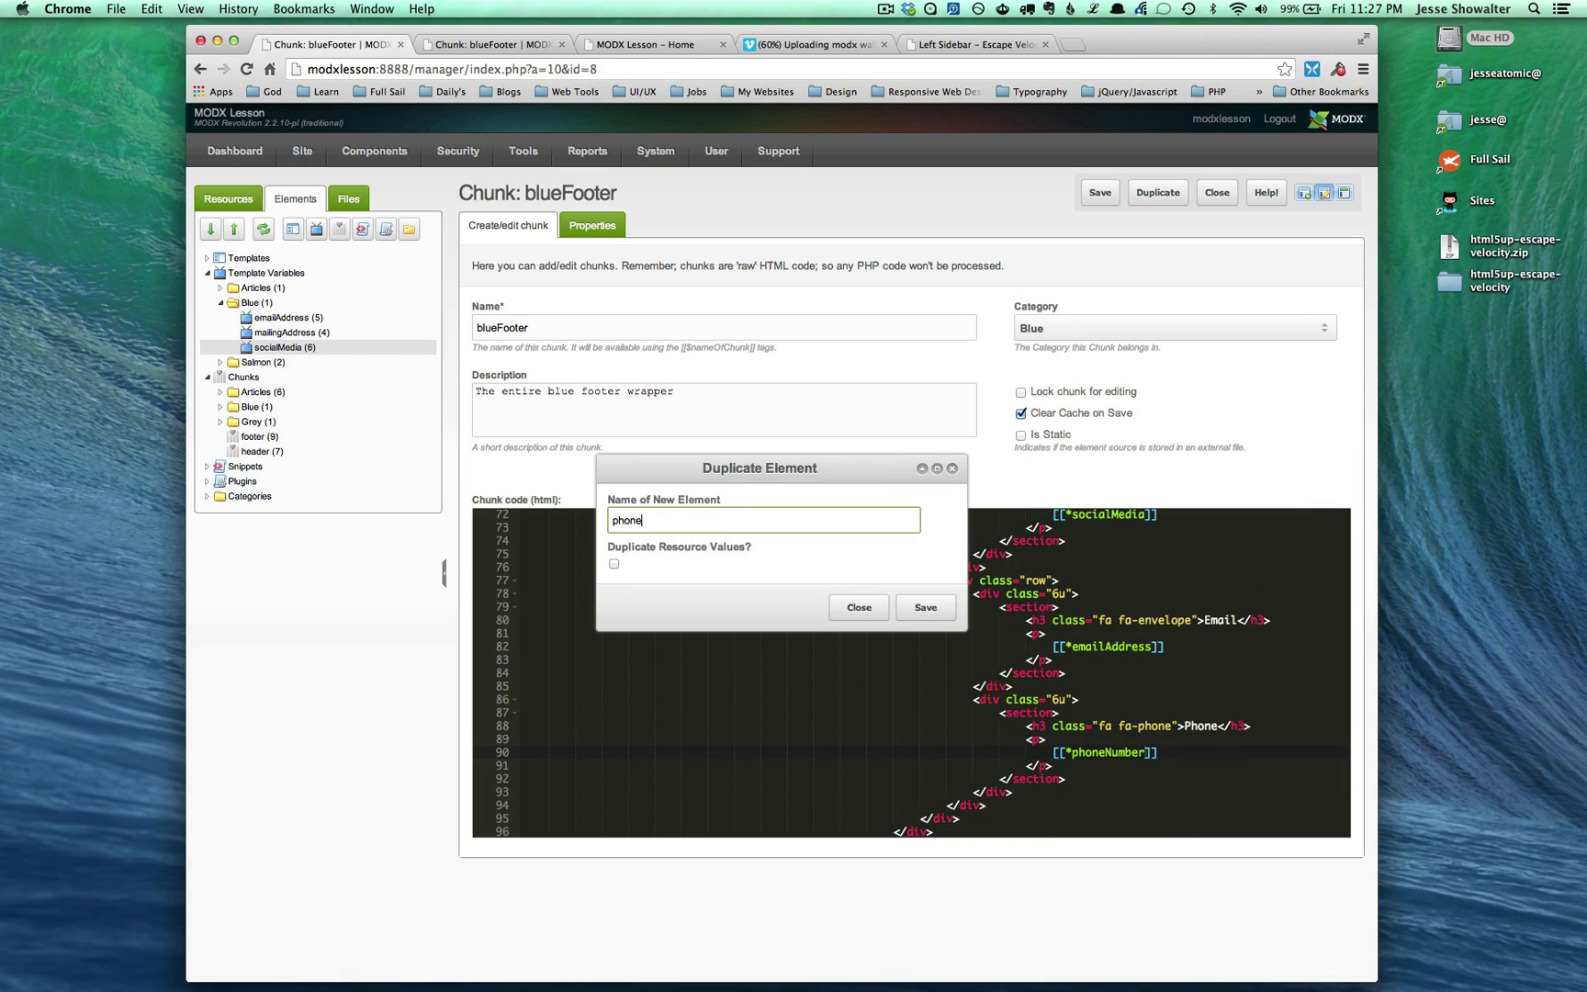
pyautogui.write('Number')
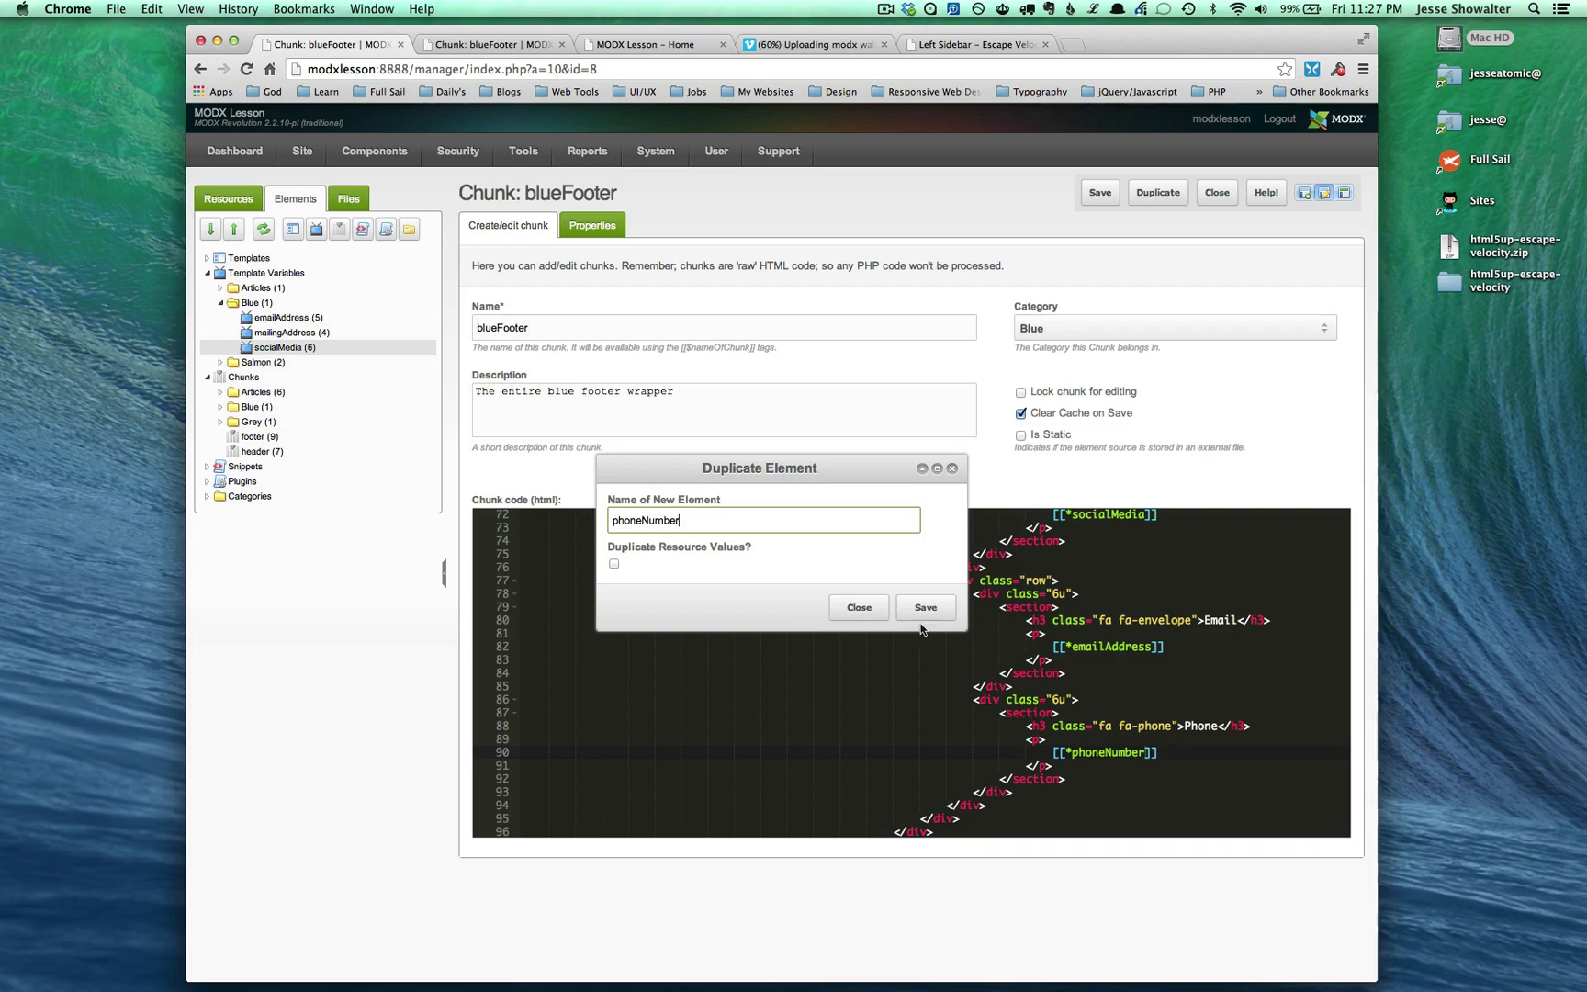
pyautogui.click(924, 608)
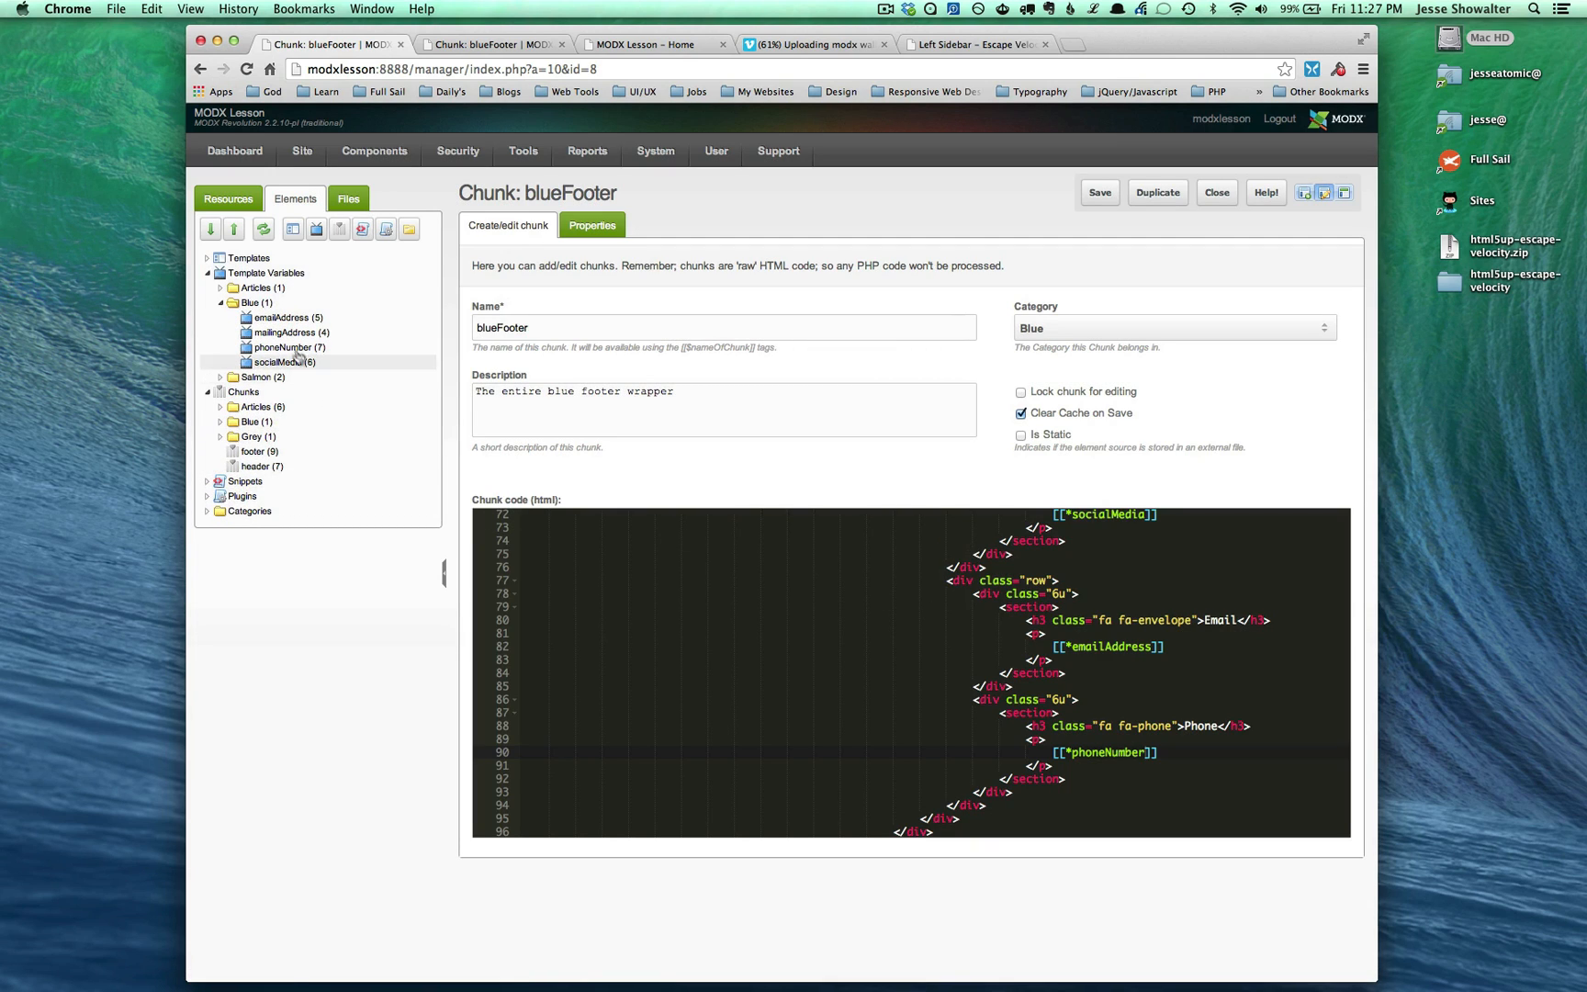
# Give emailAddress an email caption with Home Template access and save it.
pyautogui.doubleClick(283, 318)
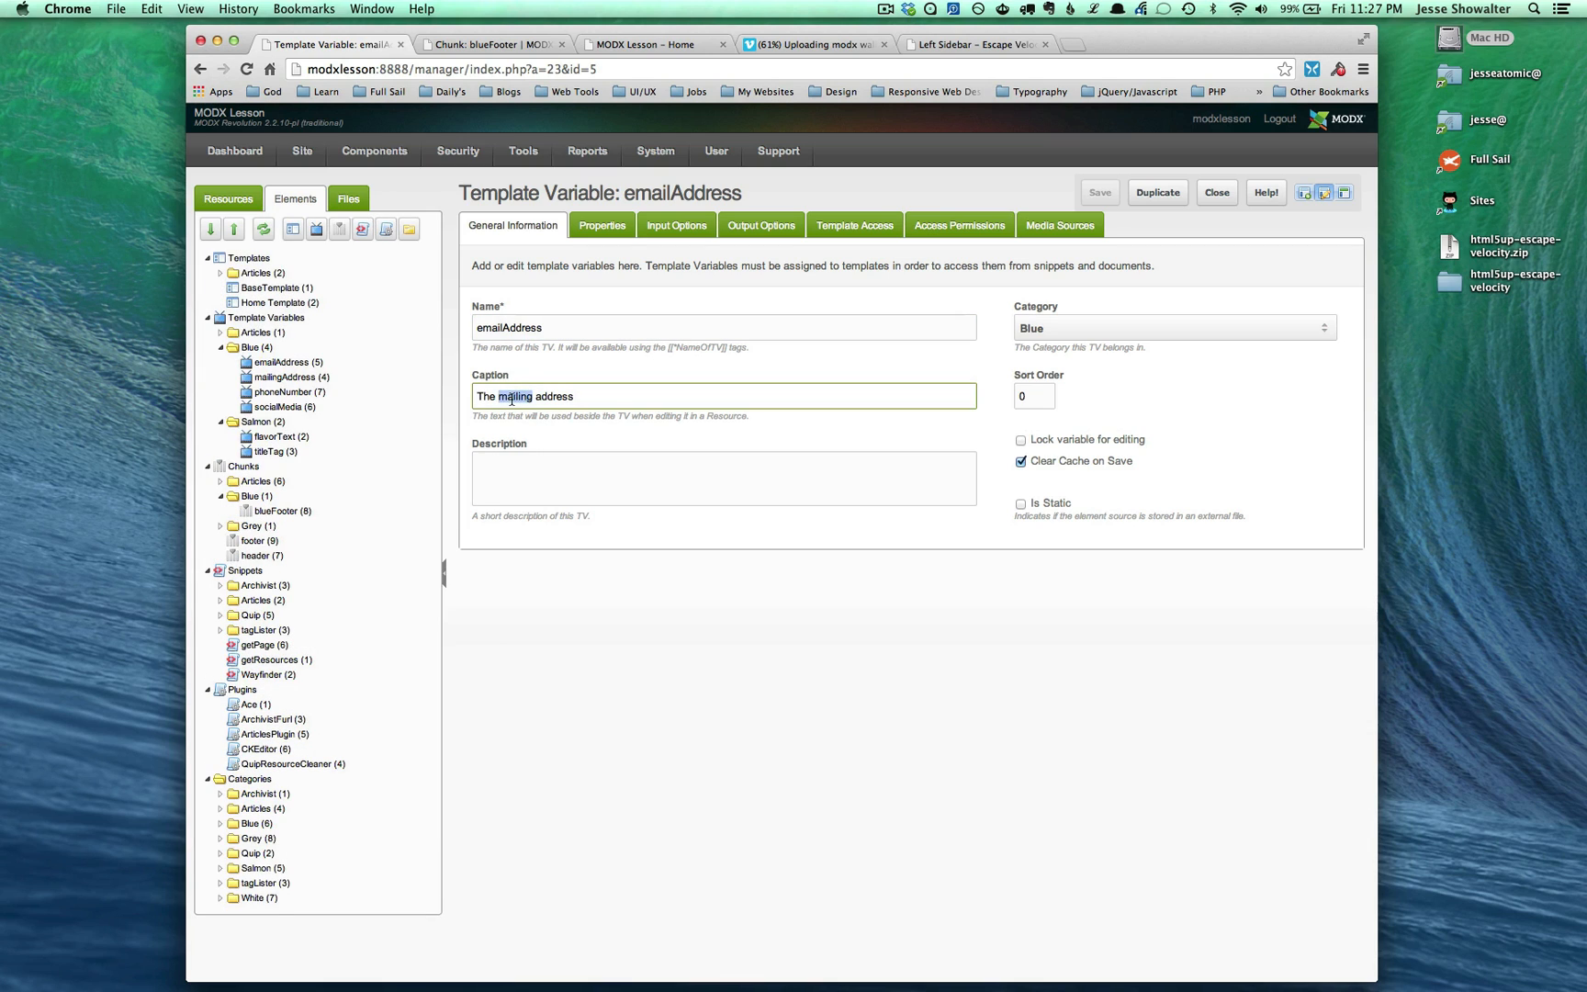
pyautogui.write('email')
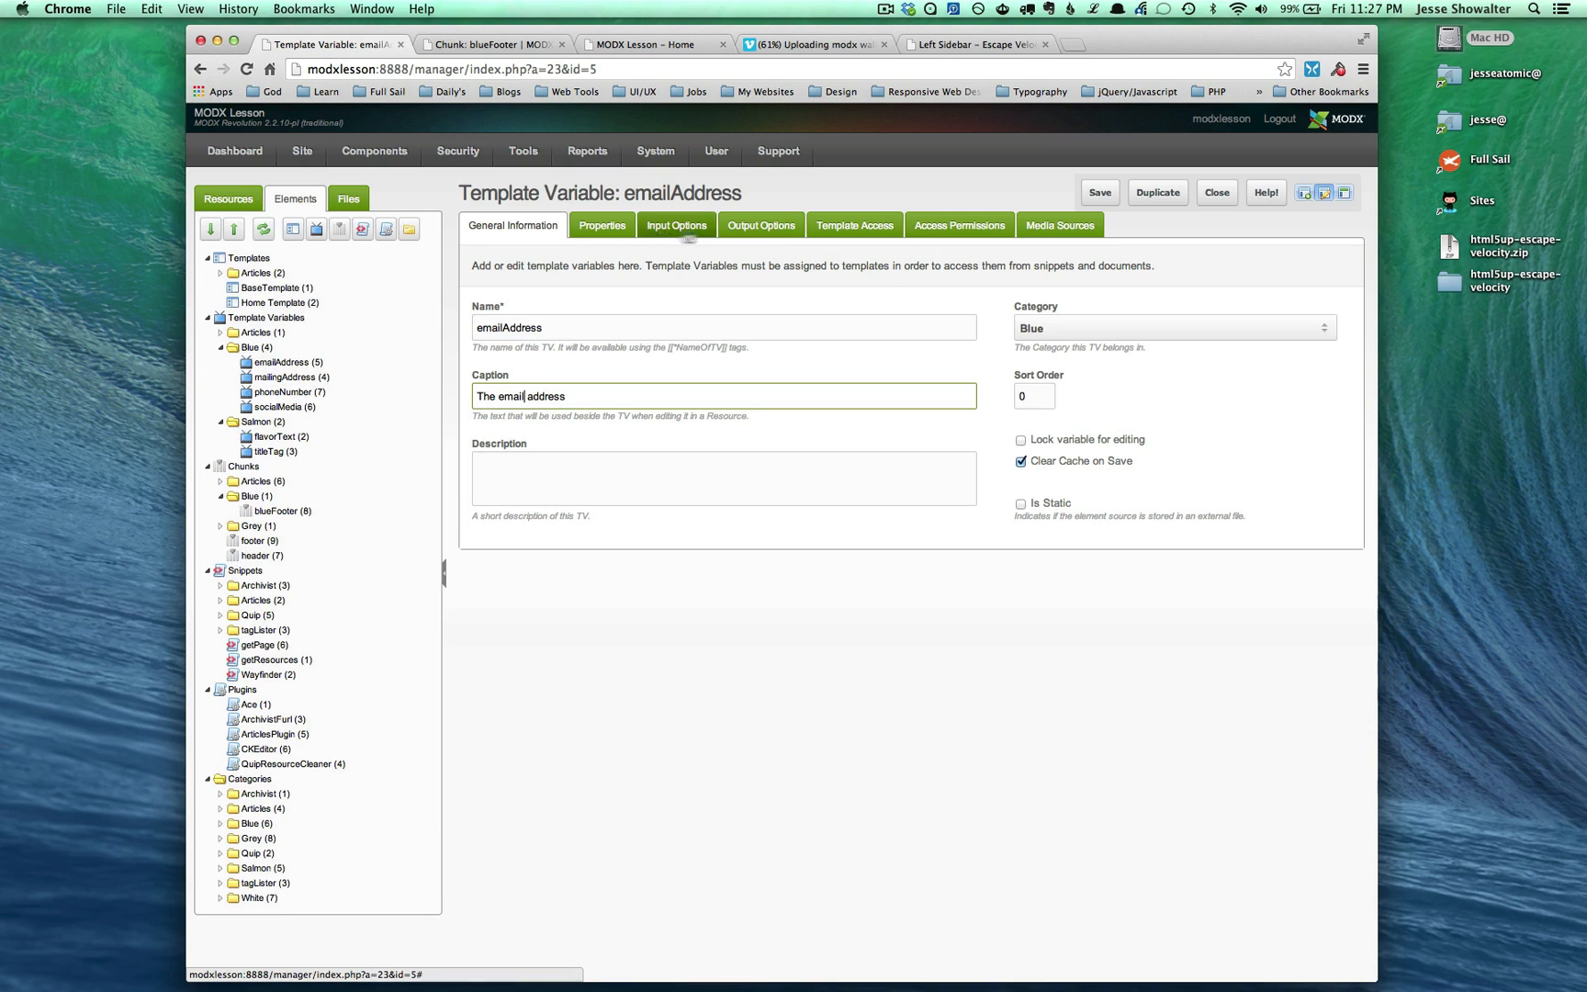
pyautogui.click(760, 224)
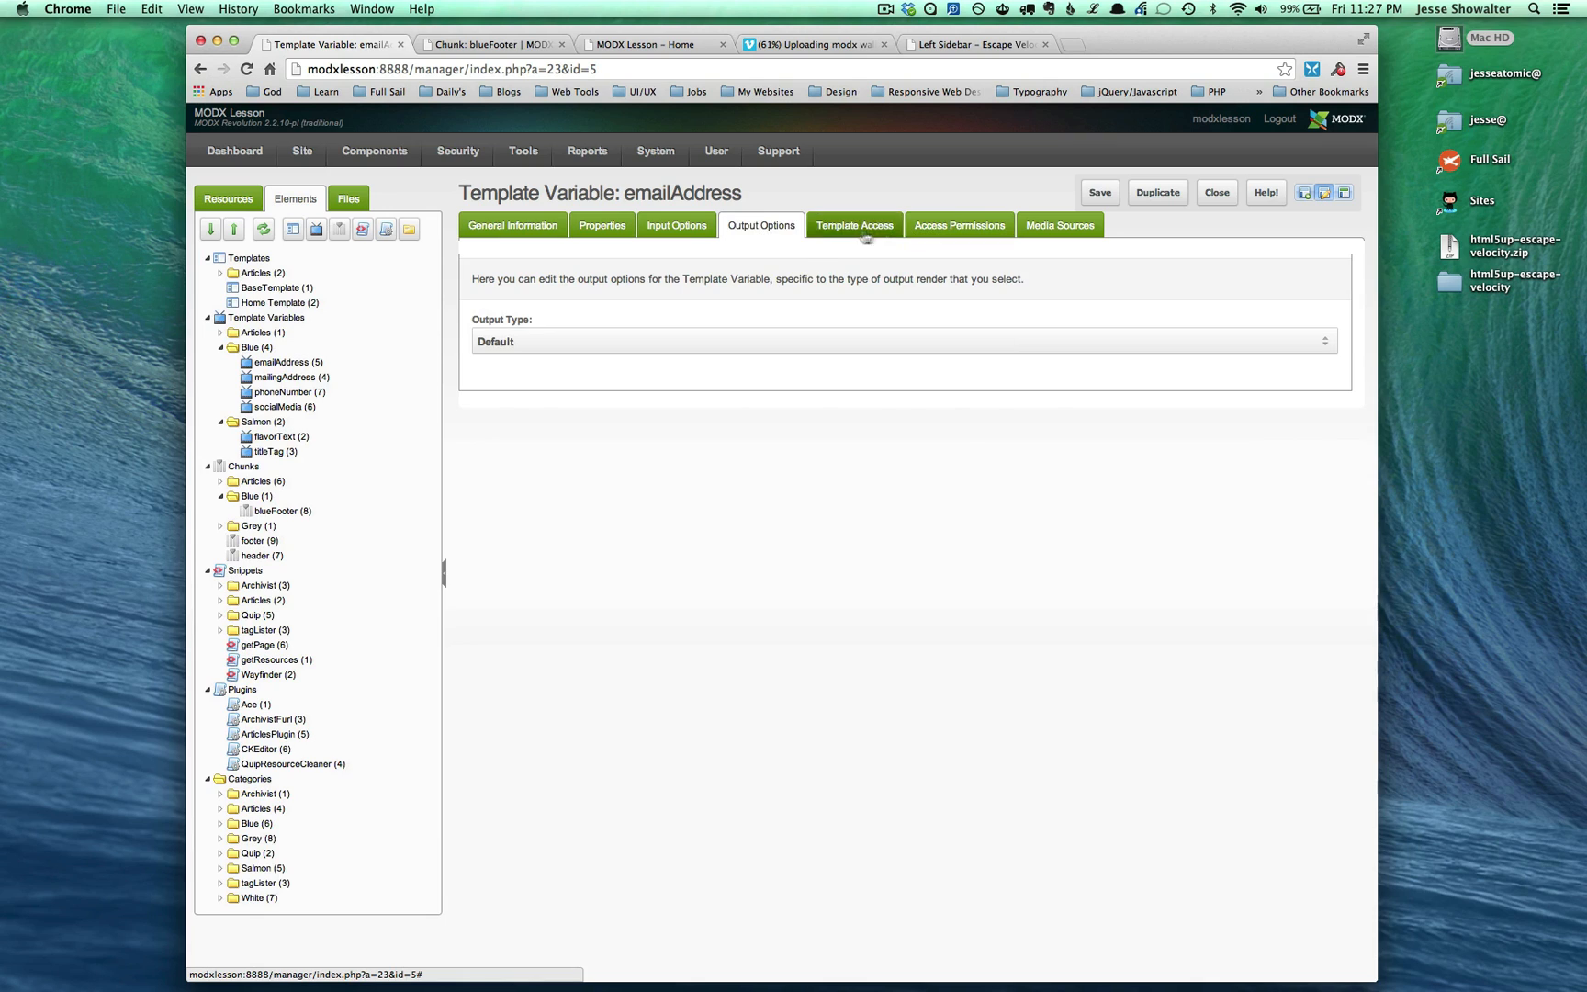
pyautogui.click(854, 224)
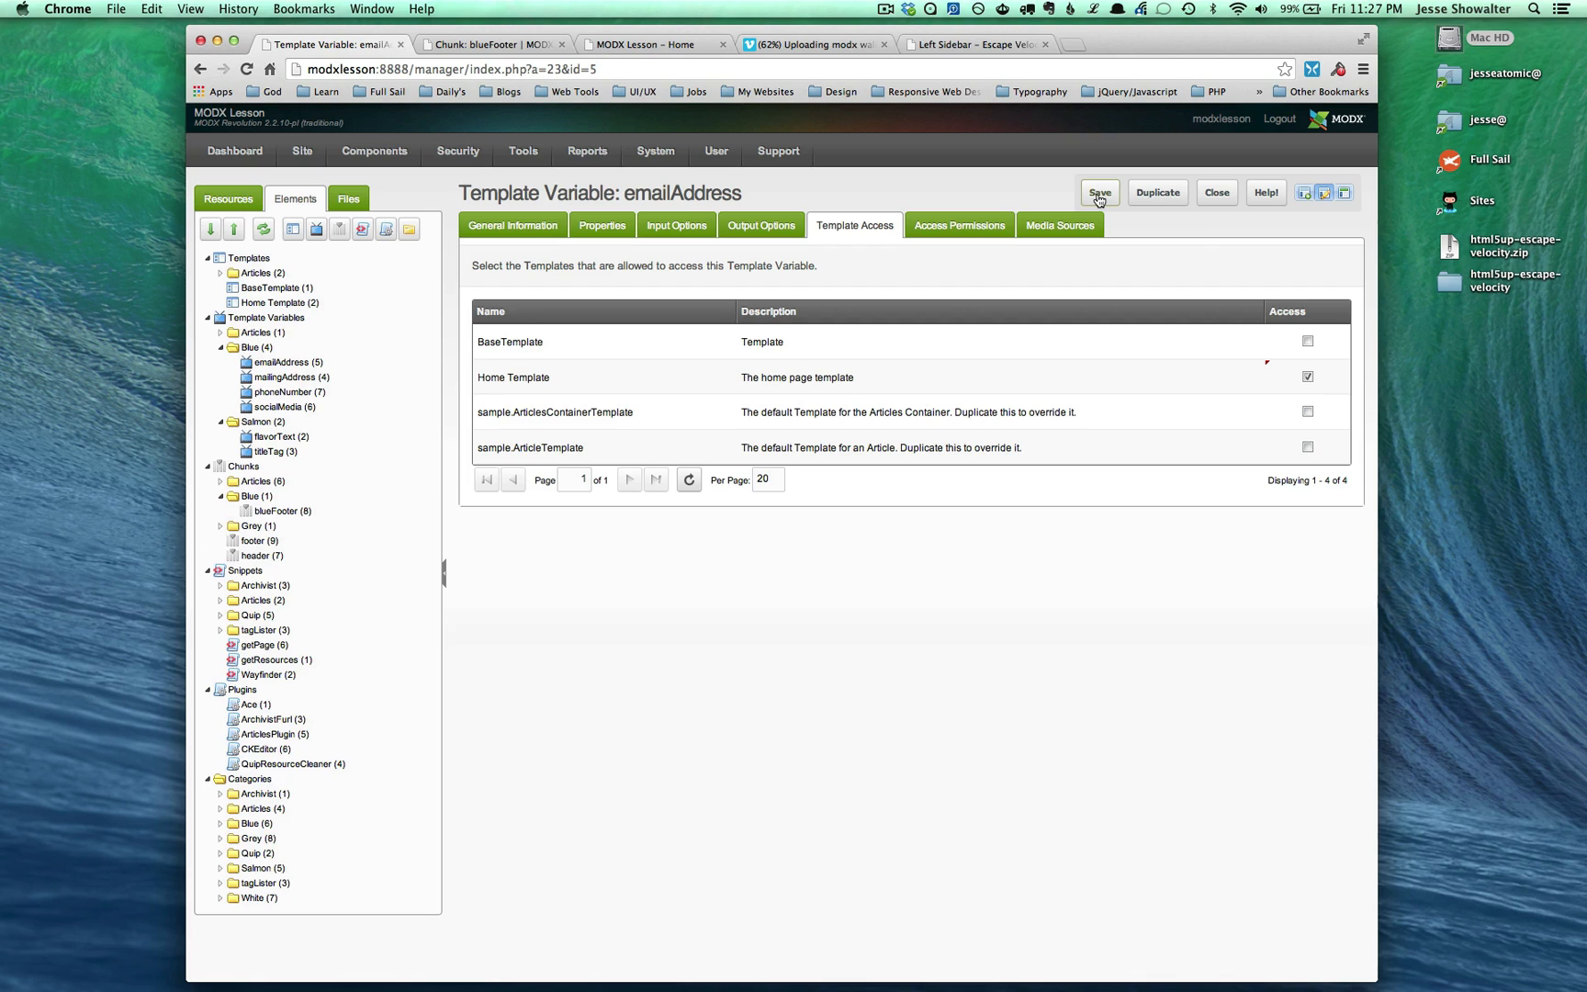
pyautogui.click(1099, 193)
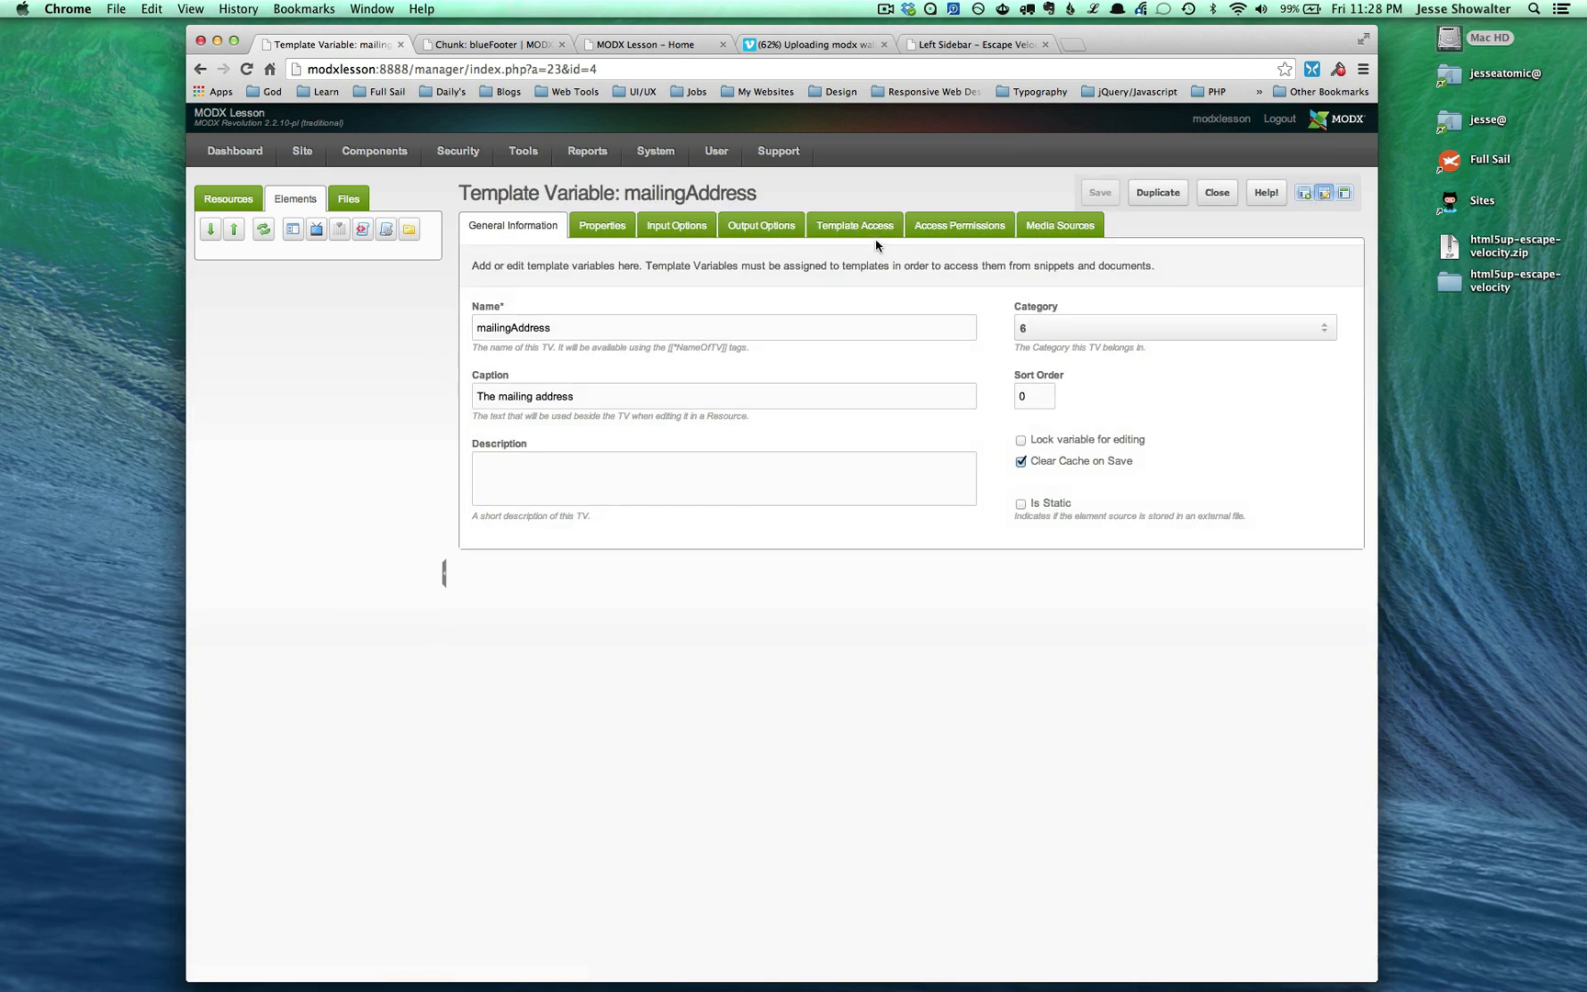
pyautogui.click(854, 224)
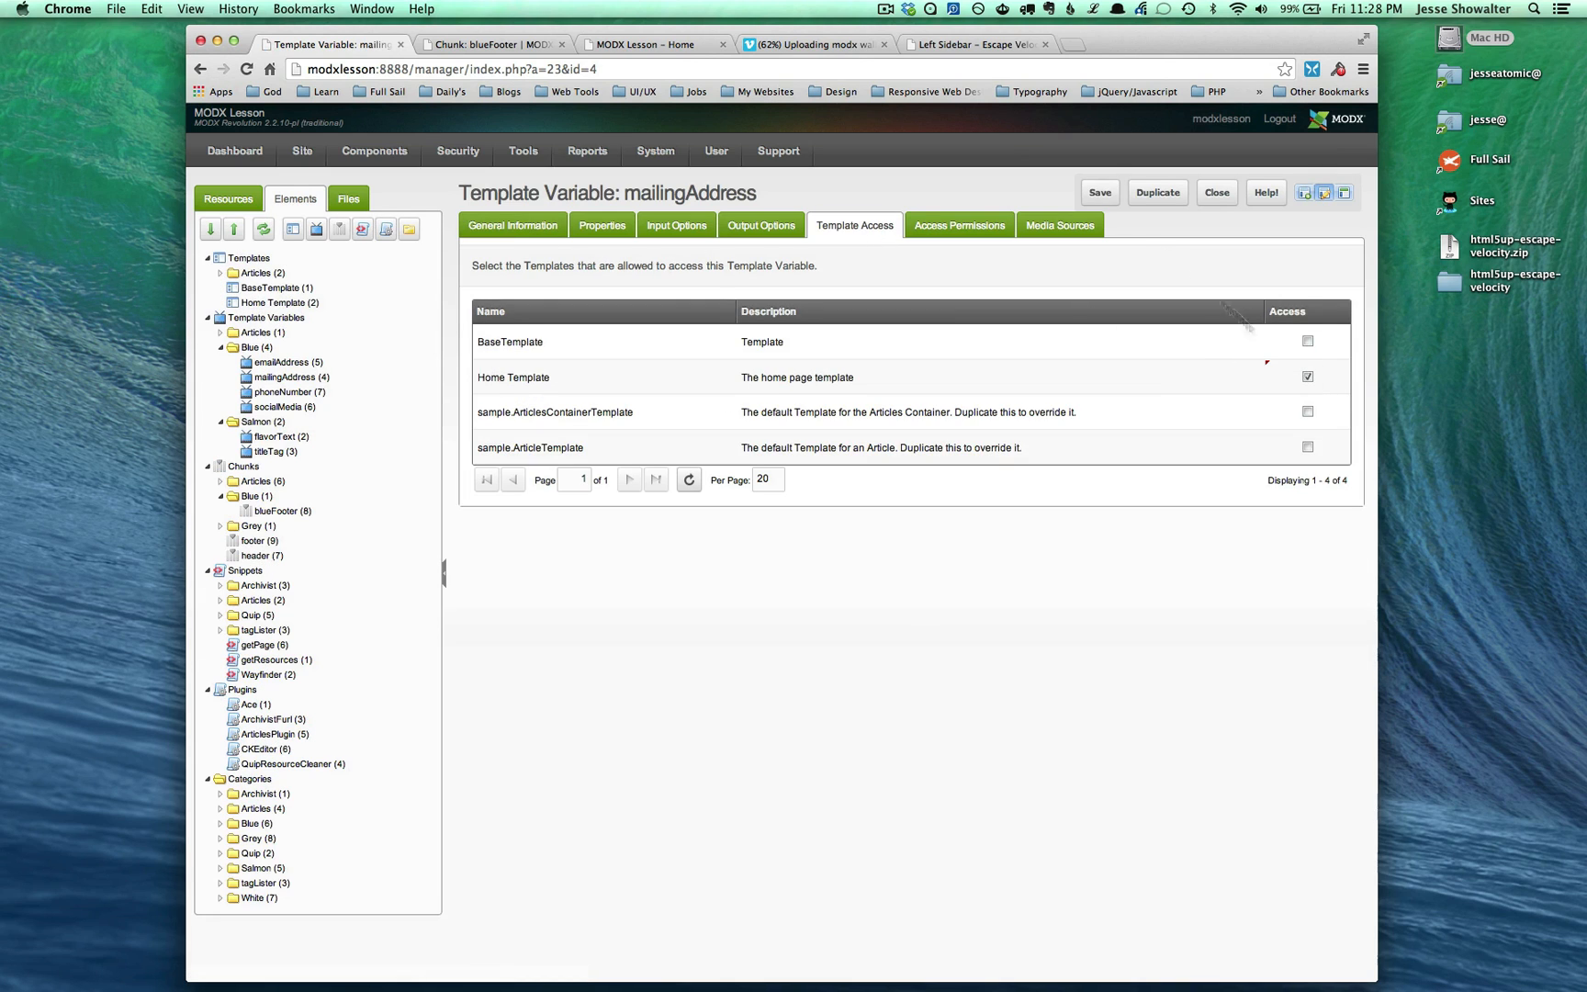
# Give phoneNumber a phone number caption and Home Template access.
pyautogui.click(1099, 191)
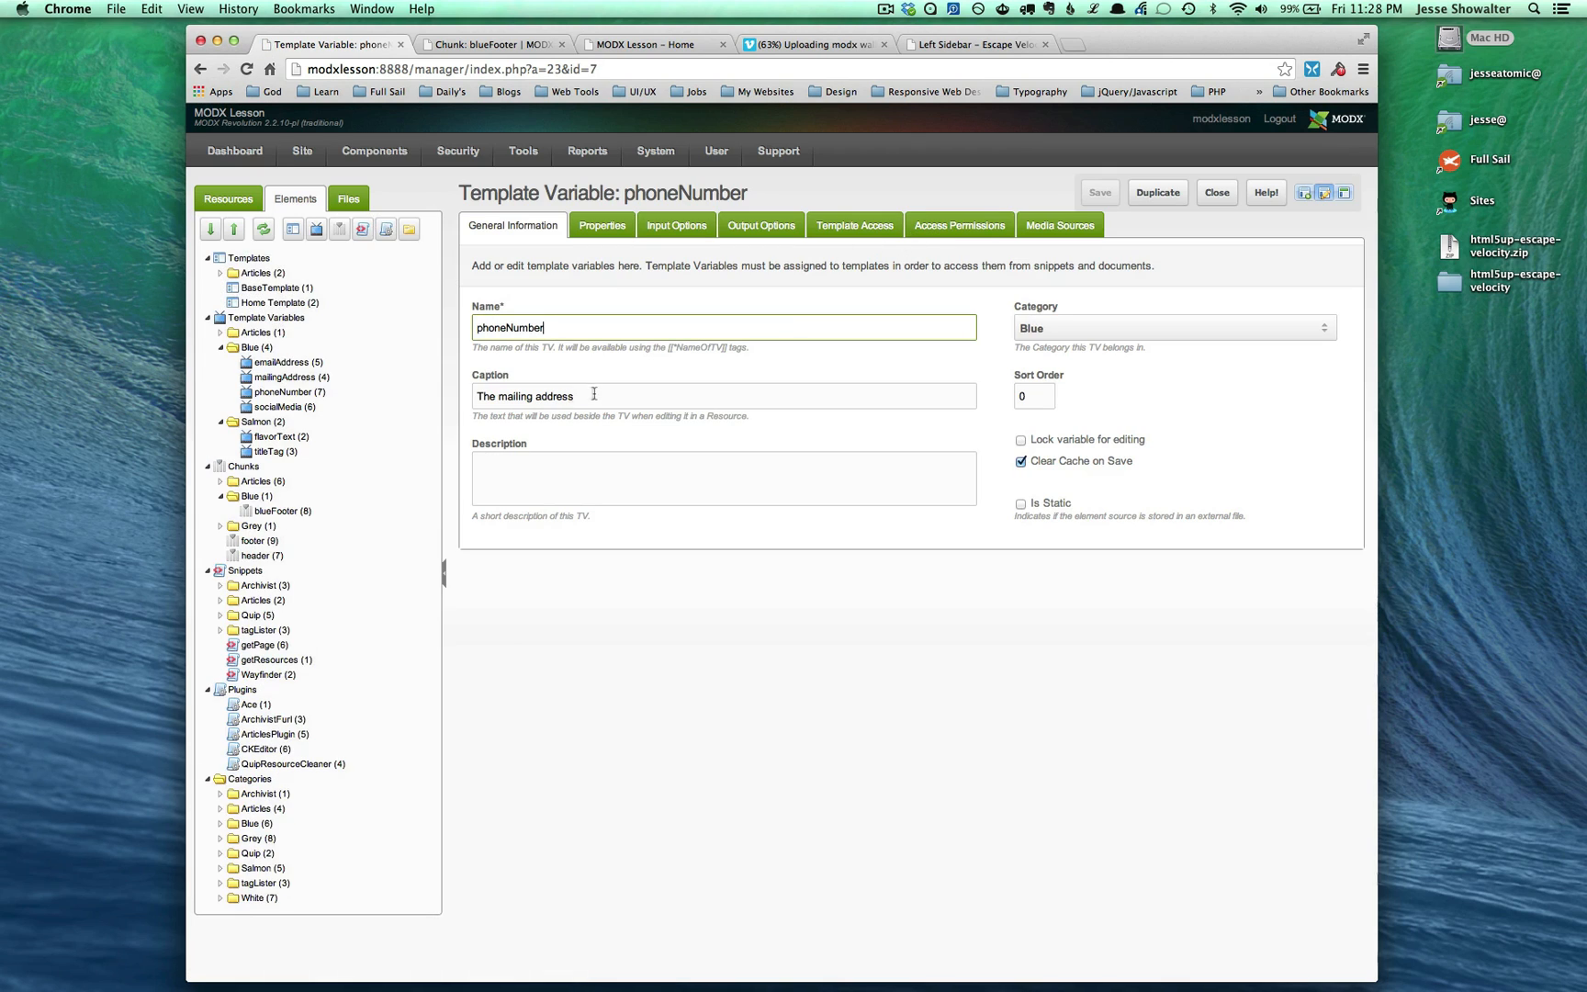
pyautogui.write('phone n')
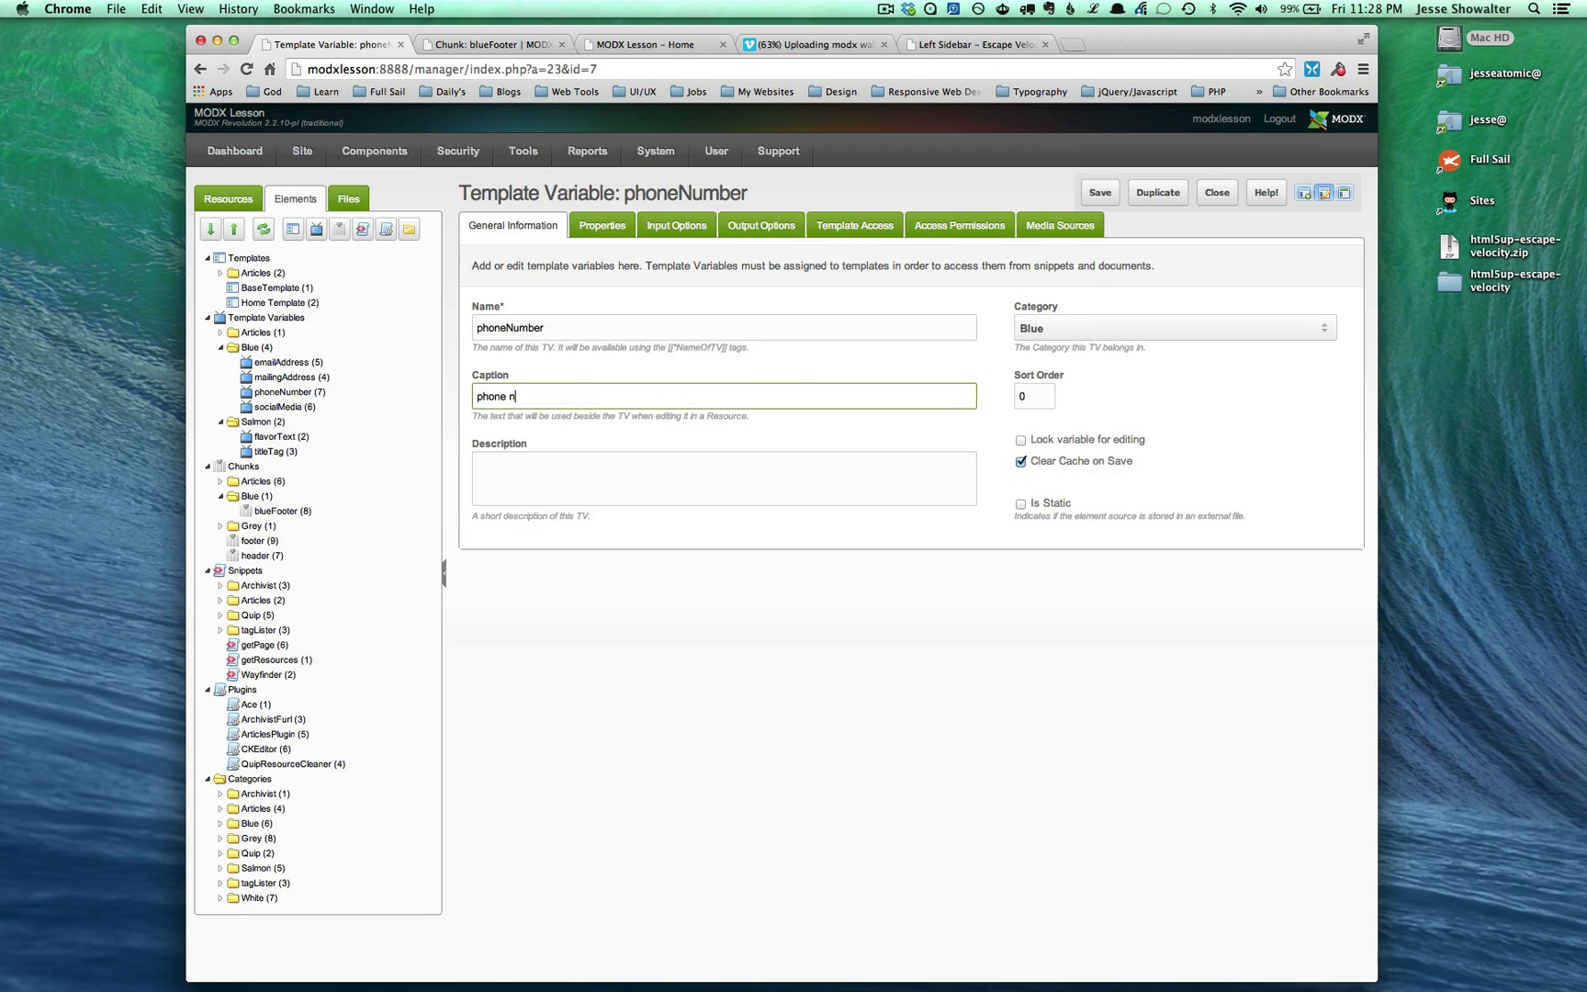
pyautogui.click(855, 224)
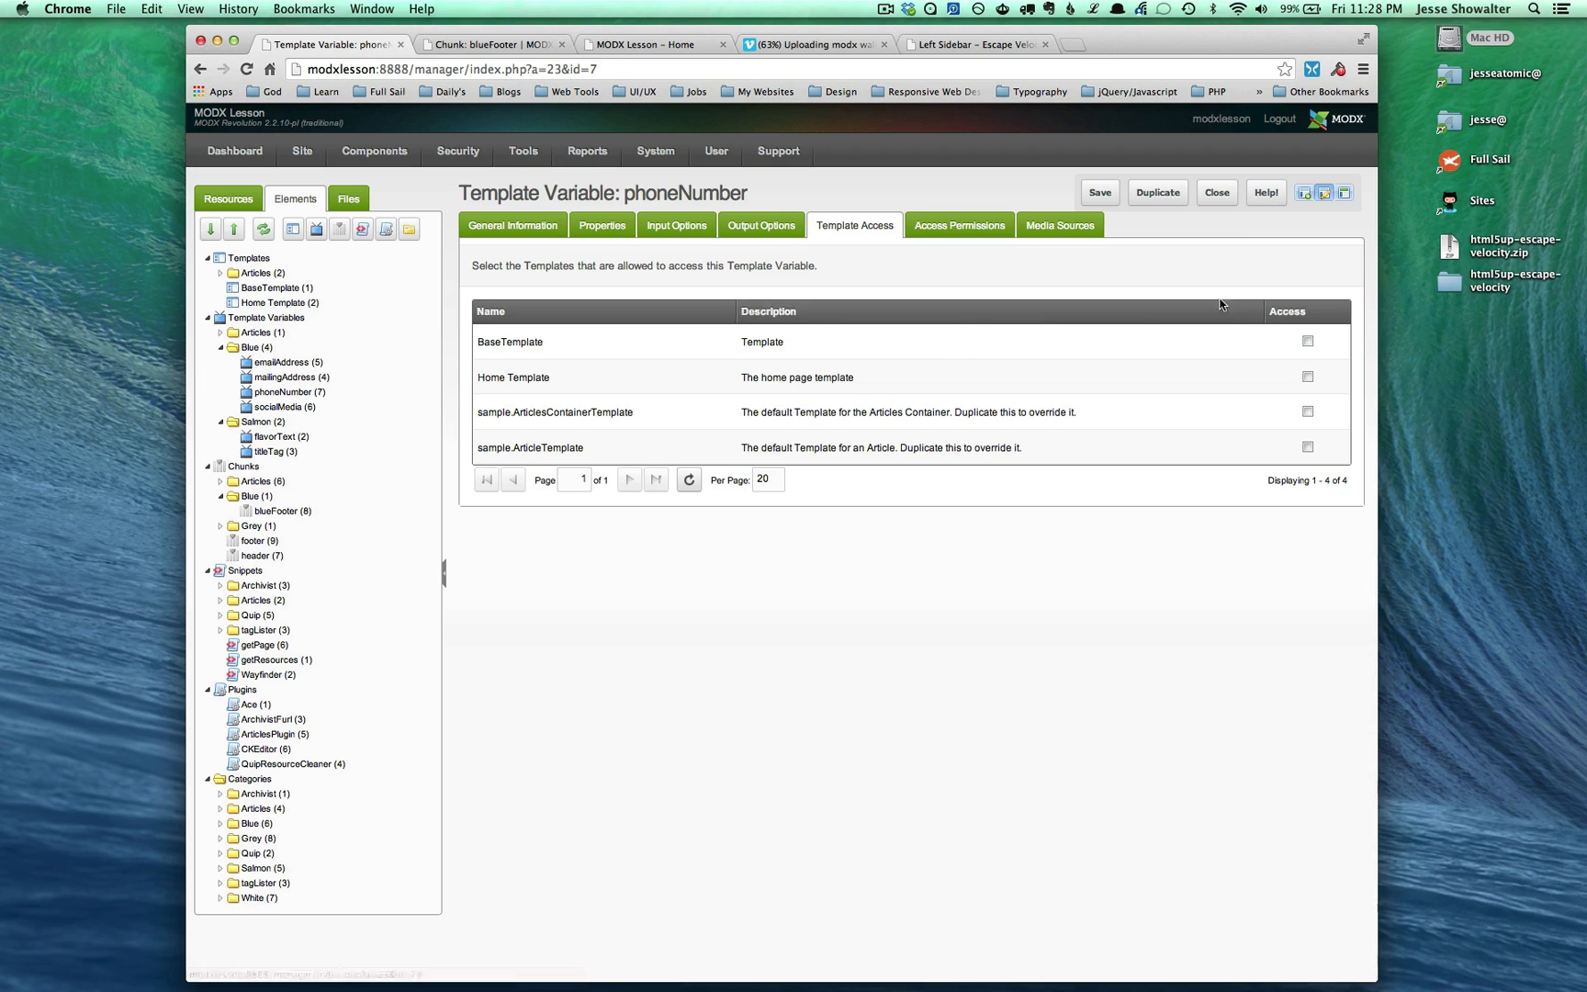
pyautogui.click(1306, 375)
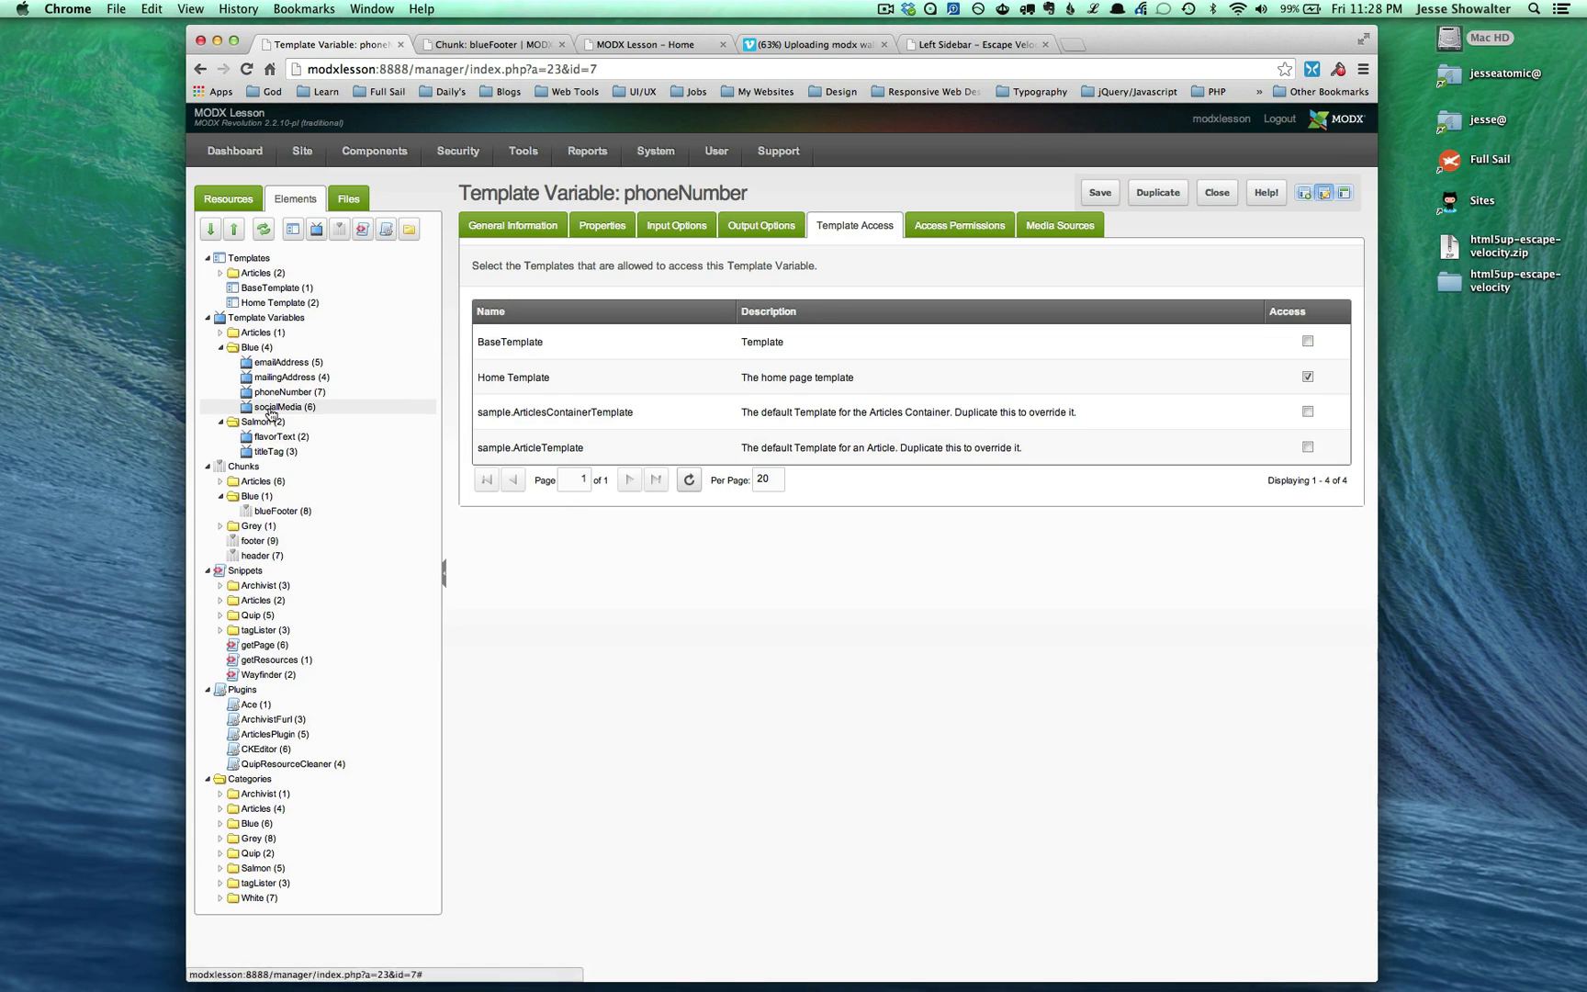
# Give socialMedia a social media caption and Home Template access, returning to blueFooter.
pyautogui.click(284, 406)
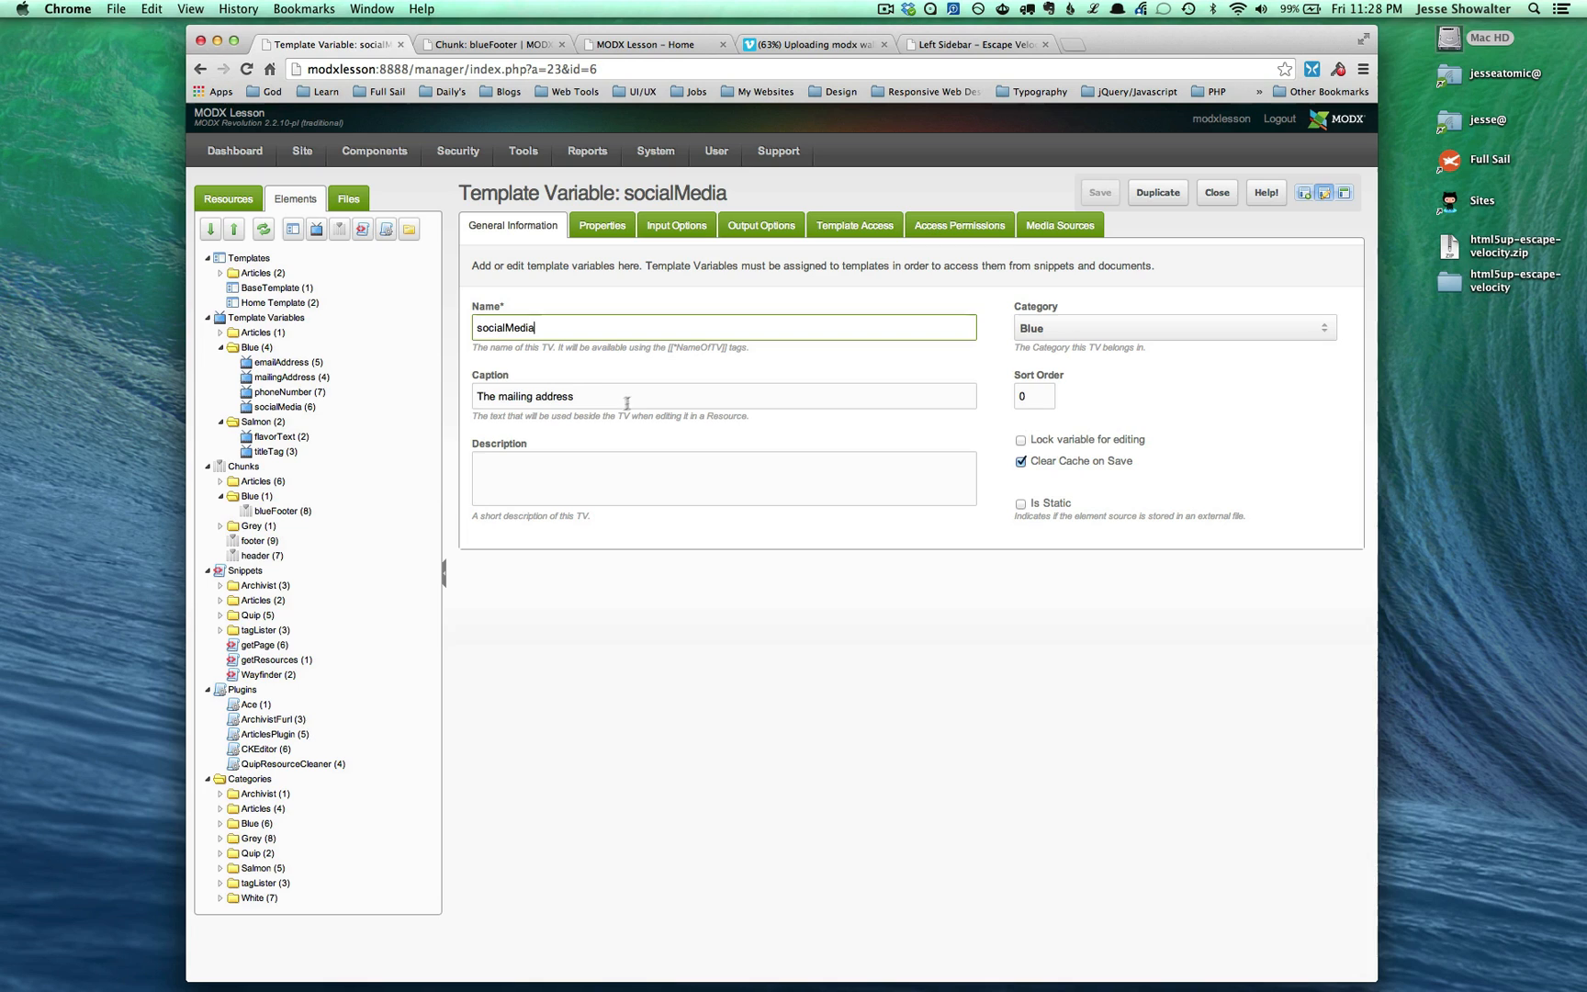
pyautogui.write('social me')
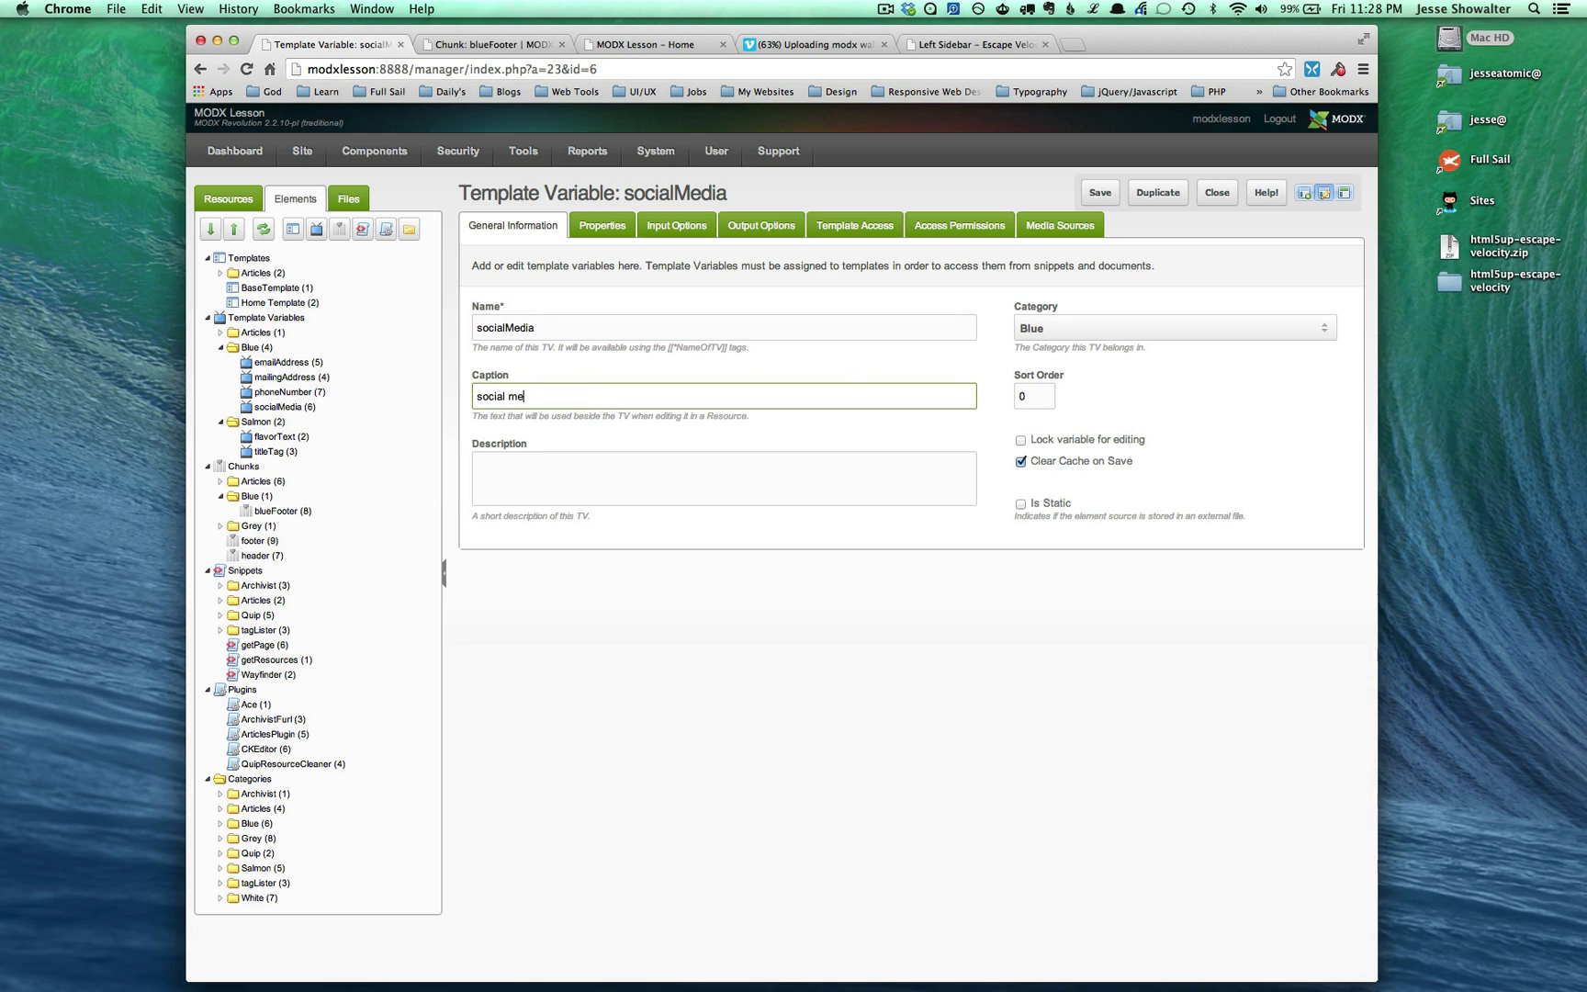
pyautogui.click(855, 224)
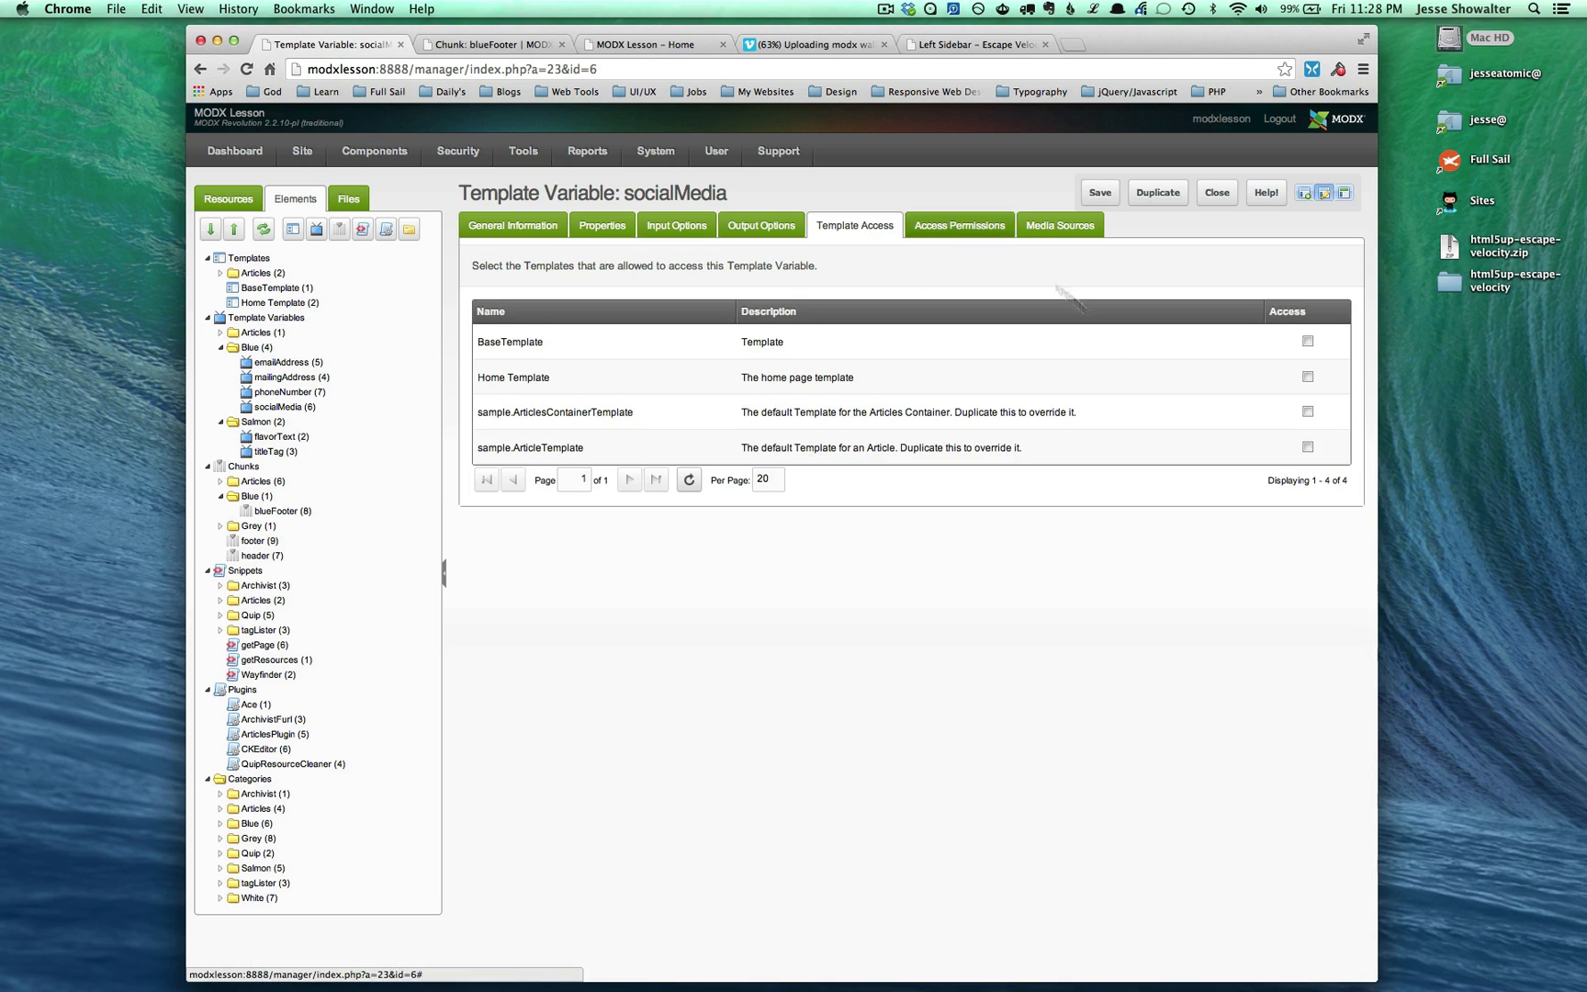
pyautogui.click(1099, 193)
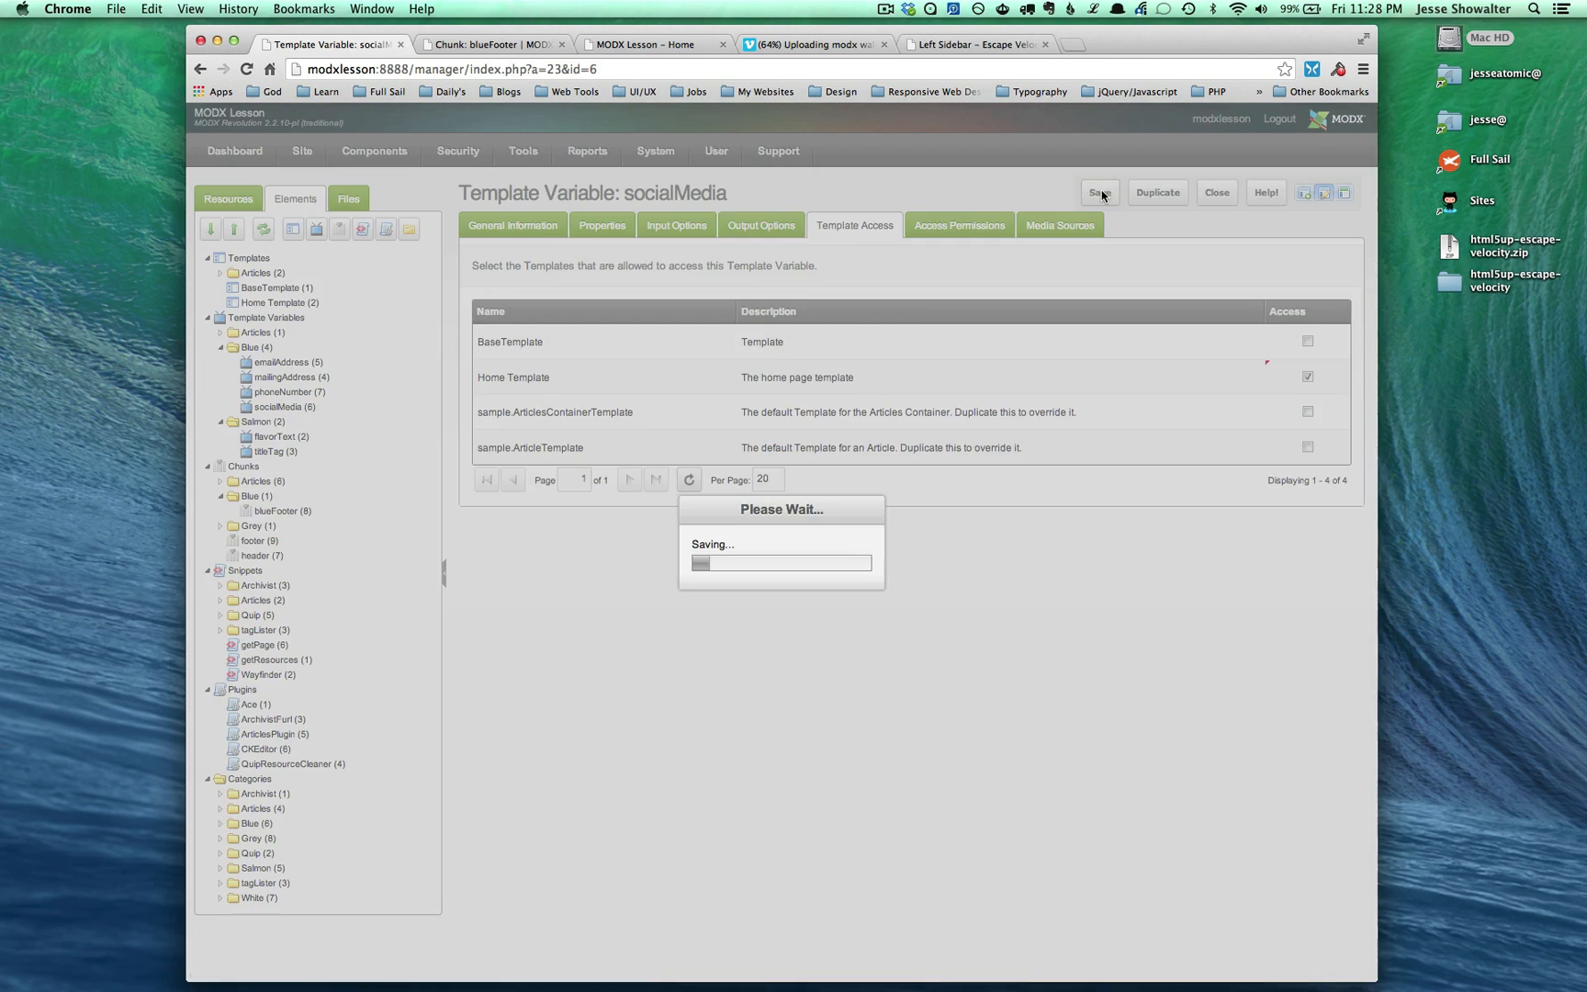
pyautogui.click(491, 44)
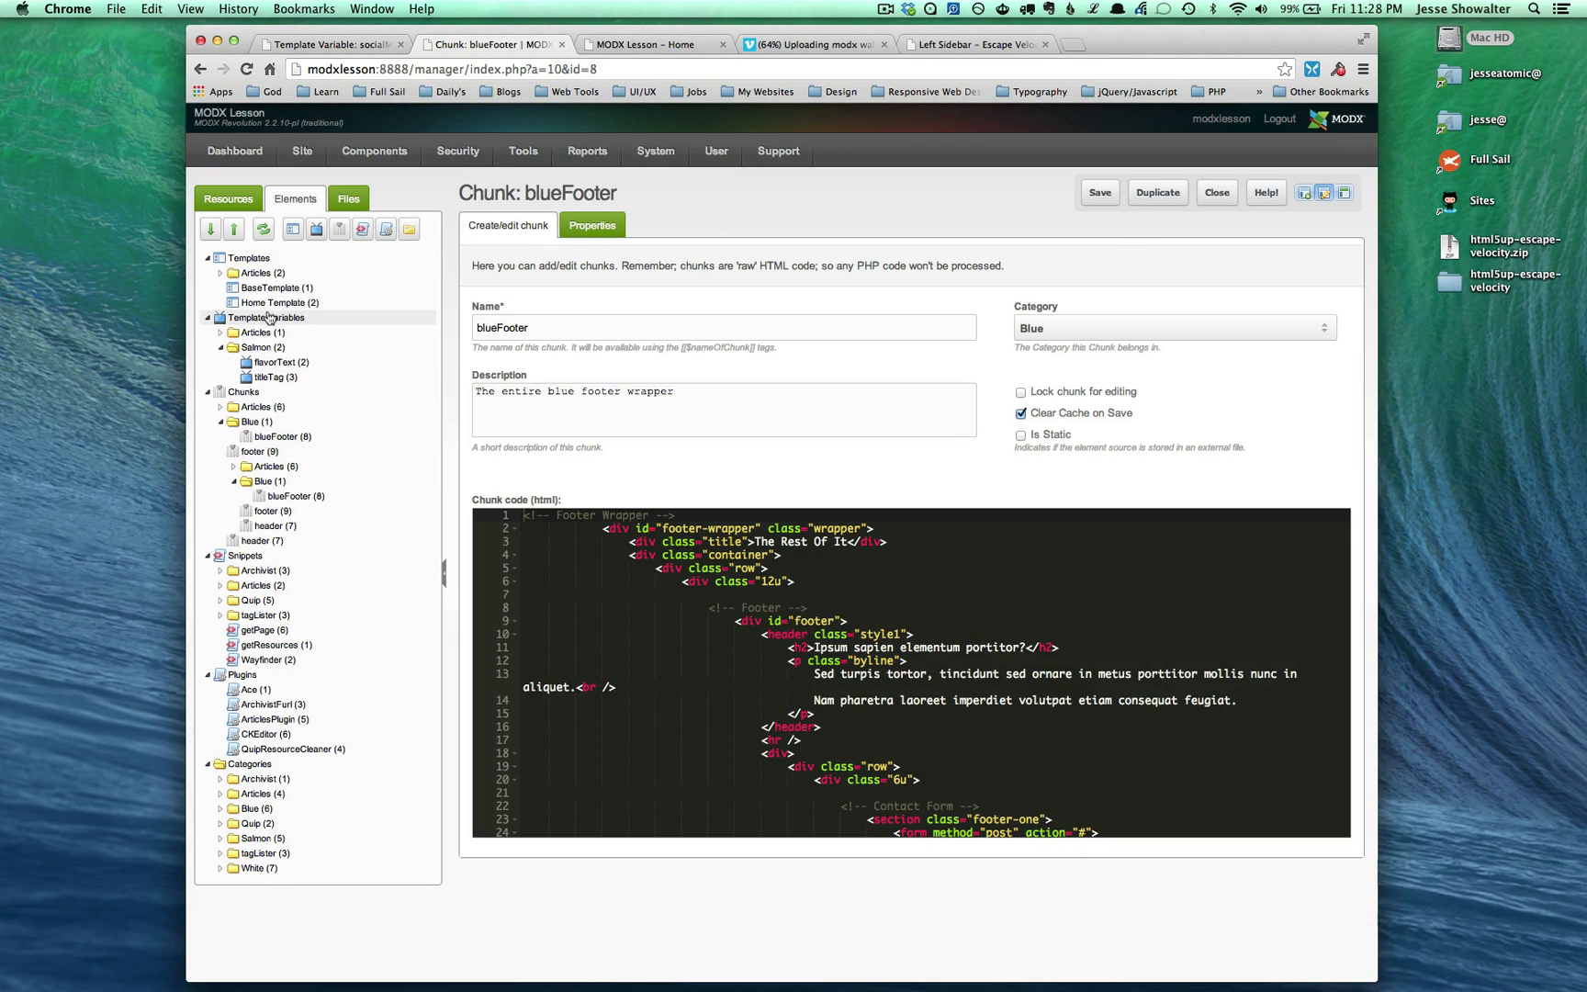
# Check the Home Template's assigned variables, then show the site's resource tree.
pyautogui.click(279, 301)
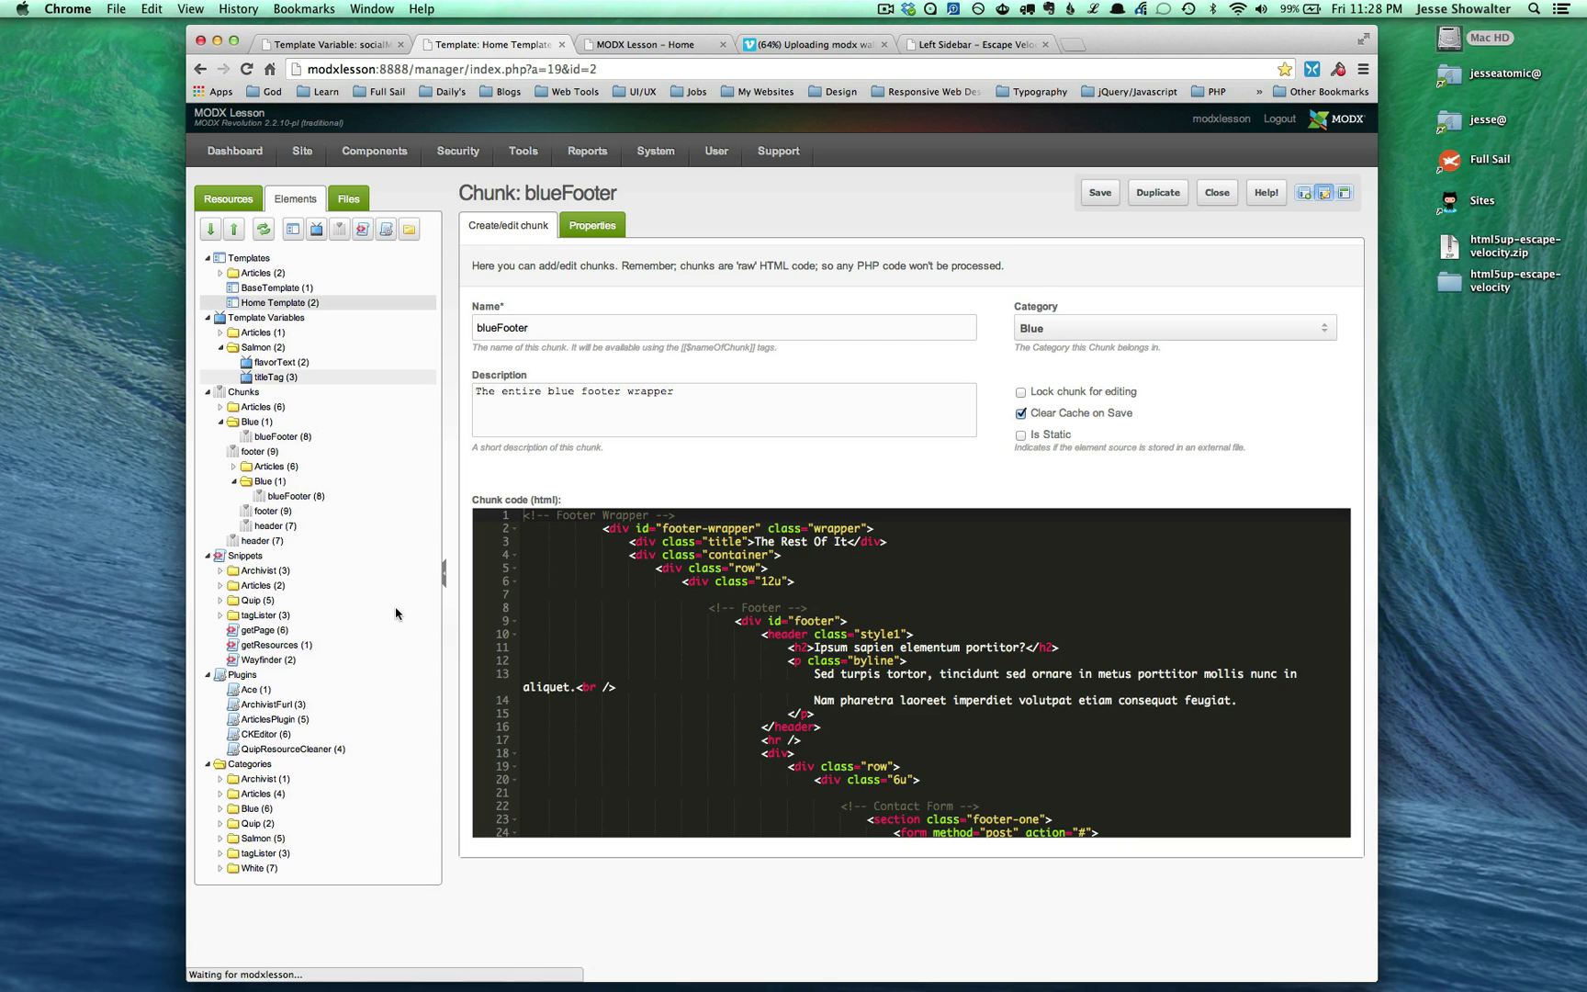
pyautogui.click(692, 225)
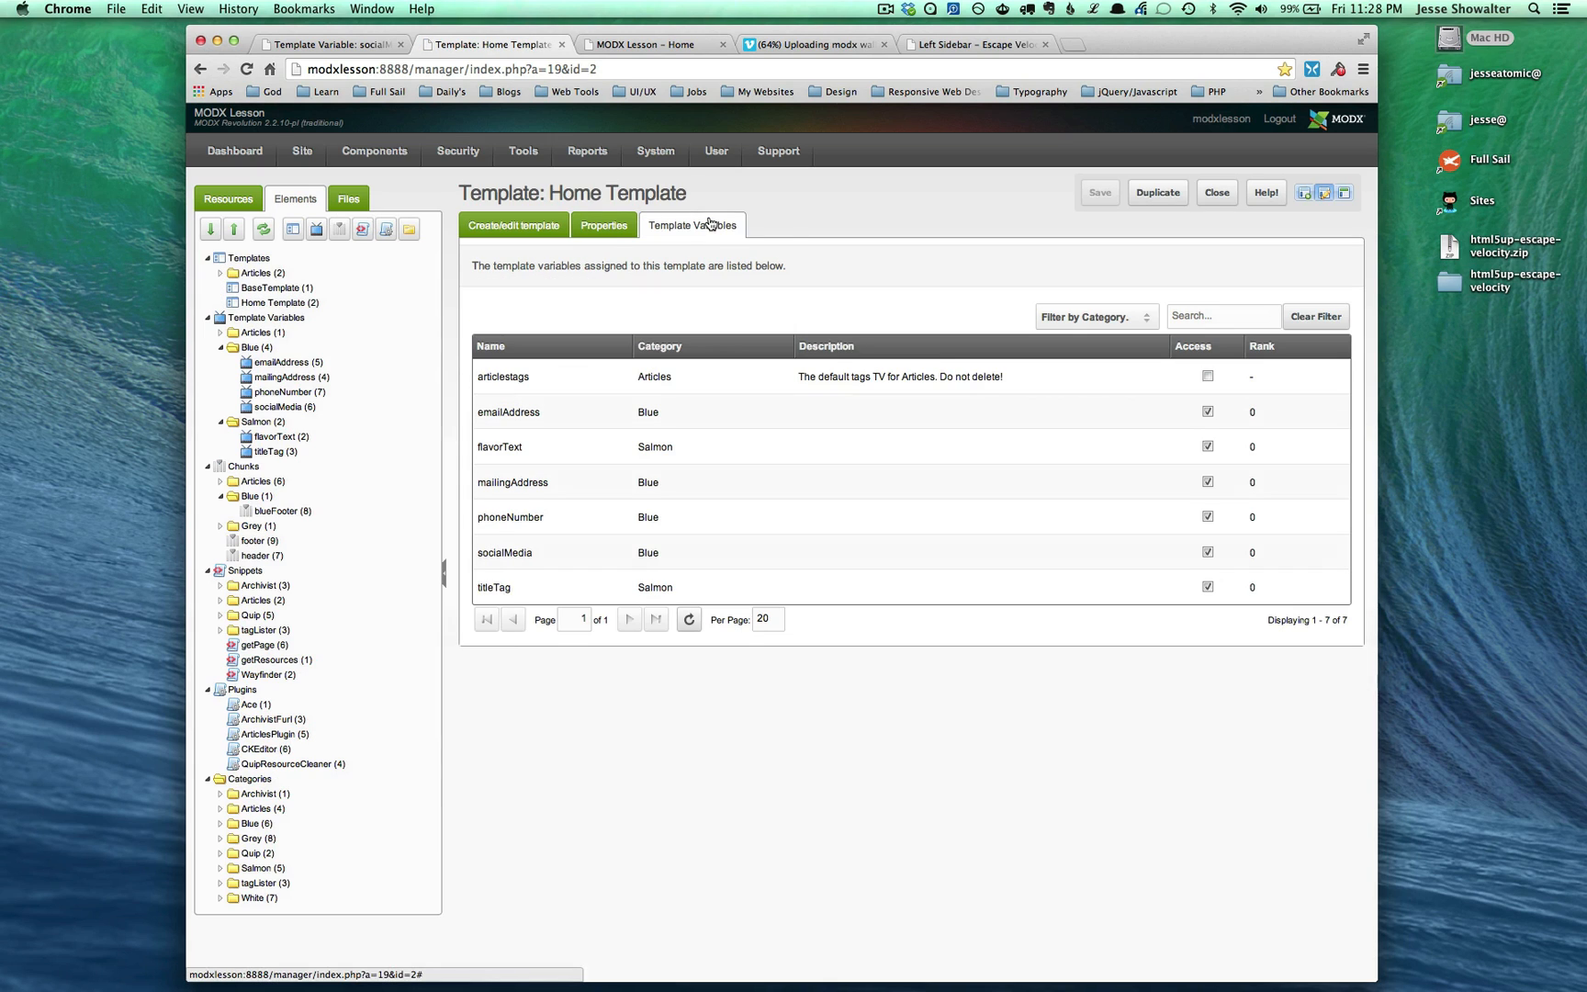
pyautogui.moveTo(1235, 404)
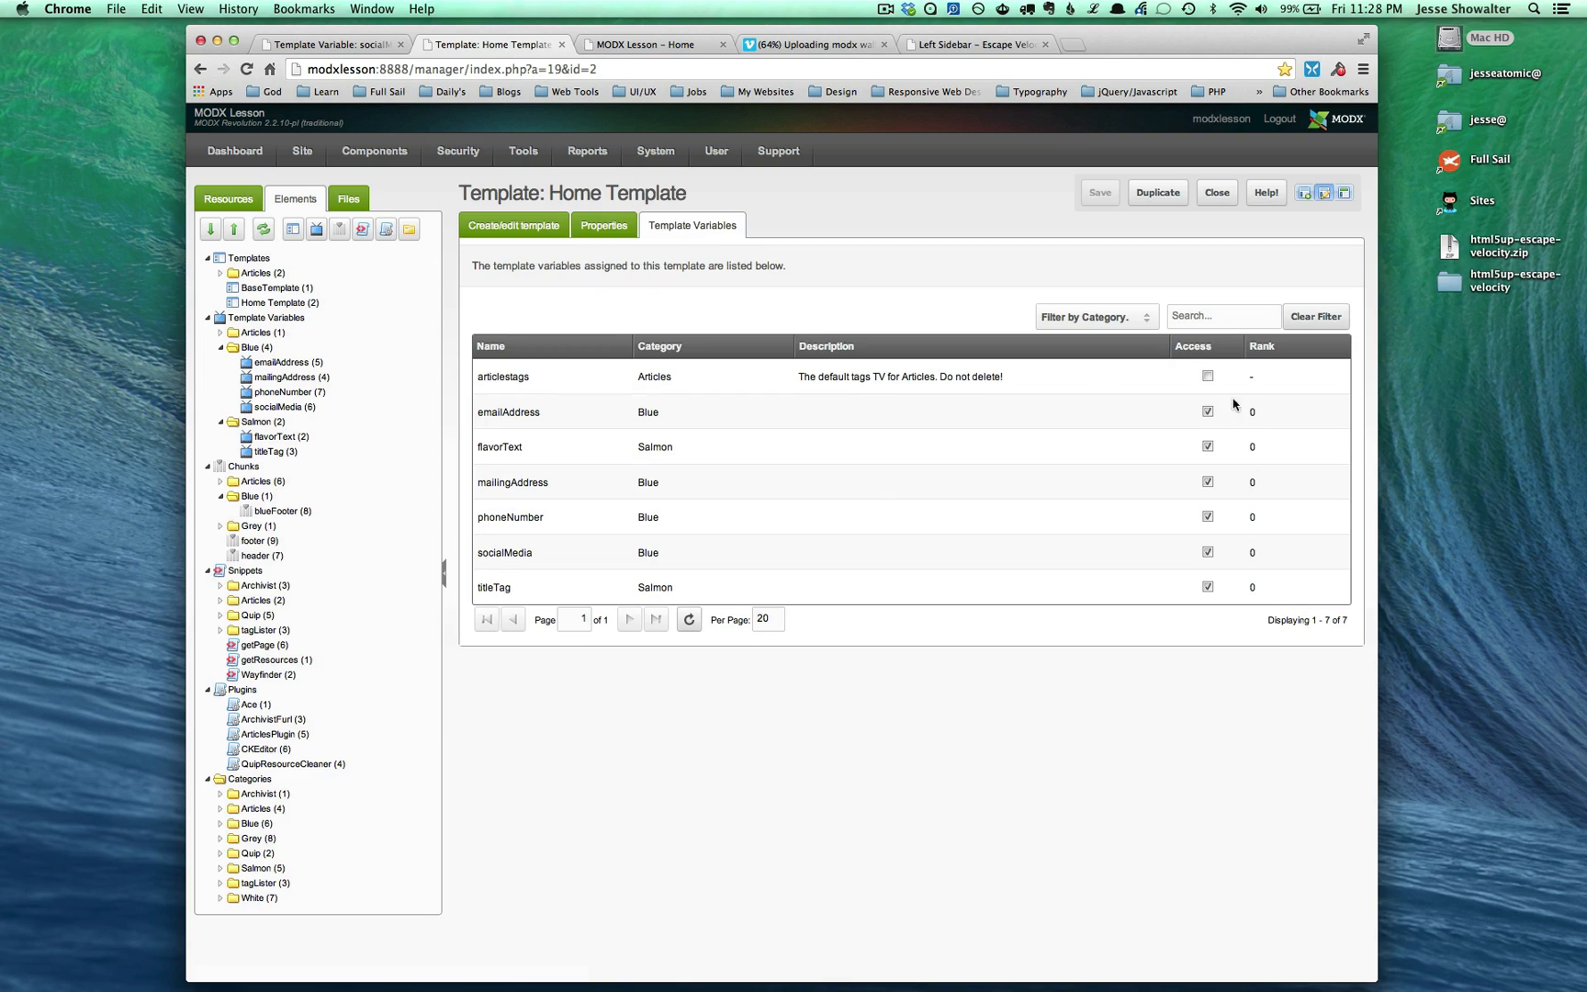
pyautogui.moveTo(1210, 504)
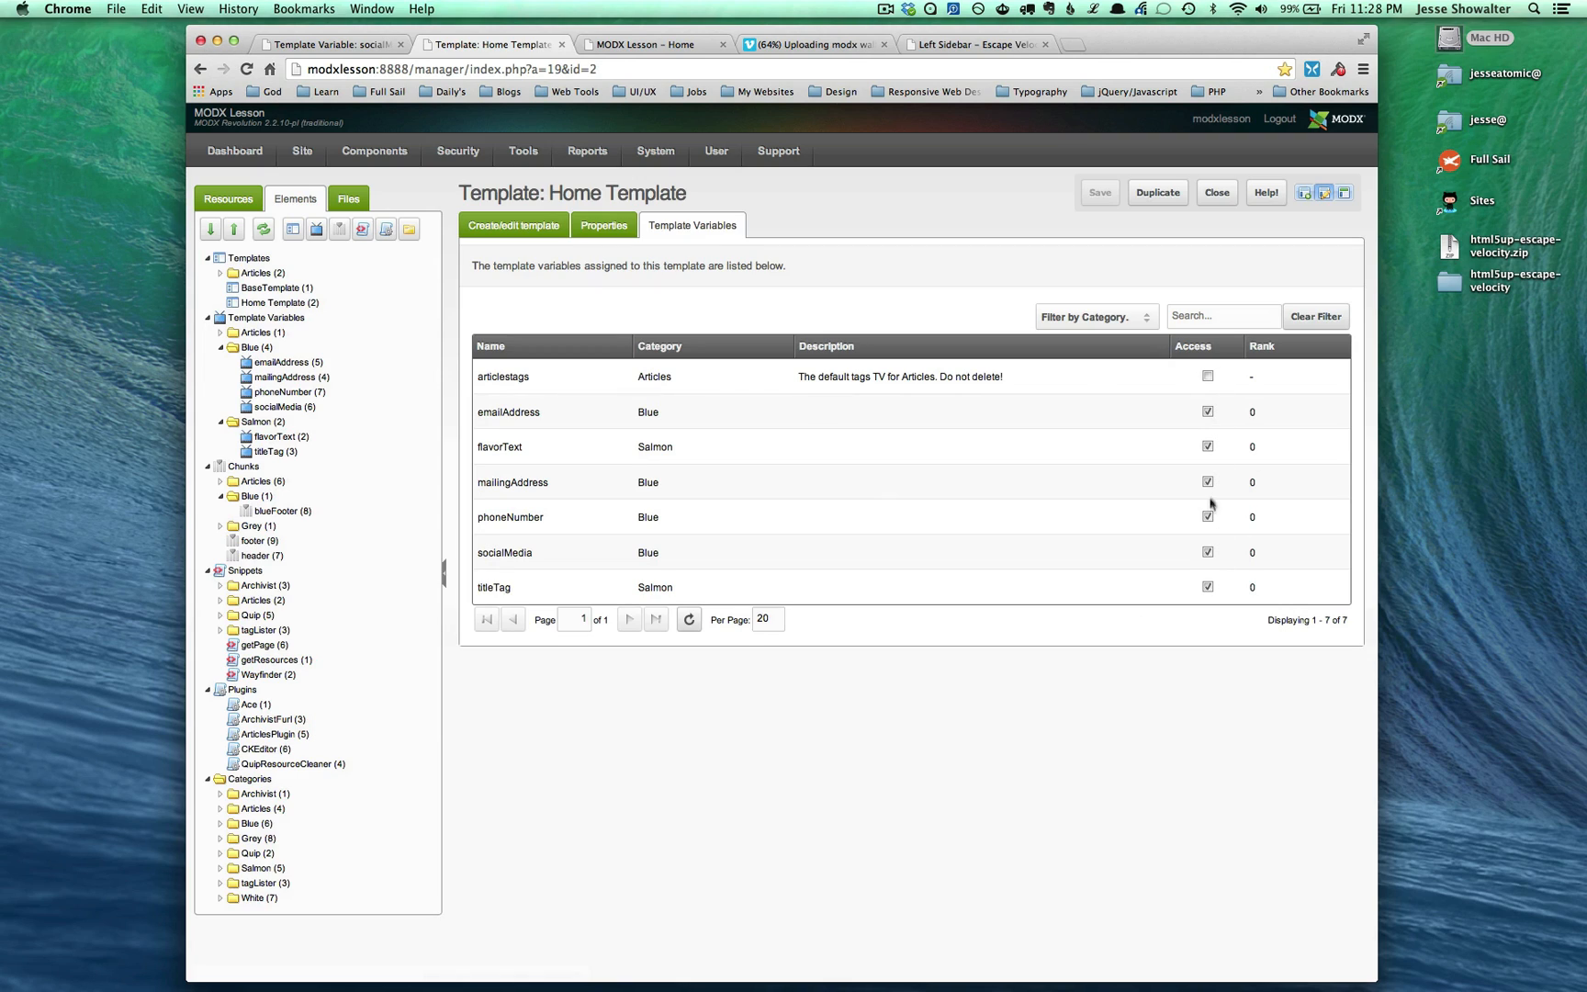
pyautogui.moveTo(1187, 730)
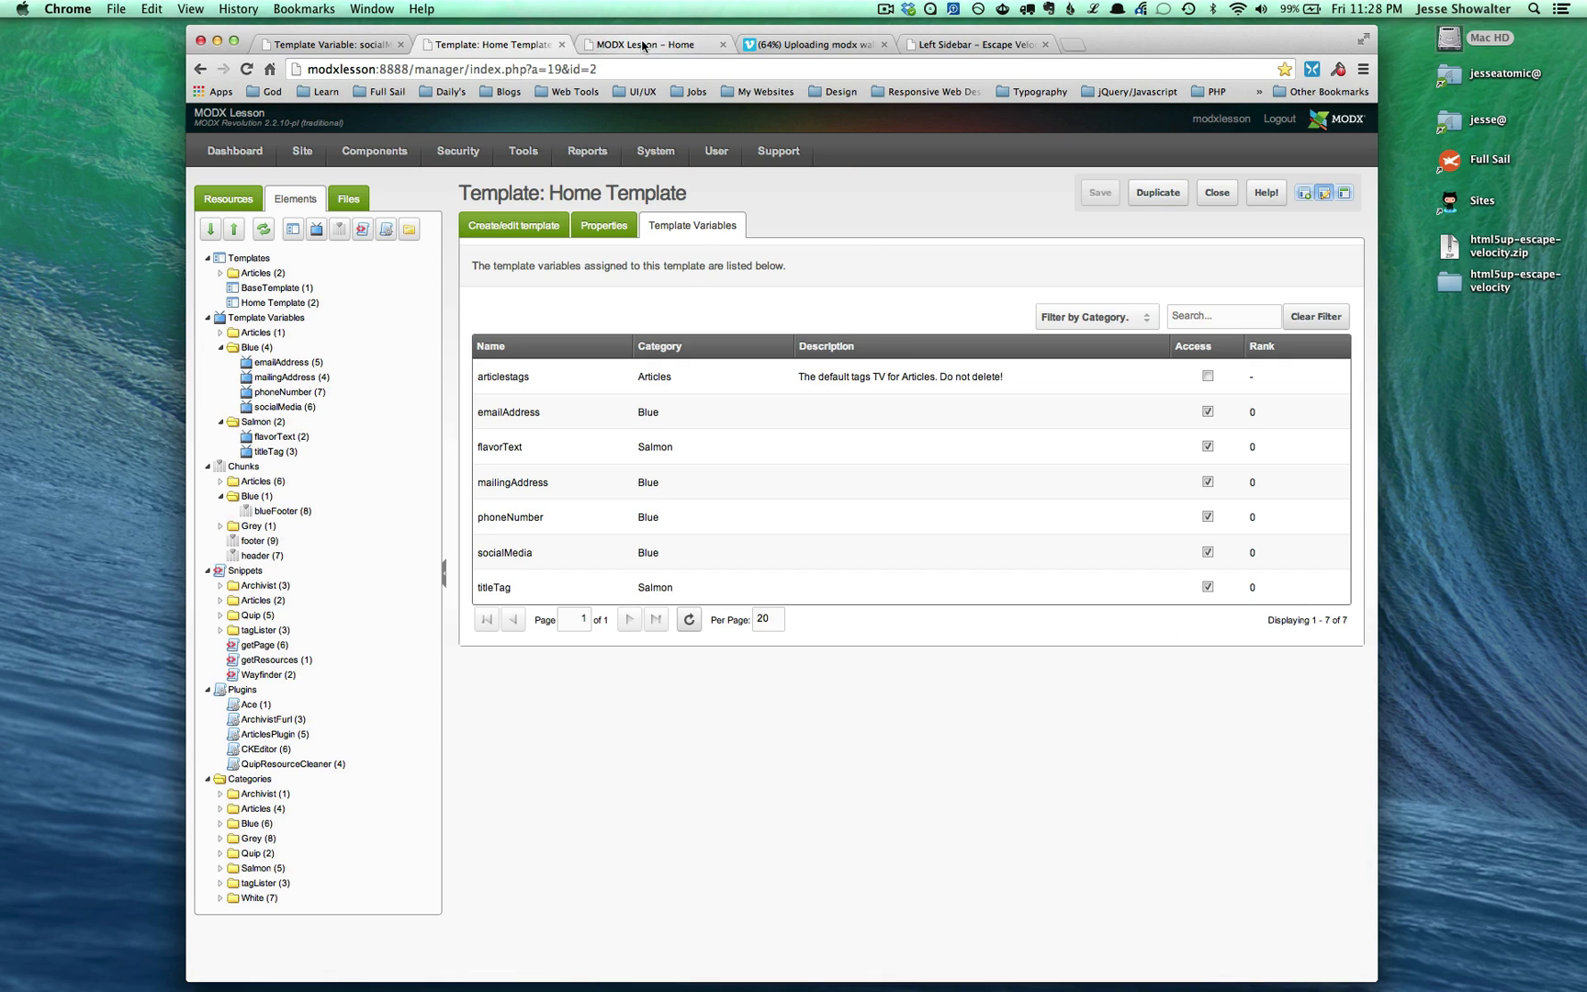
pyautogui.click(301, 151)
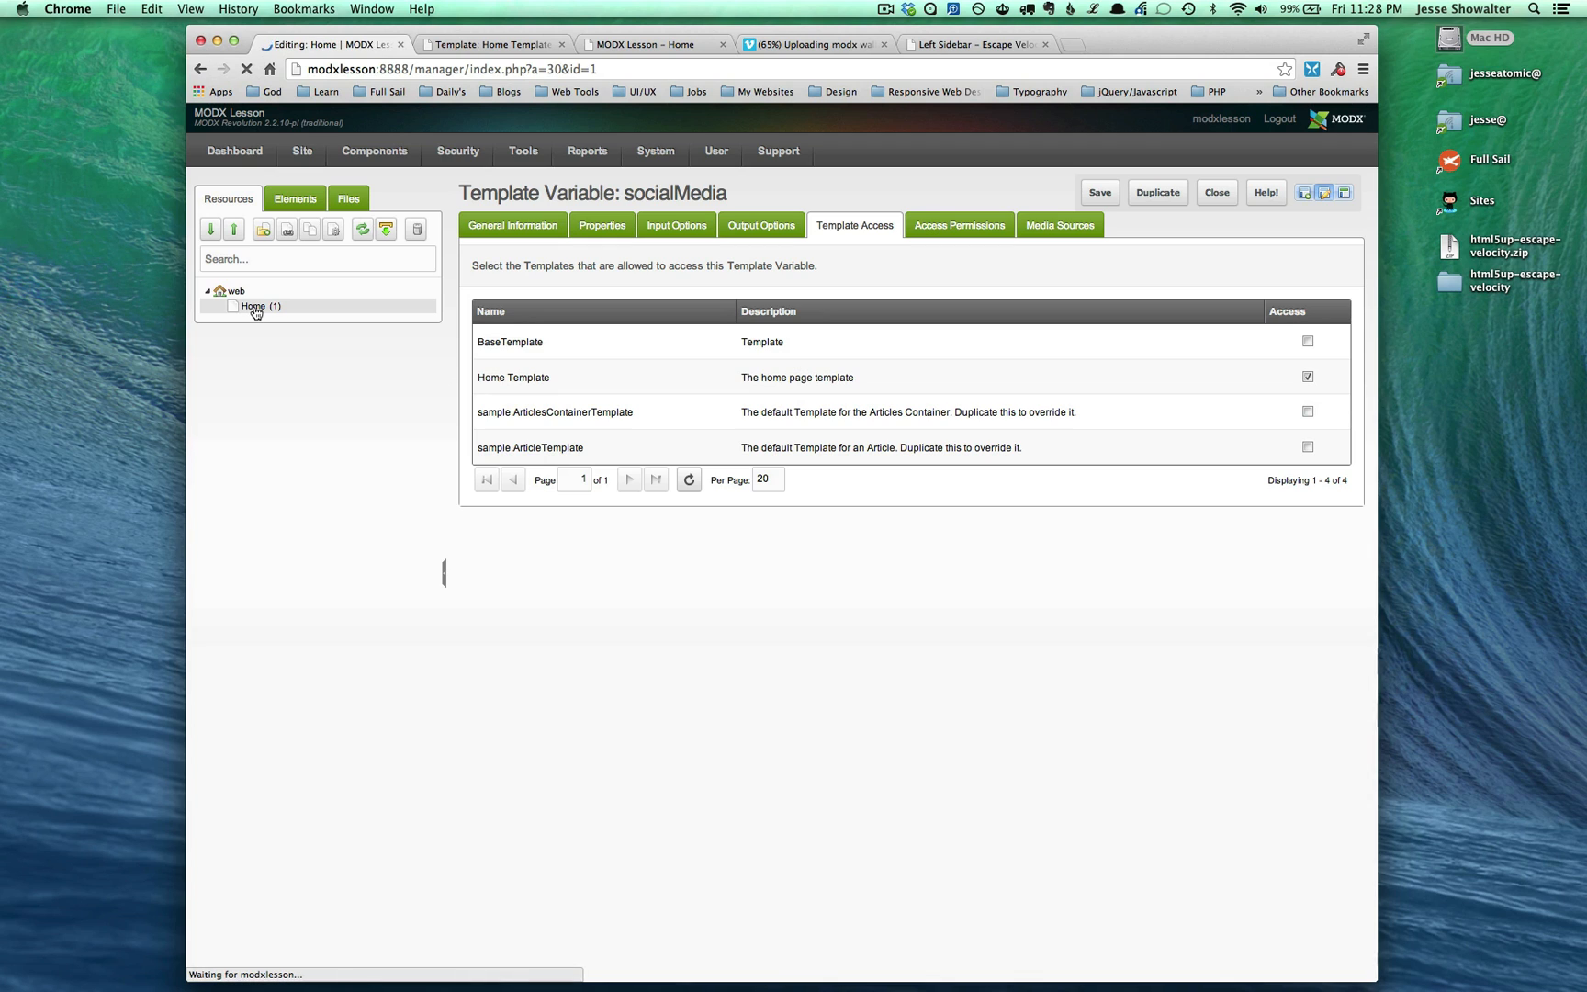
pyautogui.click(254, 307)
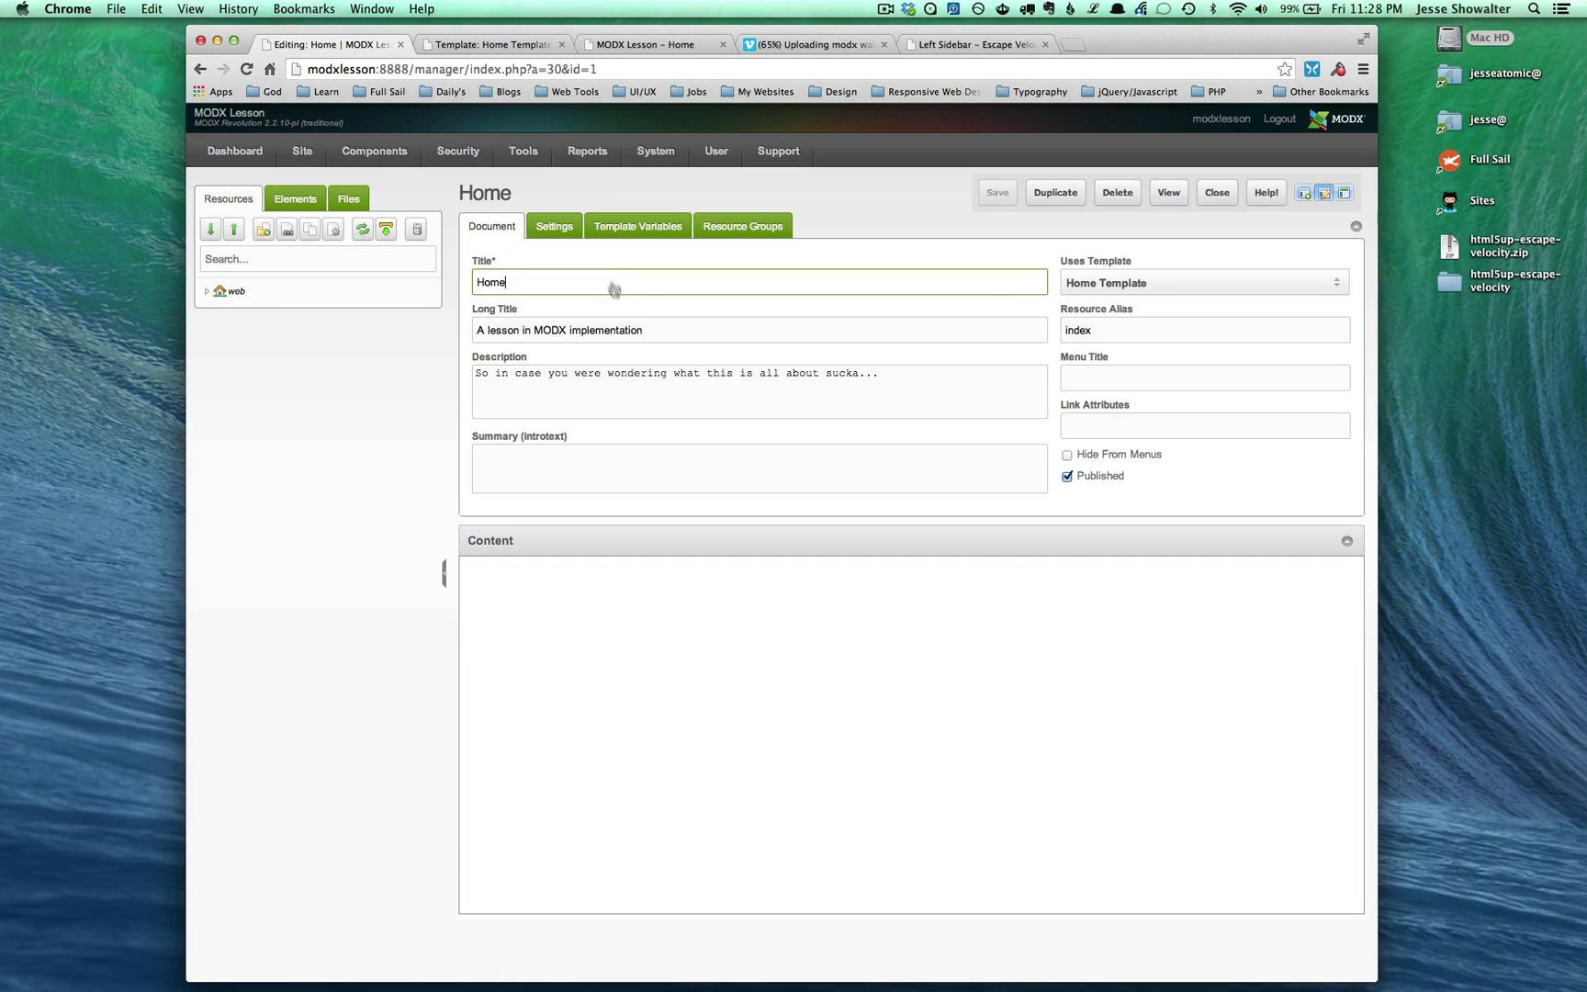
pyautogui.click(638, 226)
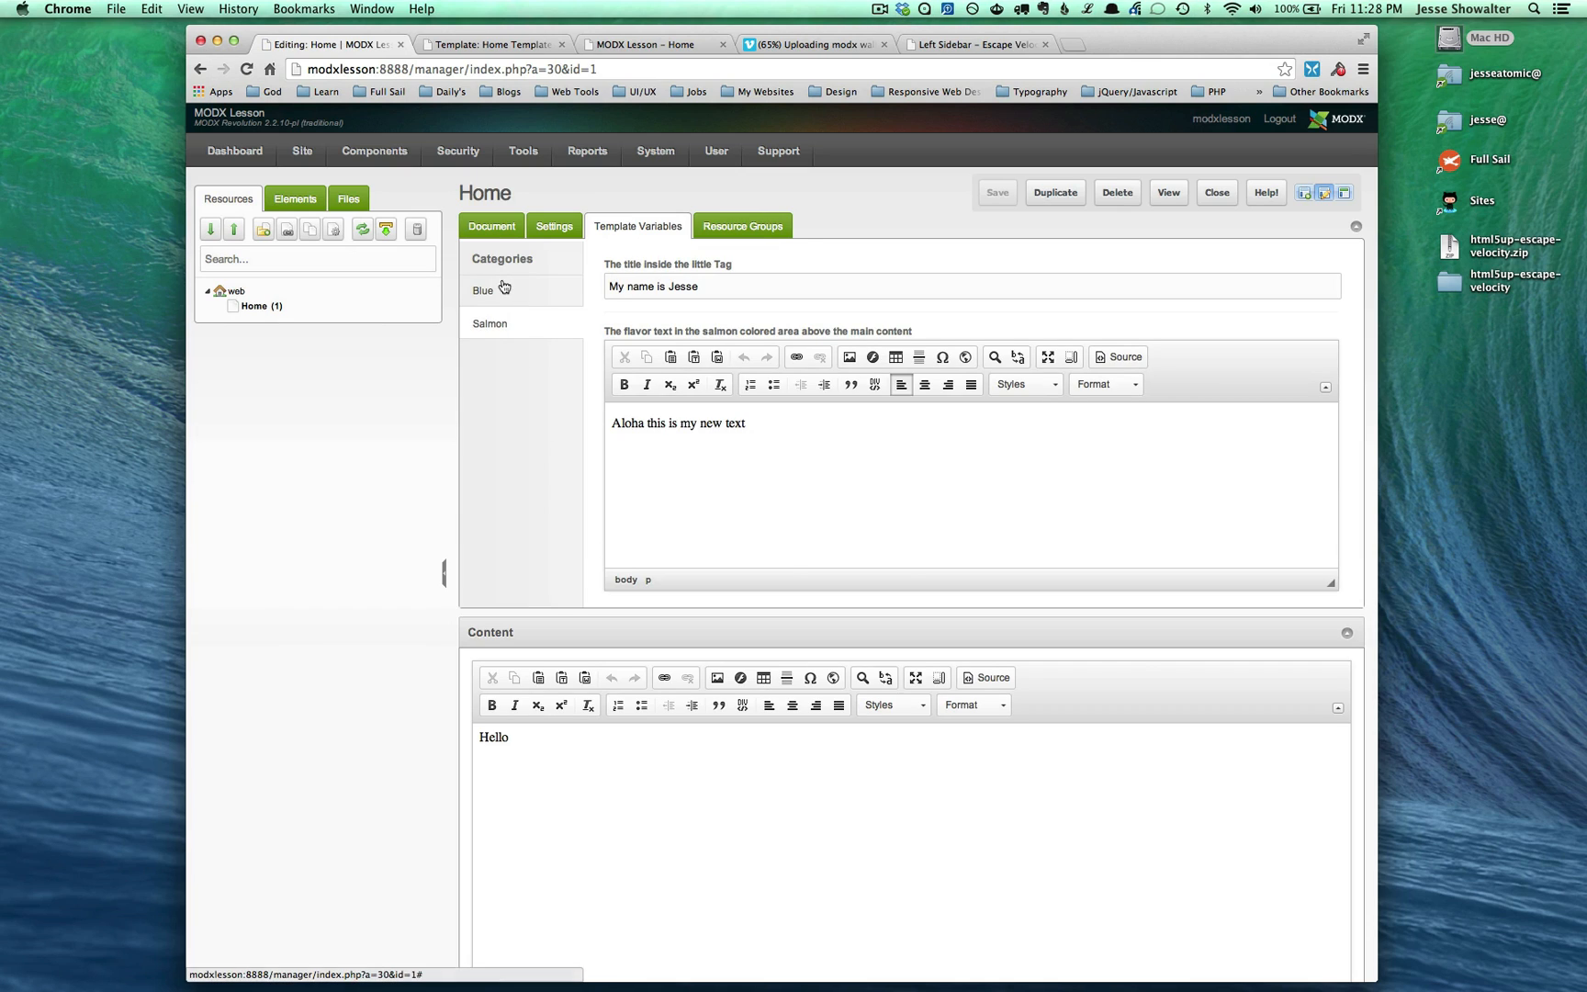
pyautogui.scroll(-3)
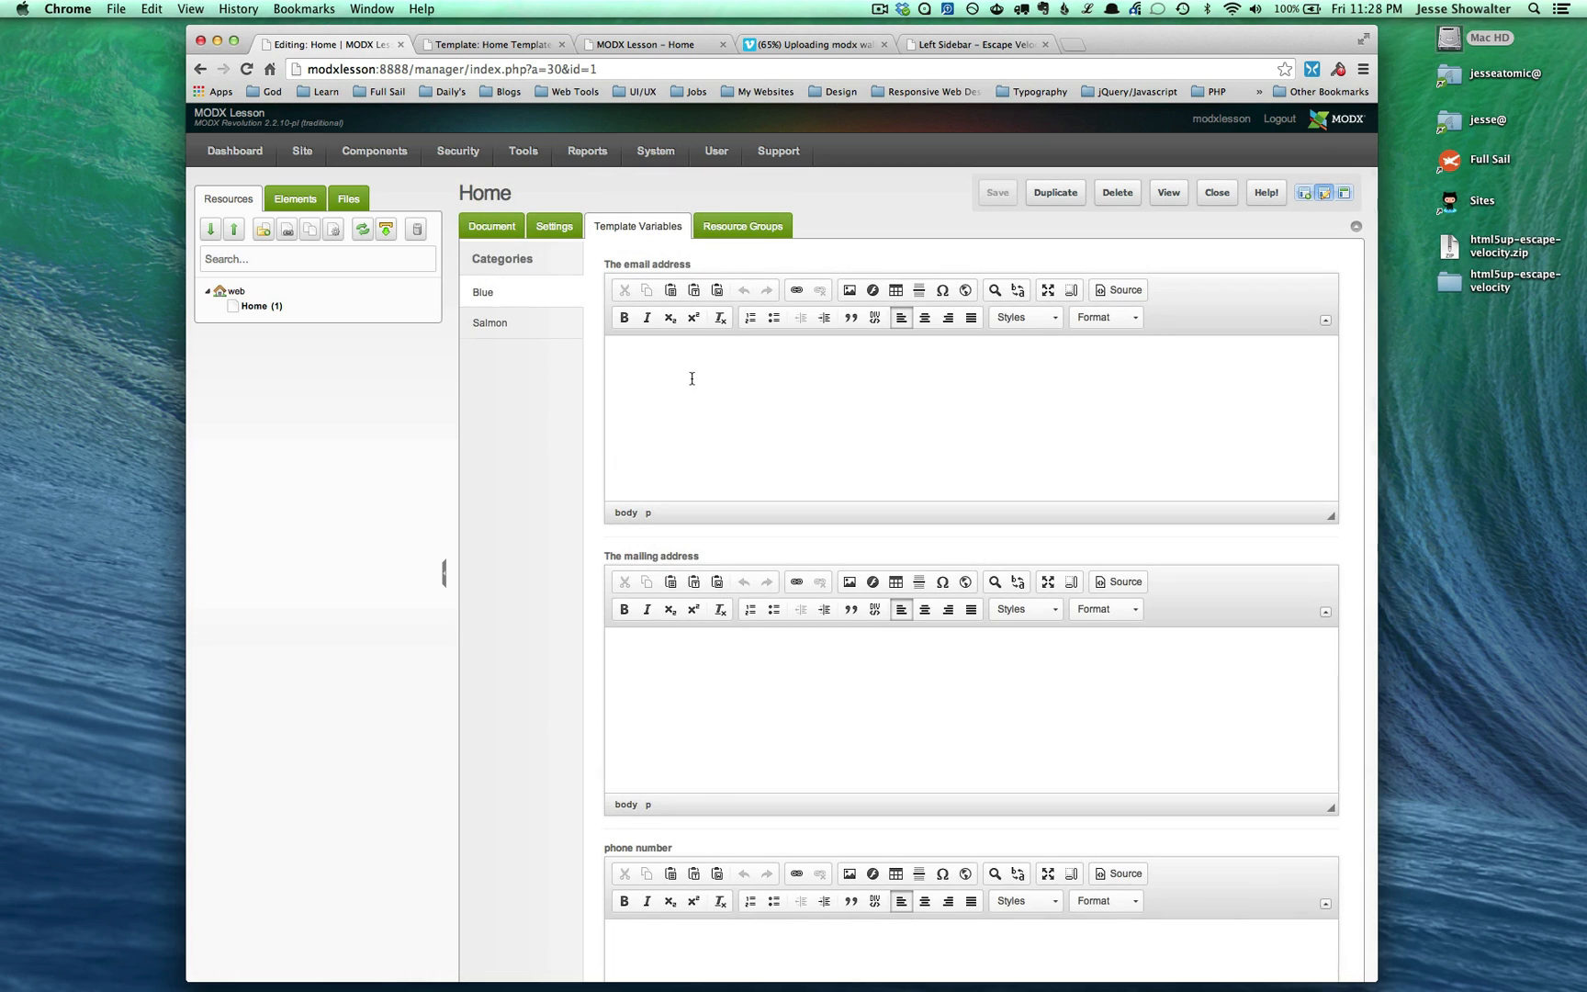
pyautogui.moveTo(764, 401)
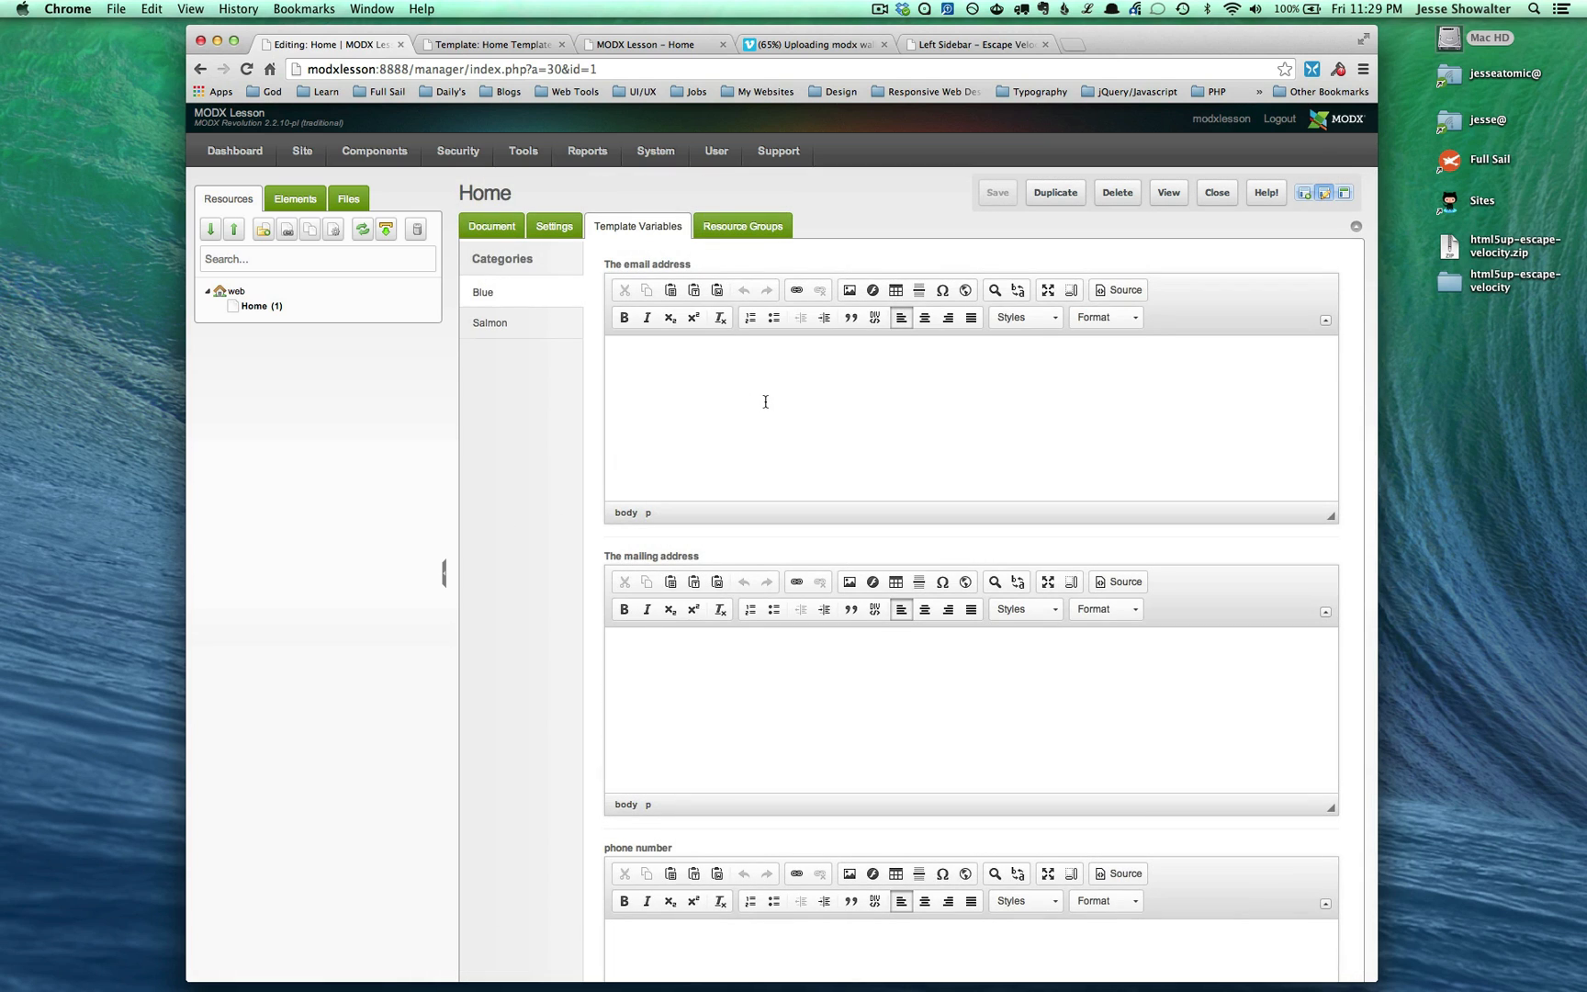
pyautogui.write('dsds')
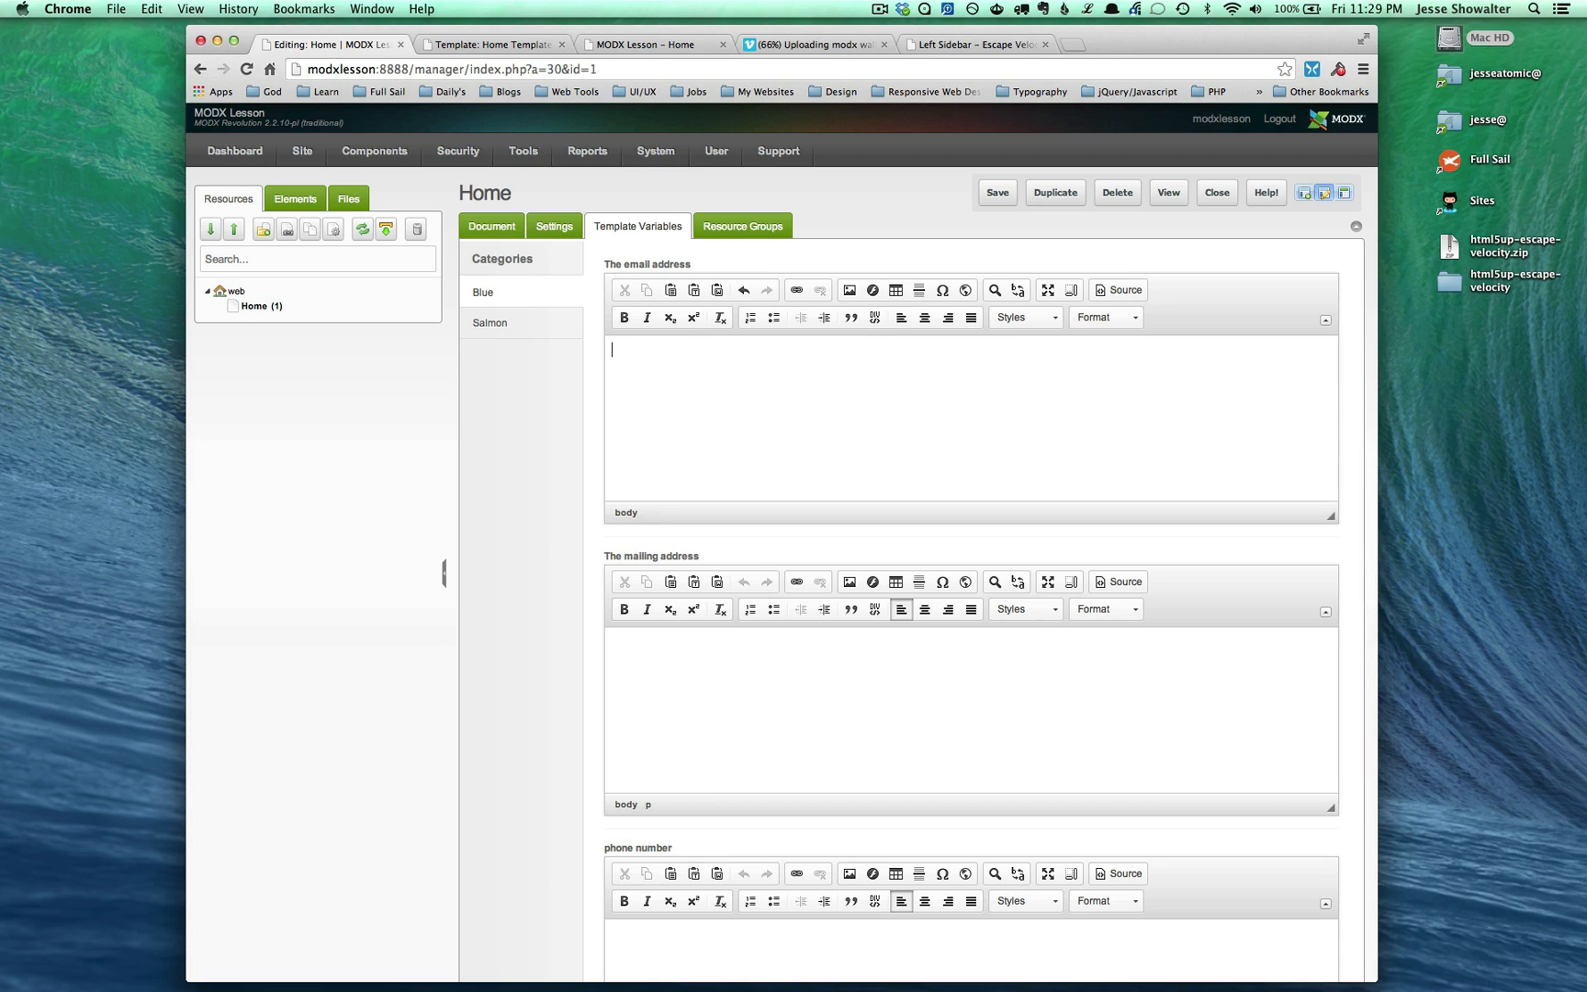
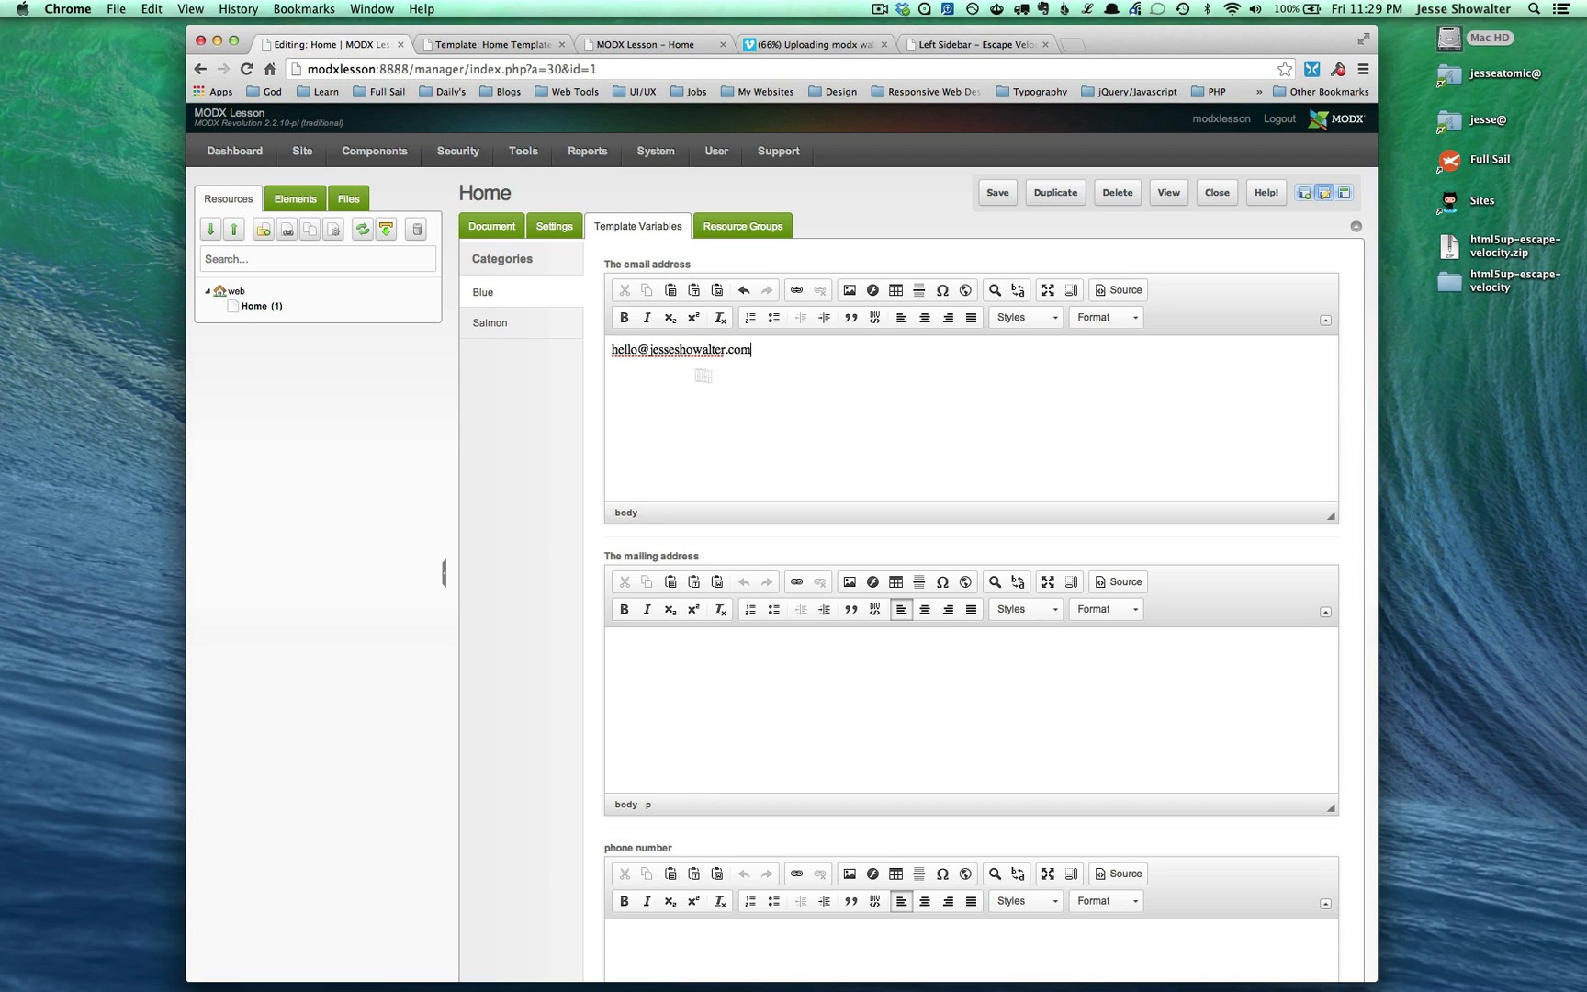
pyautogui.moveTo(798, 290)
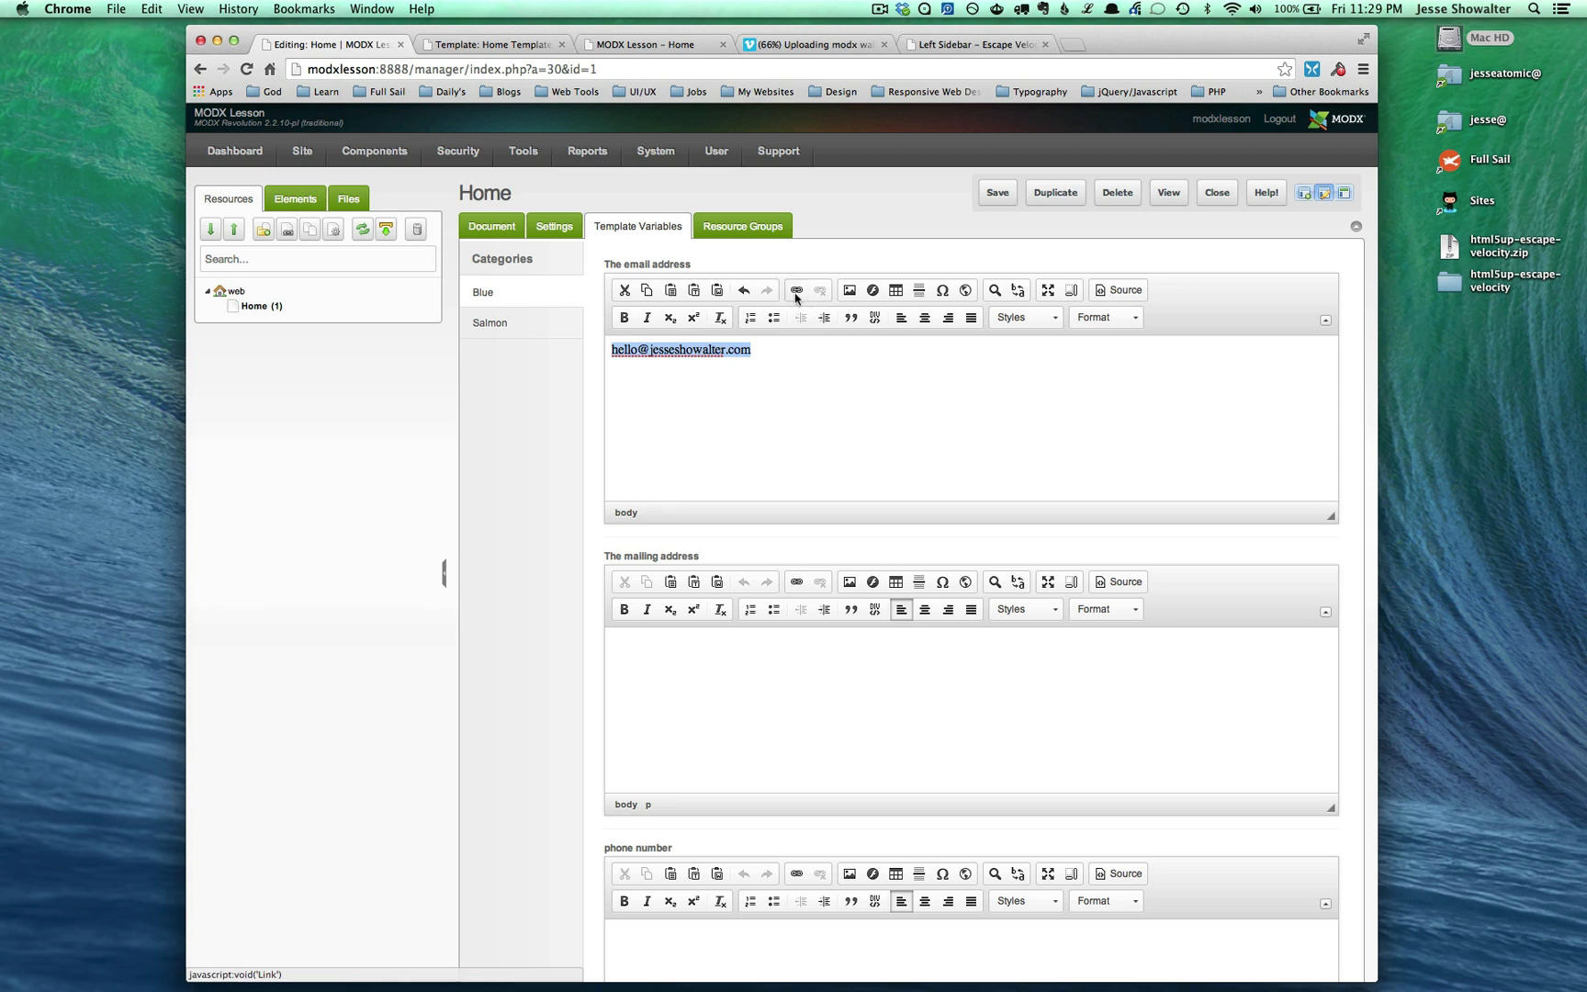
pyautogui.click(797, 290)
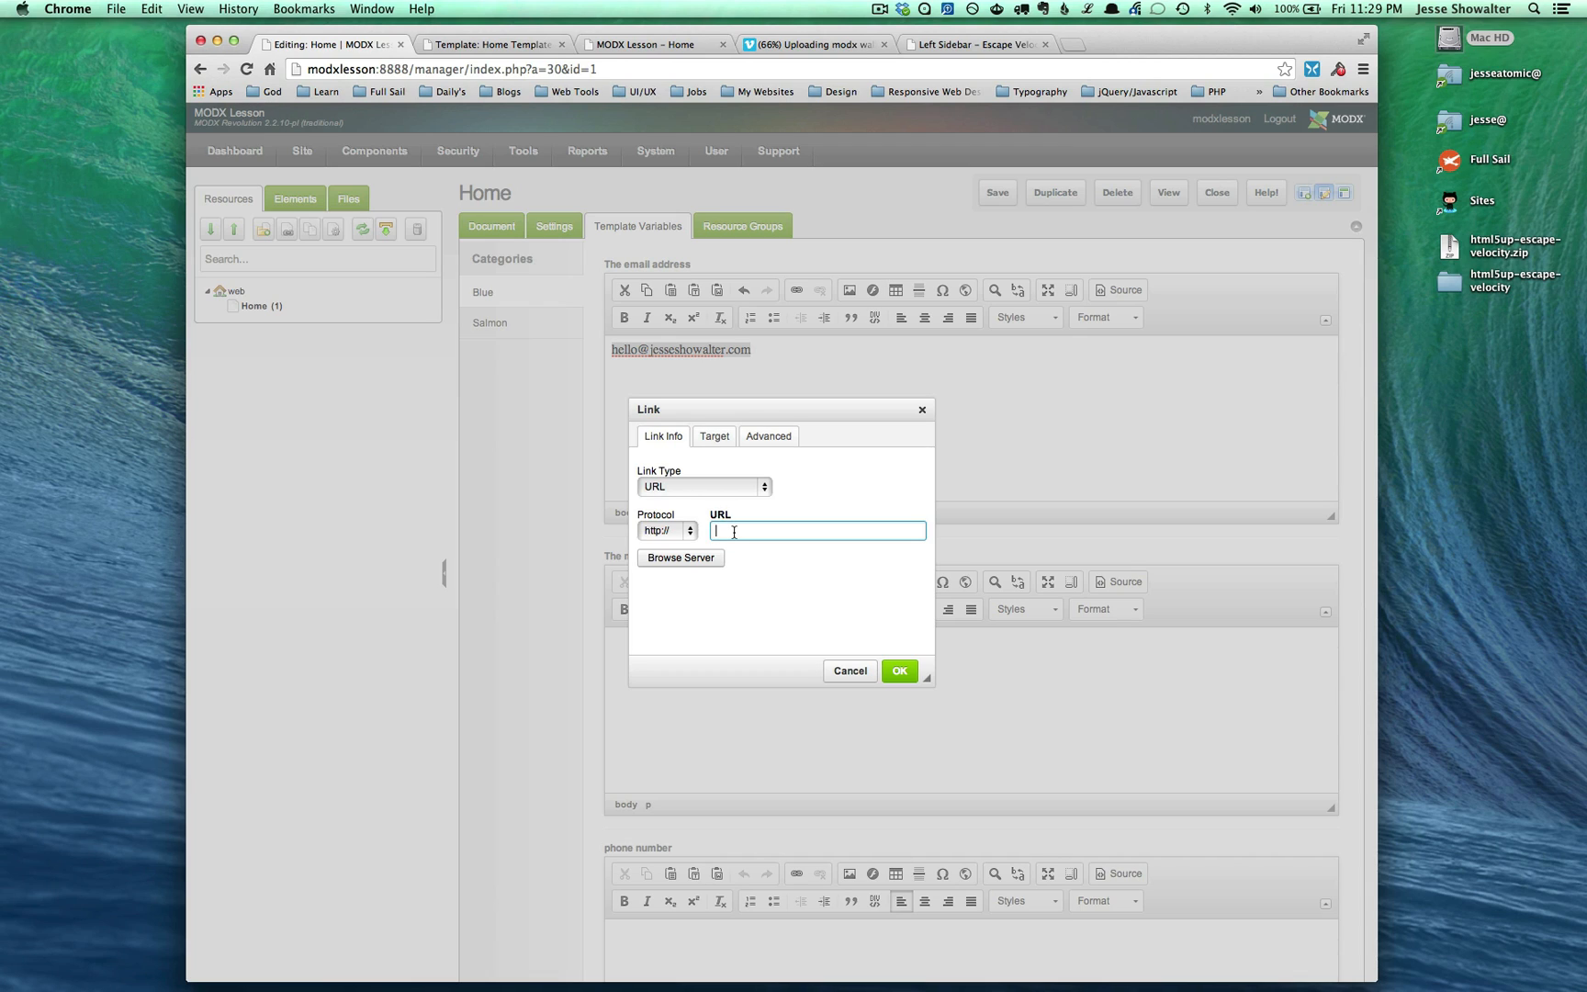
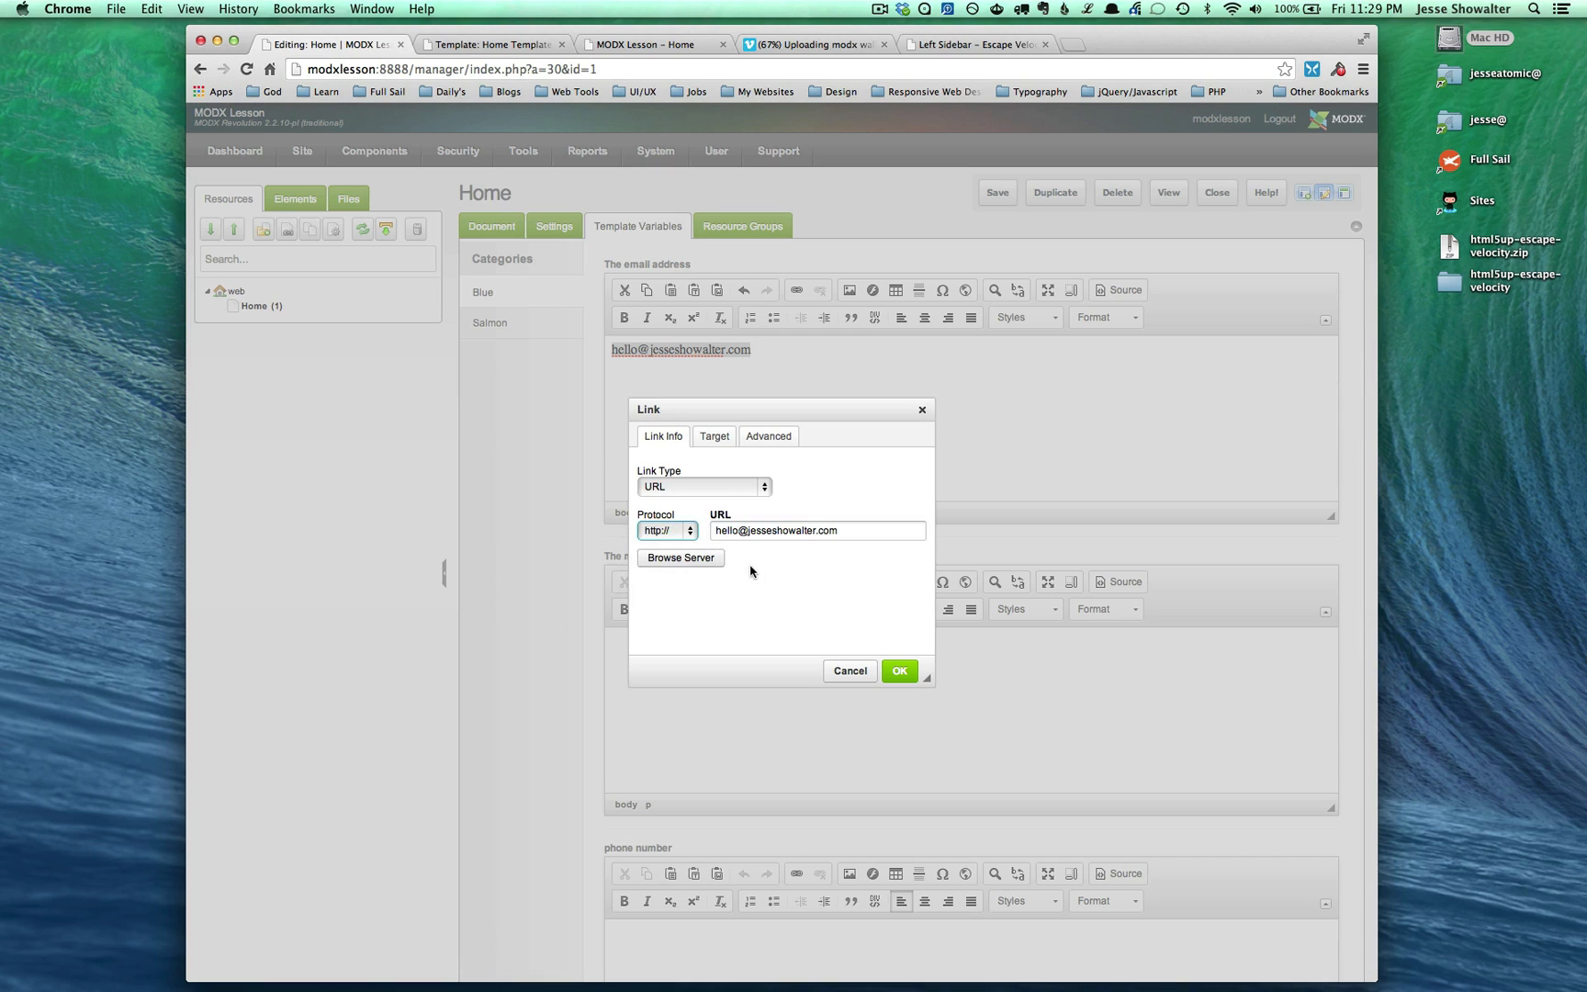
pyautogui.click(703, 485)
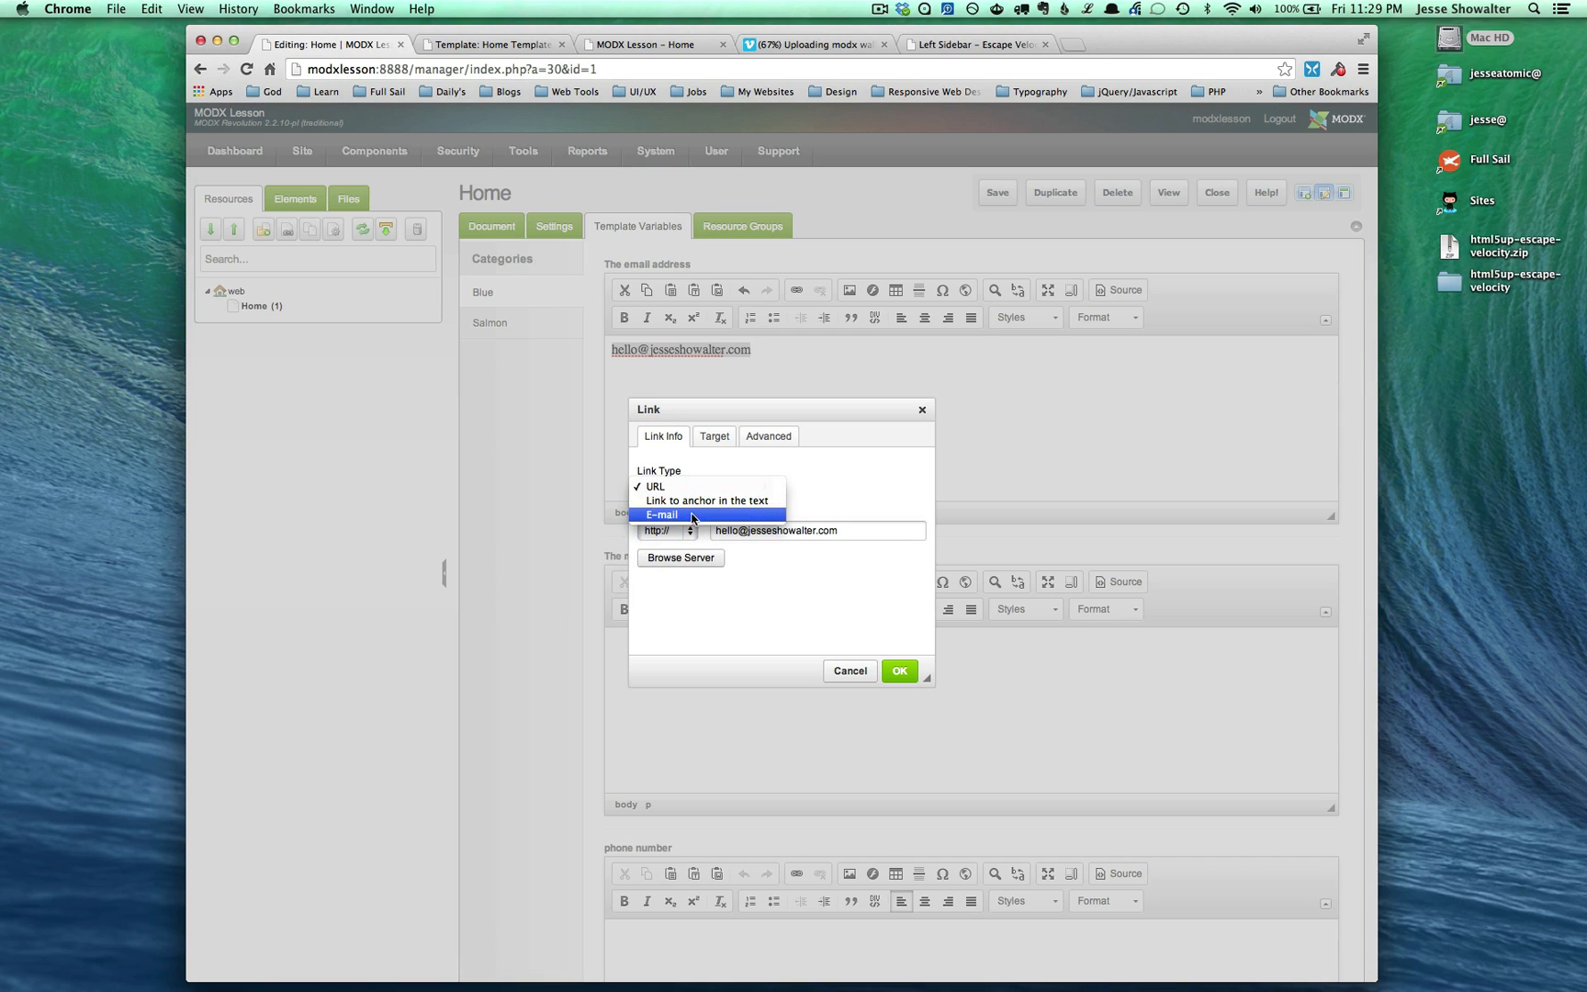
pyautogui.click(660, 514)
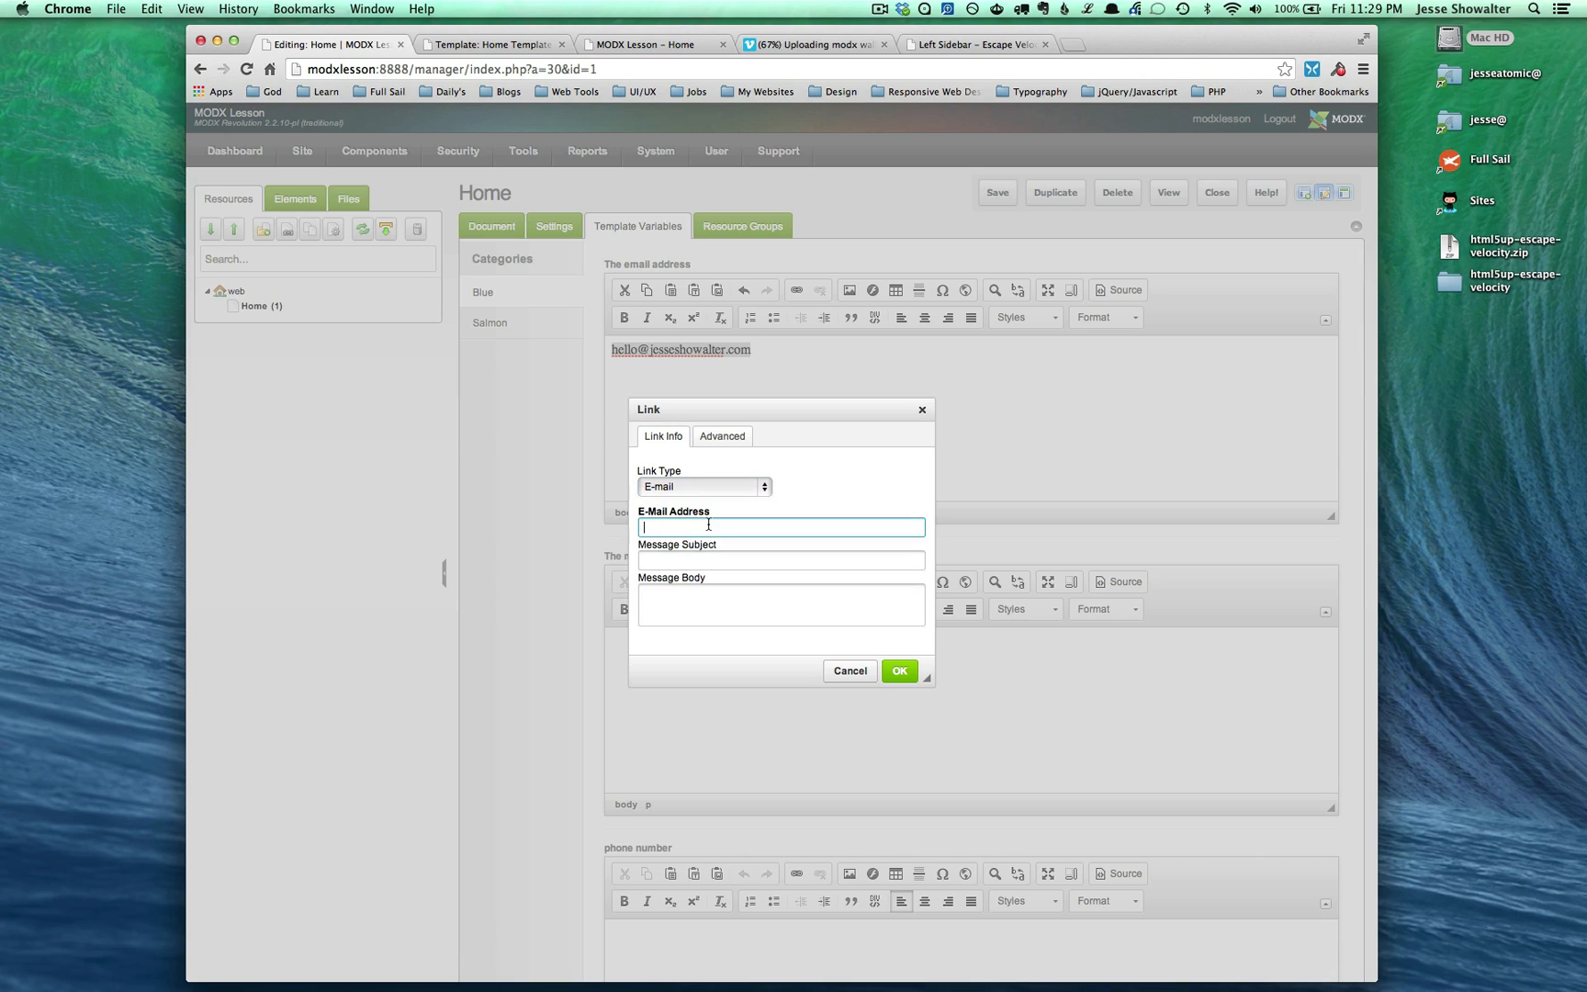
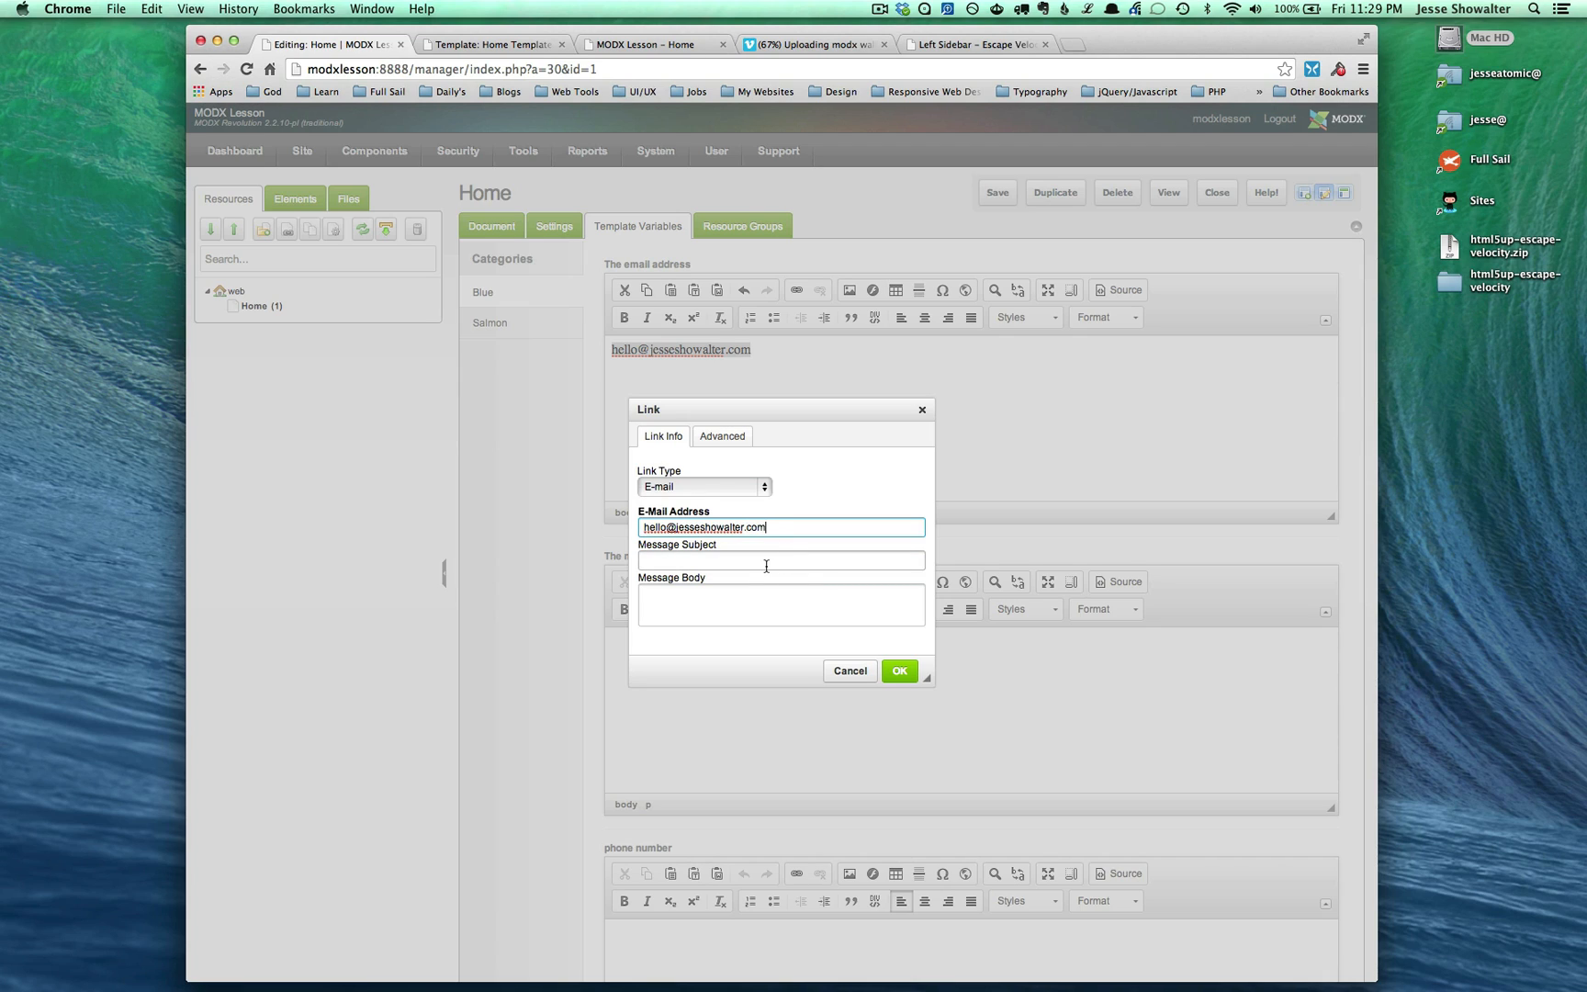
pyautogui.write('Hello Jesse')
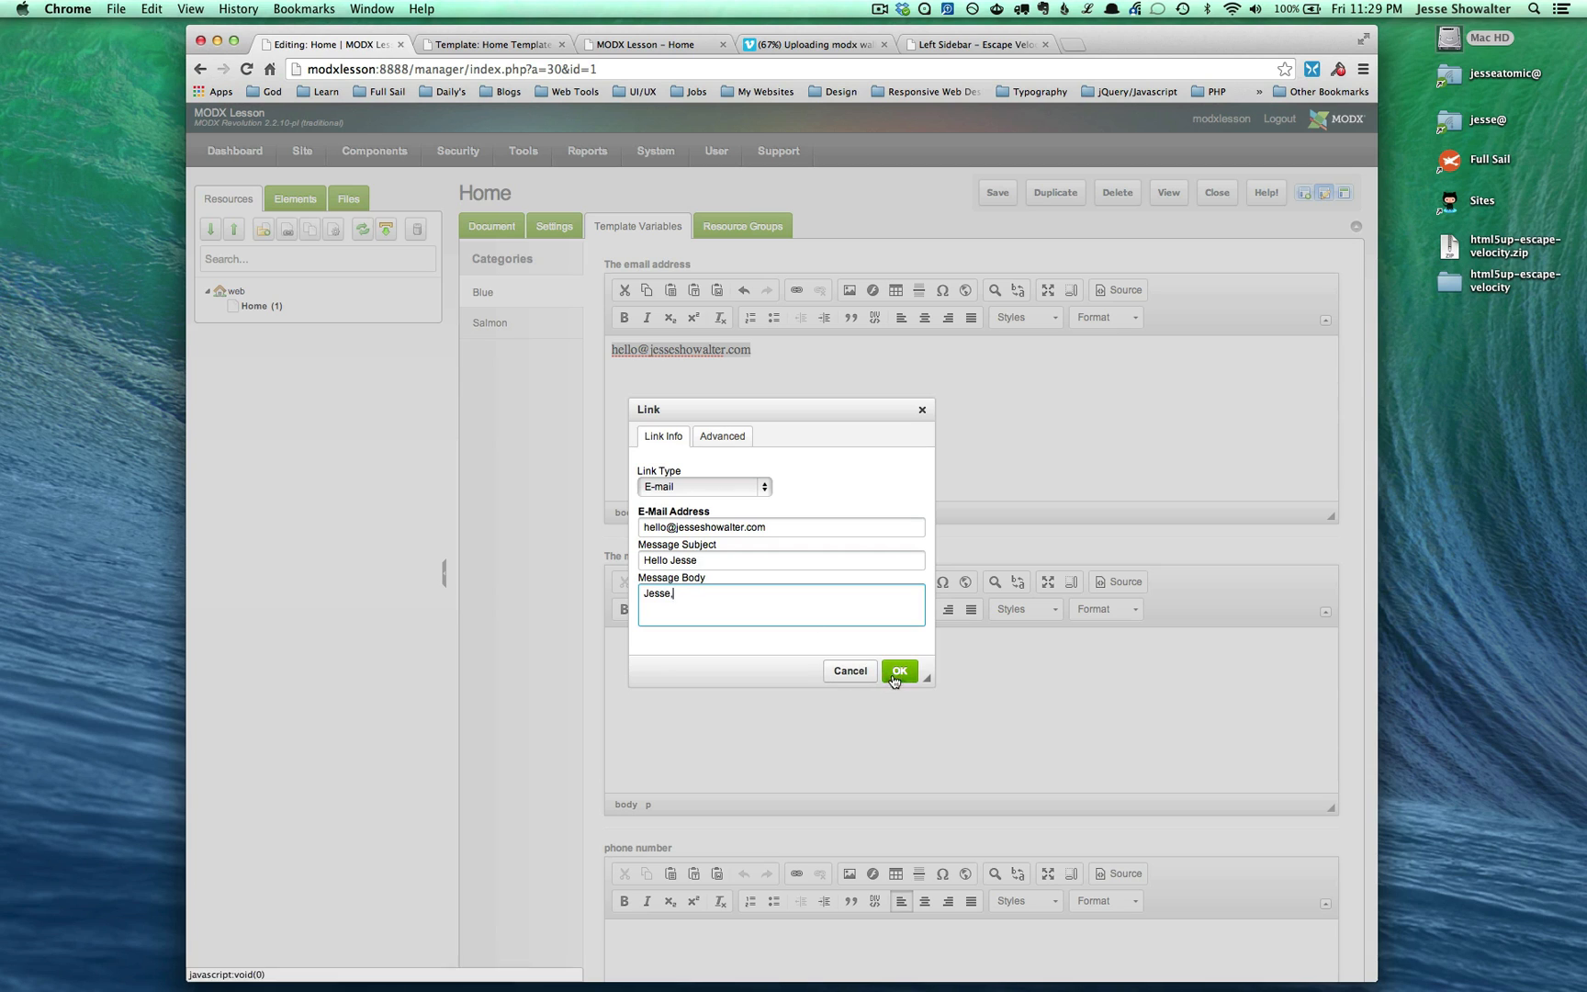
pyautogui.click(899, 670)
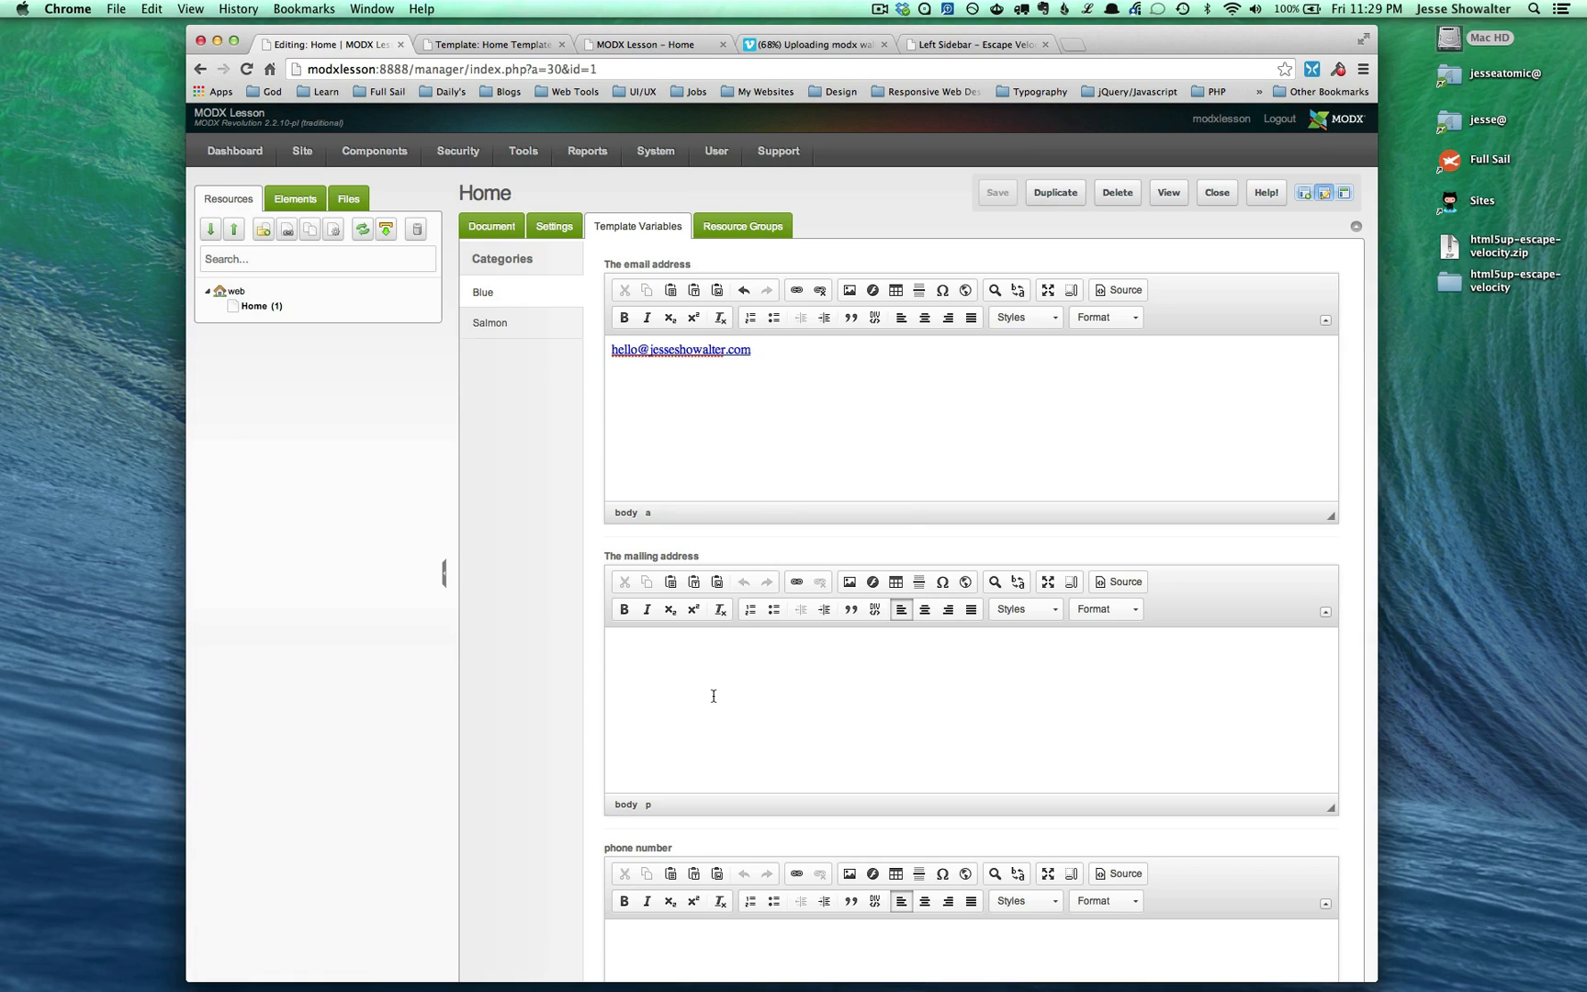
# Enter 1234 awesome lane as the mailing address and save the Home resource.
pyautogui.write('1234')
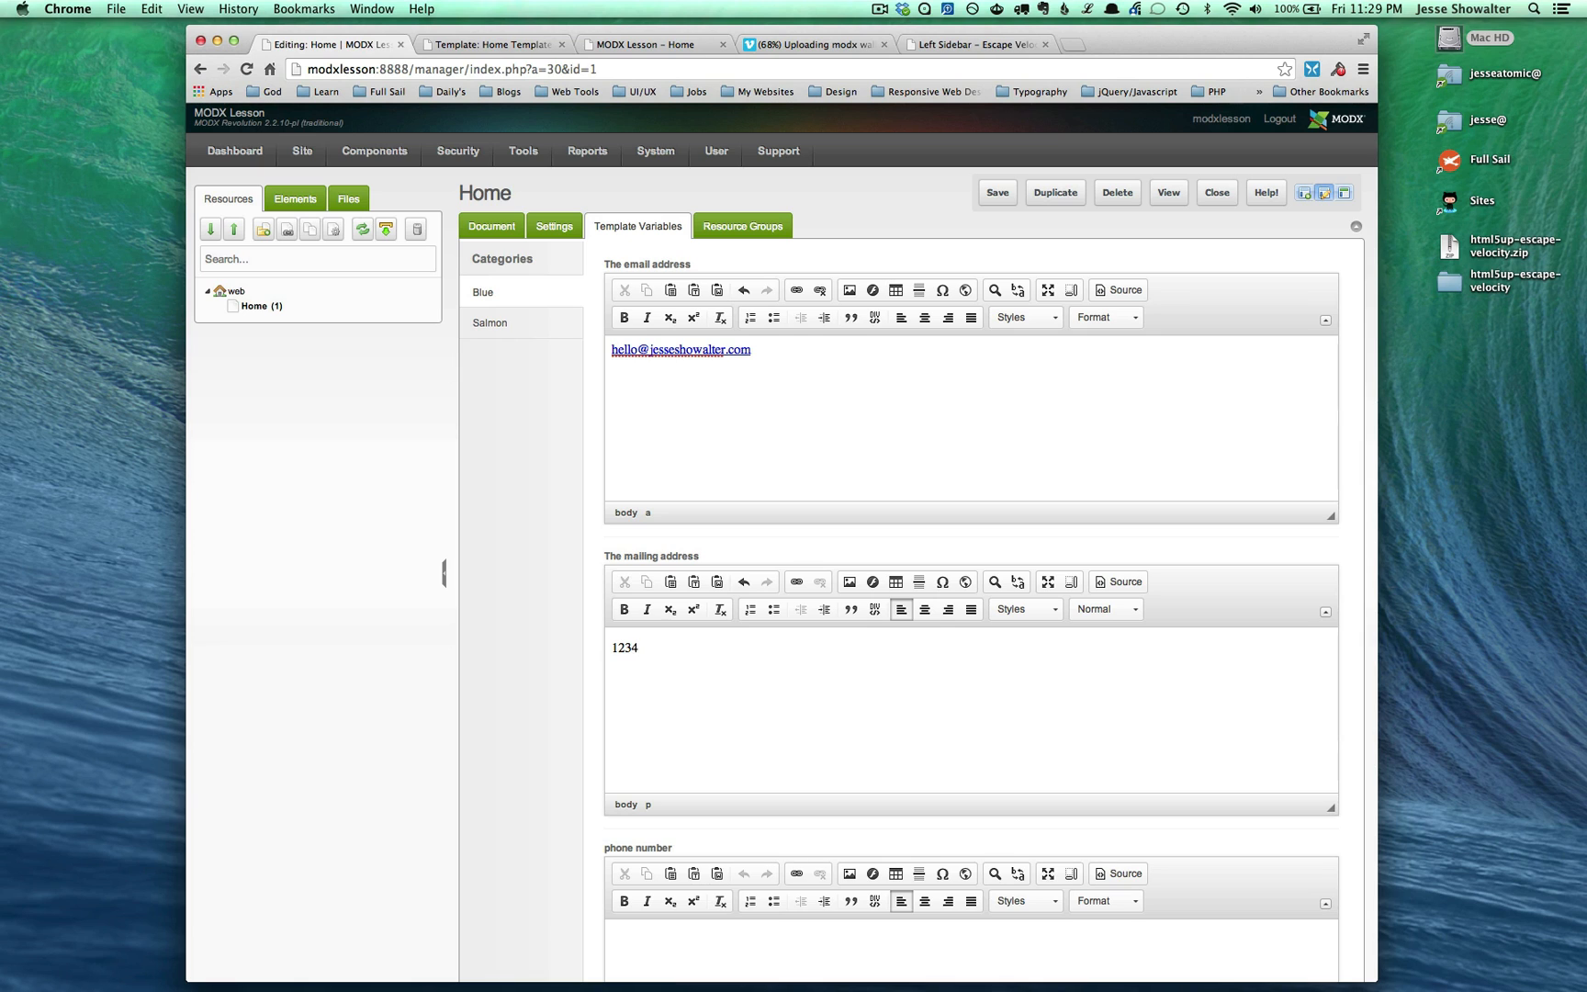
pyautogui.write('awesome la')
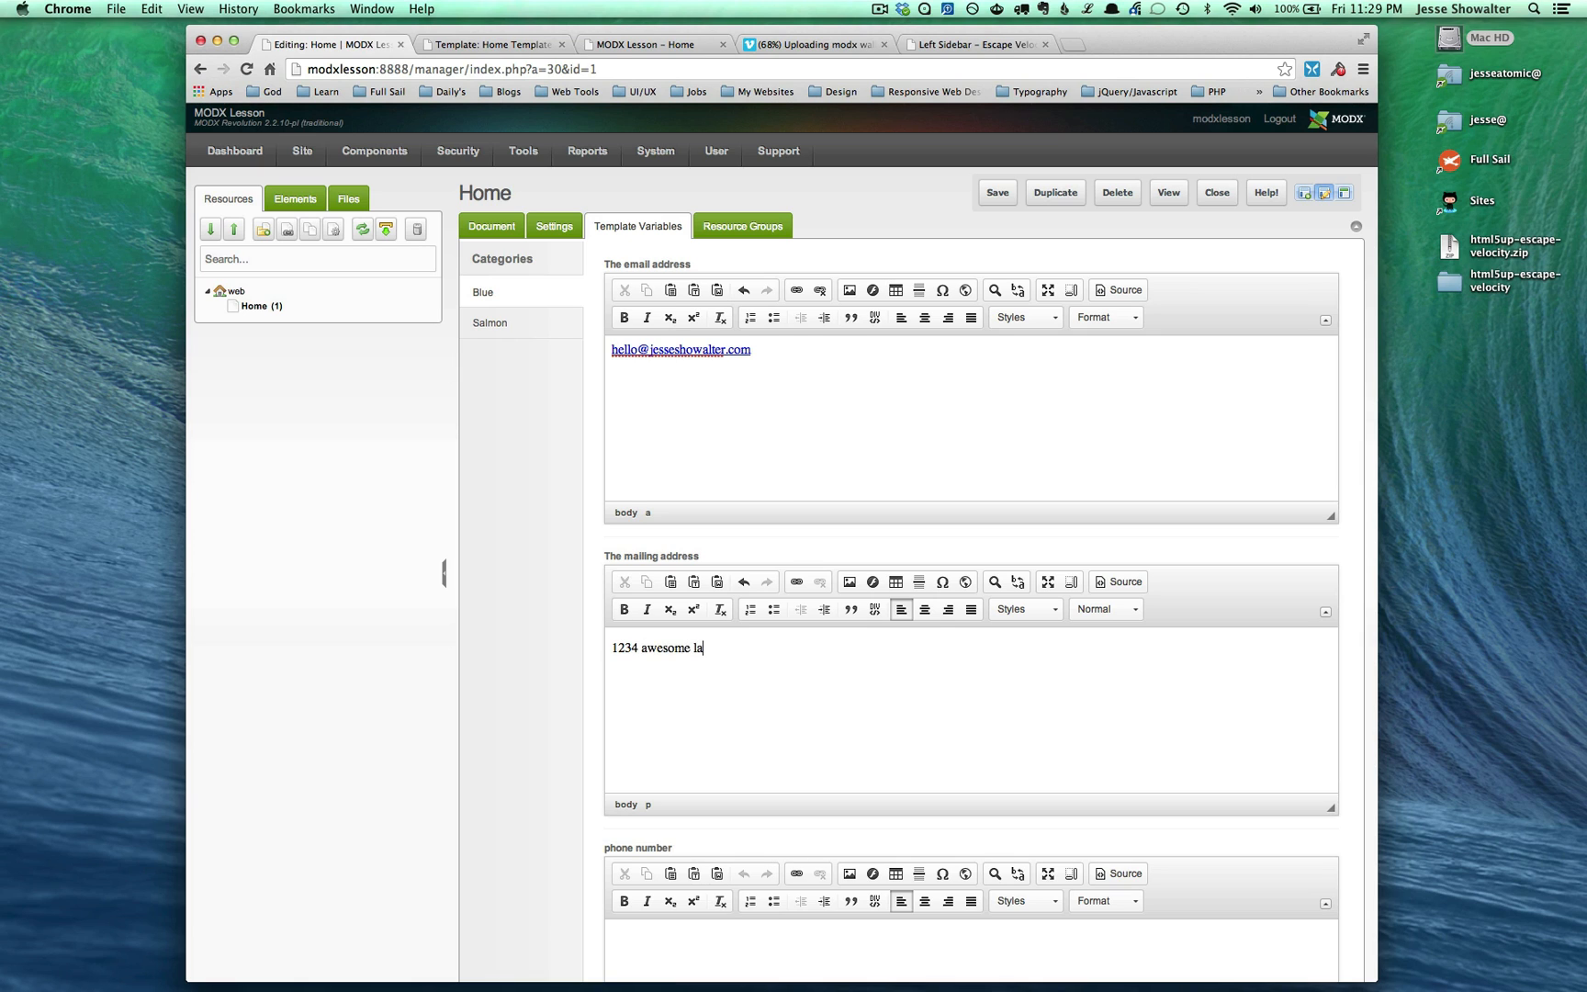
pyautogui.click(650, 44)
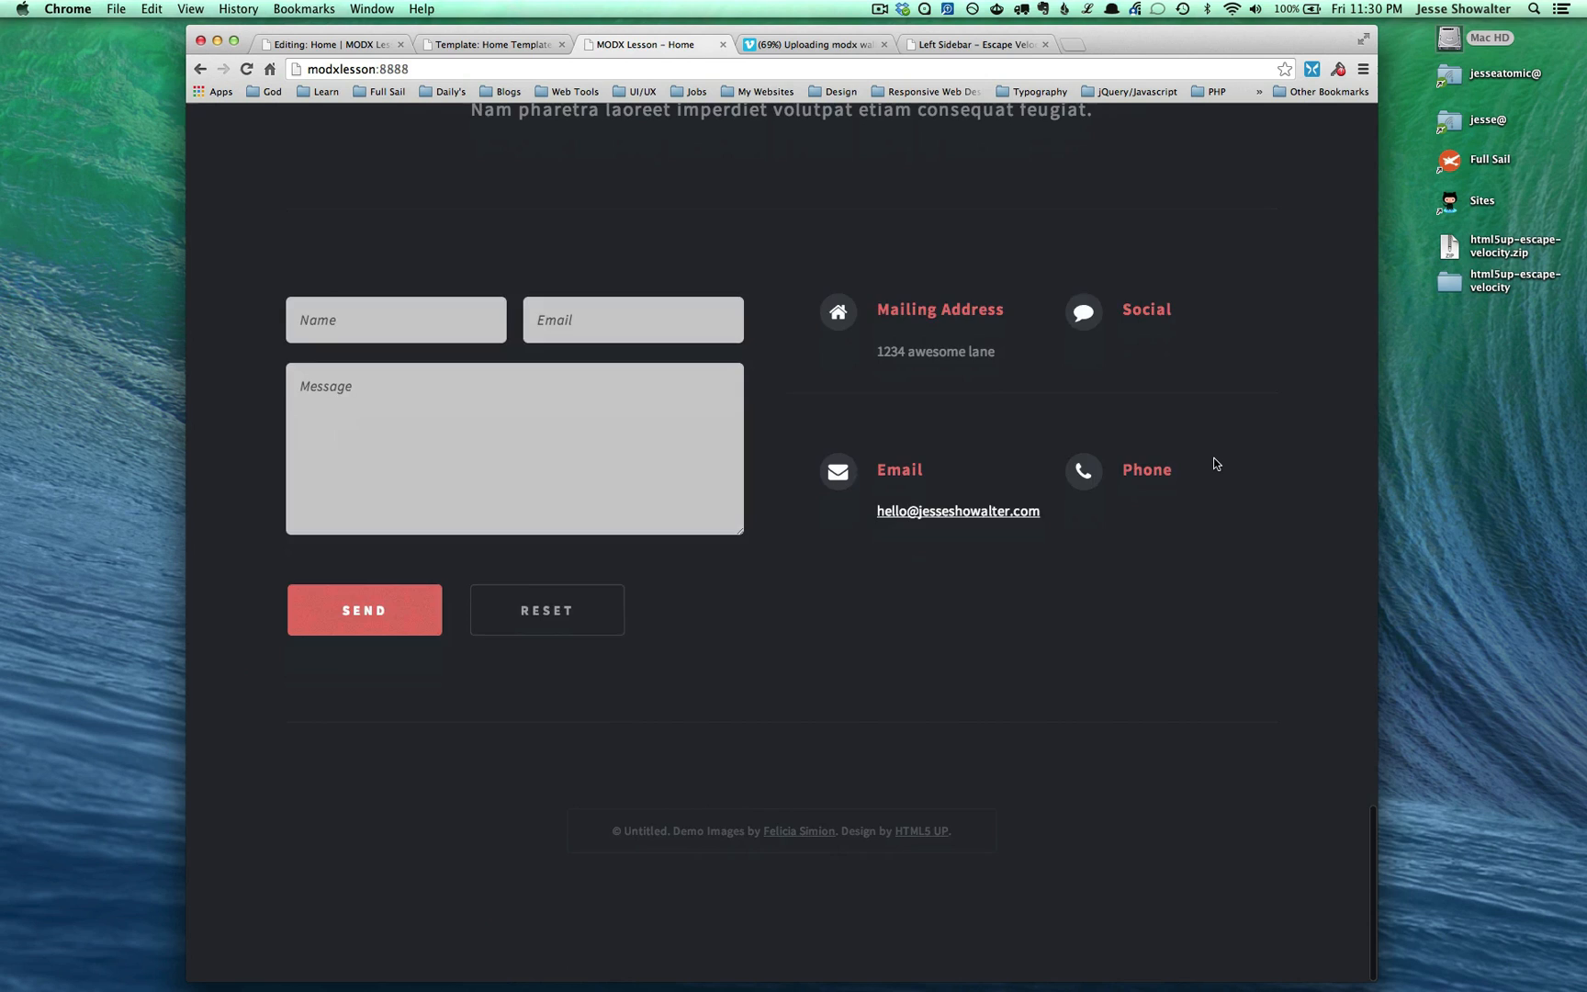
# Scroll the live home page down to the contact footer, then return to editing Home.
pyautogui.scroll(3)
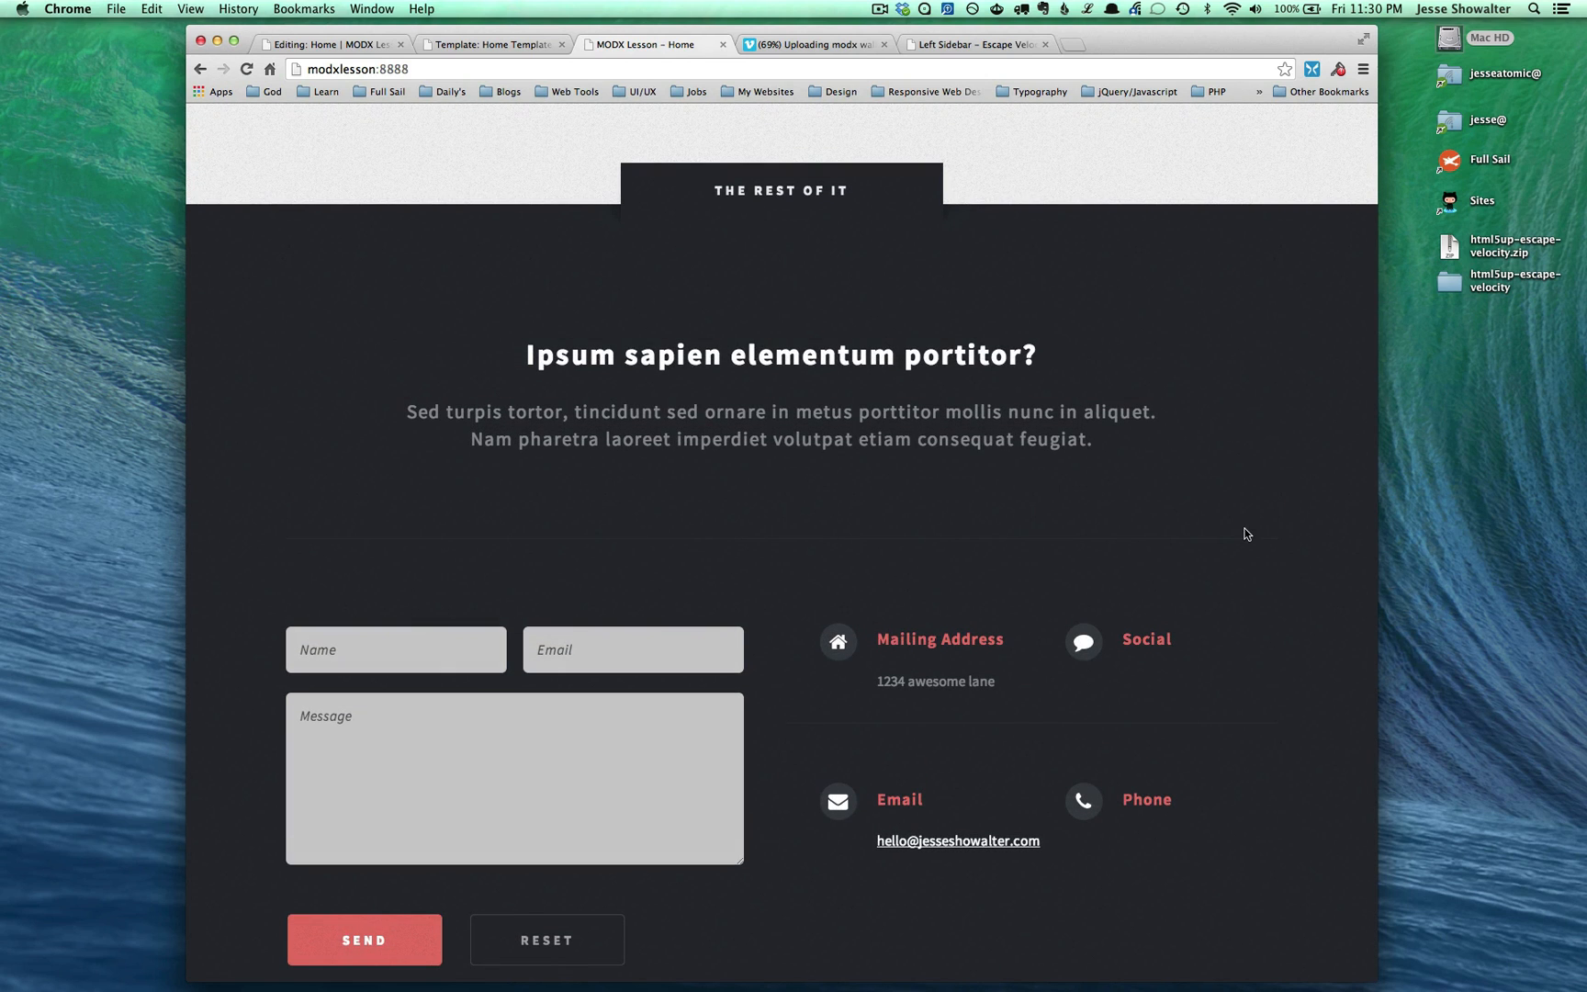
pyautogui.moveTo(406, 412); pyautogui.dragTo(1091, 439)
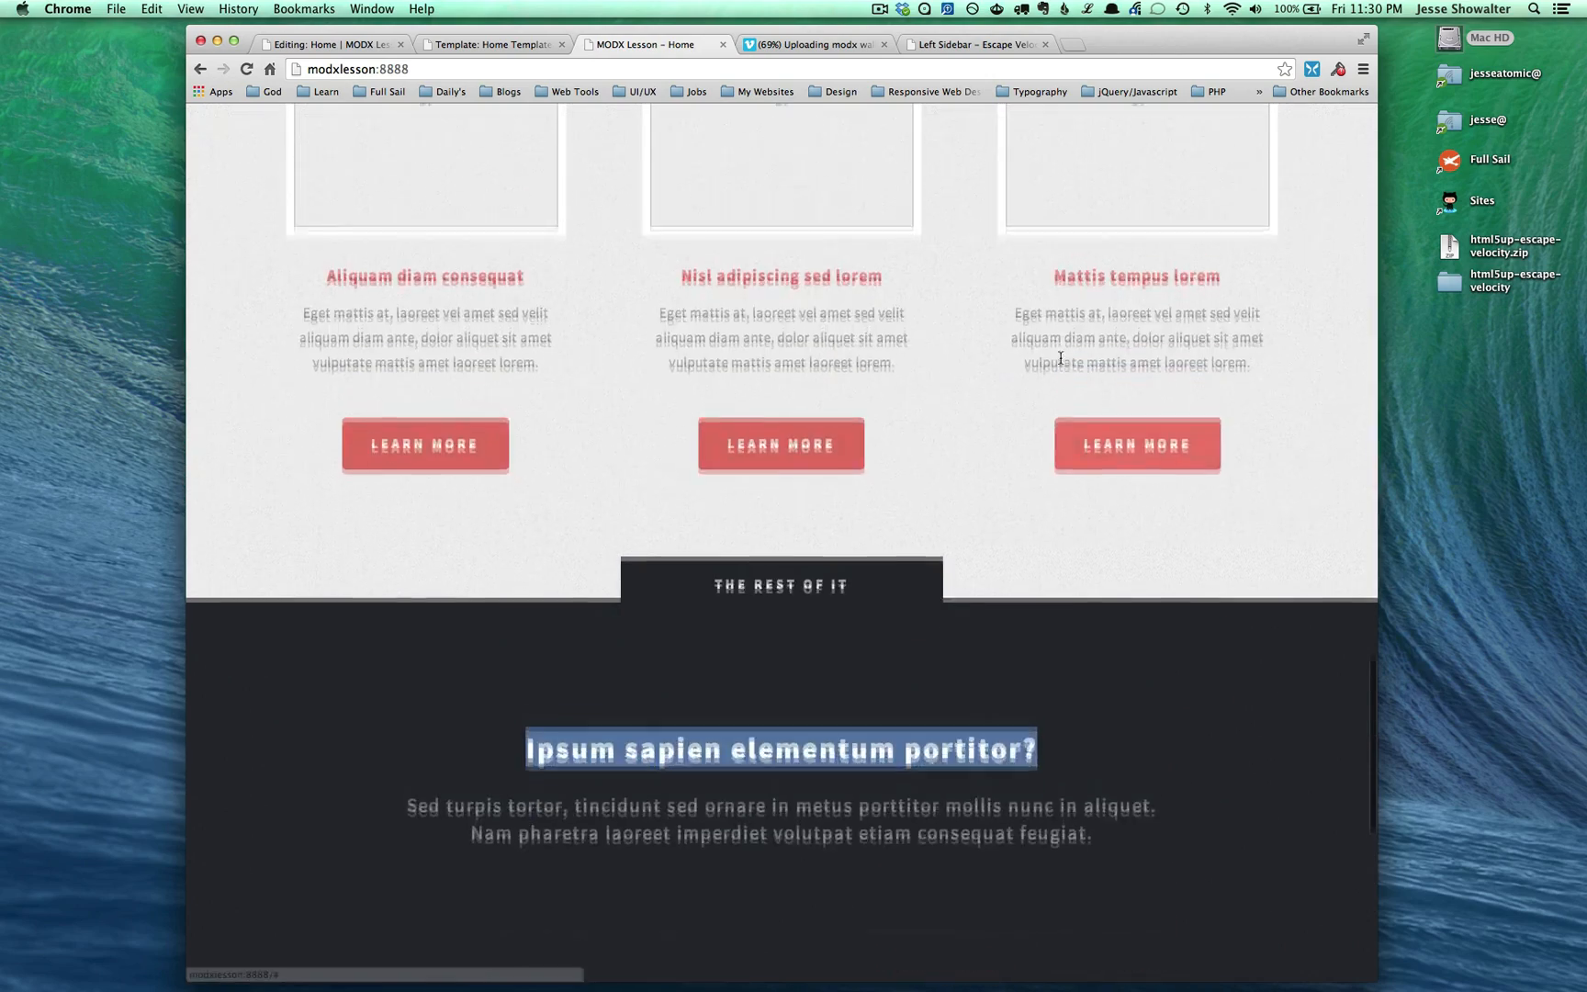
pyautogui.scroll(3)
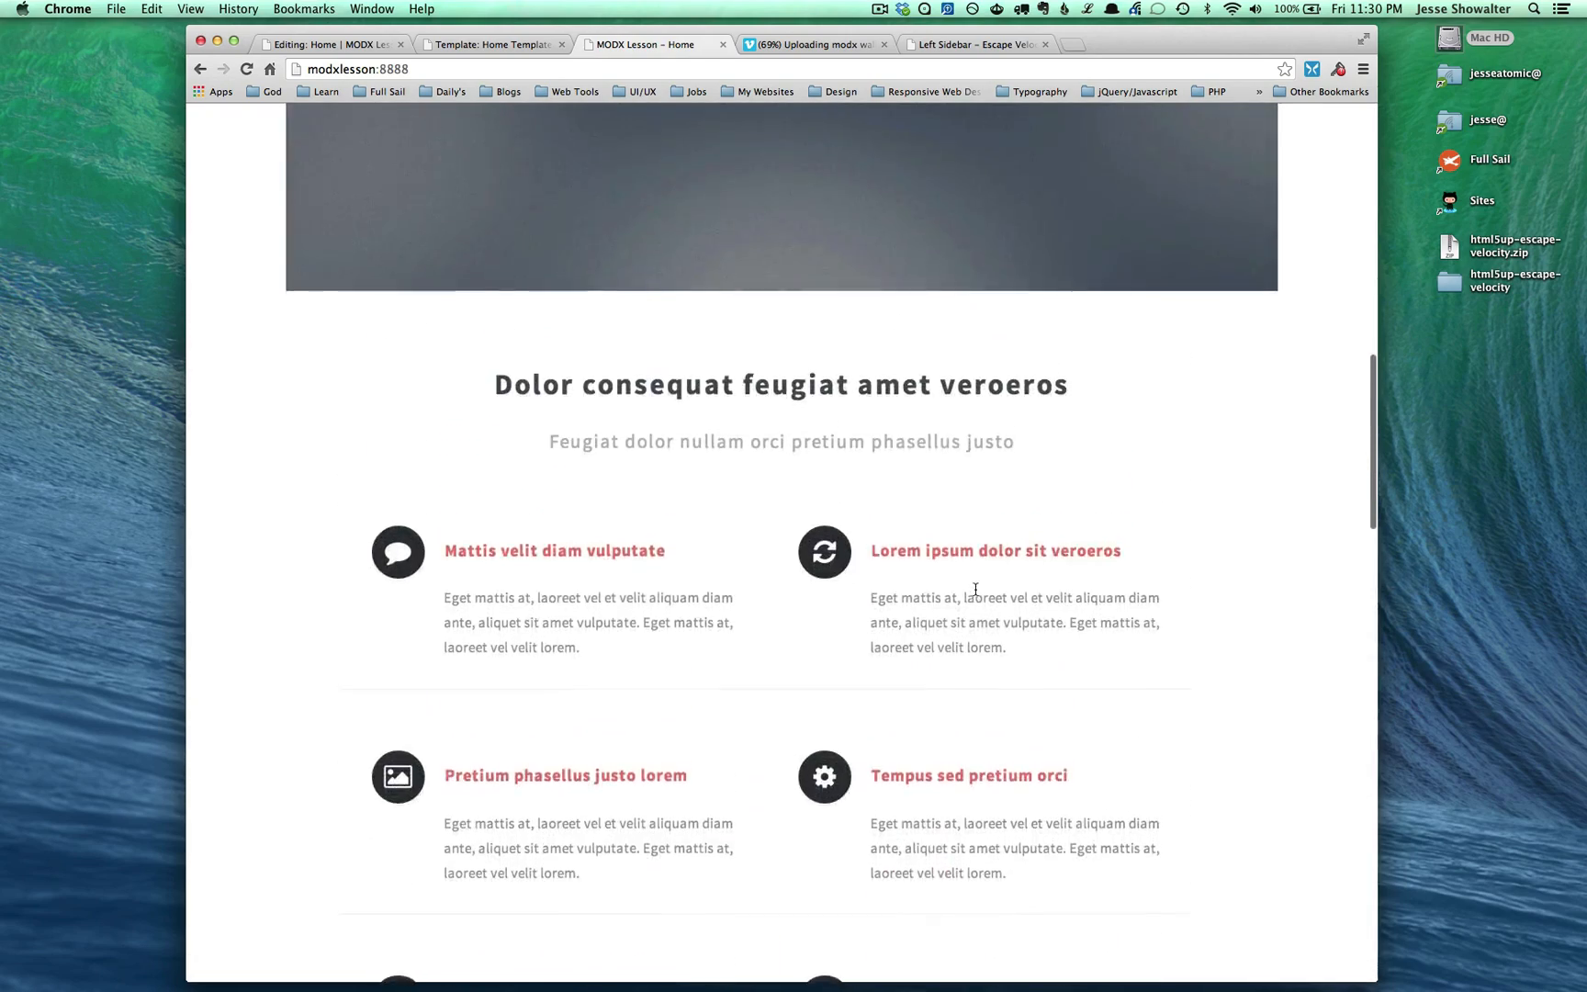
pyautogui.scroll(-3)
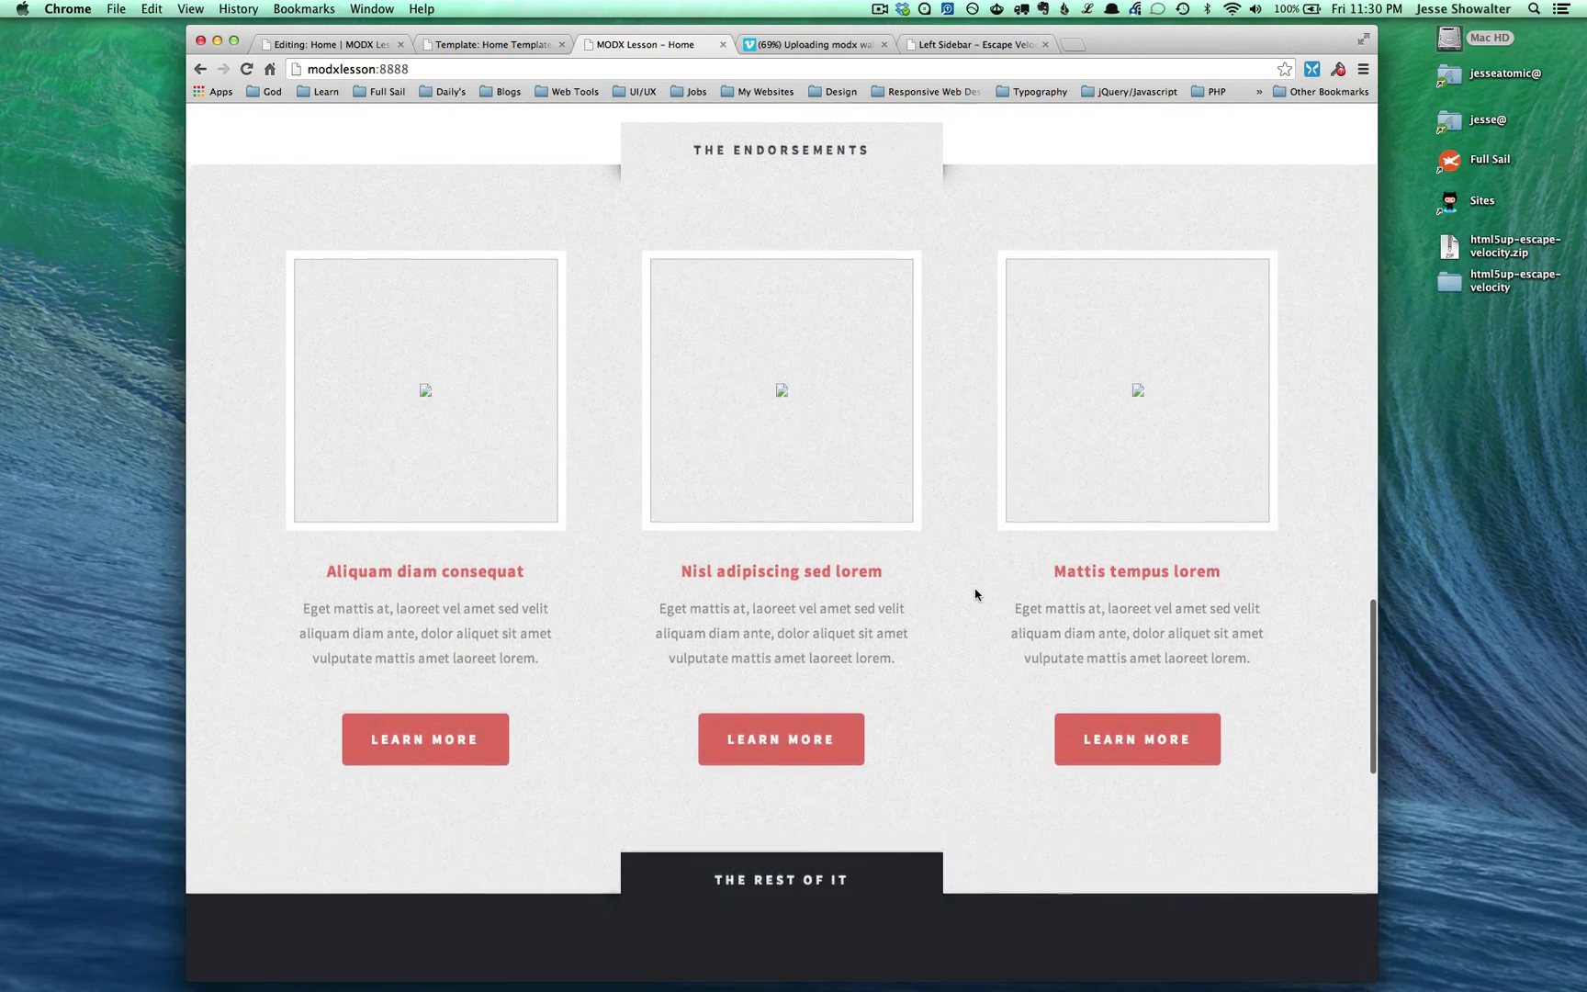
pyautogui.scroll(-3)
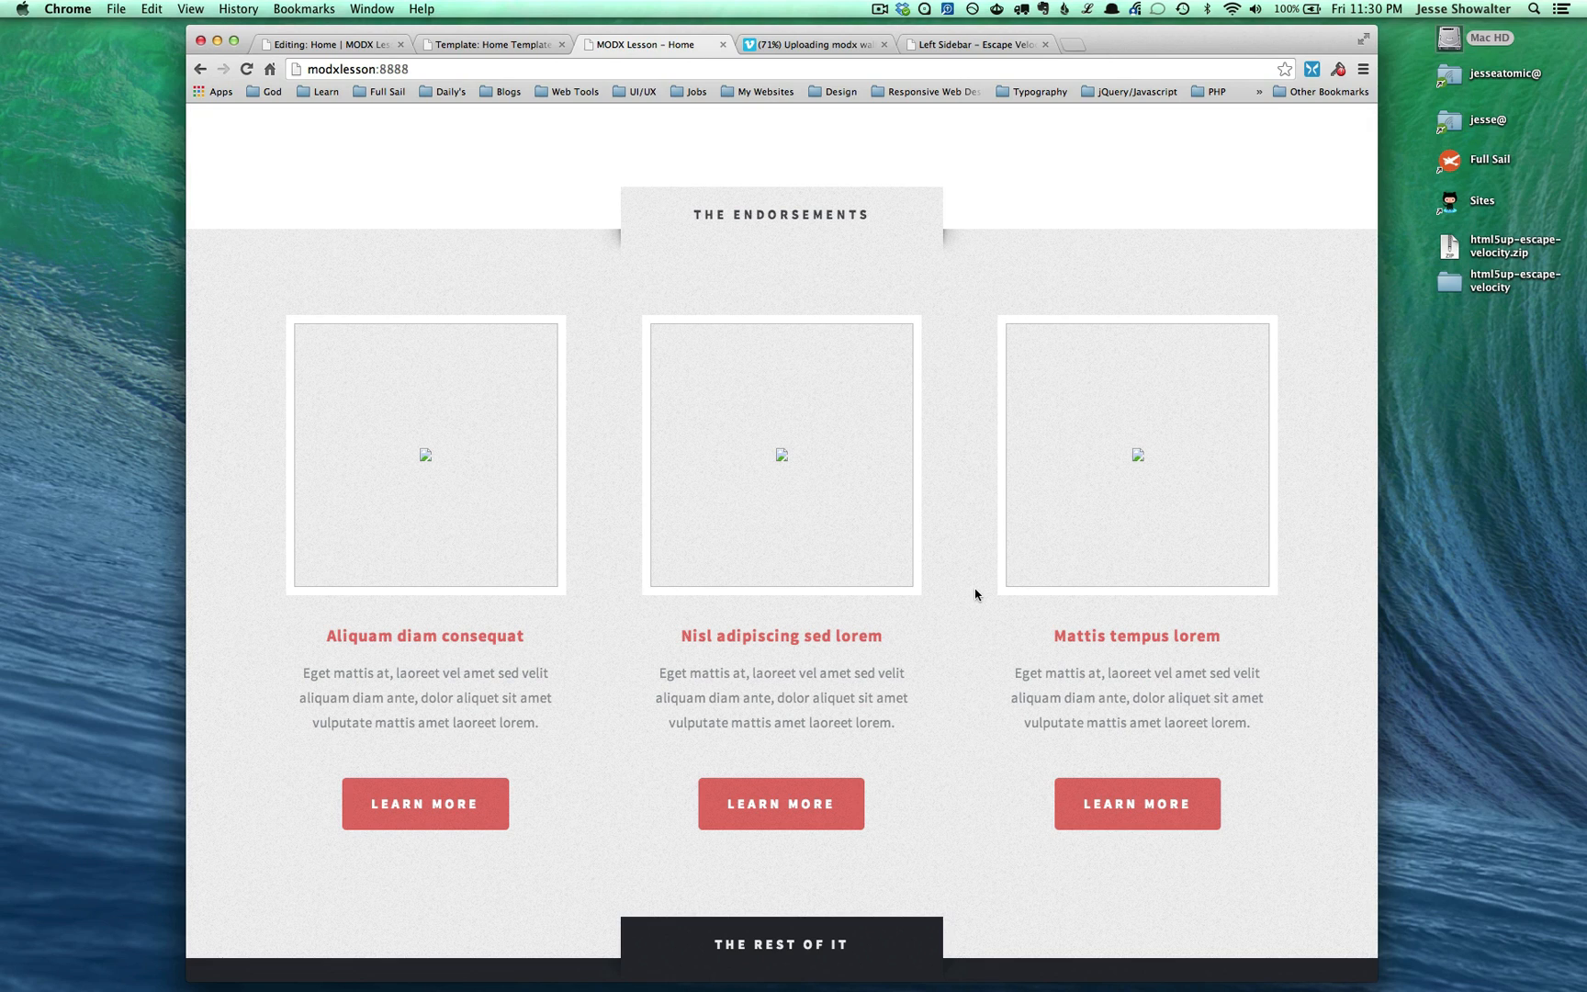
pyautogui.moveTo(496, 501)
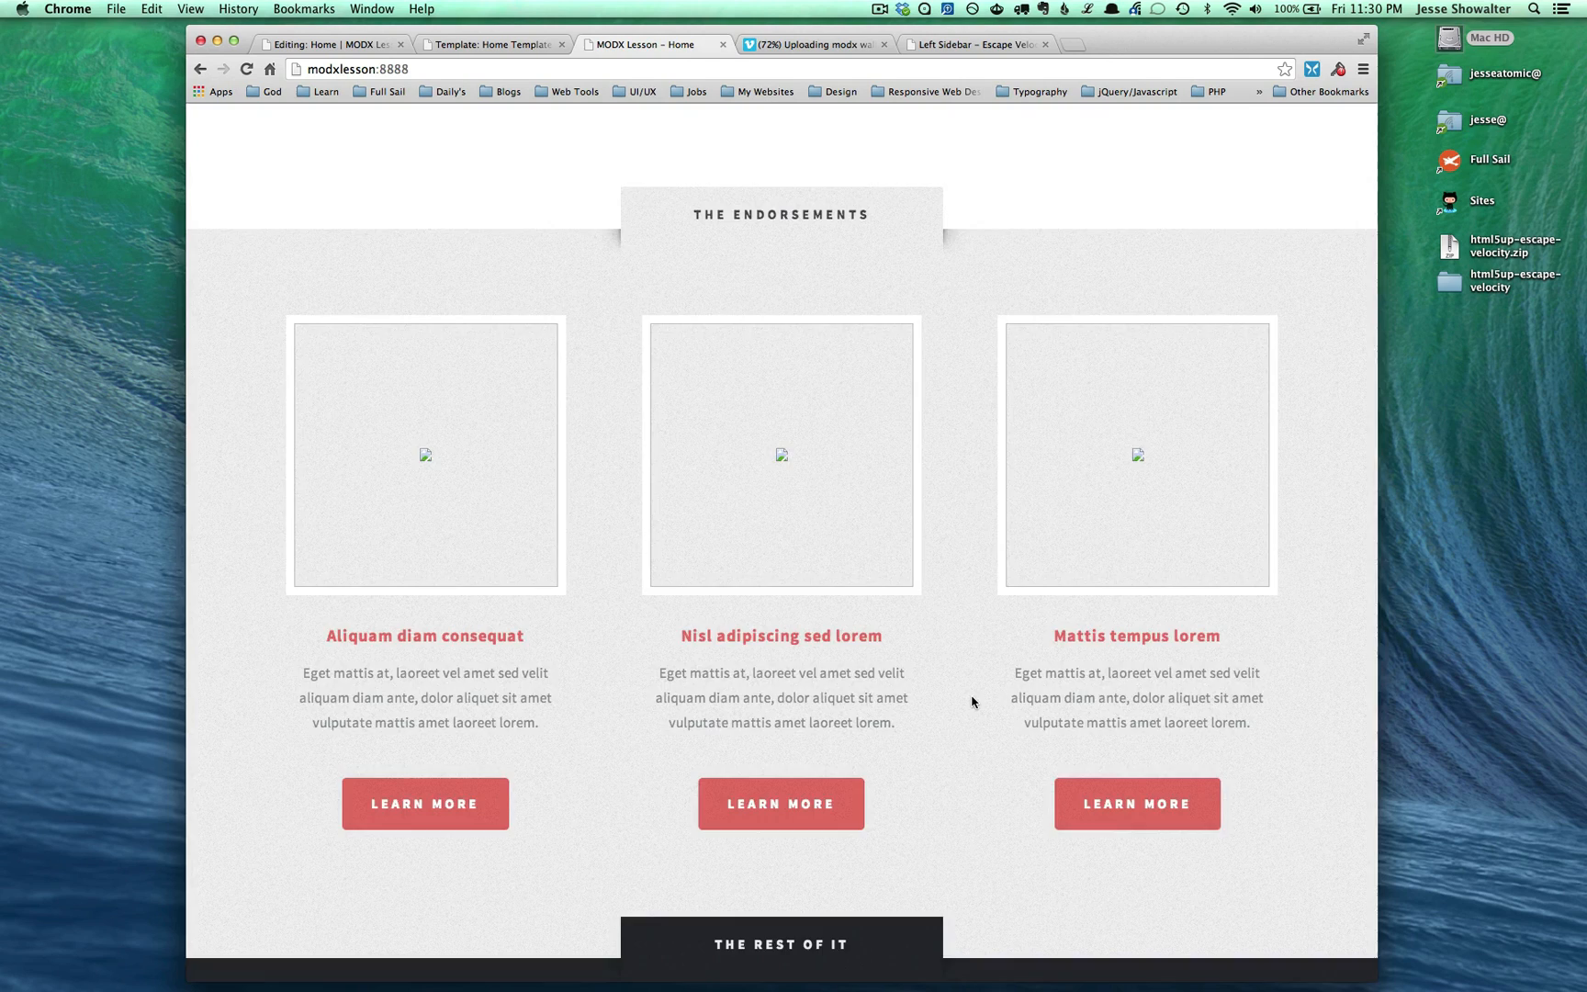
pyautogui.scroll(-3)
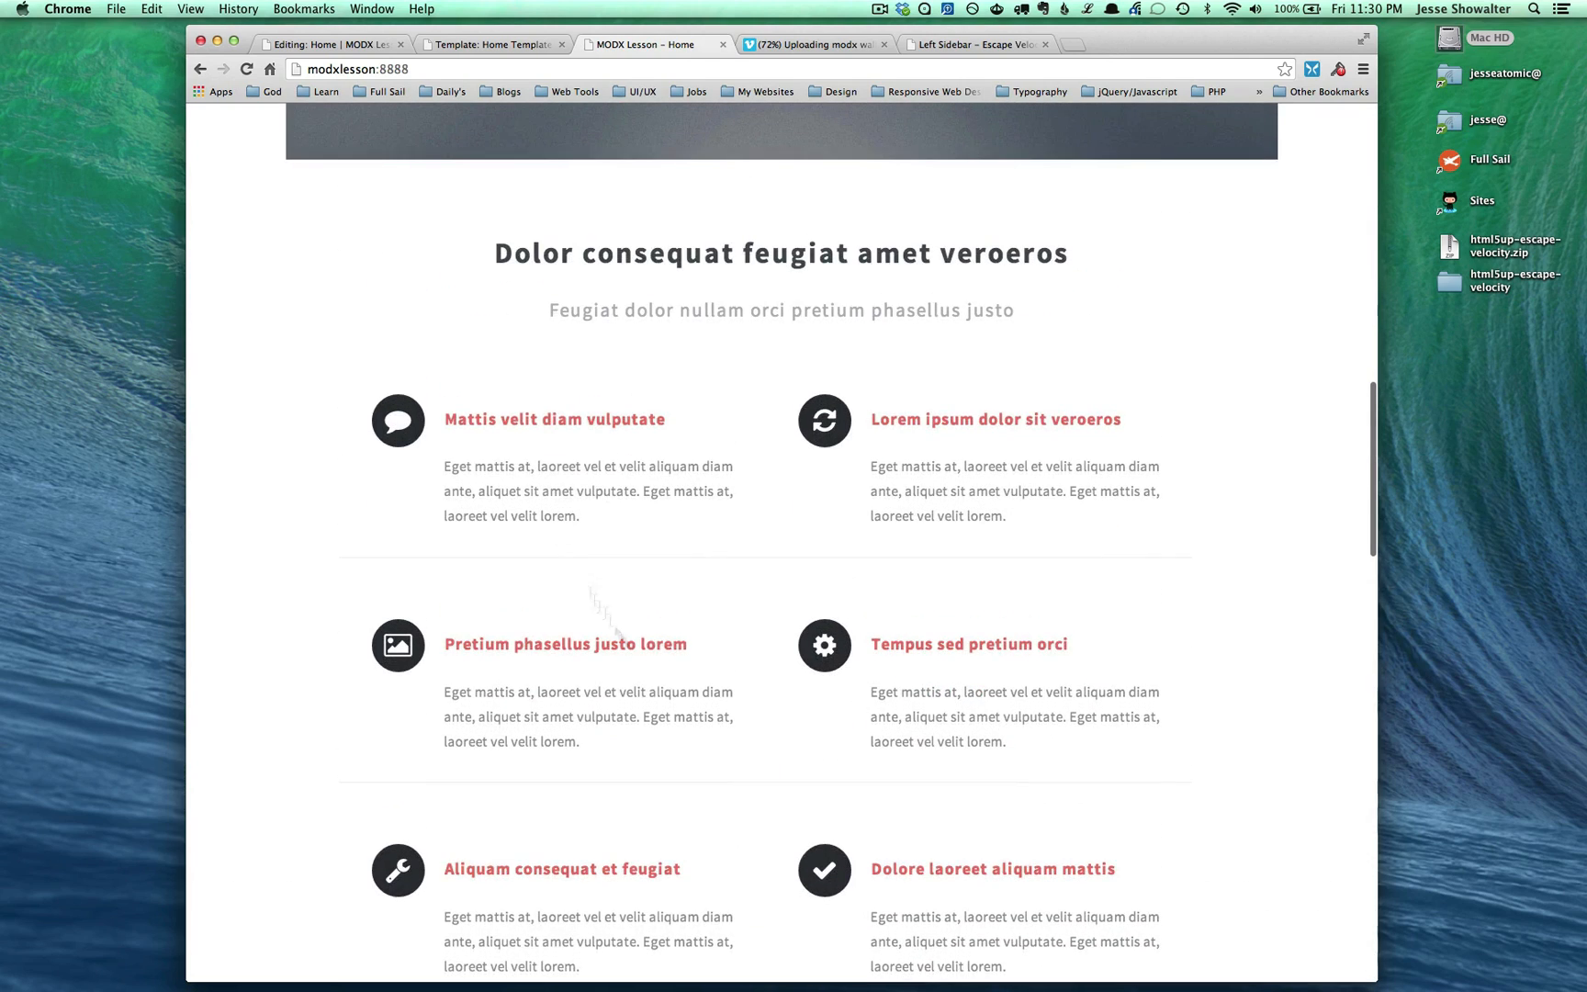
pyautogui.scroll(-3)
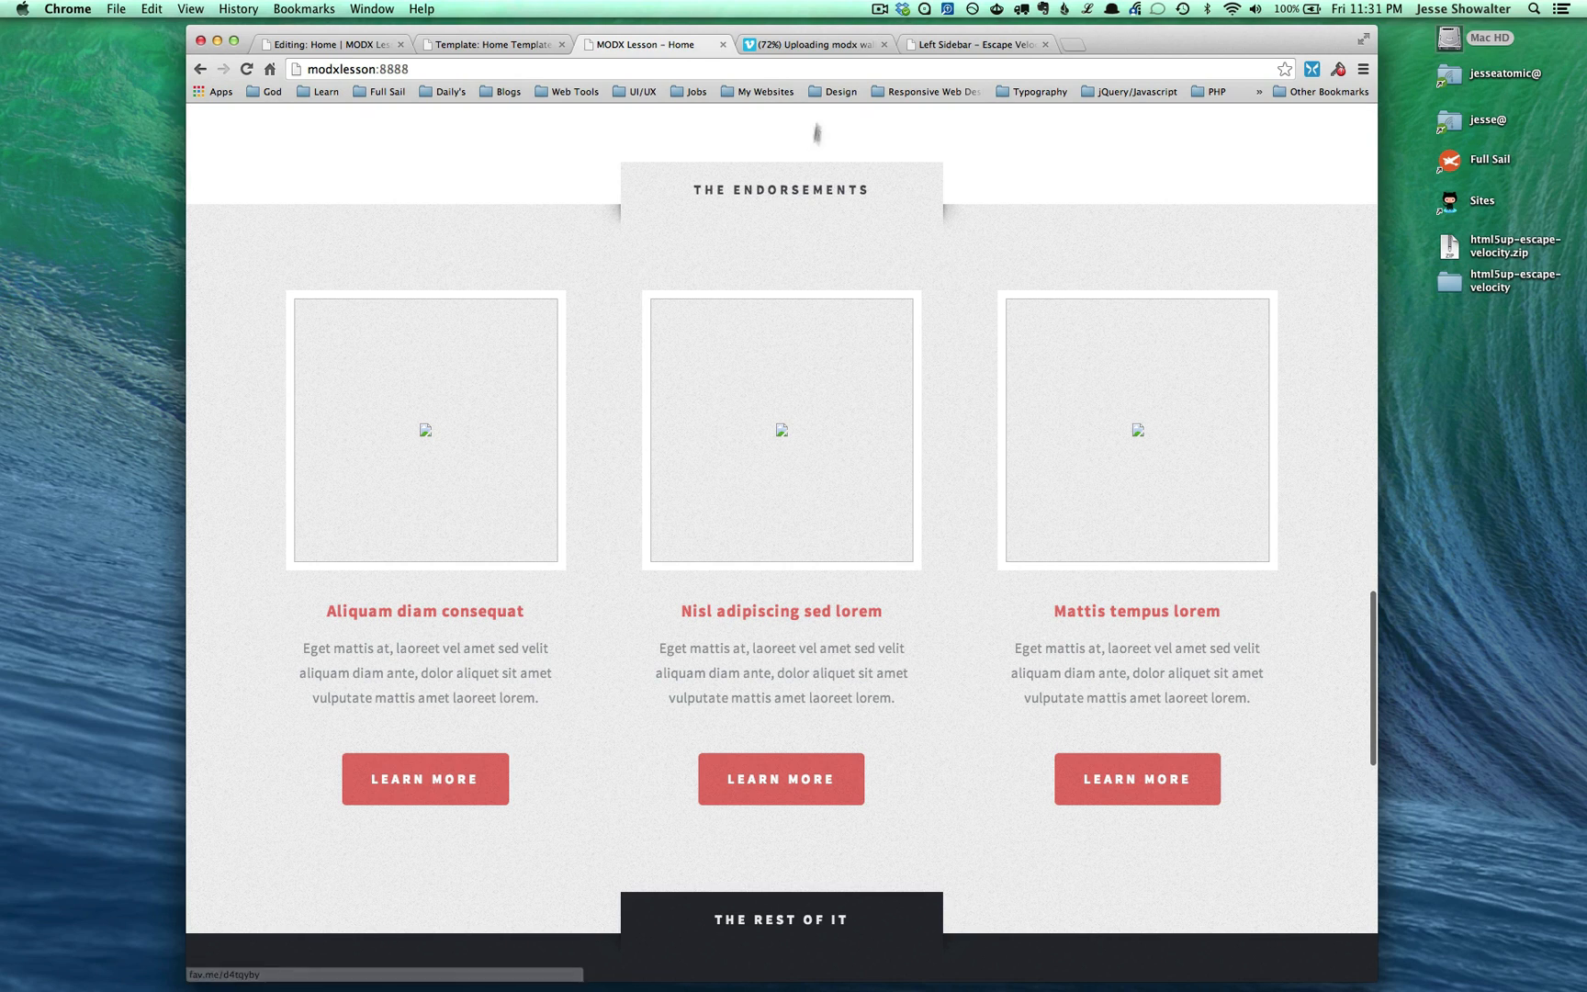
pyautogui.doubleClick(799, 187)
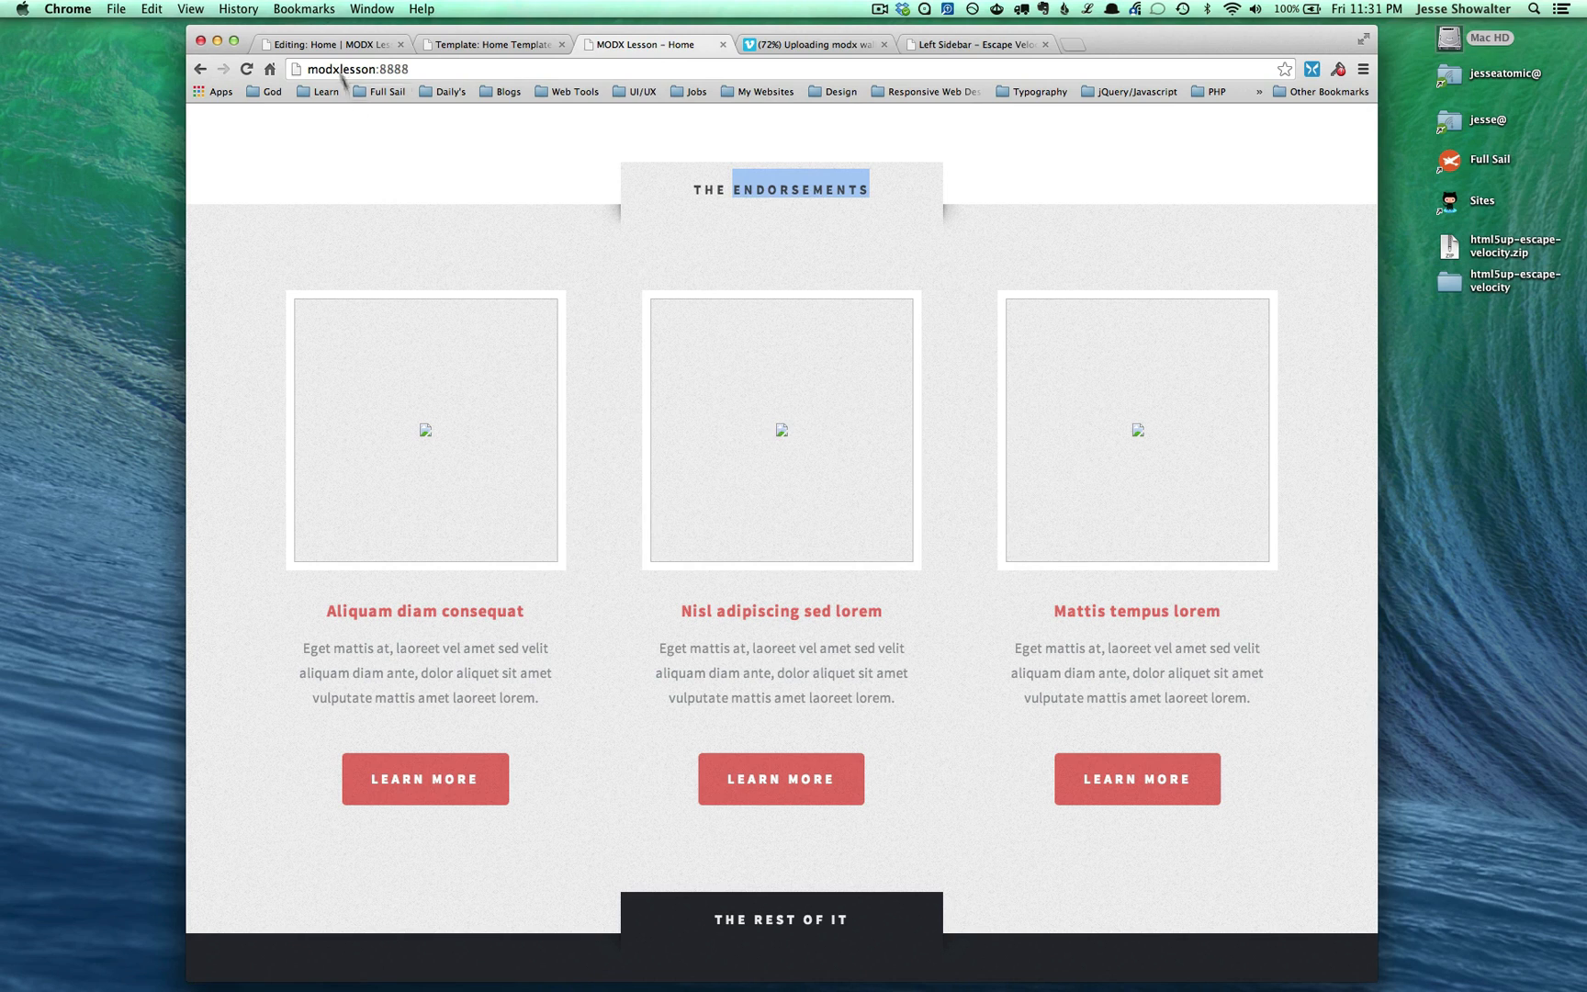
pyautogui.click(334, 44)
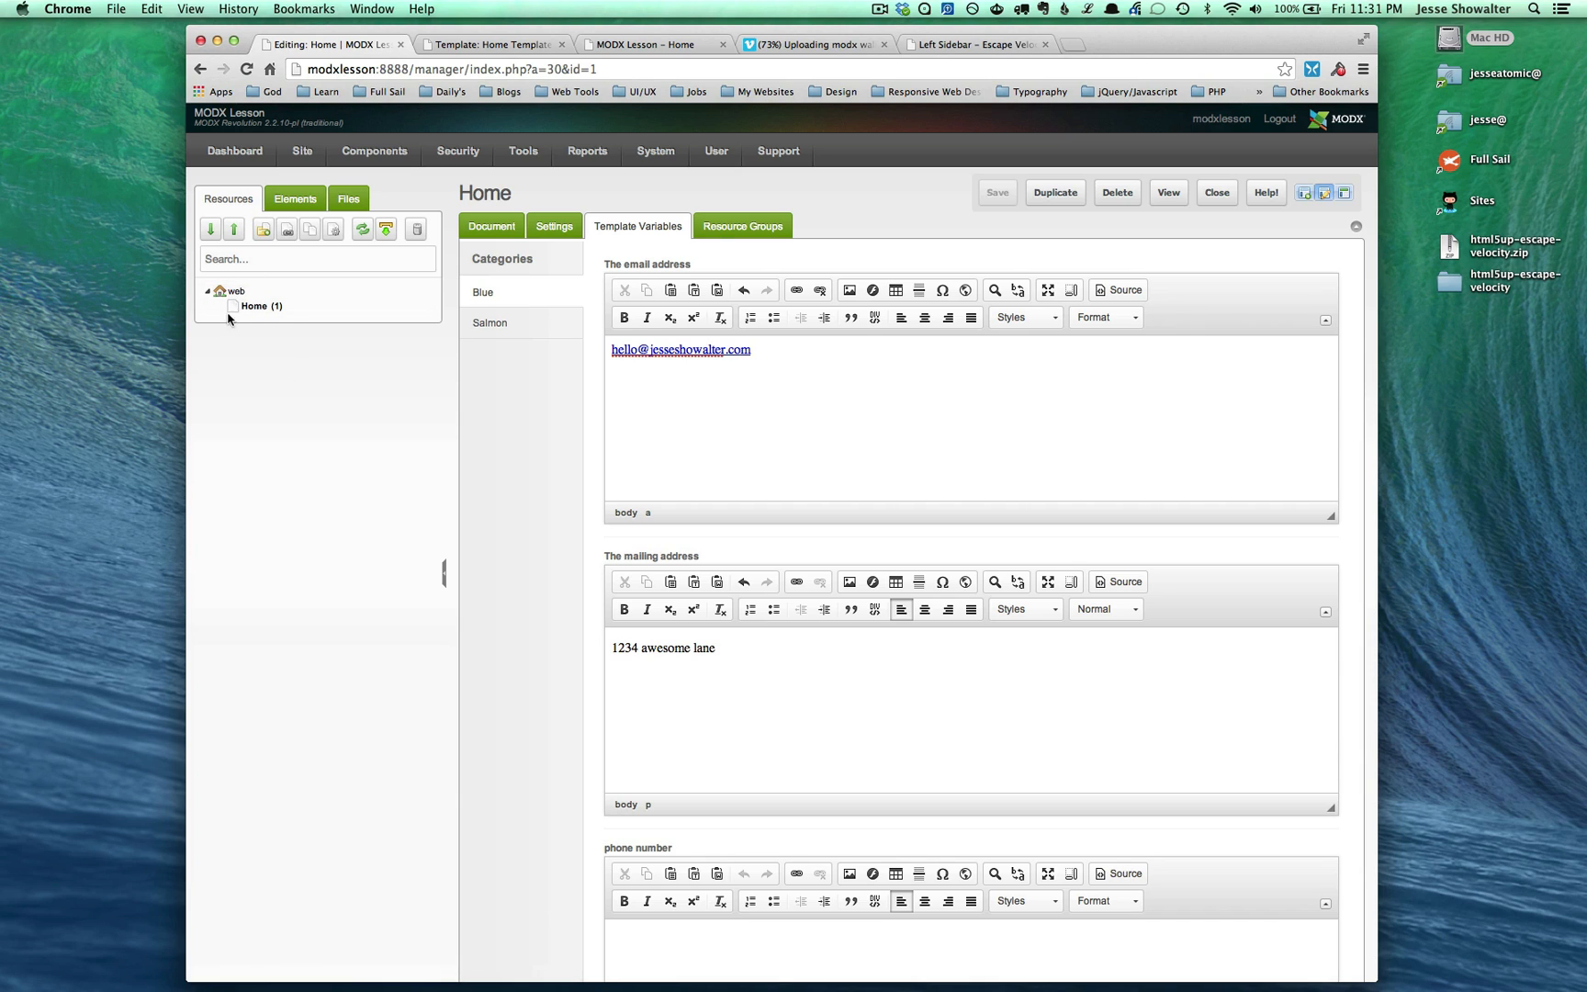